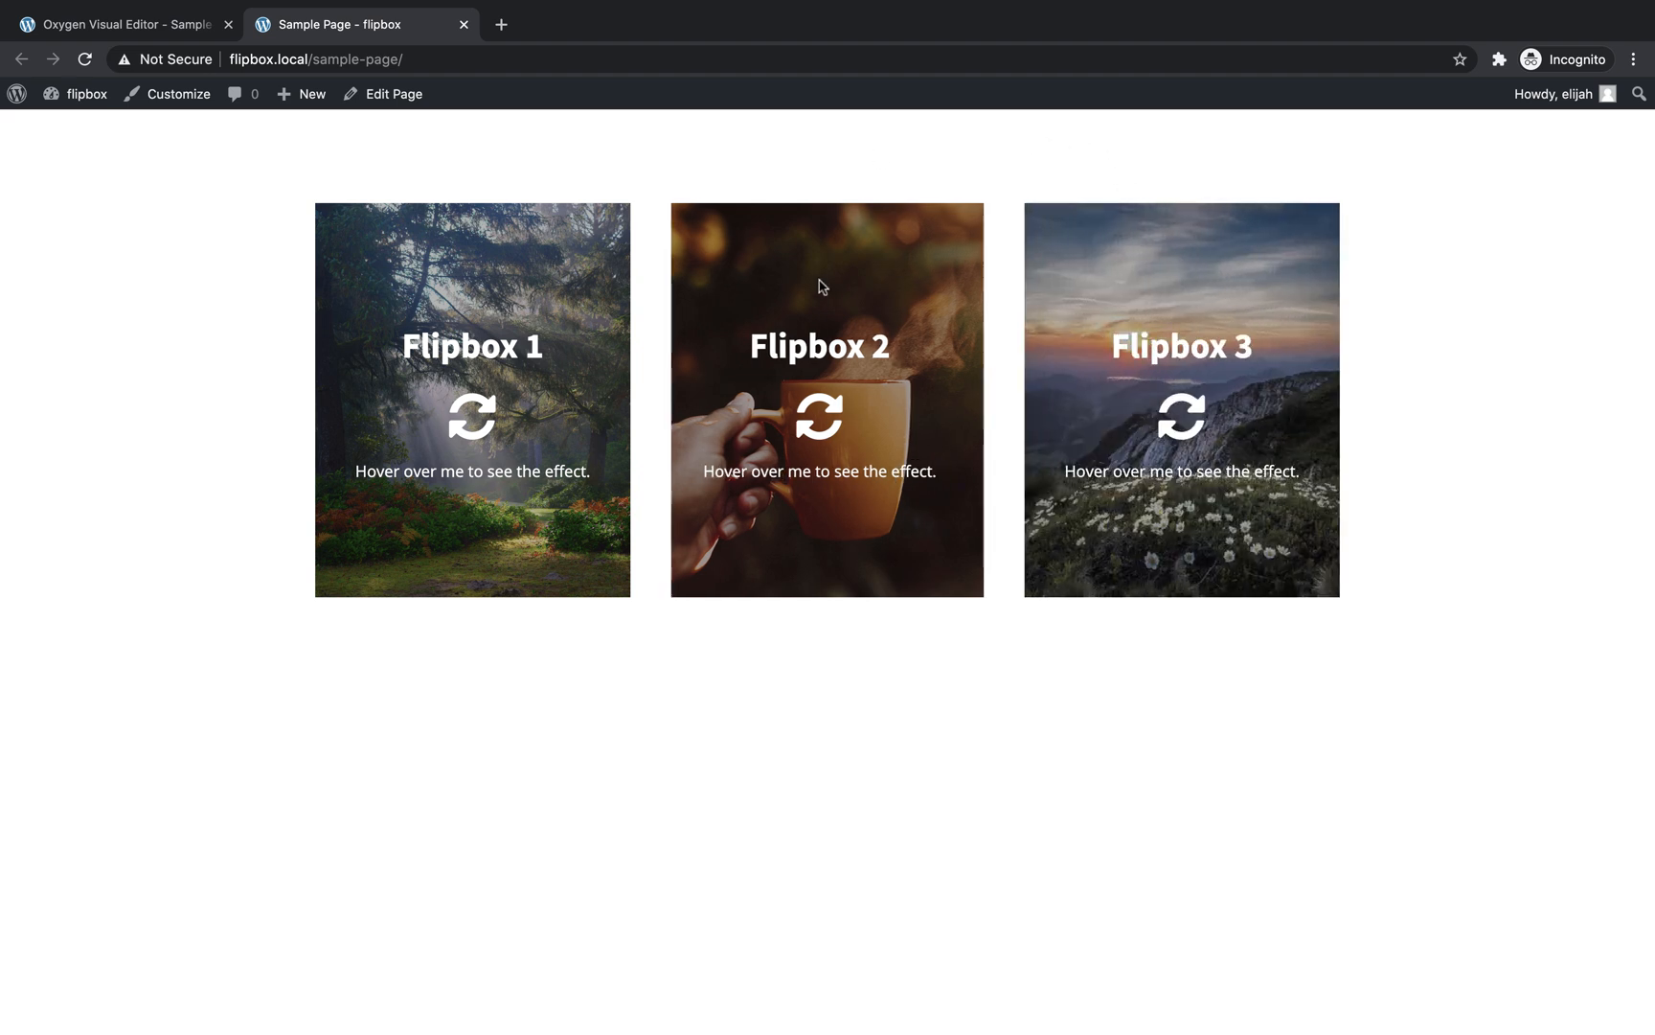
mouse_move(472, 726)
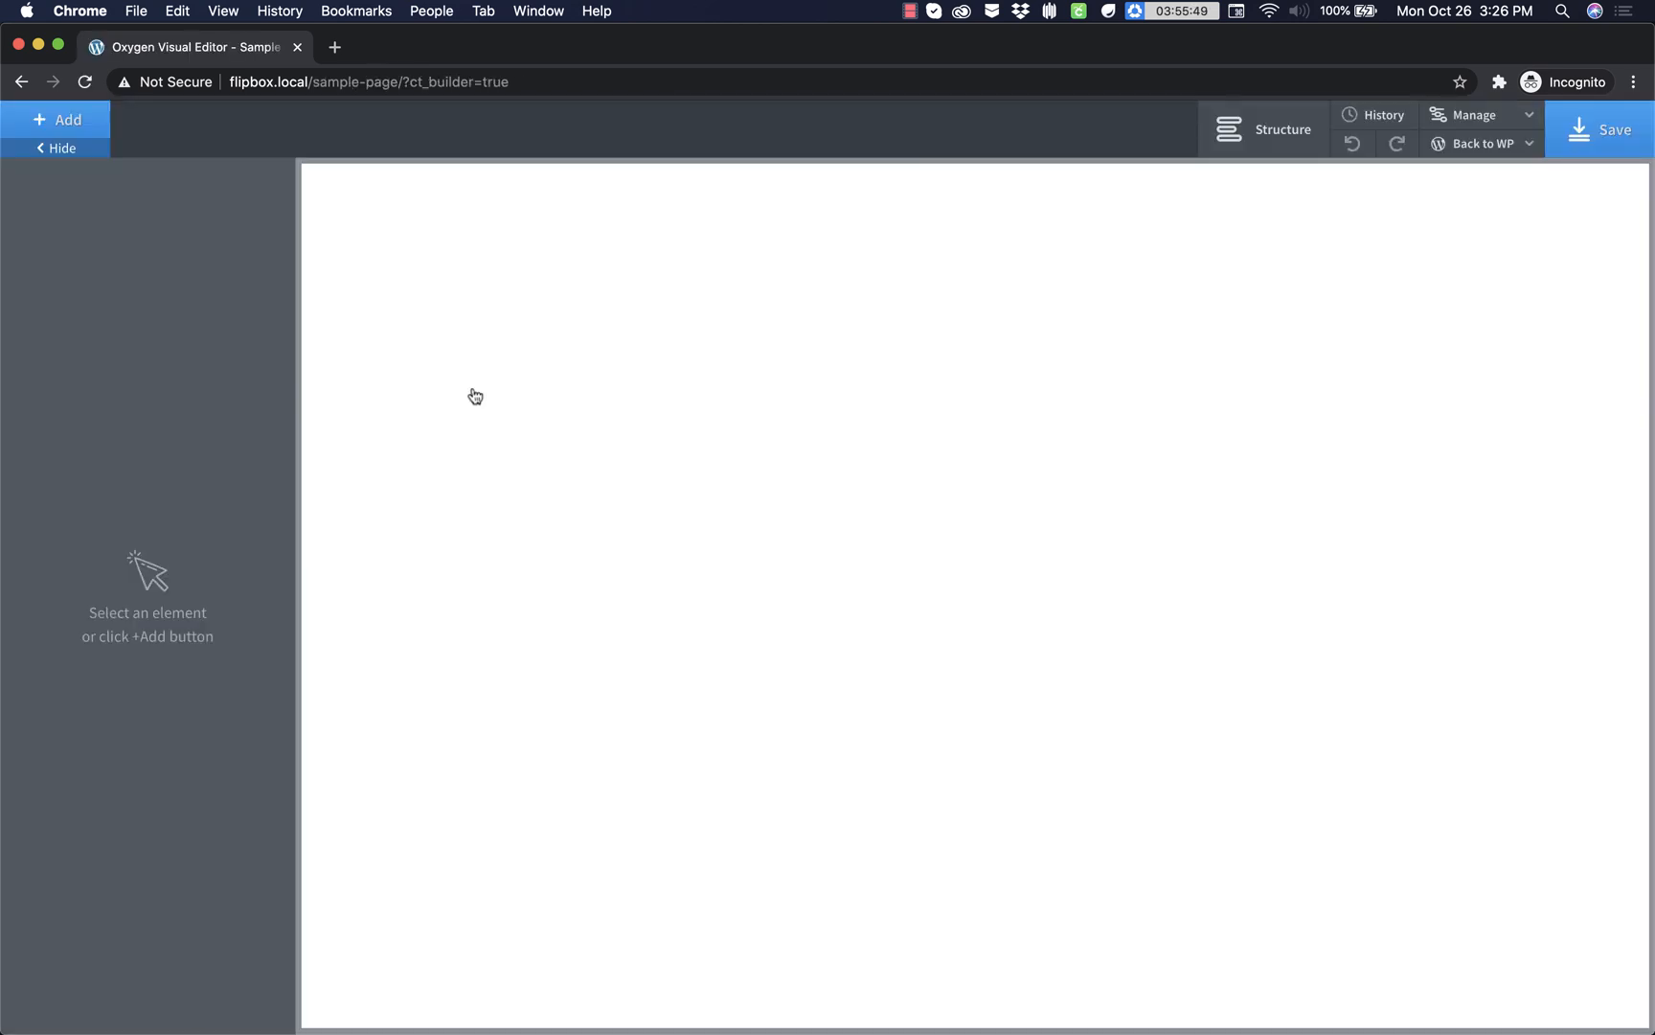
mouse_move(56, 119)
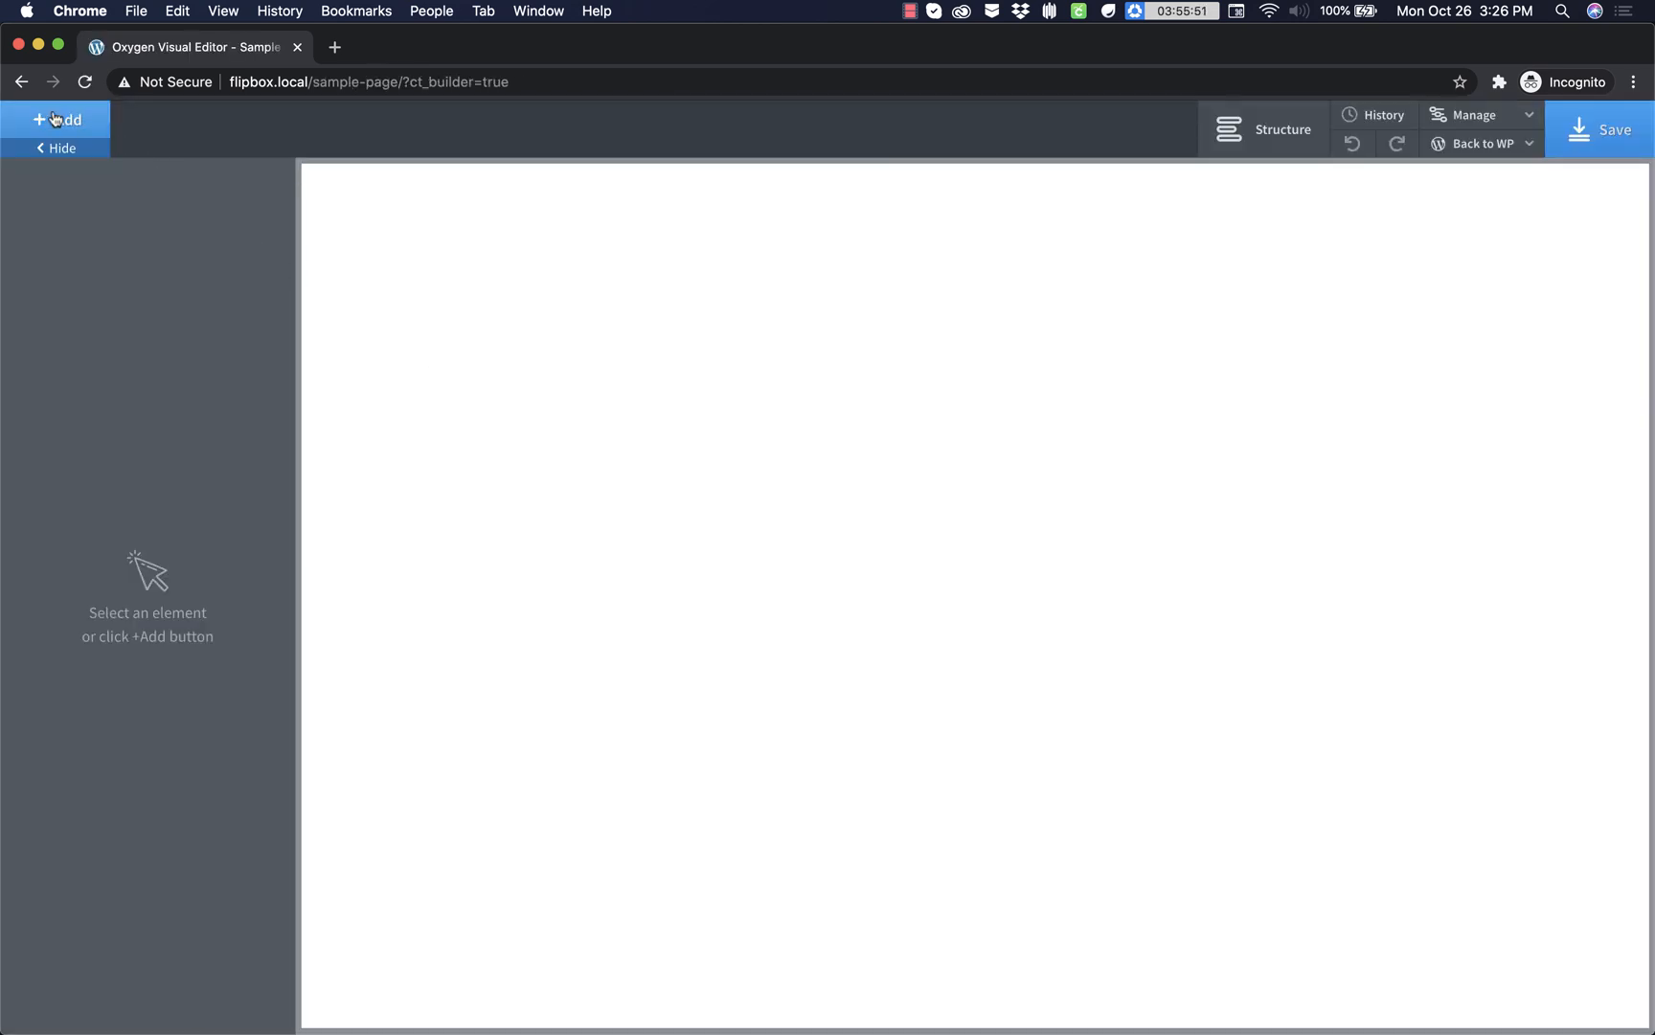
- Add a 33/33/33 three-column layout and place a flipbox div in the first column
left_click(59, 119)
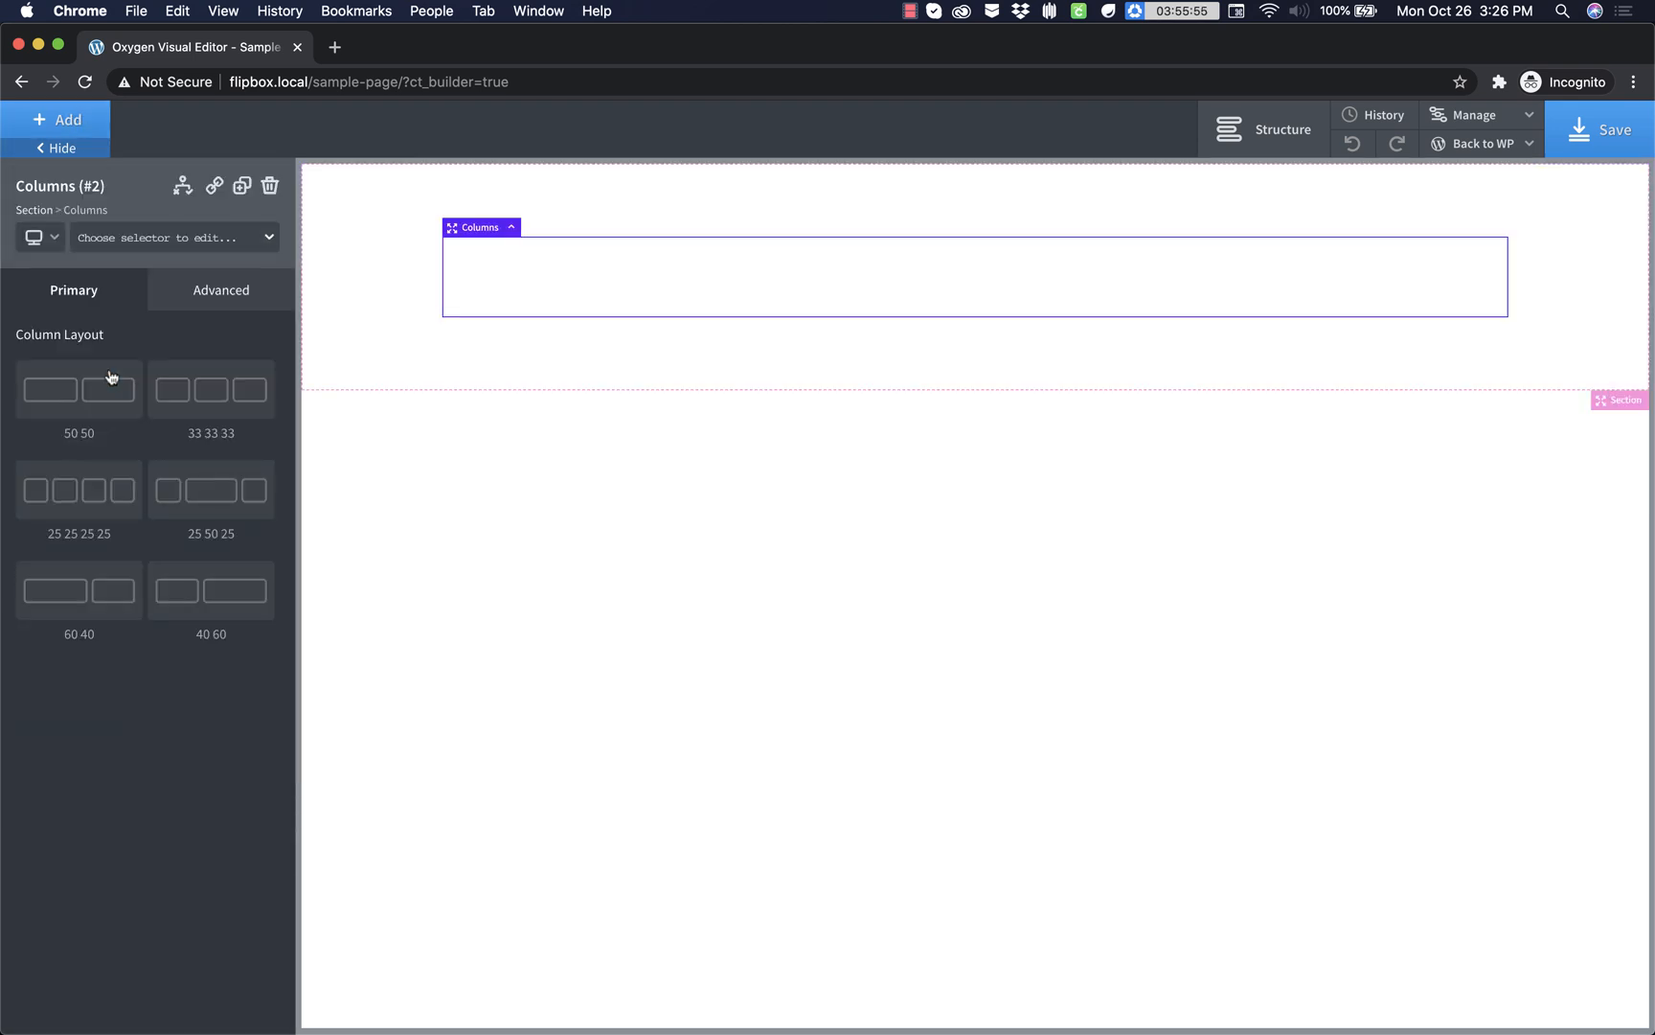
left_click(211, 389)
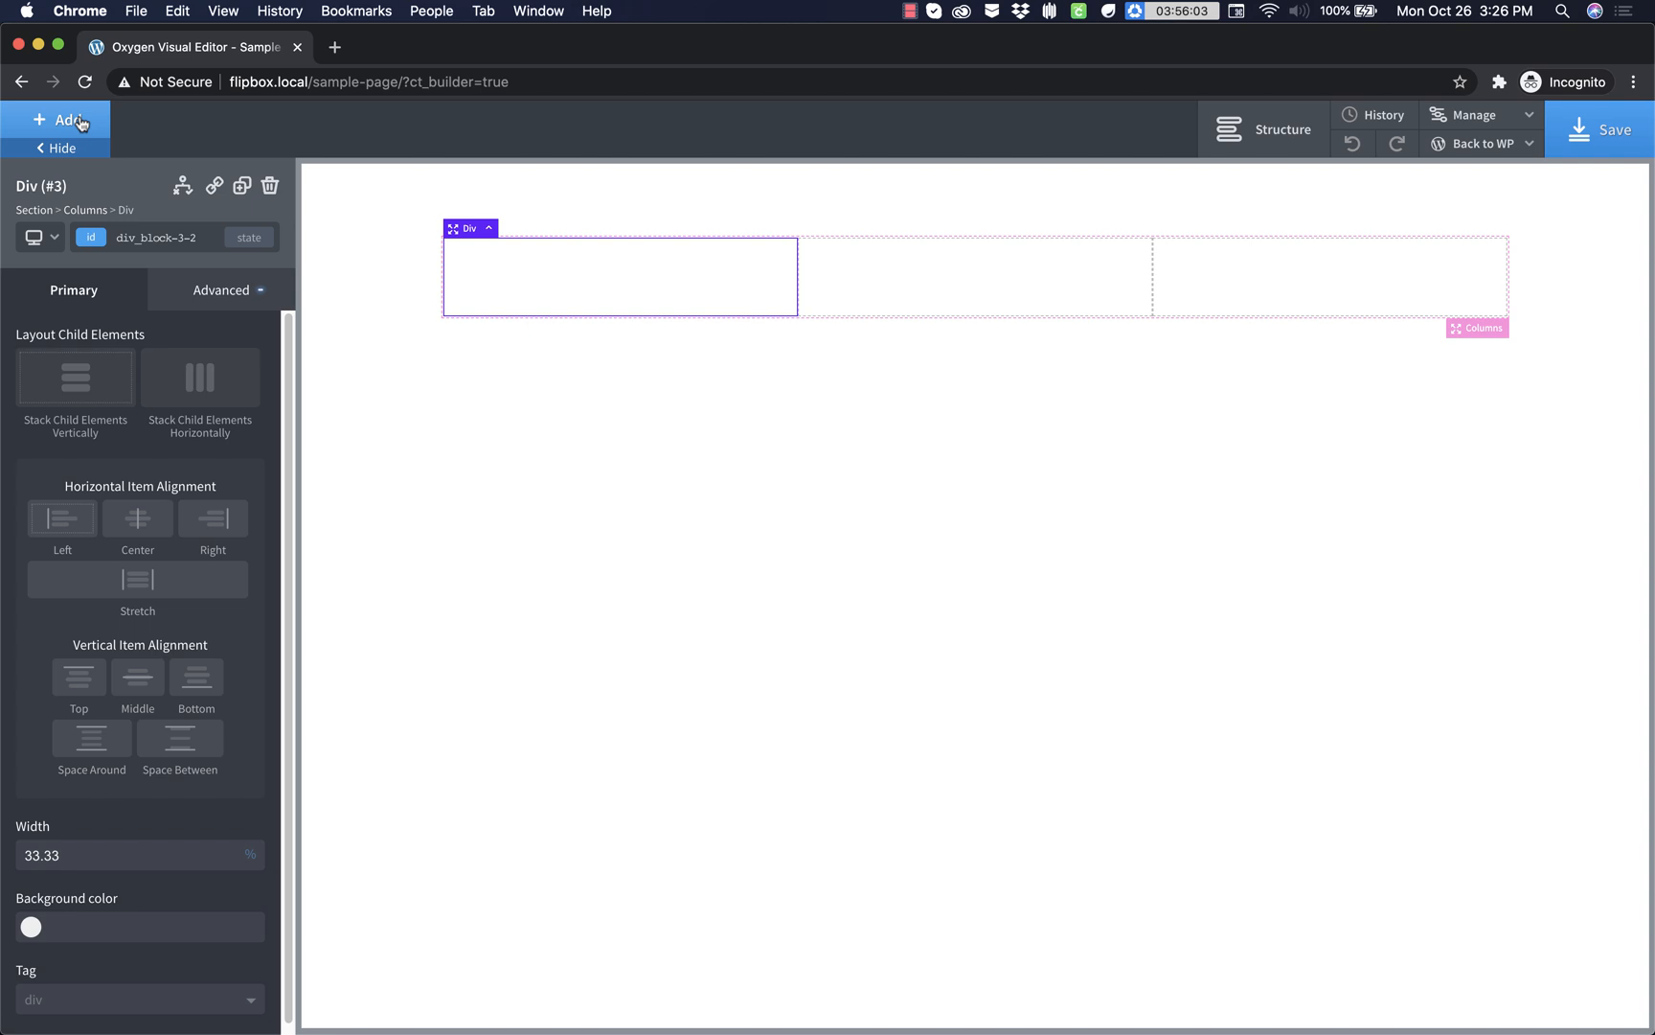
left_click(61, 119)
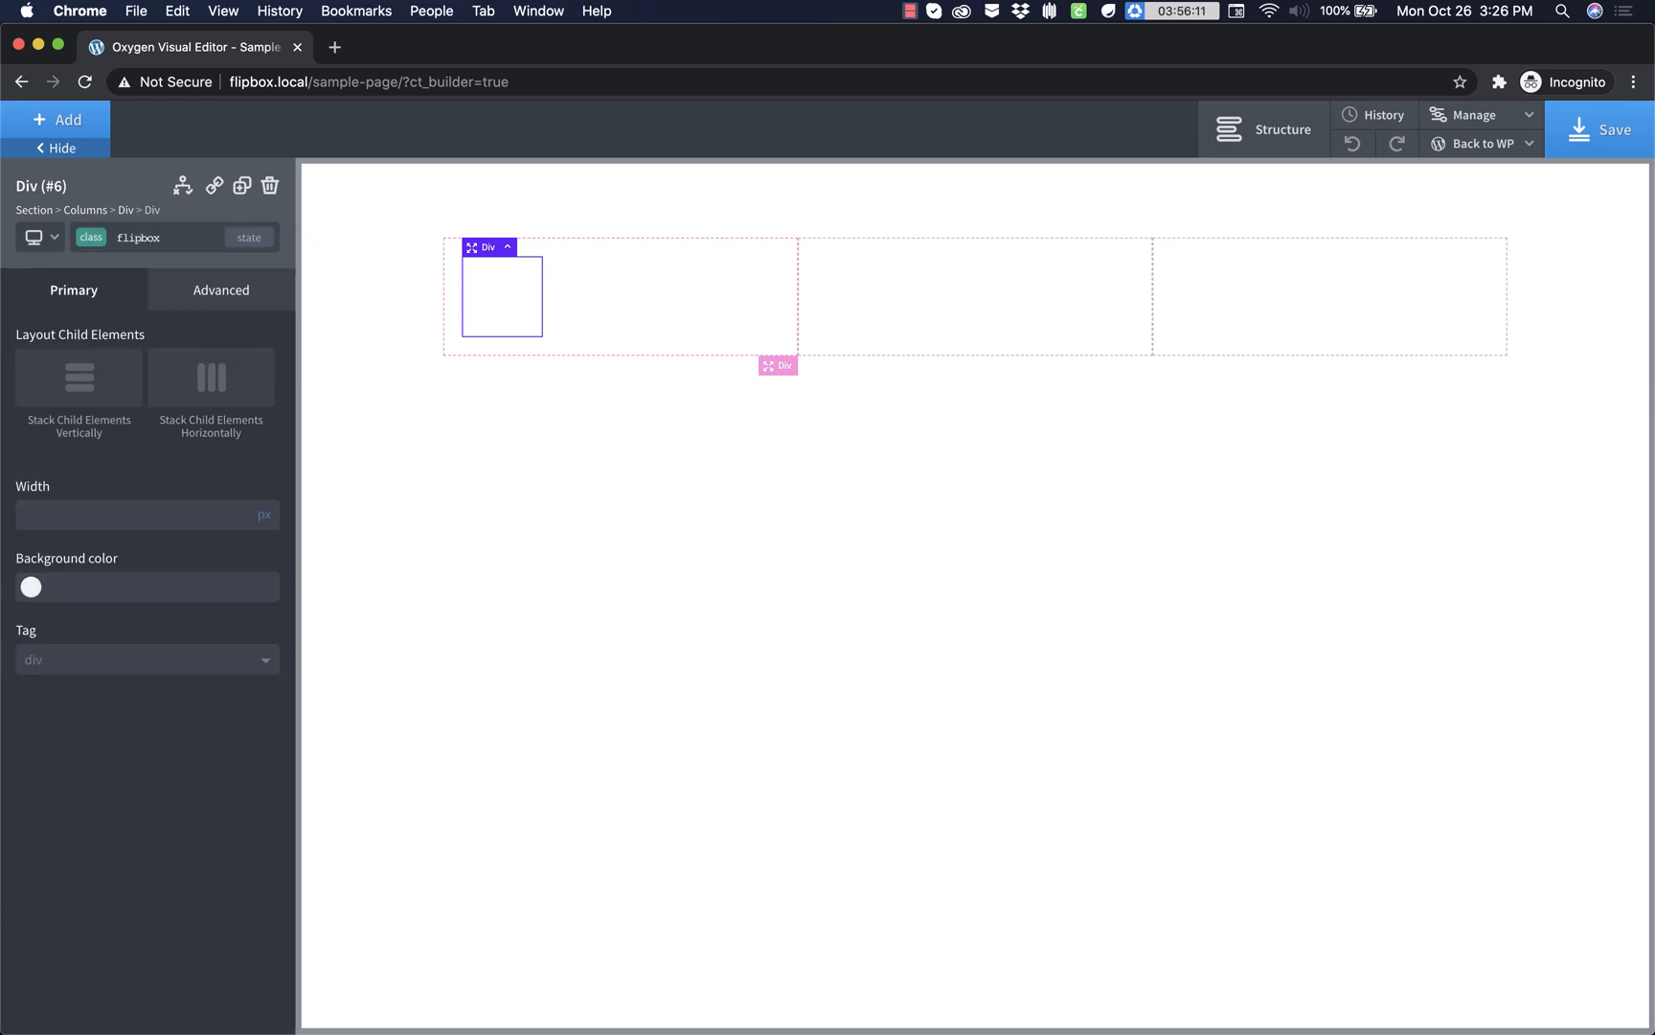
- Nest an inner div classed flipbox__front inside the flipbox div
left_click(55, 118)
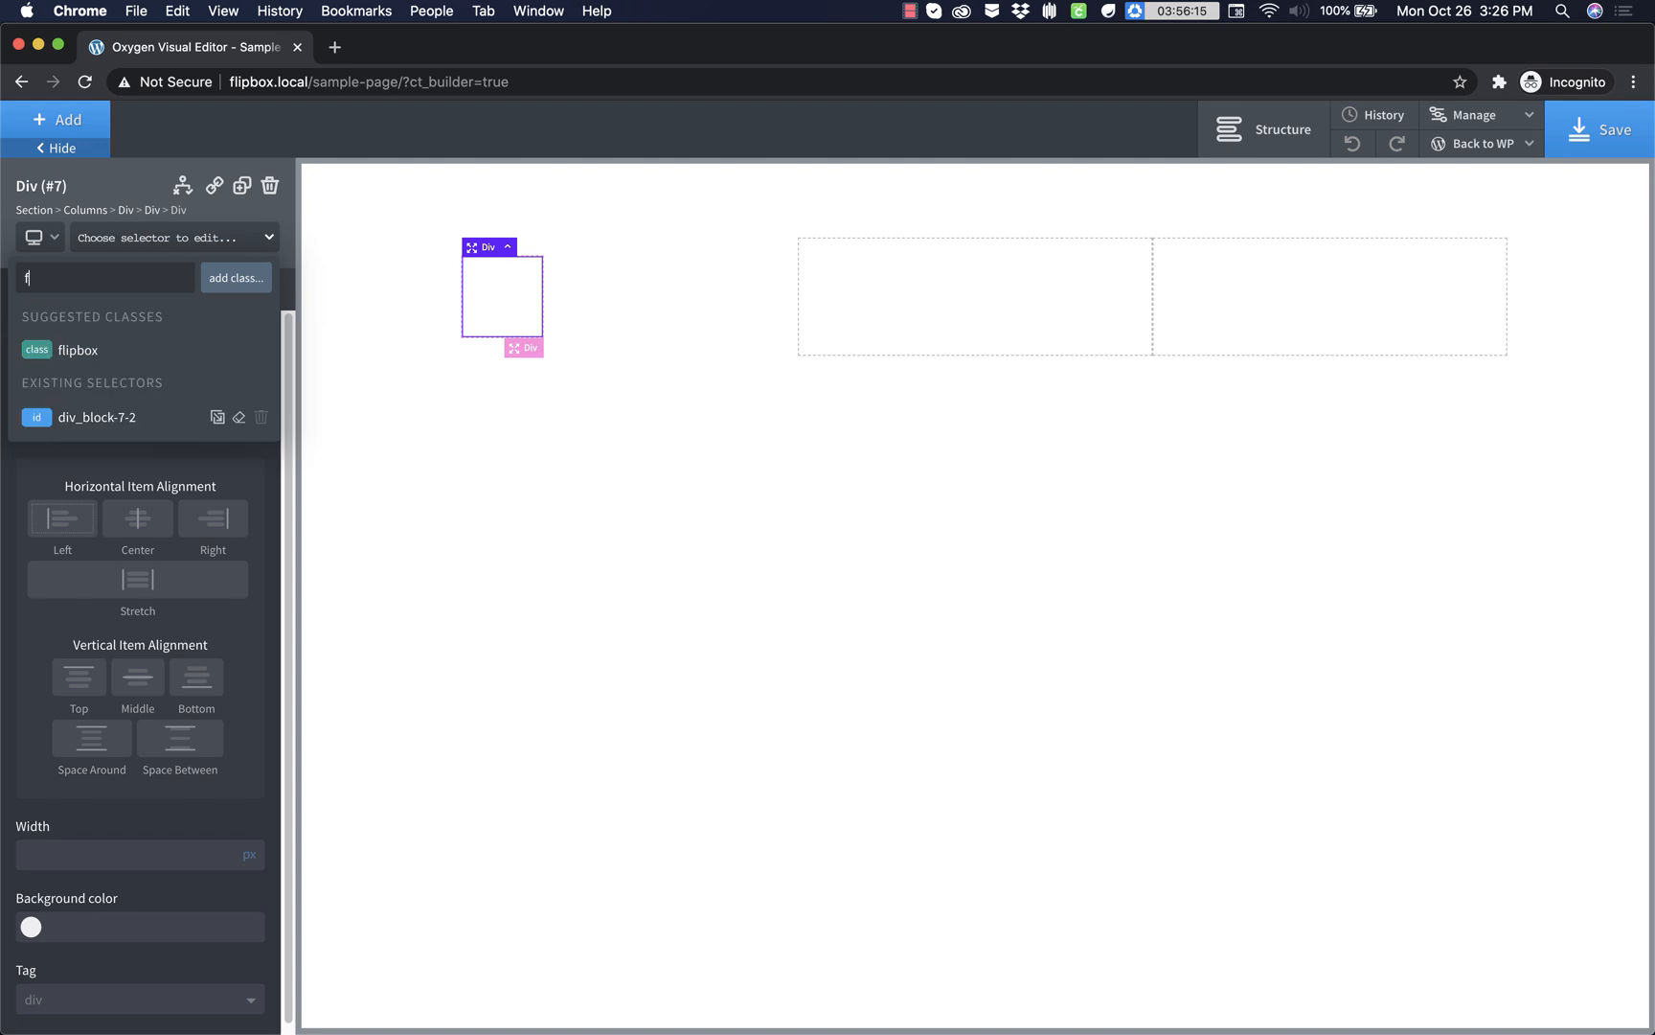
type("flipbox__")
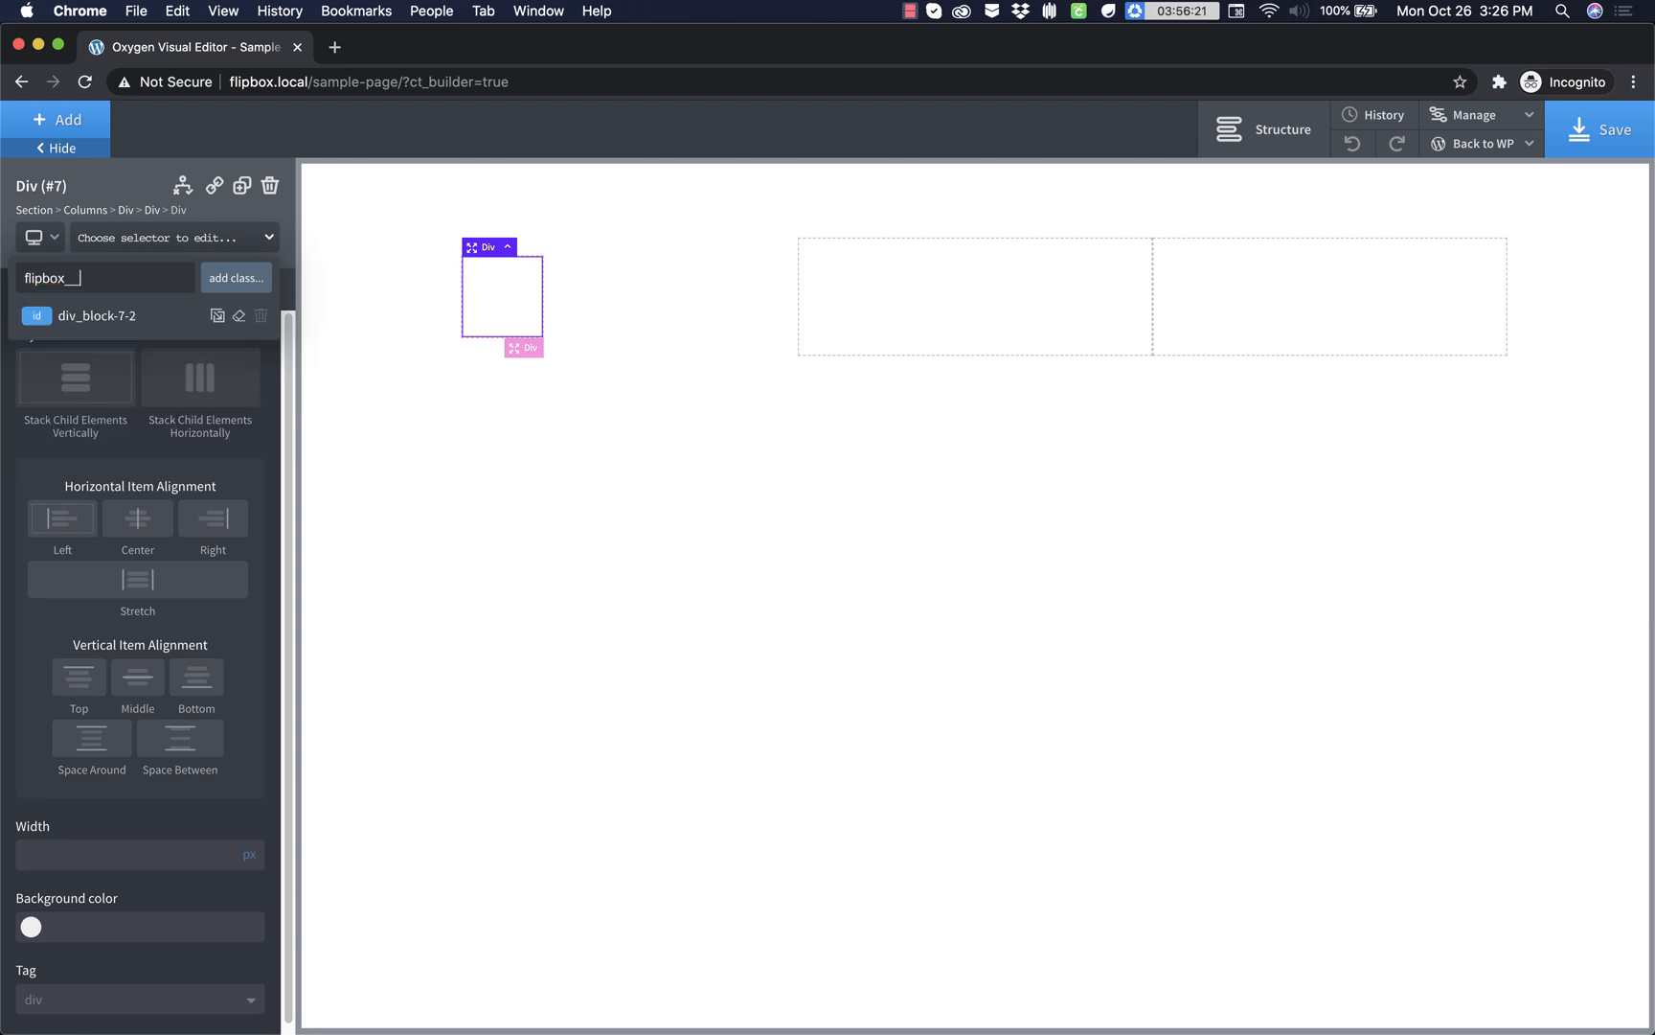
type("front")
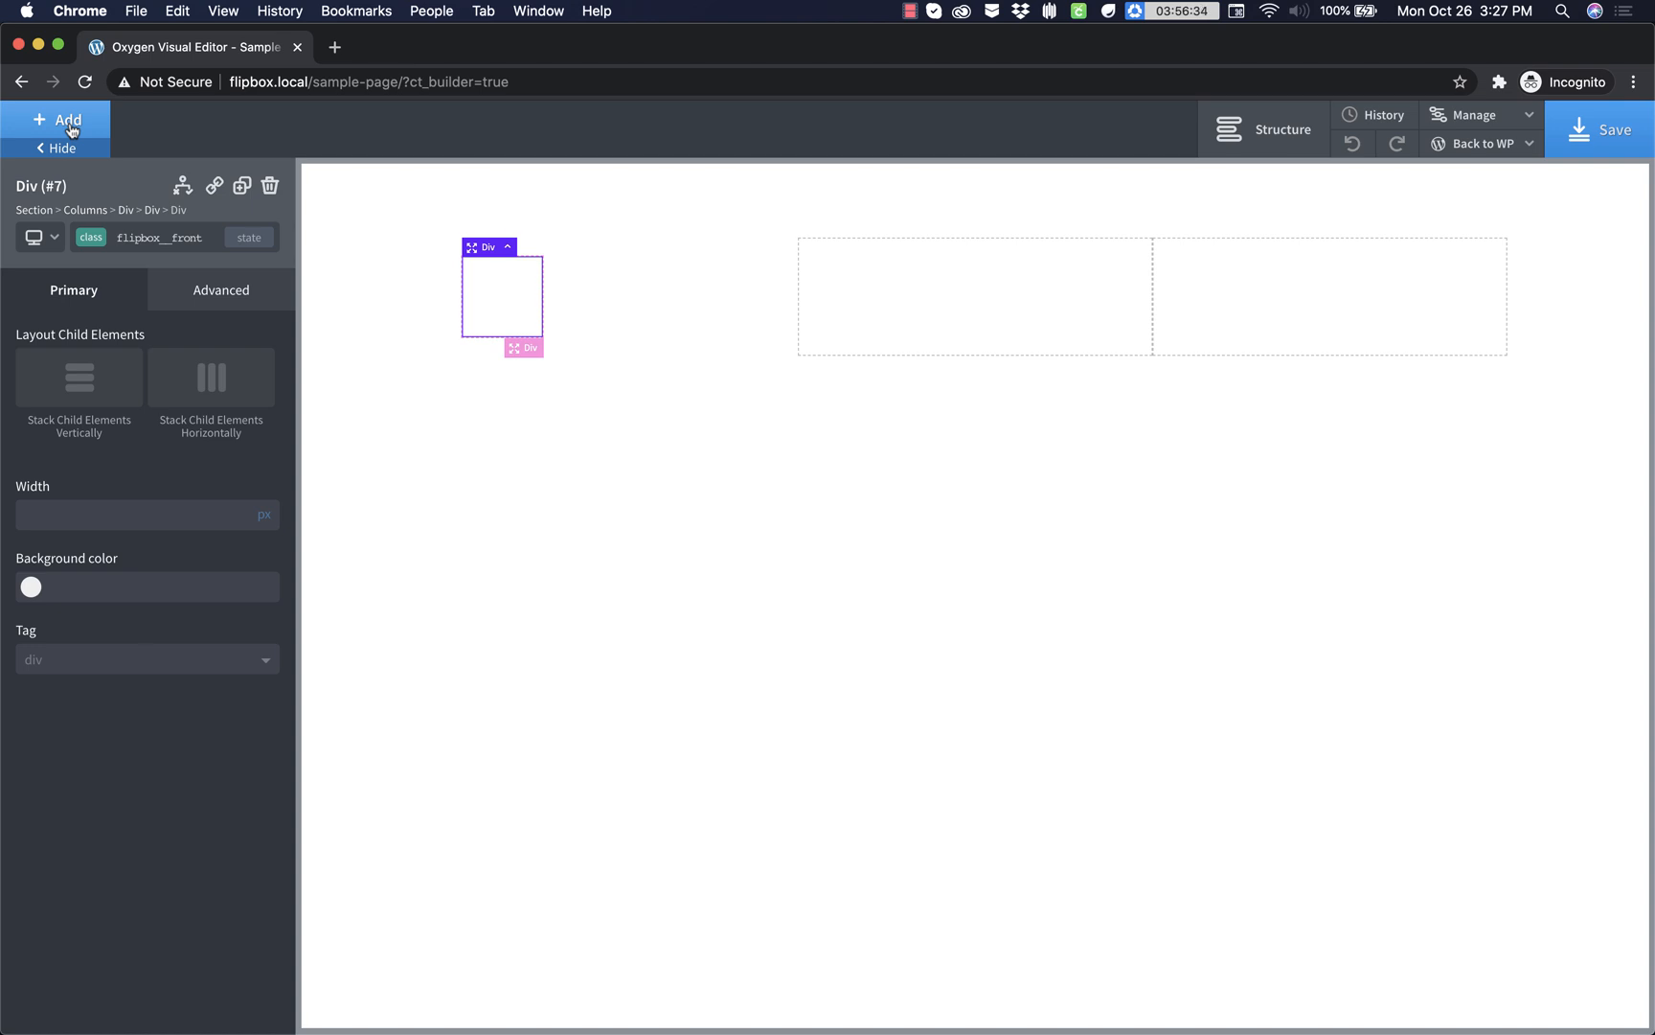
mouse_move(515, 291)
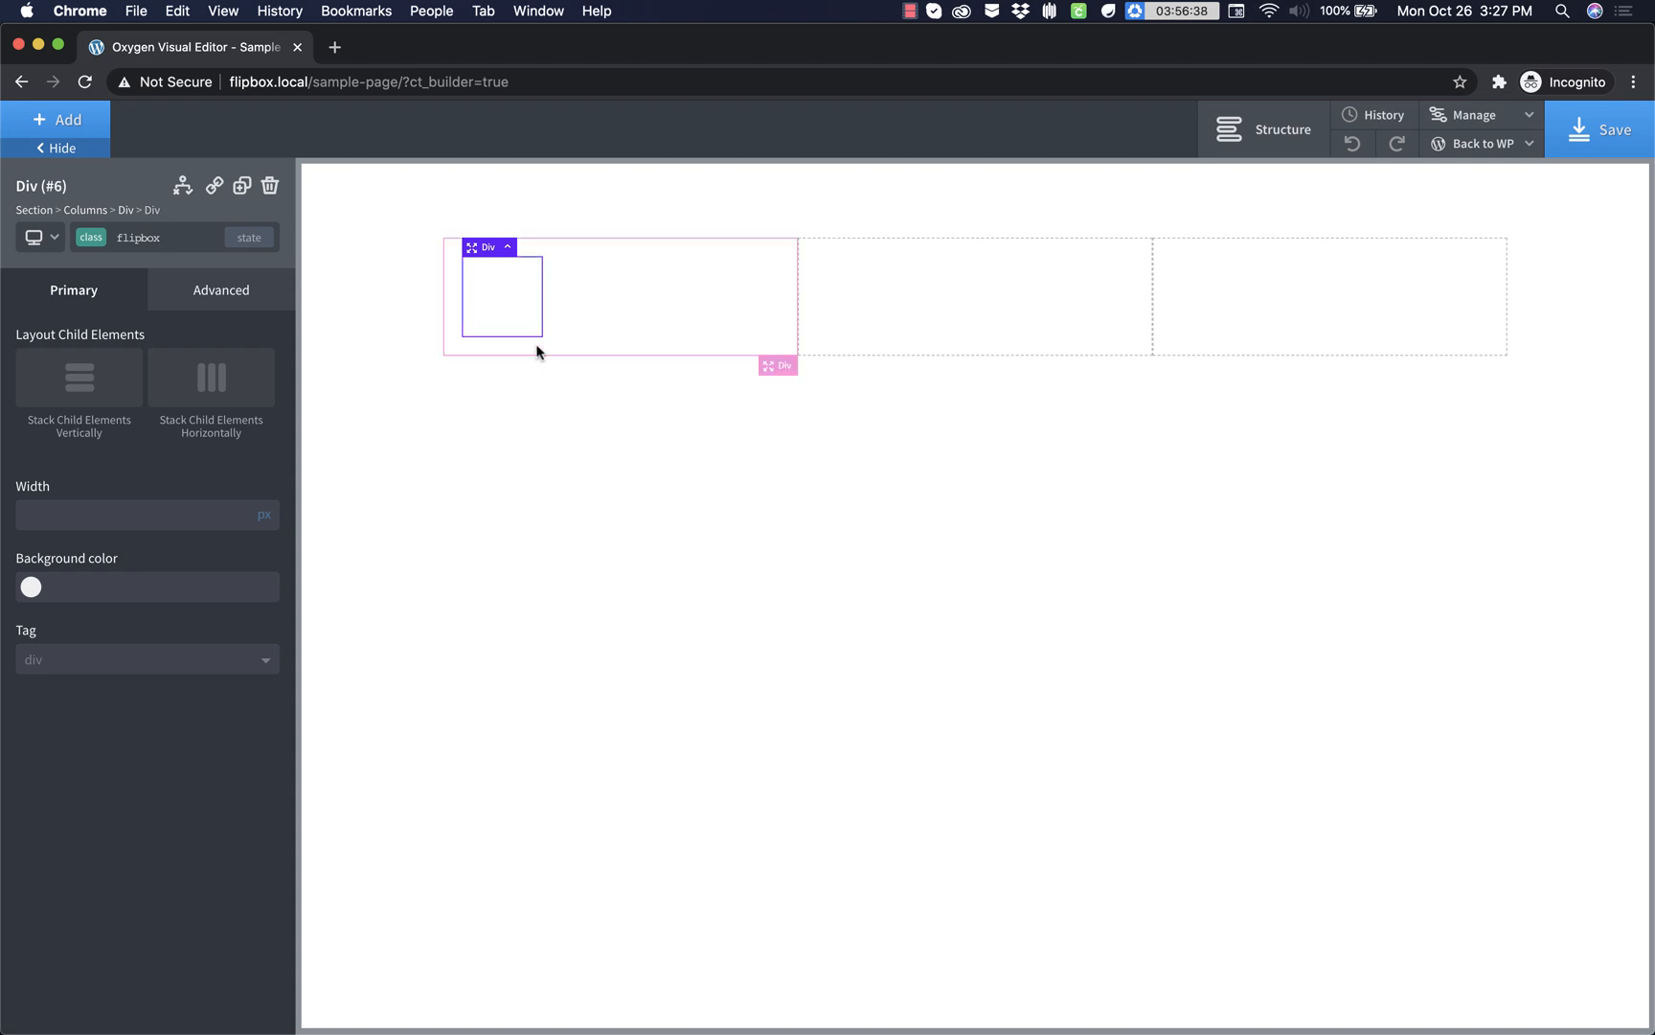
- Make the flipbox__front div 100% wide and 400px tall
left_click(220, 290)
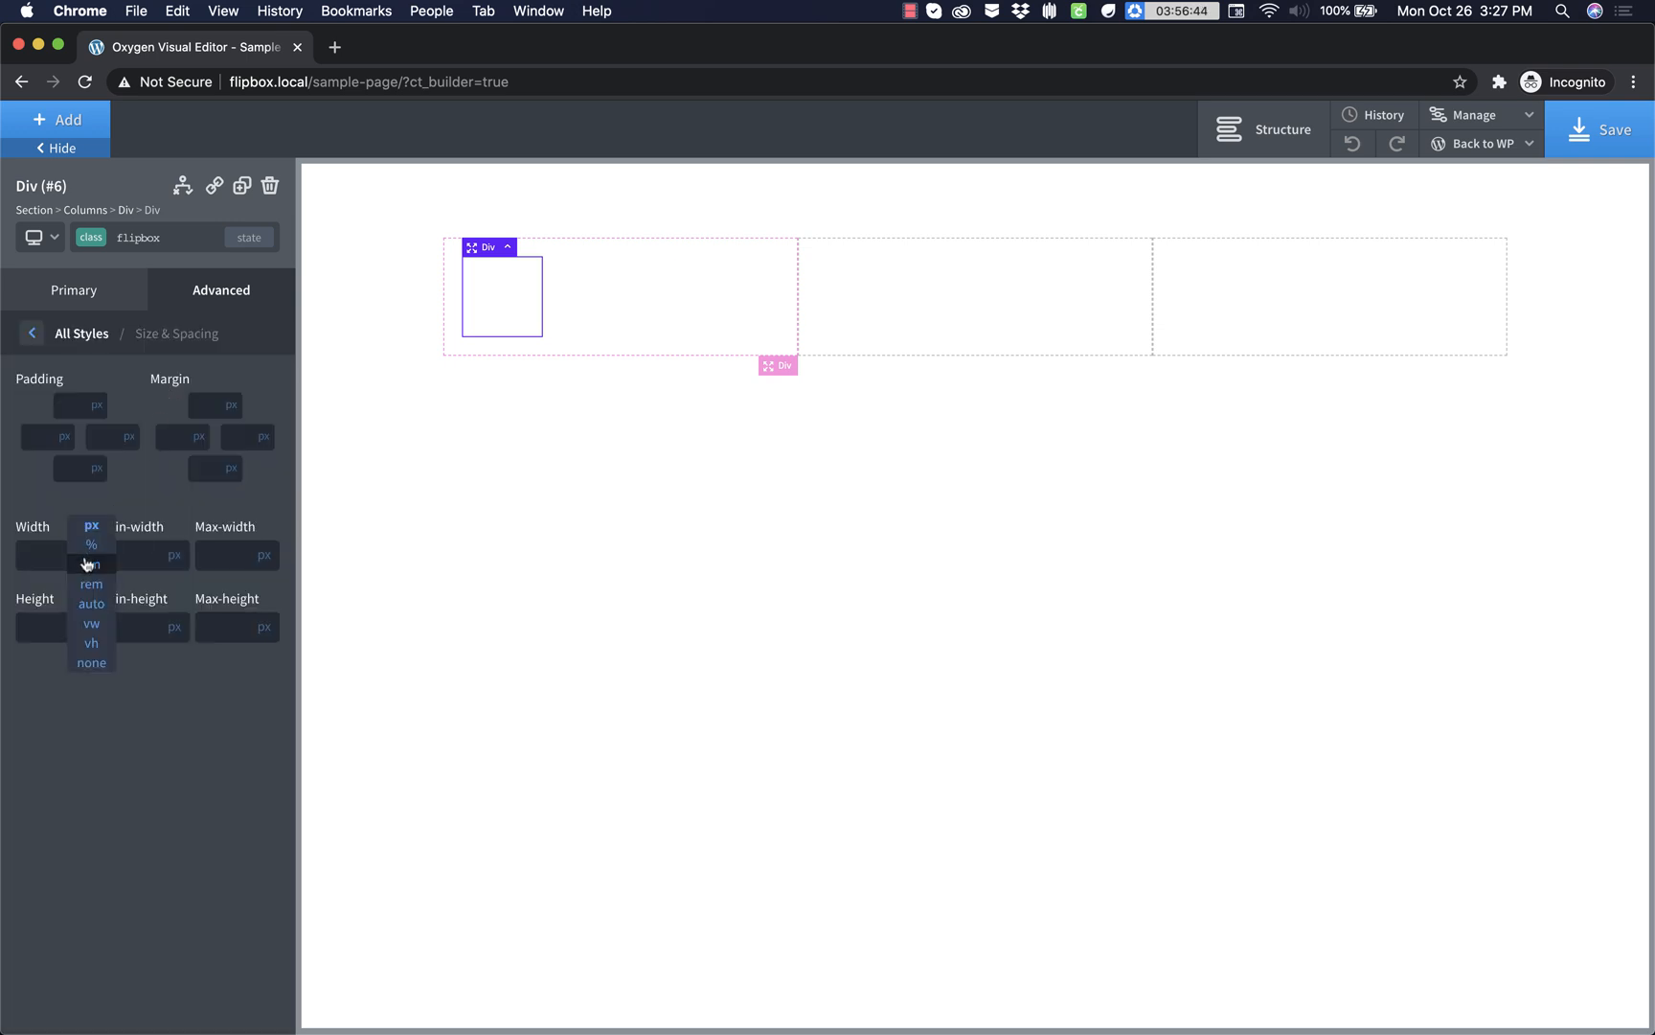
left_click(90, 544)
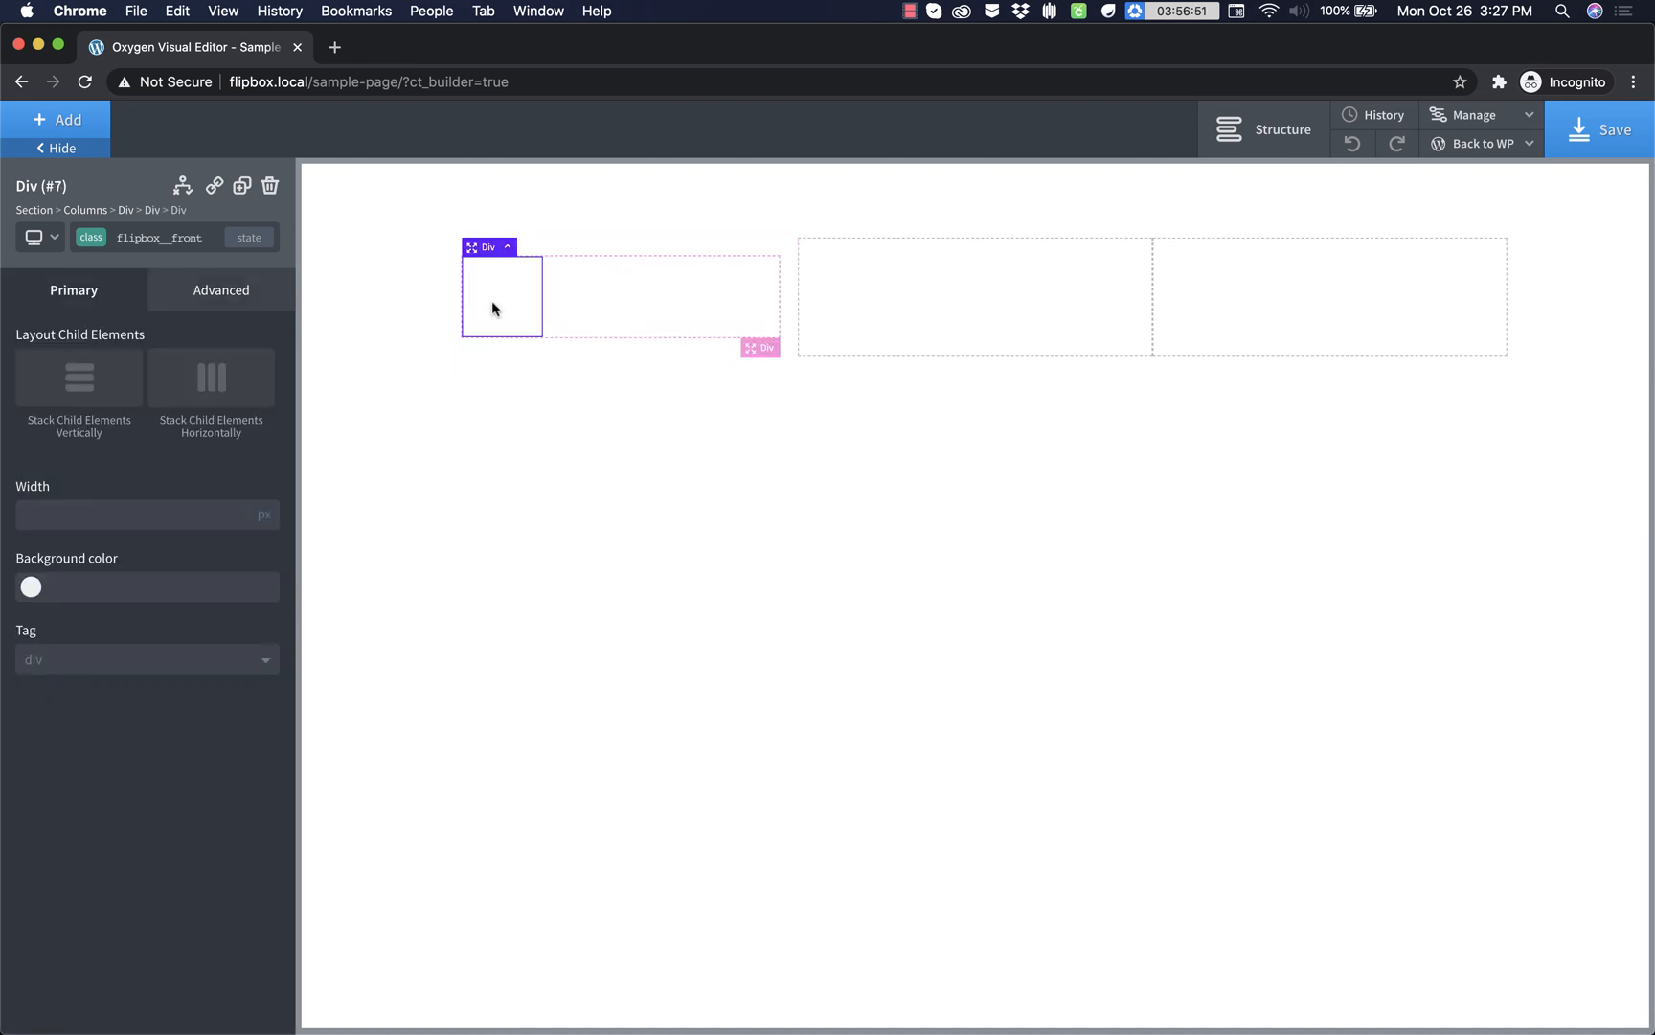
mouse_move(251, 303)
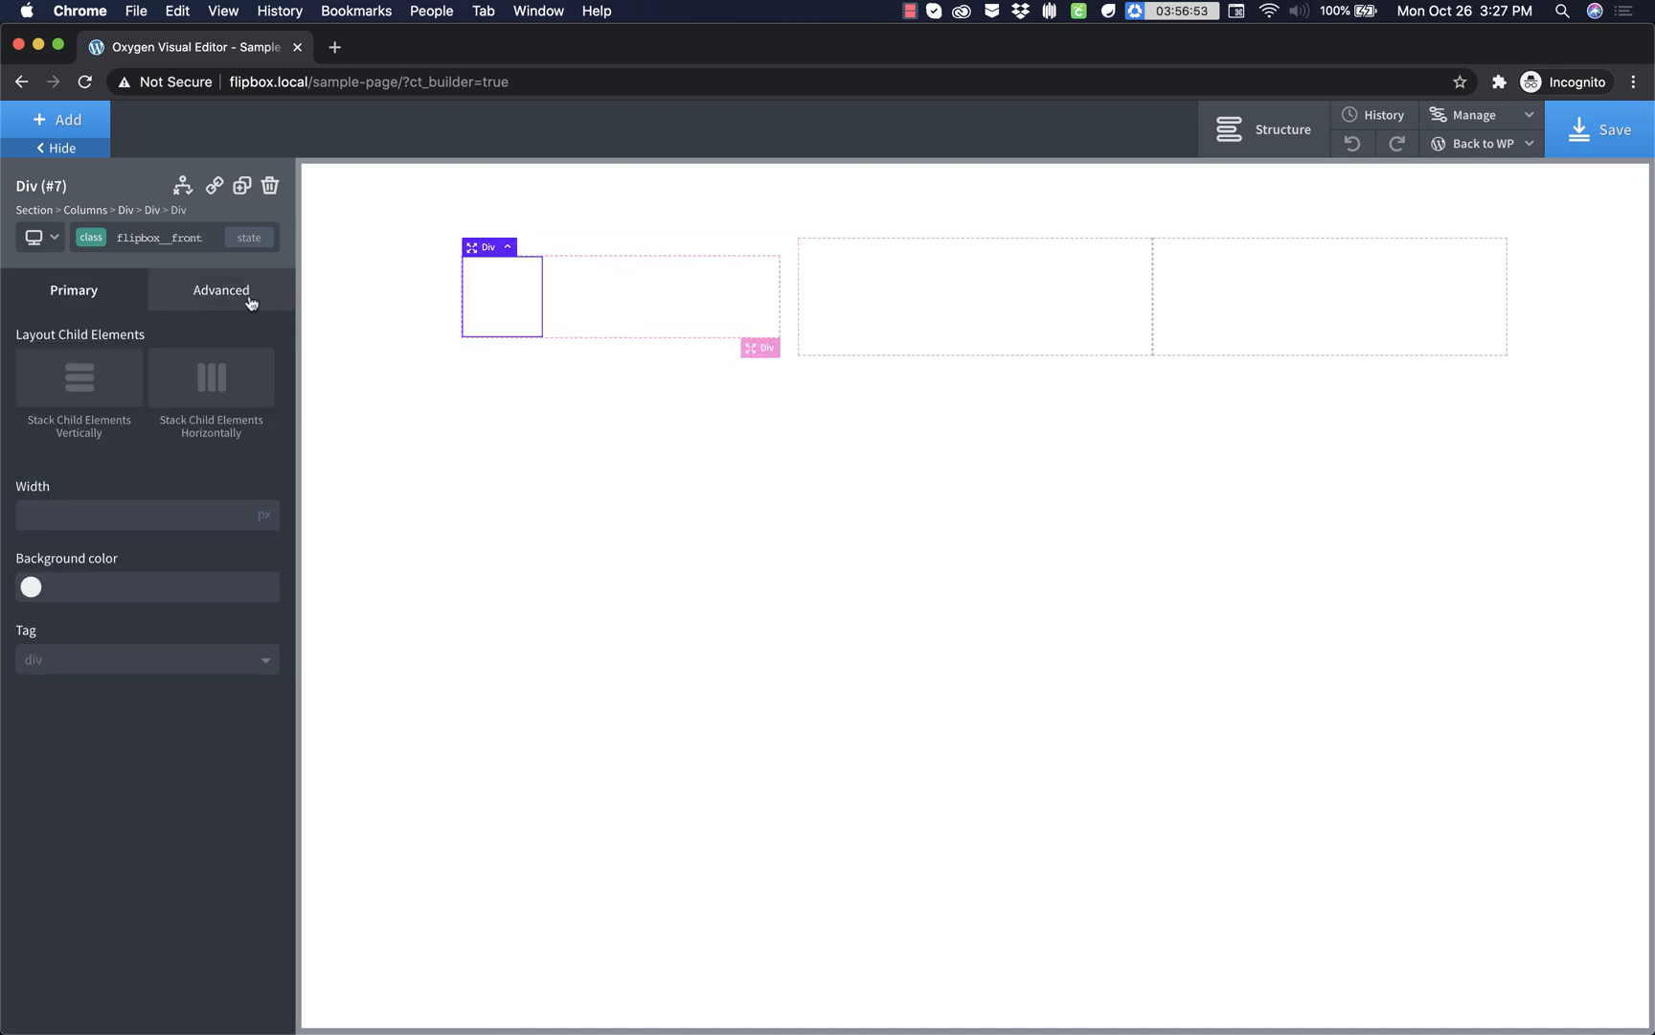
left_click(220, 291)
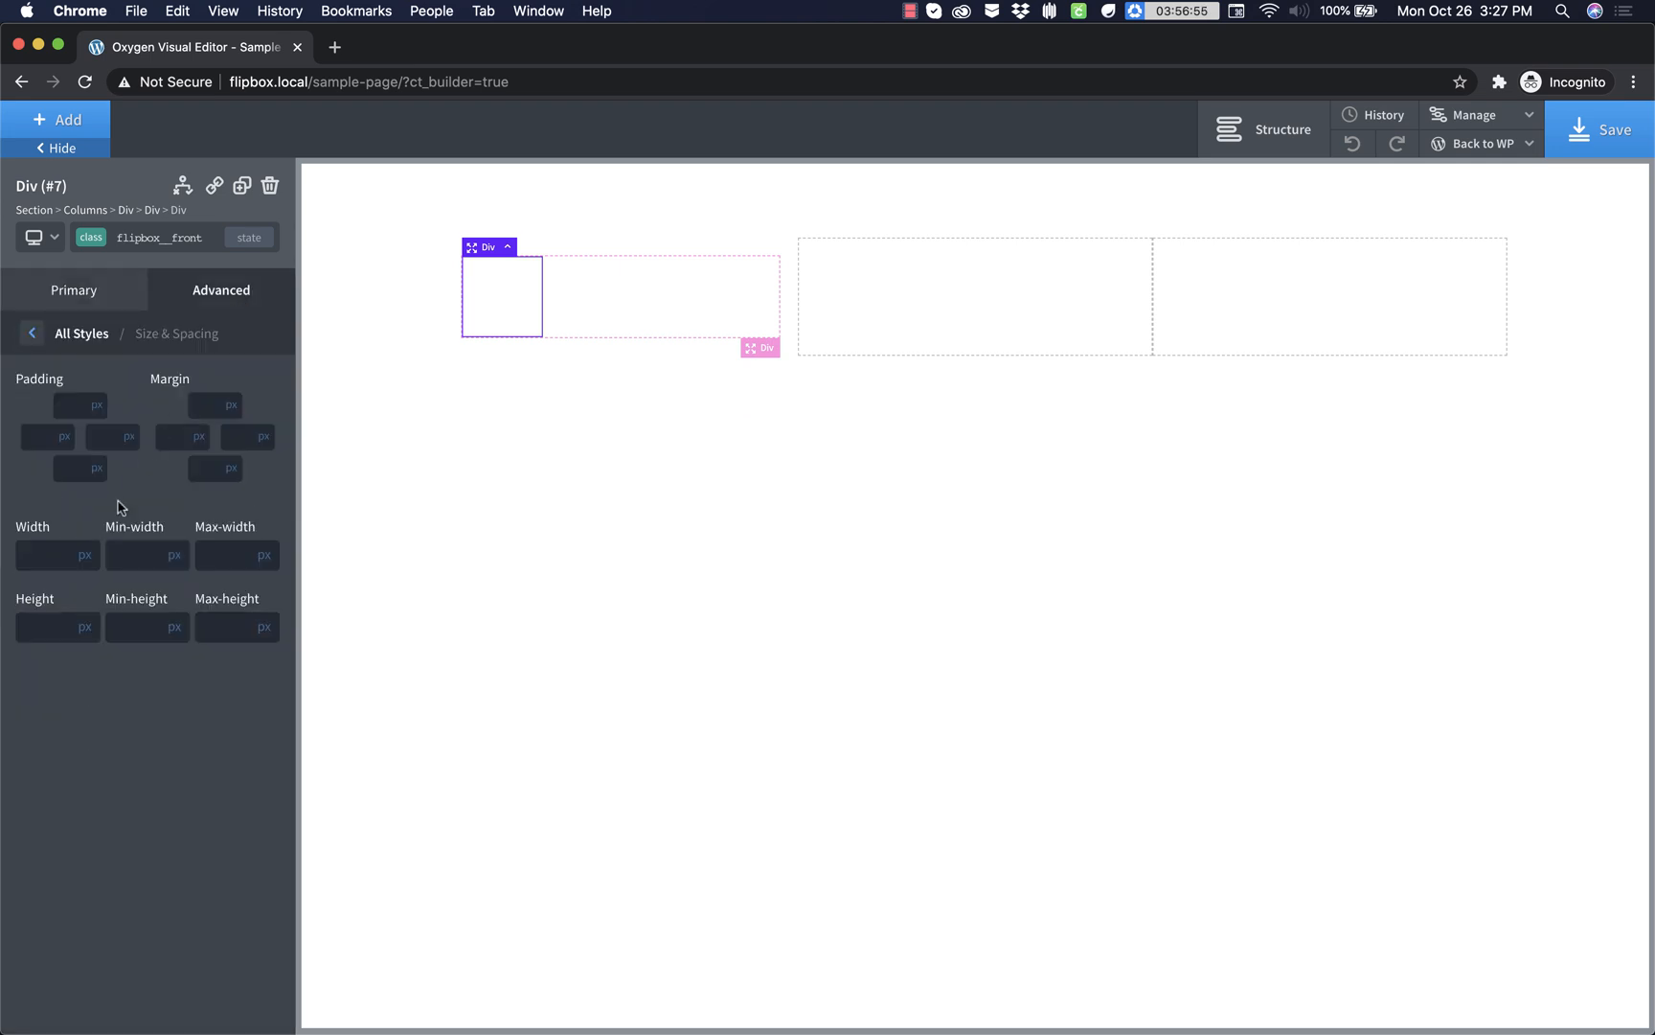
left_click(47, 554)
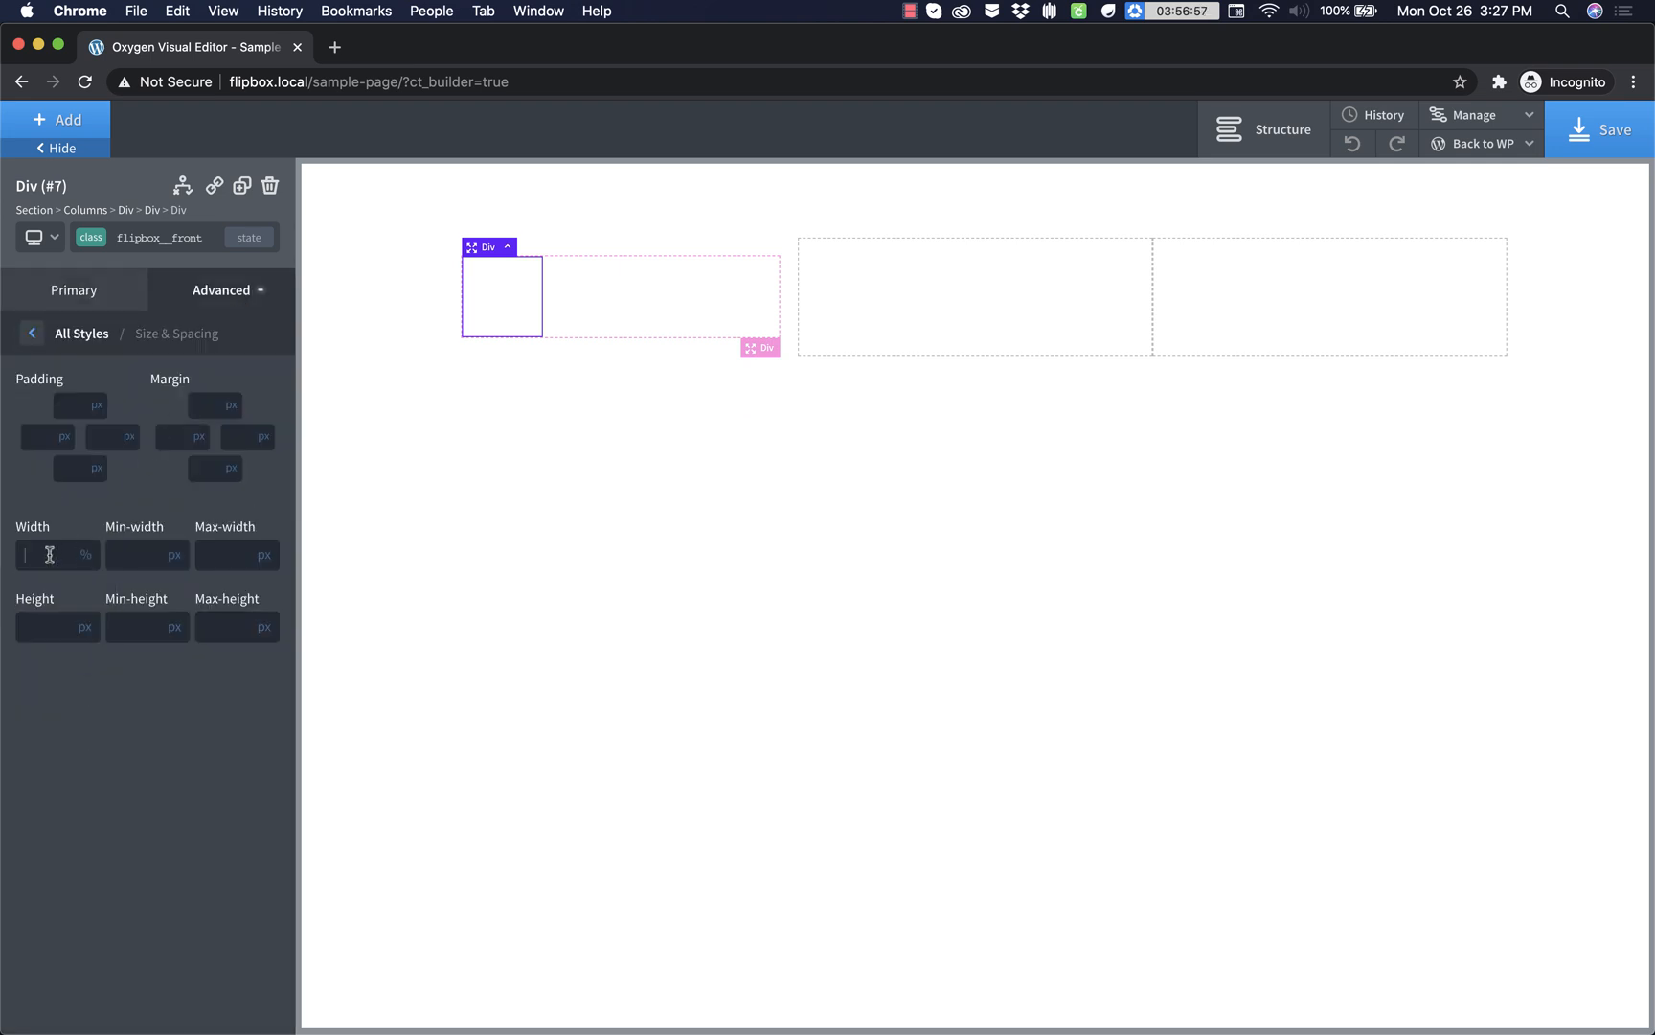
type("100")
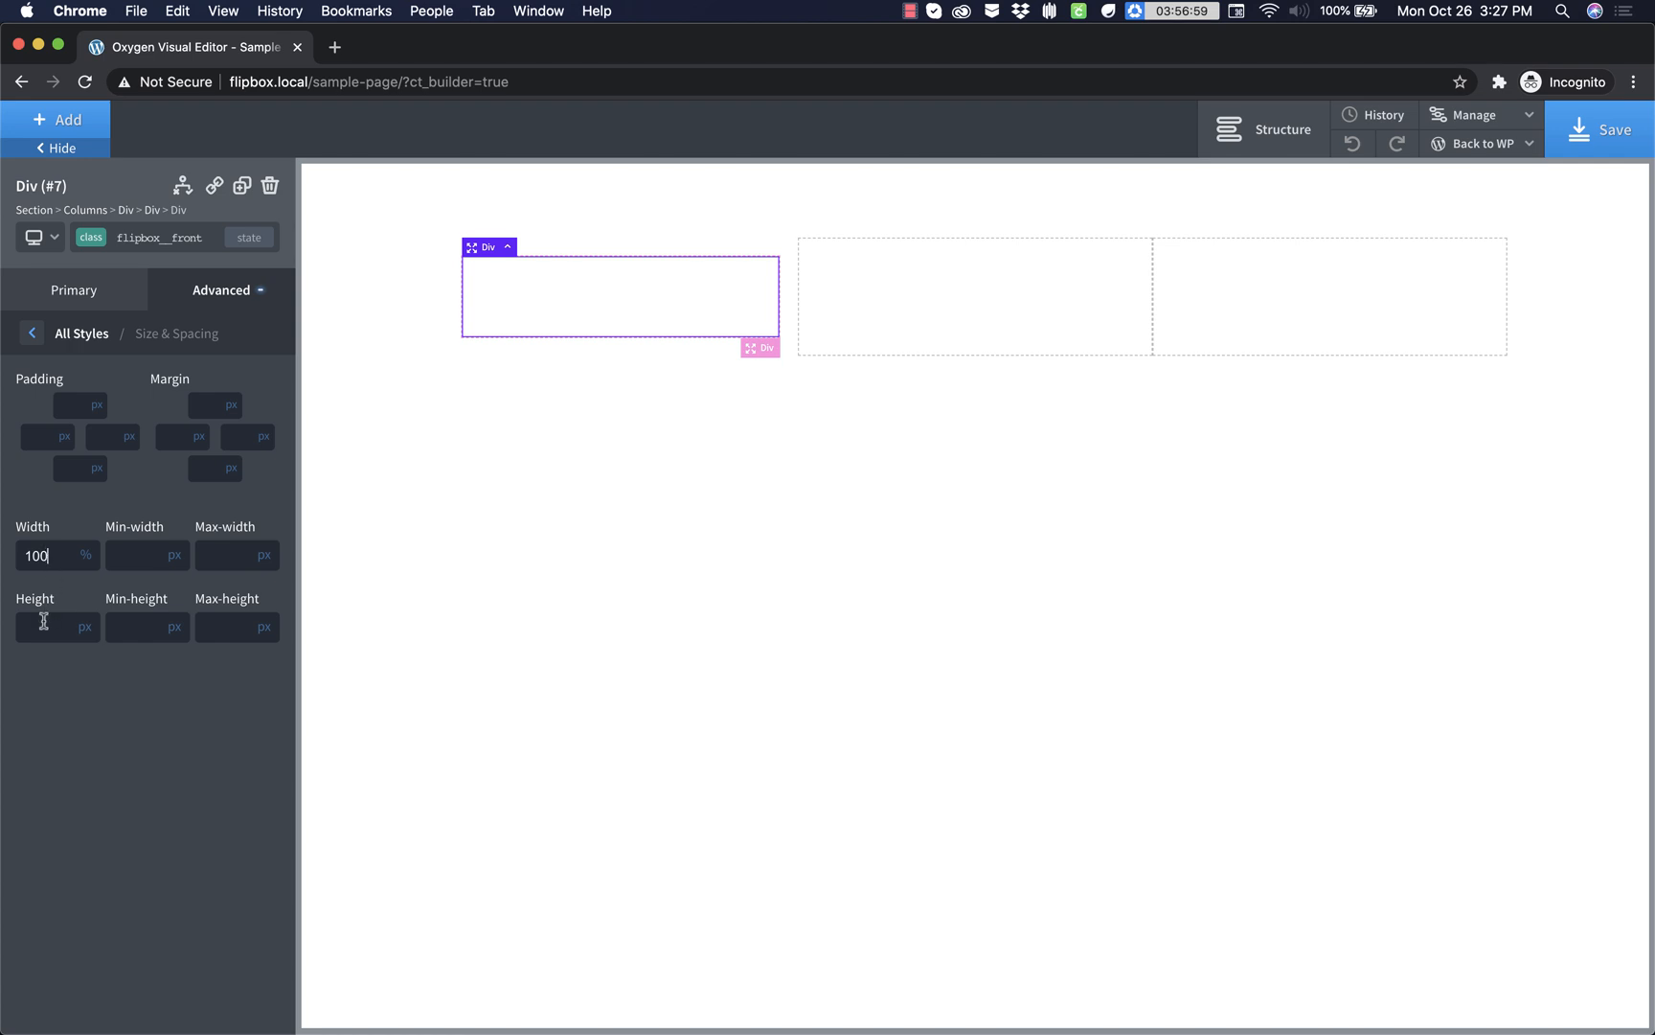
type("3")
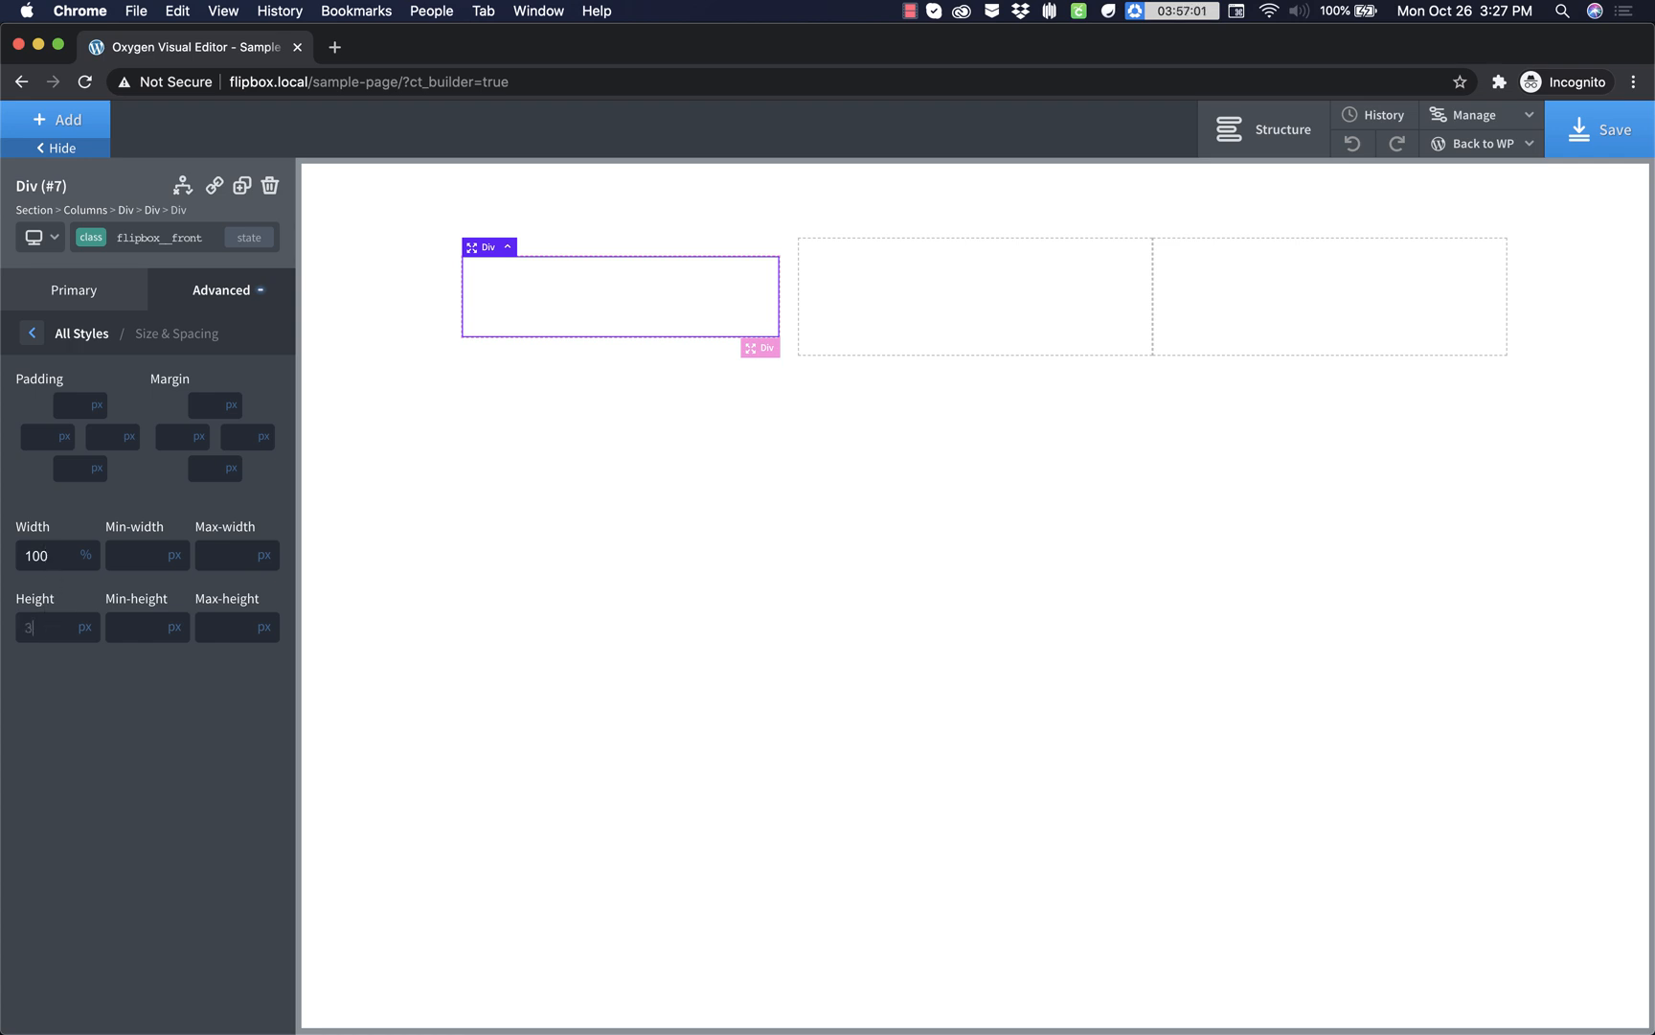
type("00")
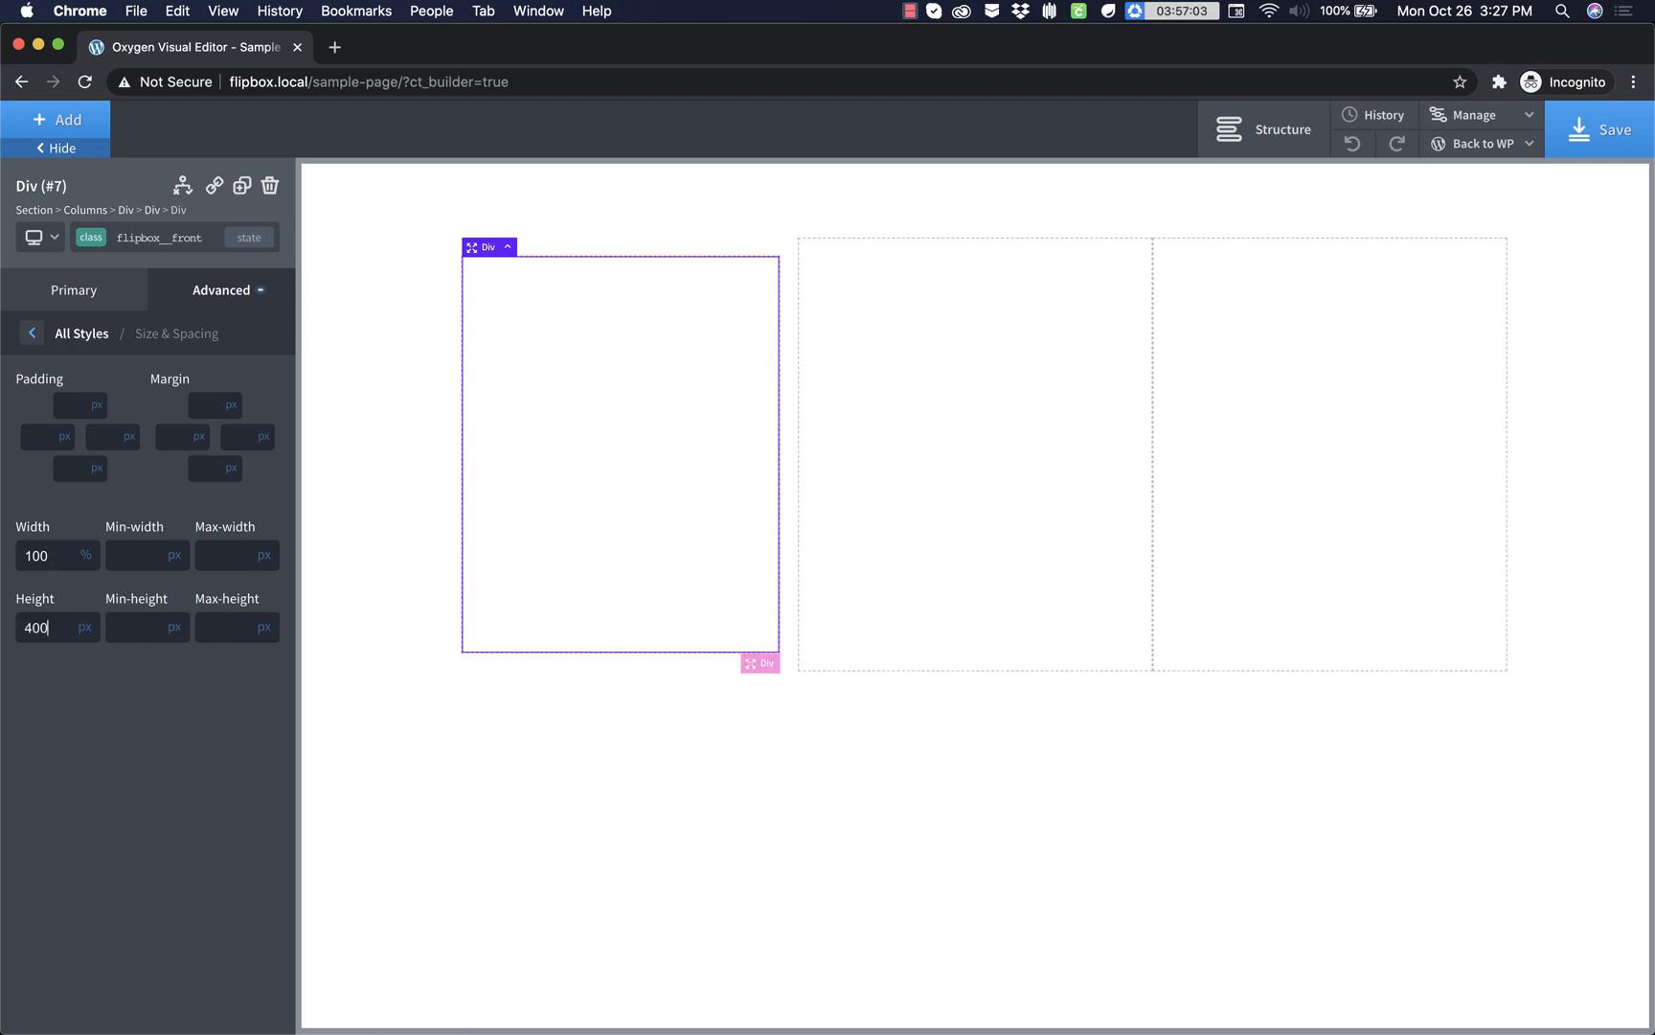
- Apply 32px padding to every side and stack the contents vertically, centred both ways
type("32")
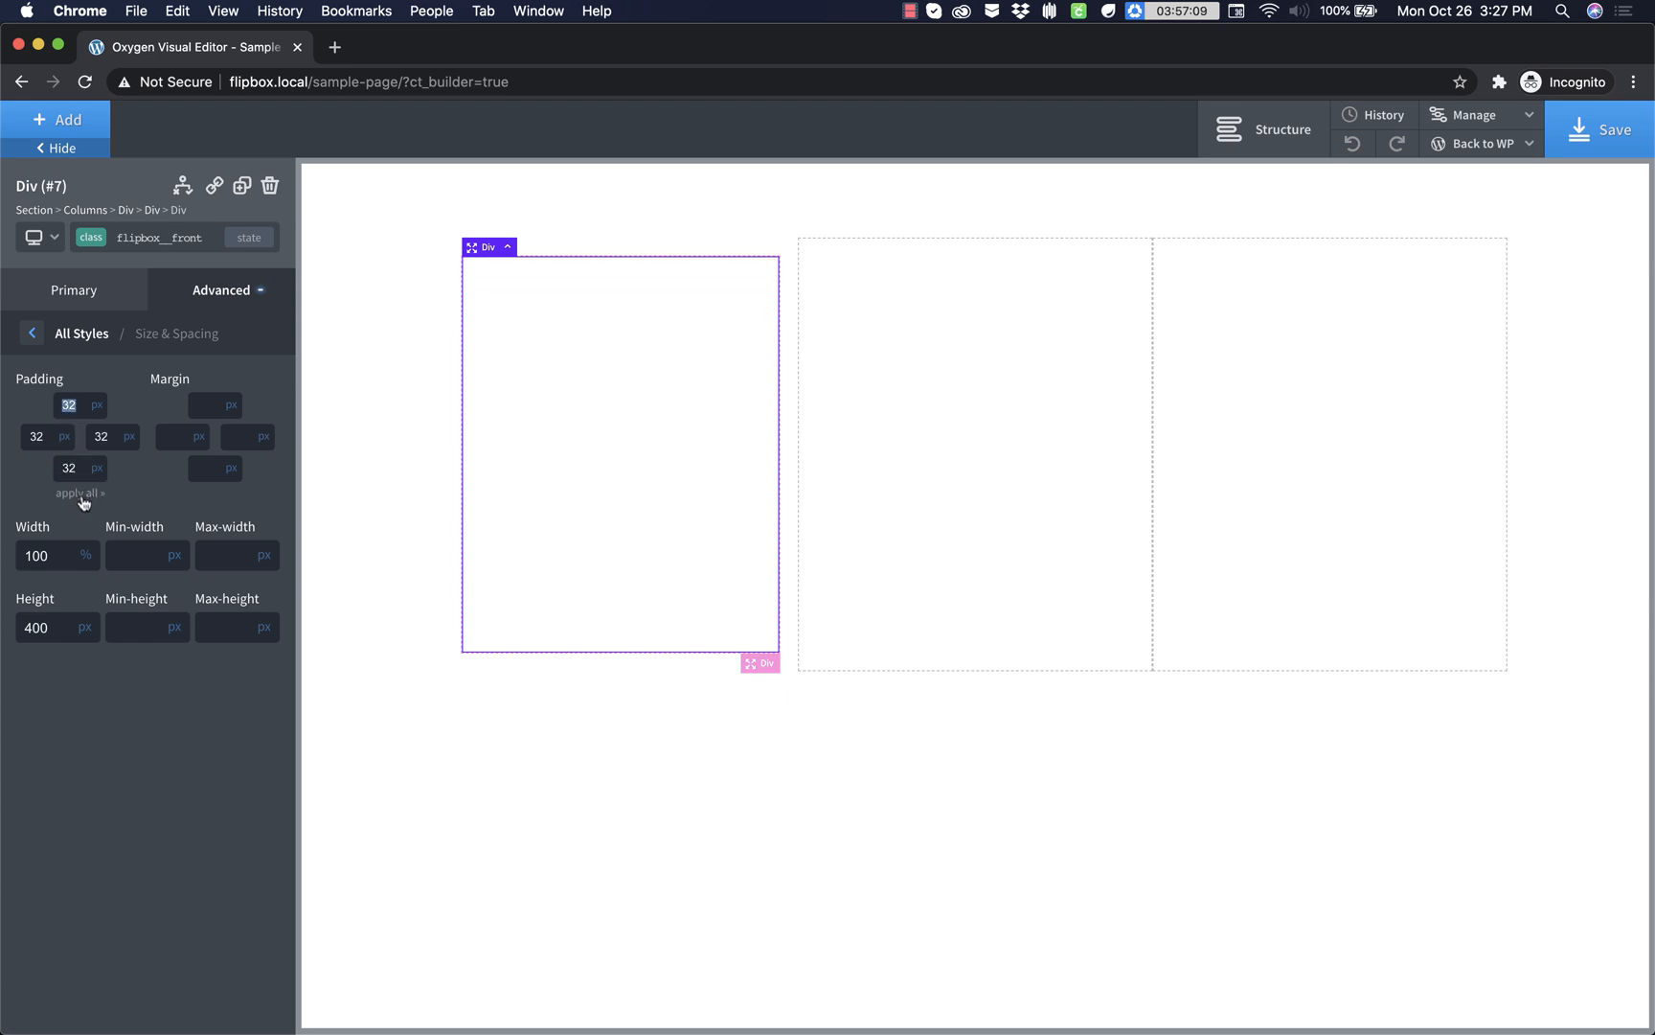
left_click(73, 289)
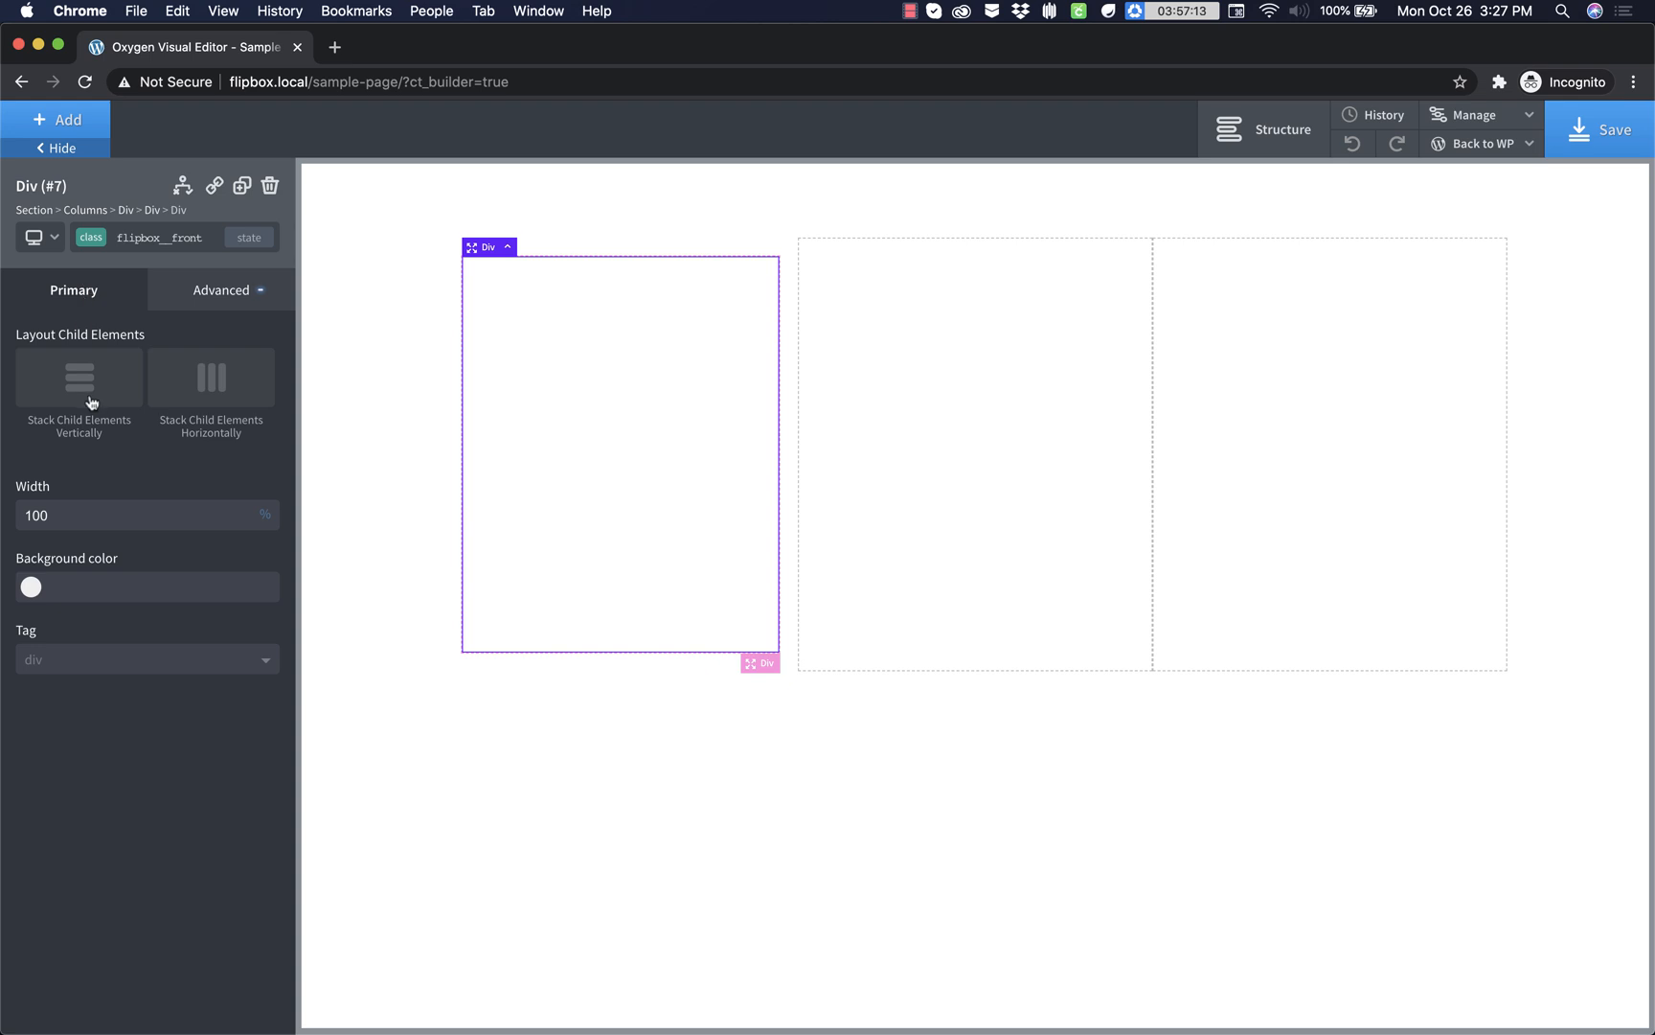
left_click(79, 377)
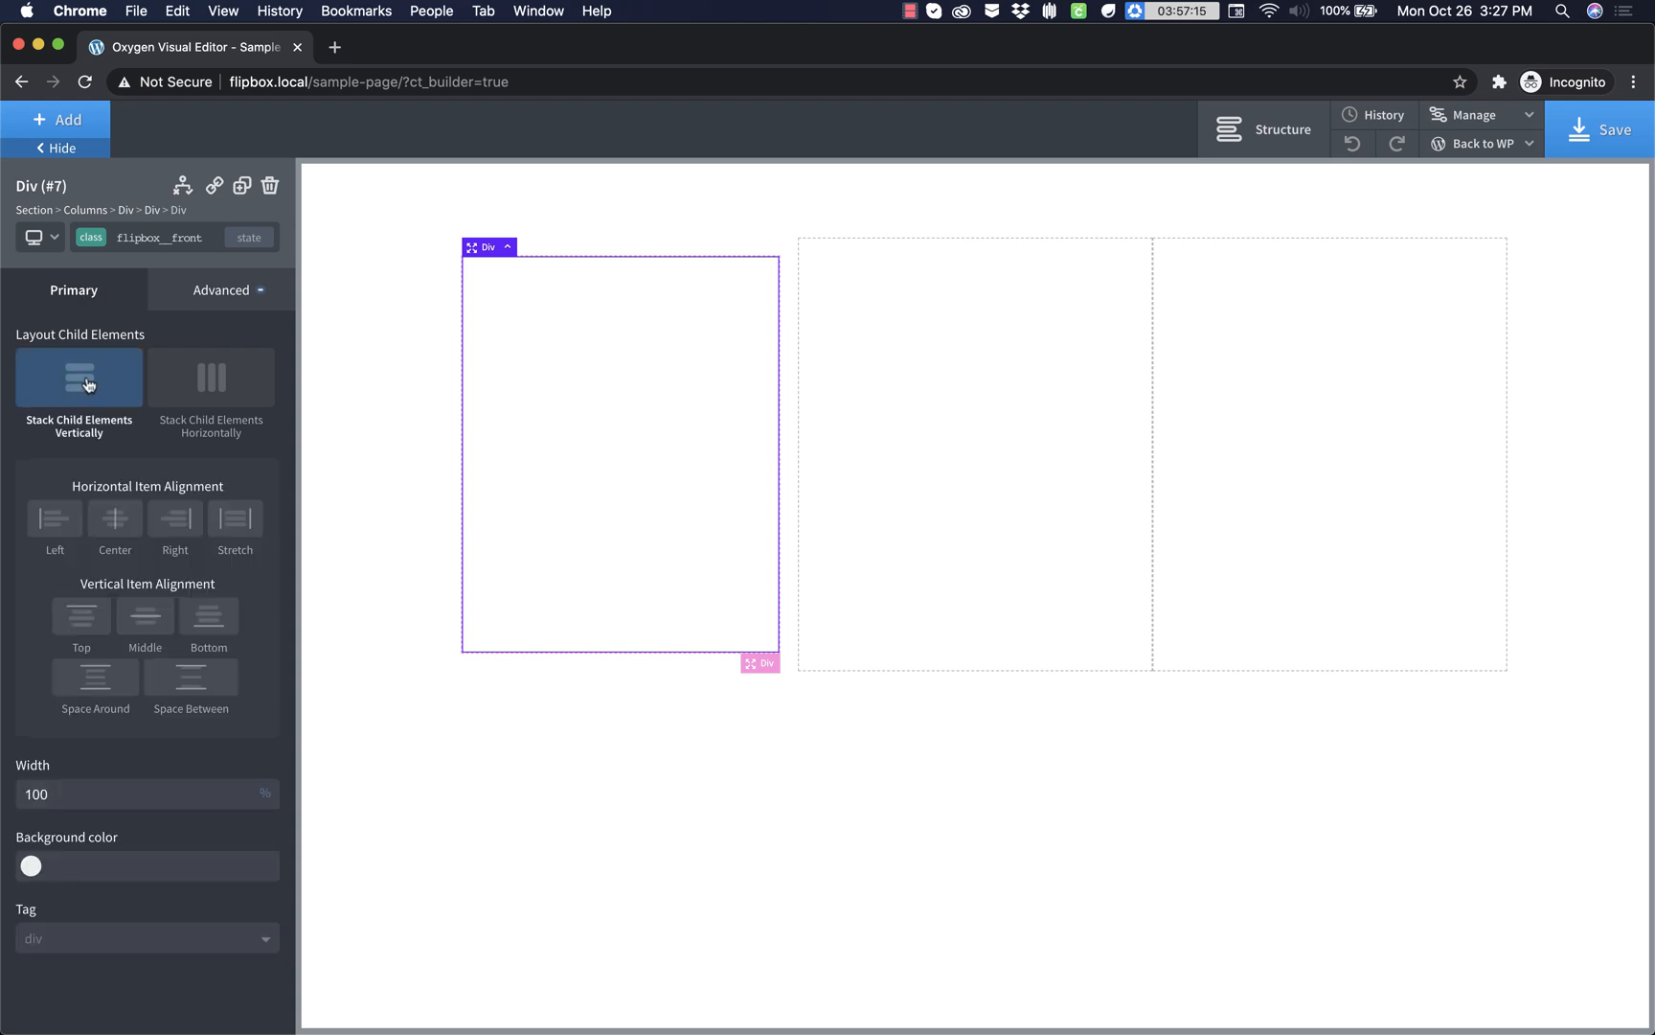
left_click(115, 519)
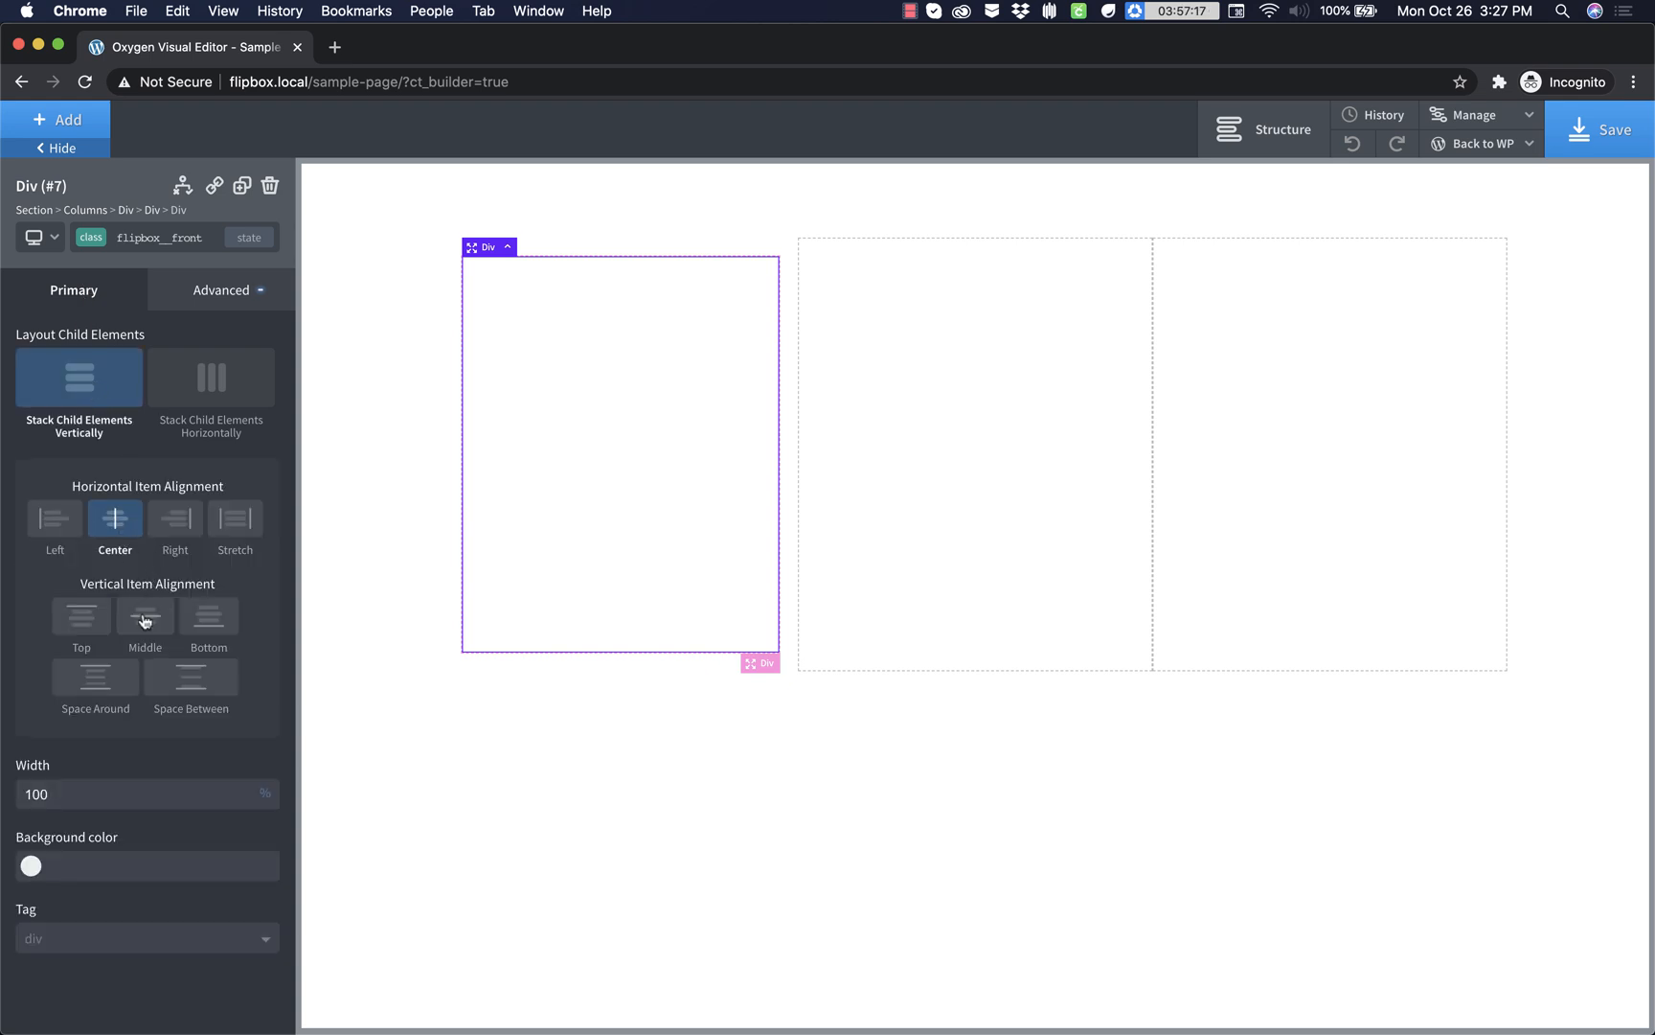
left_click(143, 615)
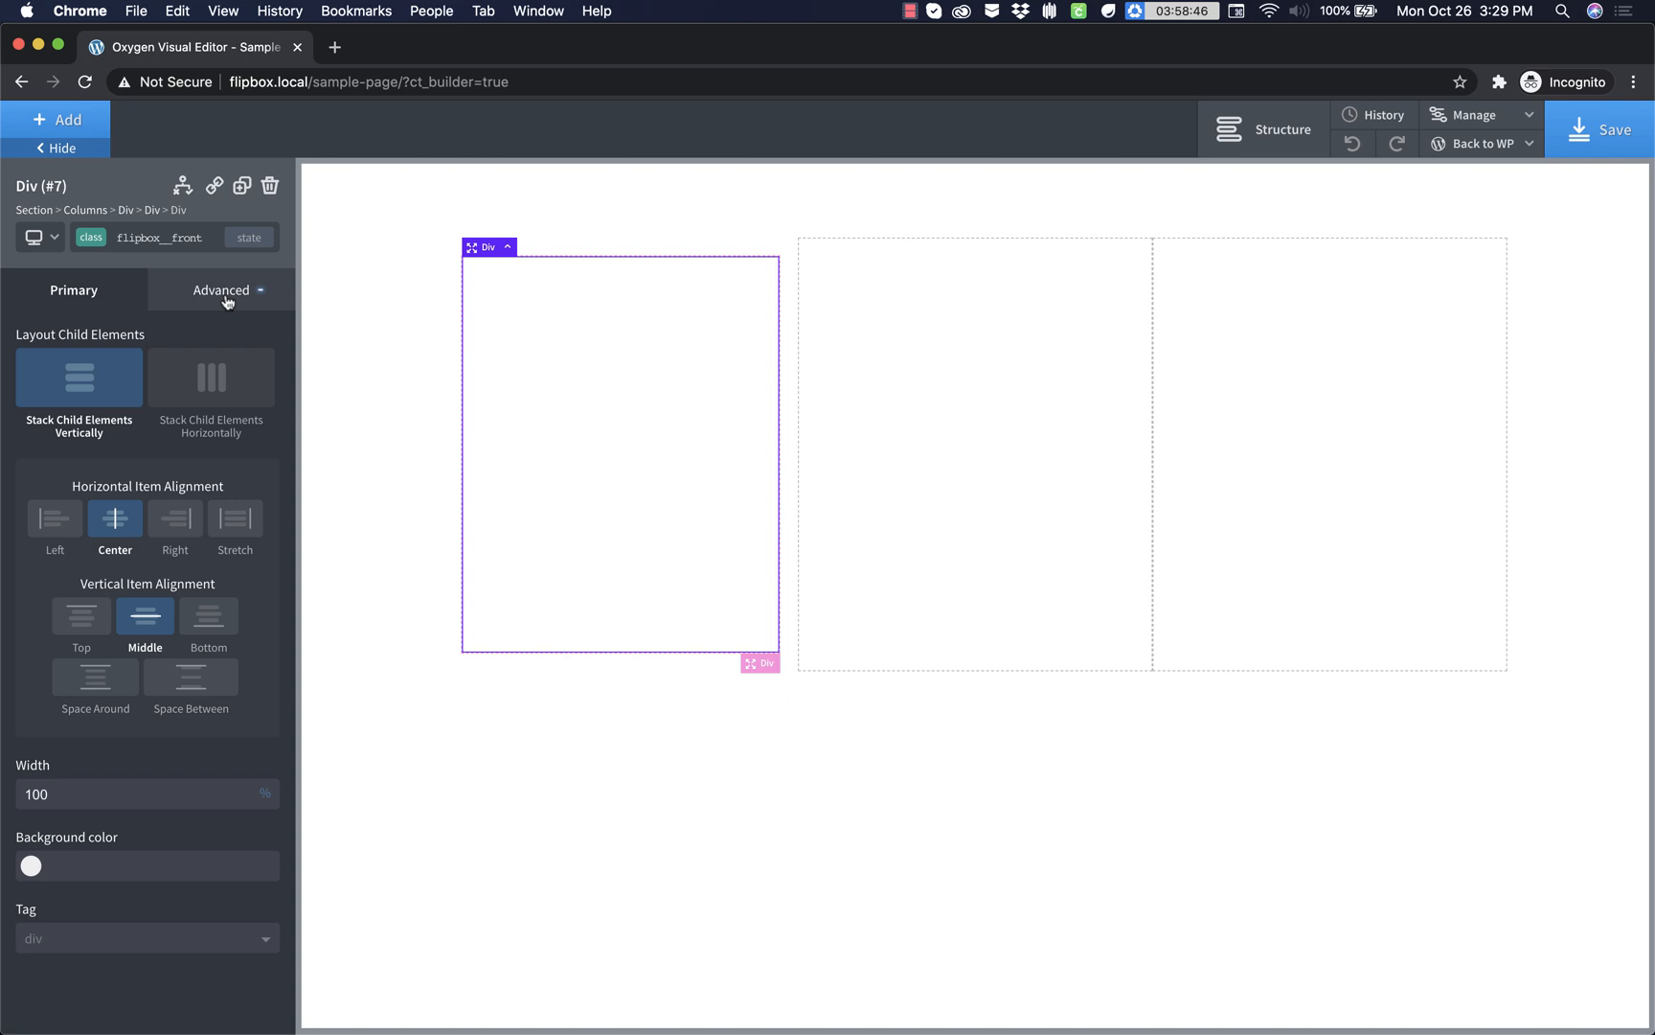
- Upload the three photos and set the forest photo as the front card's background image
left_click(221, 289)
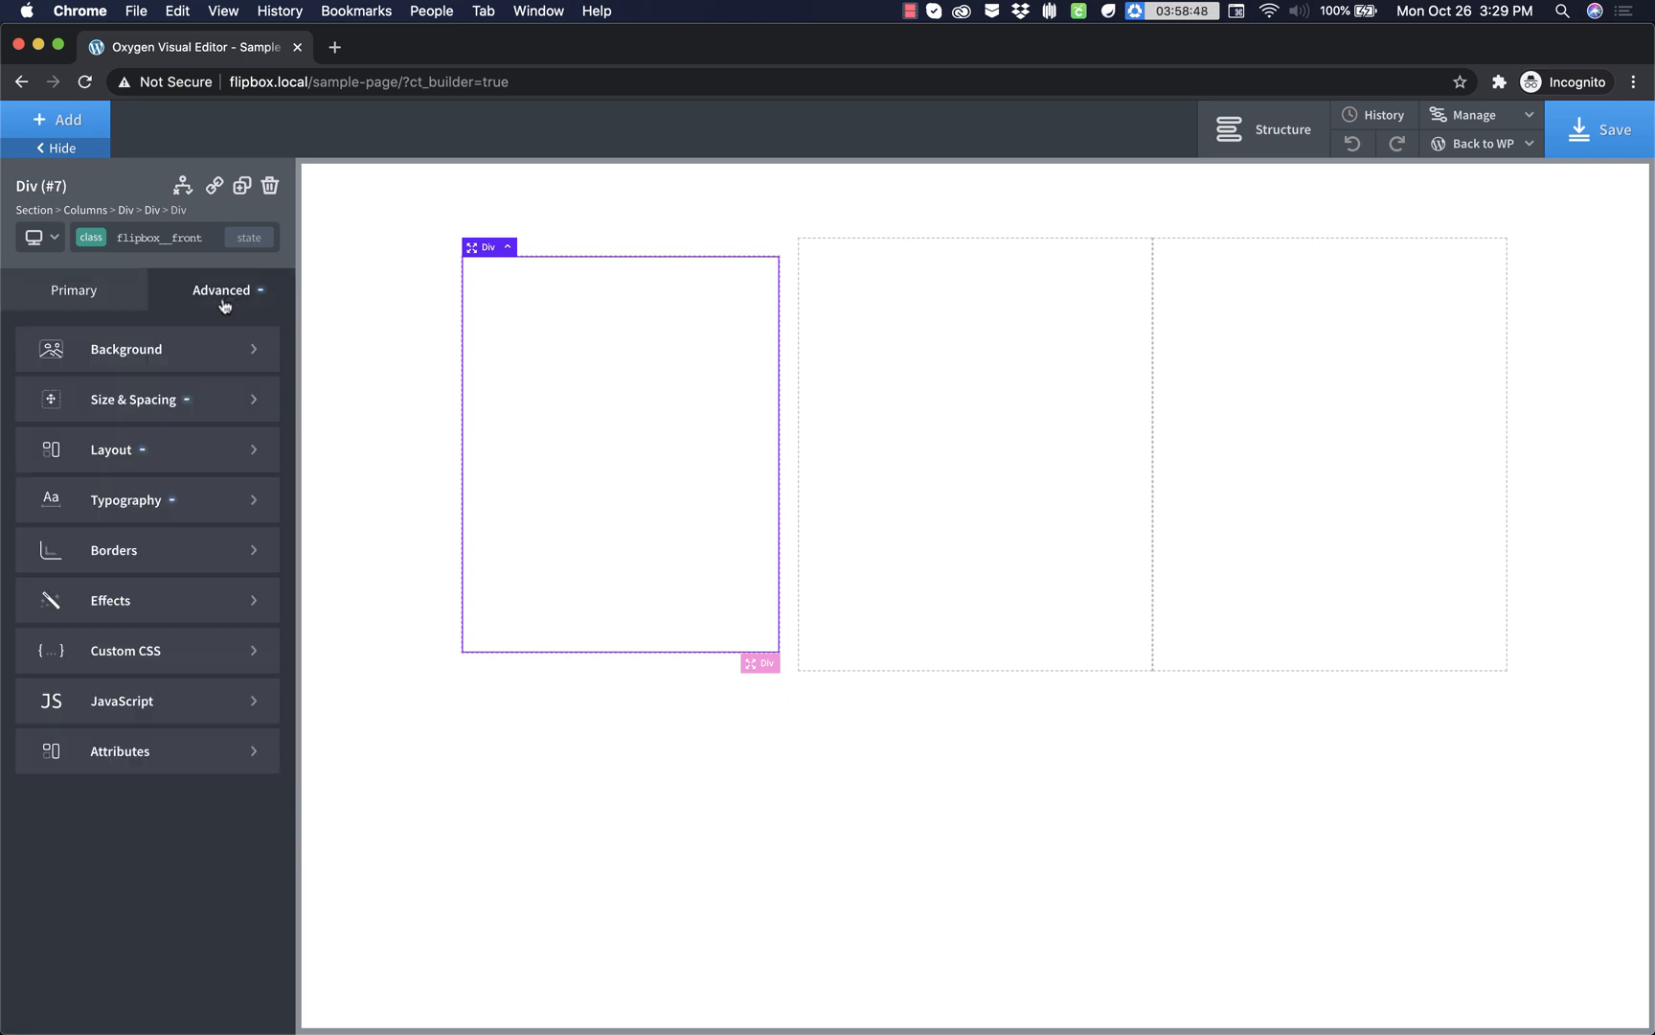
left_click(124, 348)
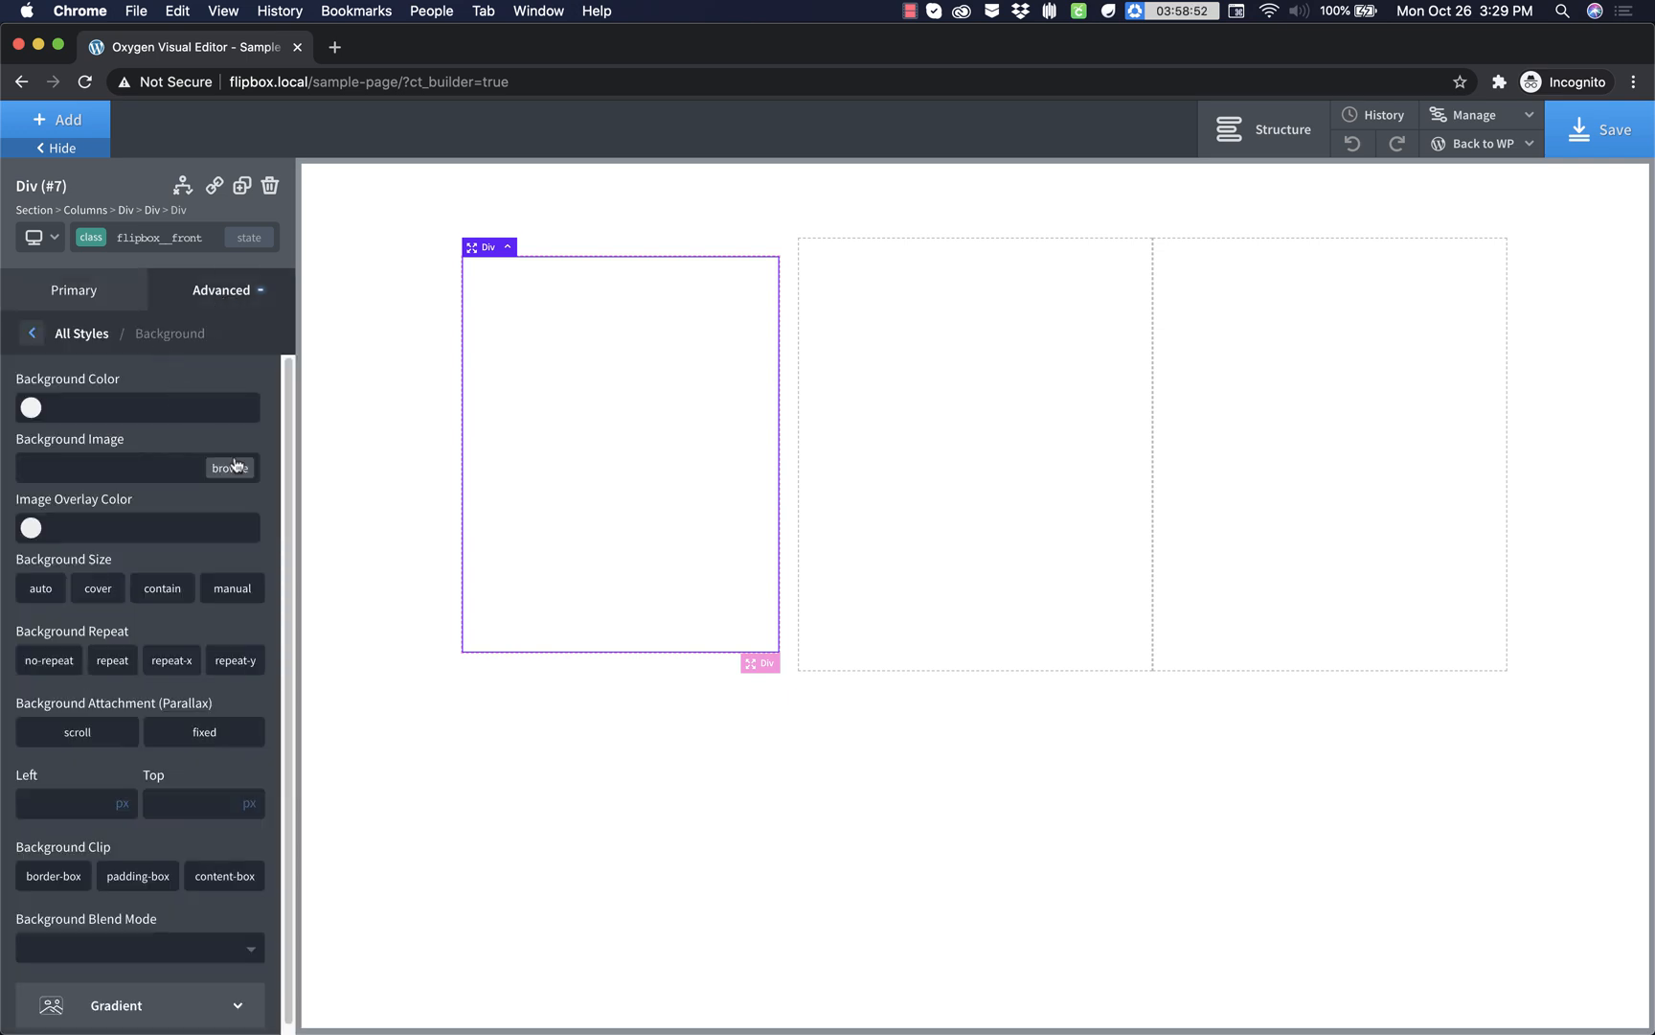
left_click(230, 467)
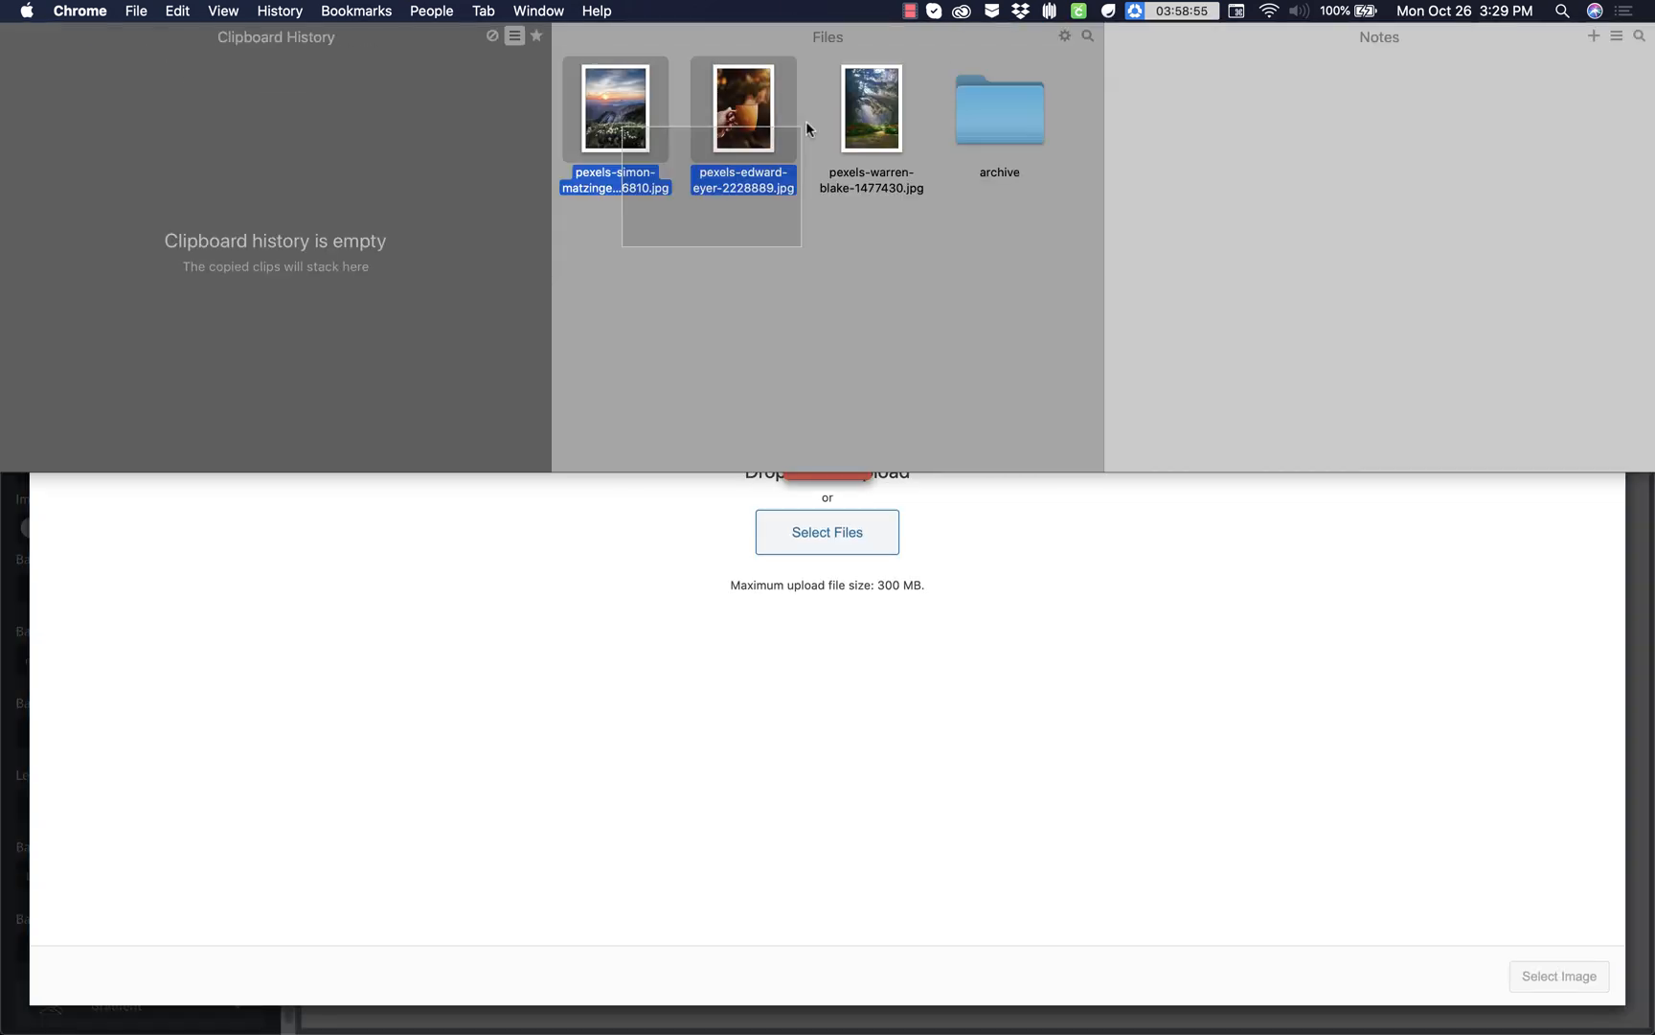
left_click_drag(744, 109, 539, 692)
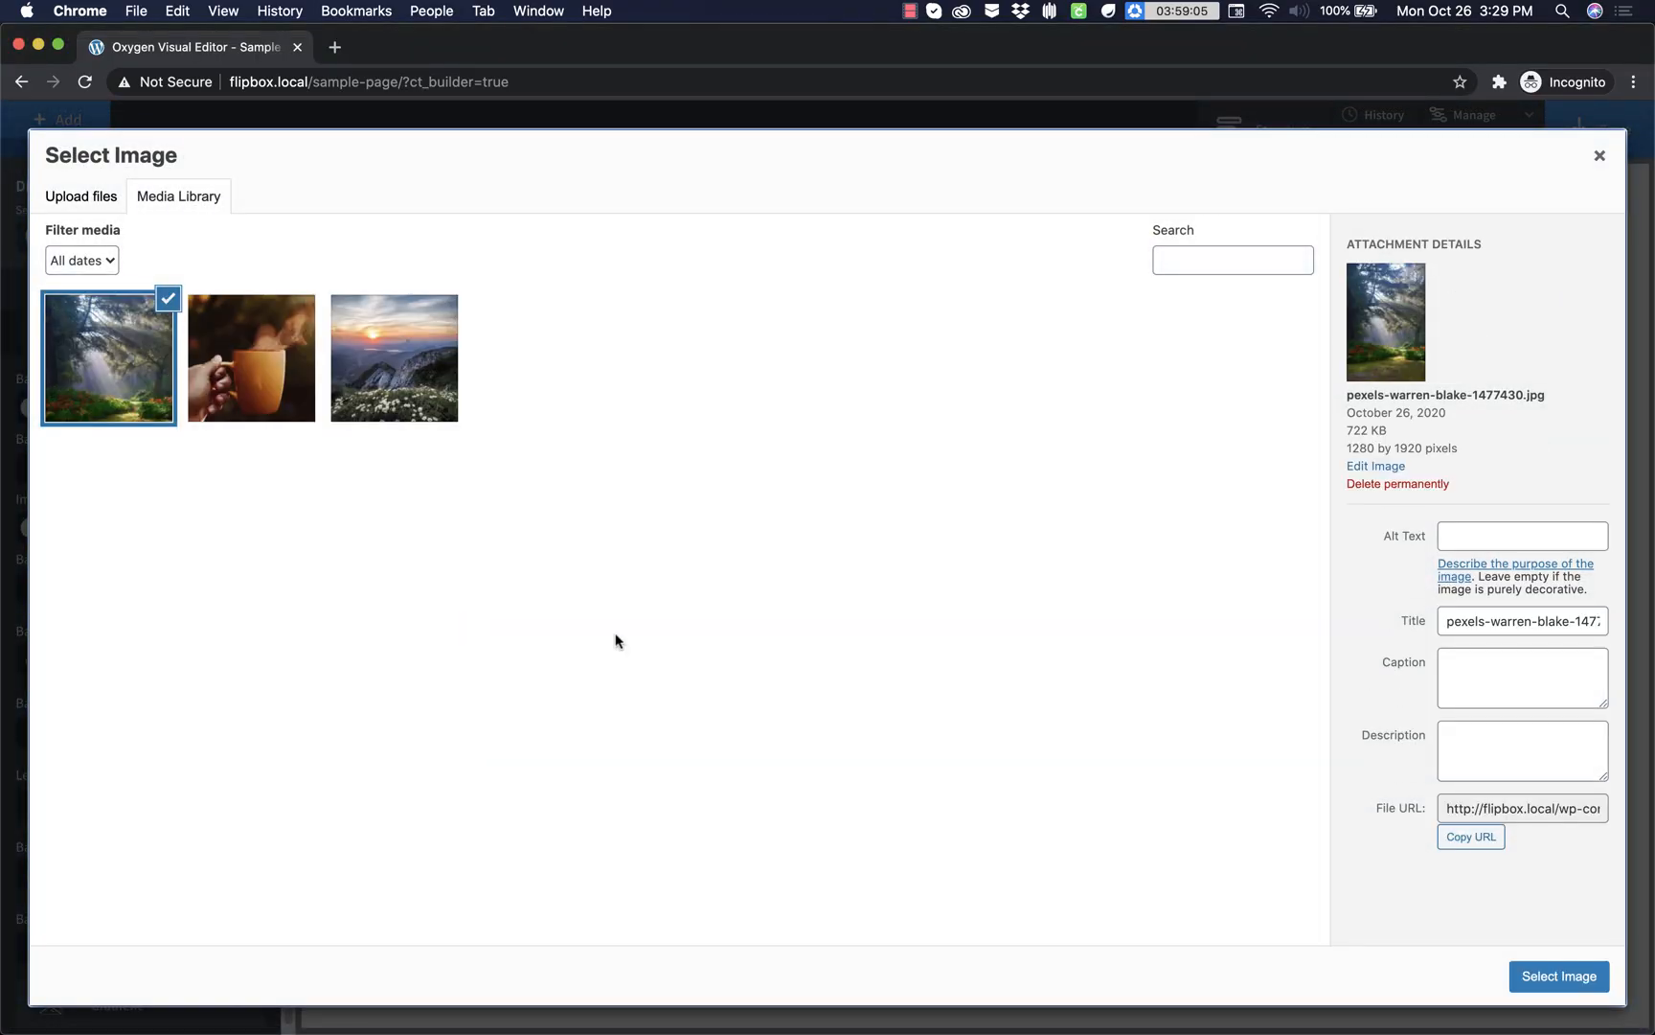
left_click(1557, 976)
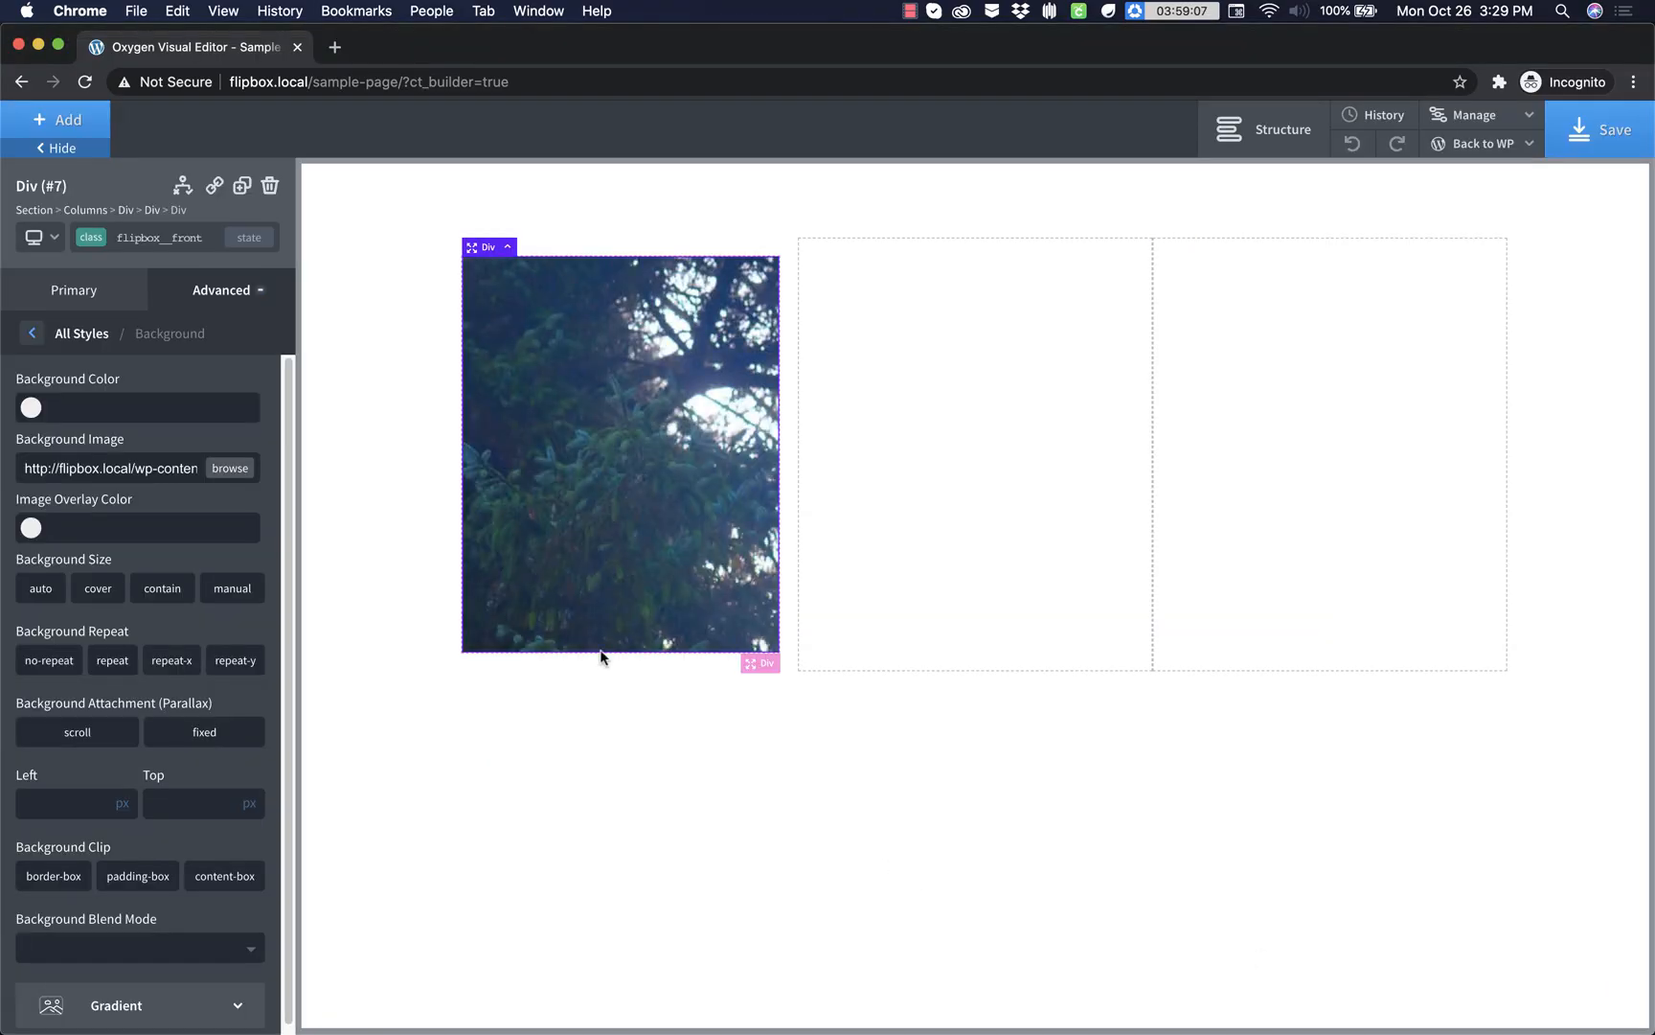
- Set the background size to cover and position it at 50% left and 50% top
left_click(98, 588)
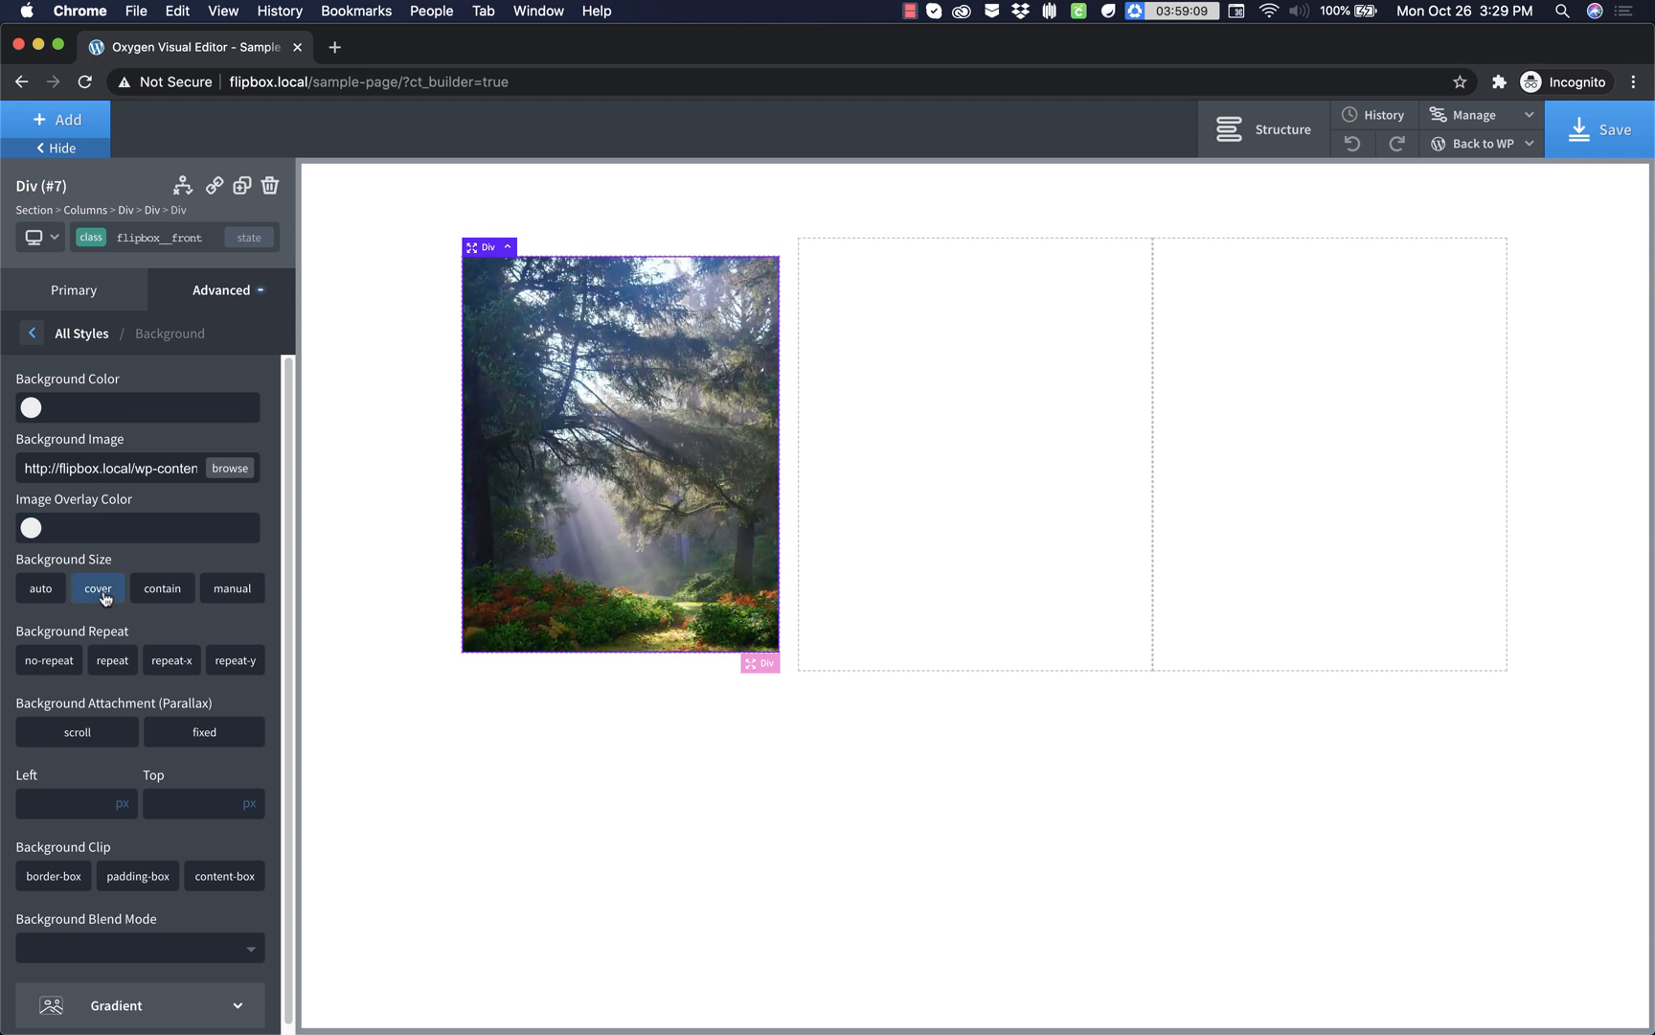
mouse_move(92, 608)
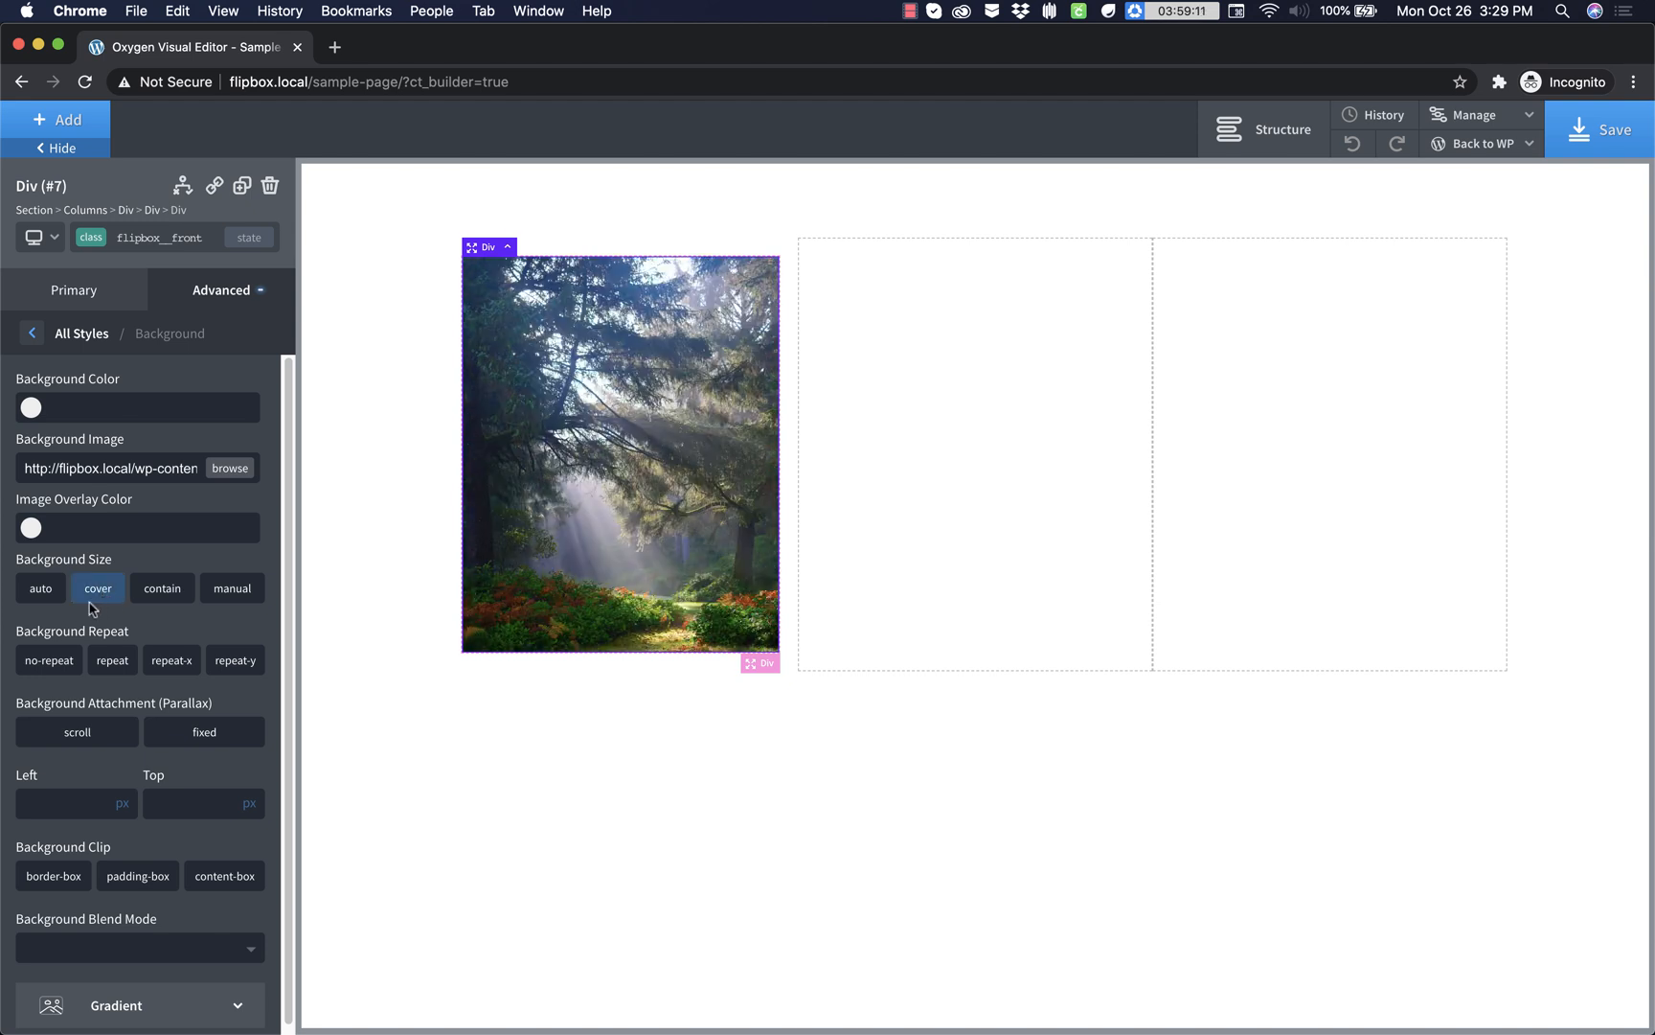
left_click(121, 803)
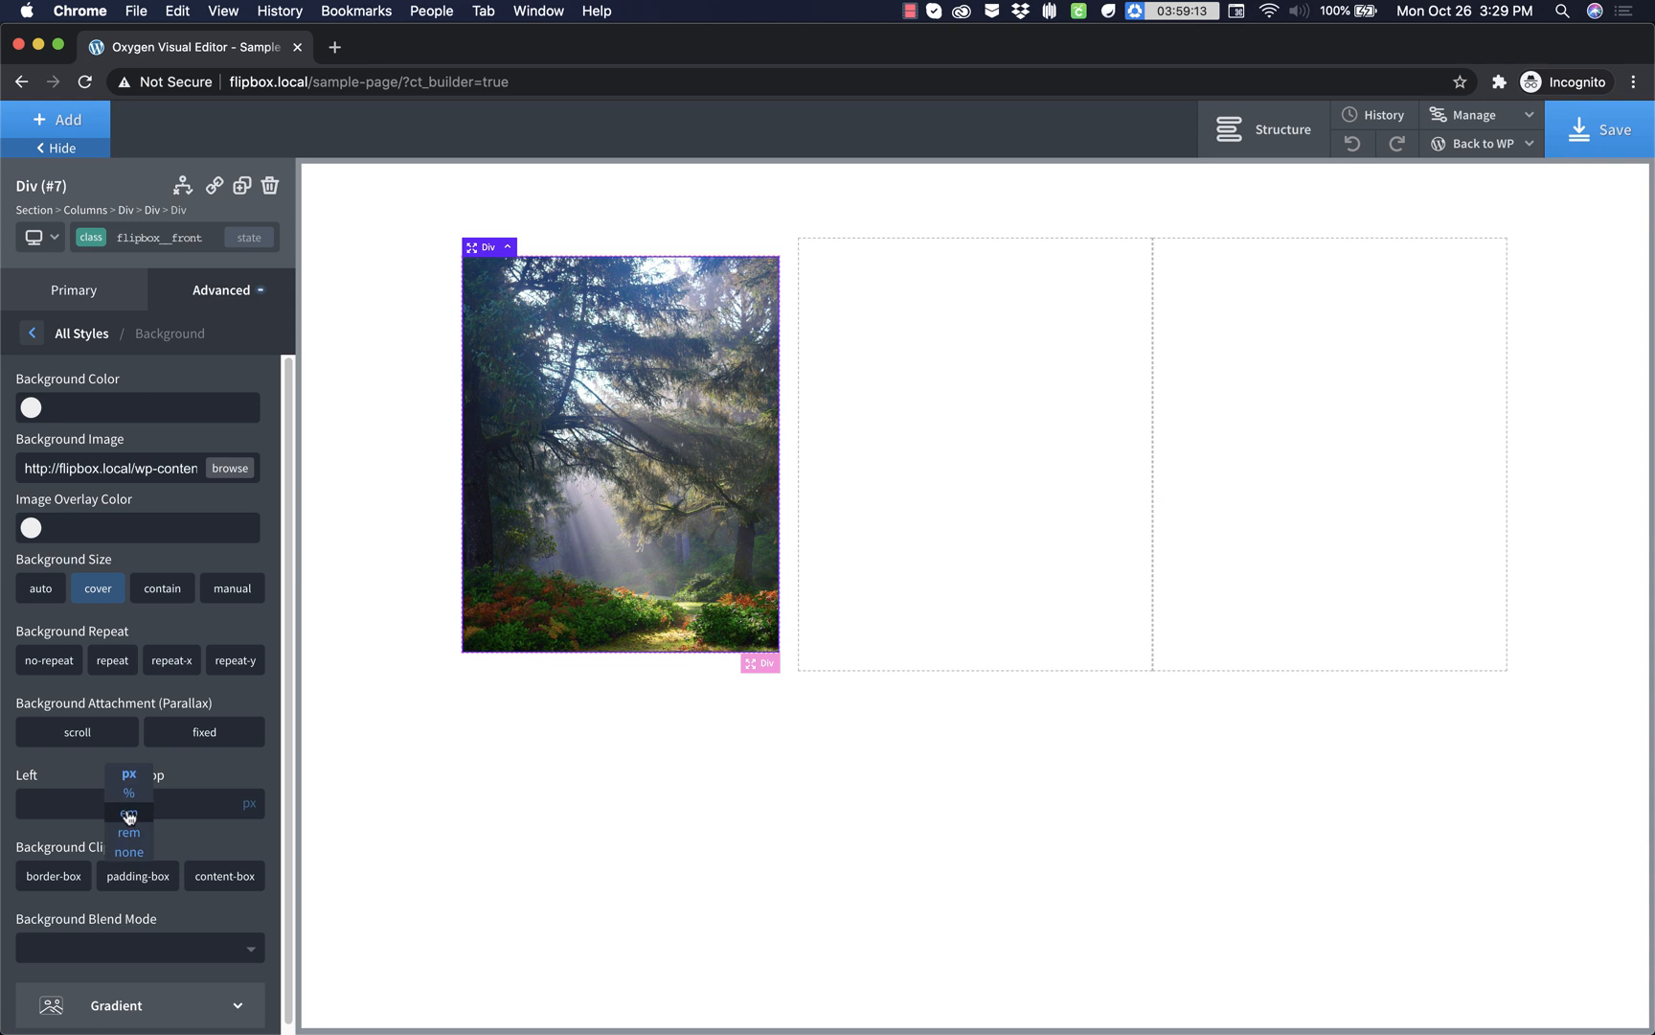
left_click(128, 793)
type("50")
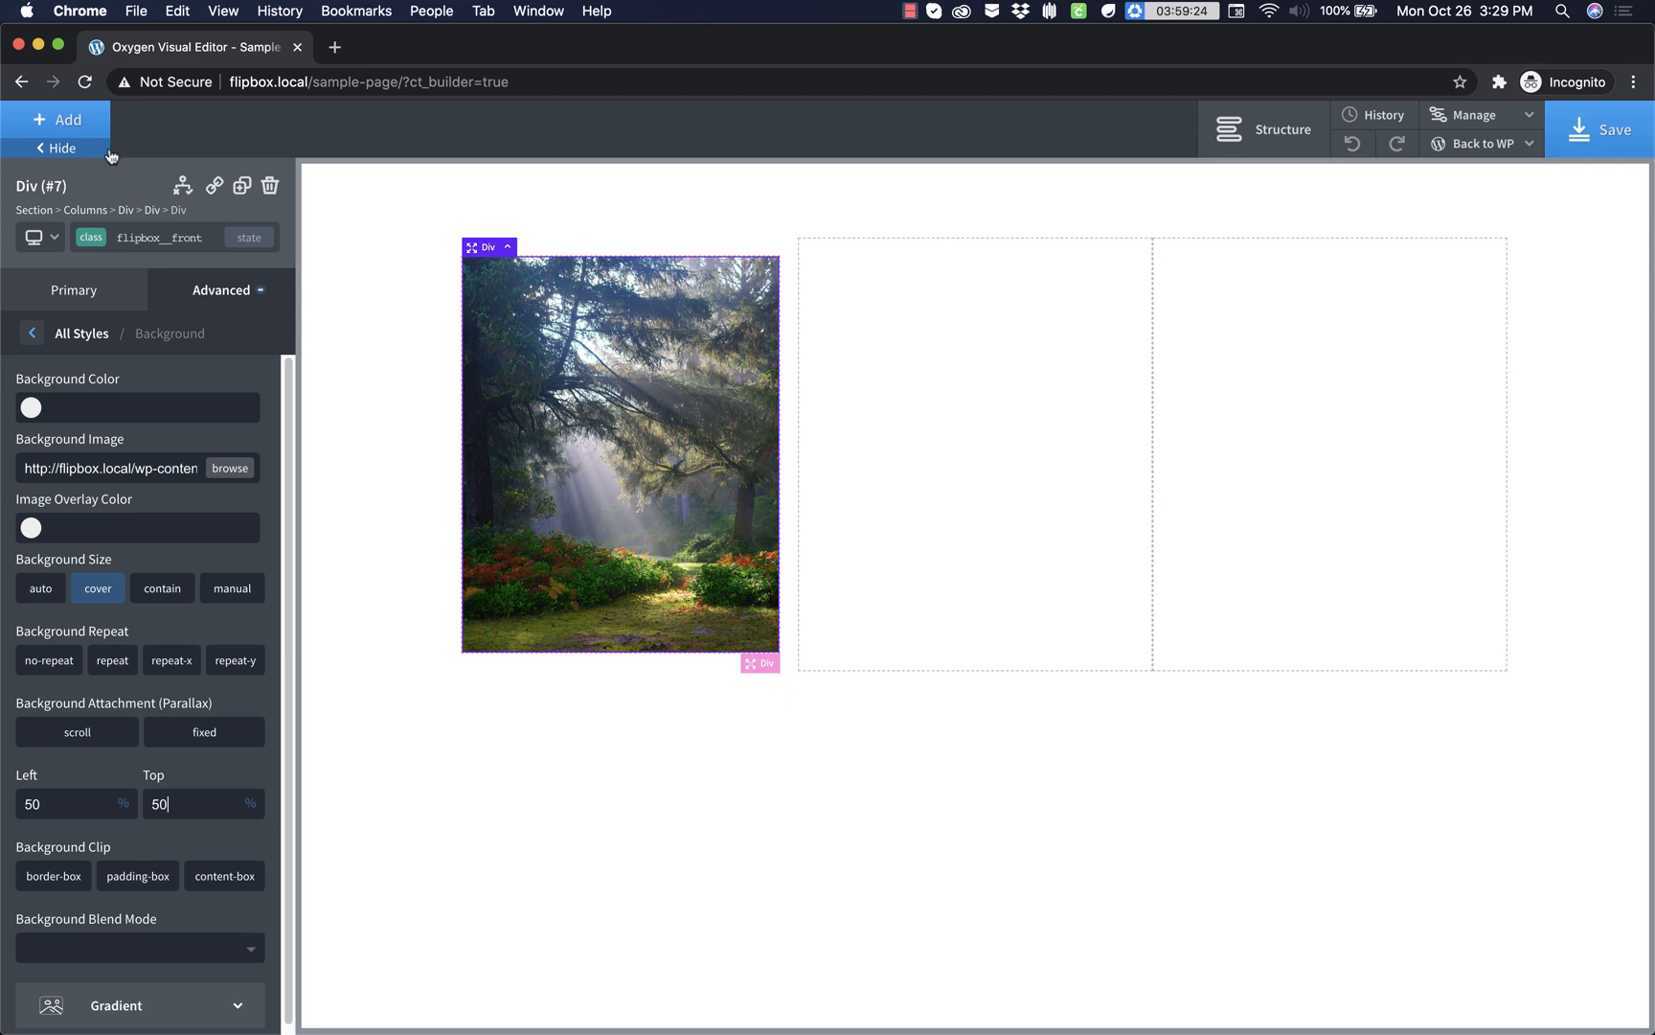
- Add a heading to the front card reading 'Flipbox 1'
left_click(55, 119)
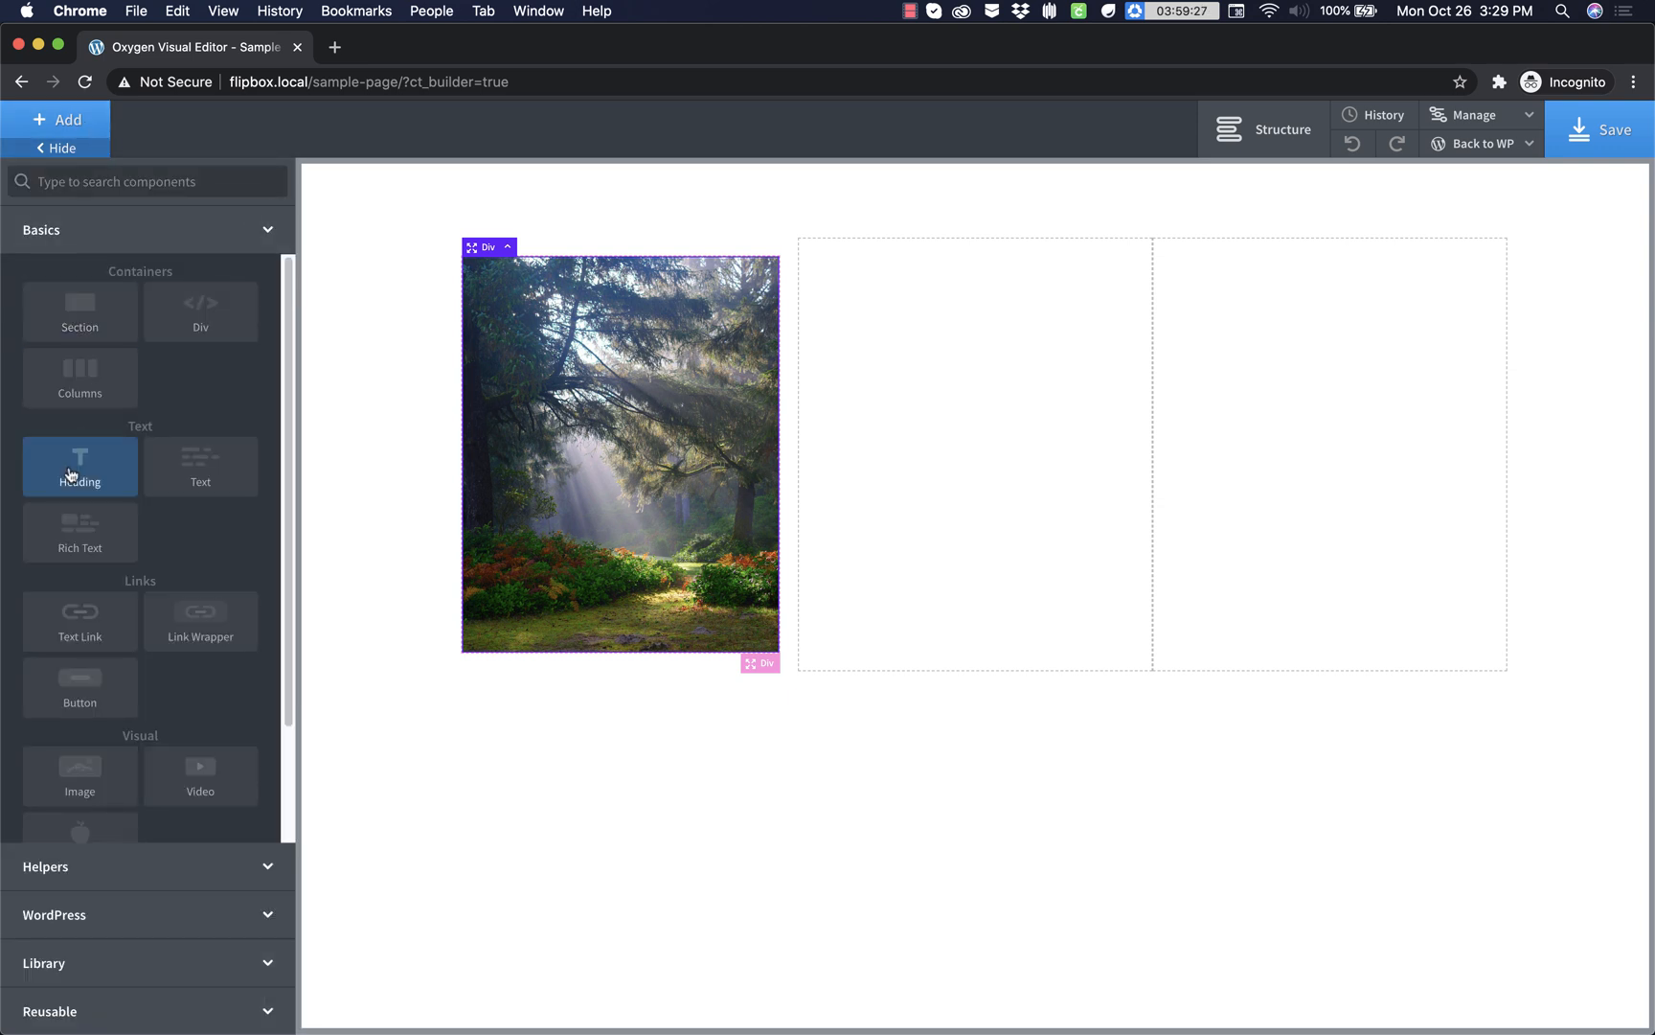
left_click(79, 466)
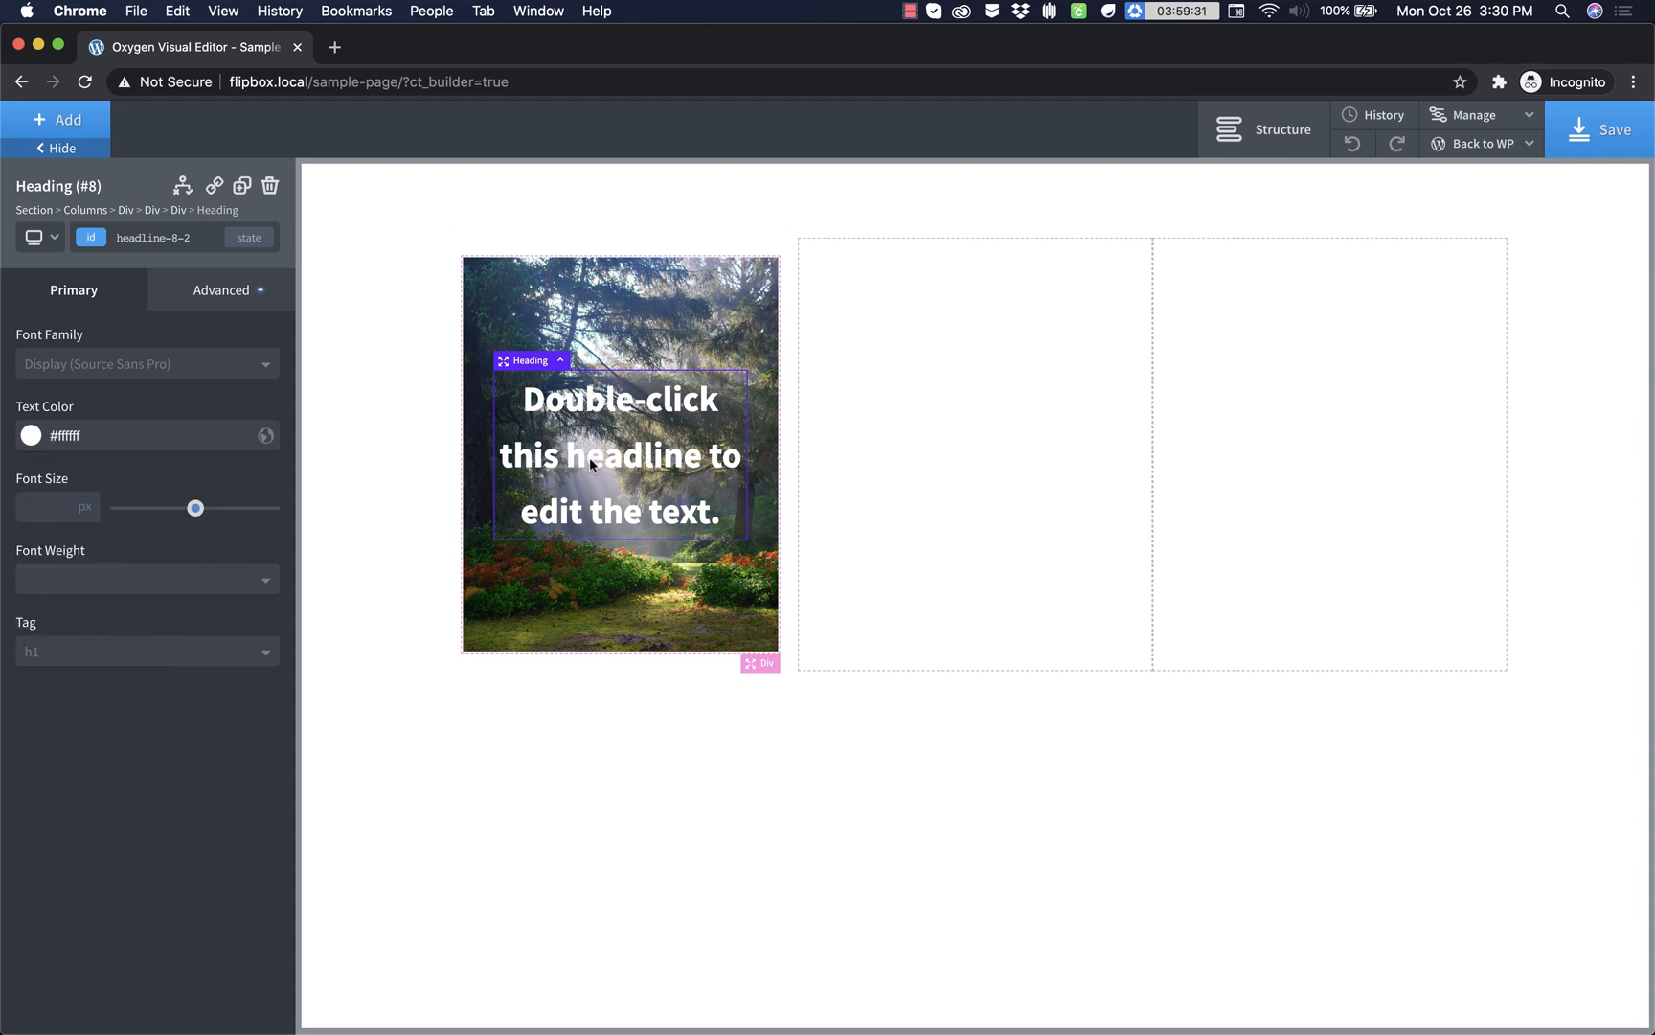
double_click(620, 454)
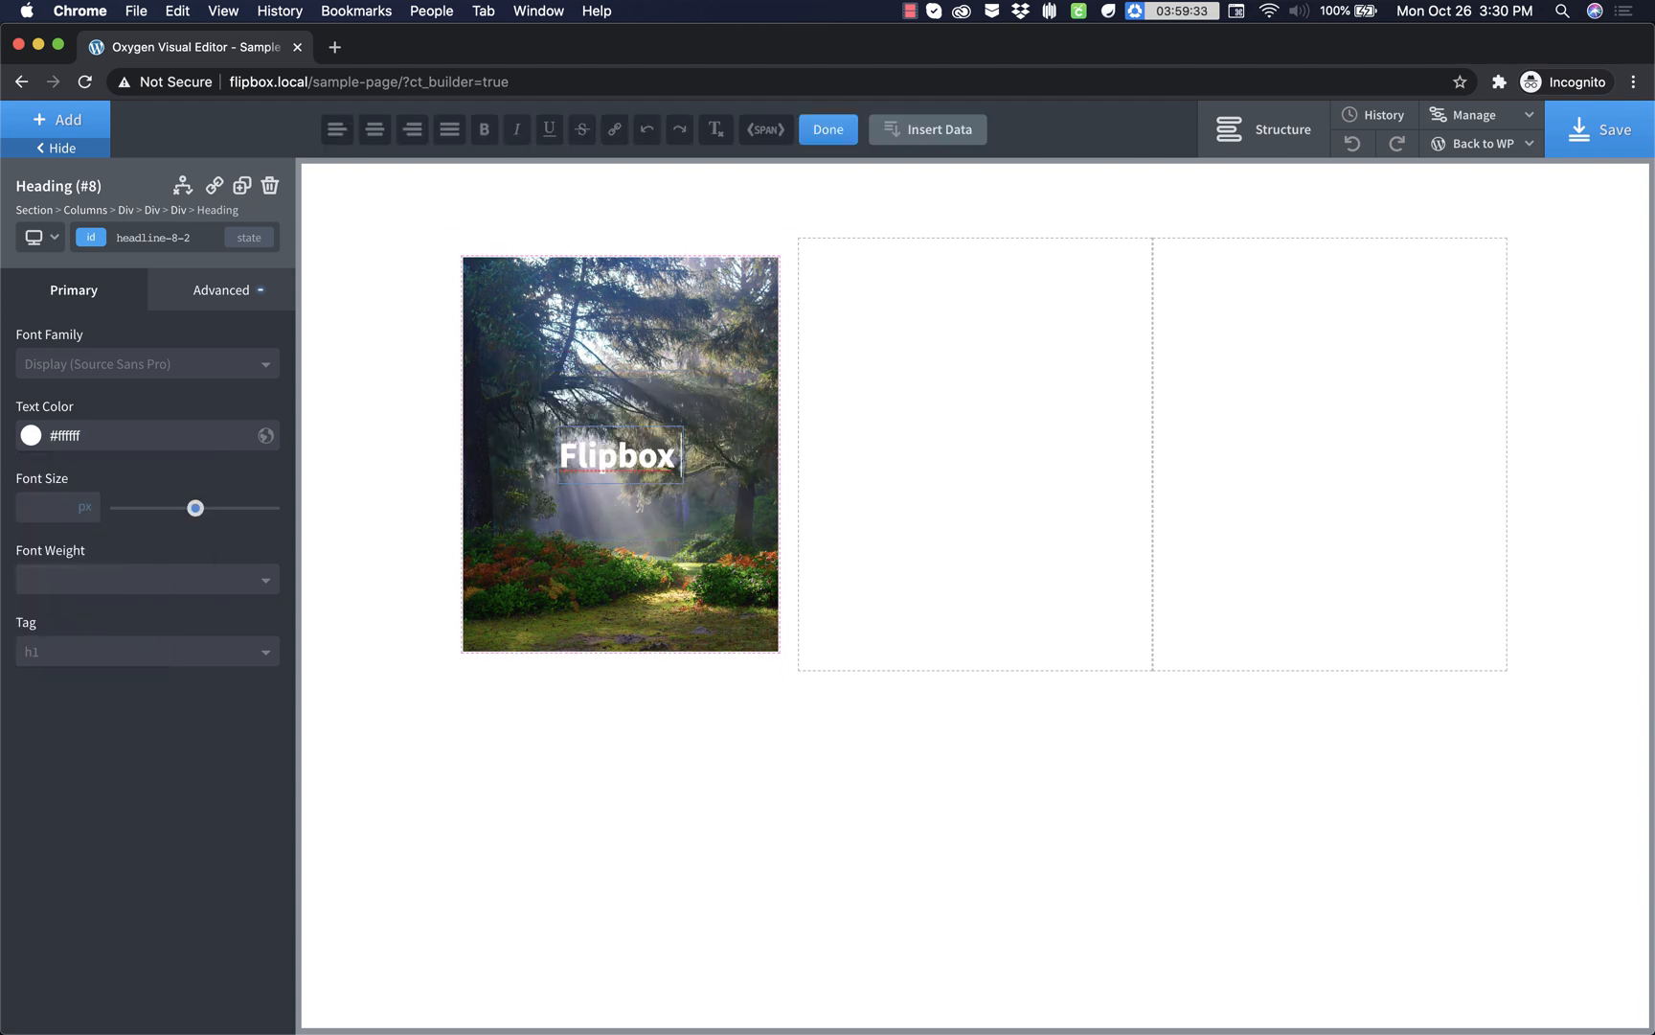
- Add a white icon below the heading and swap it for the refresh glyph
left_click(55, 119)
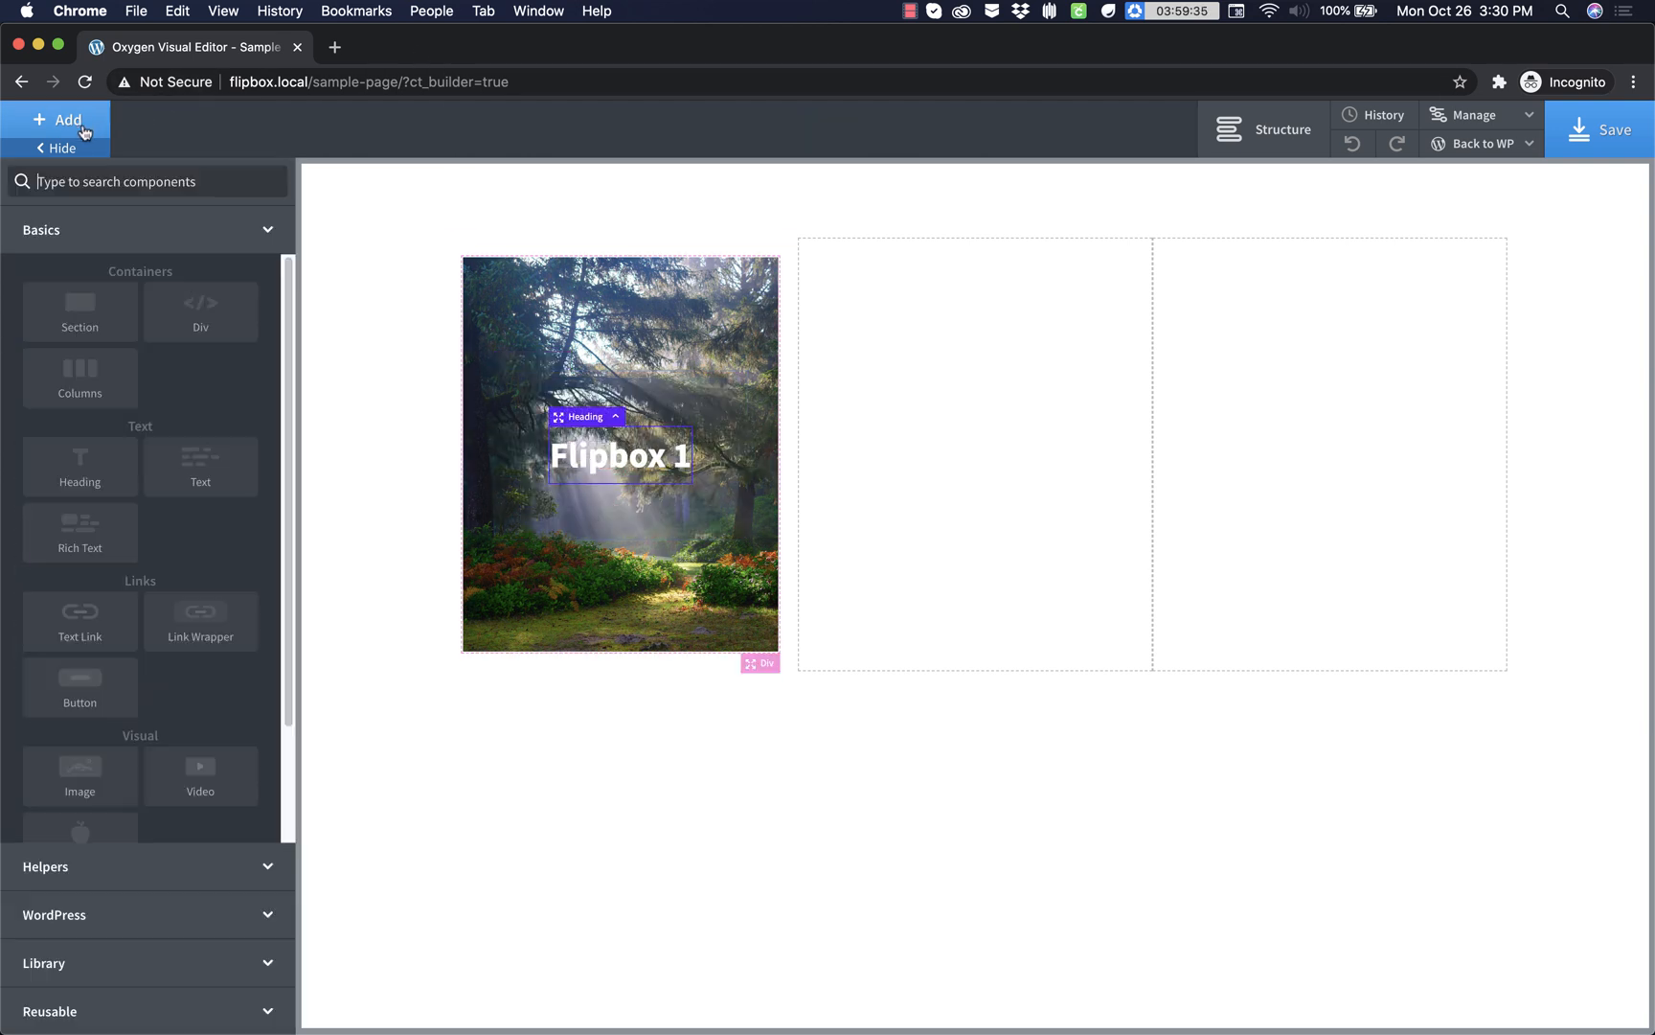
type("icon")
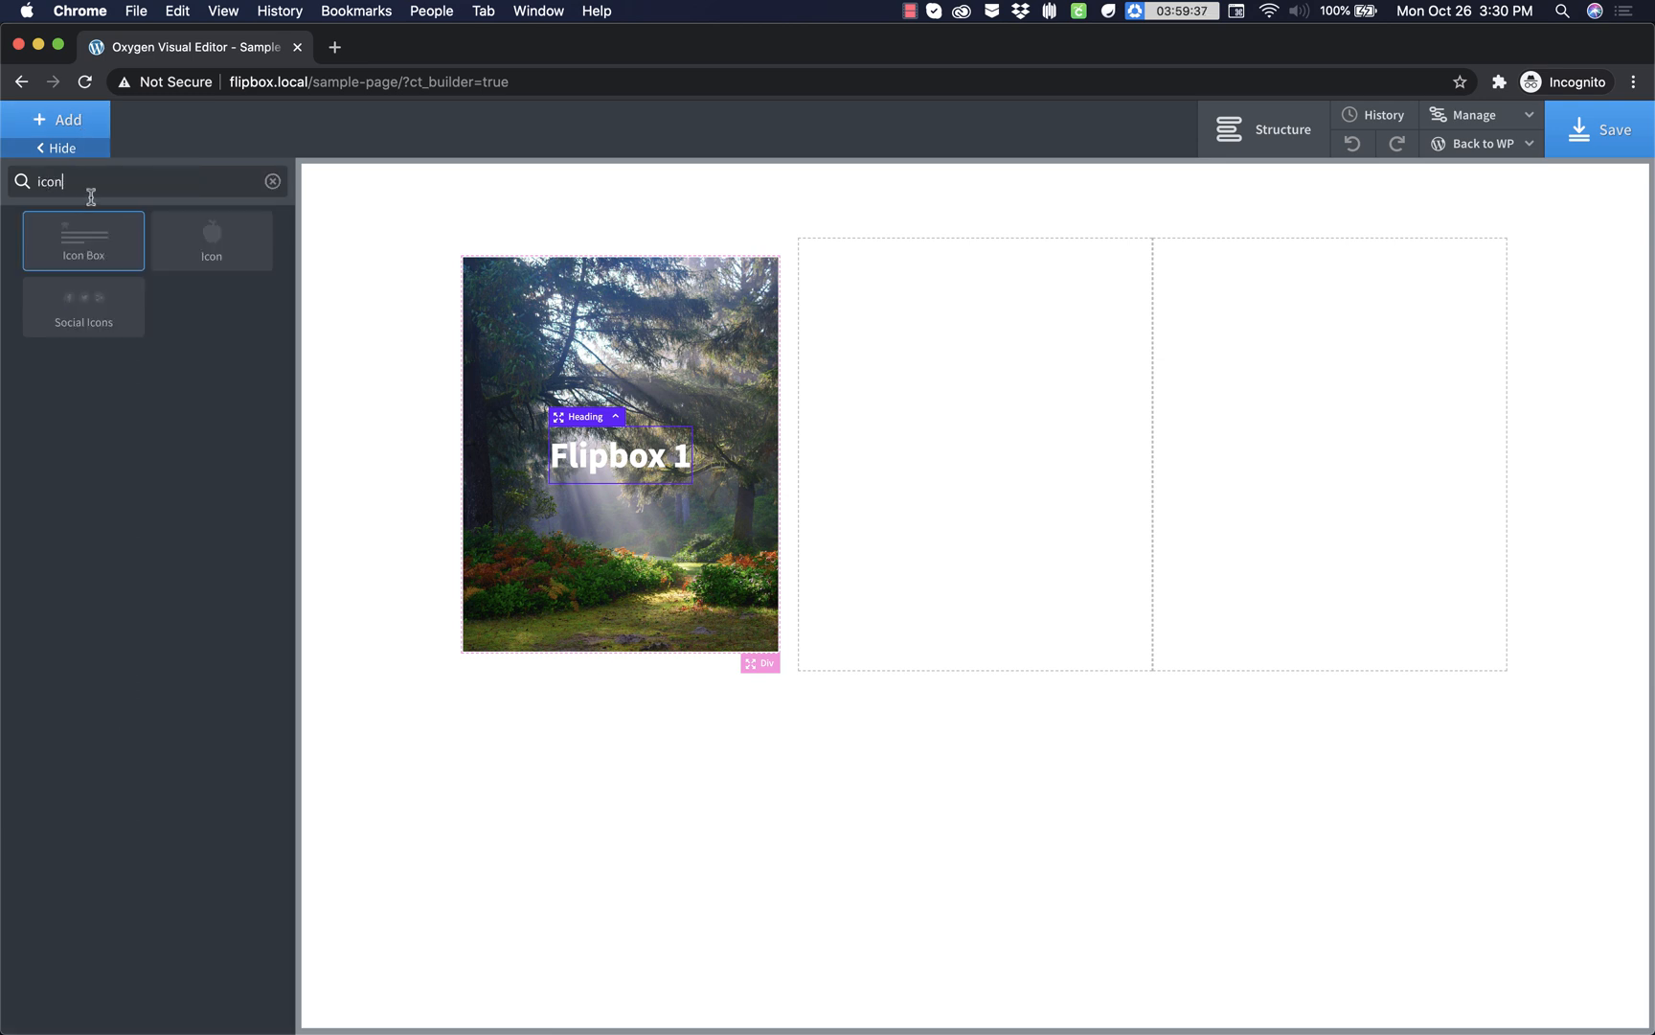
left_click(211, 240)
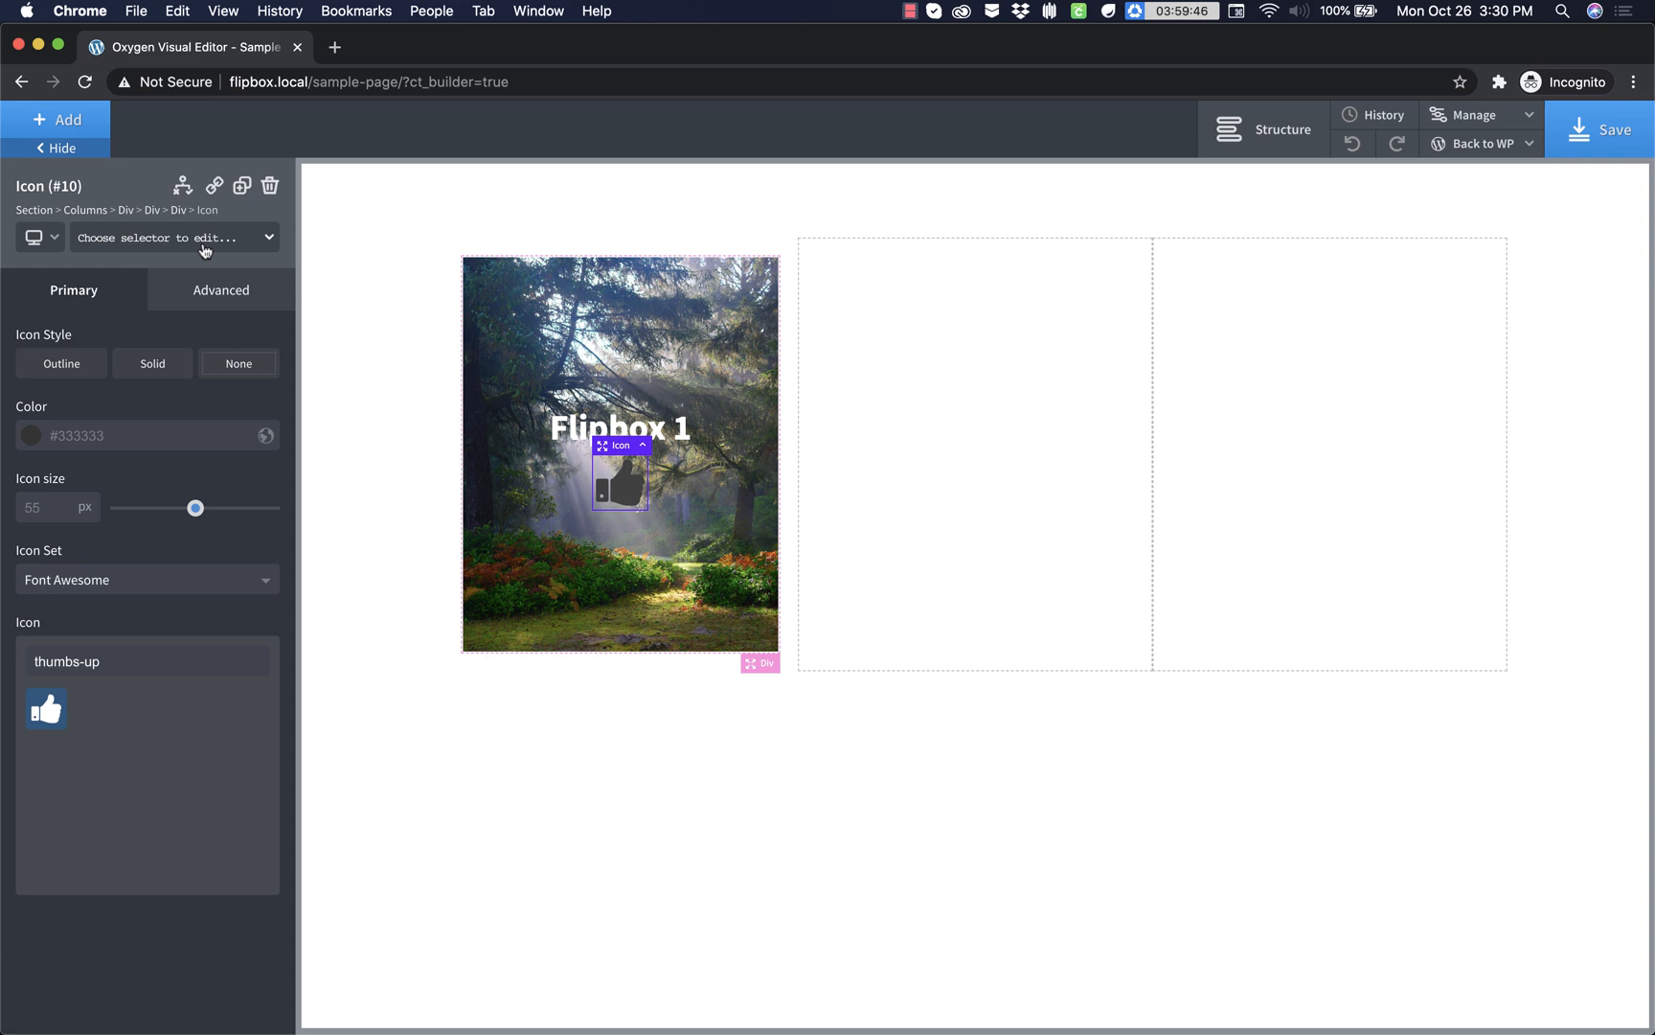
mouse_move(219, 251)
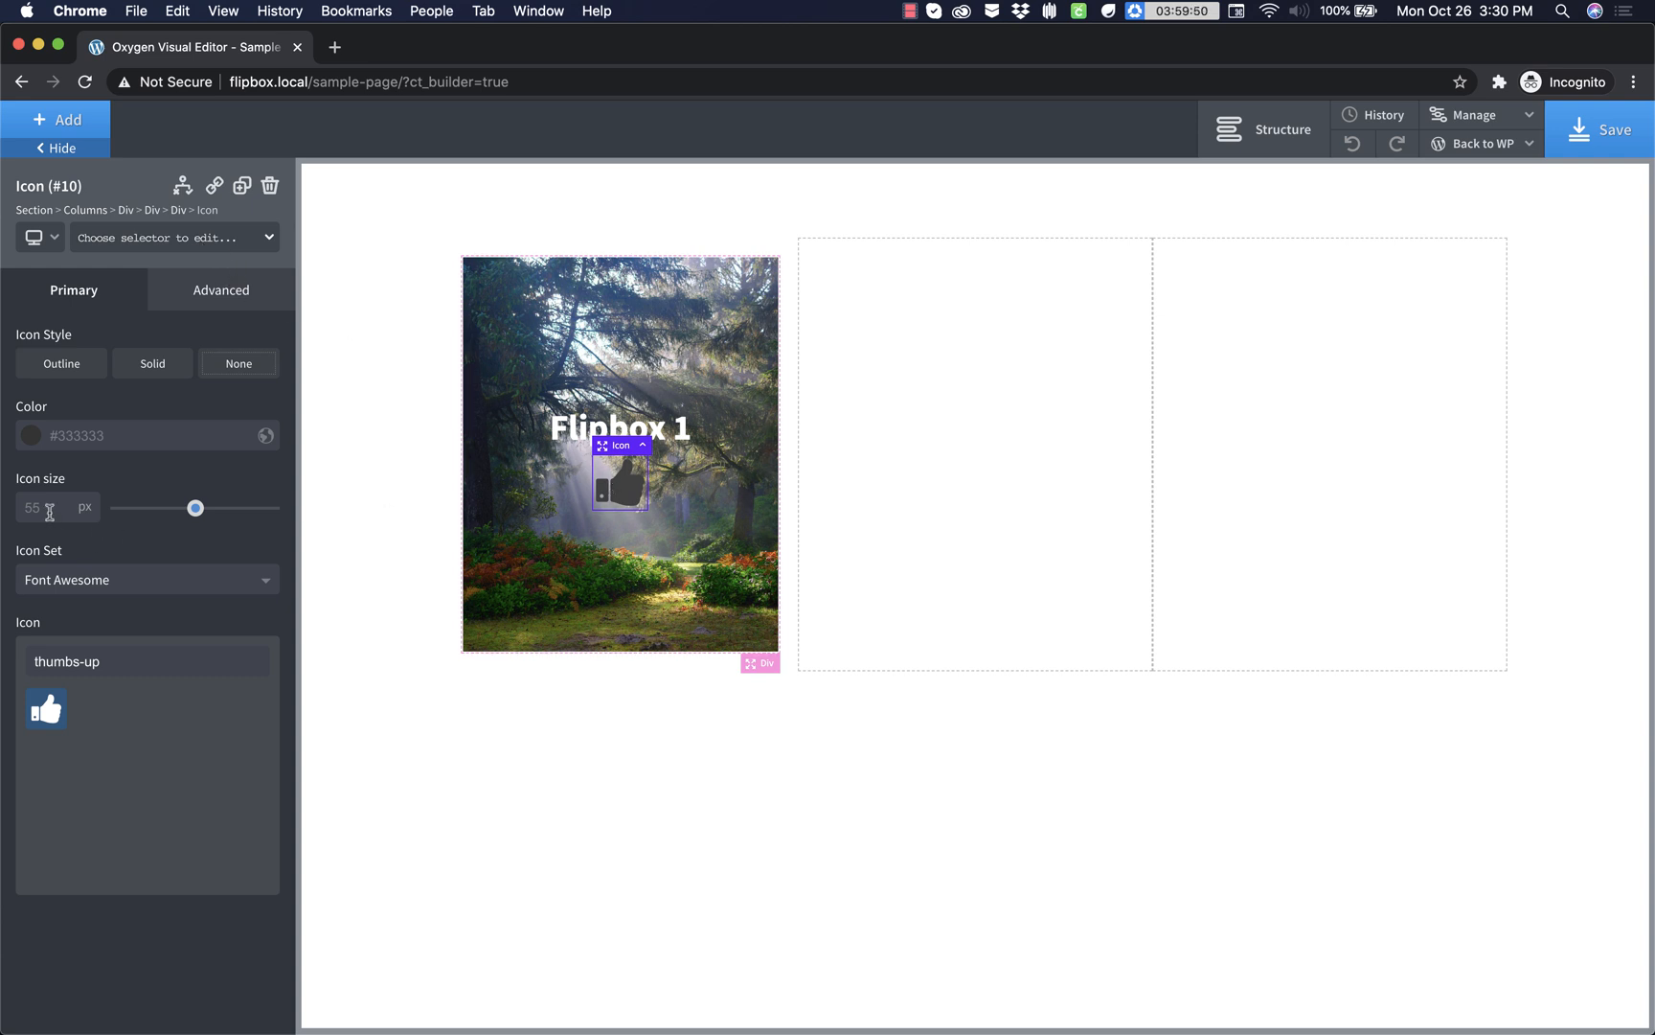
left_click(31, 435)
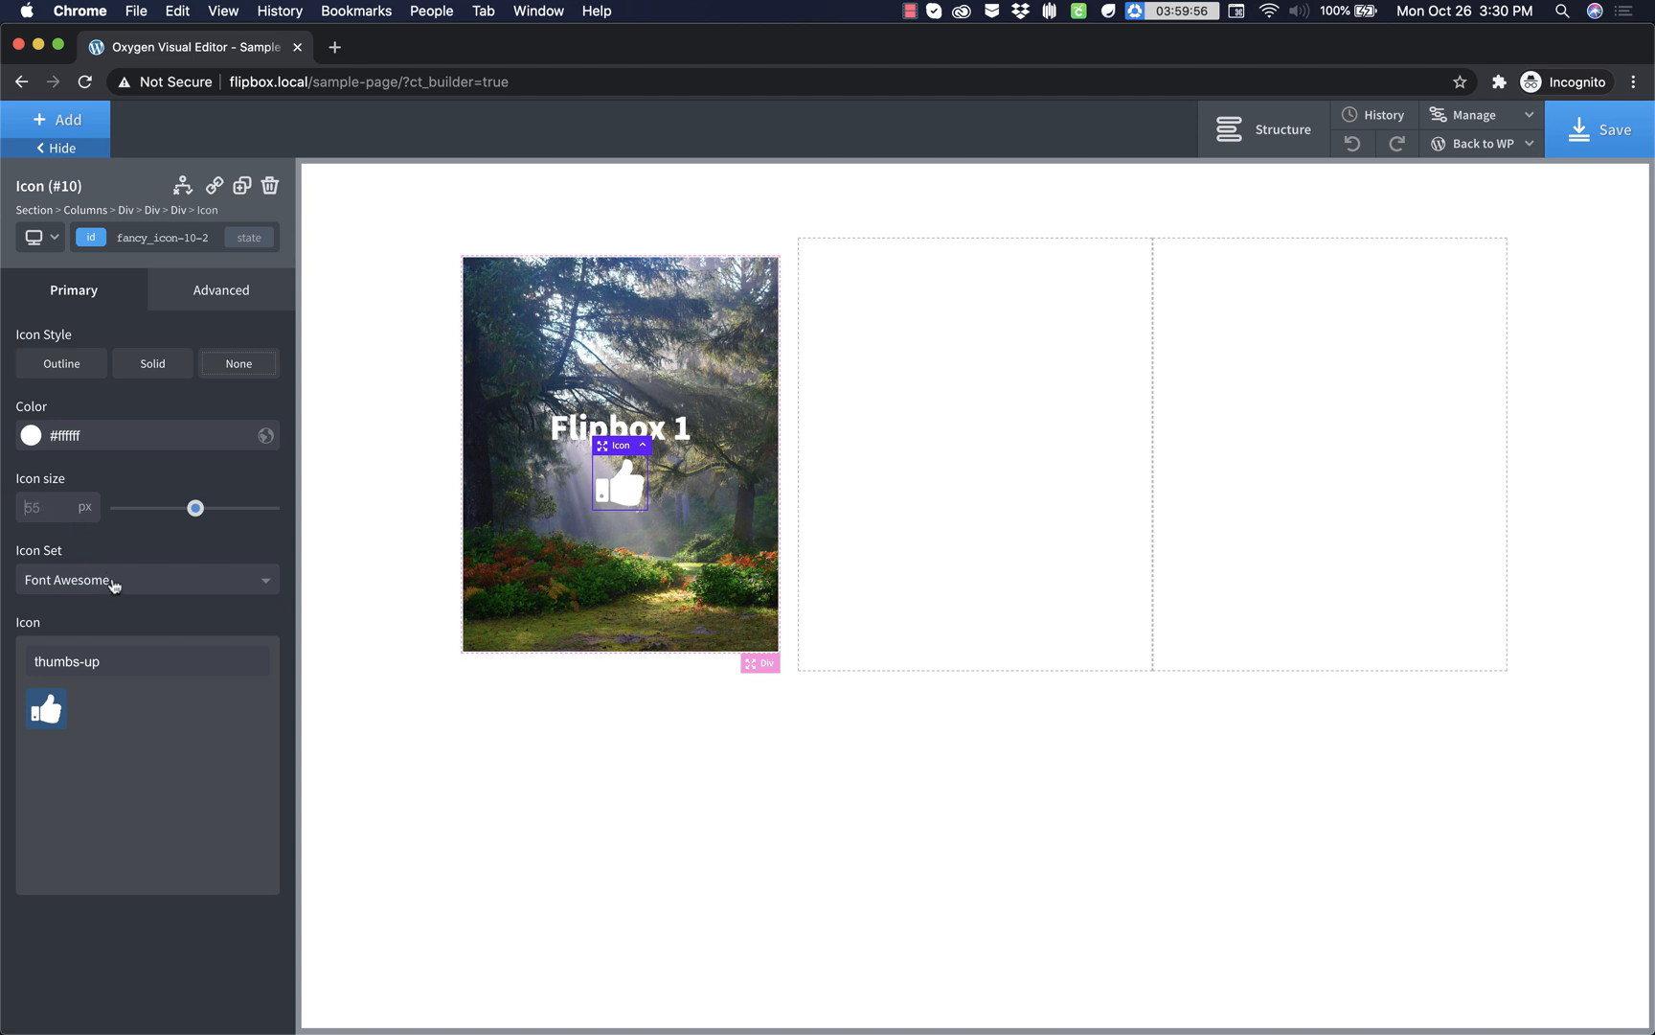
double_click(65, 661)
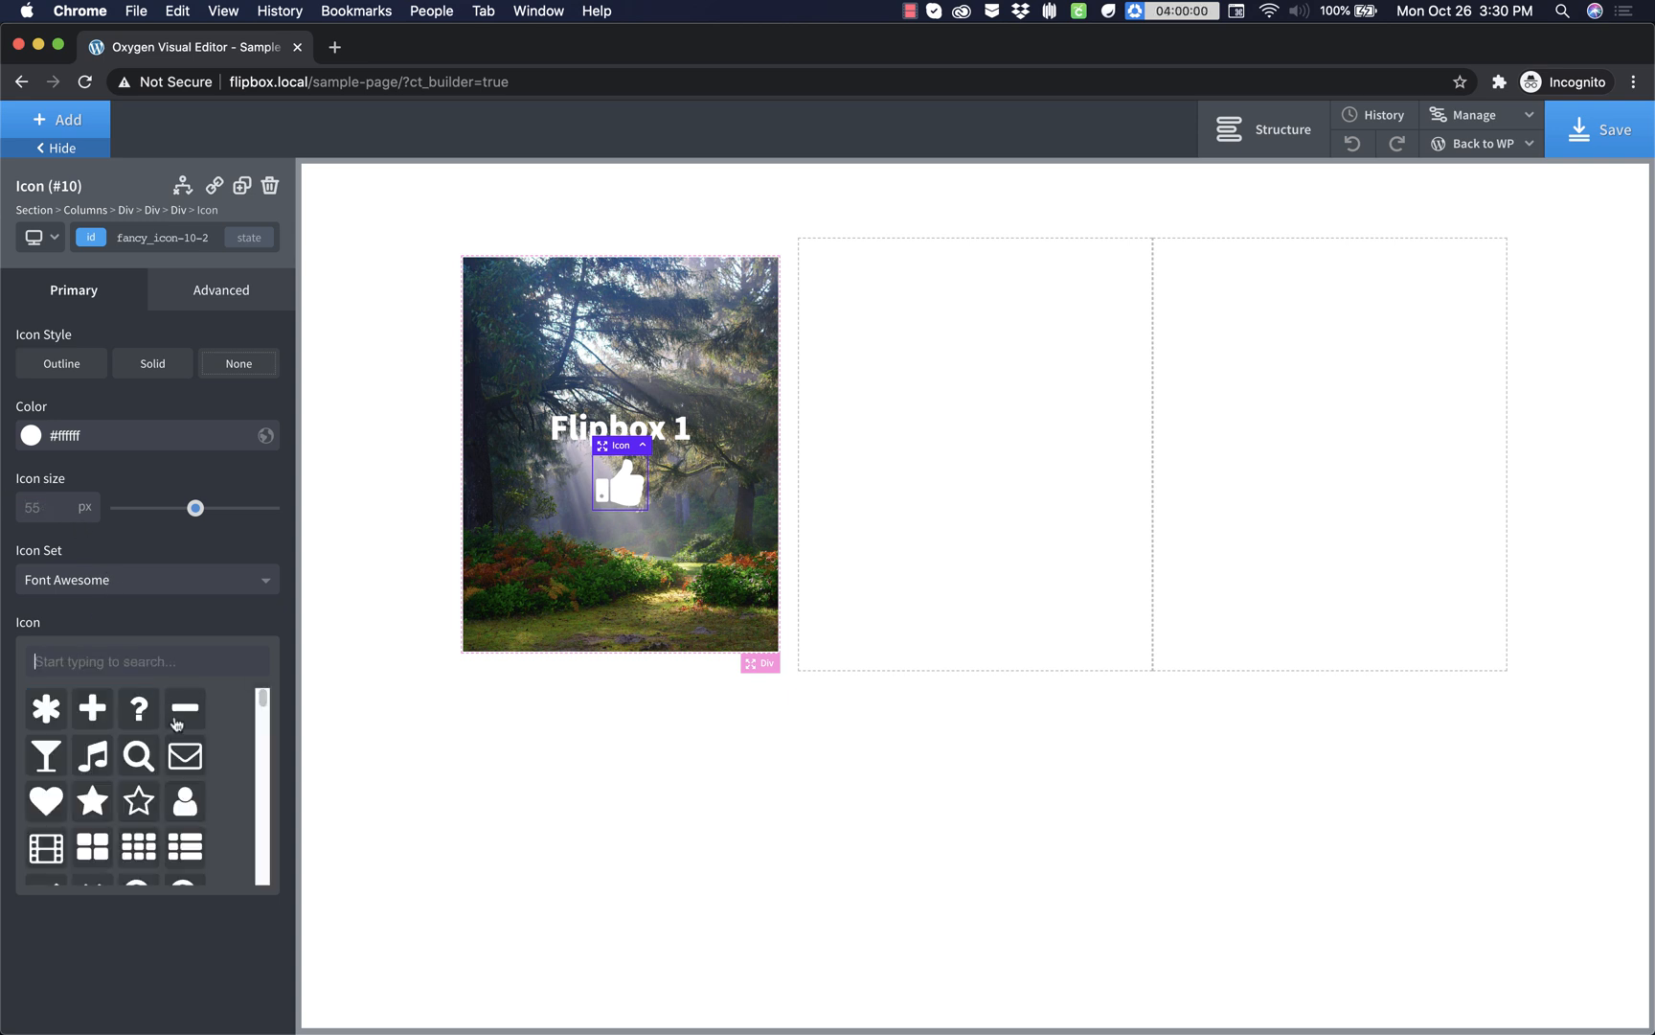
scroll("down", 3)
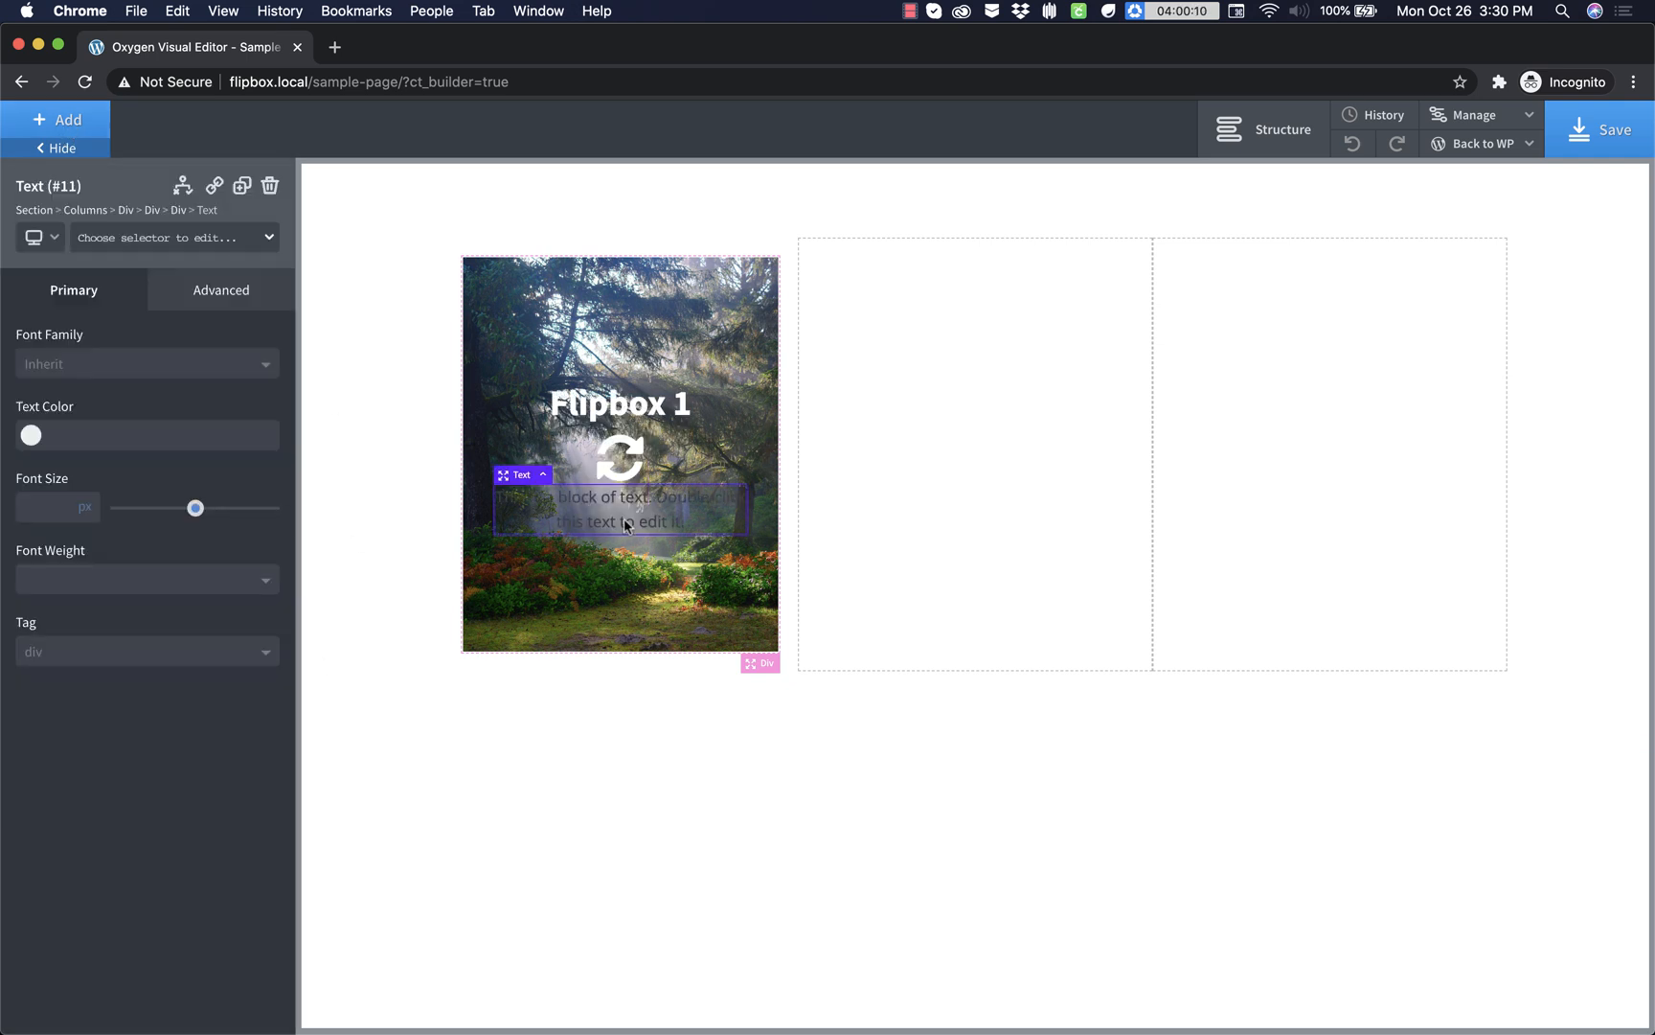
- Add a text line reading 'Hover over me to see the effect.'
double_click(619, 510)
type("Hover over me to see the effect")
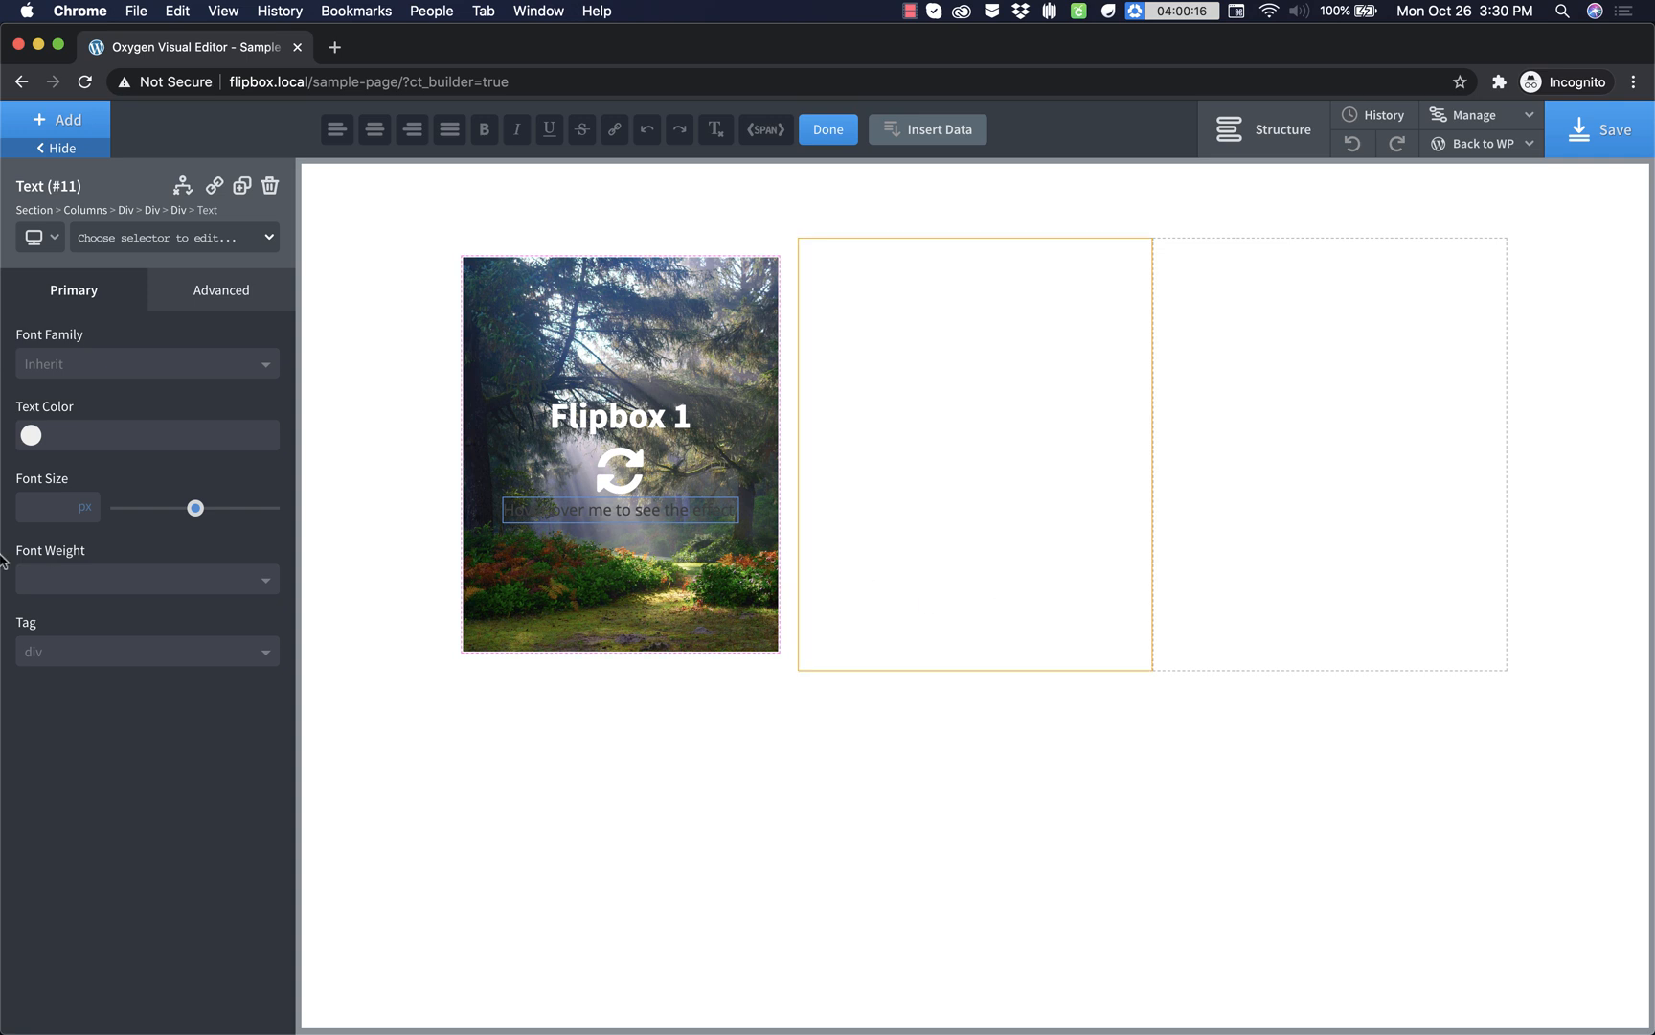
left_click(31, 433)
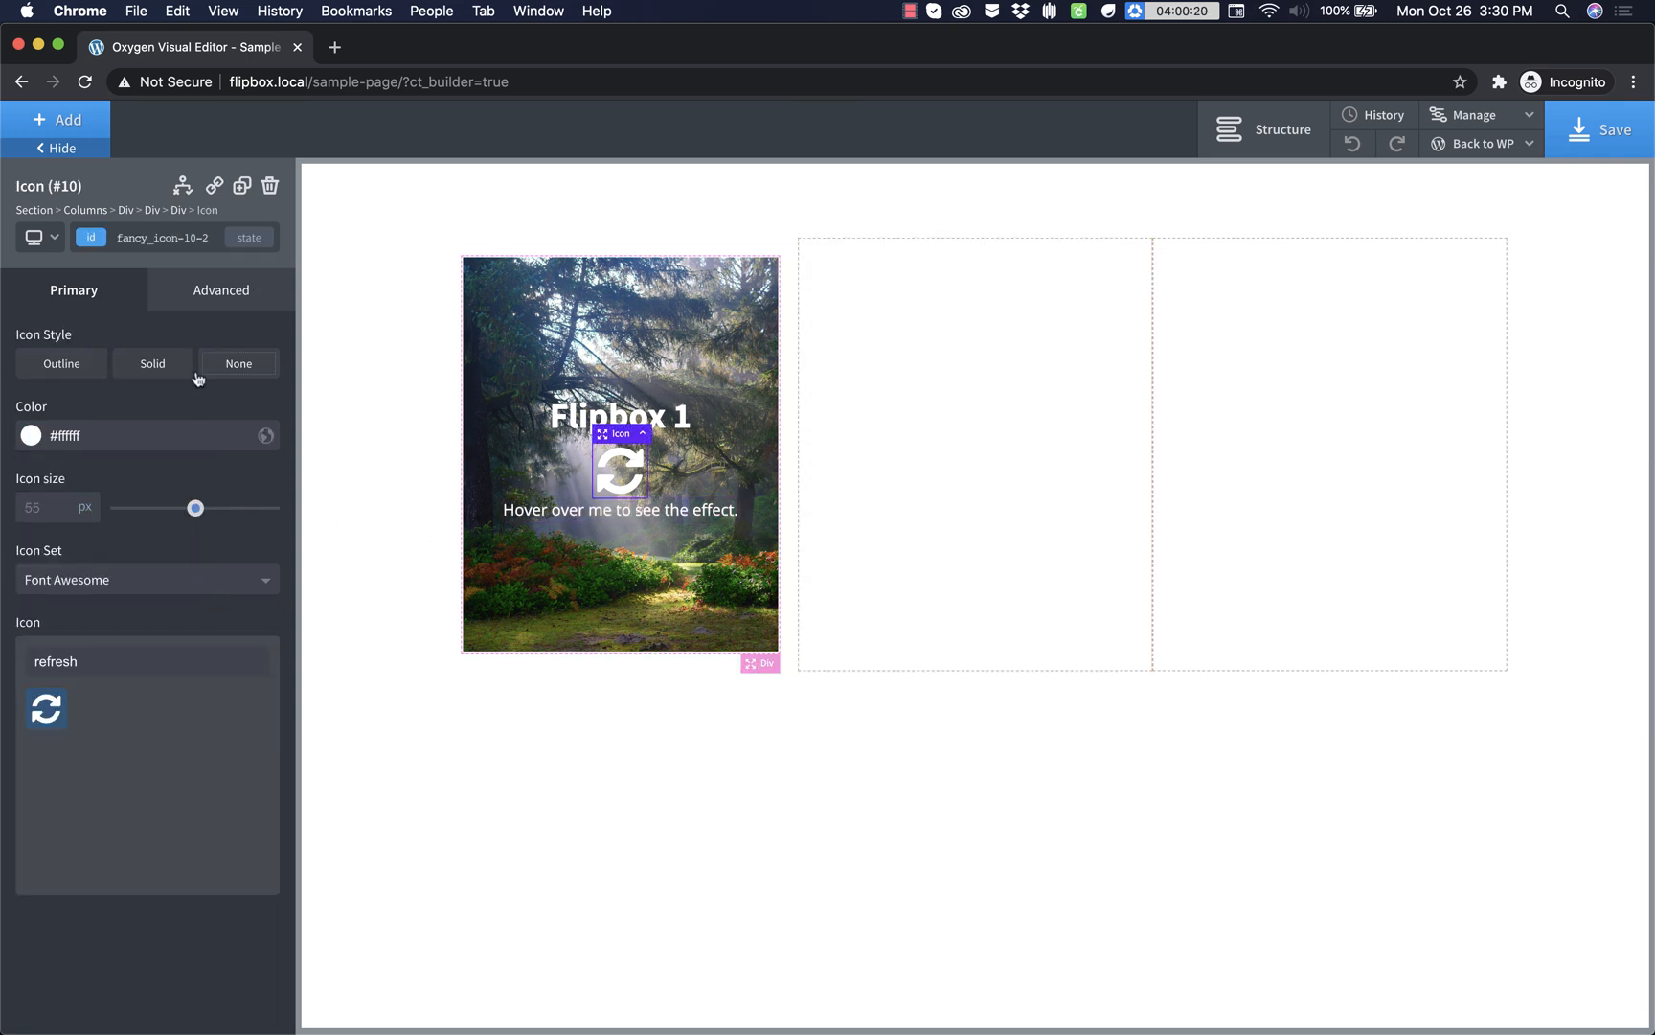
- Give the refresh icon a 16px margin in Size & Spacing
left_click(220, 289)
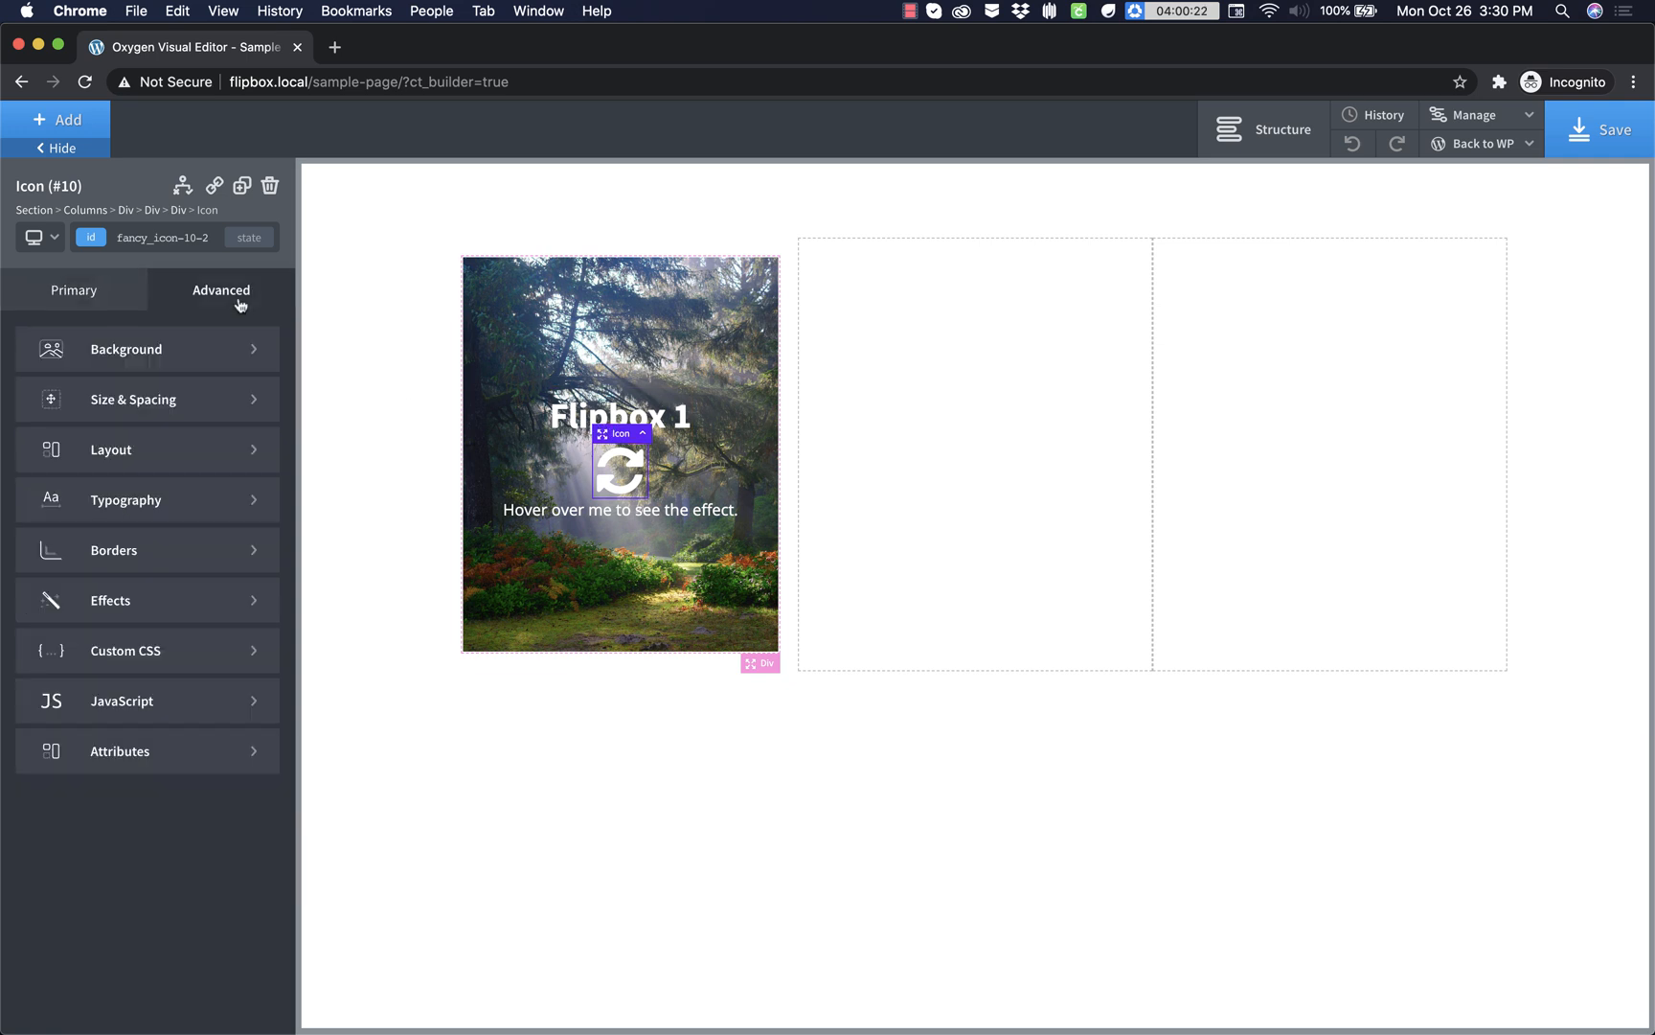
left_click(132, 399)
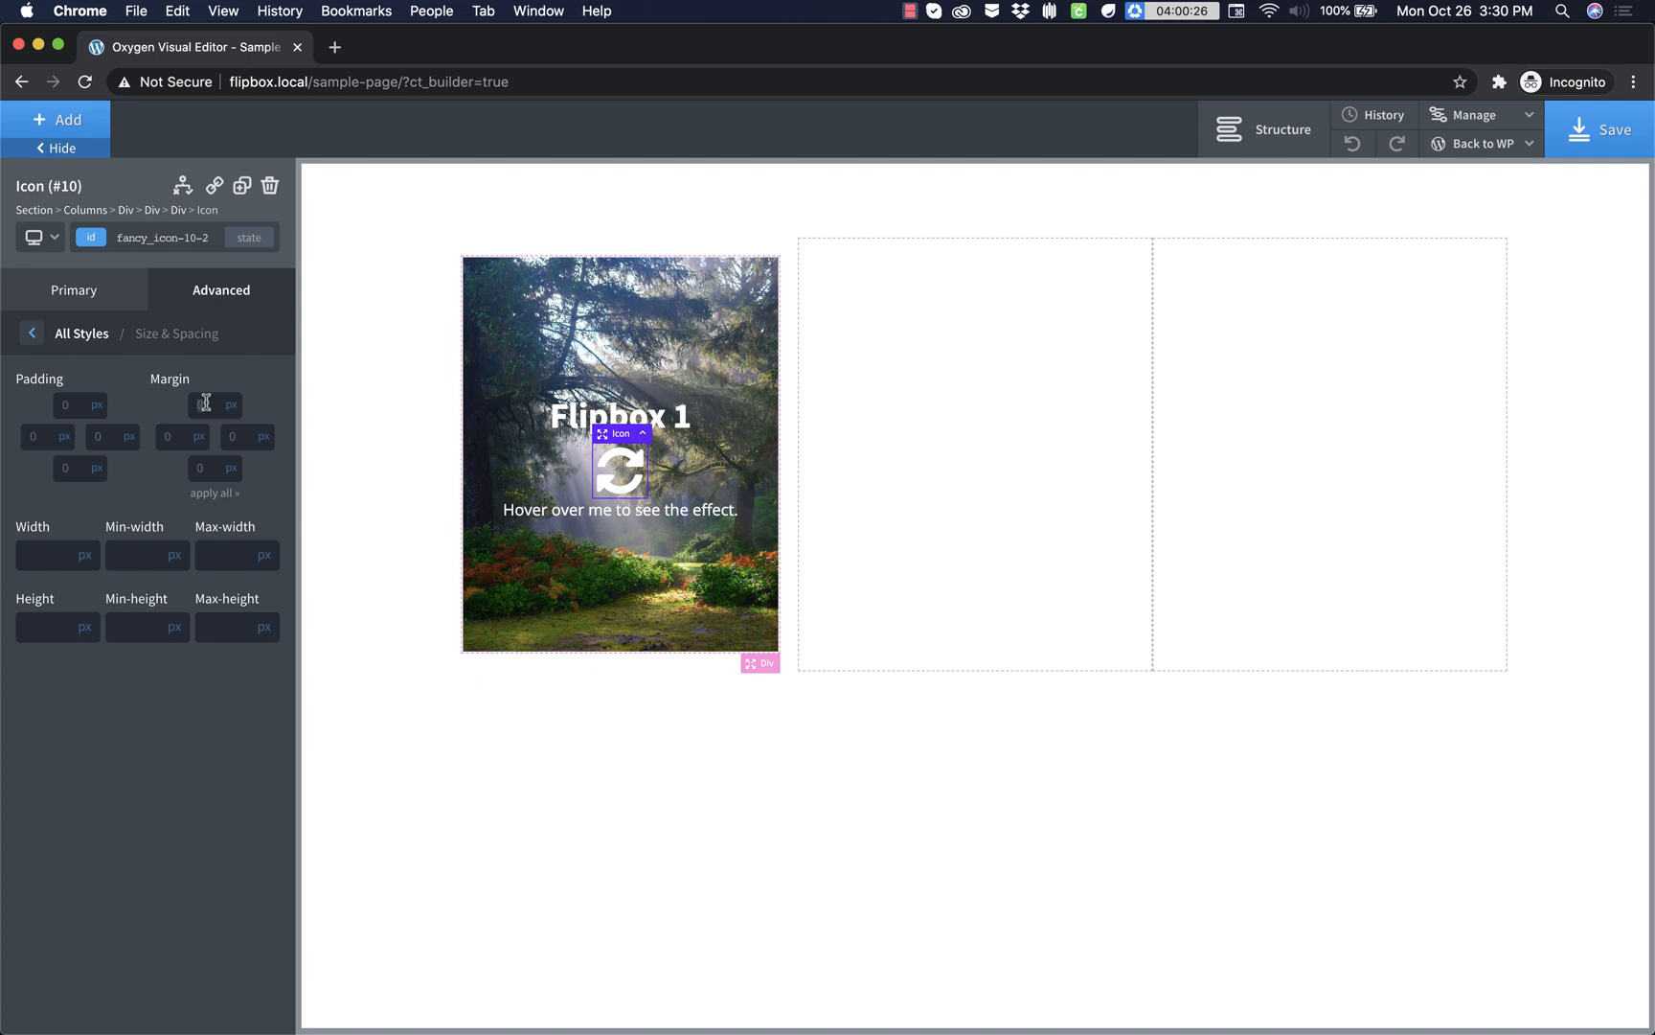
type("16")
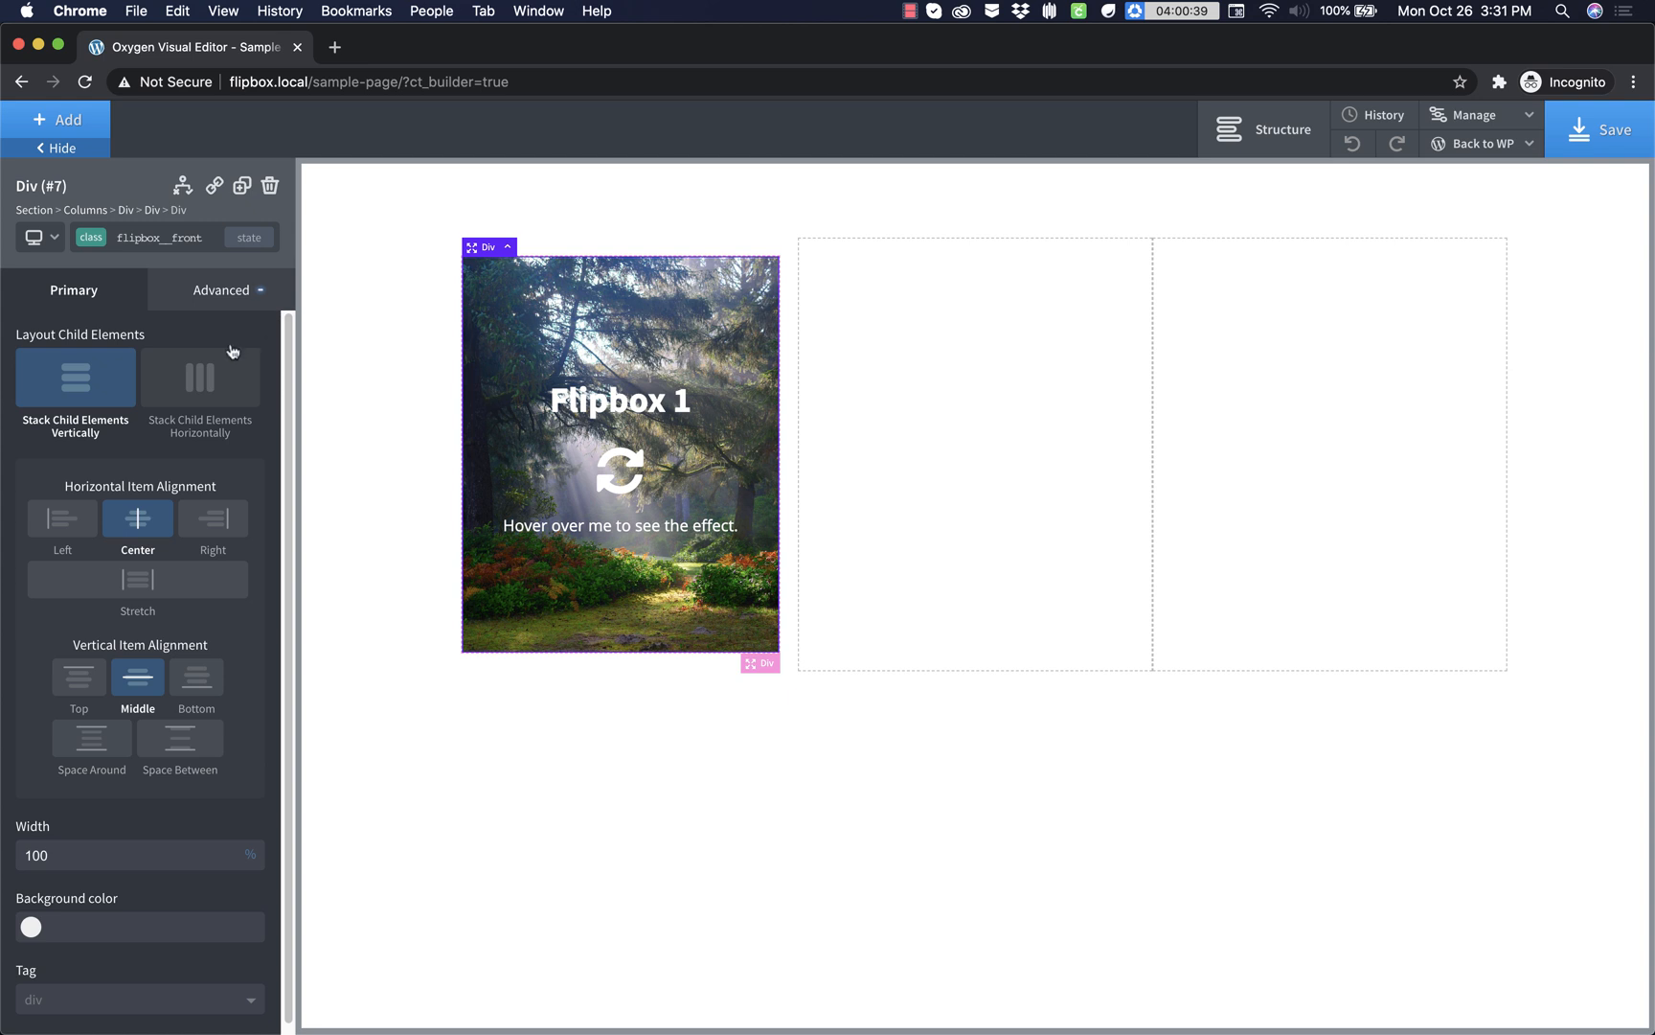
mouse_move(214, 316)
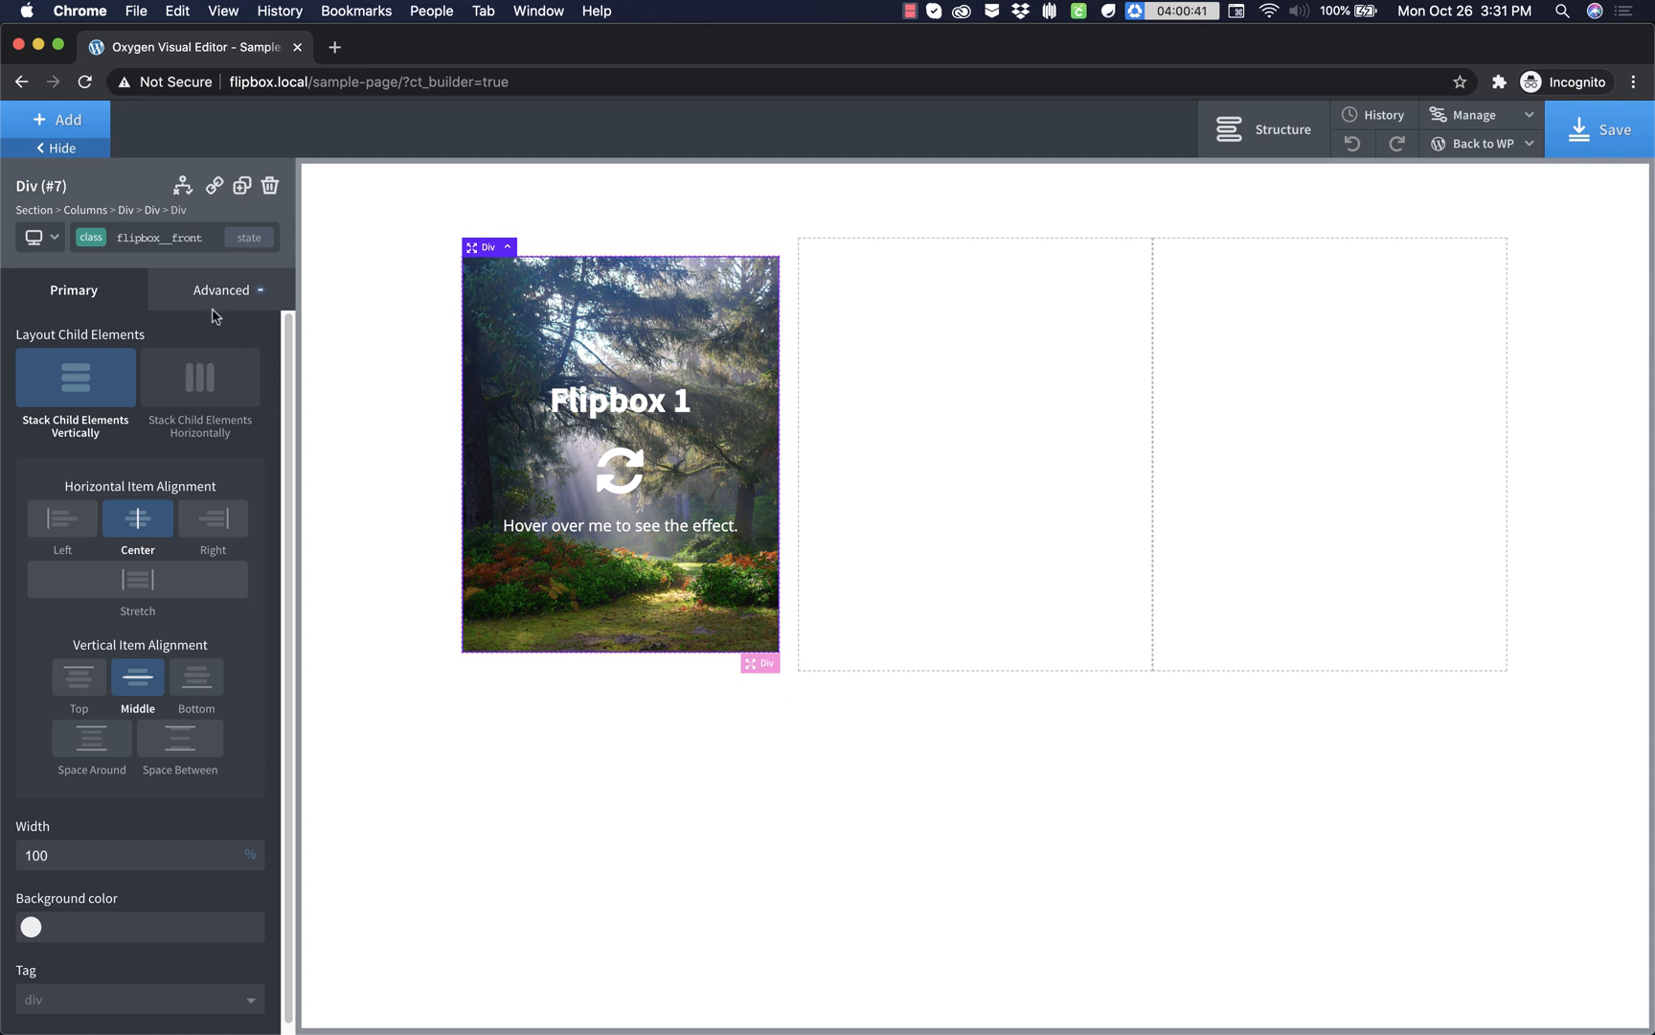
- Set the front card's image overlay colour to rgba(25,21,21,0.32)
left_click(223, 289)
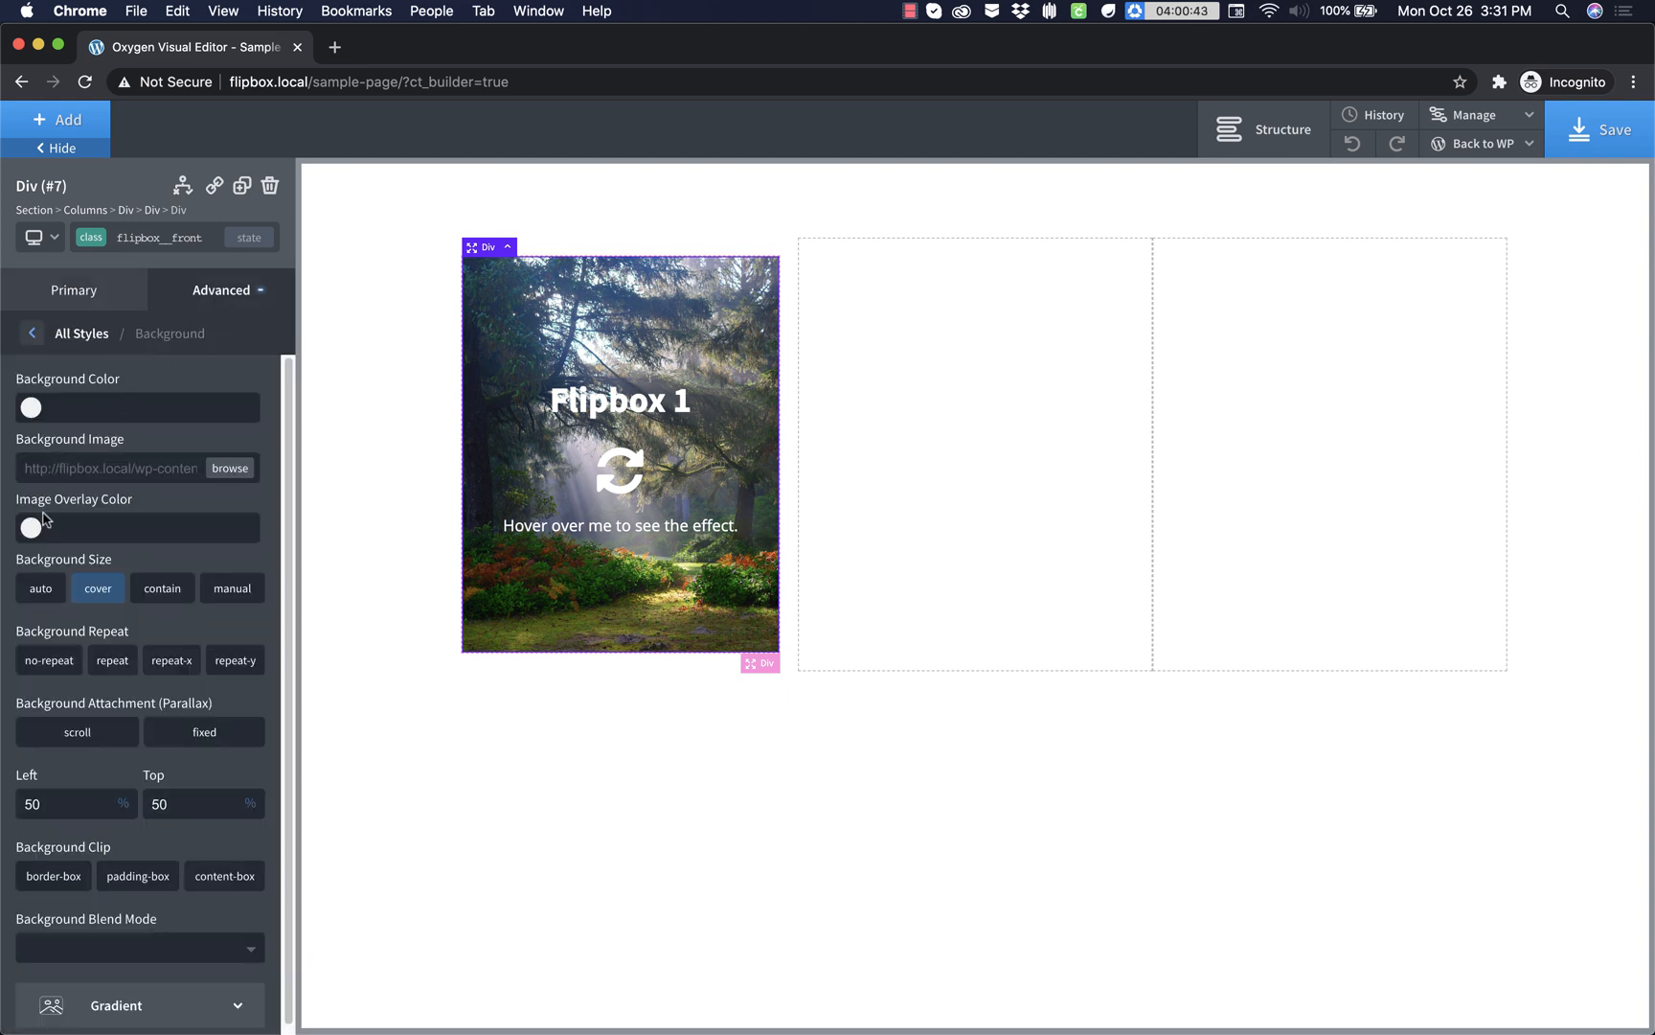
left_click(30, 527)
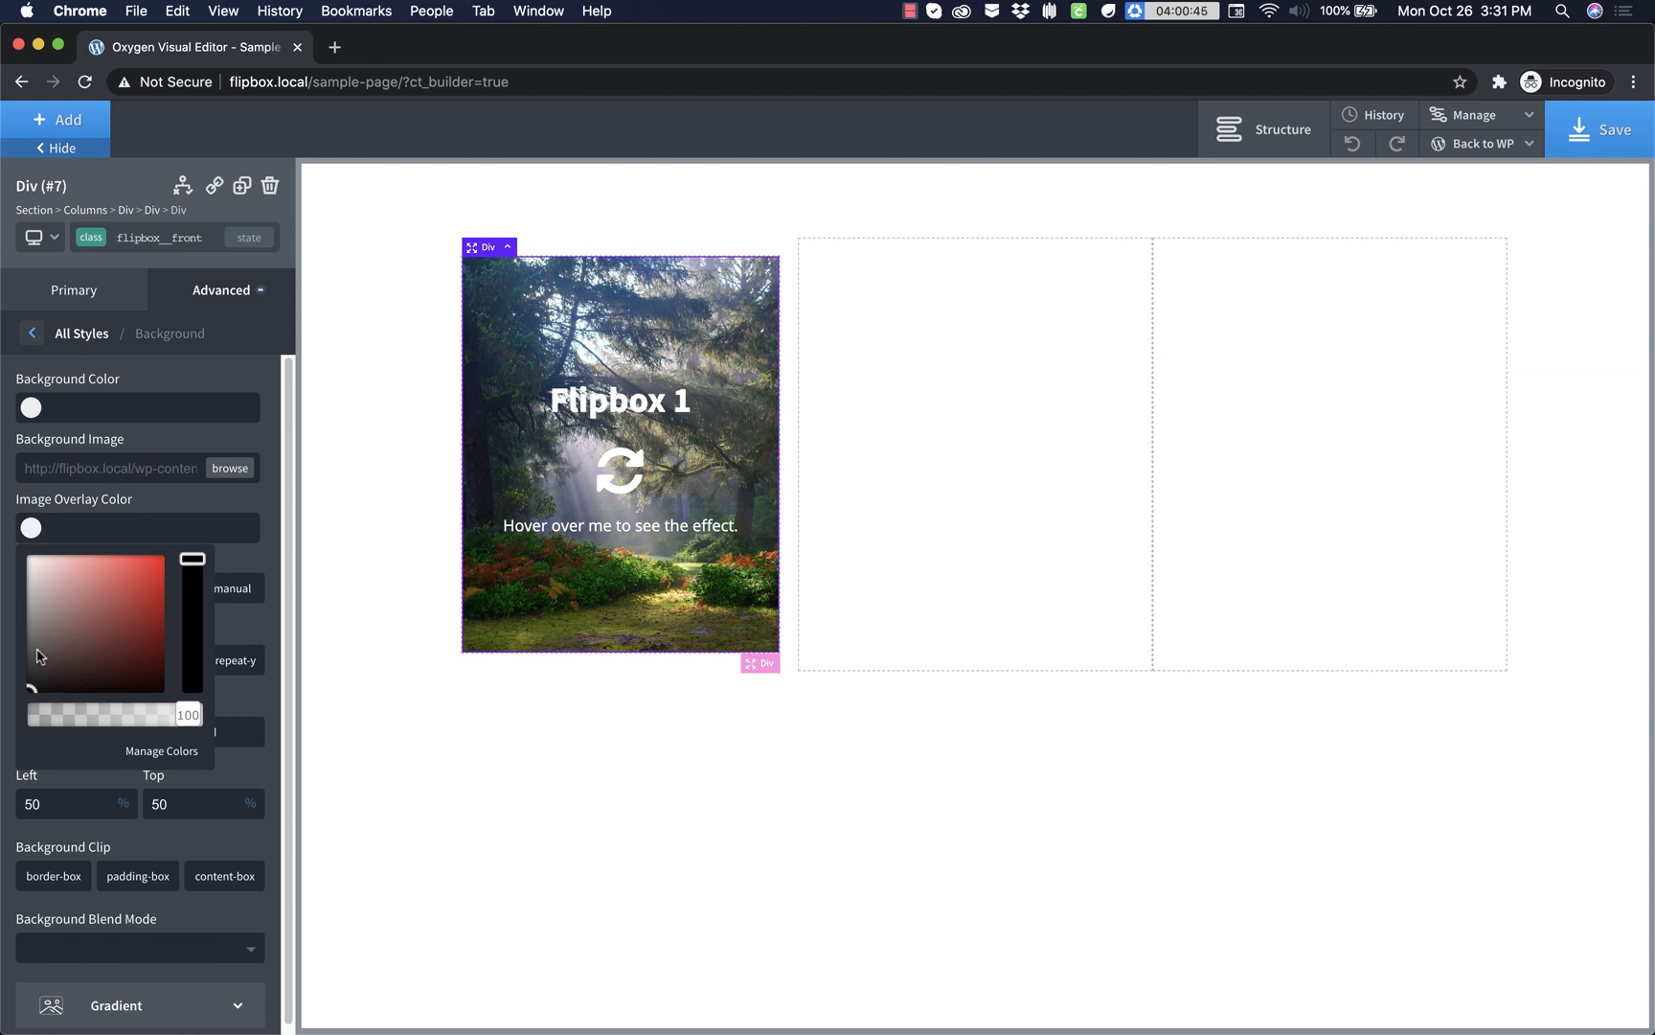
left_click(48, 678)
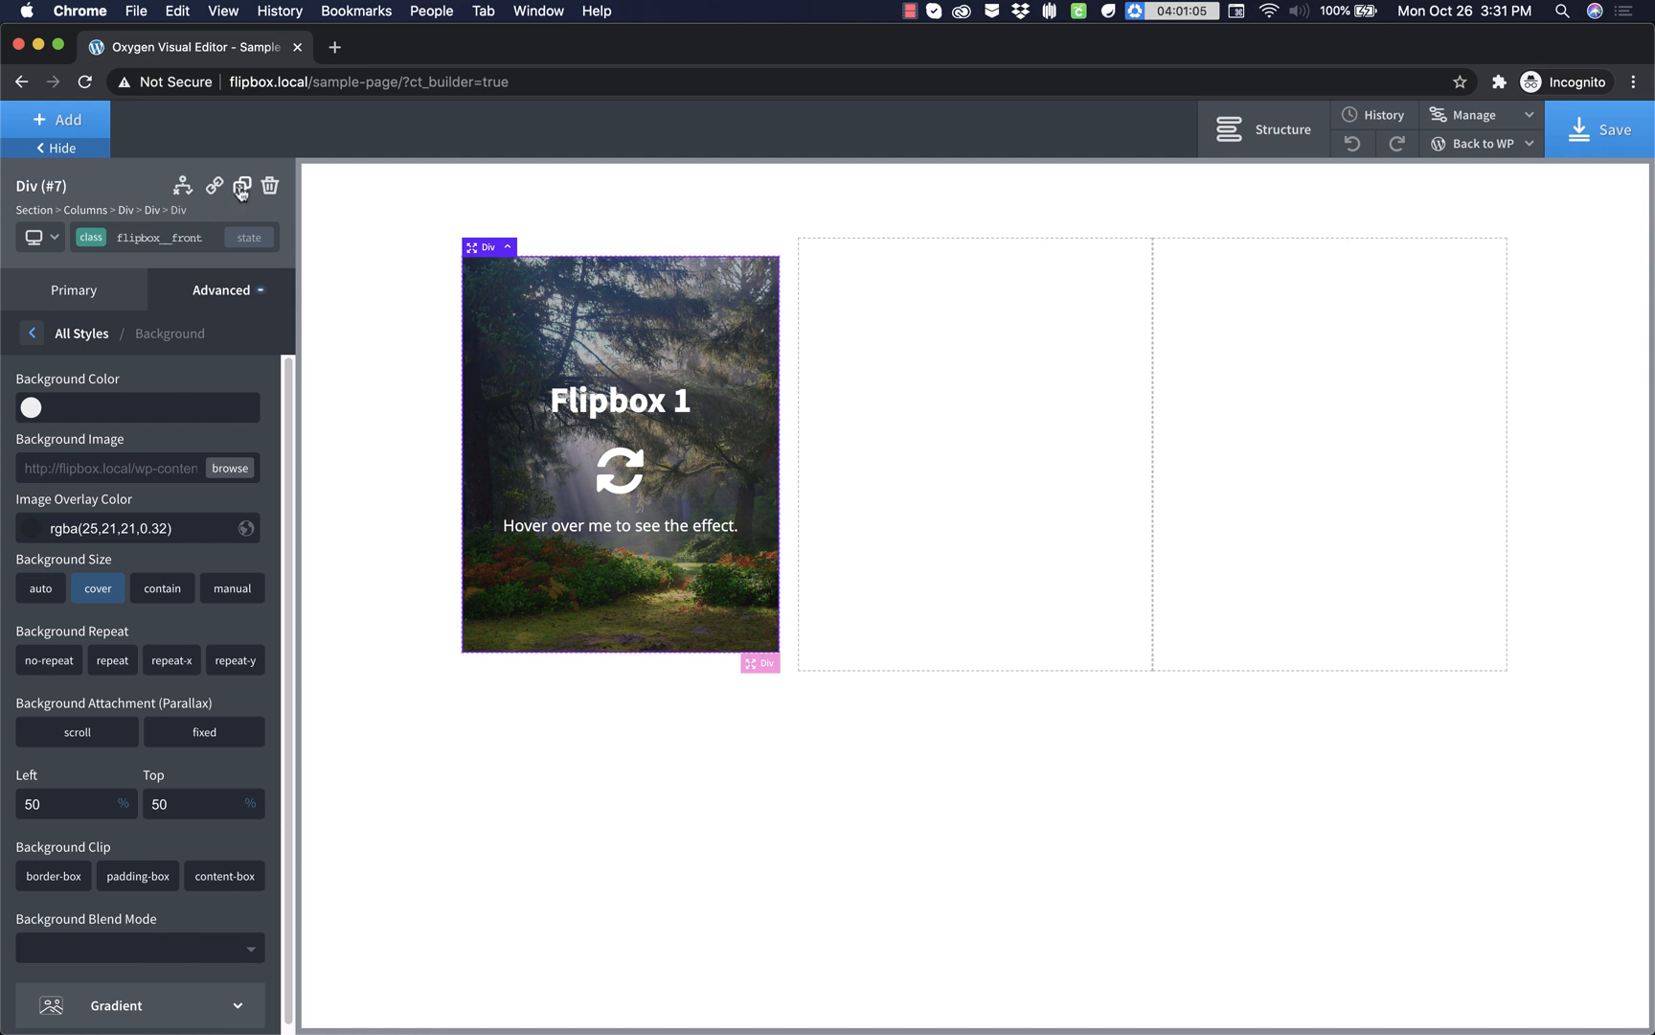
- Duplicate the front card and give the copy the class flipbox__back
left_click(241, 186)
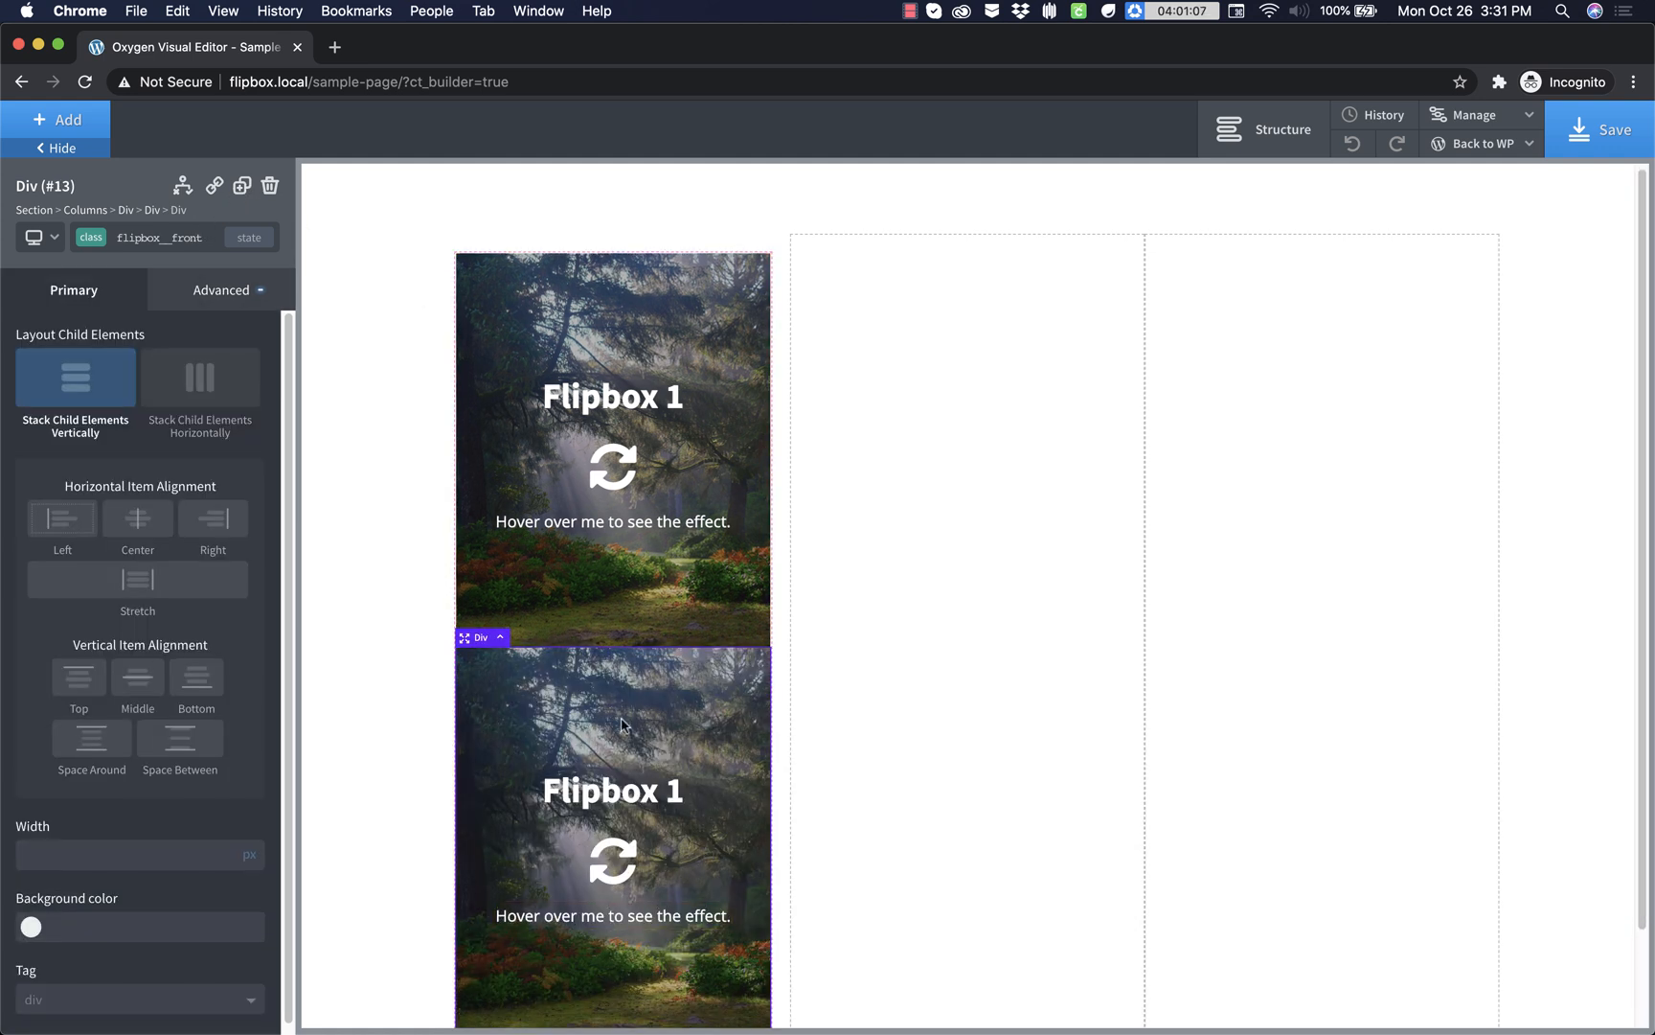
scroll("down", 3)
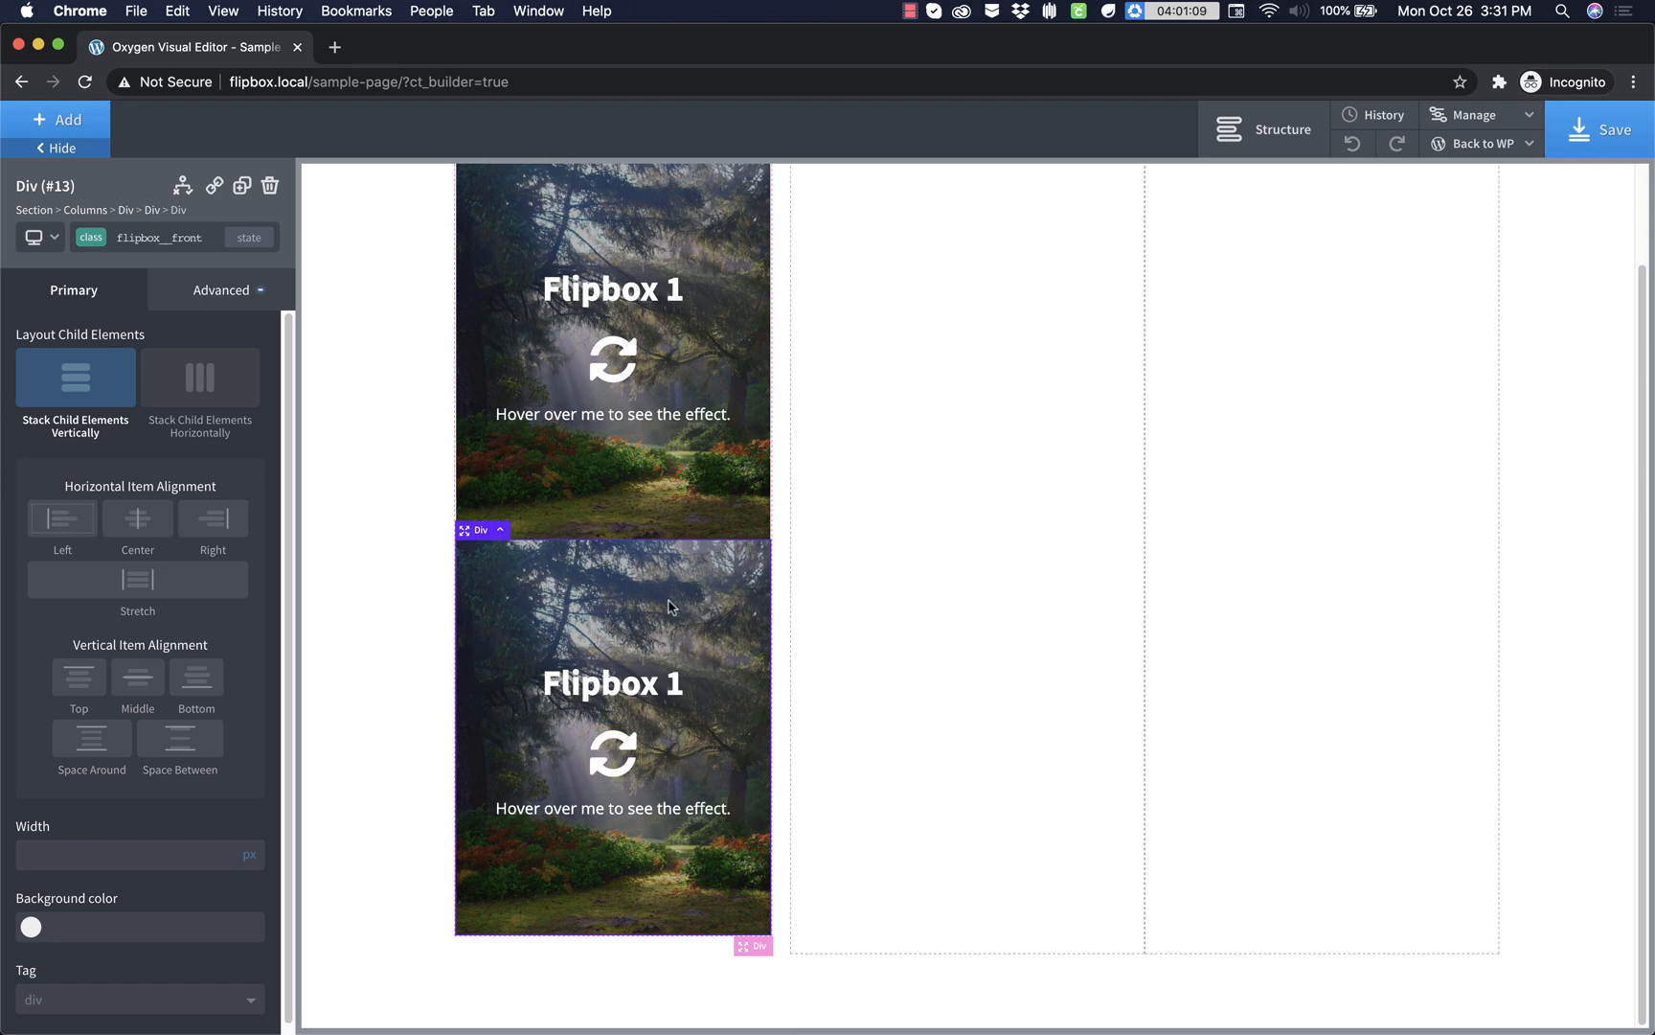
mouse_move(187, 263)
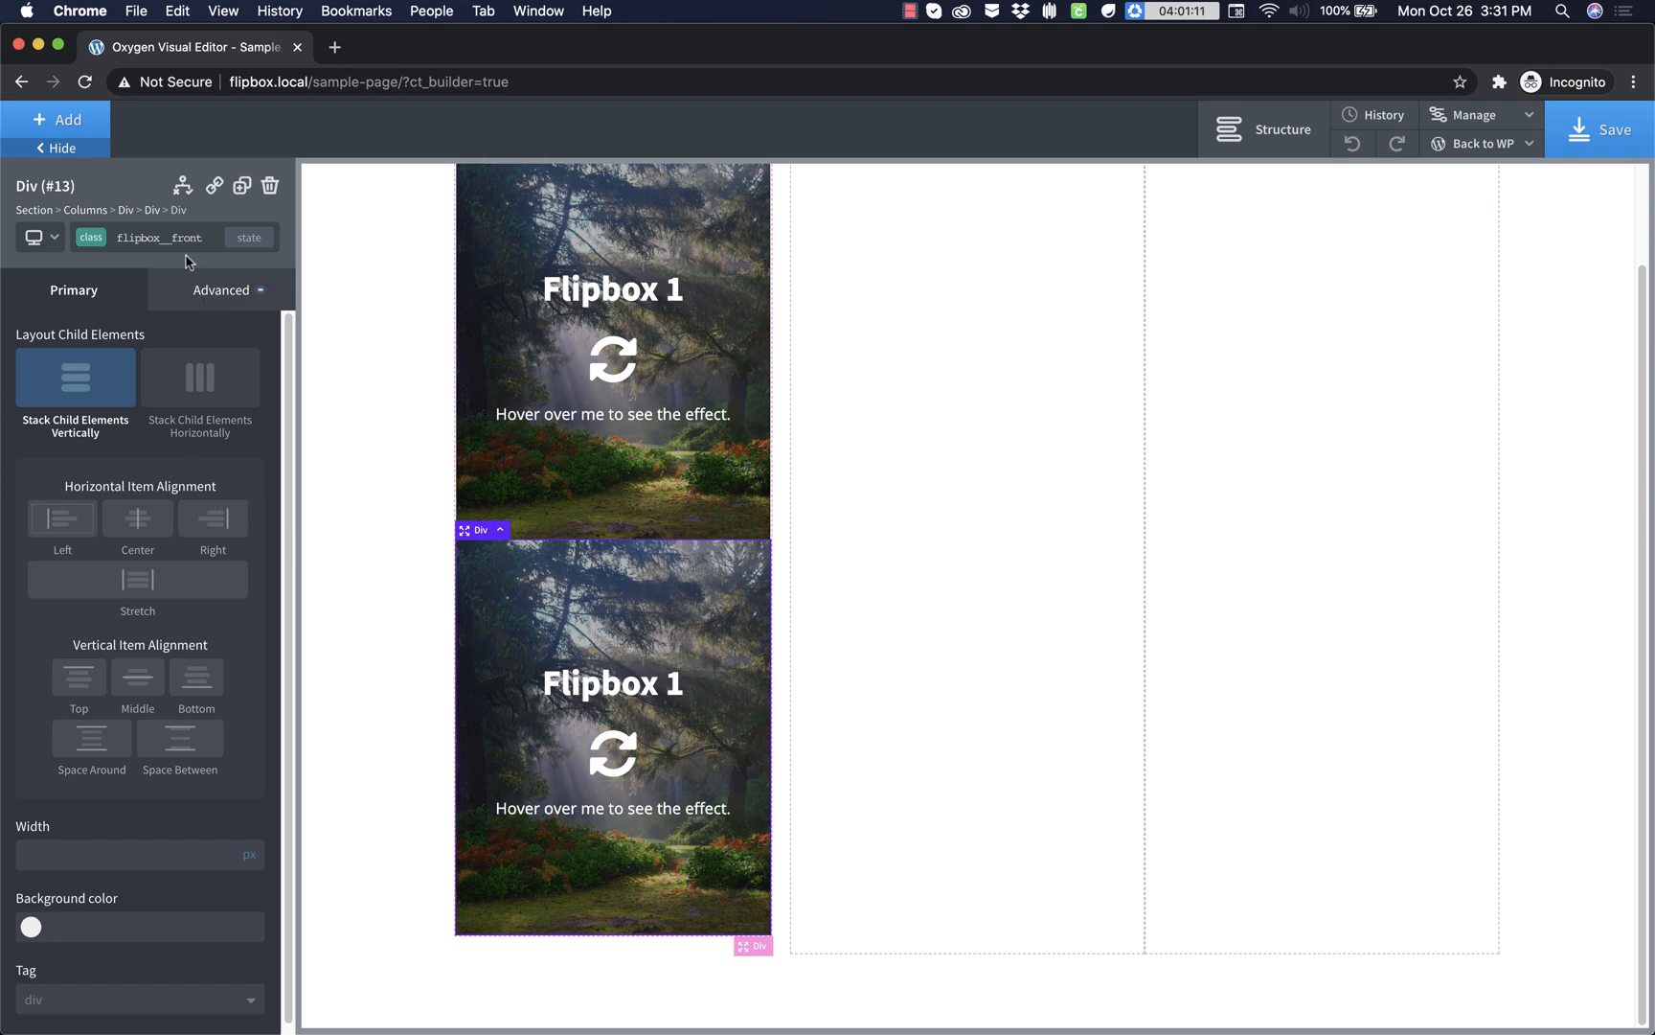
mouse_move(316, 311)
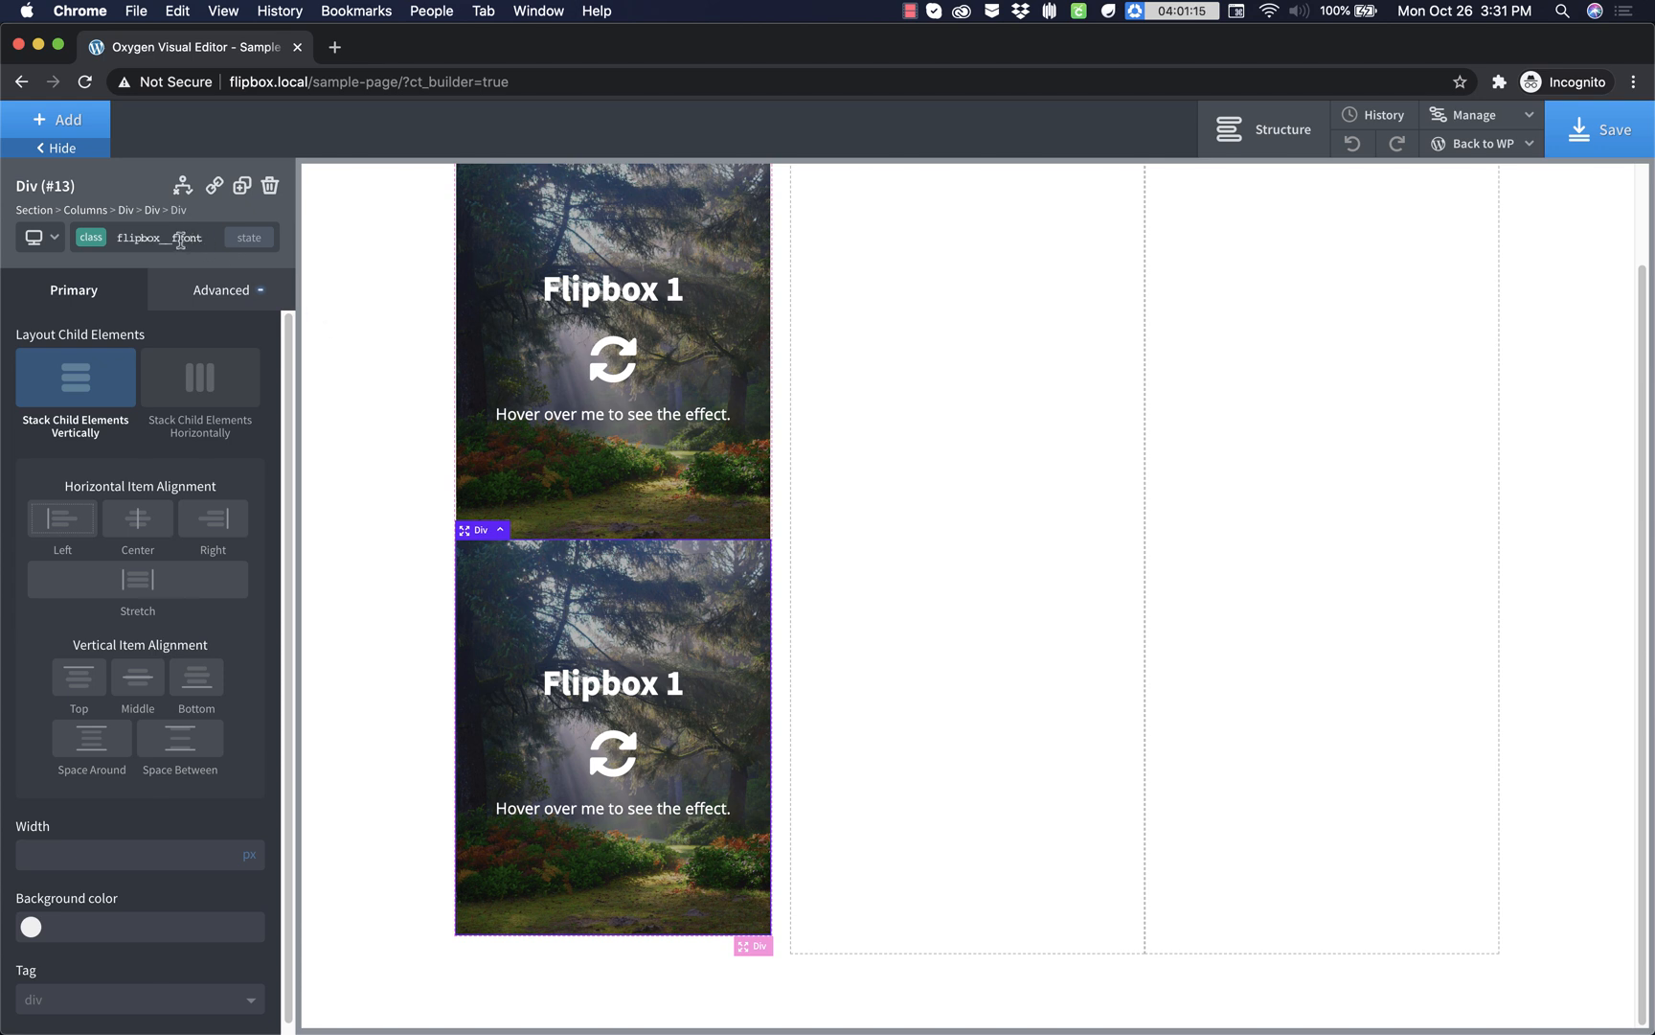
mouse_move(205, 241)
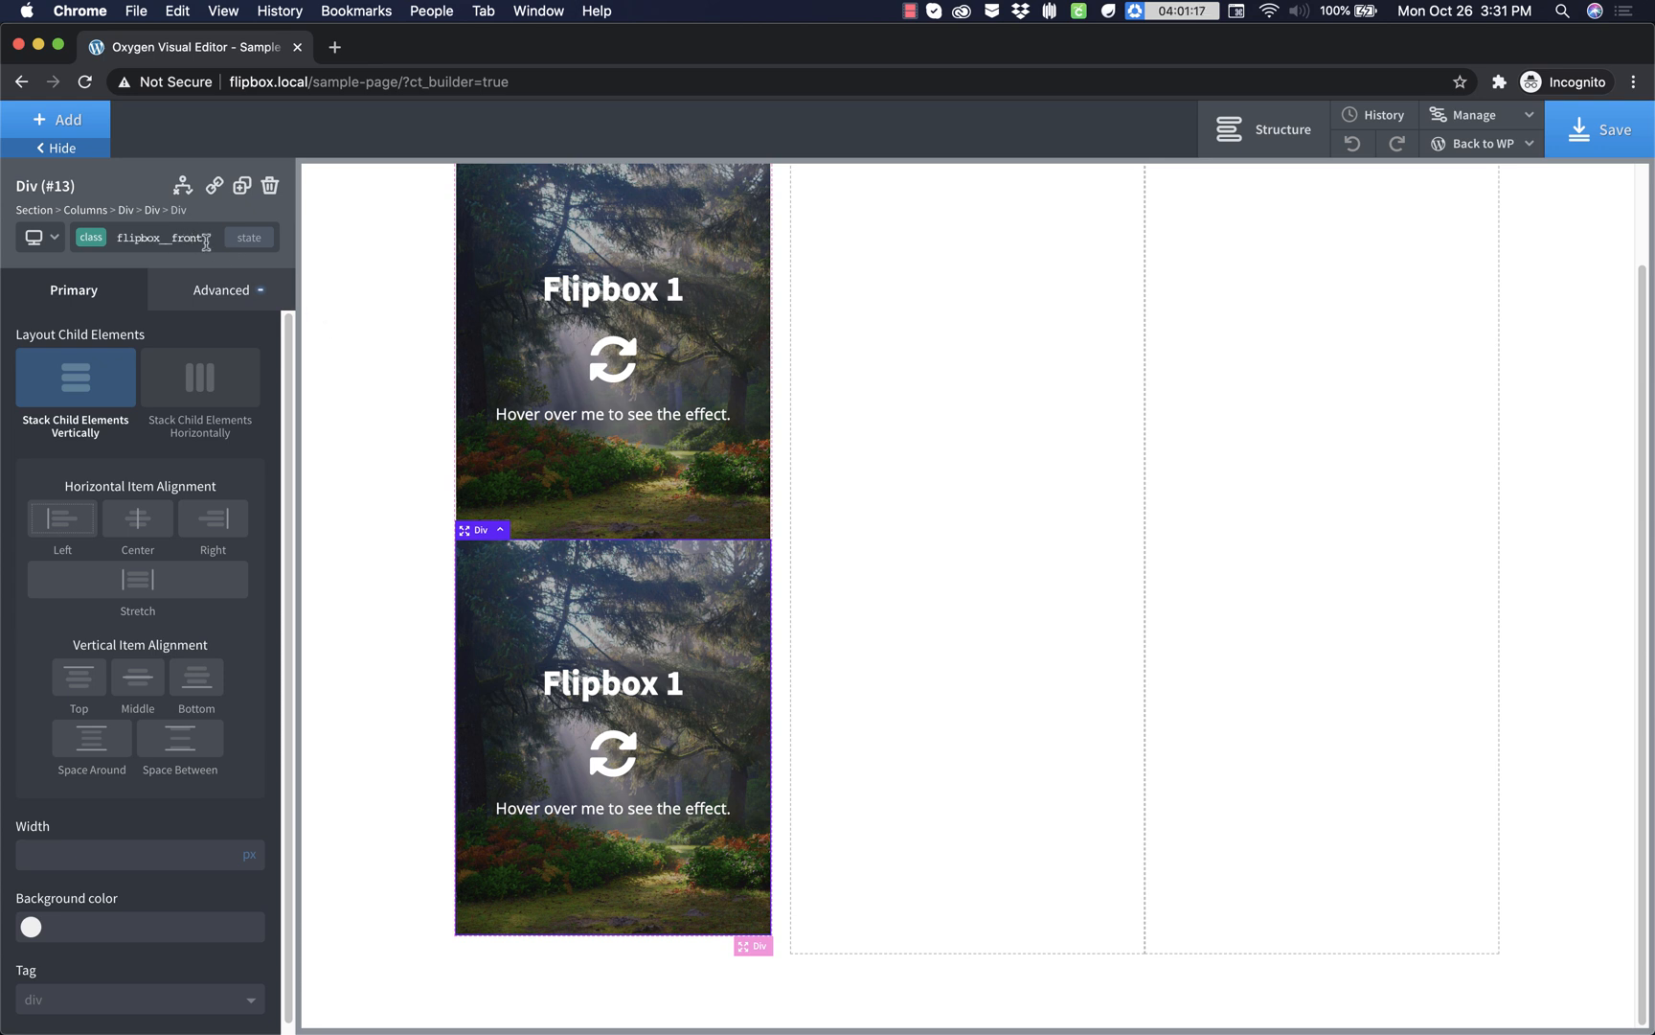
left_click(159, 237)
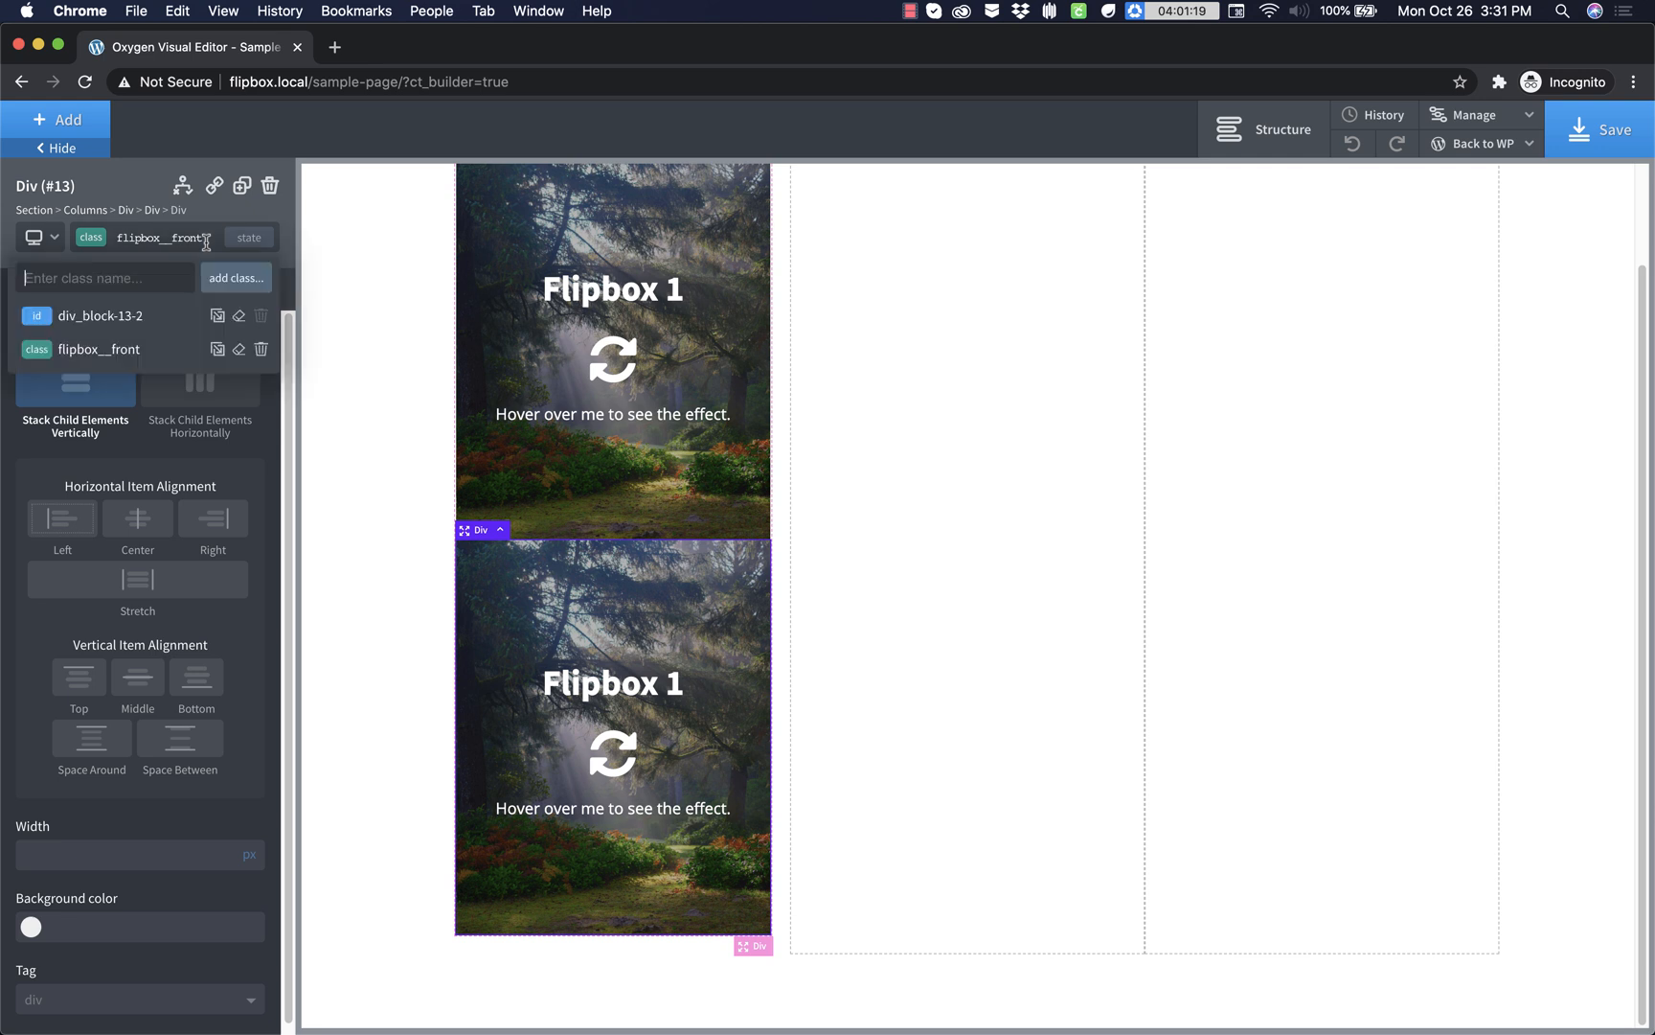
type("flip")
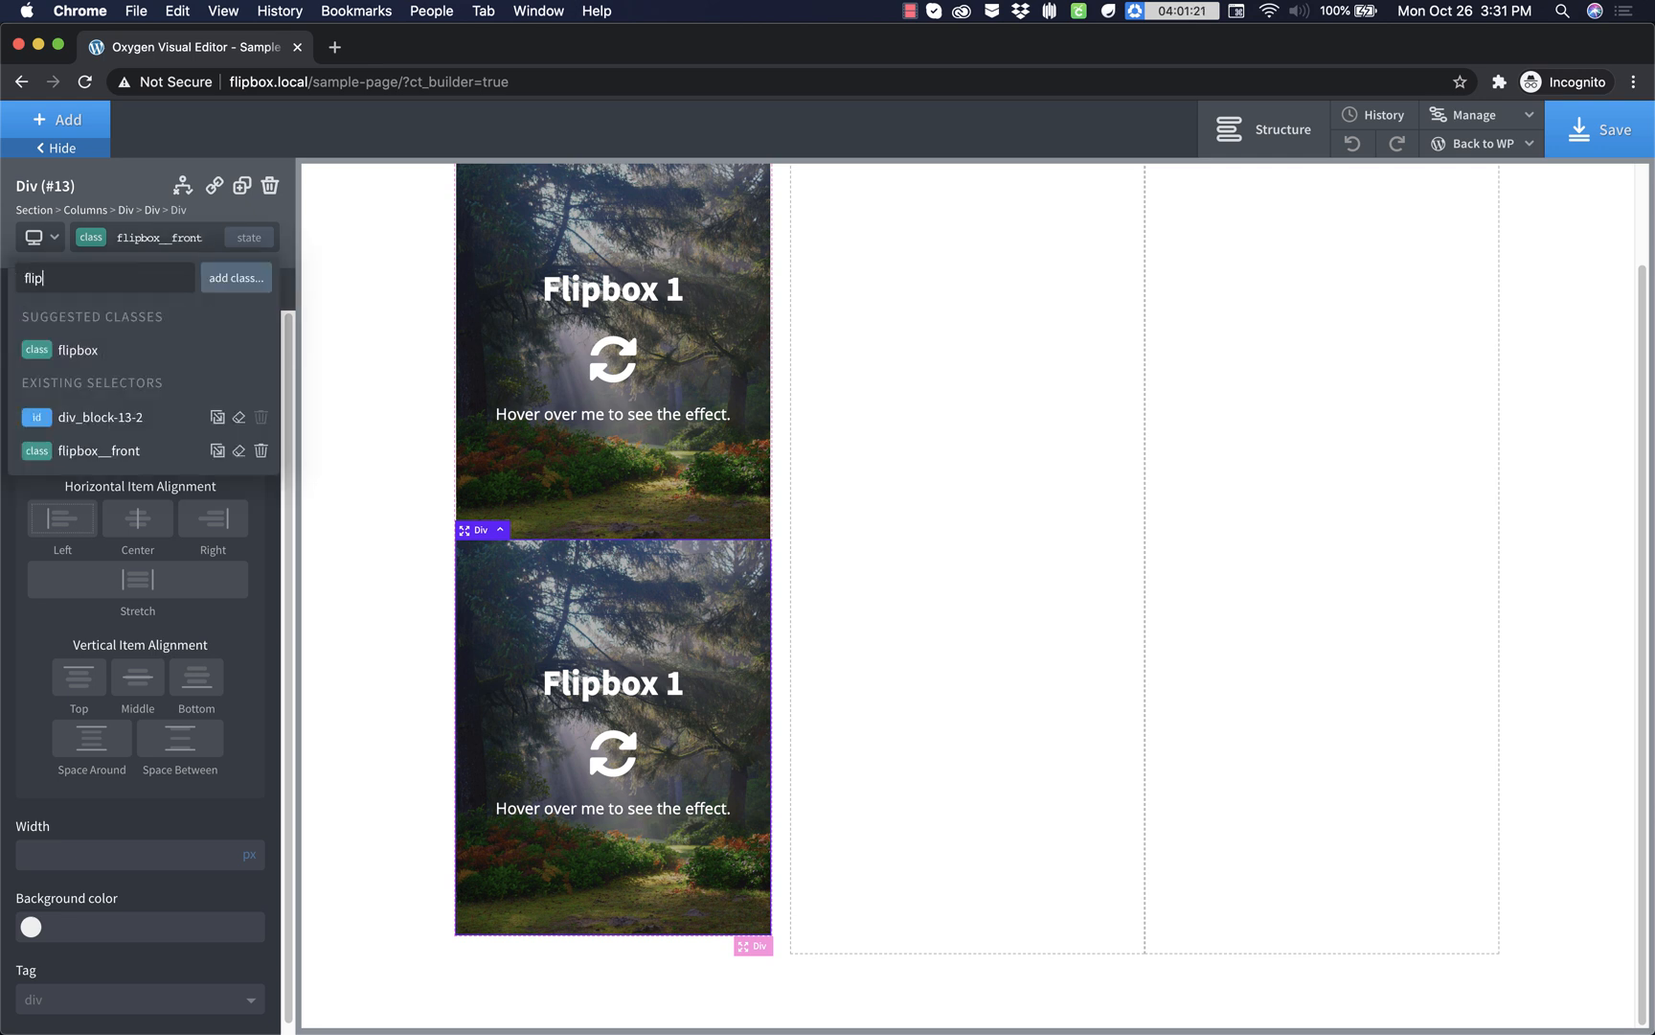
type("flipbox__back")
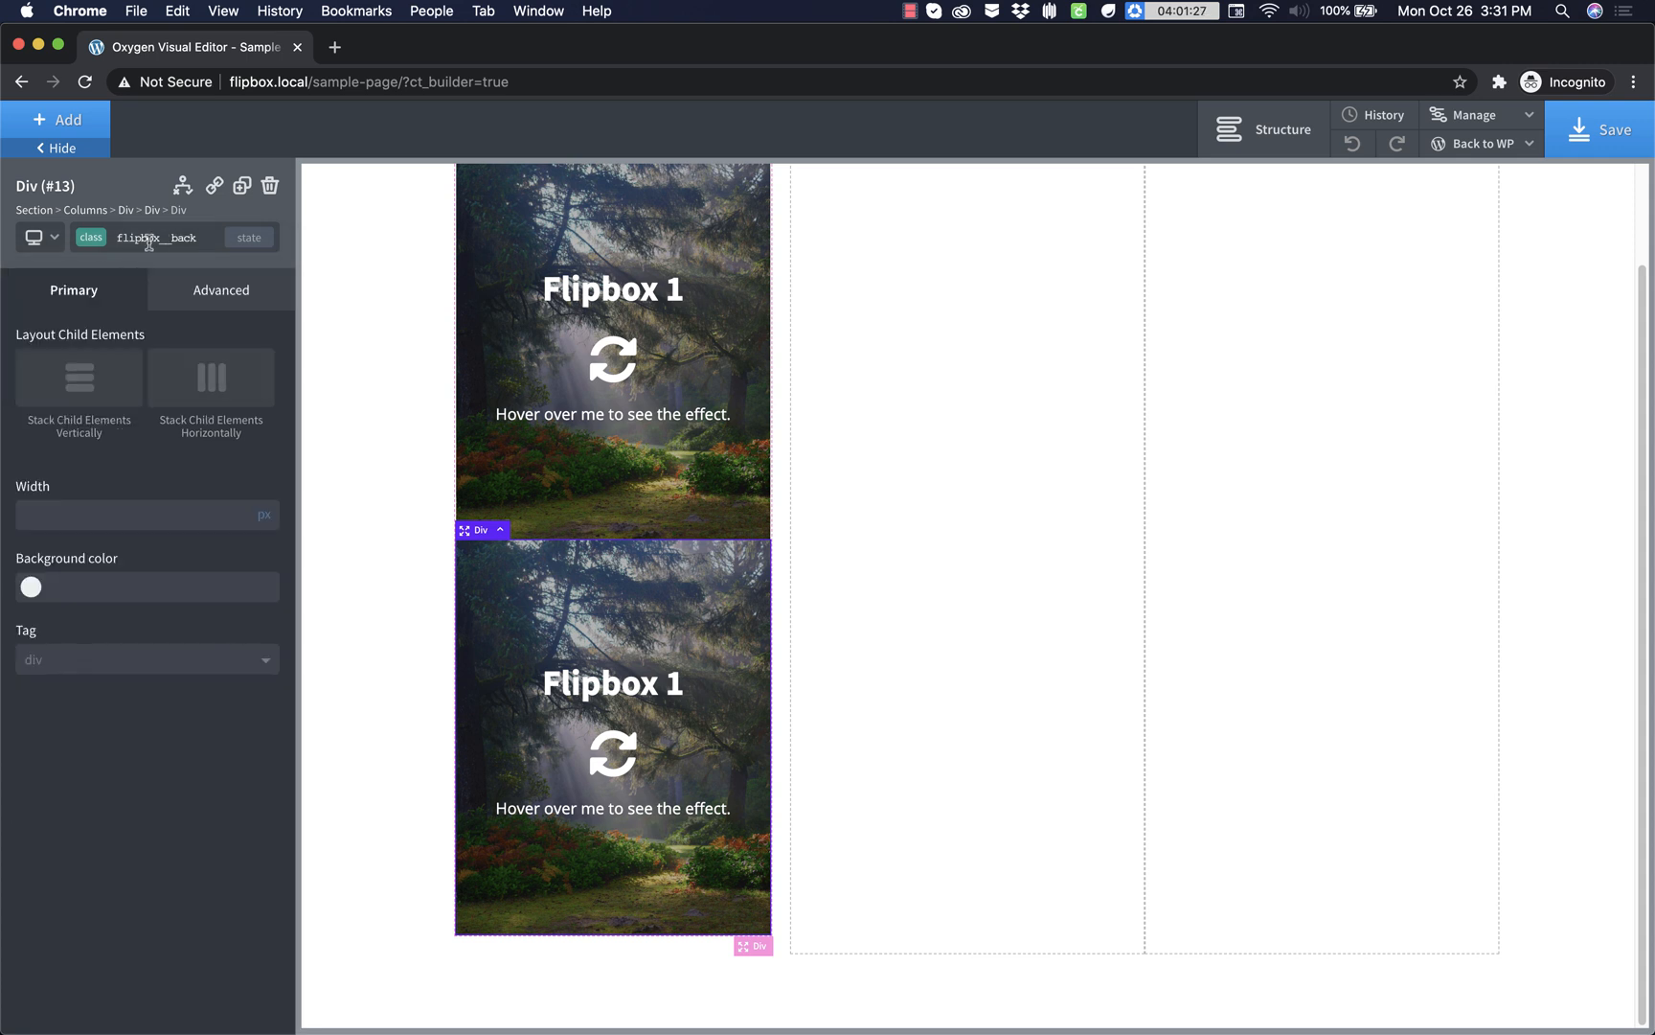
- Keep flipbox__back active with vertical centred stacking at 100% width
left_click(153, 235)
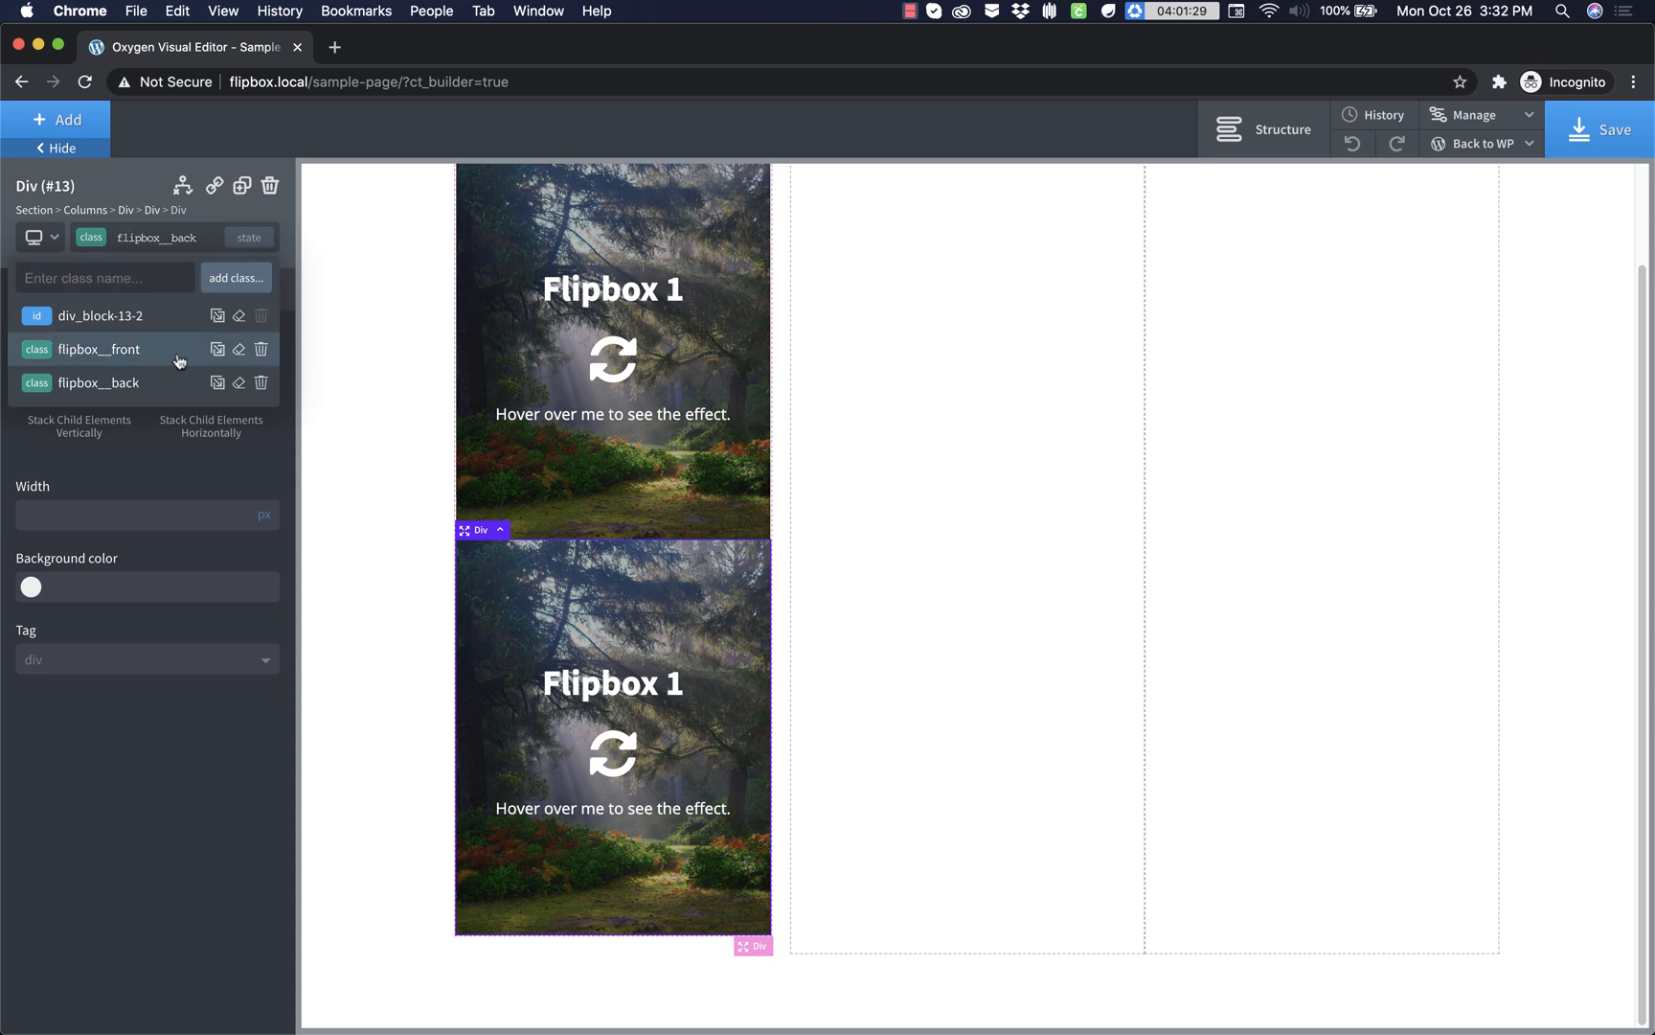
mouse_move(219, 349)
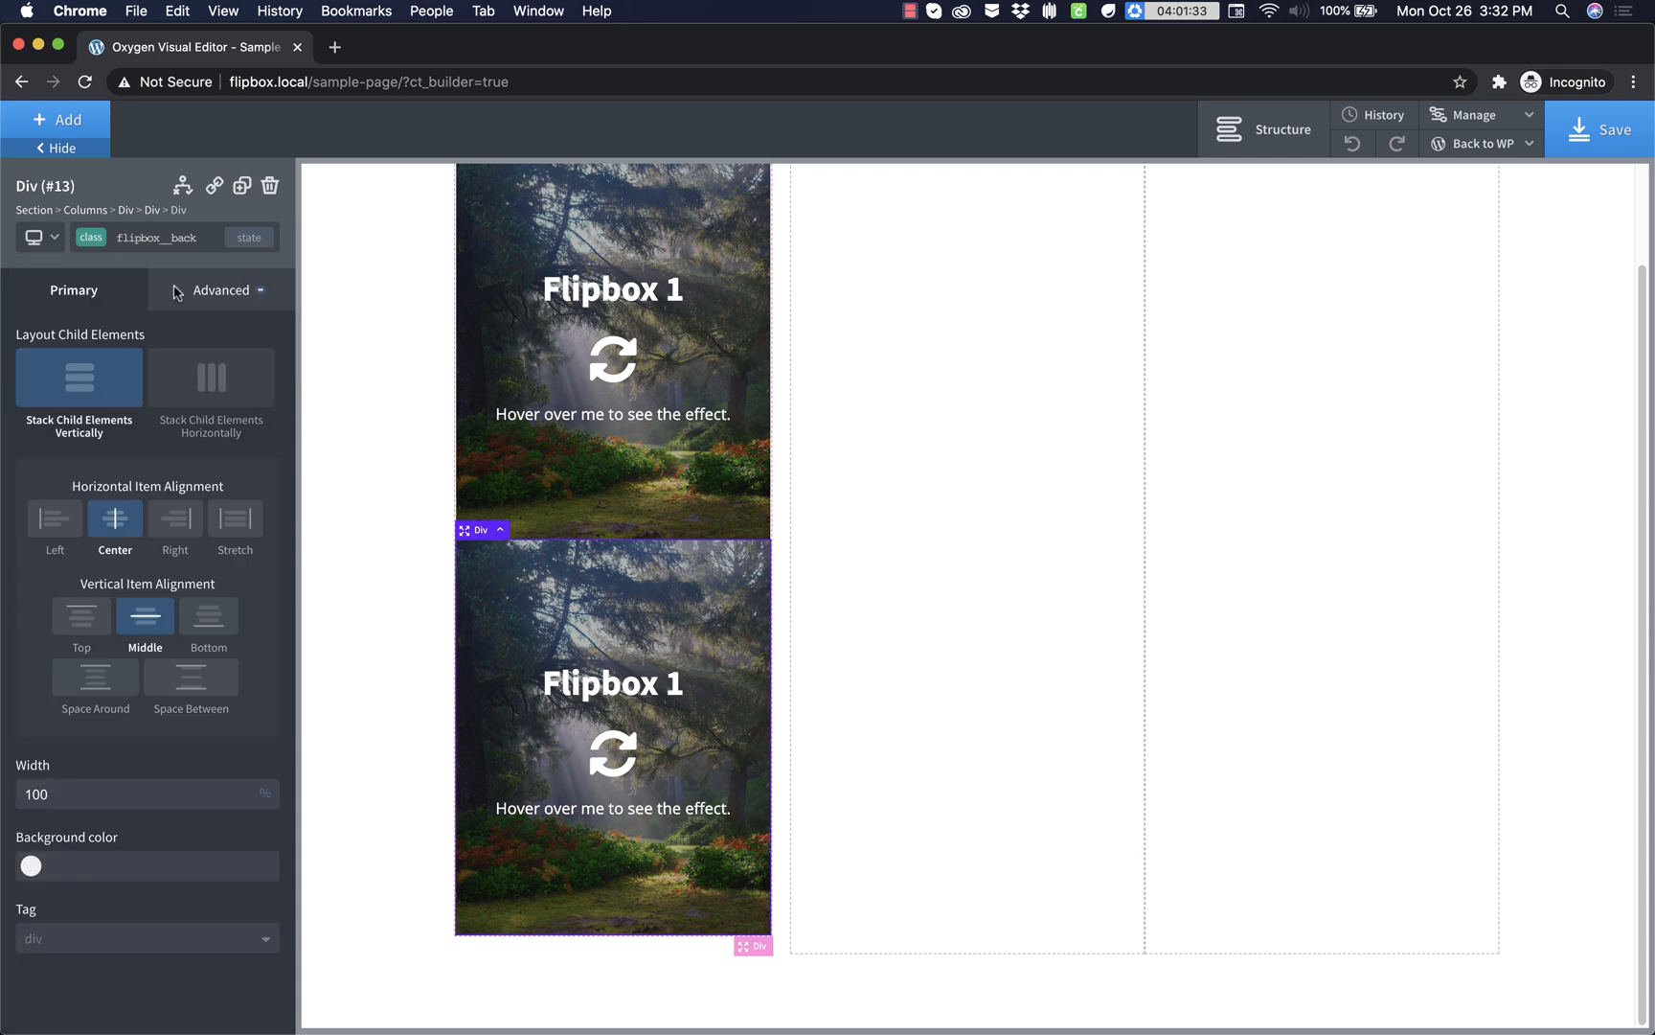
left_click(155, 235)
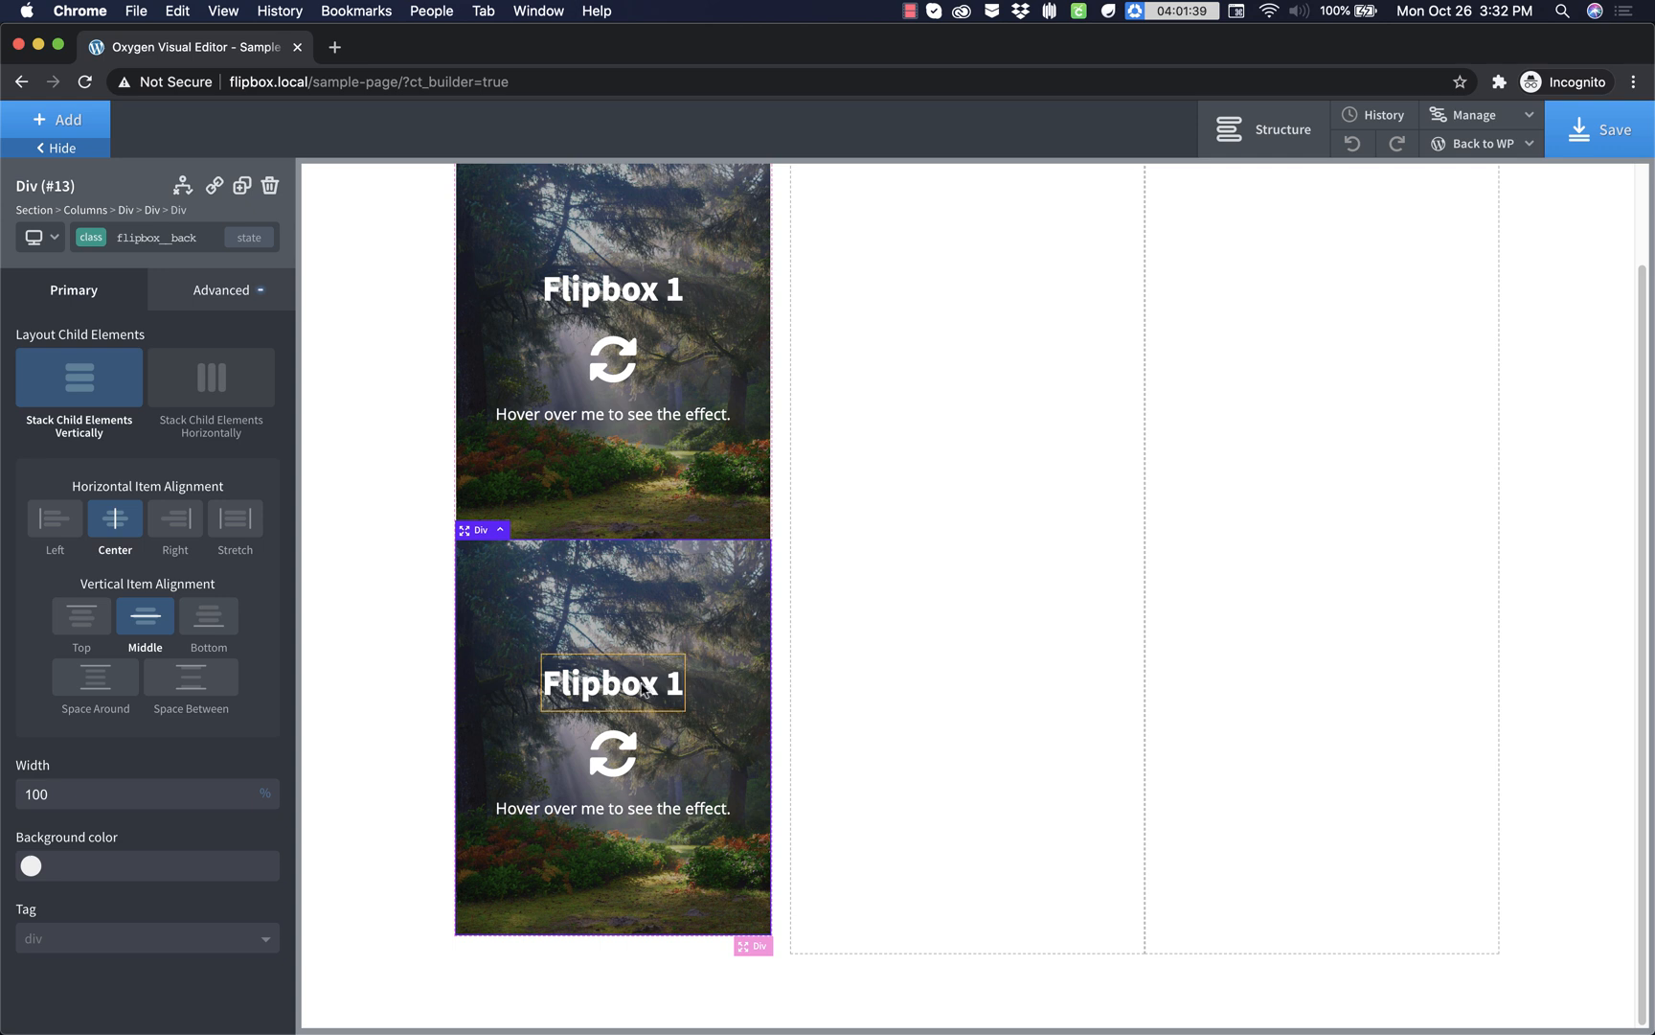
- Retitle the back card's heading to 'This Is The Back'
double_click(611, 684)
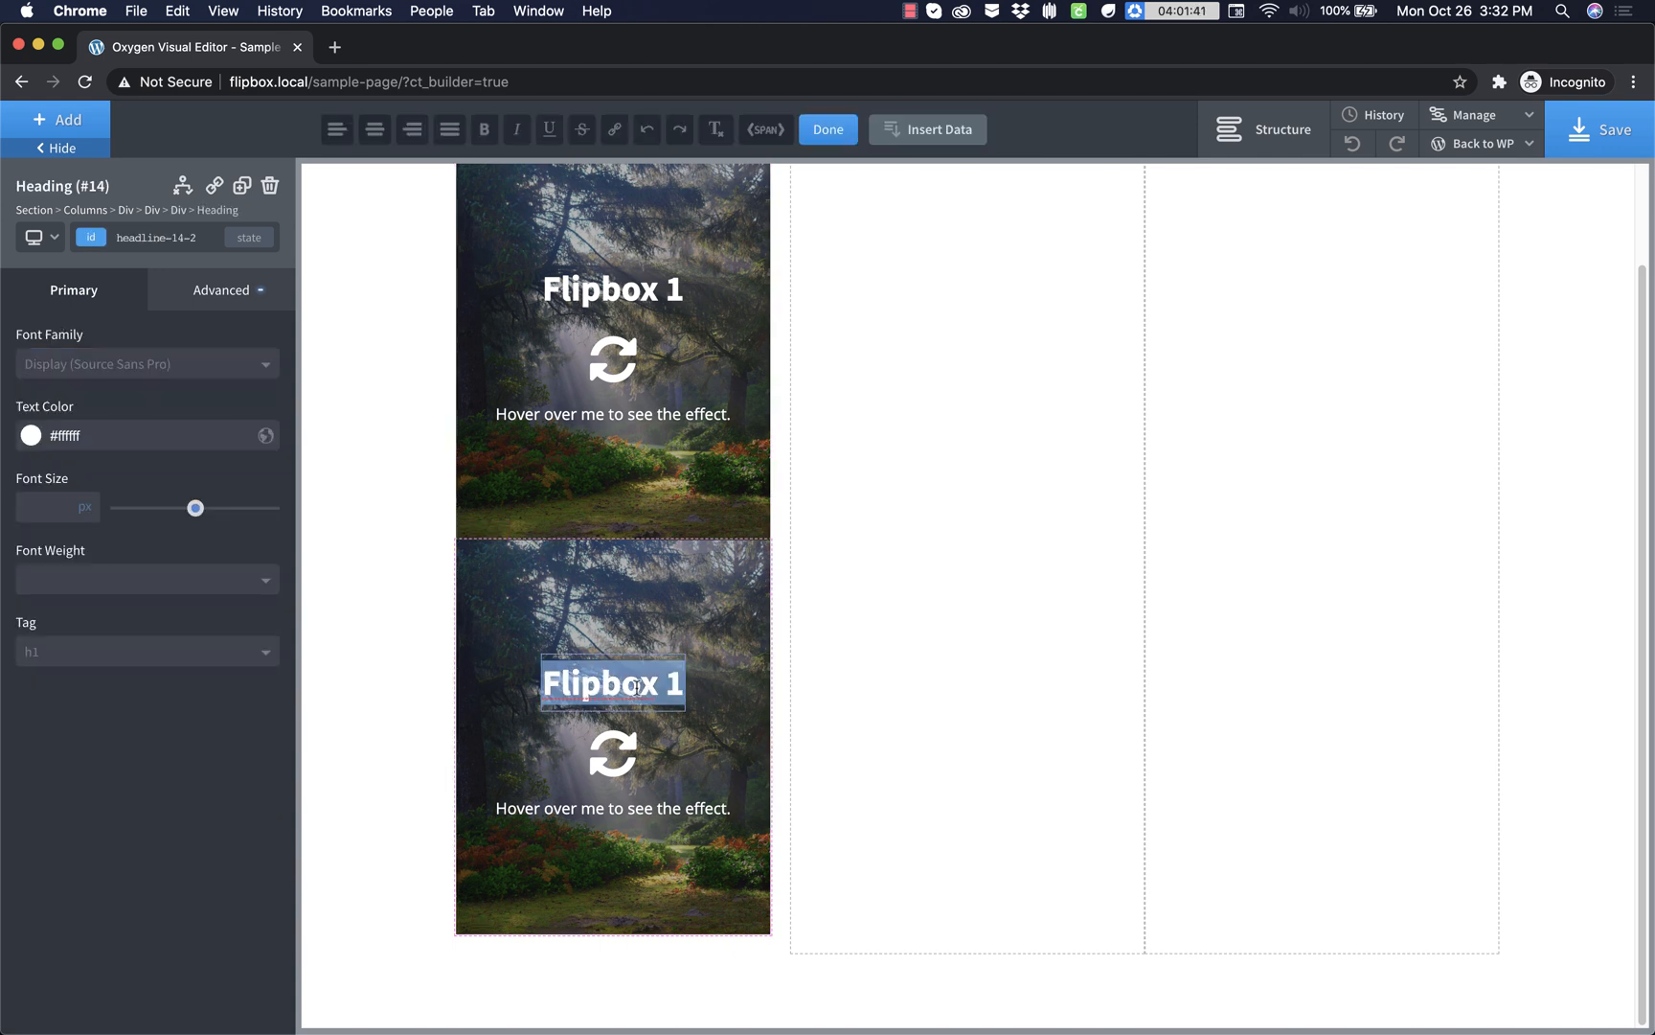
type("This Is The Back")
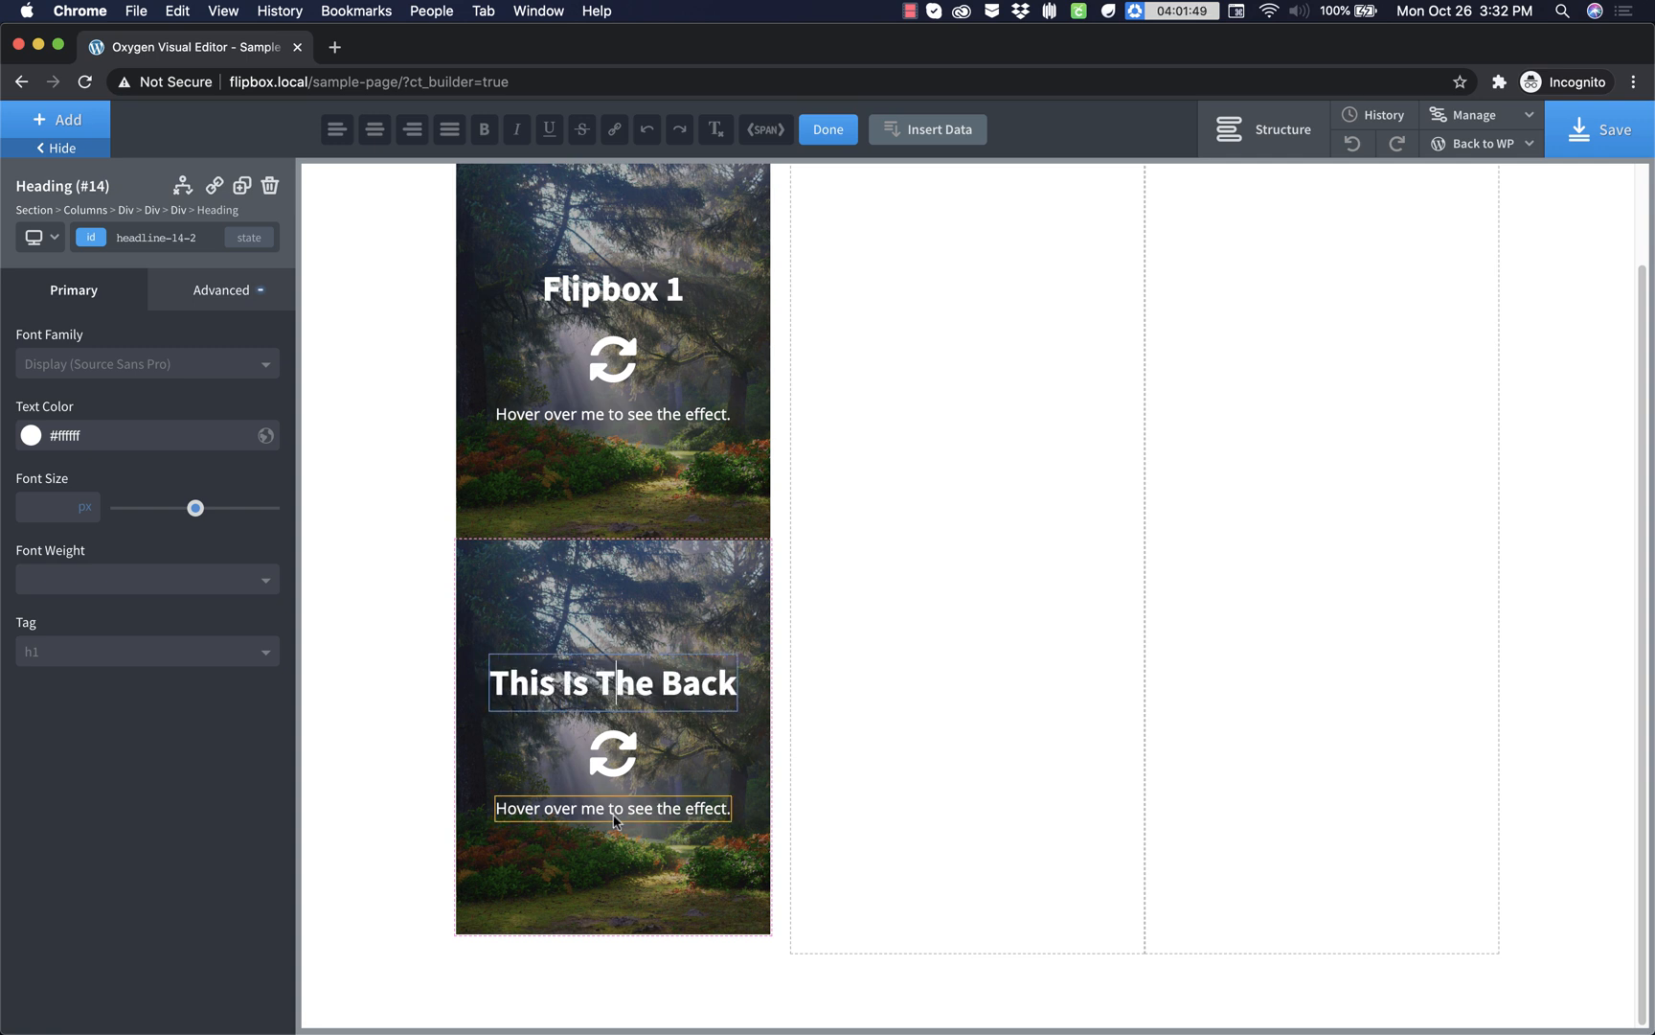
left_click(611, 808)
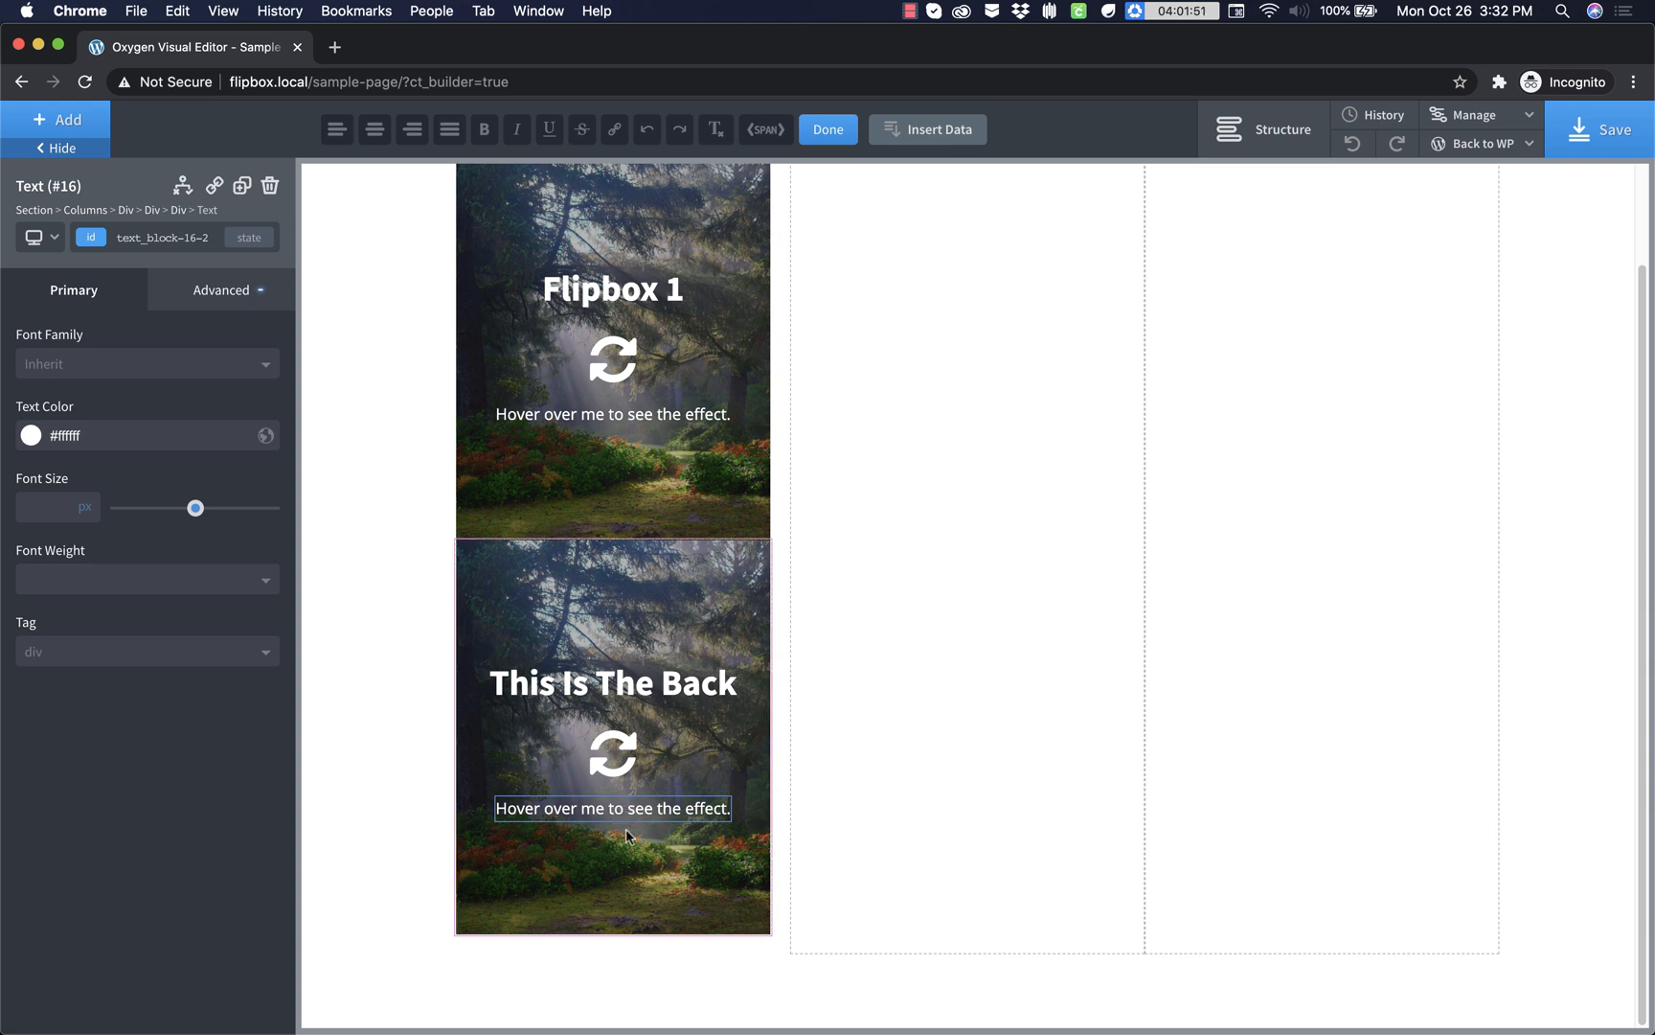
- Replace the description with a Link Wrapper reading 'Click Me!'
left_click(55, 119)
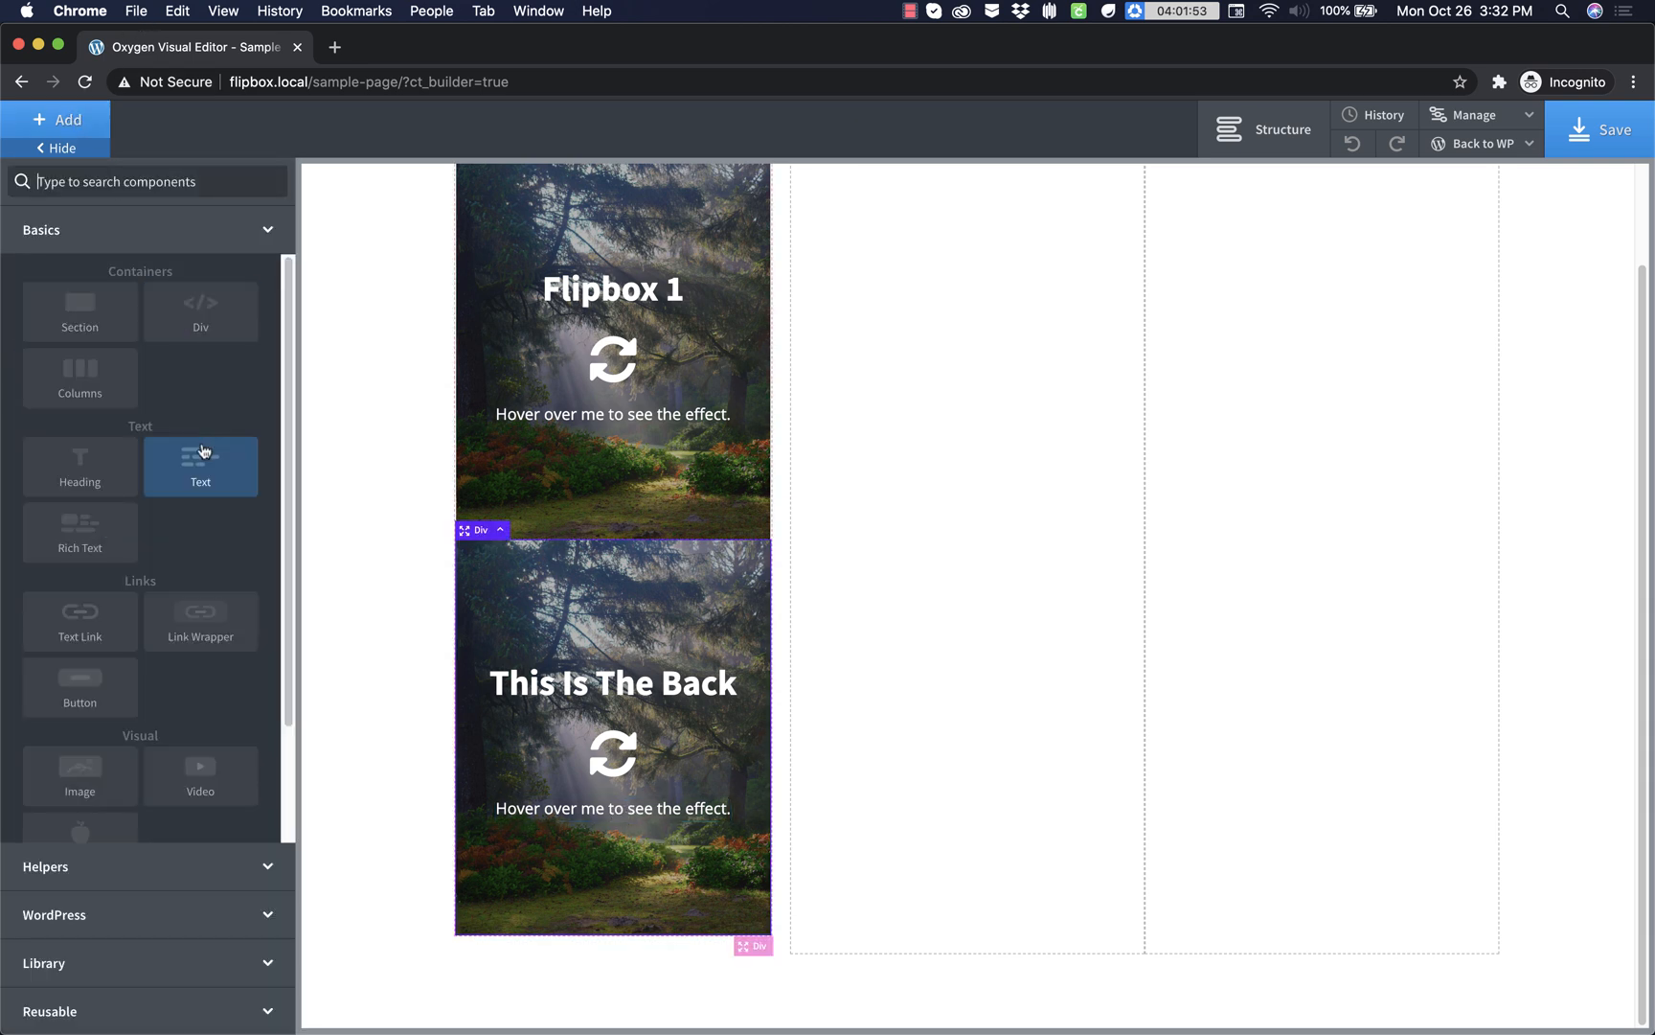
type("link")
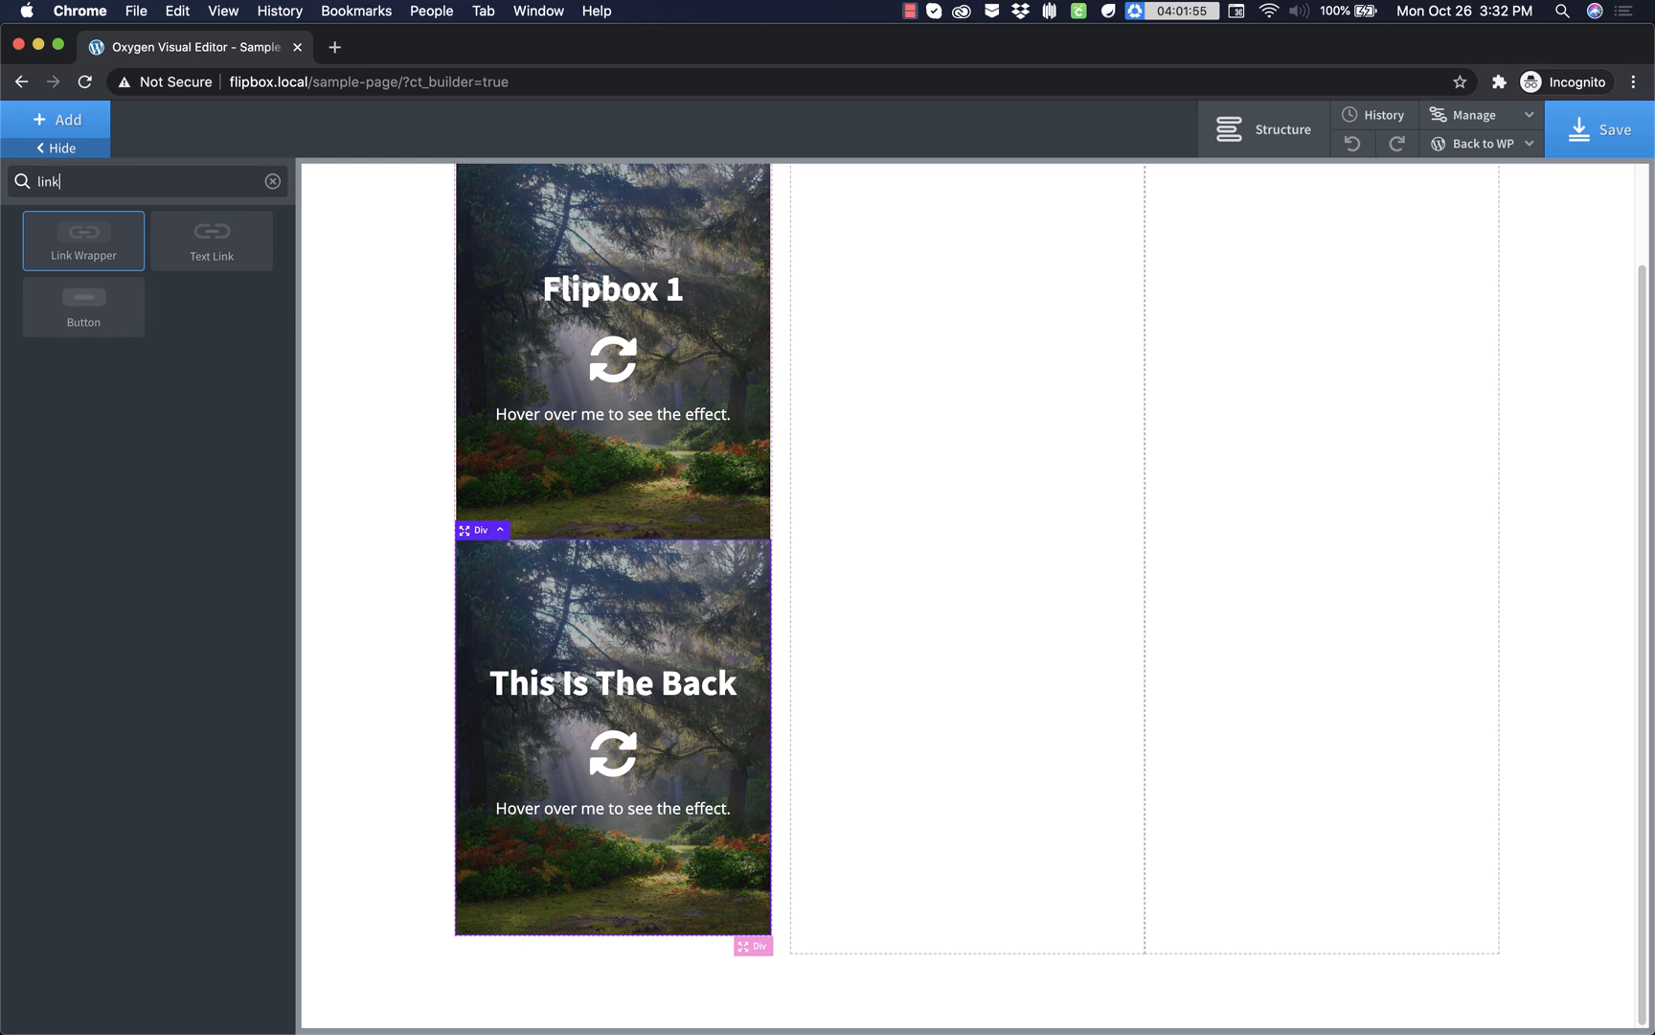
left_click(613, 818)
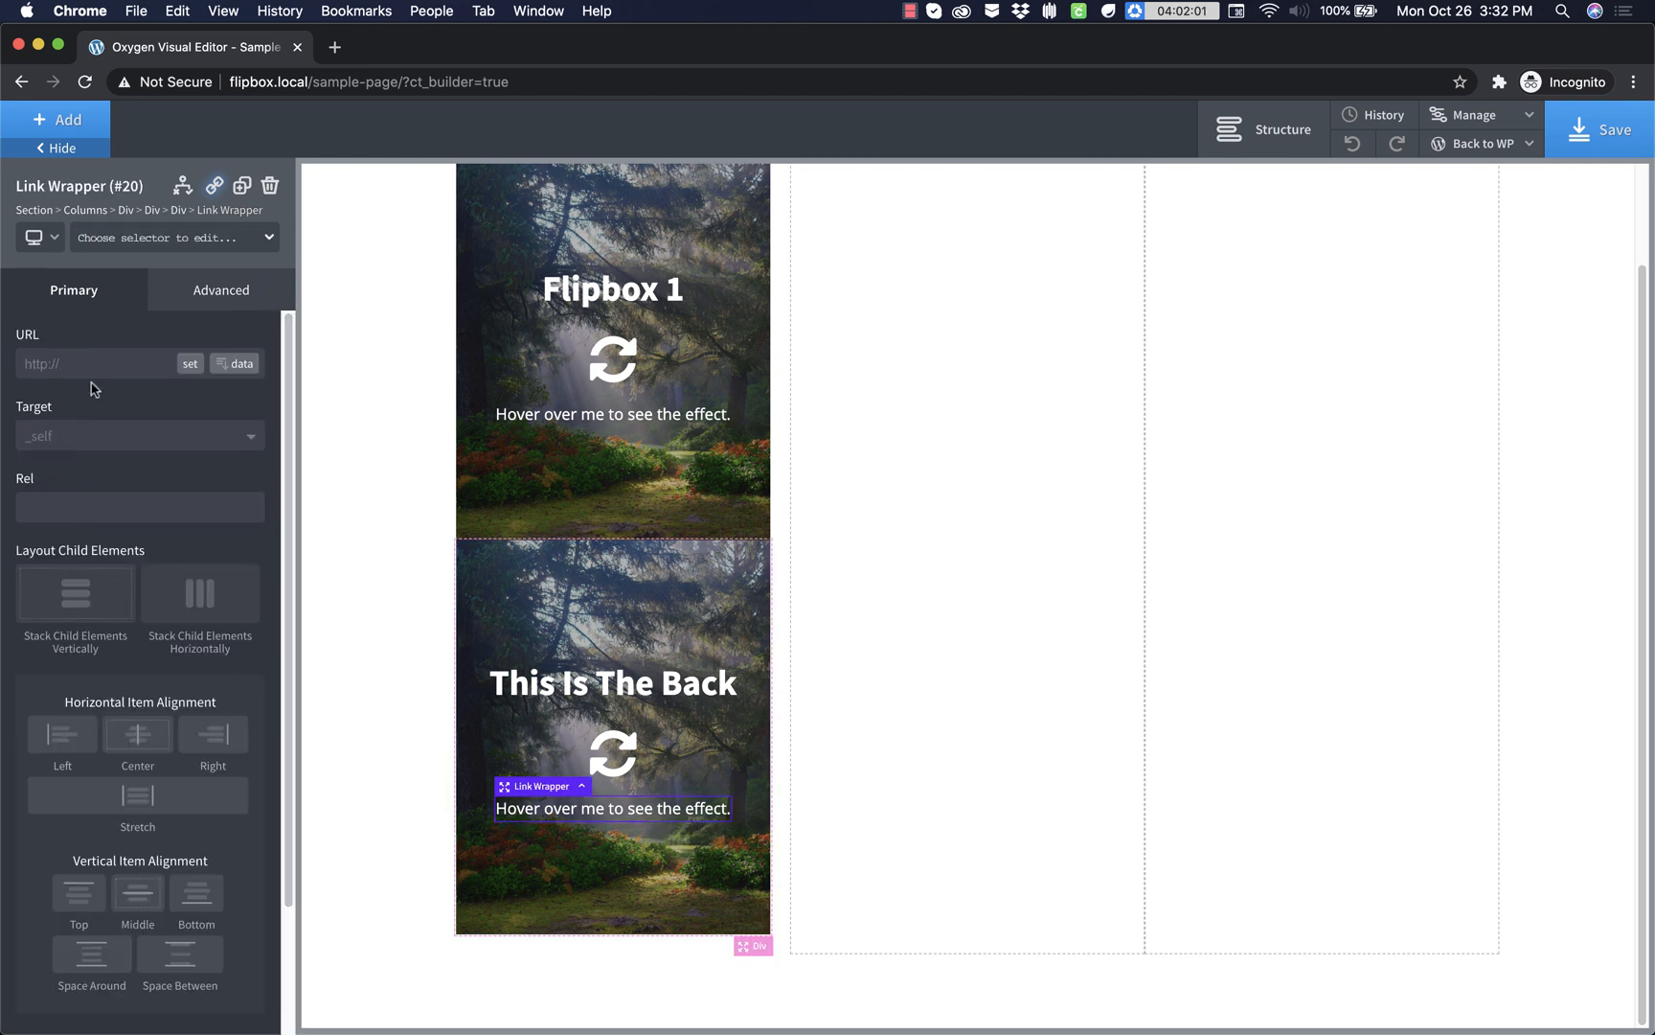
double_click(611, 809)
type("Click Me!")
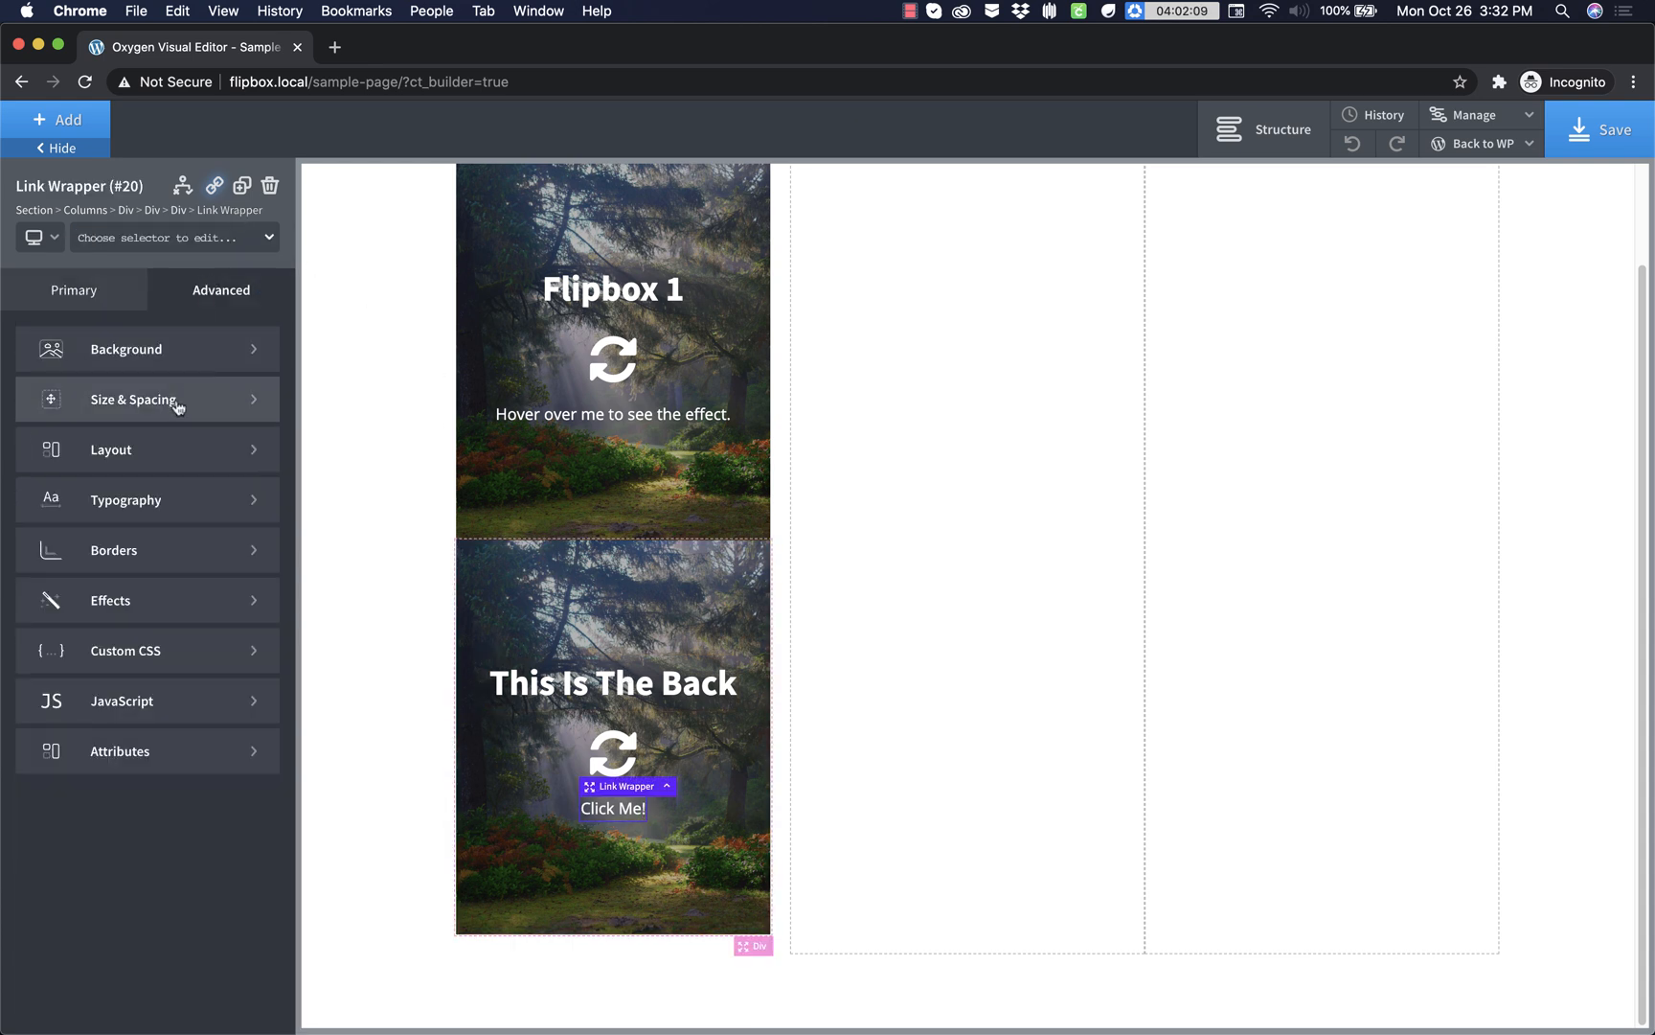
- Give the Click Me! link 8px vertical and 32px horizontal padding
left_click(134, 398)
type("8")
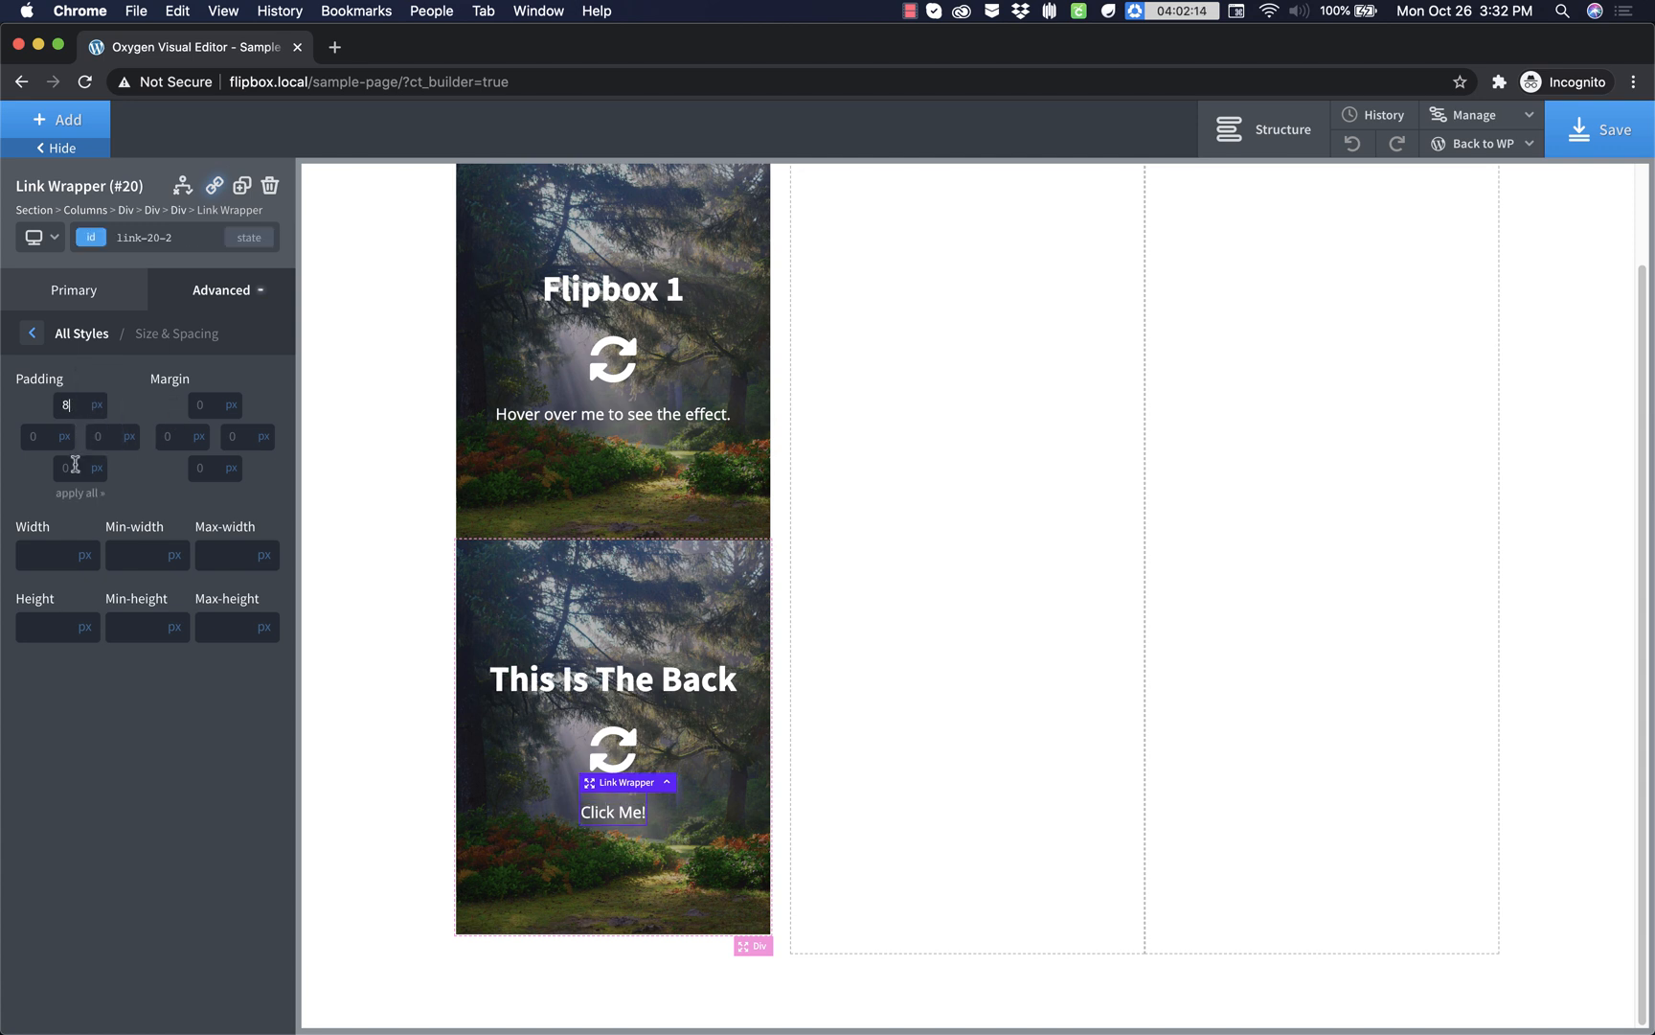
type("32")
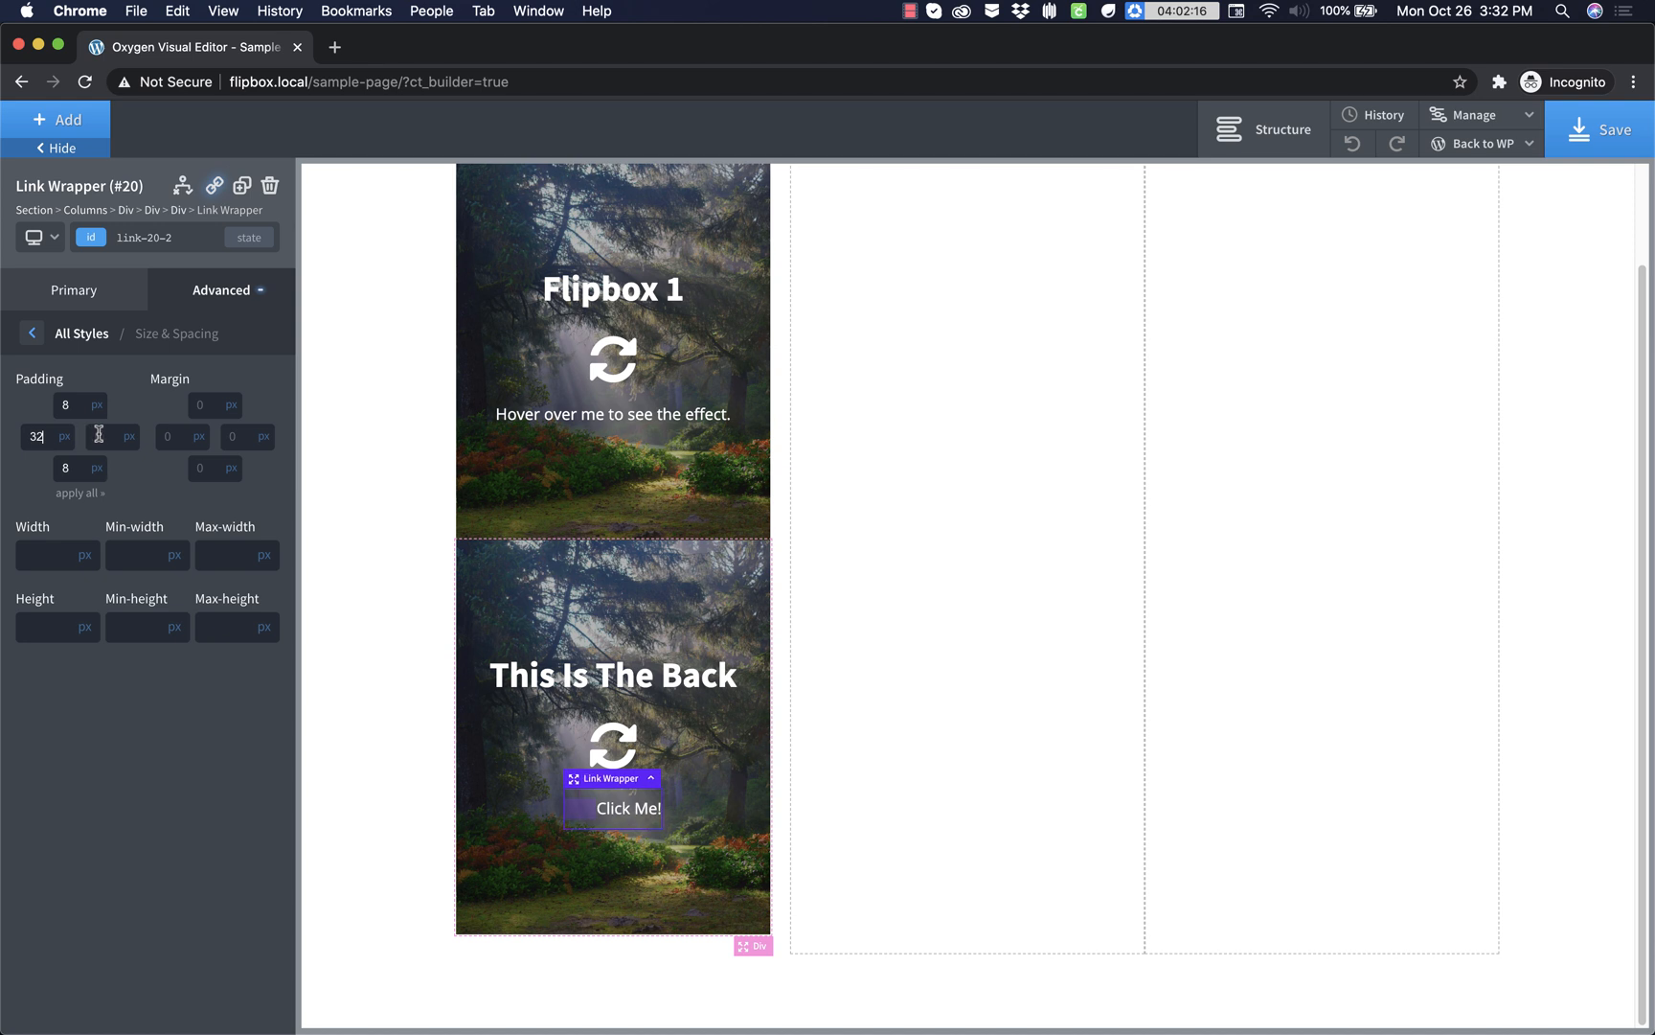
type("32")
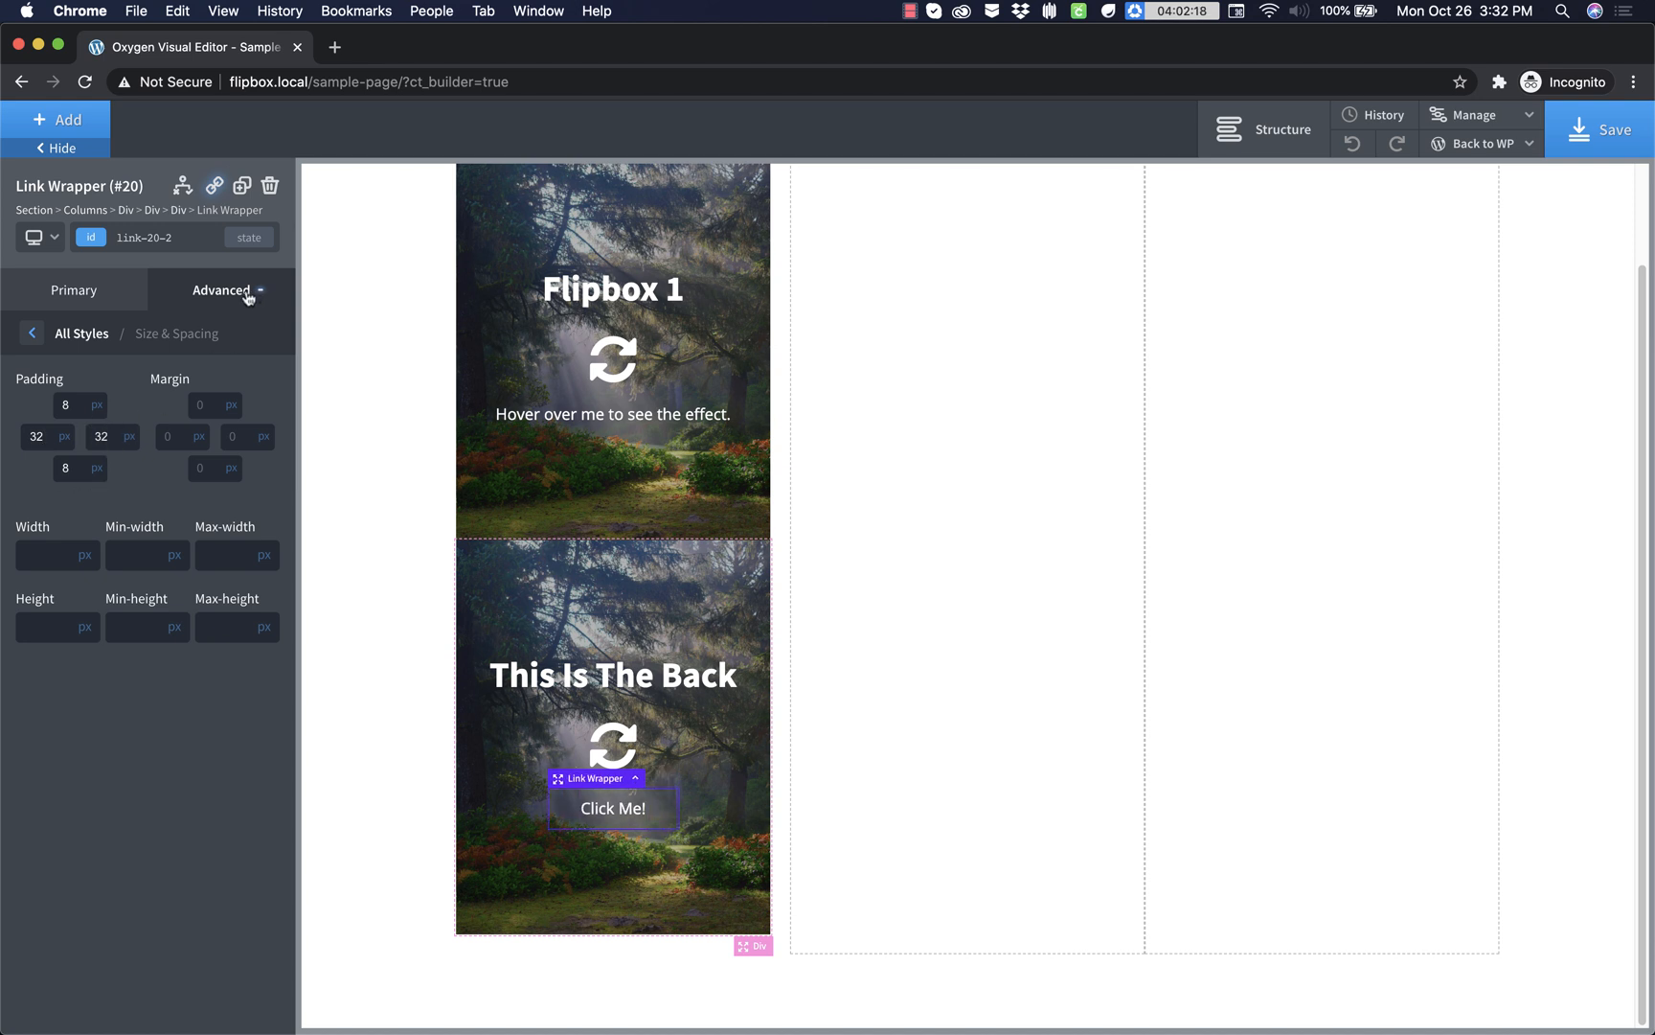
- Add a 1px solid white border to turn the link into a button
left_click(81, 334)
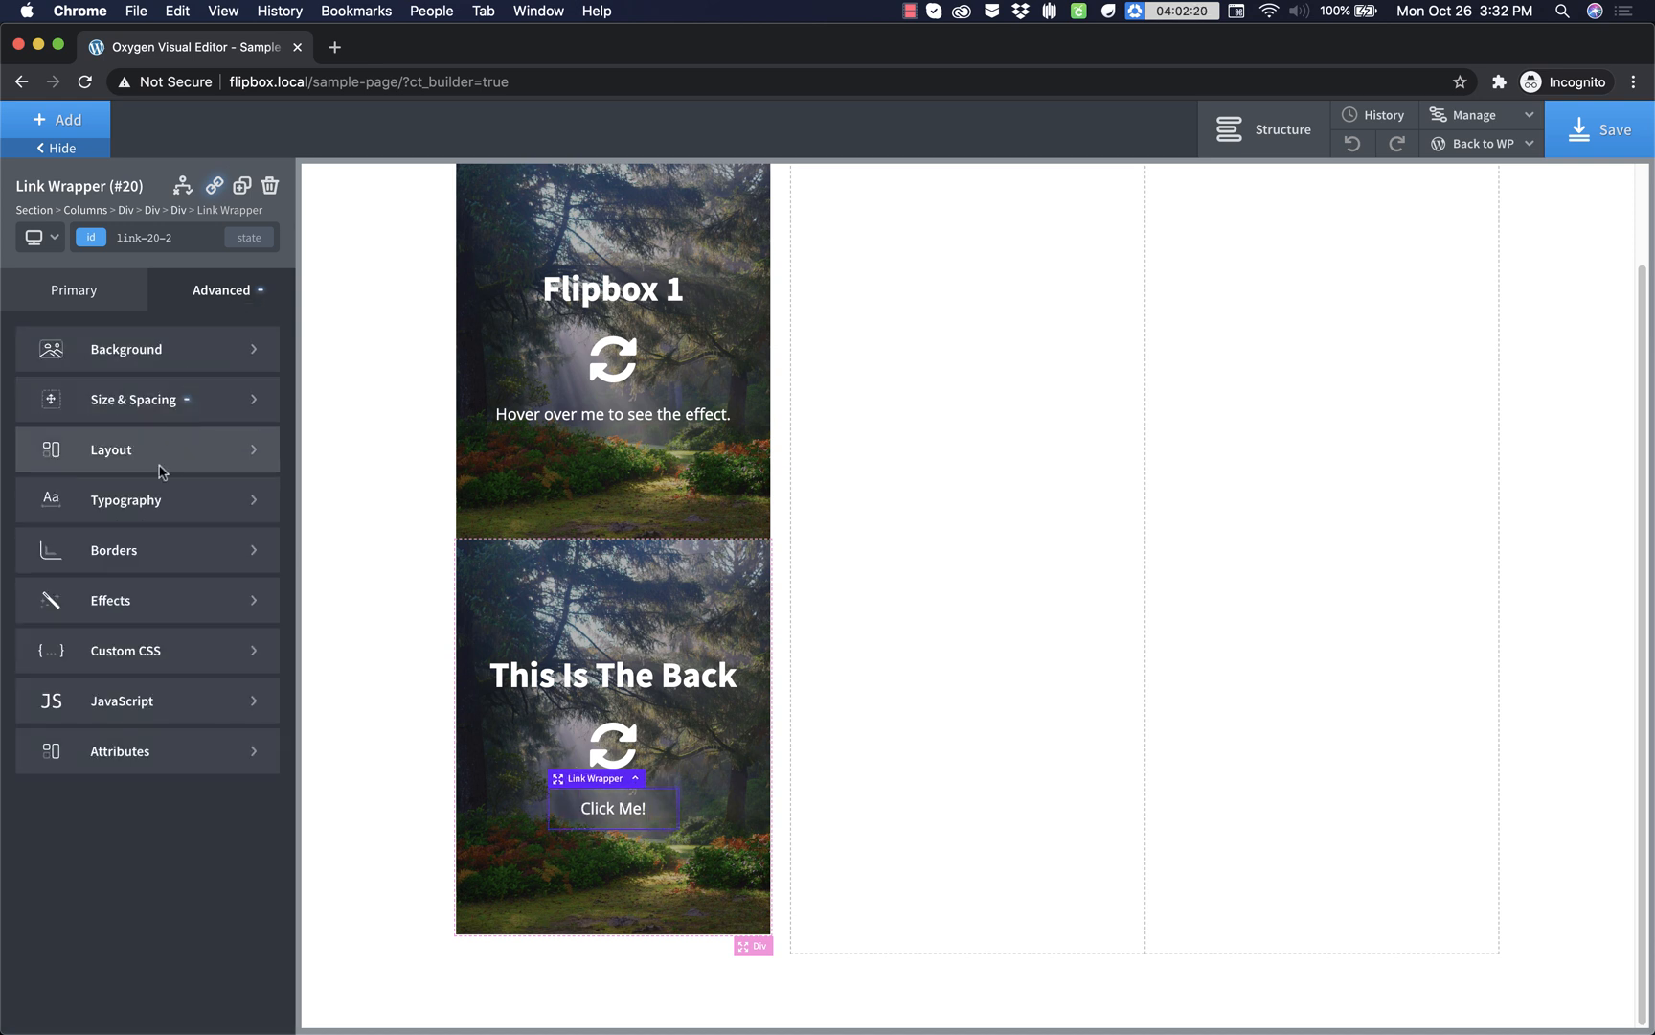
left_click(113, 550)
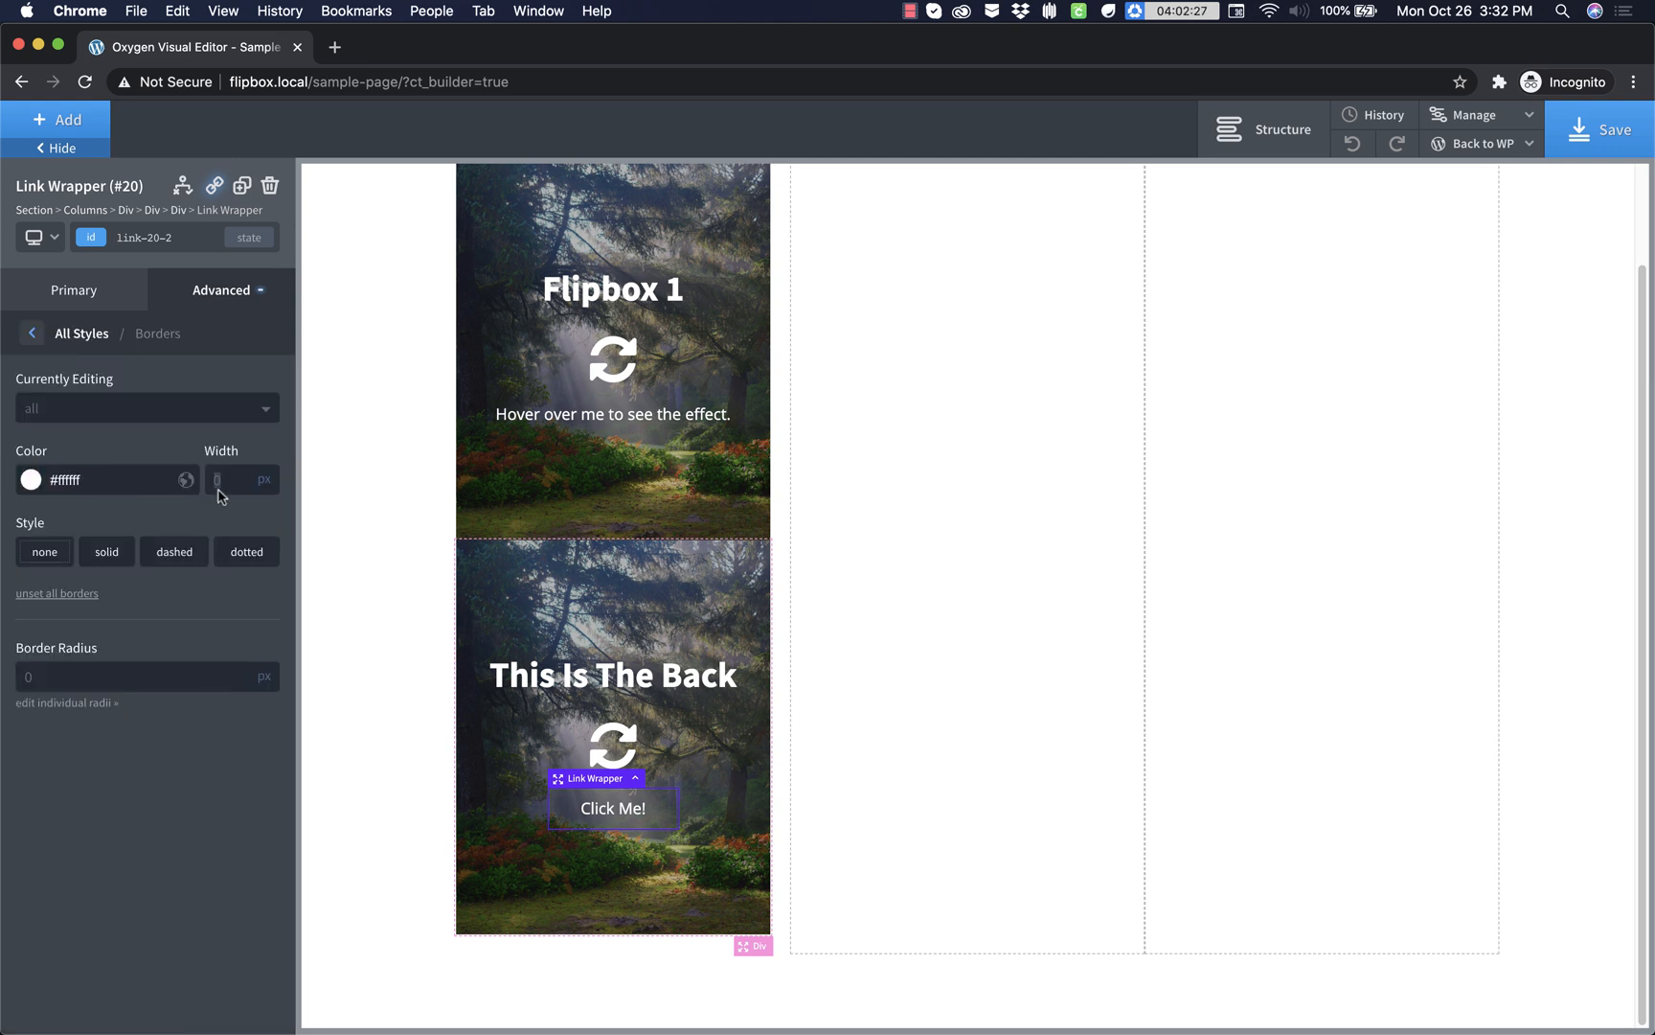
left_click(105, 551)
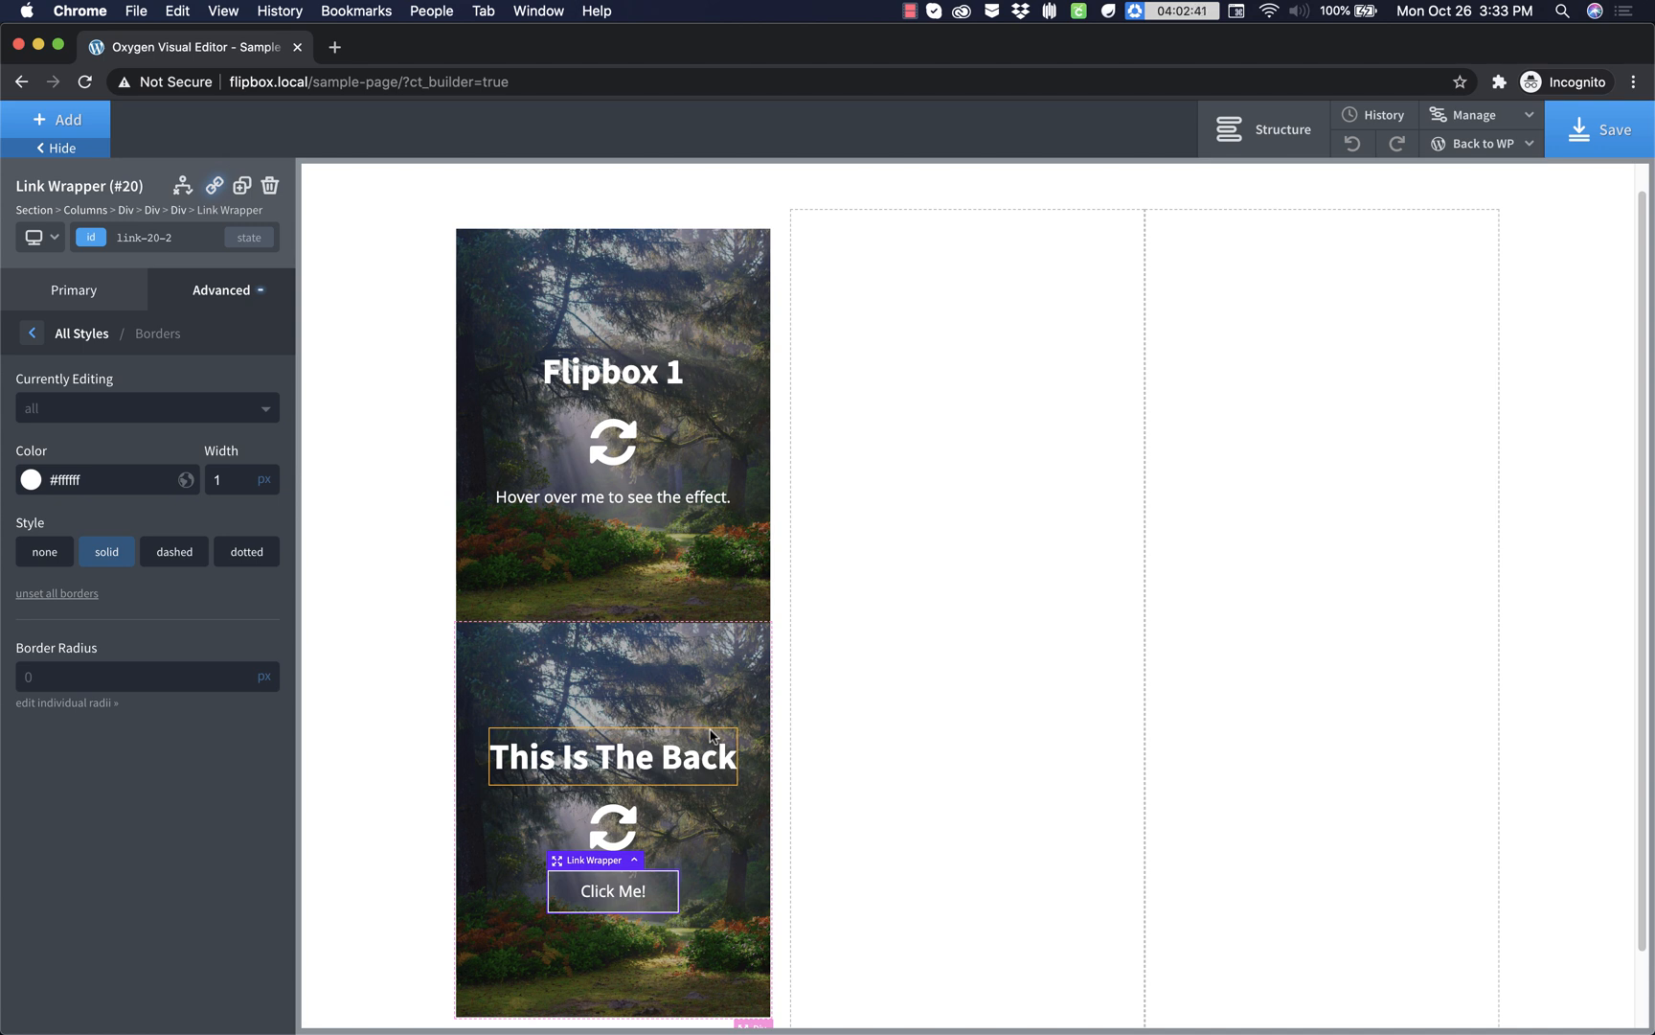
mouse_move(732, 720)
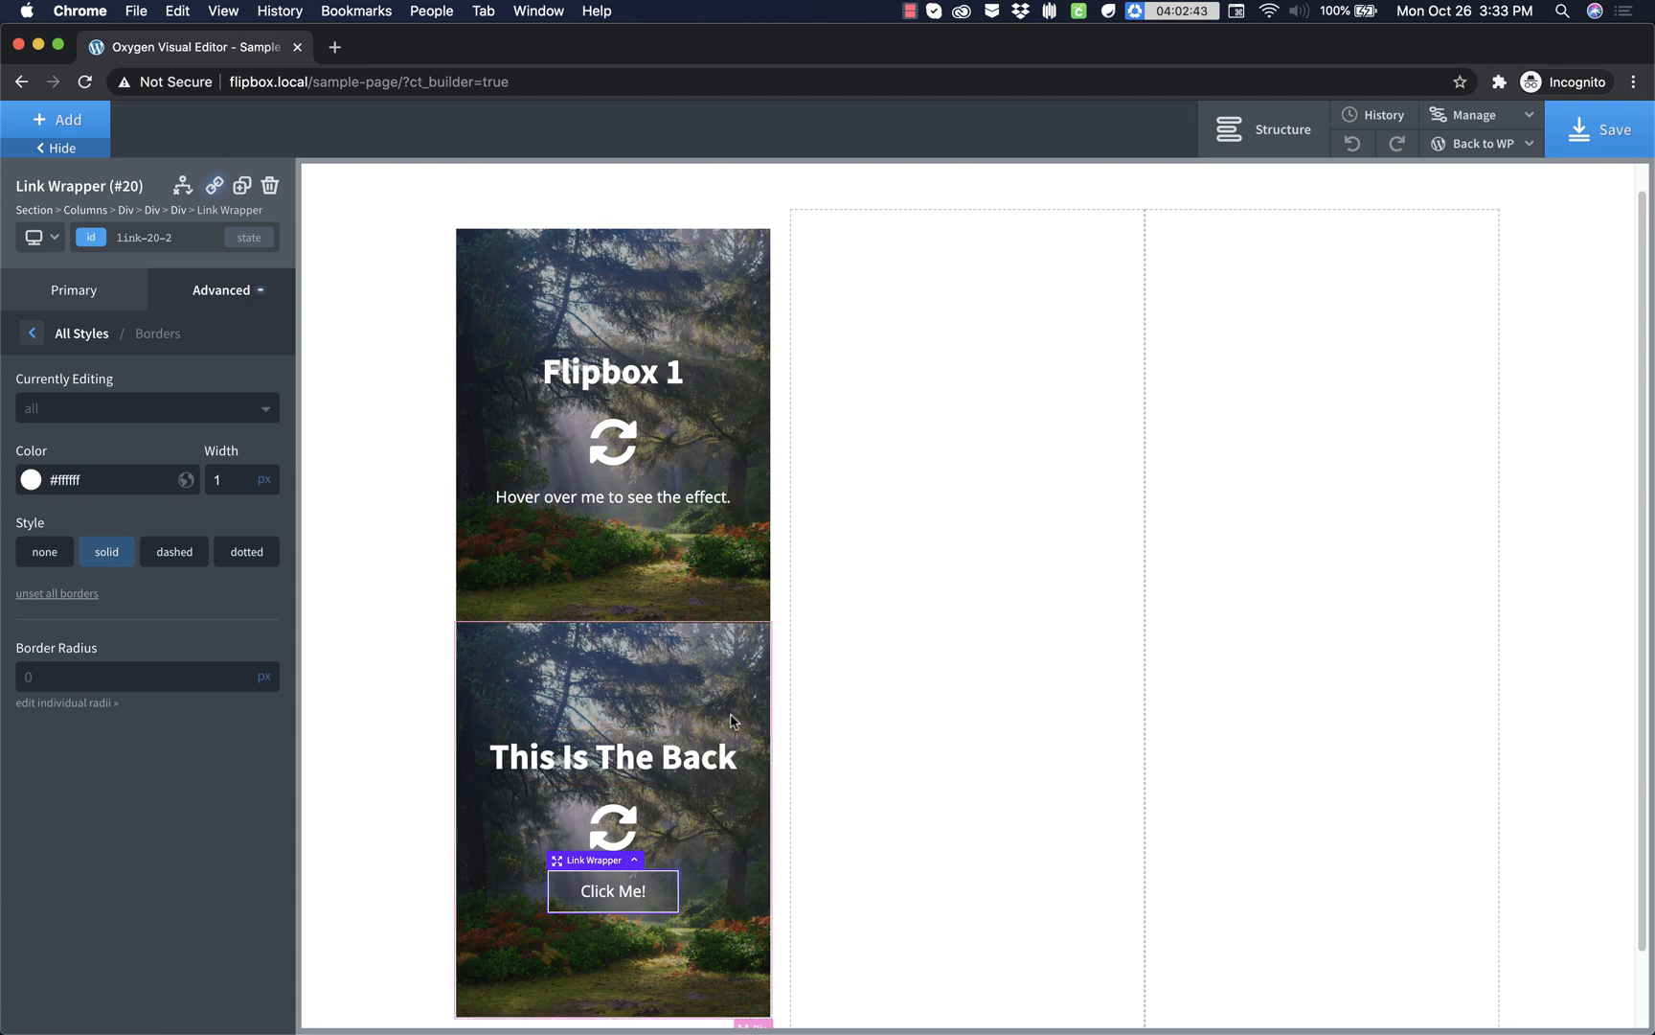
mouse_move(1052, 398)
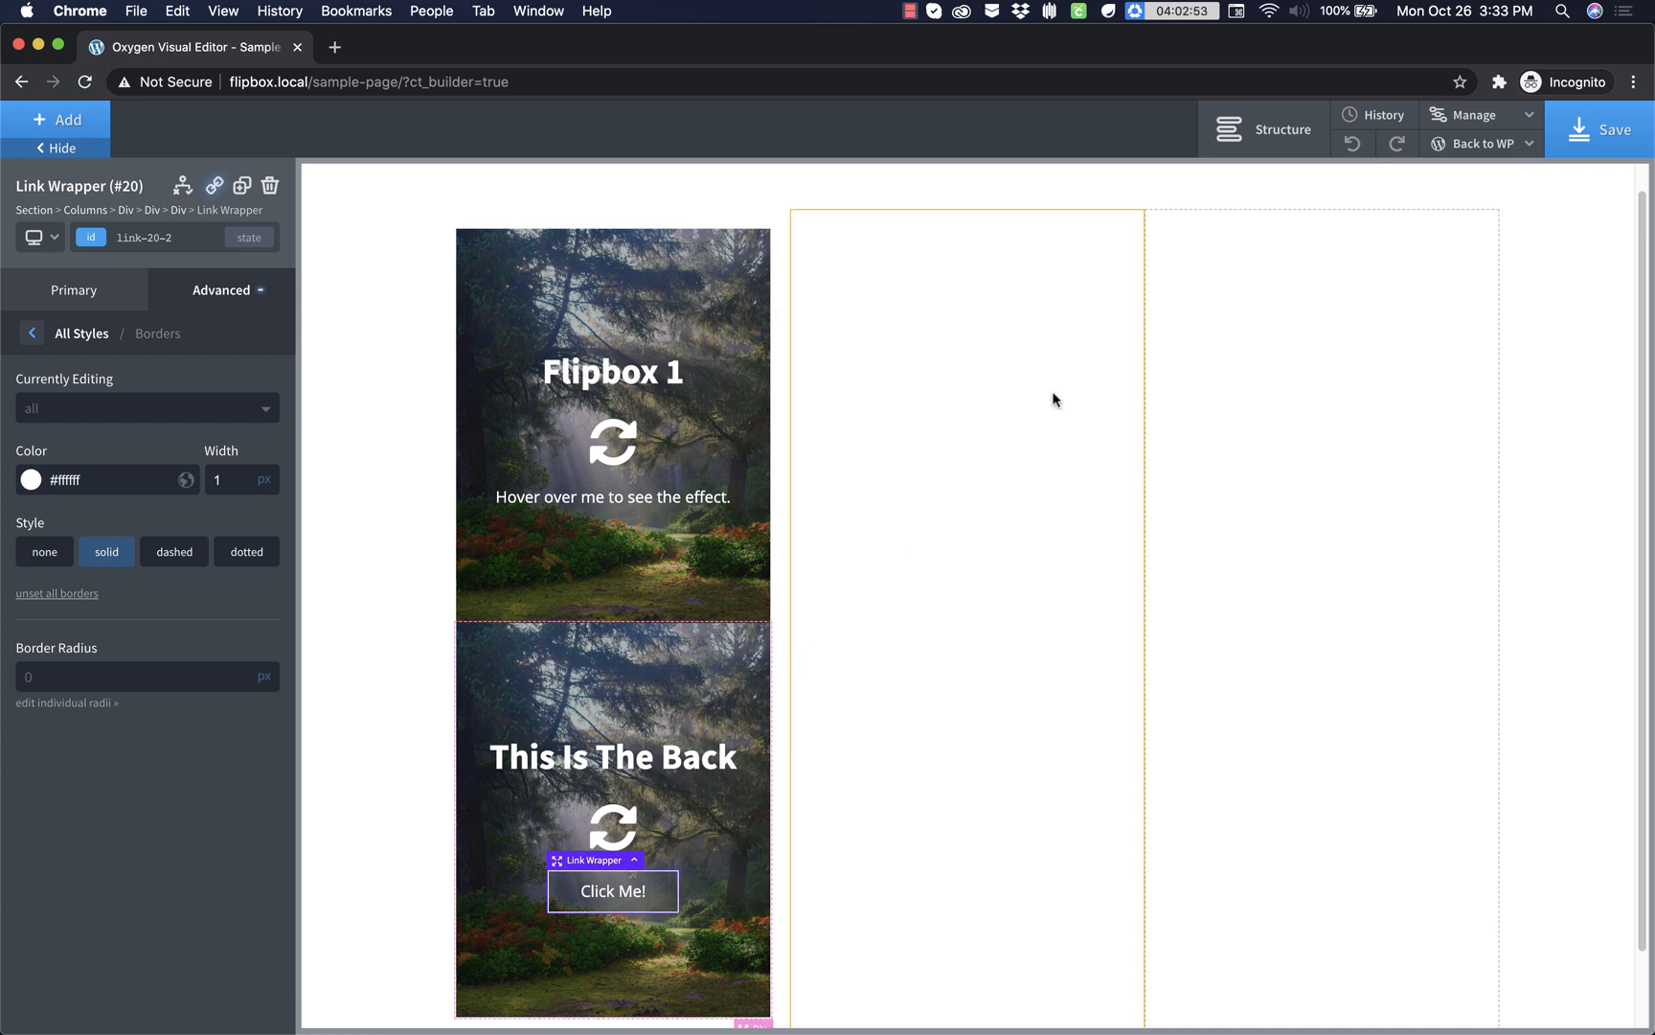
- Create a new stylesheet named 'flipbox' via Manage > Stylesheets
left_click(1477, 115)
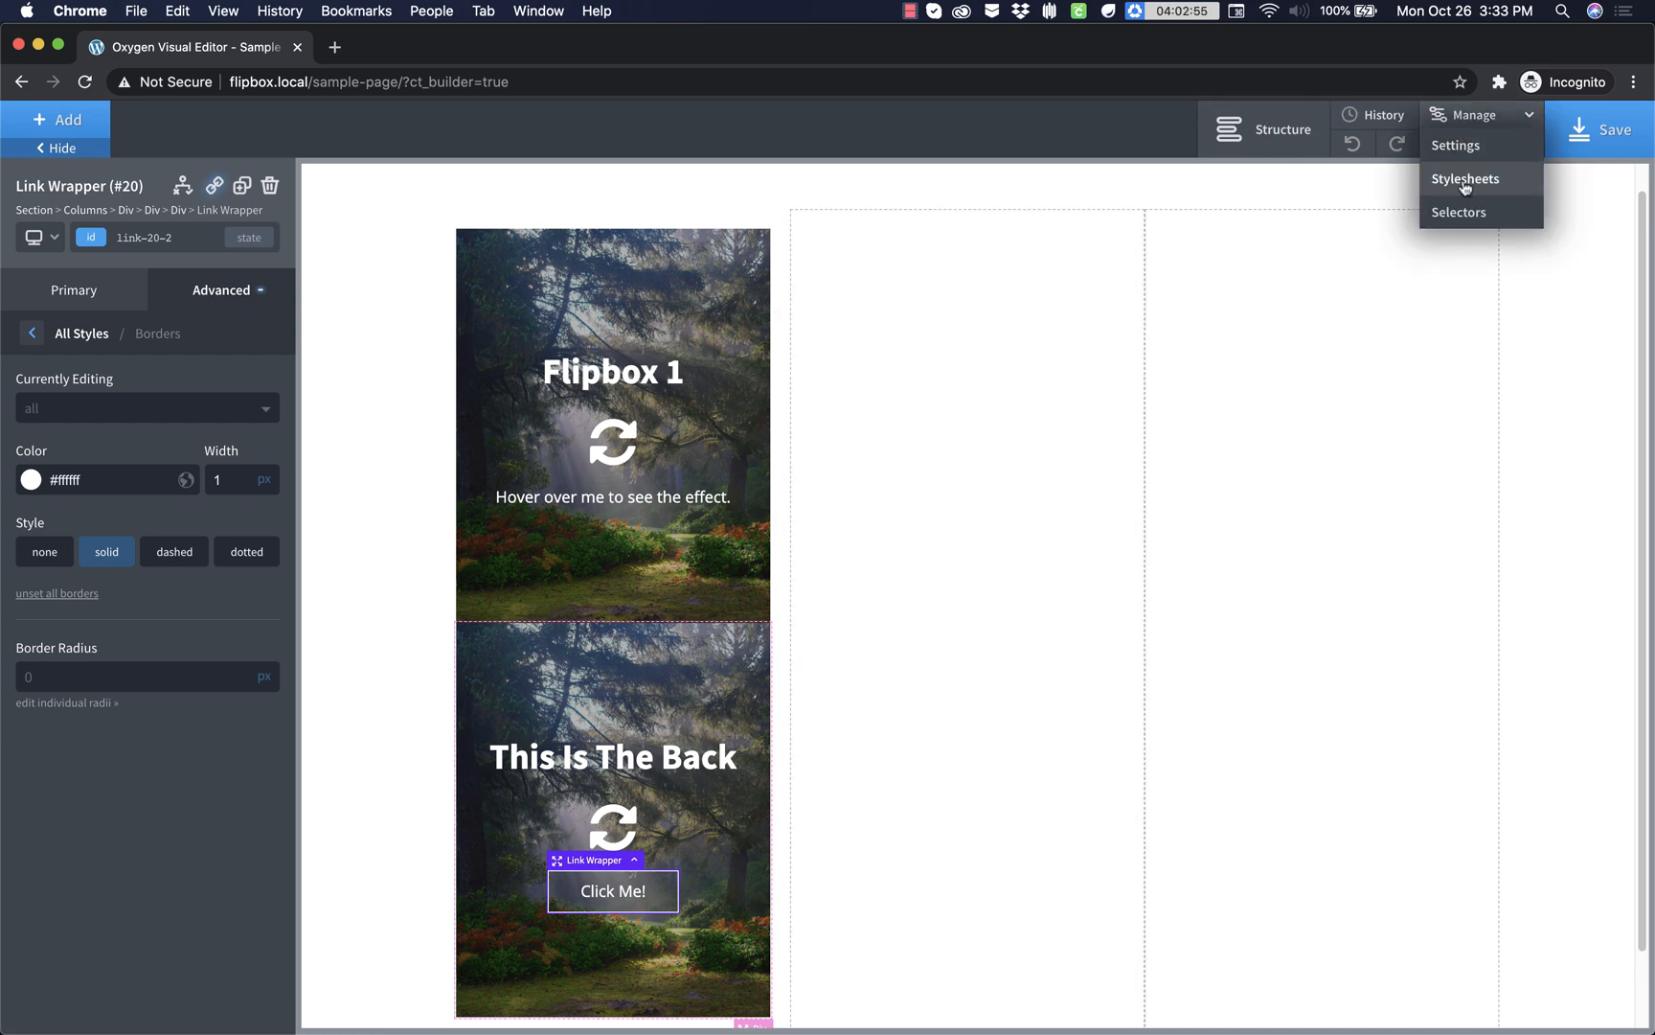
left_click(1465, 178)
type("flipbo")
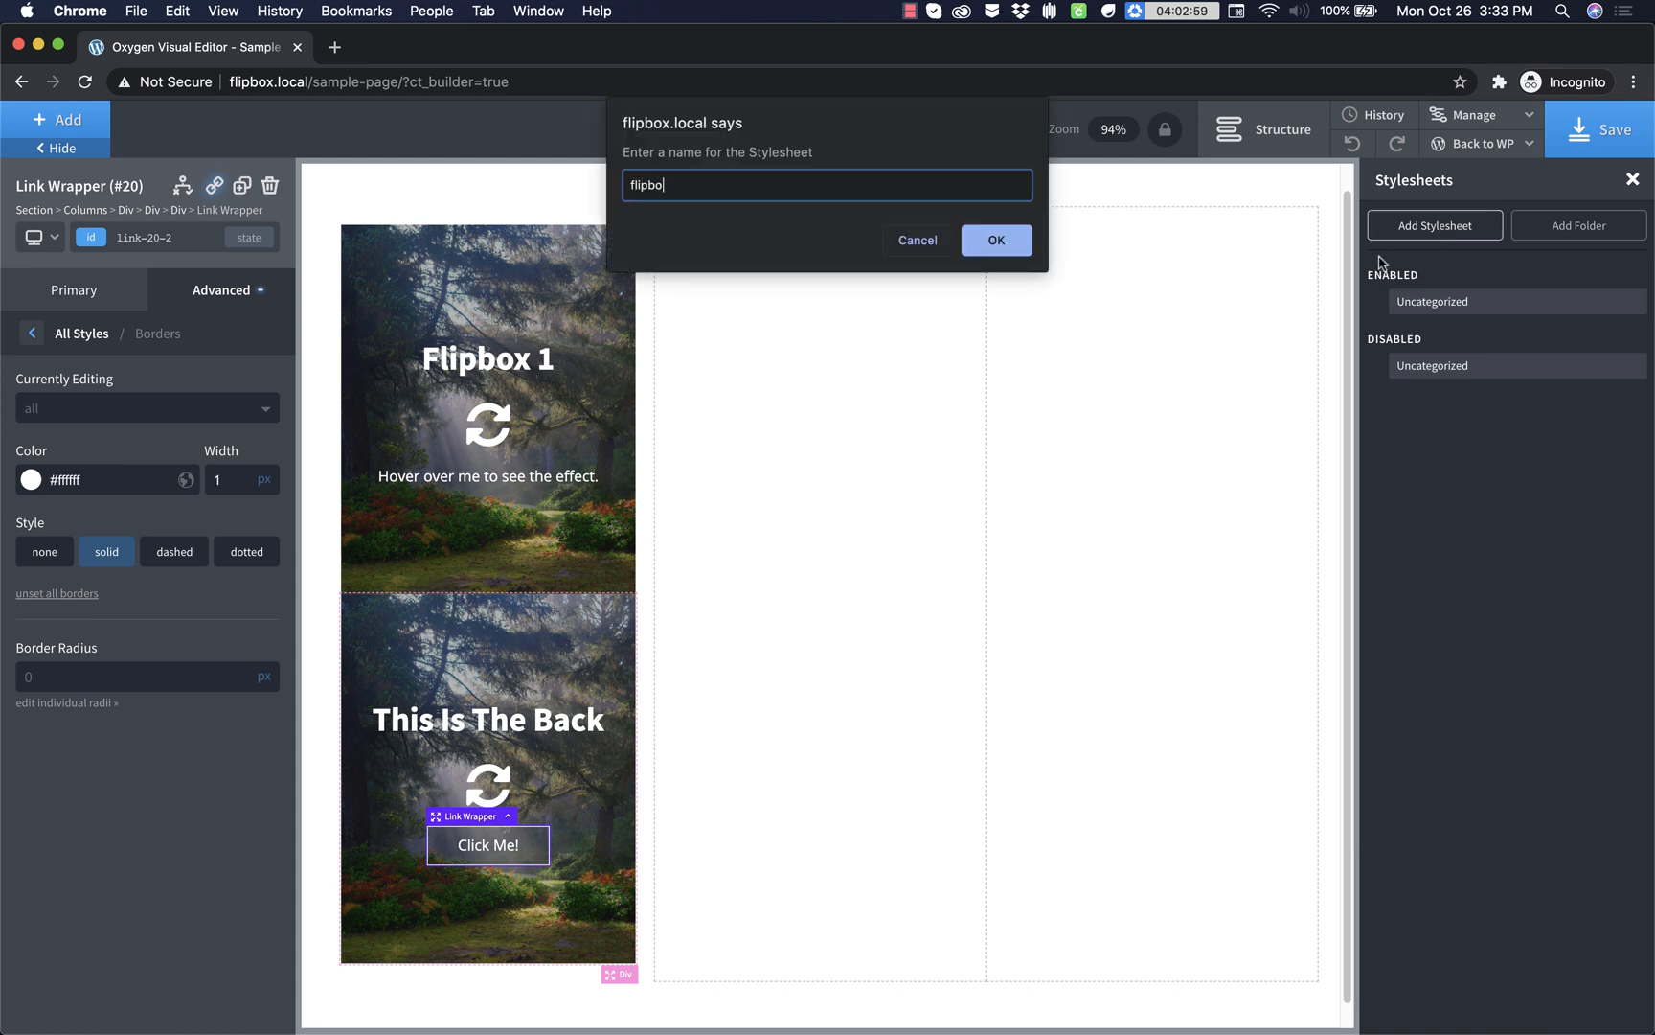
left_click(995, 240)
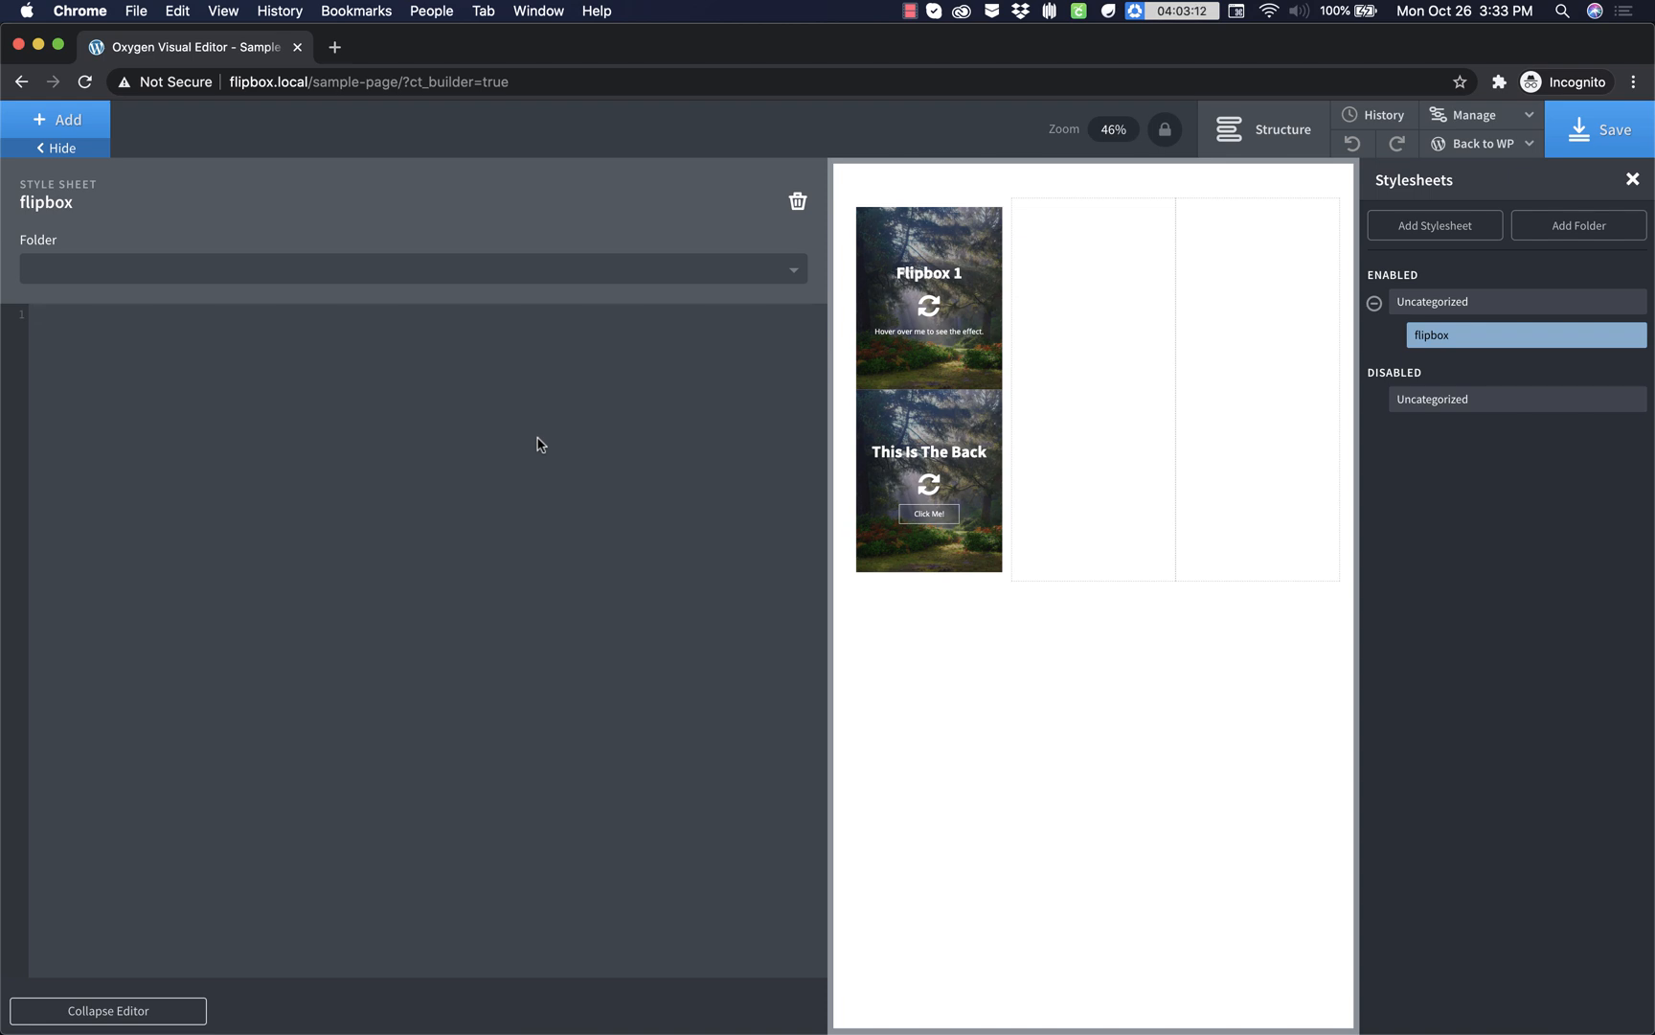
- Stub out empty .flipbox, .flipbox__front and .flipbox__back rules in the flipbox stylesheet
type("f1")
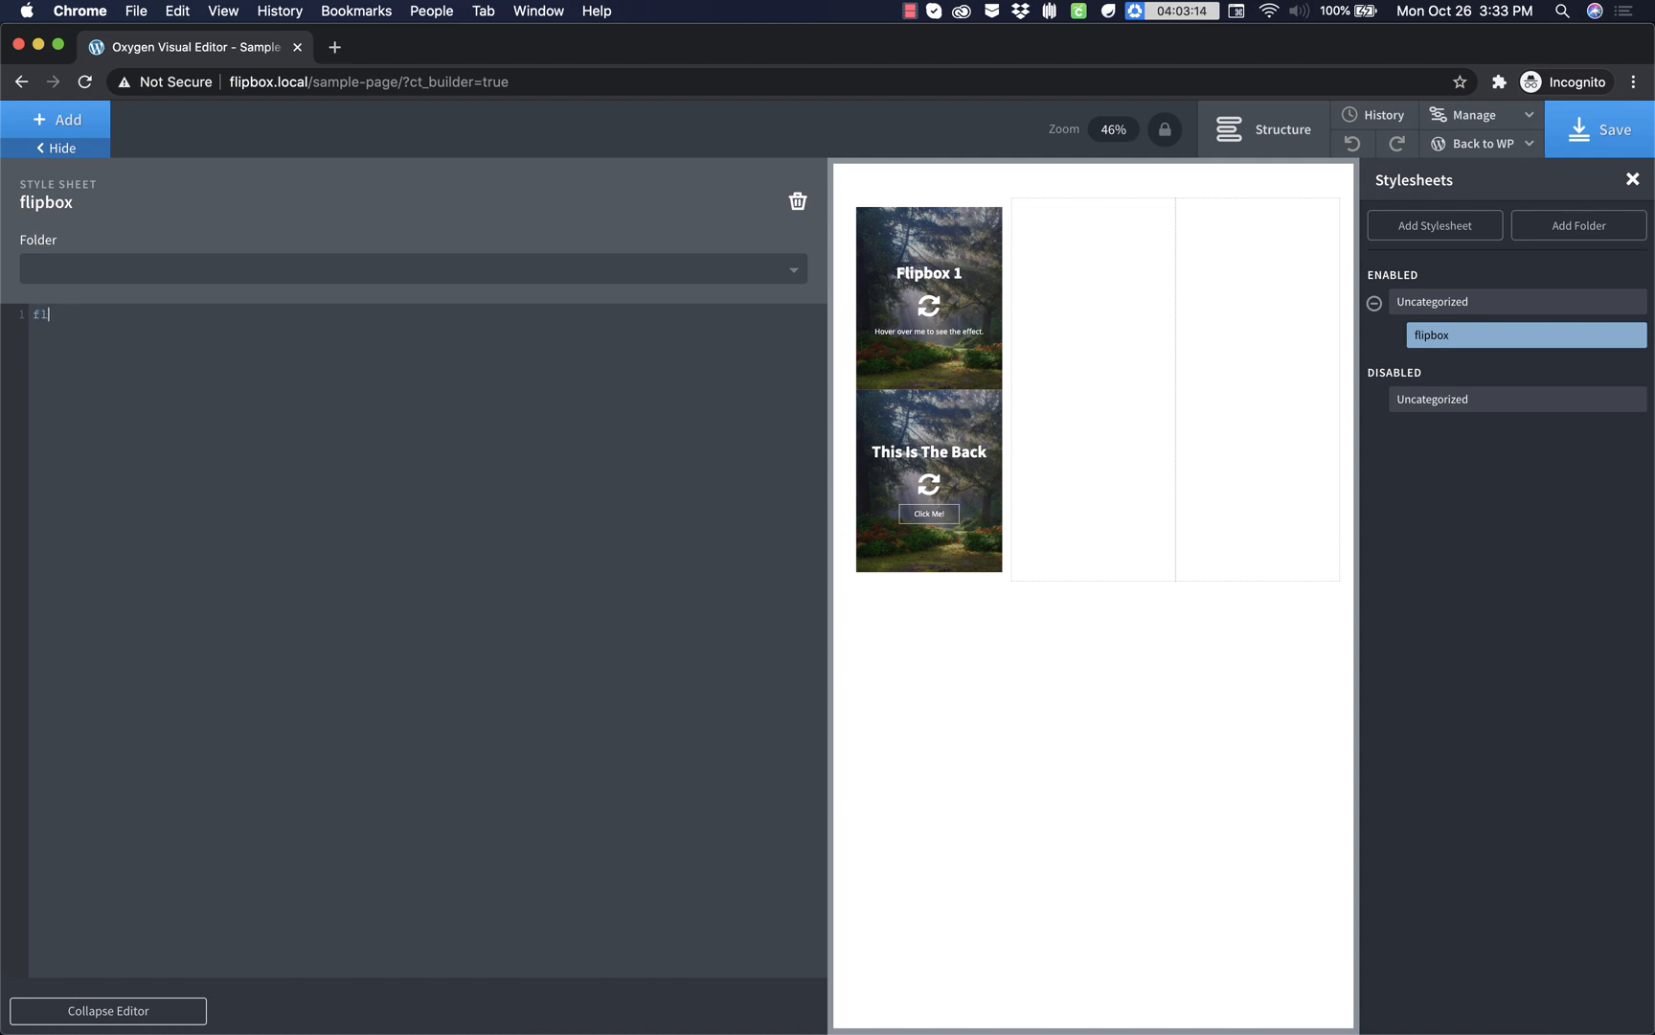
type(".flipbox {}")
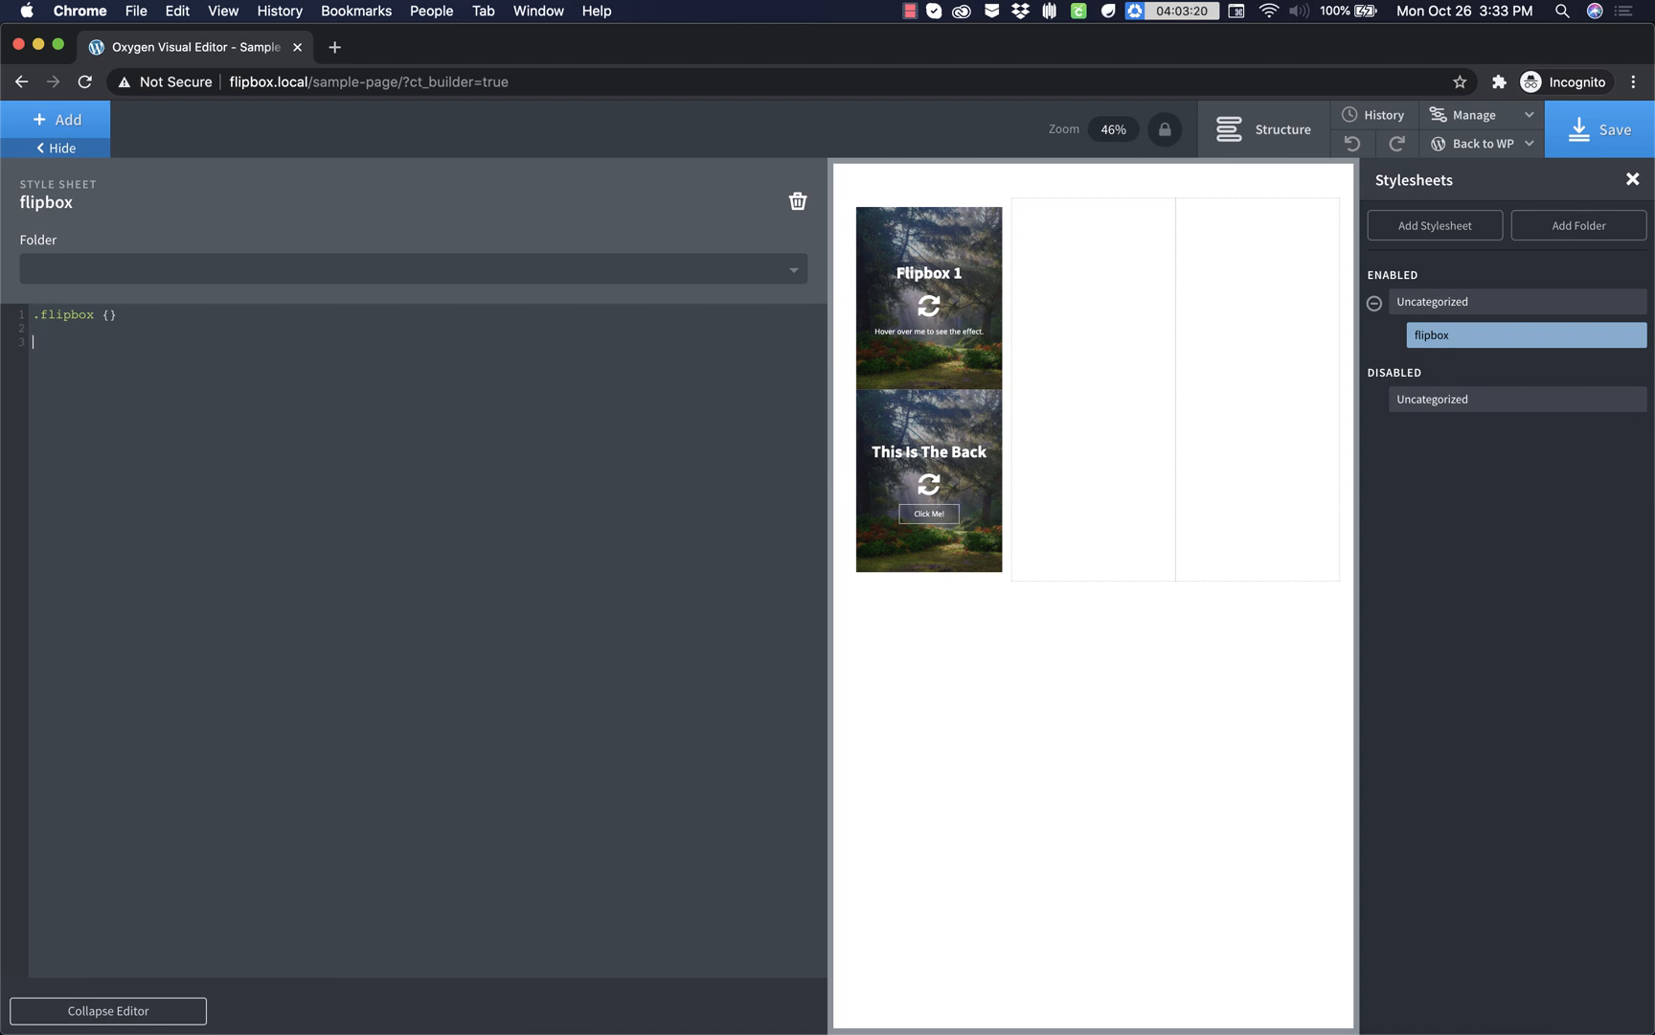
type(".flibox__")
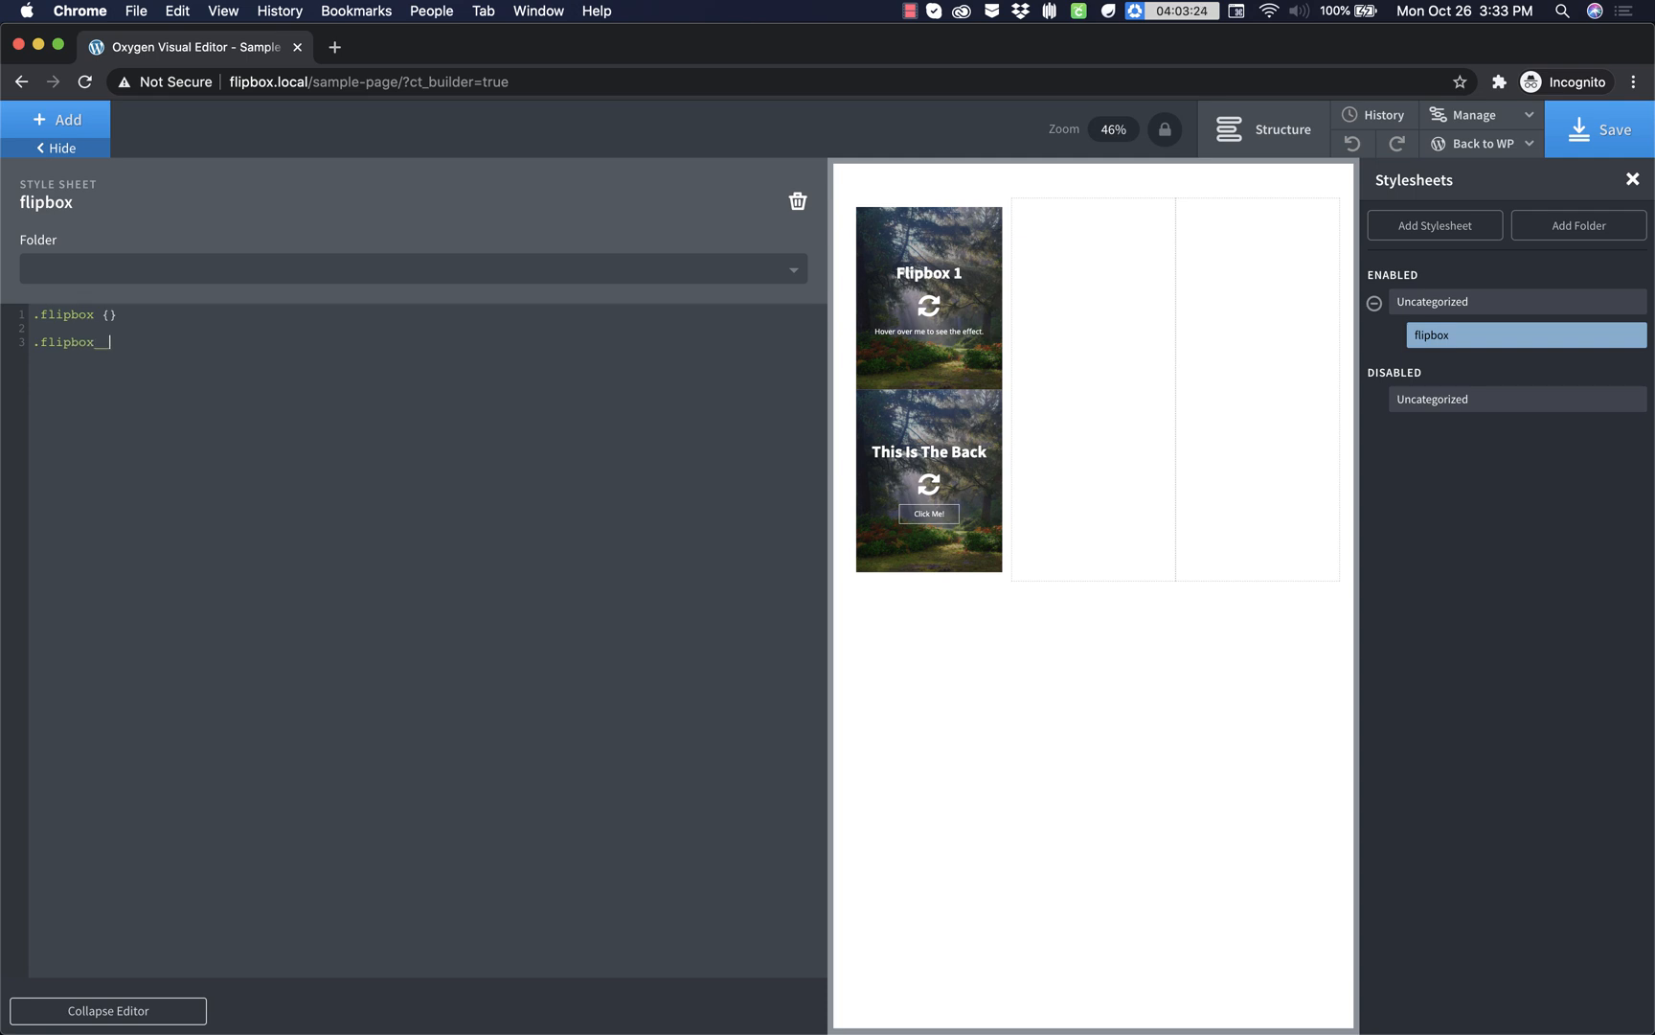
type("front{}")
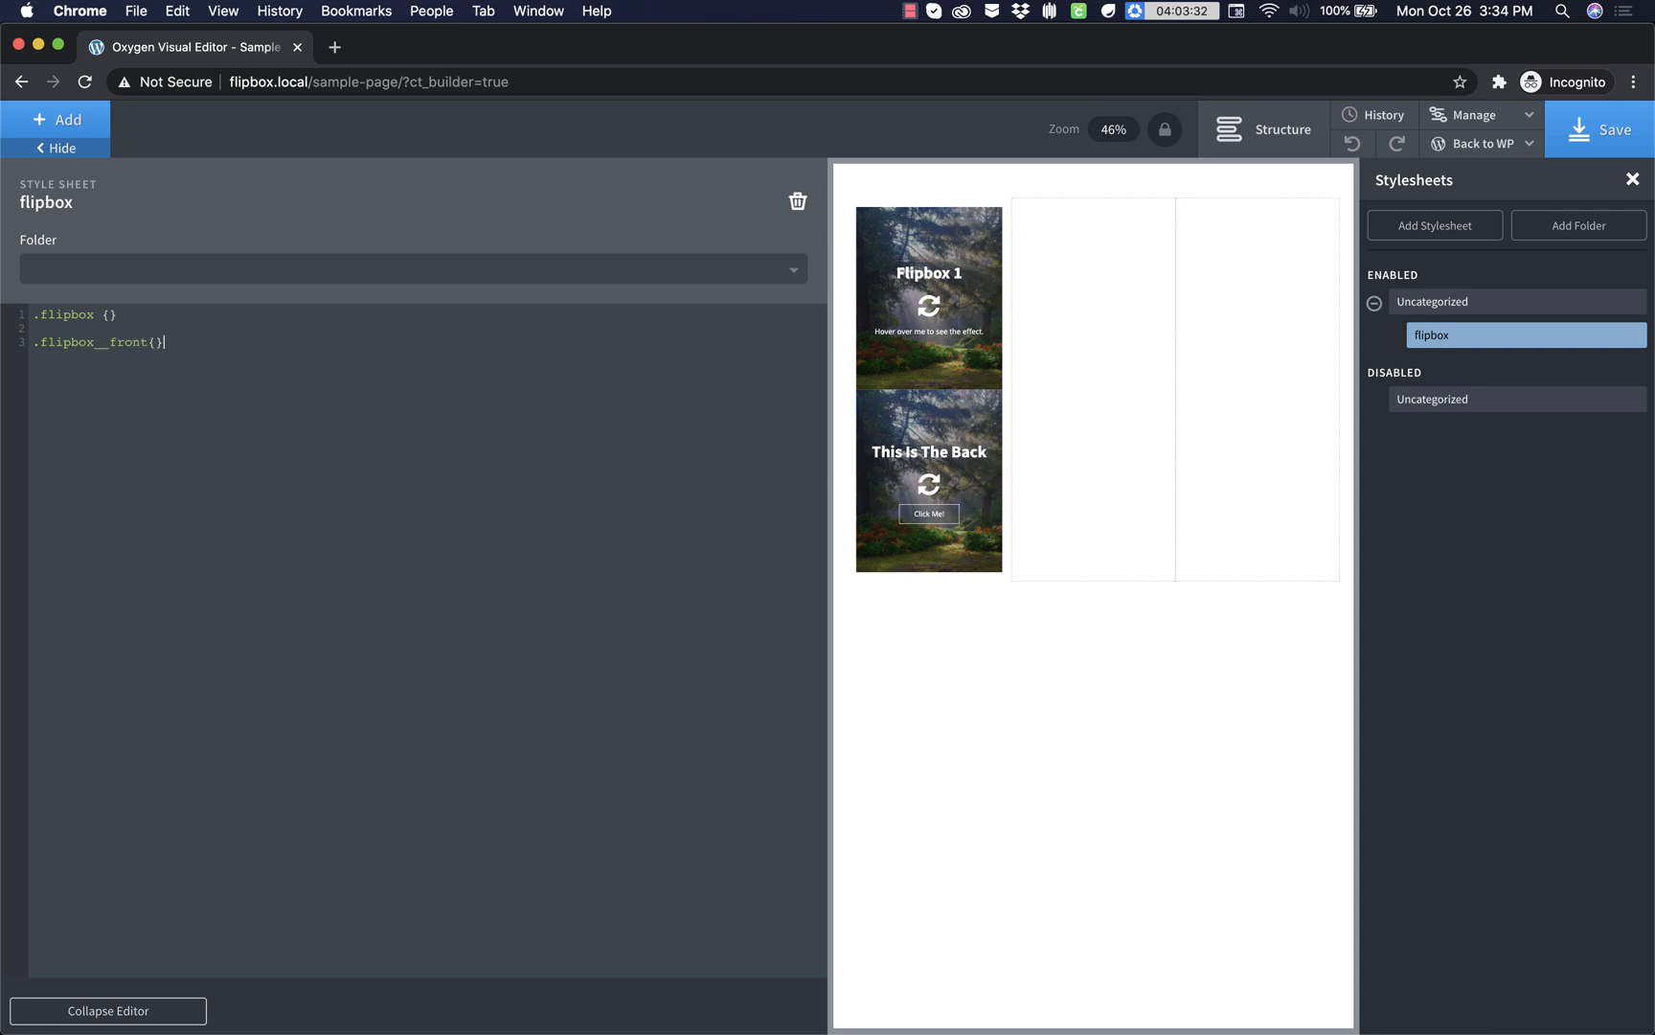
type(".flip")
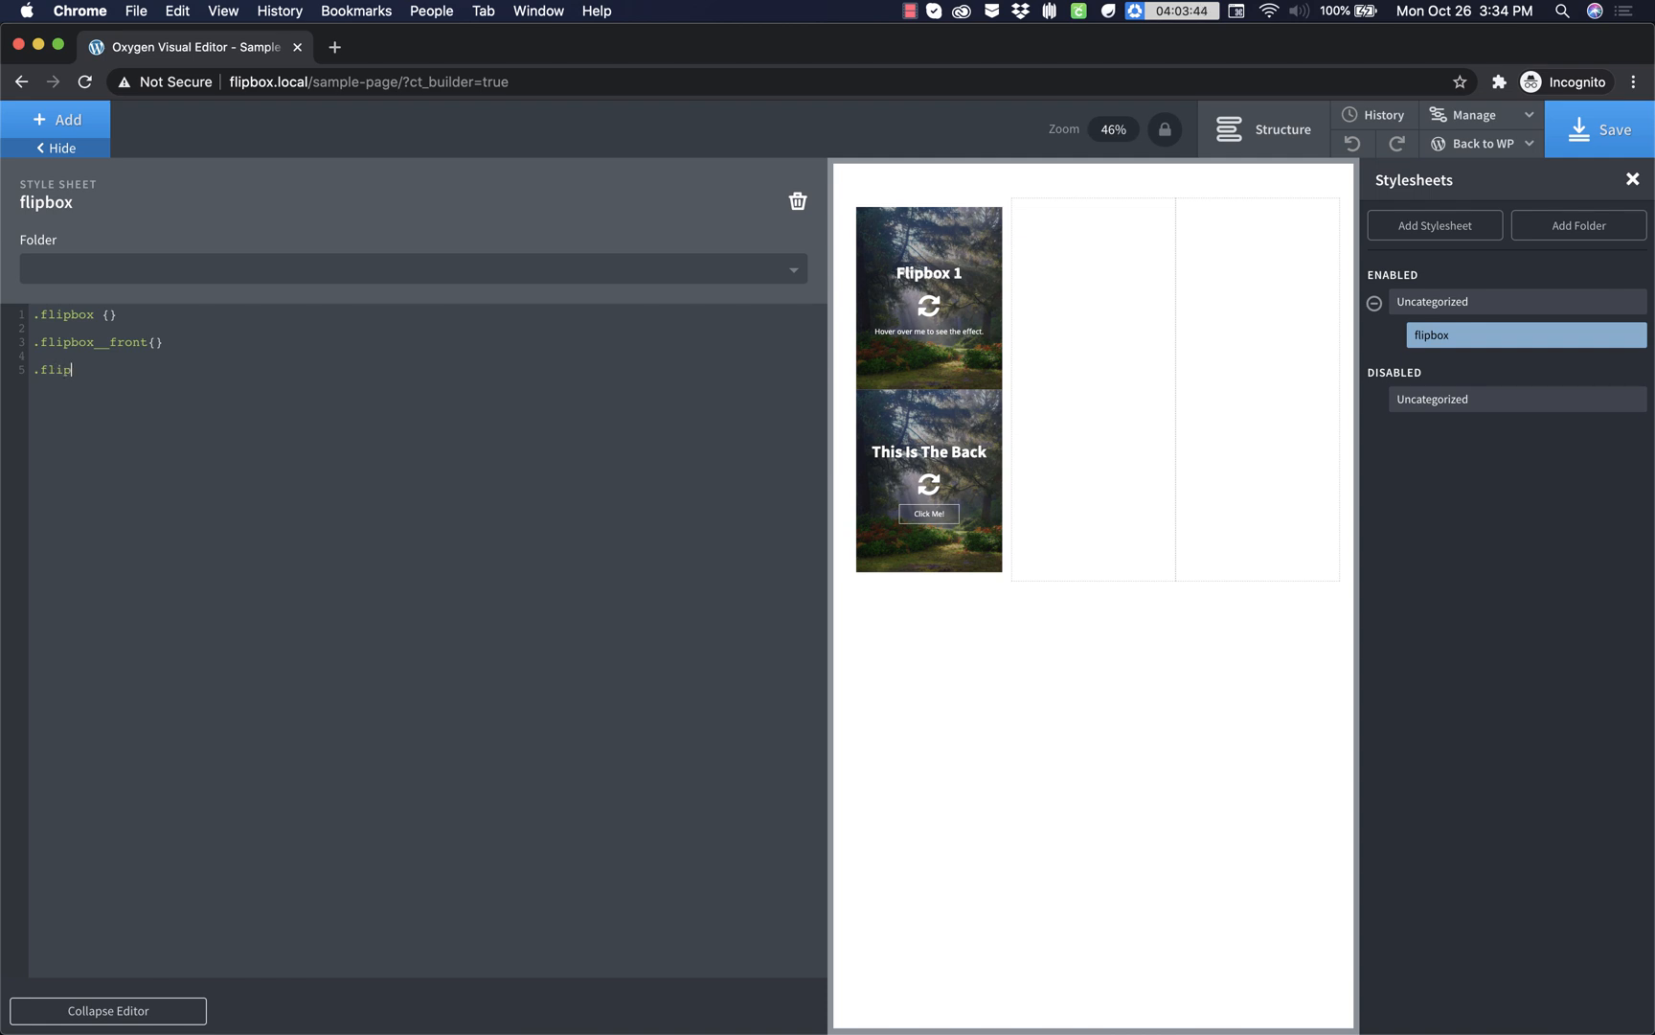
type("box__")
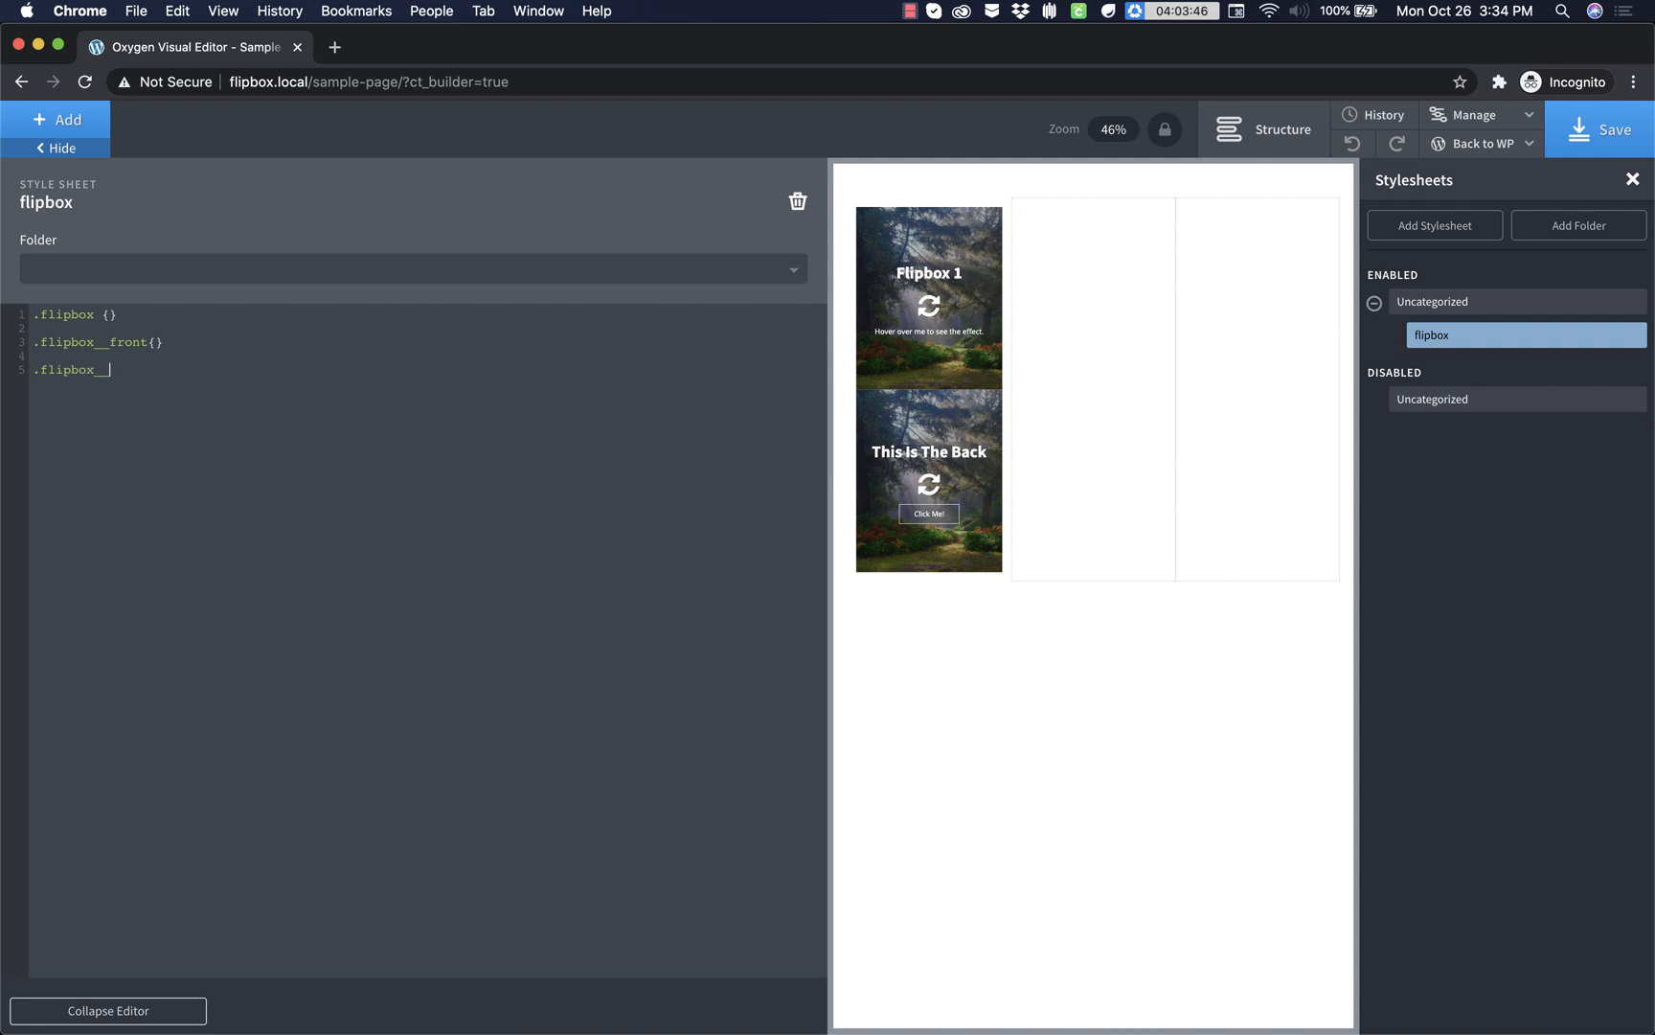
type("back {}")
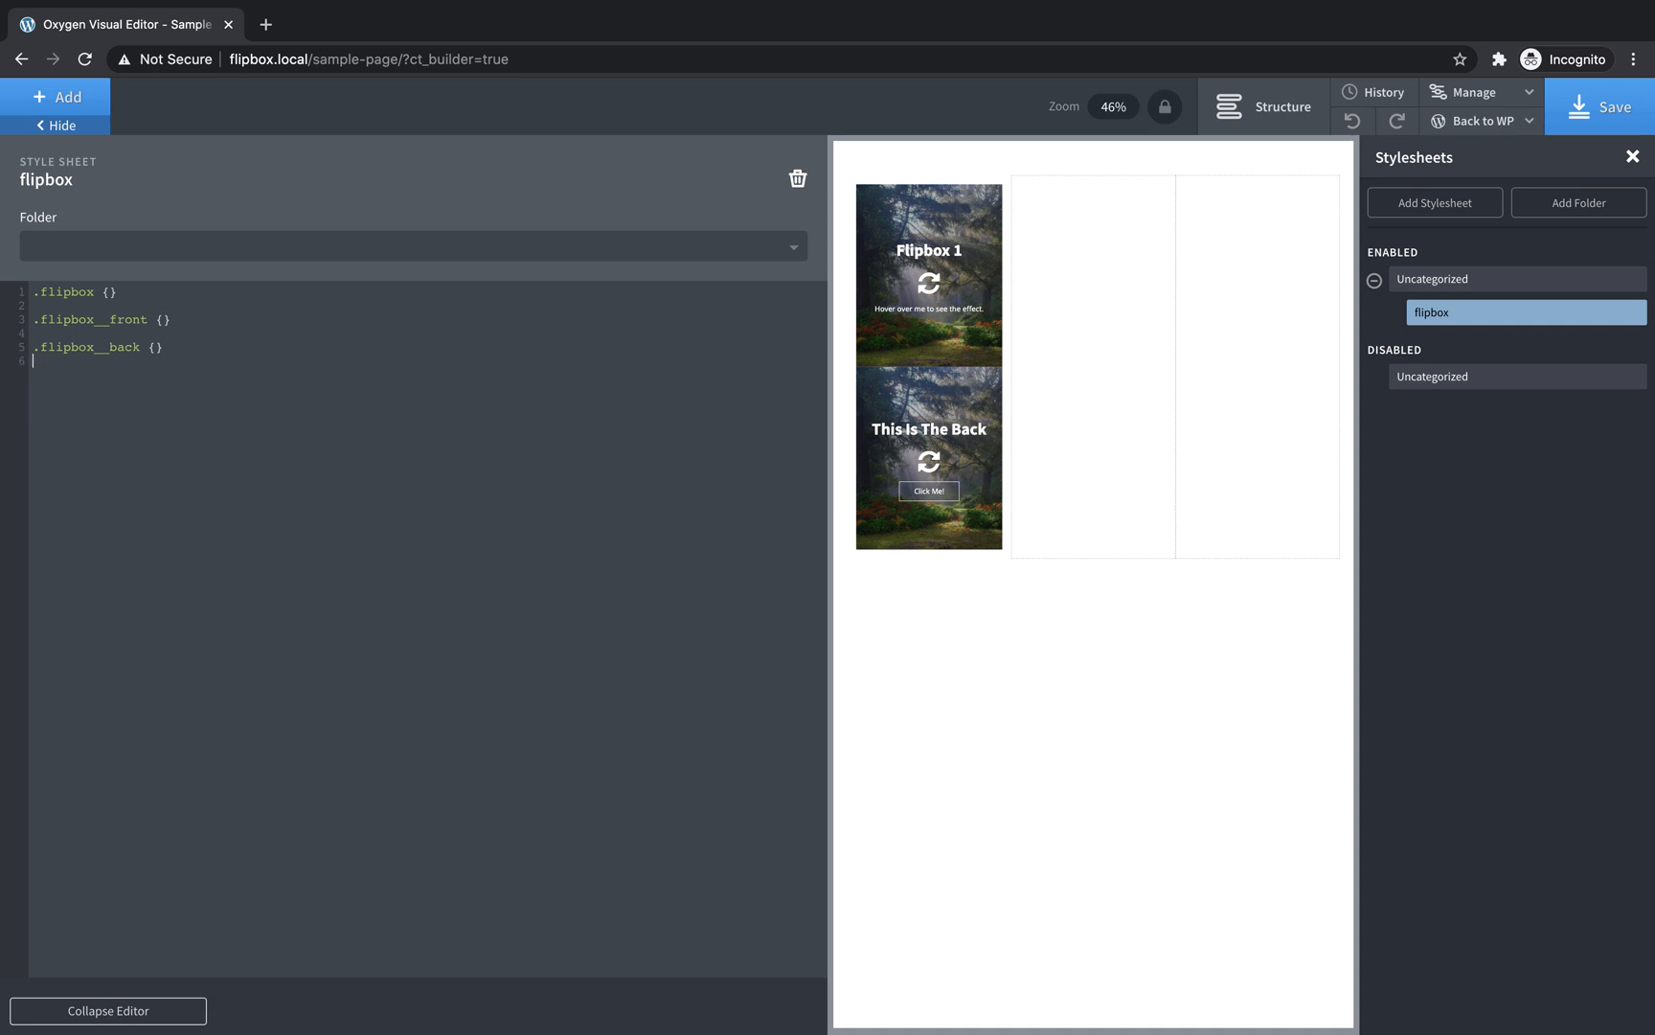
- Write the shared .flipbox__front, .flipbox__back rule with an all ease-in-out transition and backface-visibility: hidden
type(".")
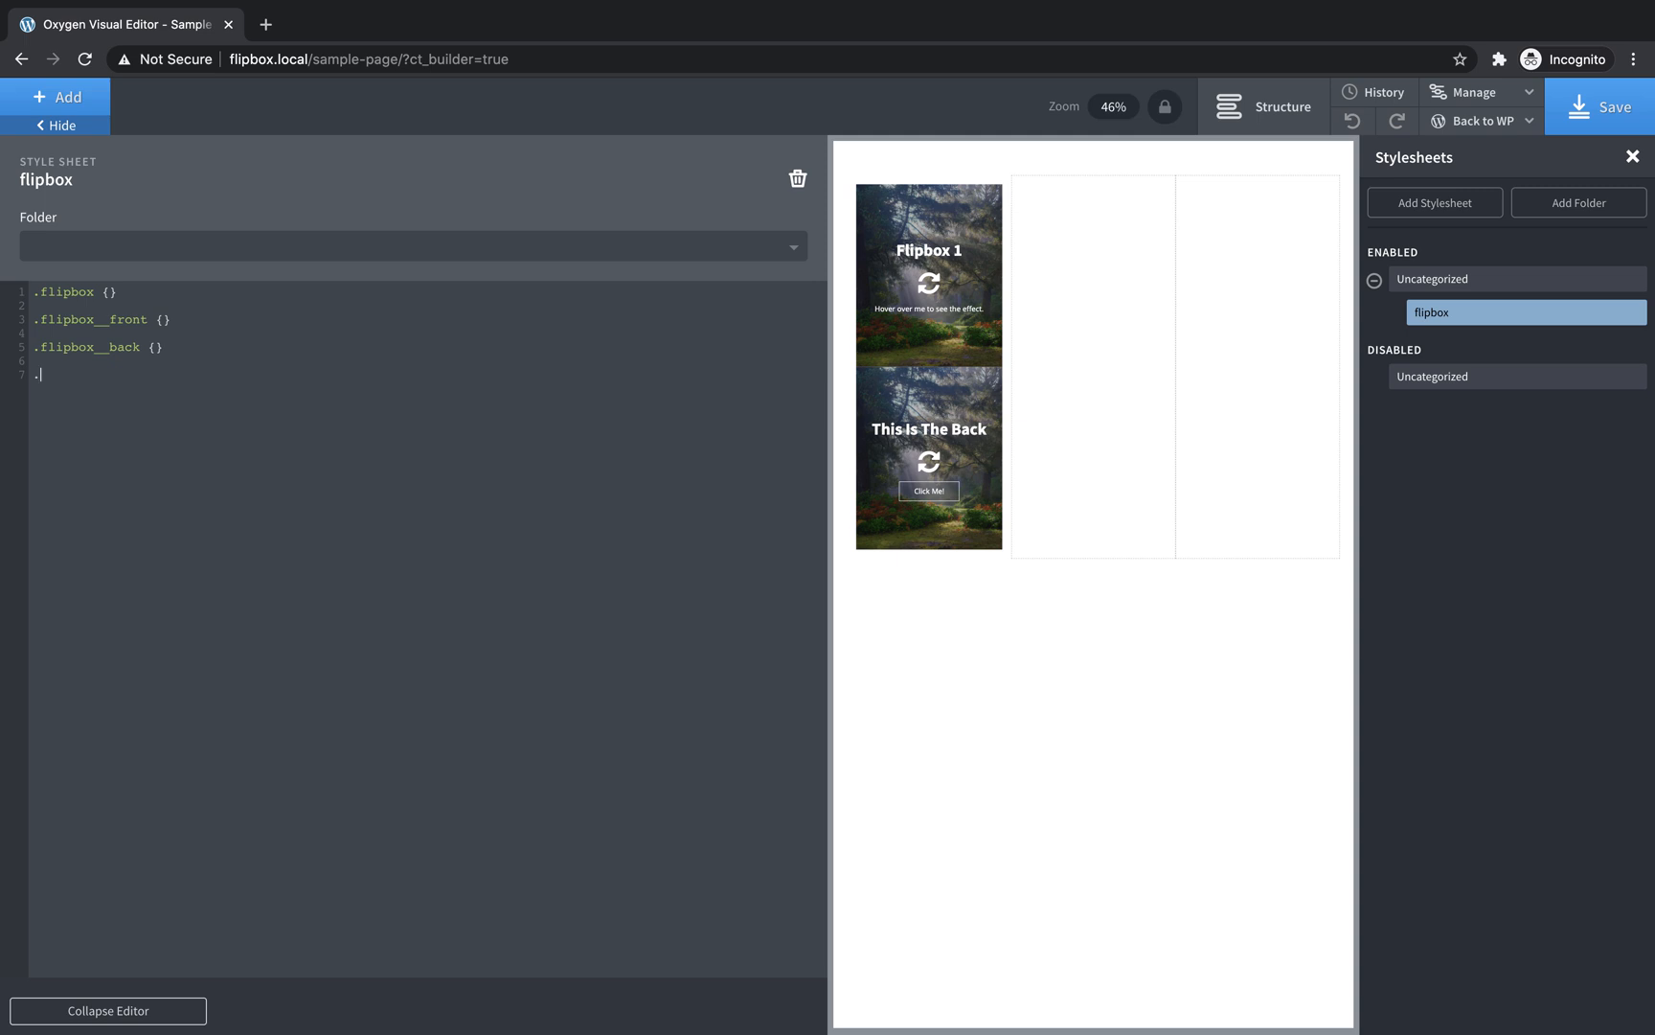
type("flipbox__front.")
type(".fl")
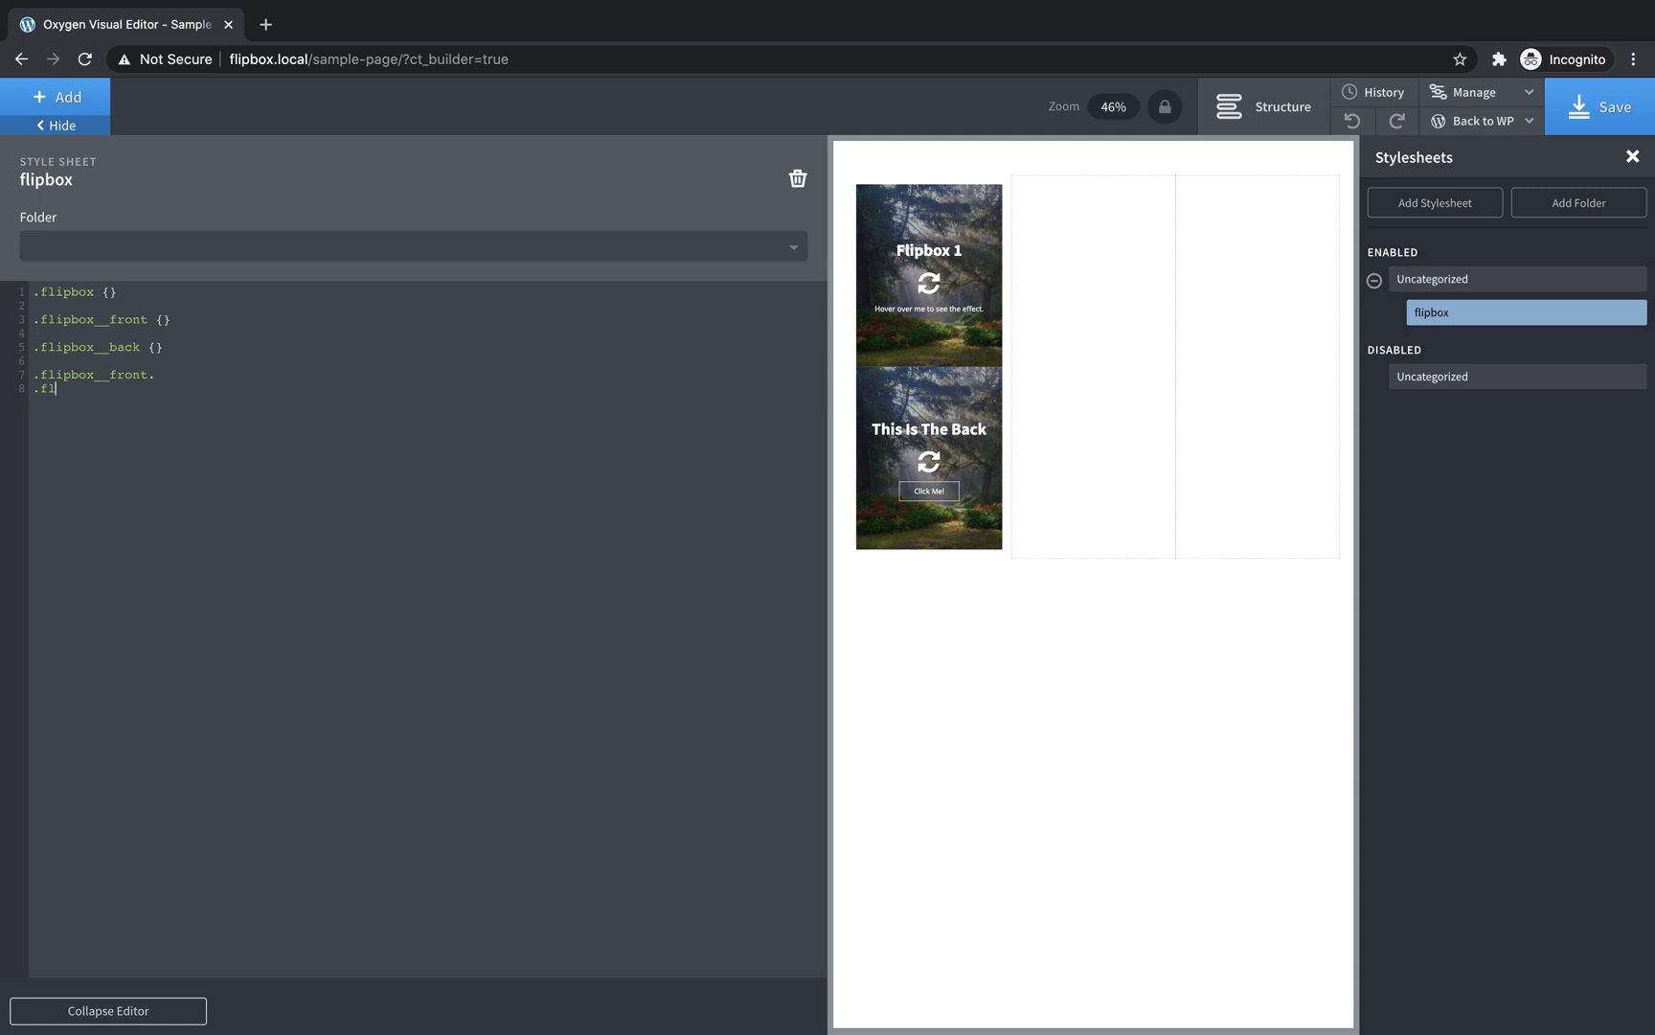
type("ipbox__back")
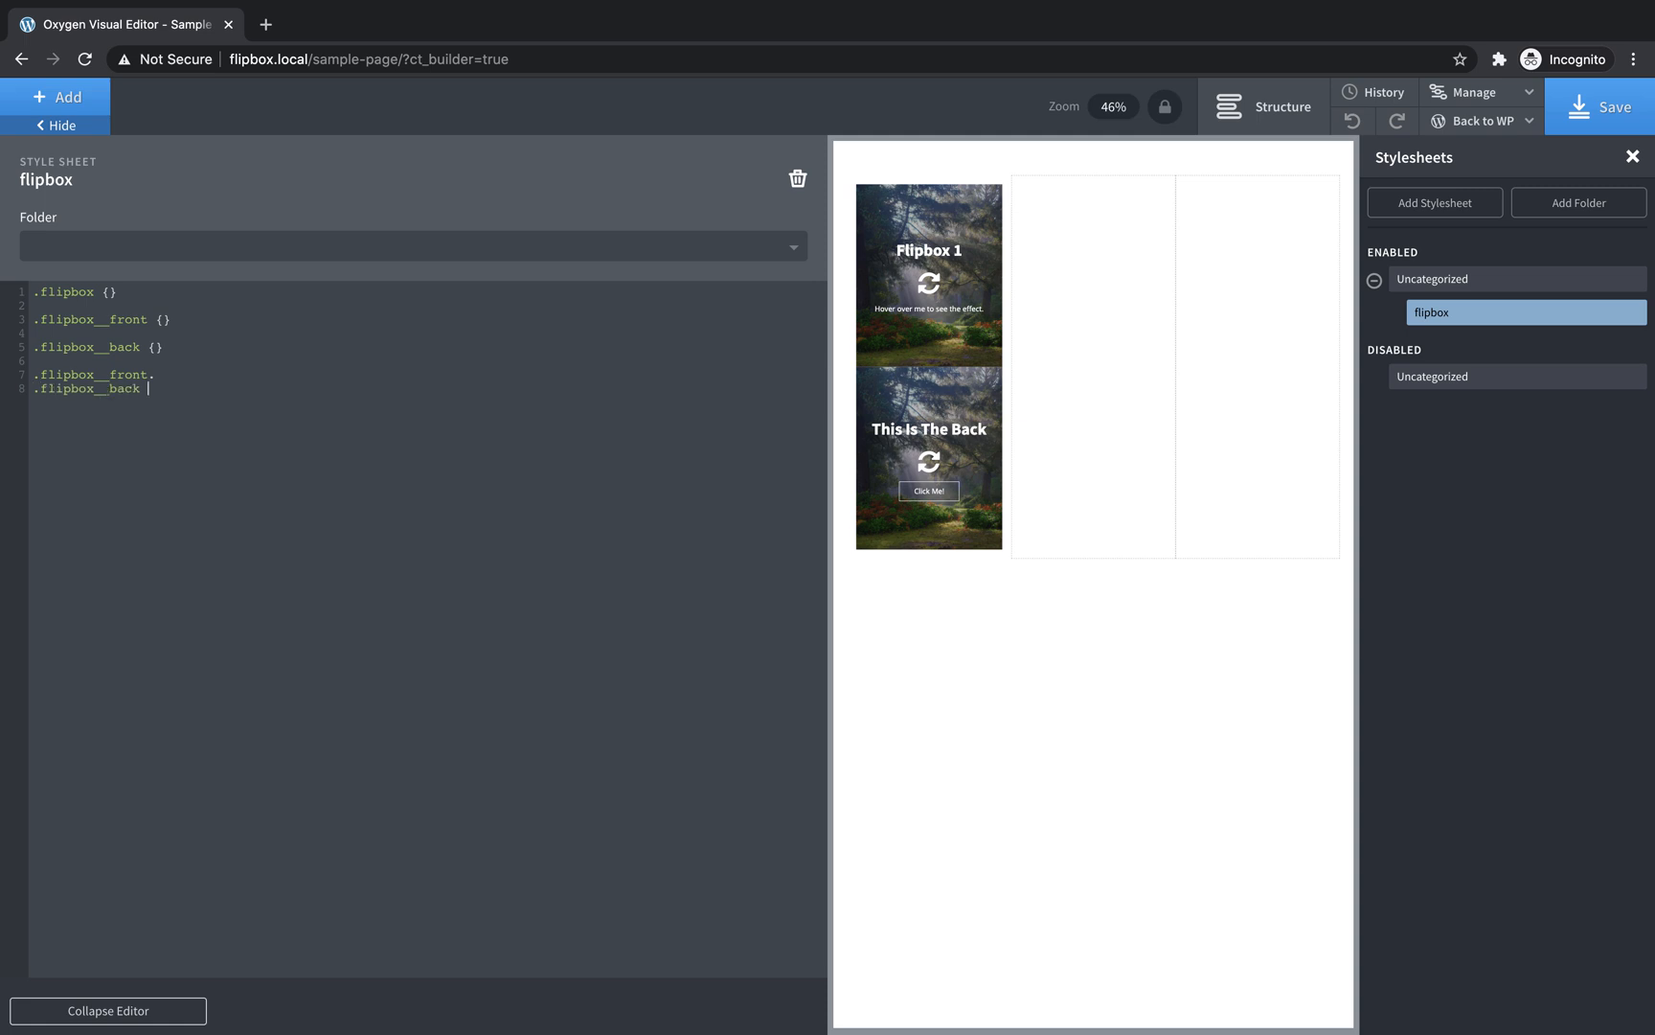
type("{")
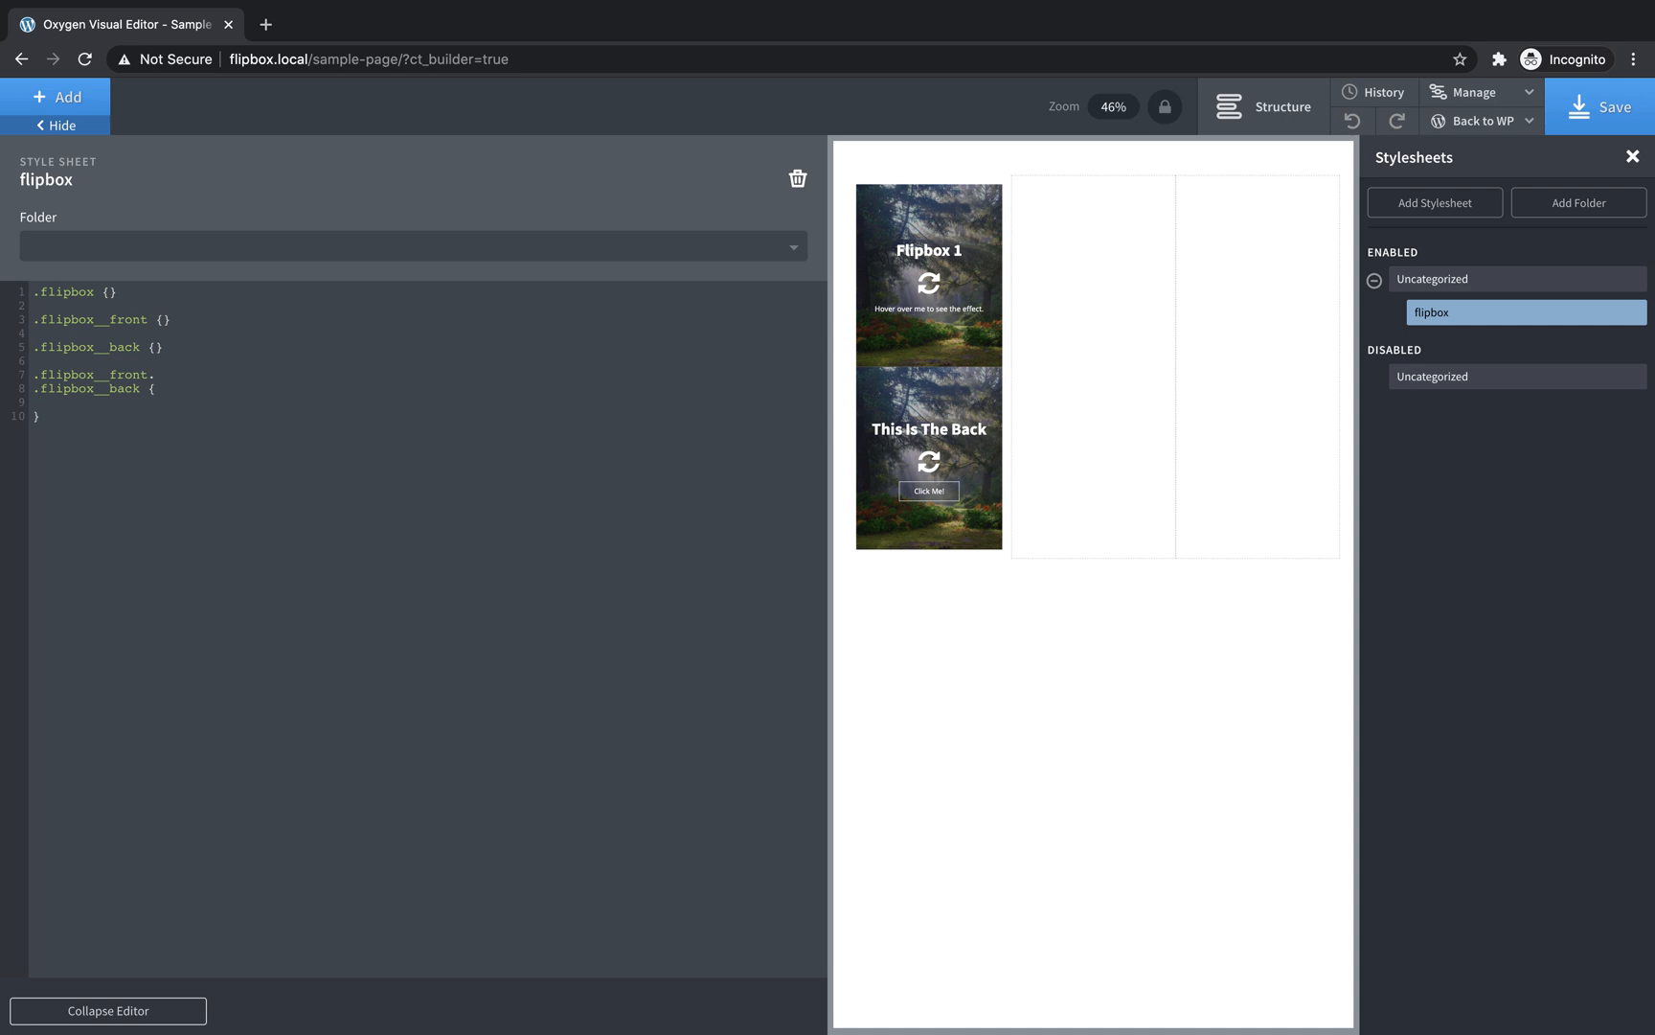
type("trans")
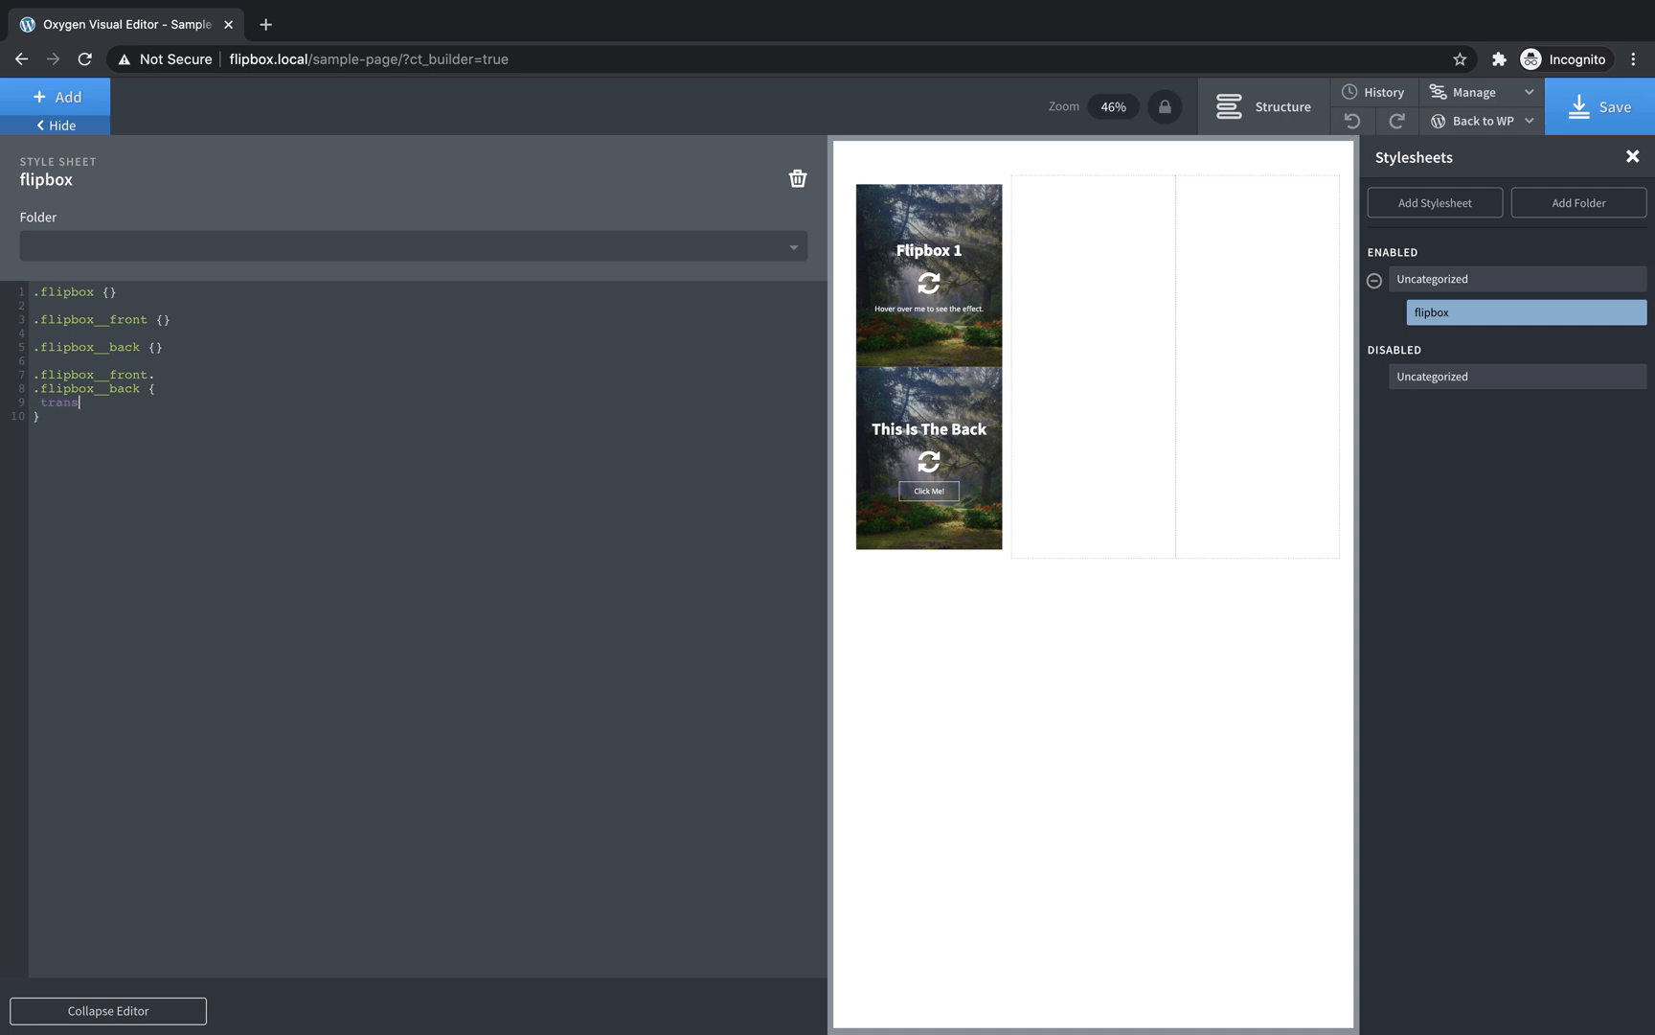
type("ition: 0.3")
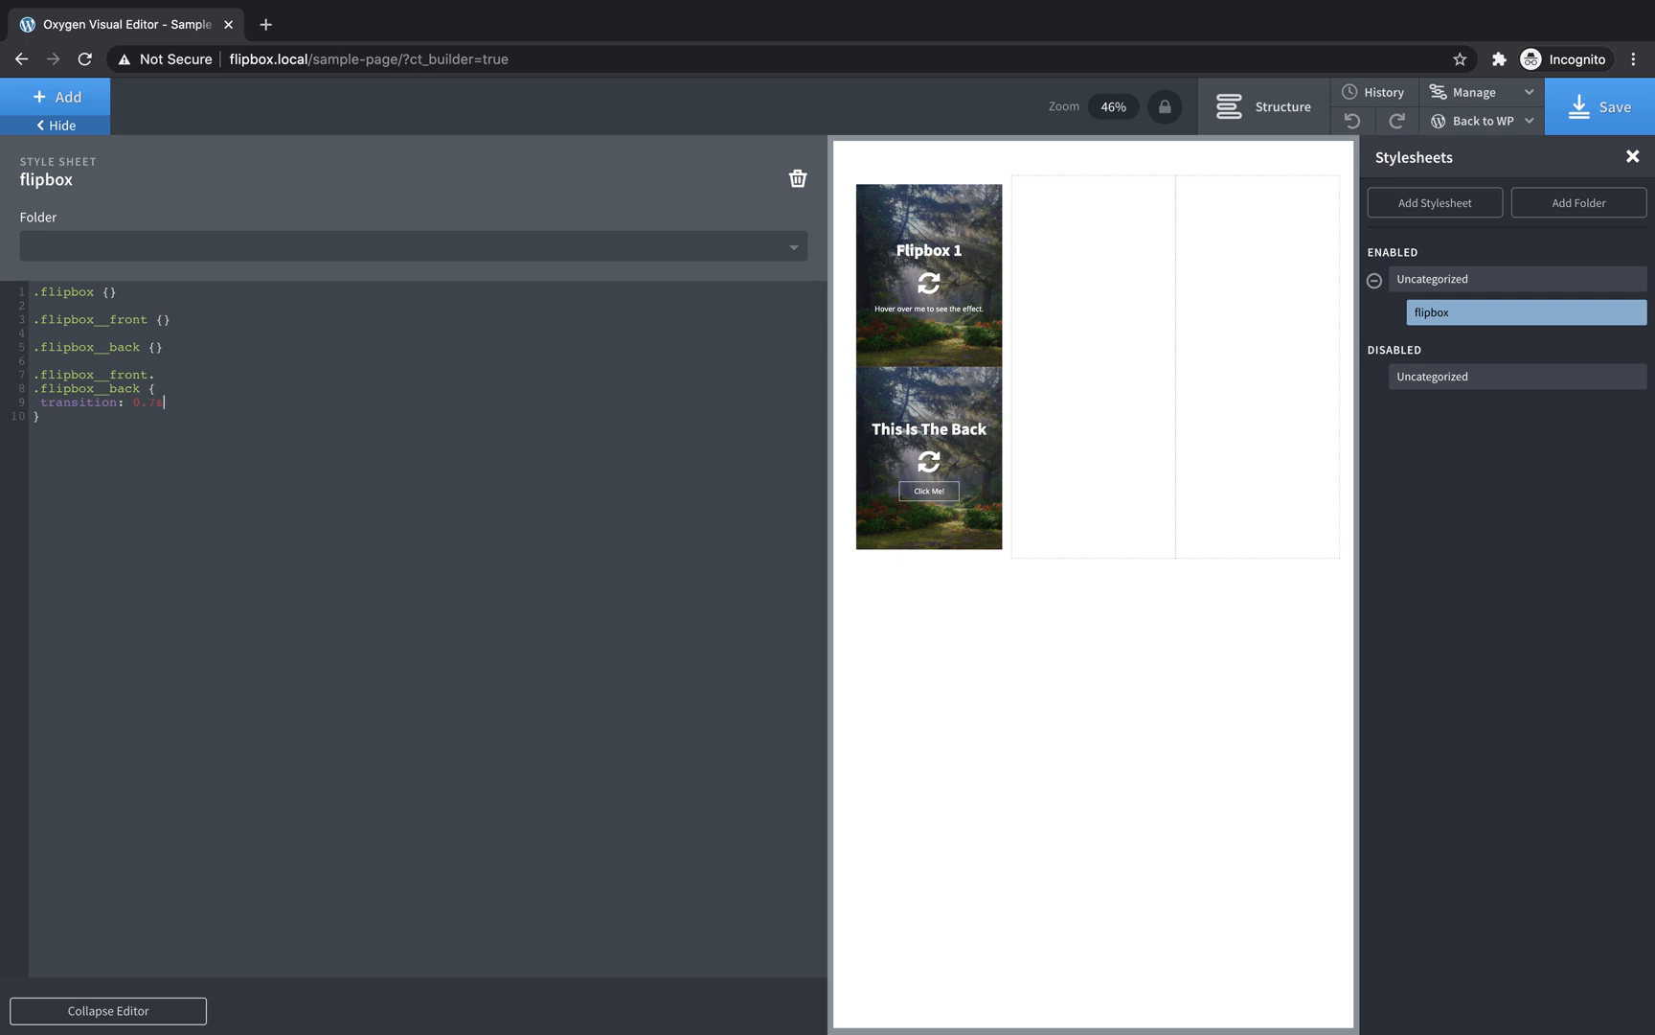
type("all ease-in-o")
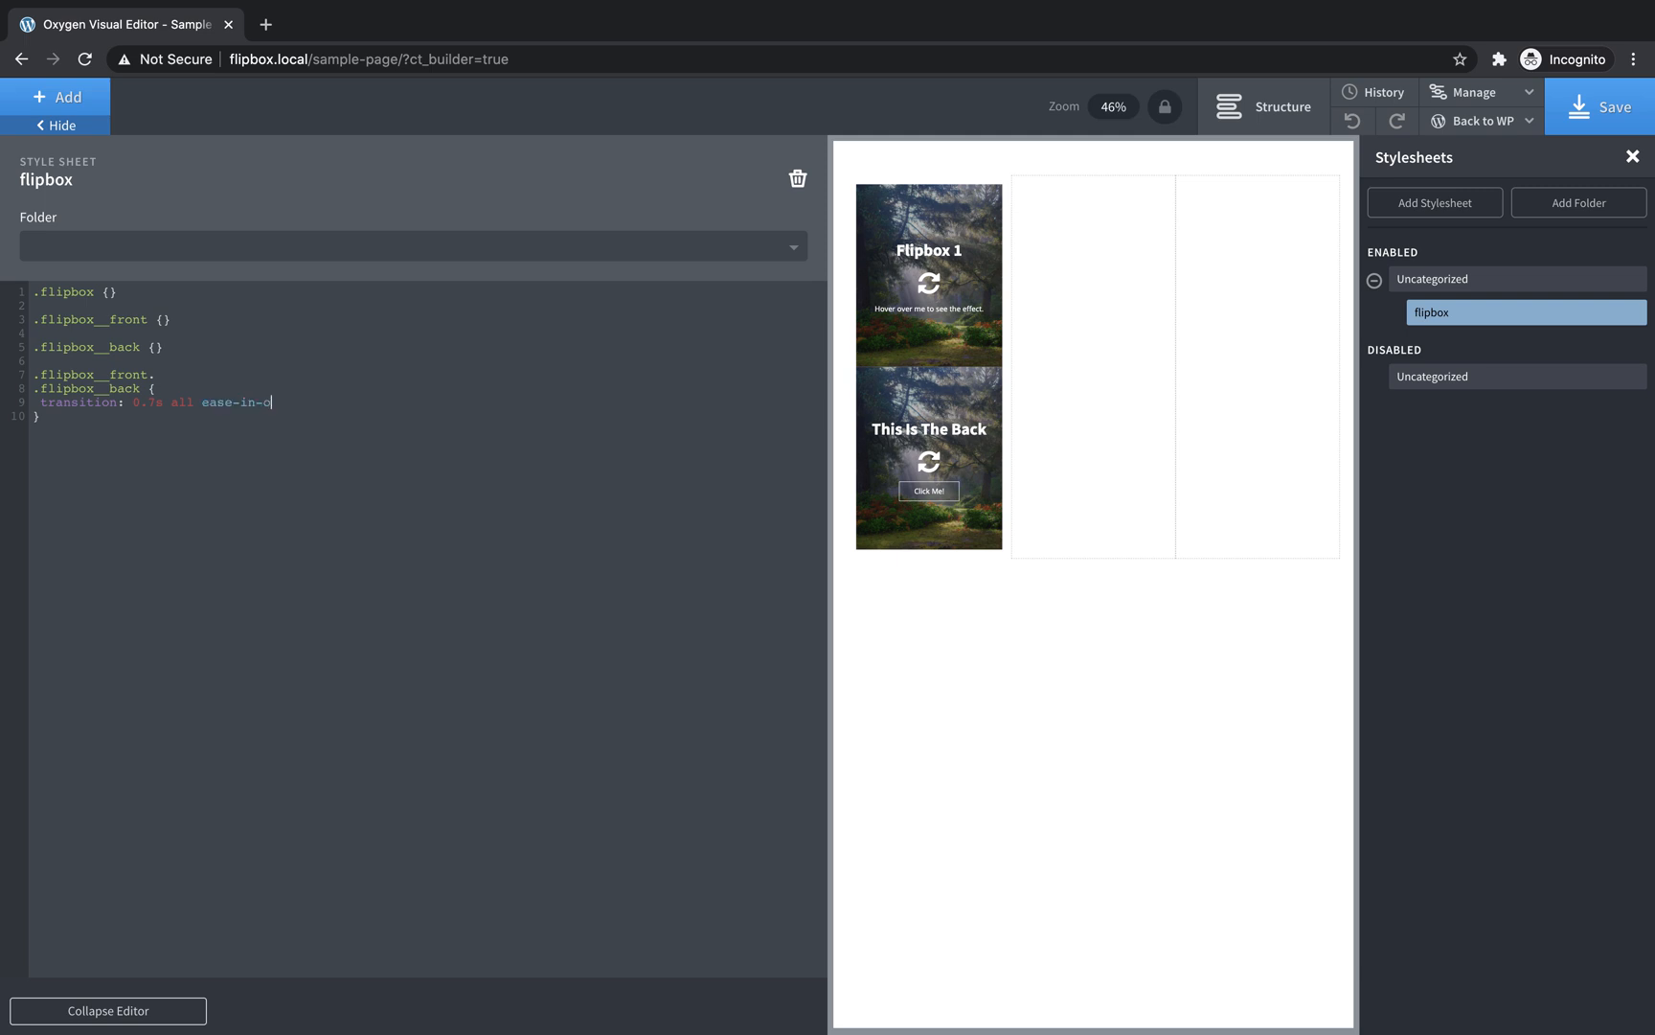
type("ut;")
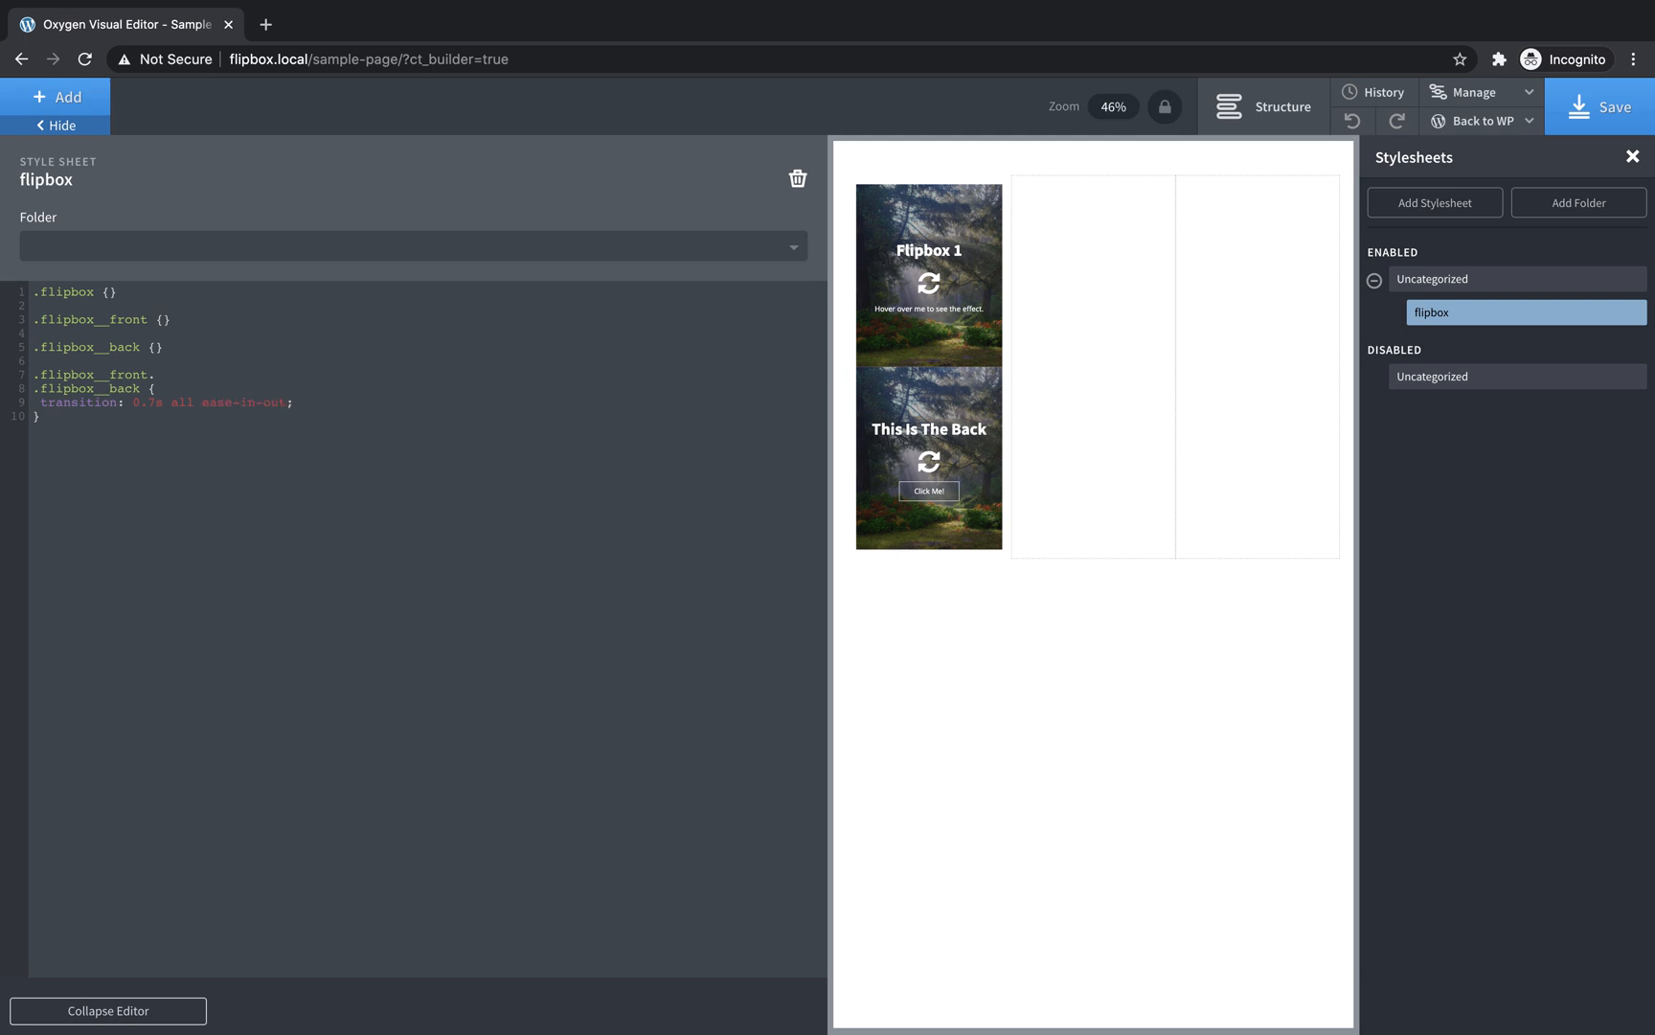
type("backface-visi")
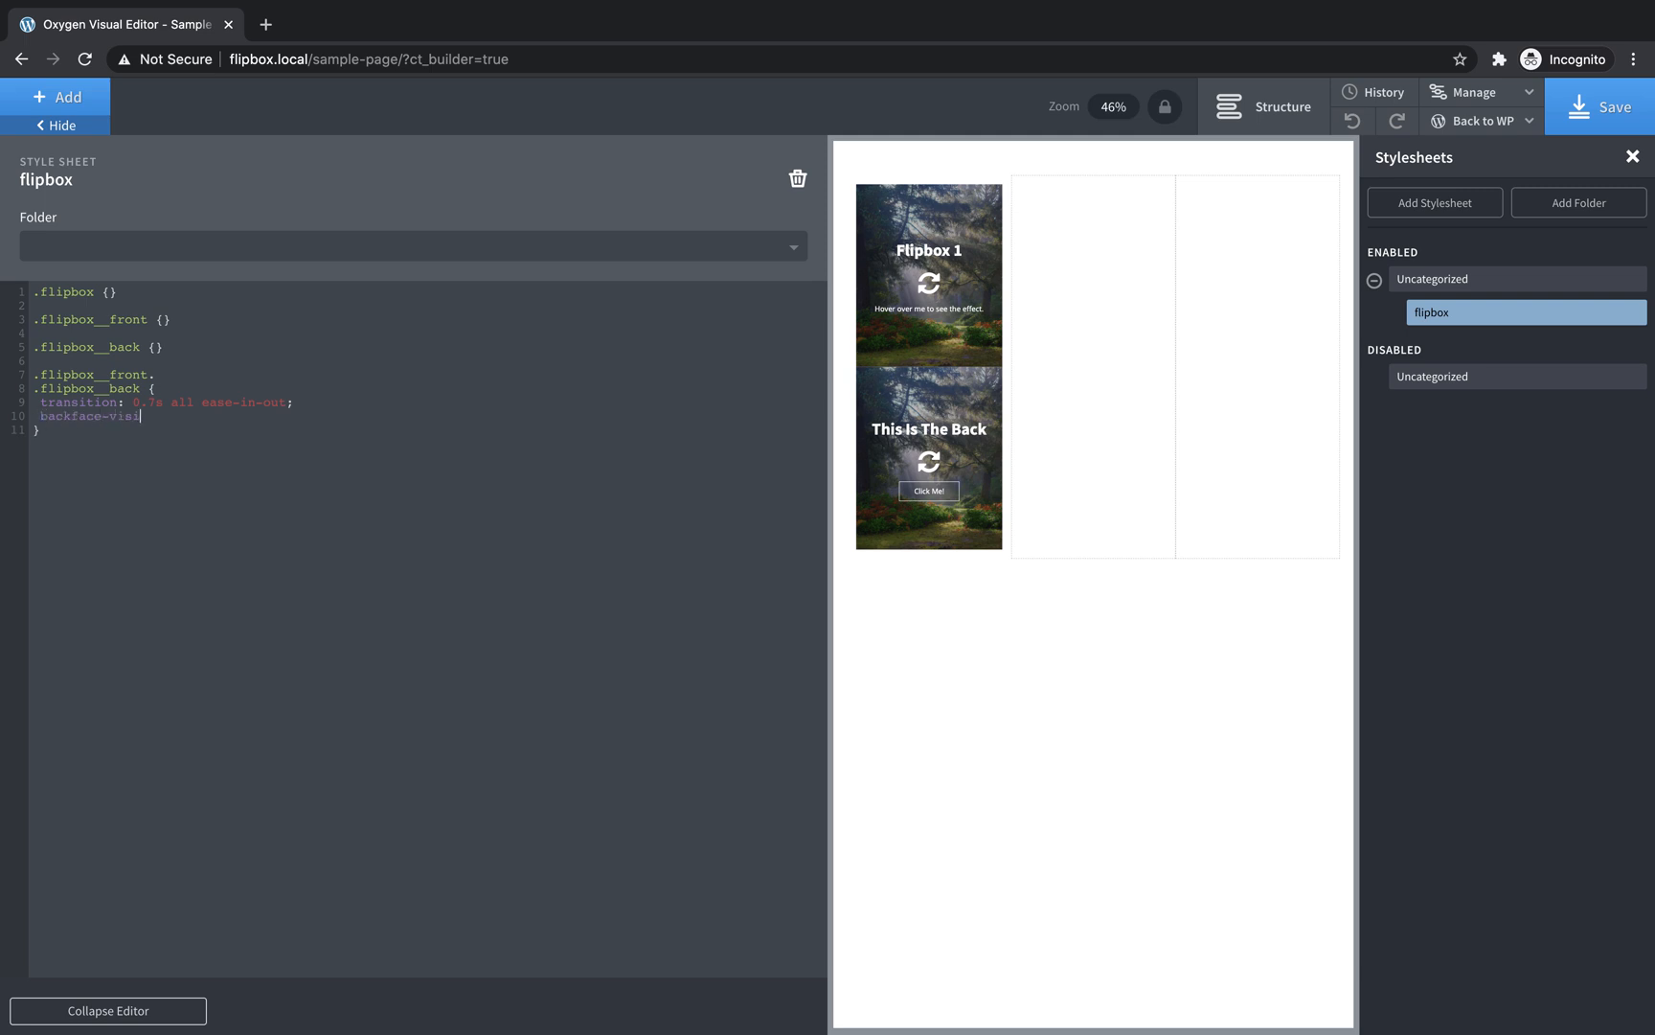
type("bility:")
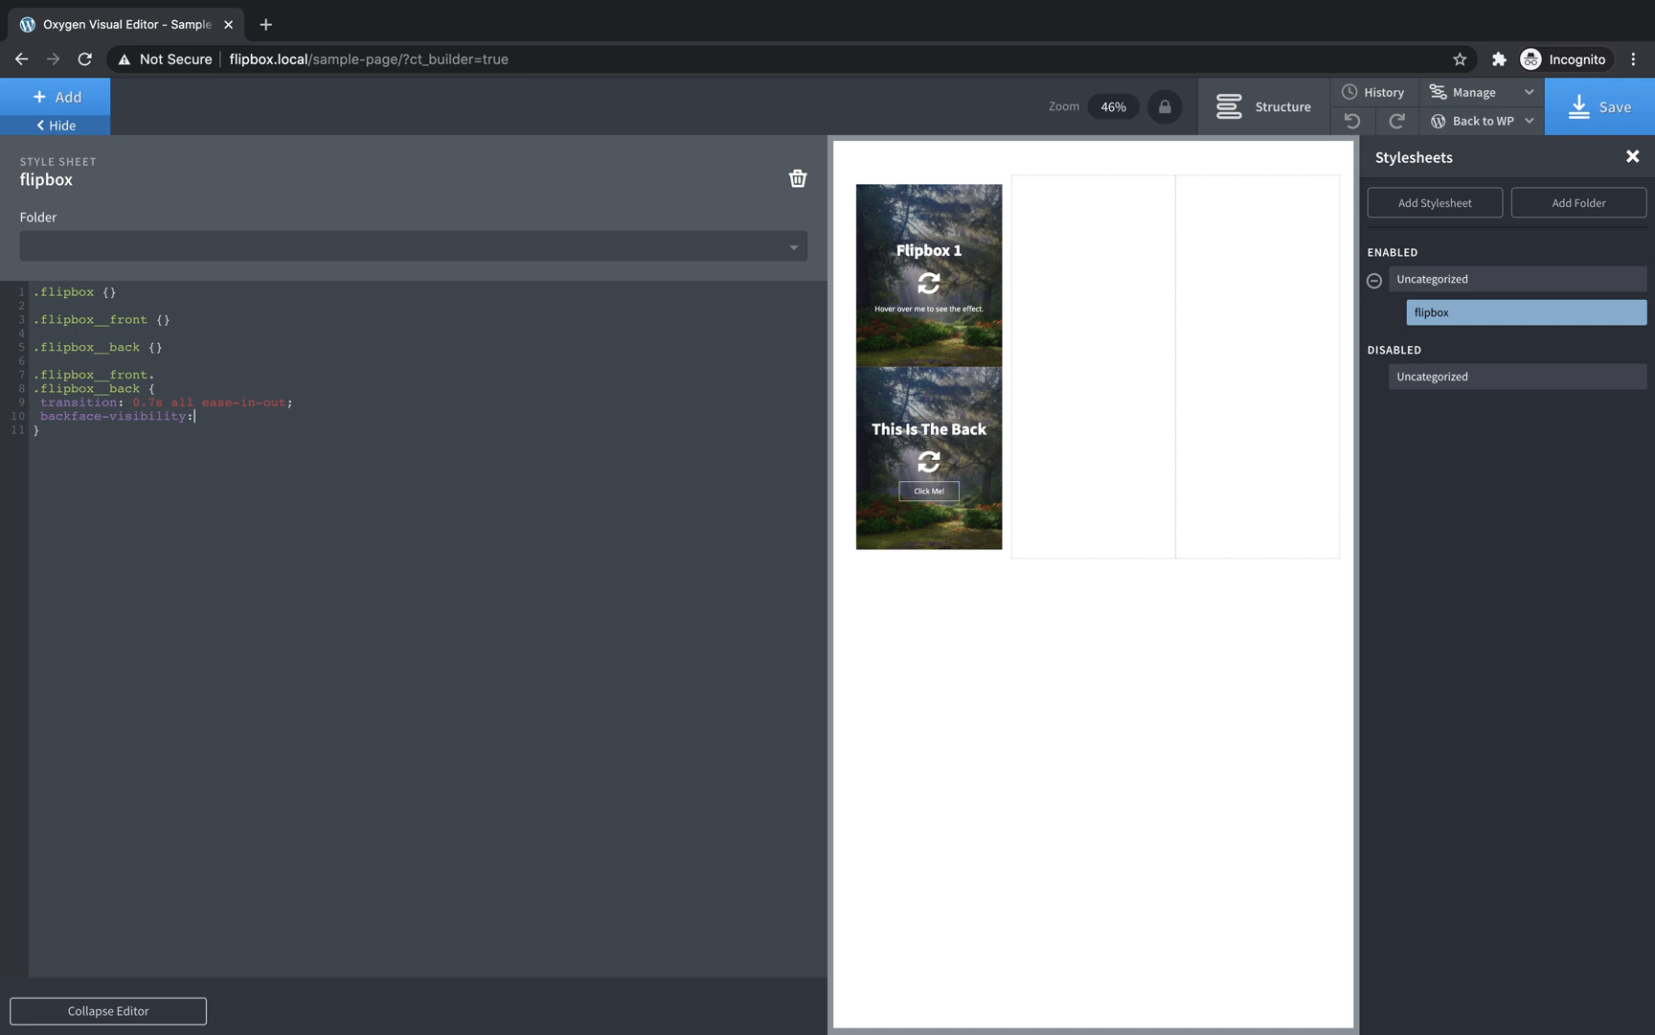
type("hidd")
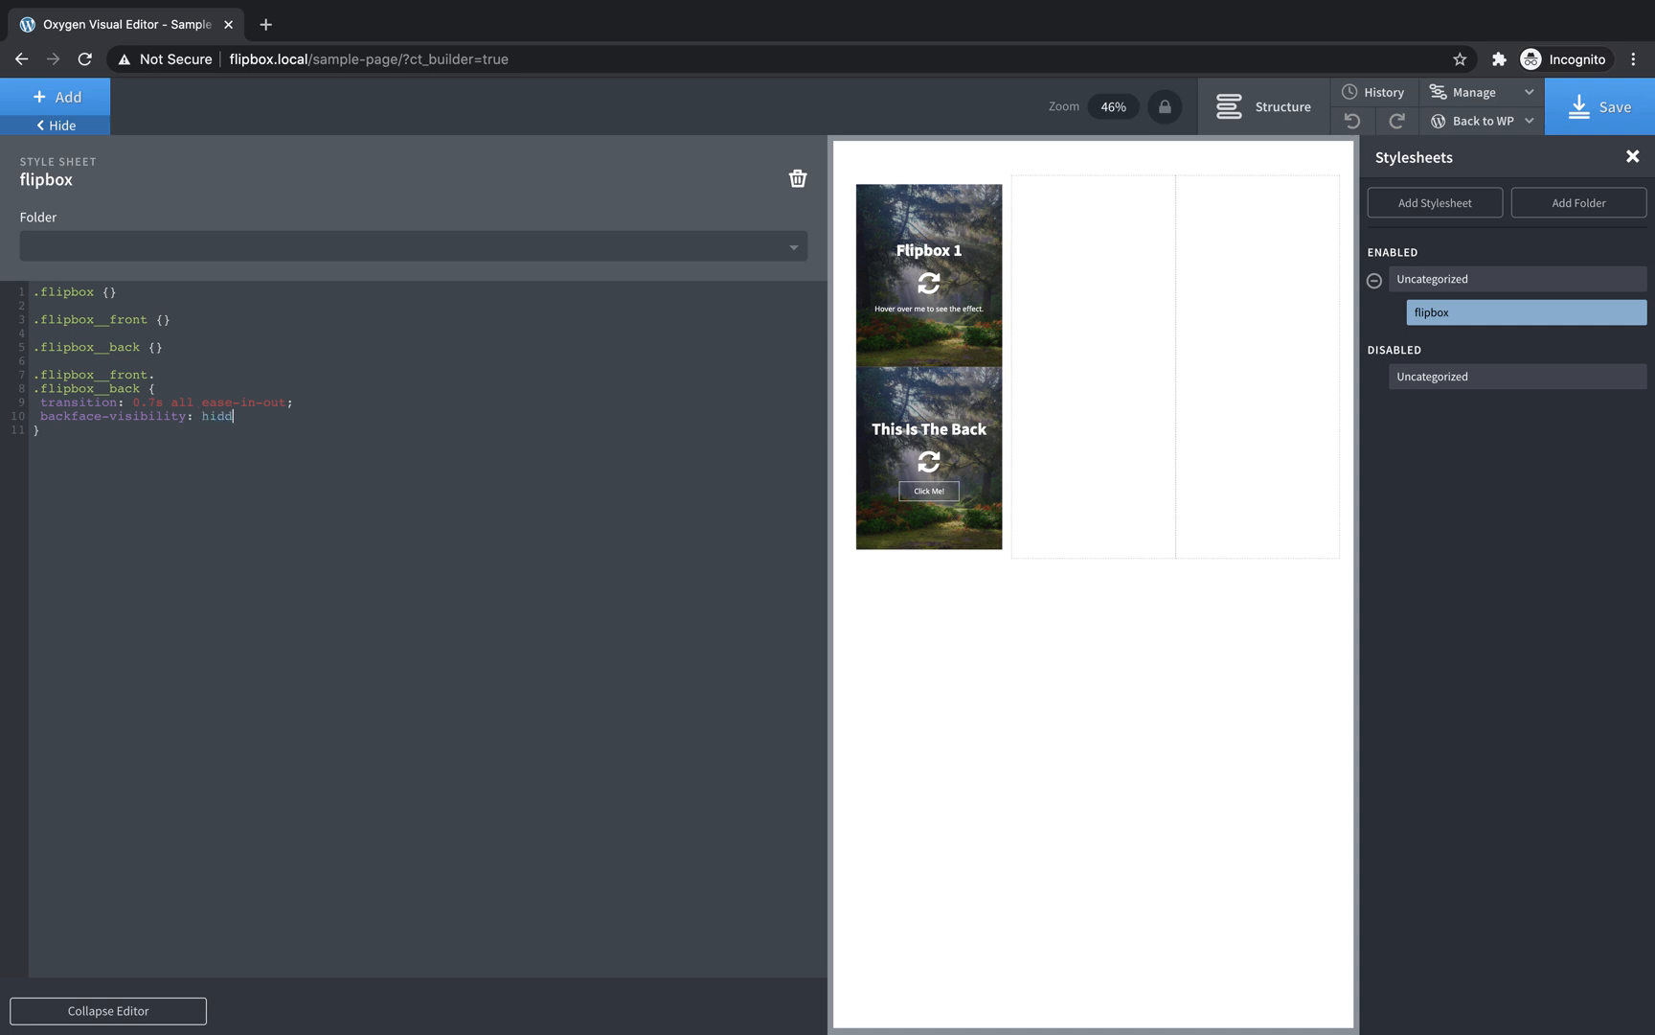
type("en;")
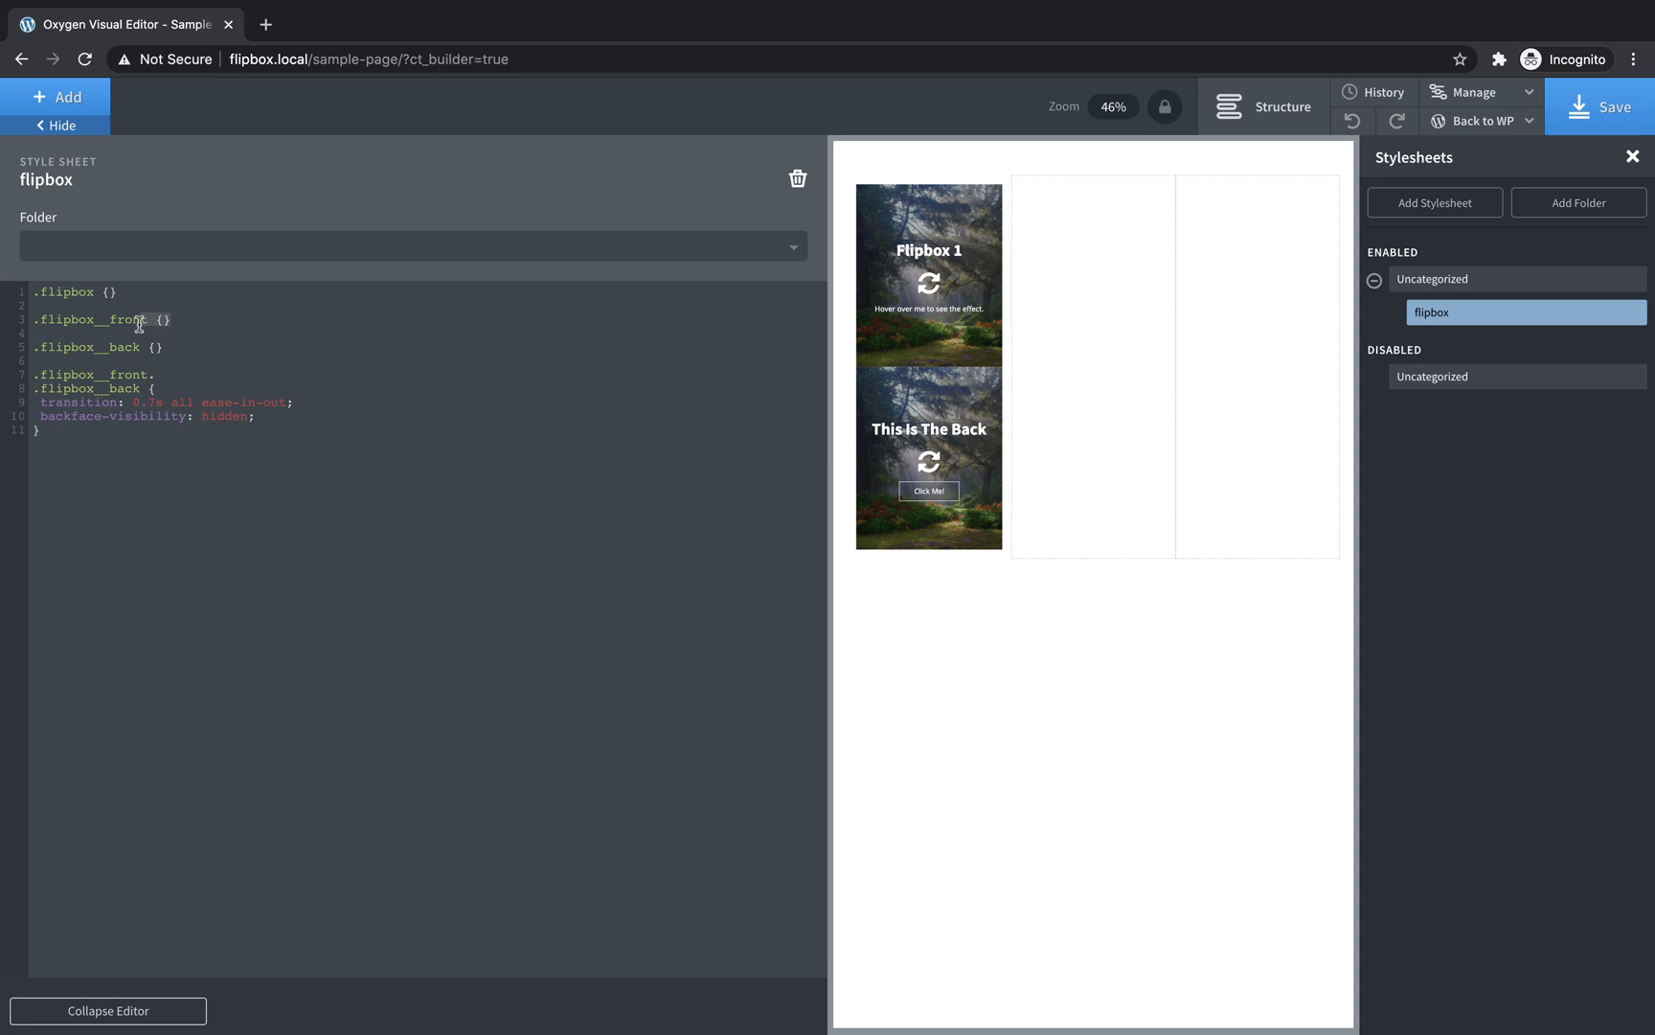
- Replace the empty front rule with .flipbox__front { transform: rotateY(0deg); transform-style: preserve-3d; } at the bottom
double_click(96, 320)
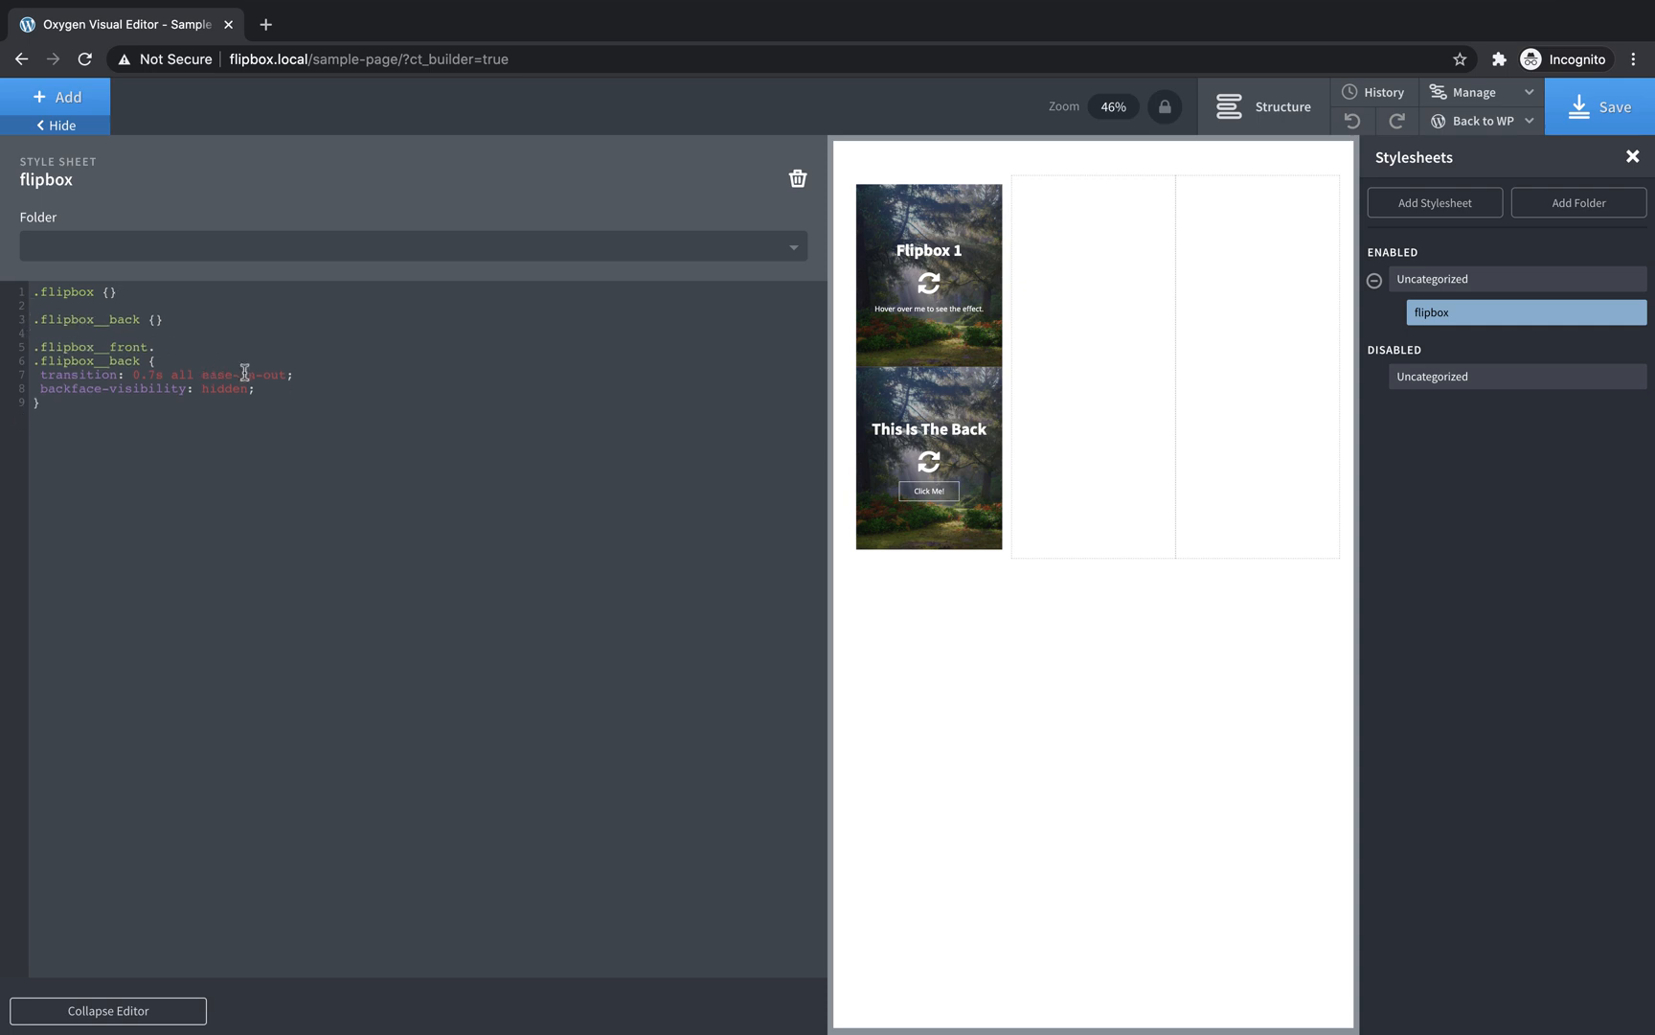
type(".flipbox__front {}")
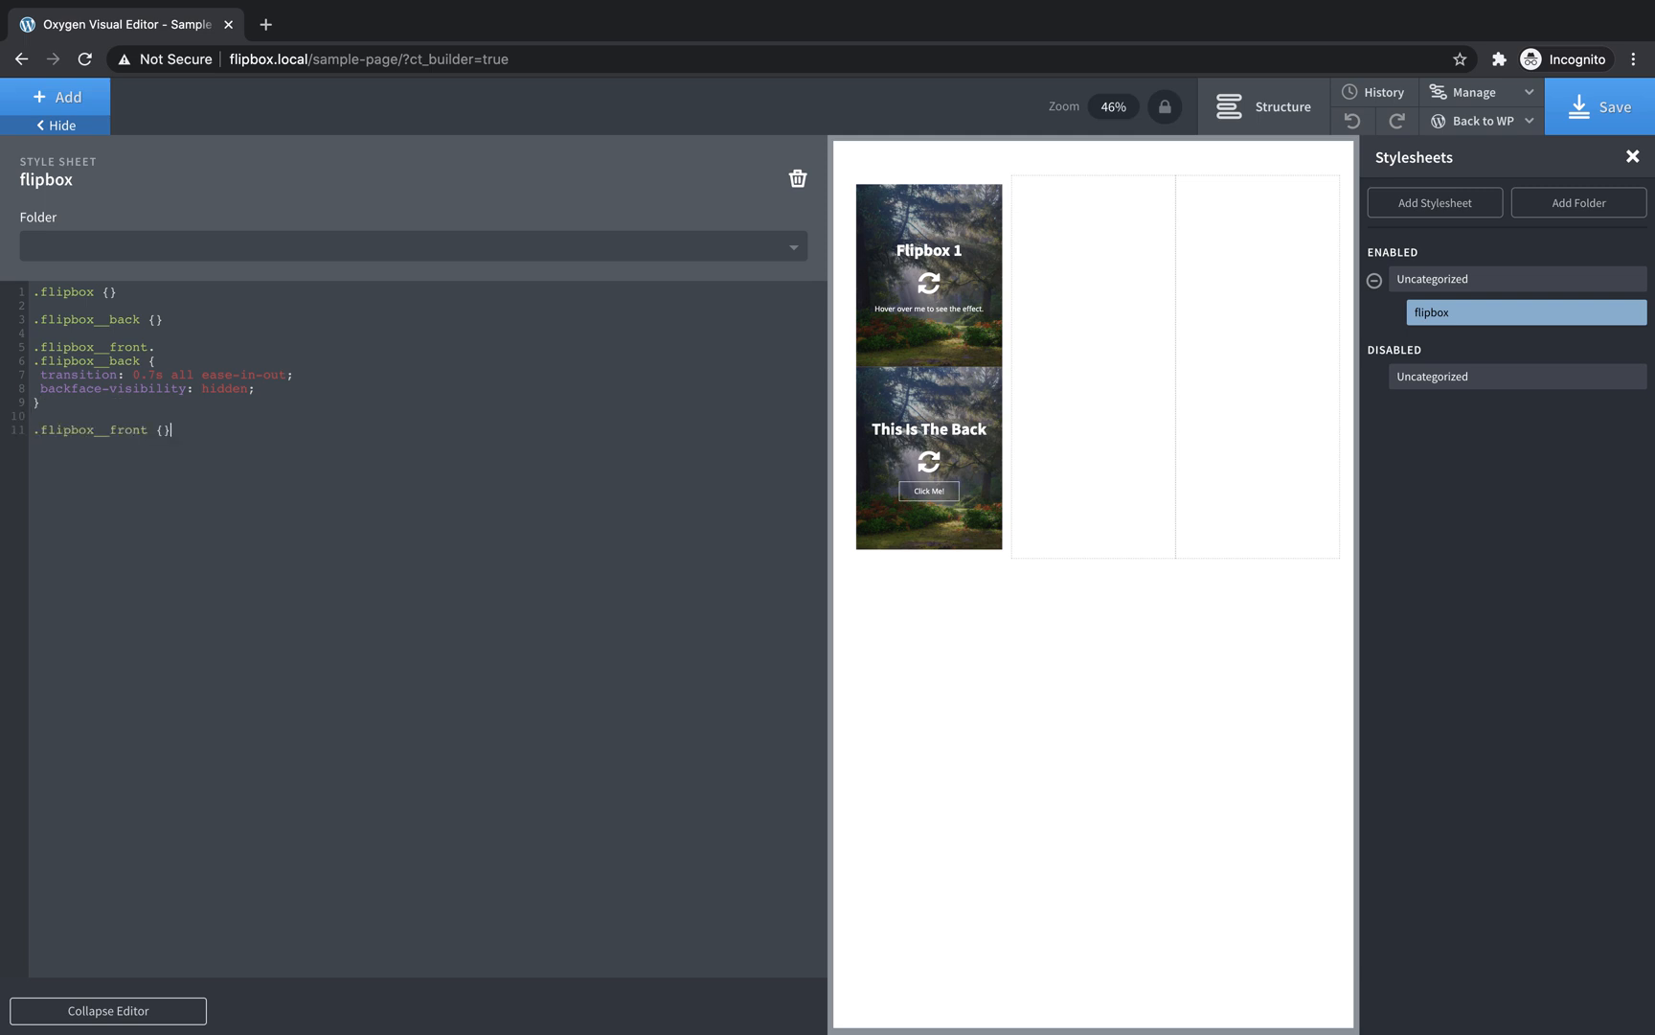
mouse_move(251, 446)
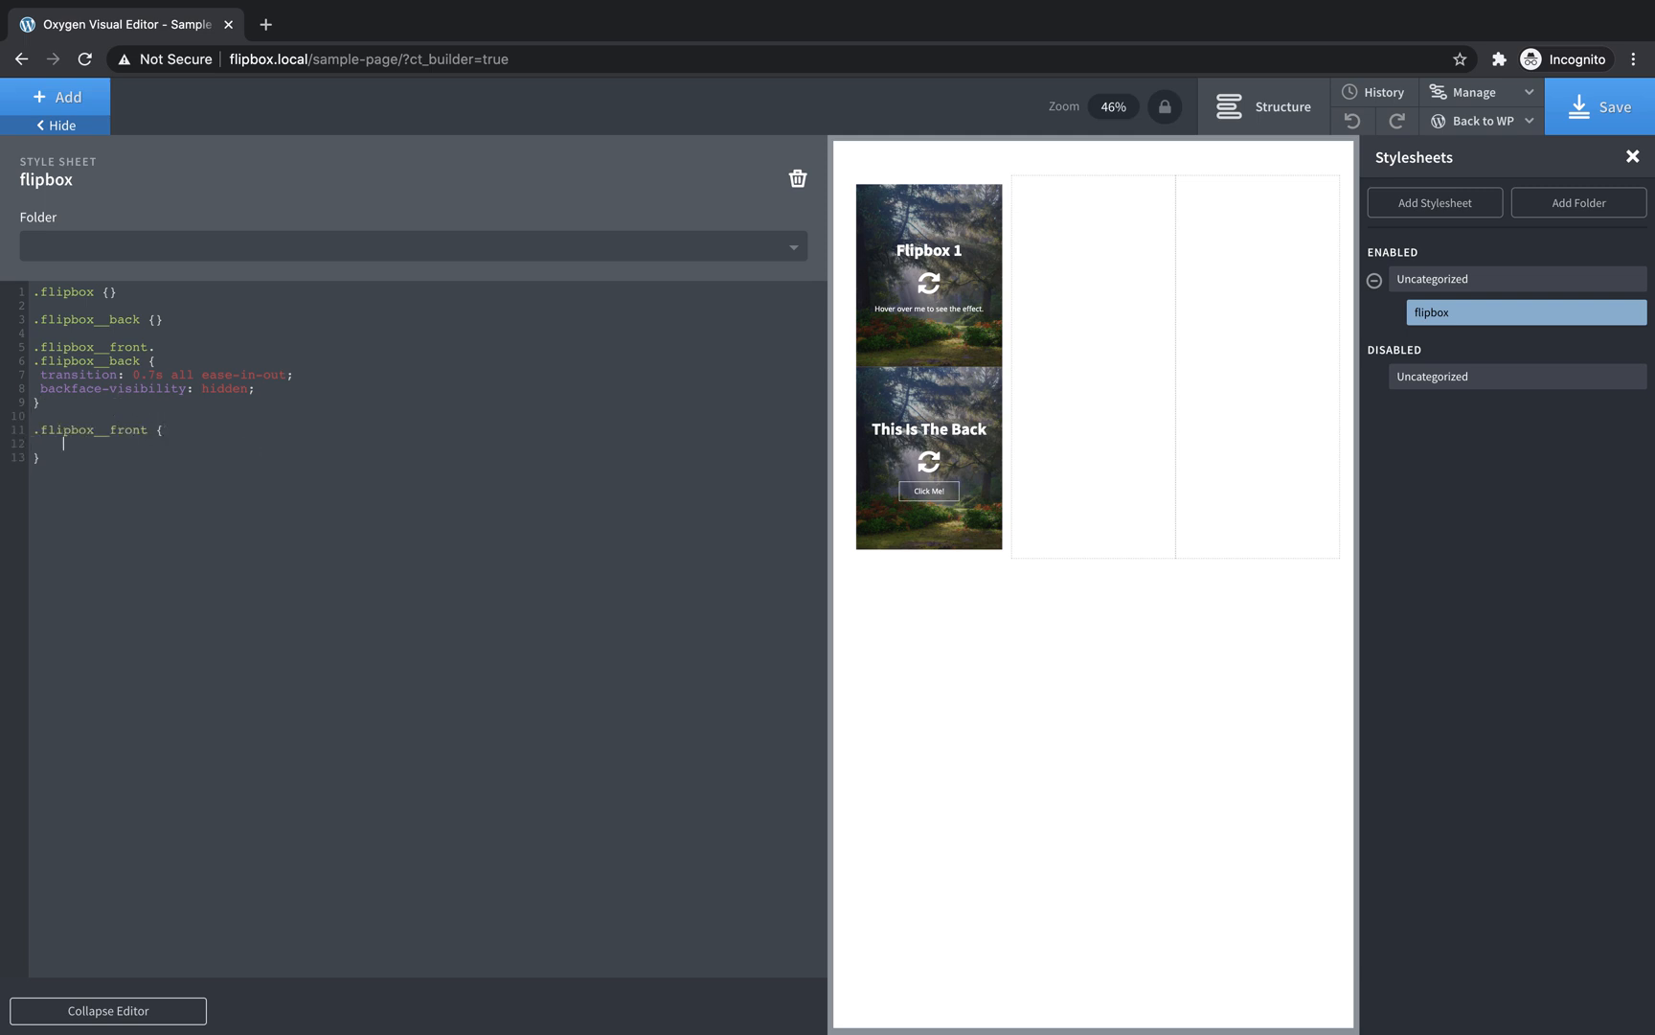
type("transform: rotateY(")
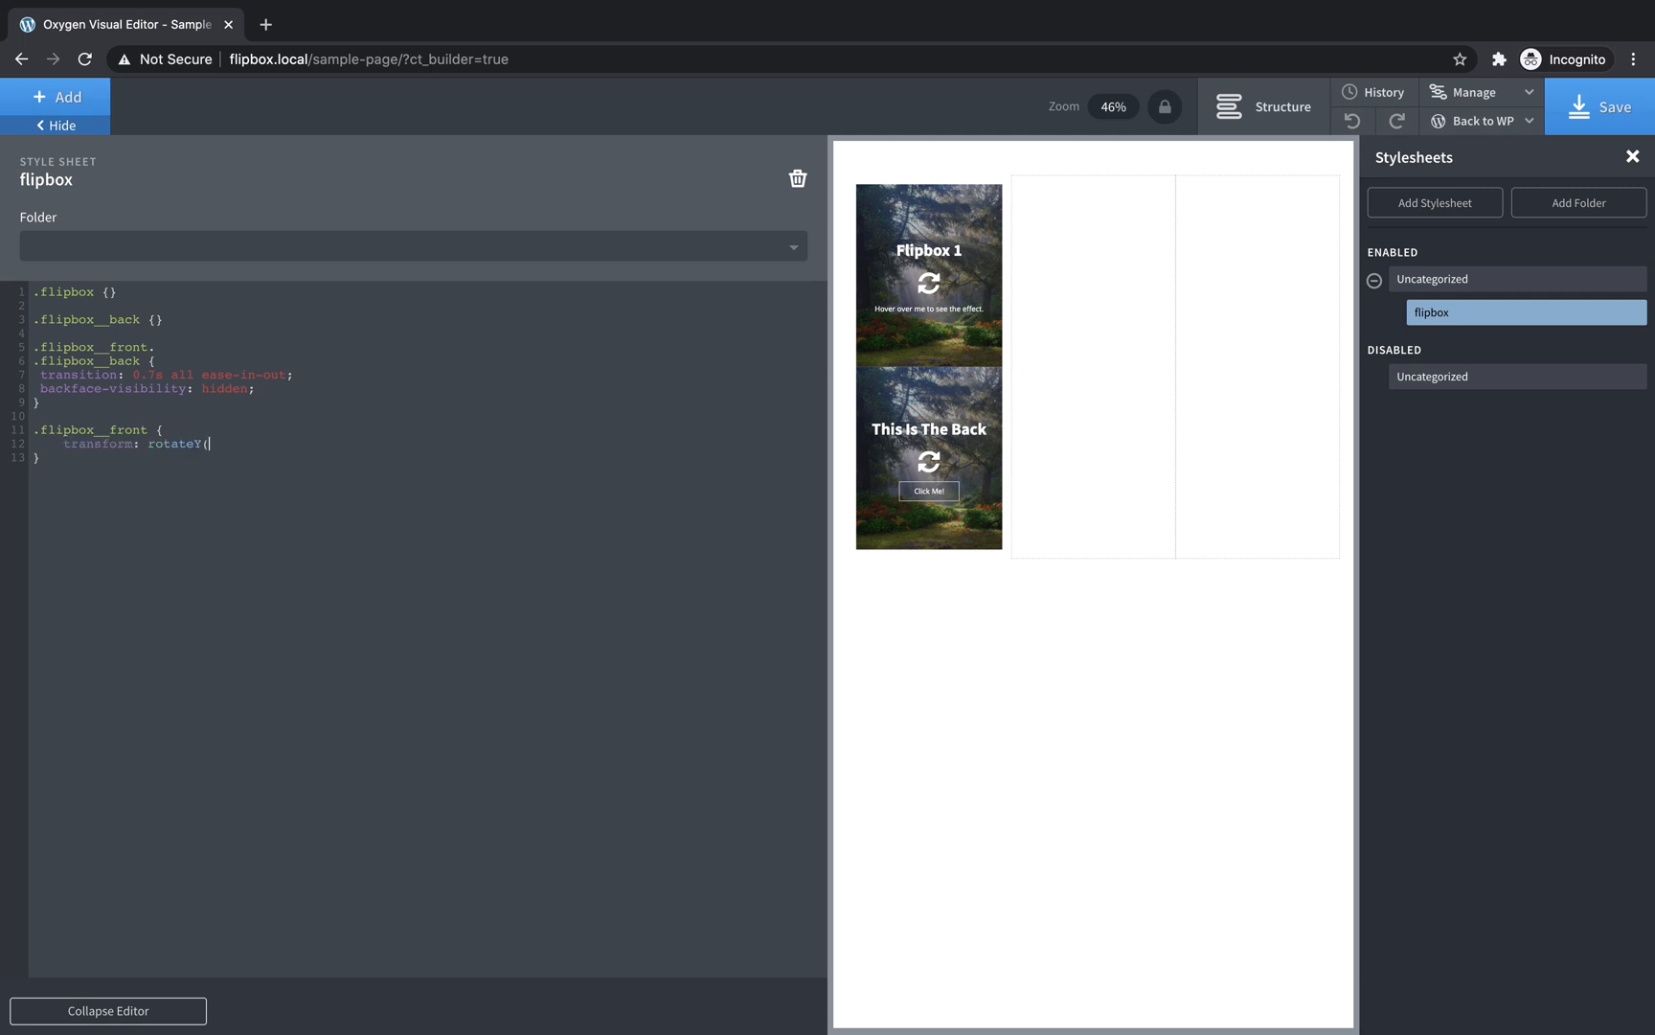
type("0deg);")
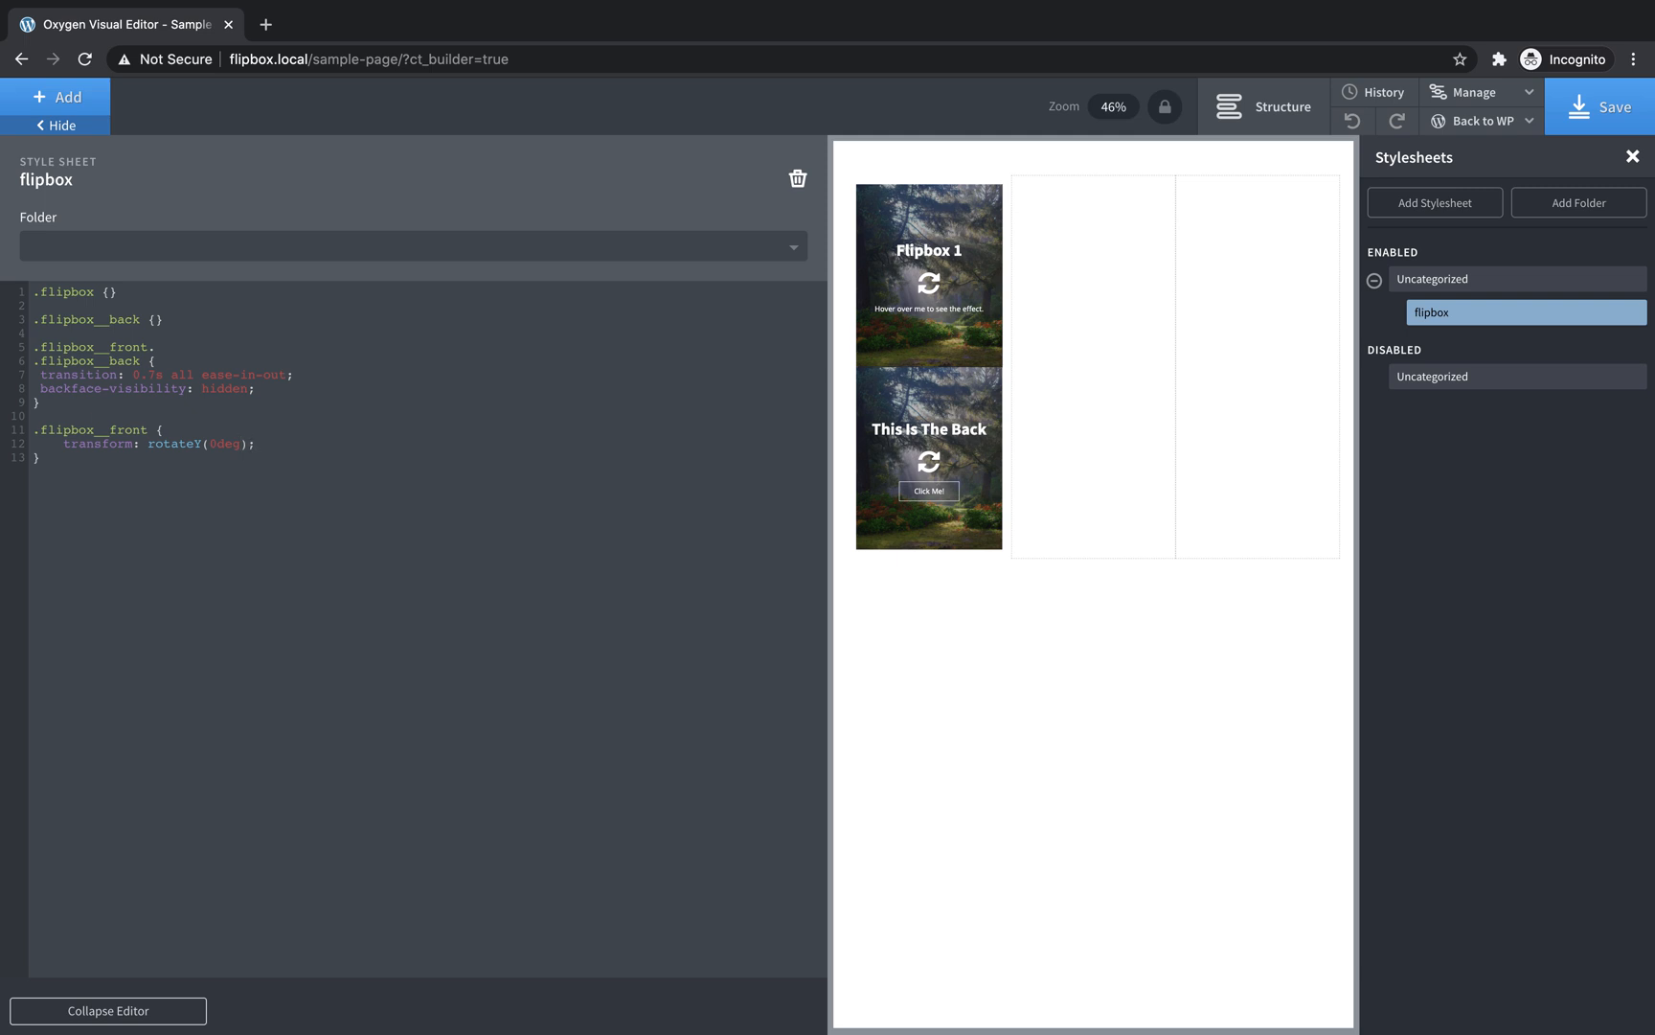
type("transform-style:")
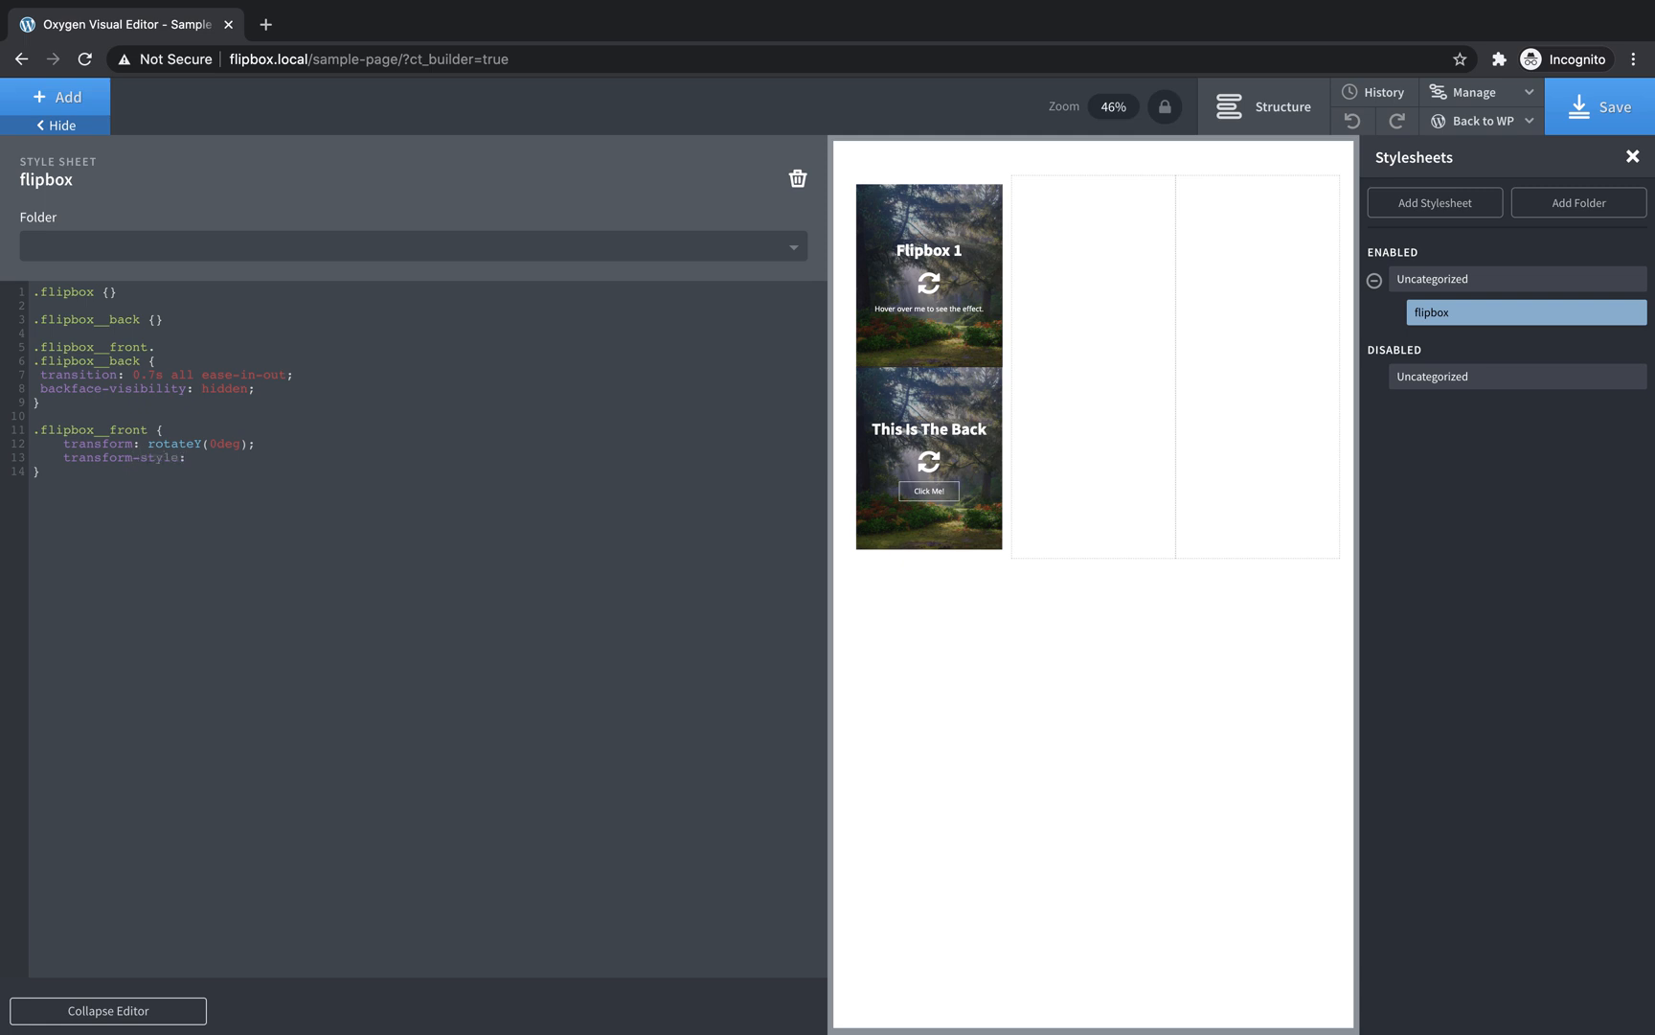
type("preserve-3d;")
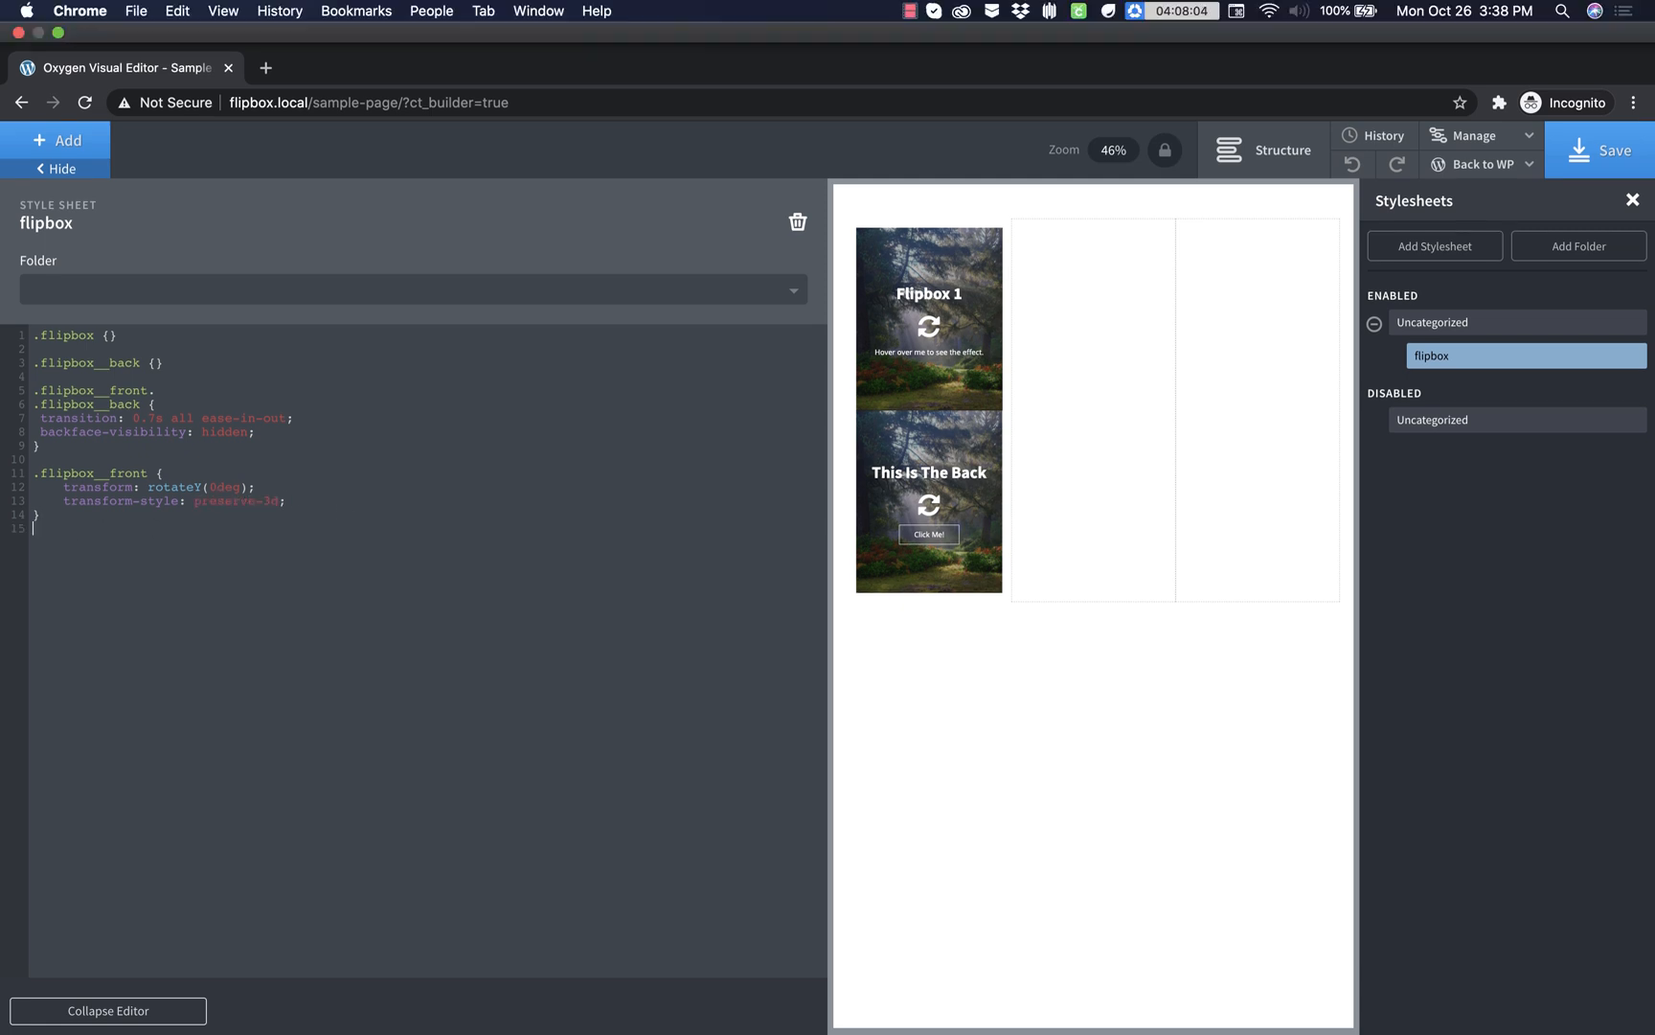
- Write .flipbox__back { position: absolute; transform: rotateY(180deg); transform-style: preserve-3d; }
type(".")
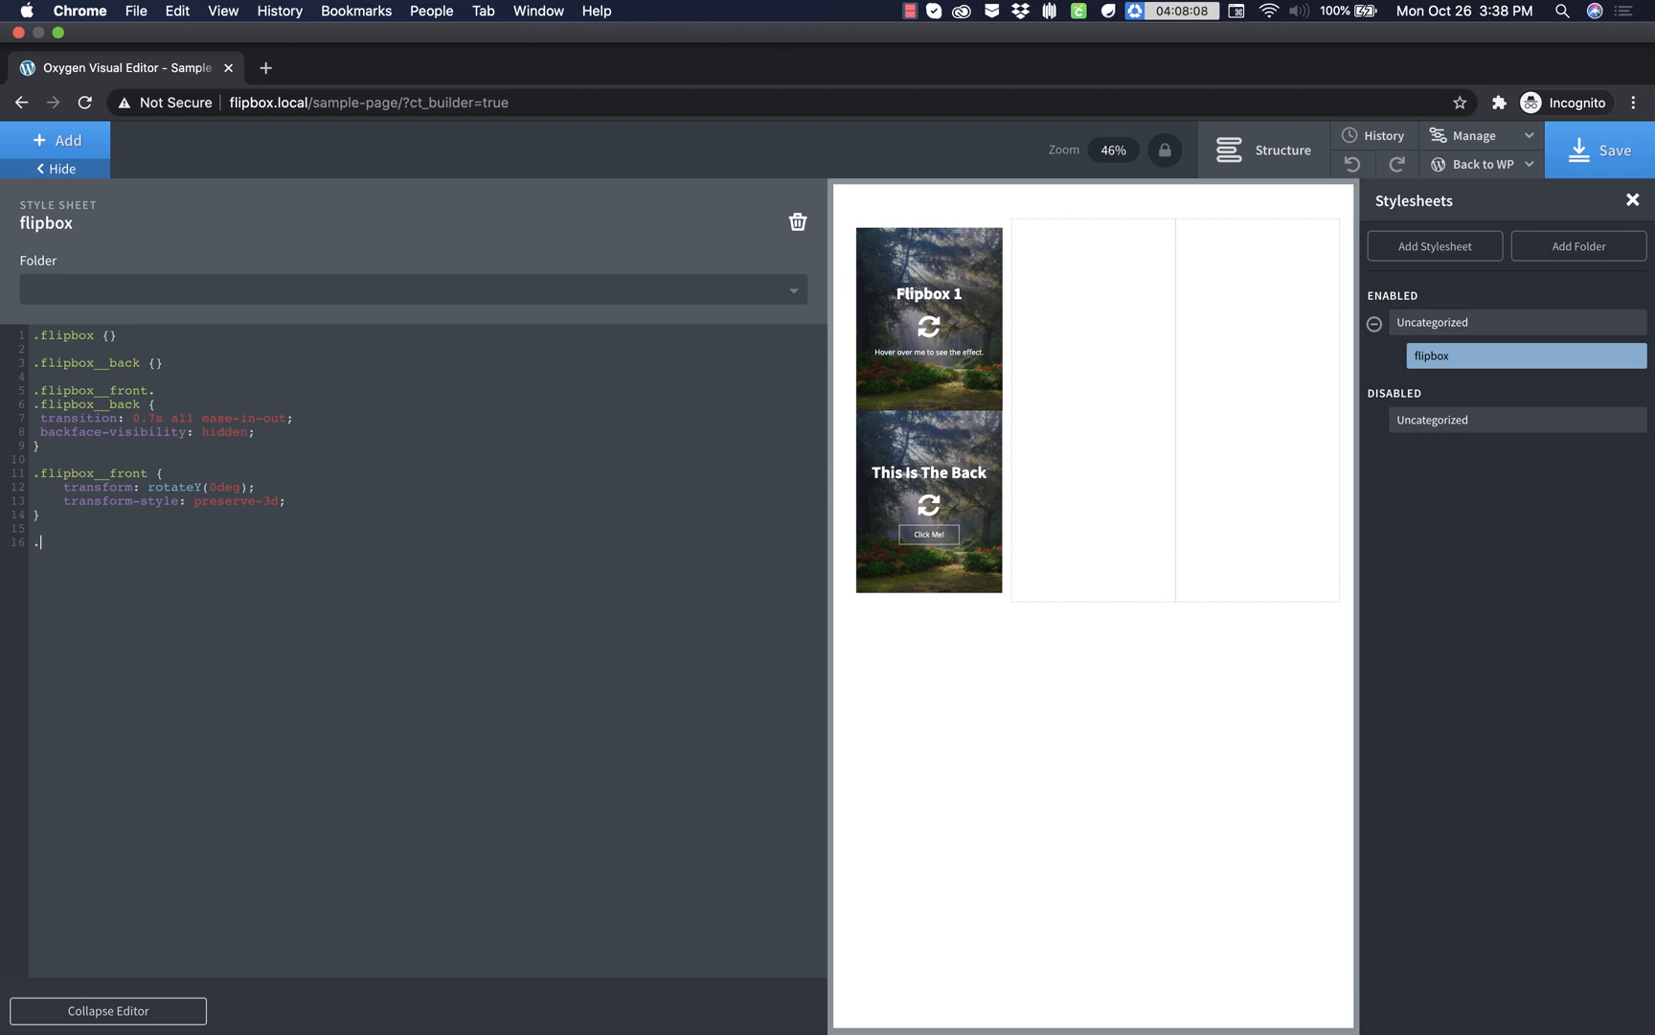
type("flipbox__back")
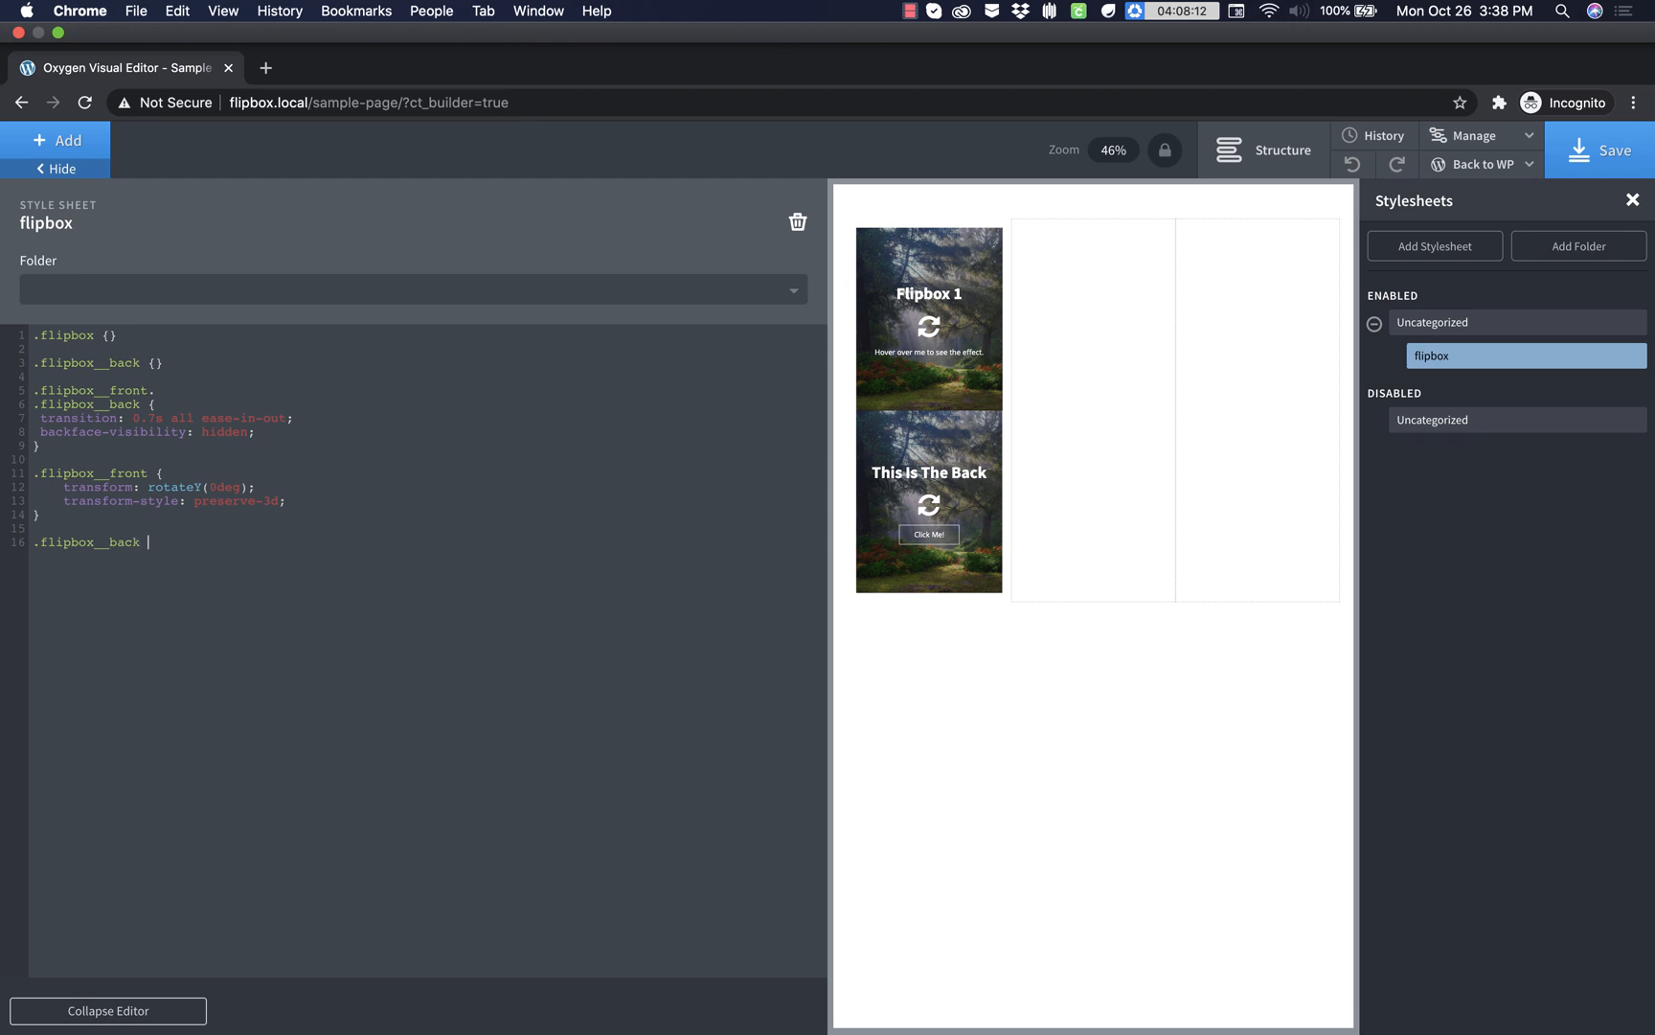
type("{")
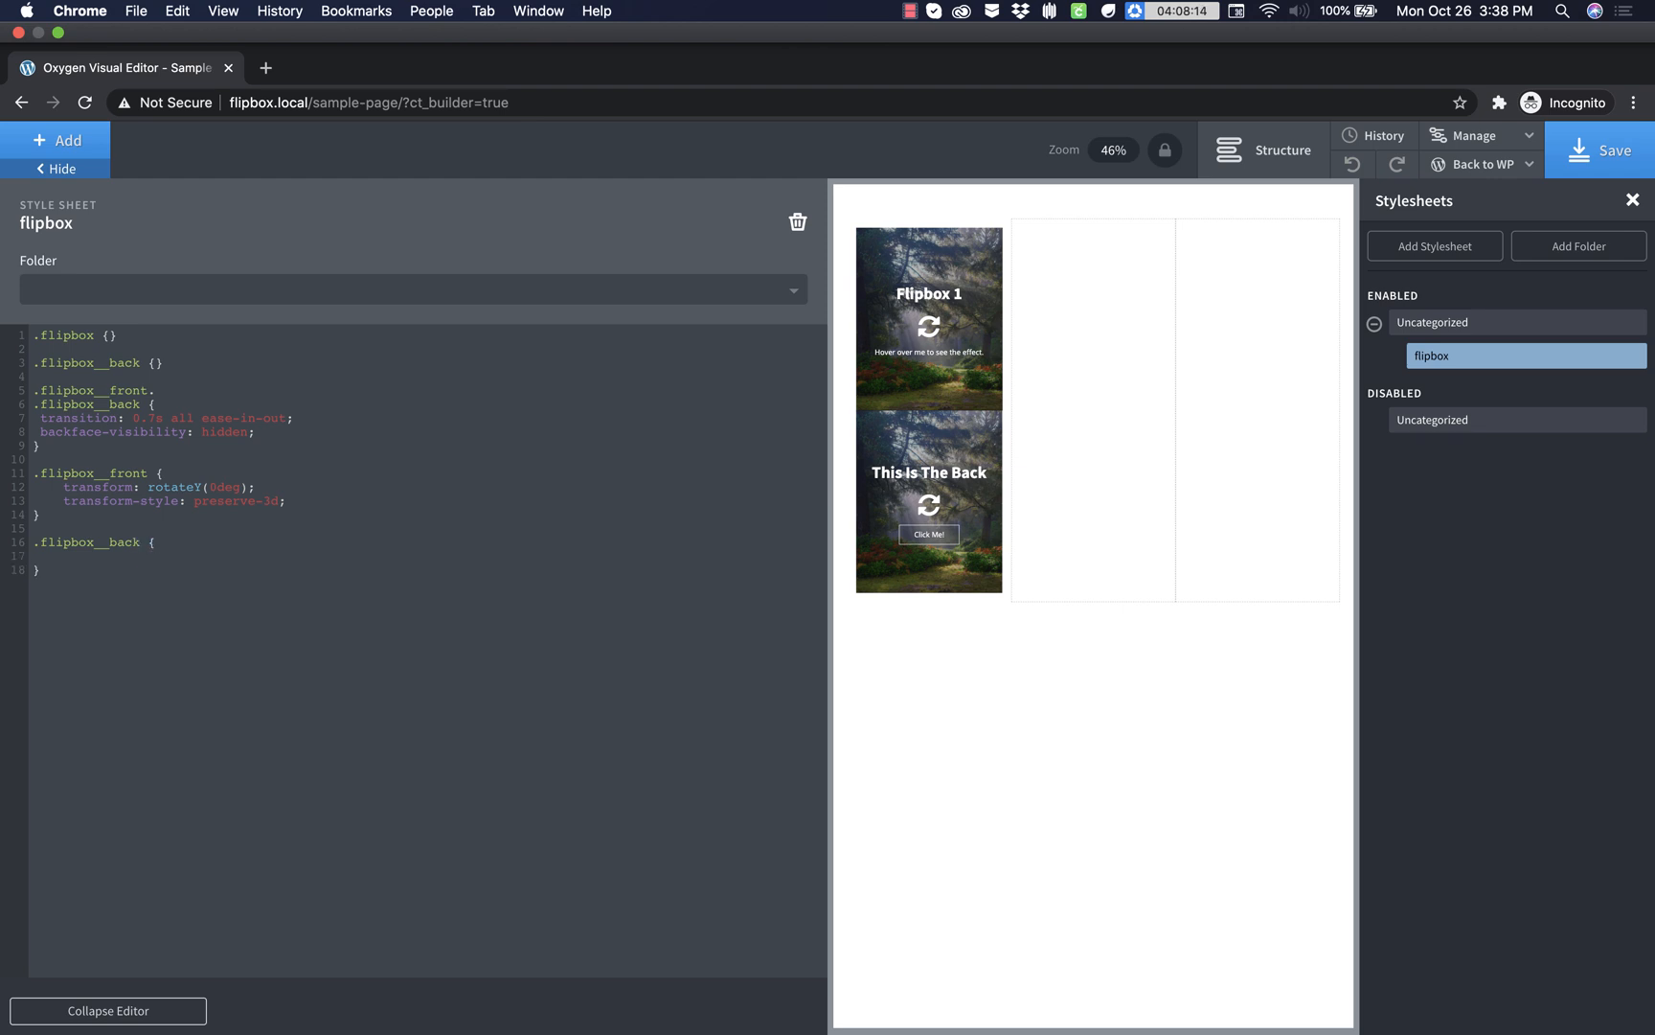
type("position")
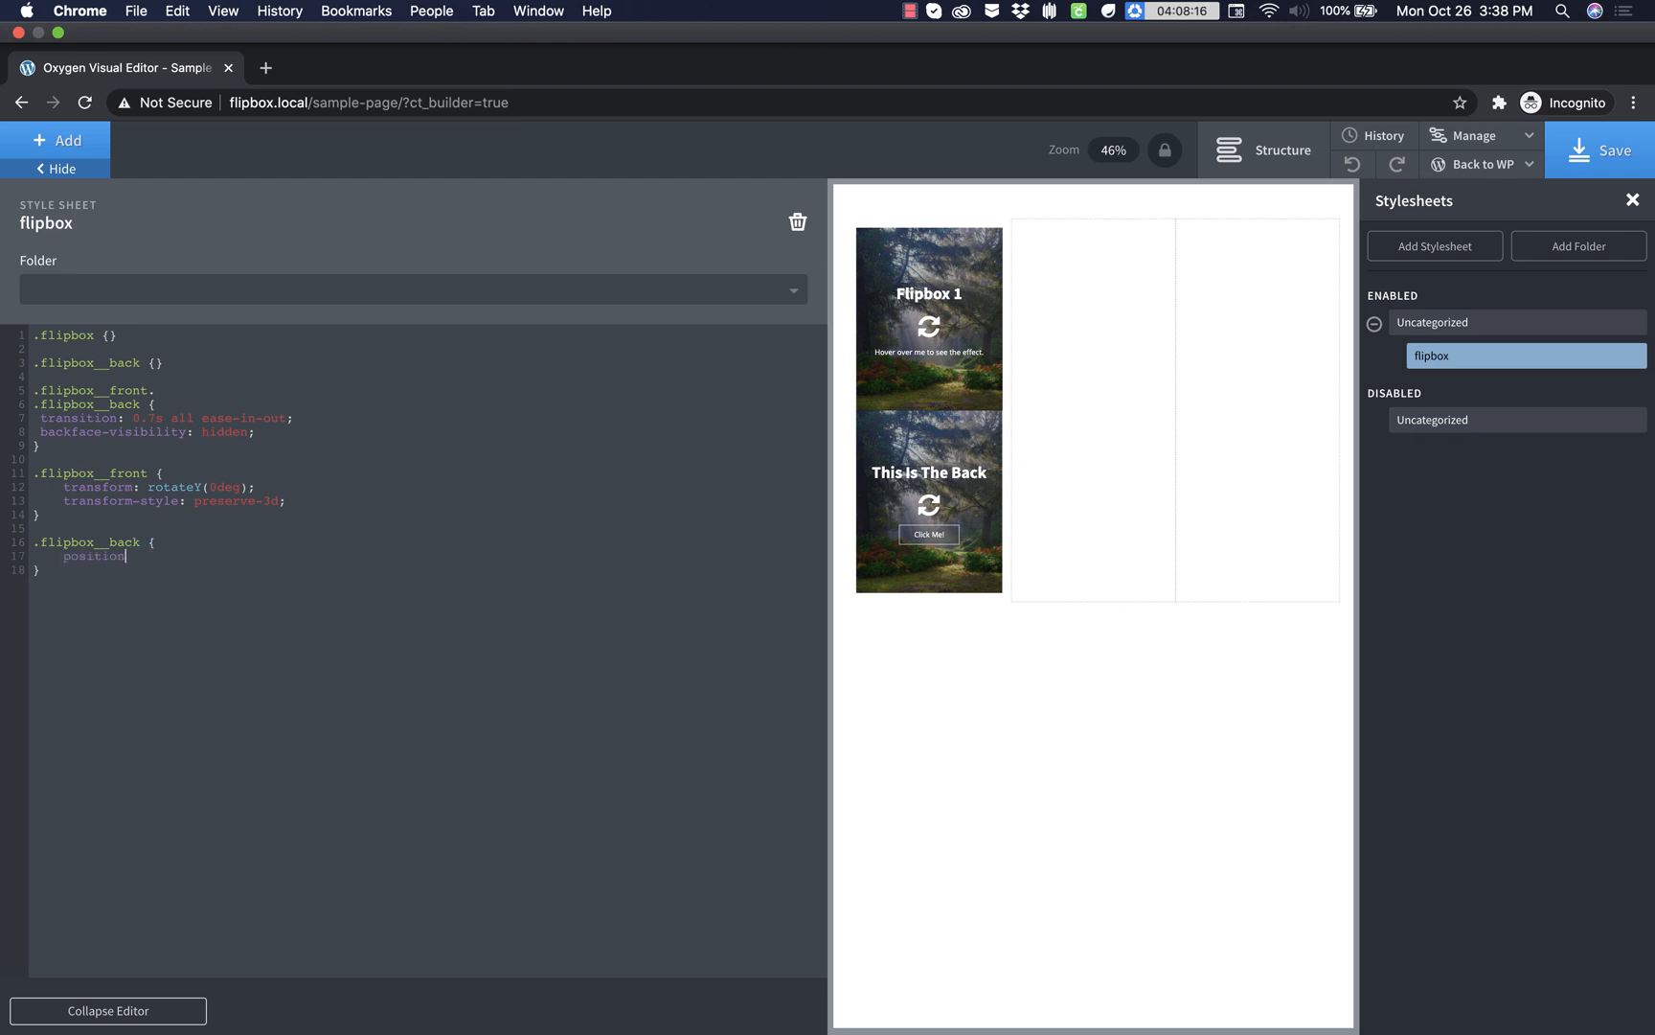
type(": absolute;")
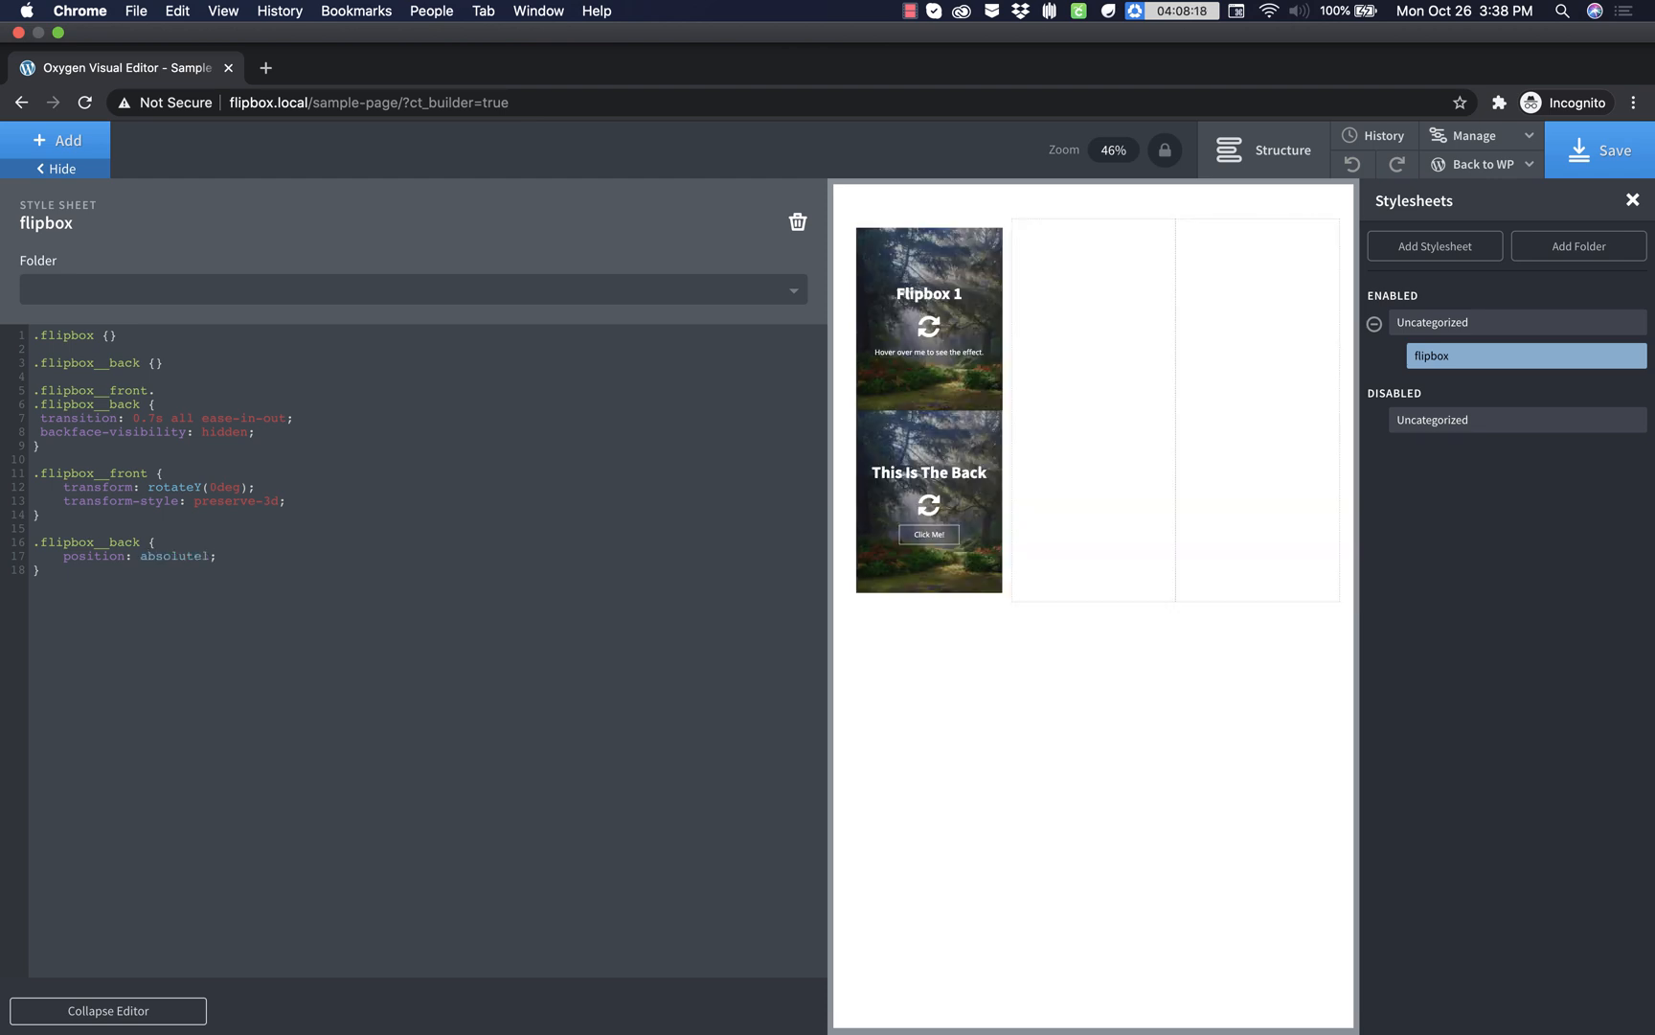
type("transform: rotateY")
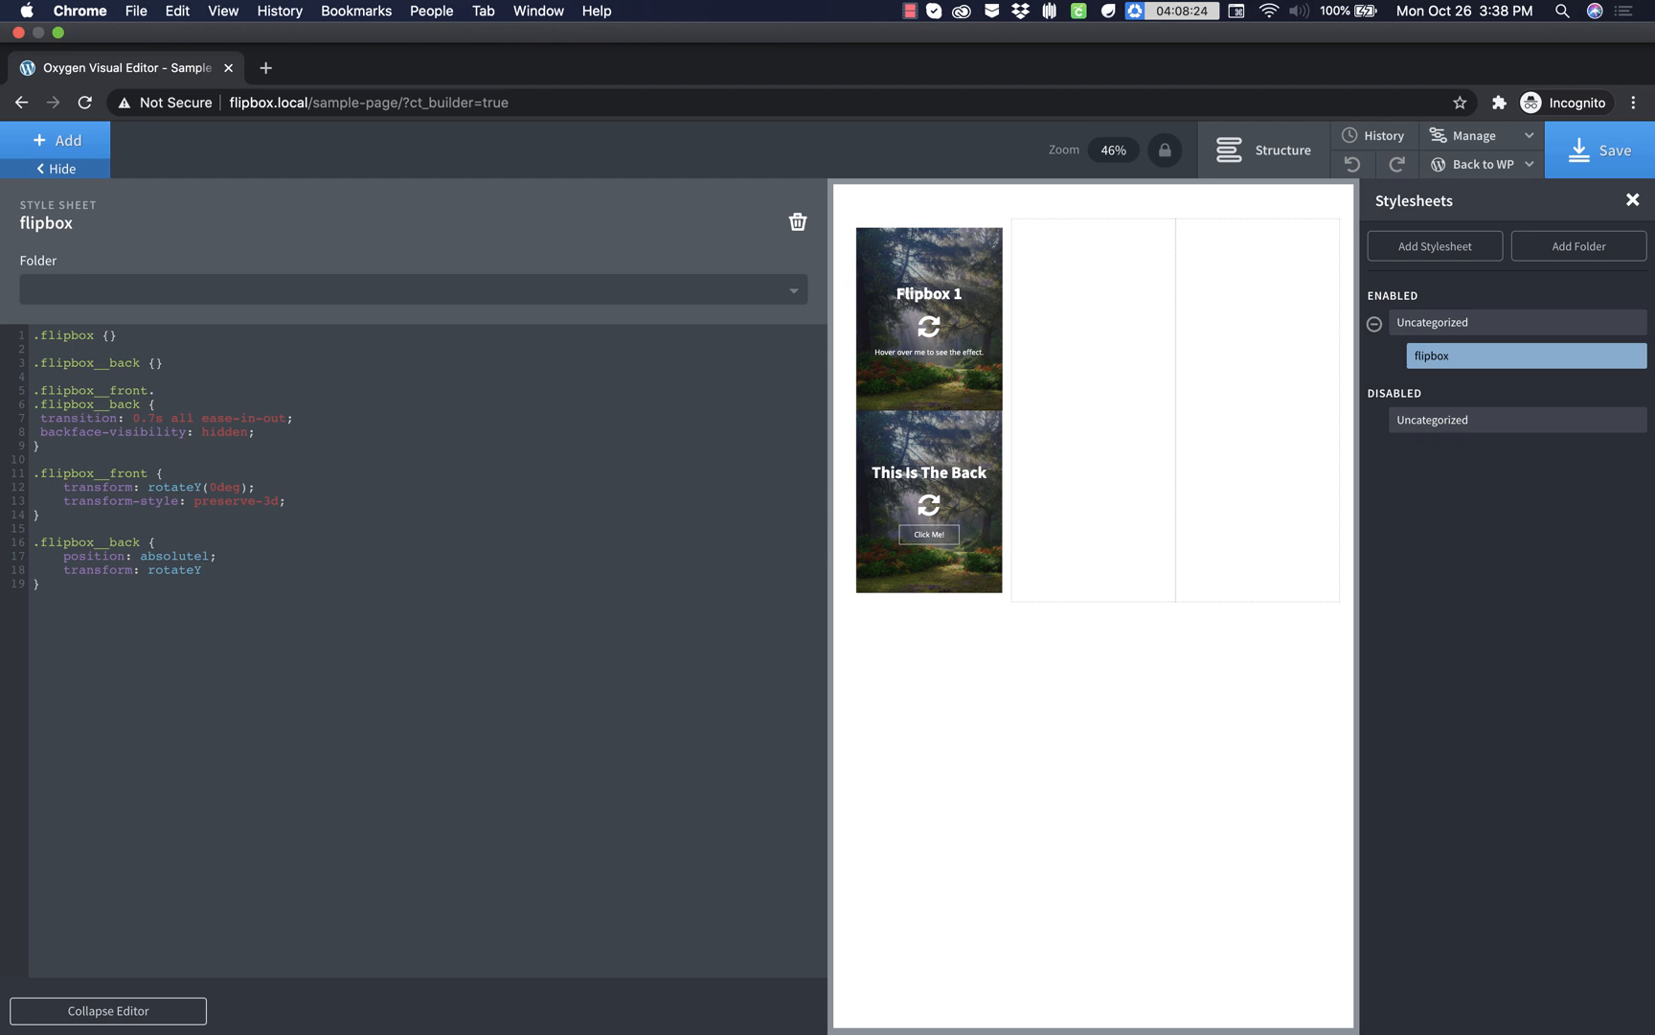
type("180deg);")
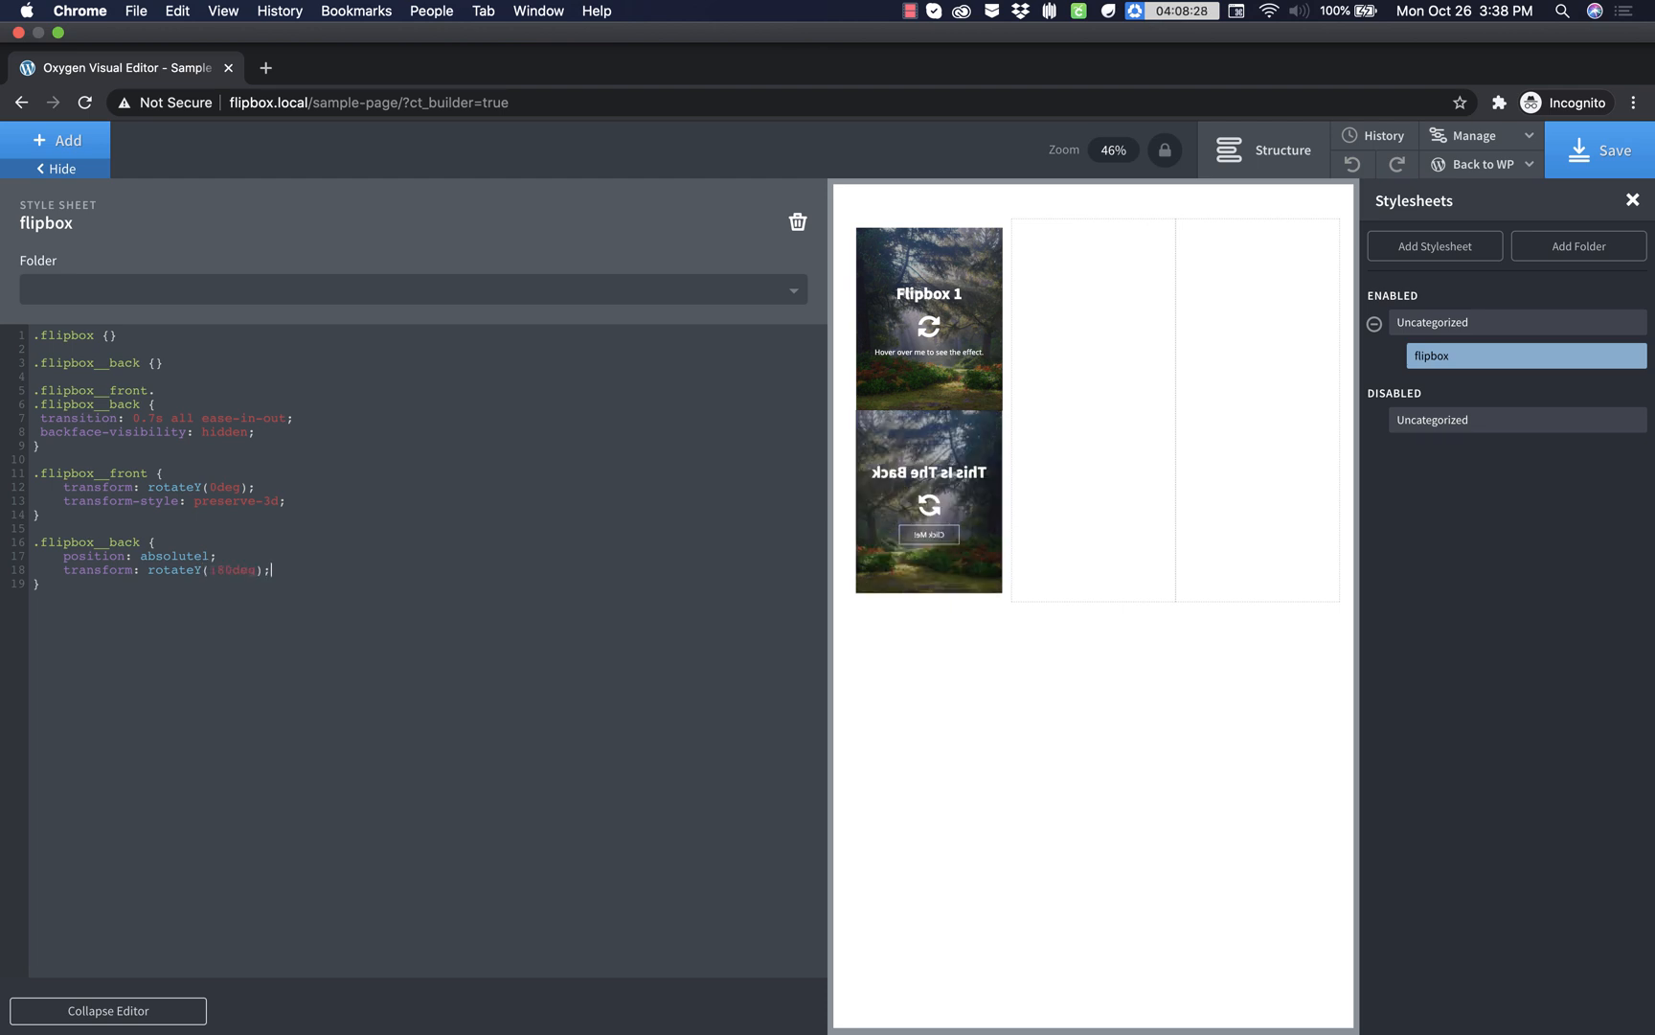
type("transform-style: prese")
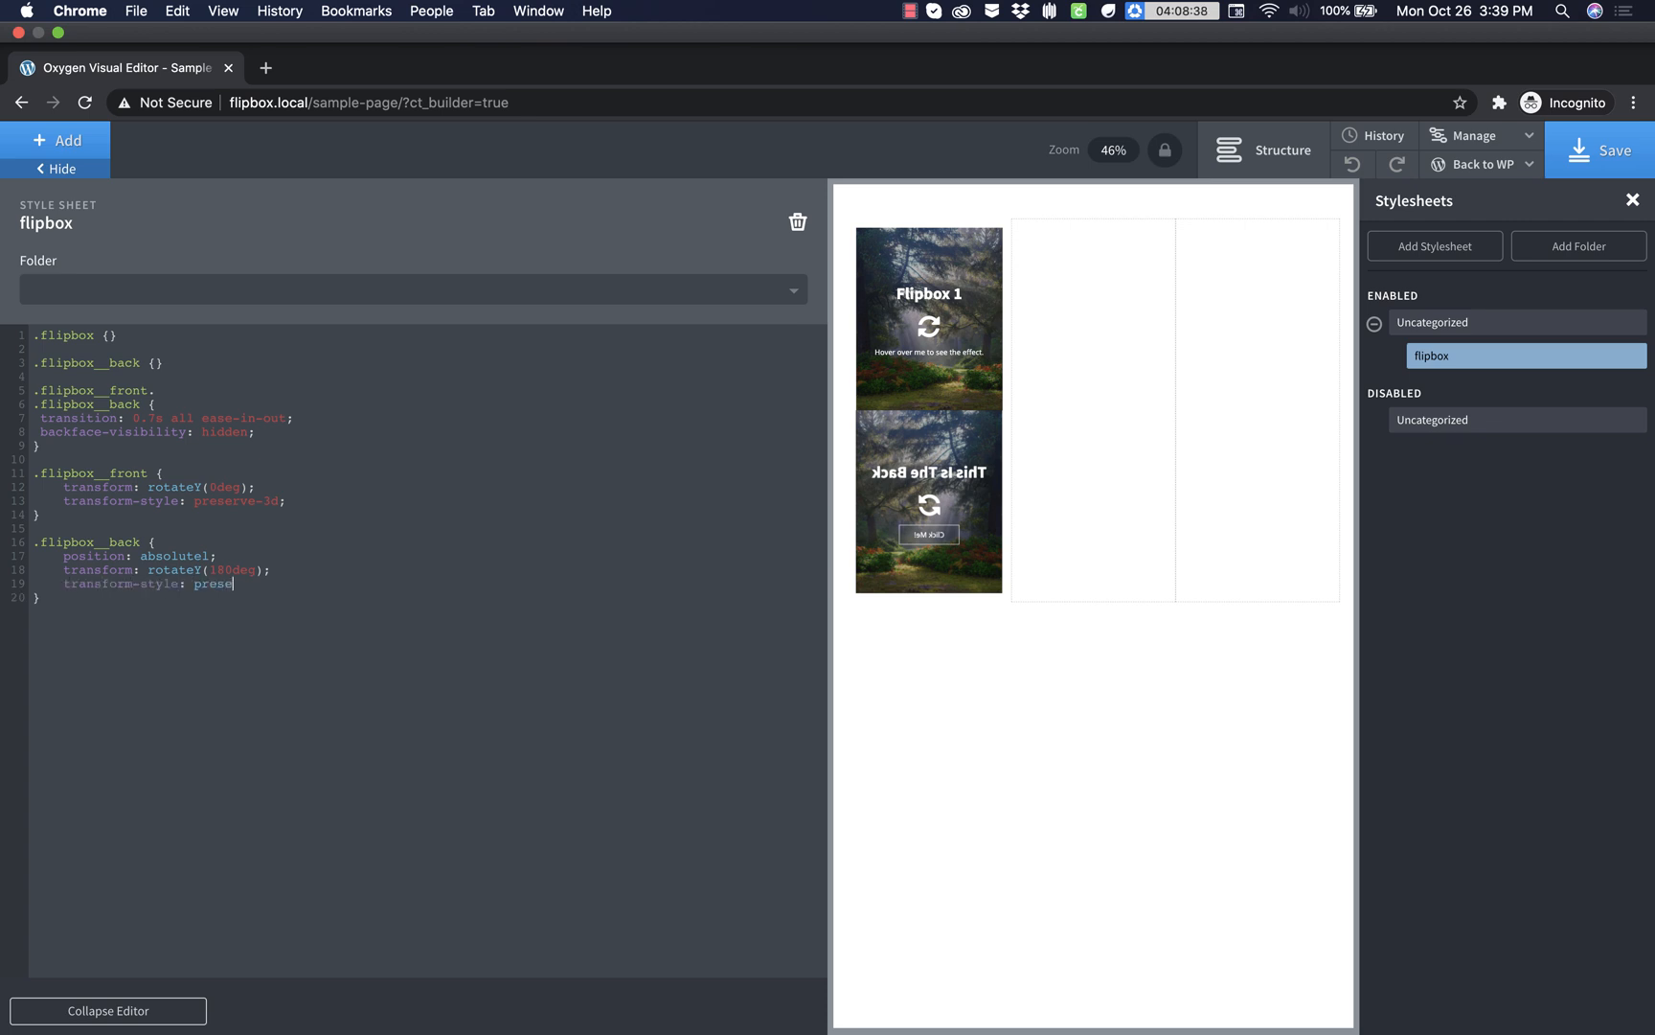
type("rve-3d;")
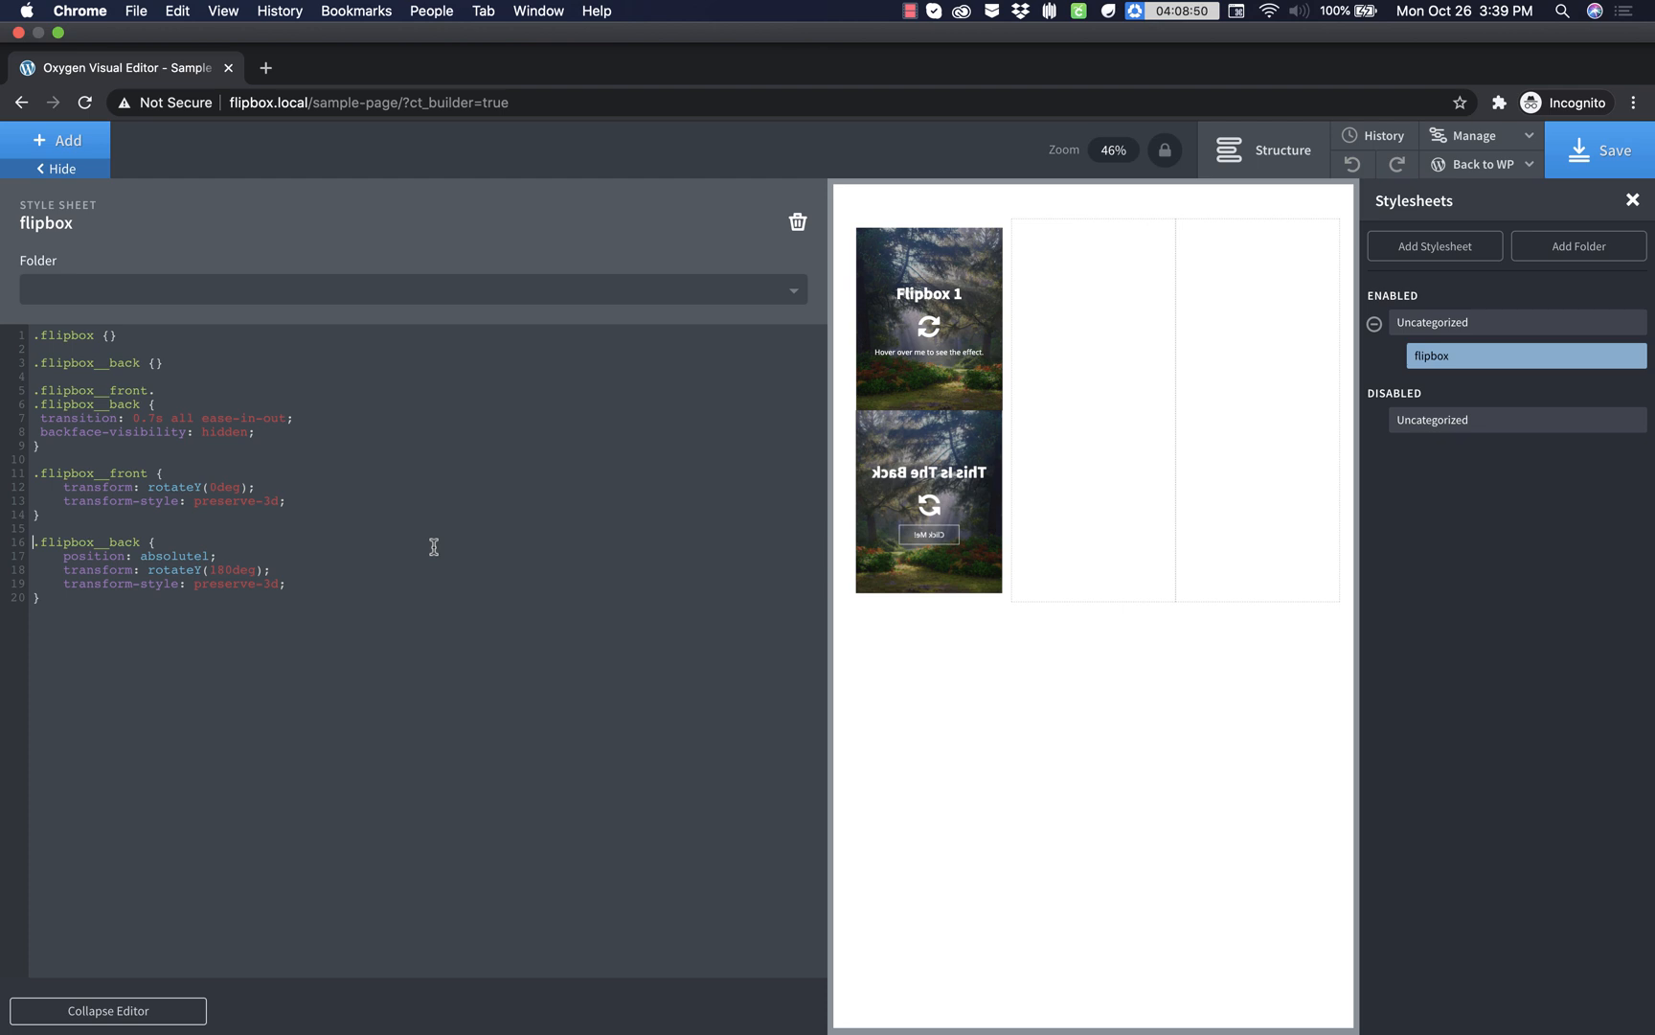
- Scope the back-face rule to body:not(.ng-scope) and give .flipbox position: relative
type("body:")
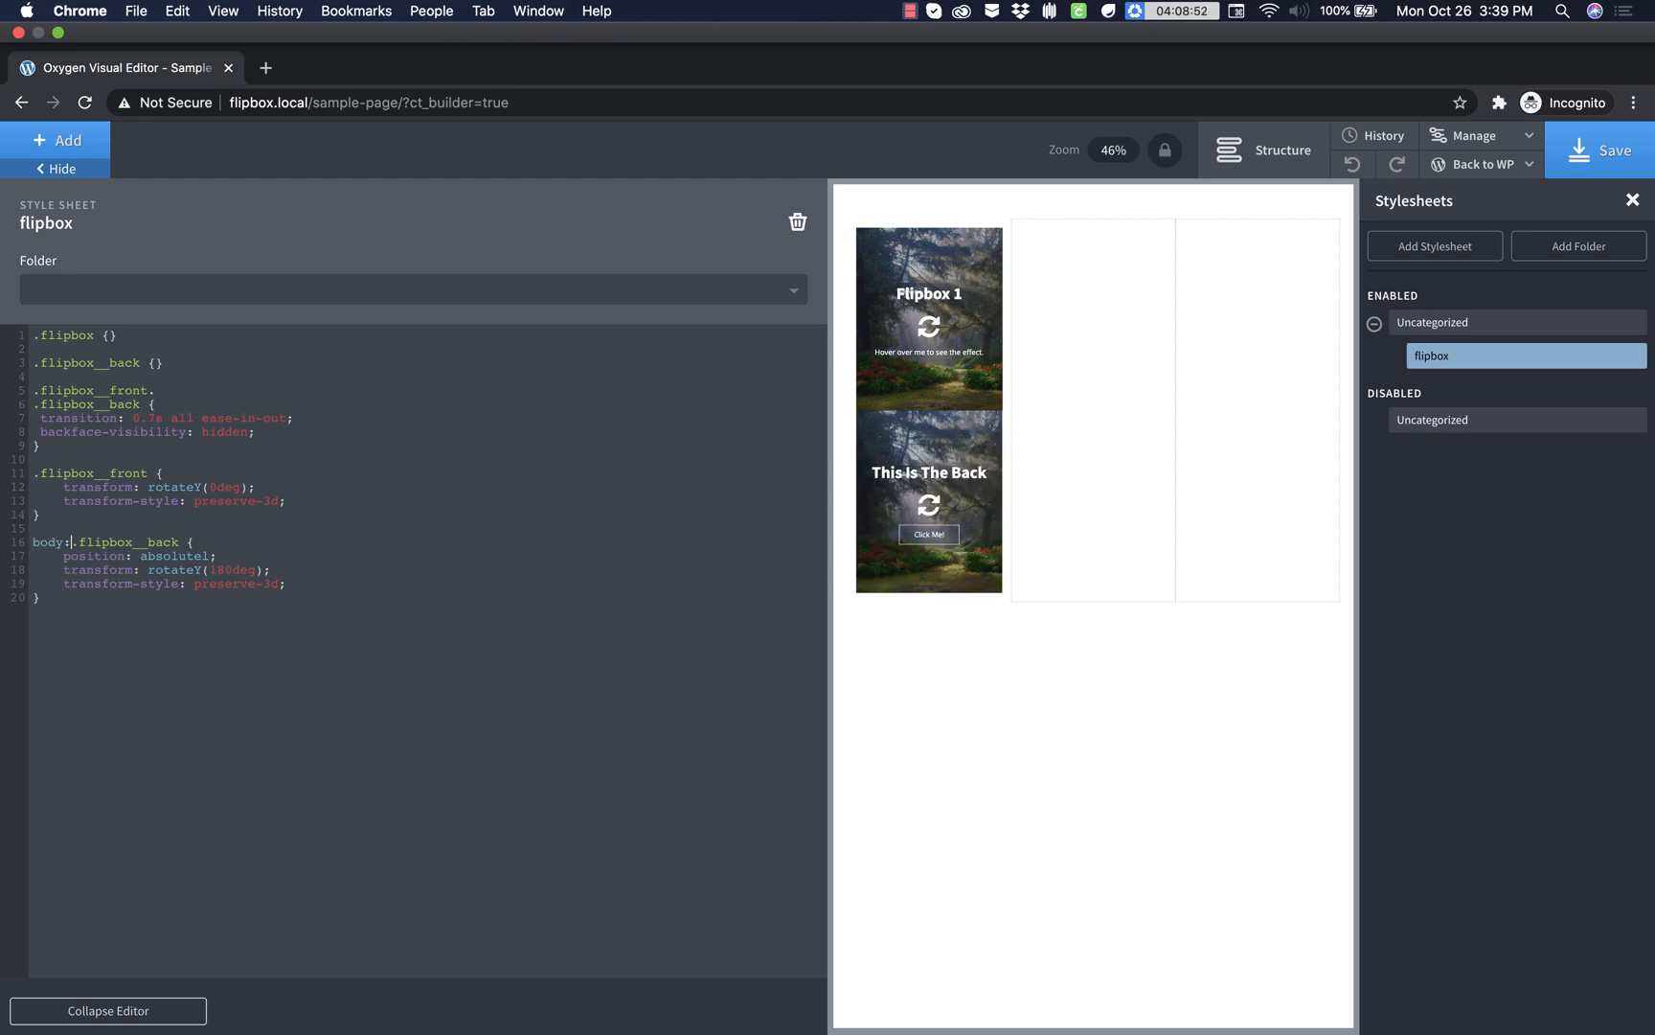
type("not(.ng-scope)")
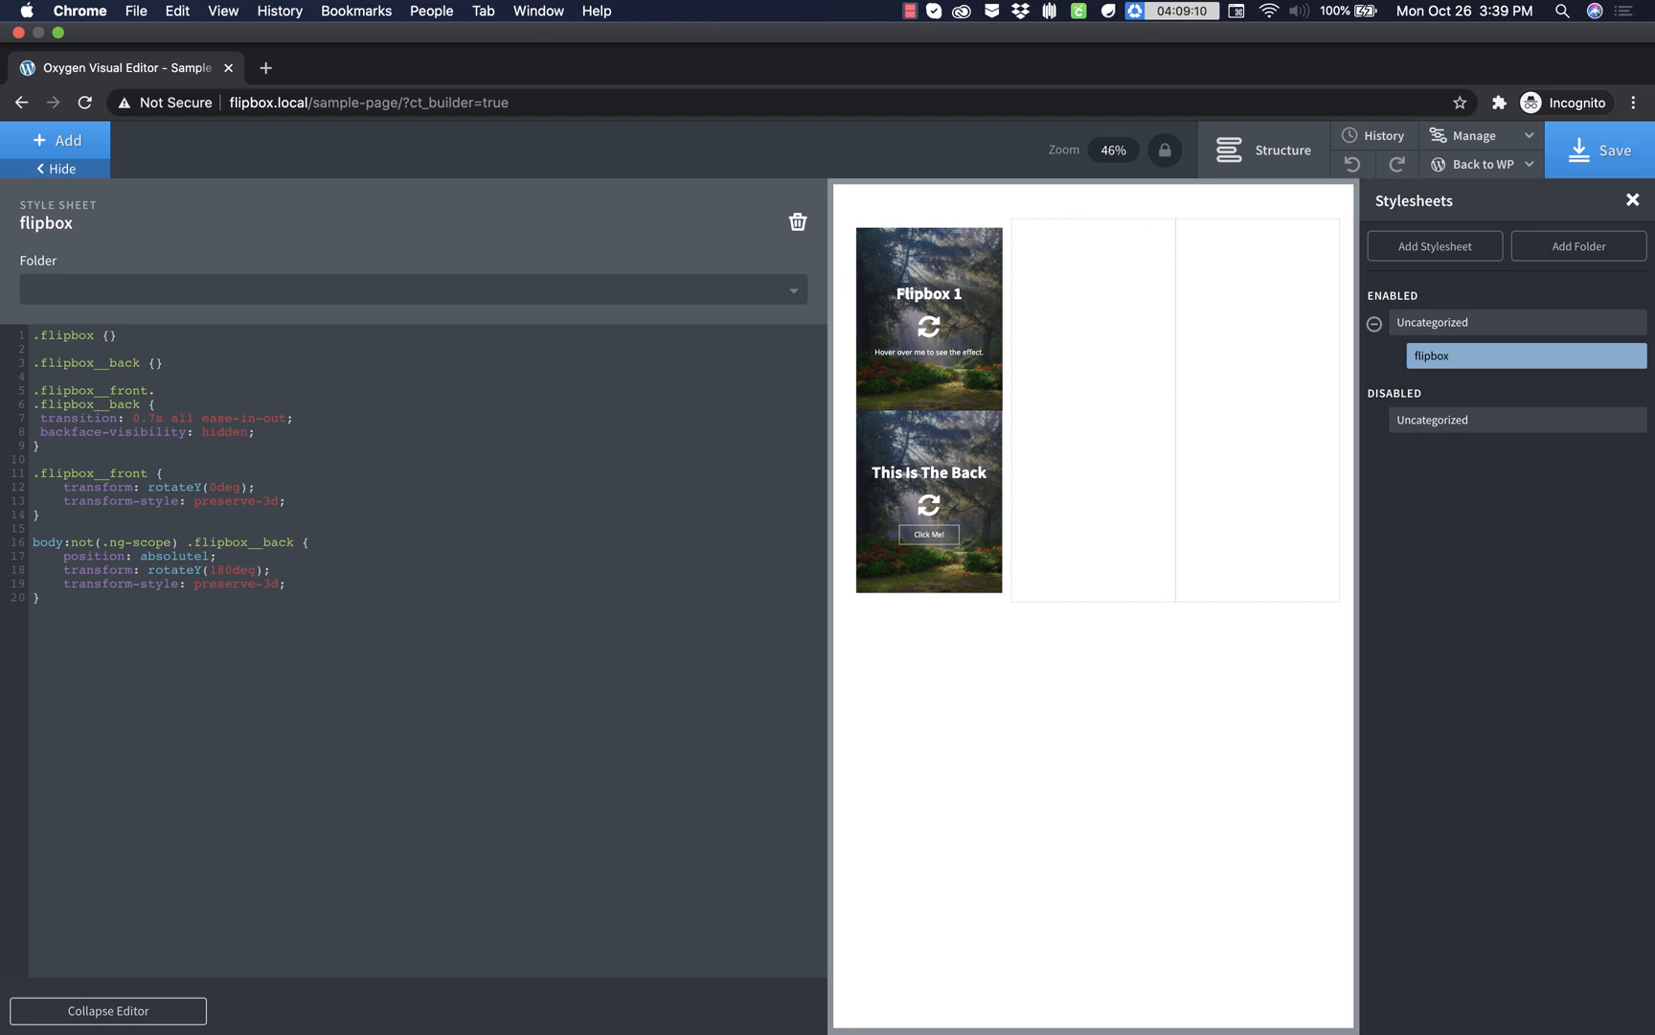
mouse_move(449, 592)
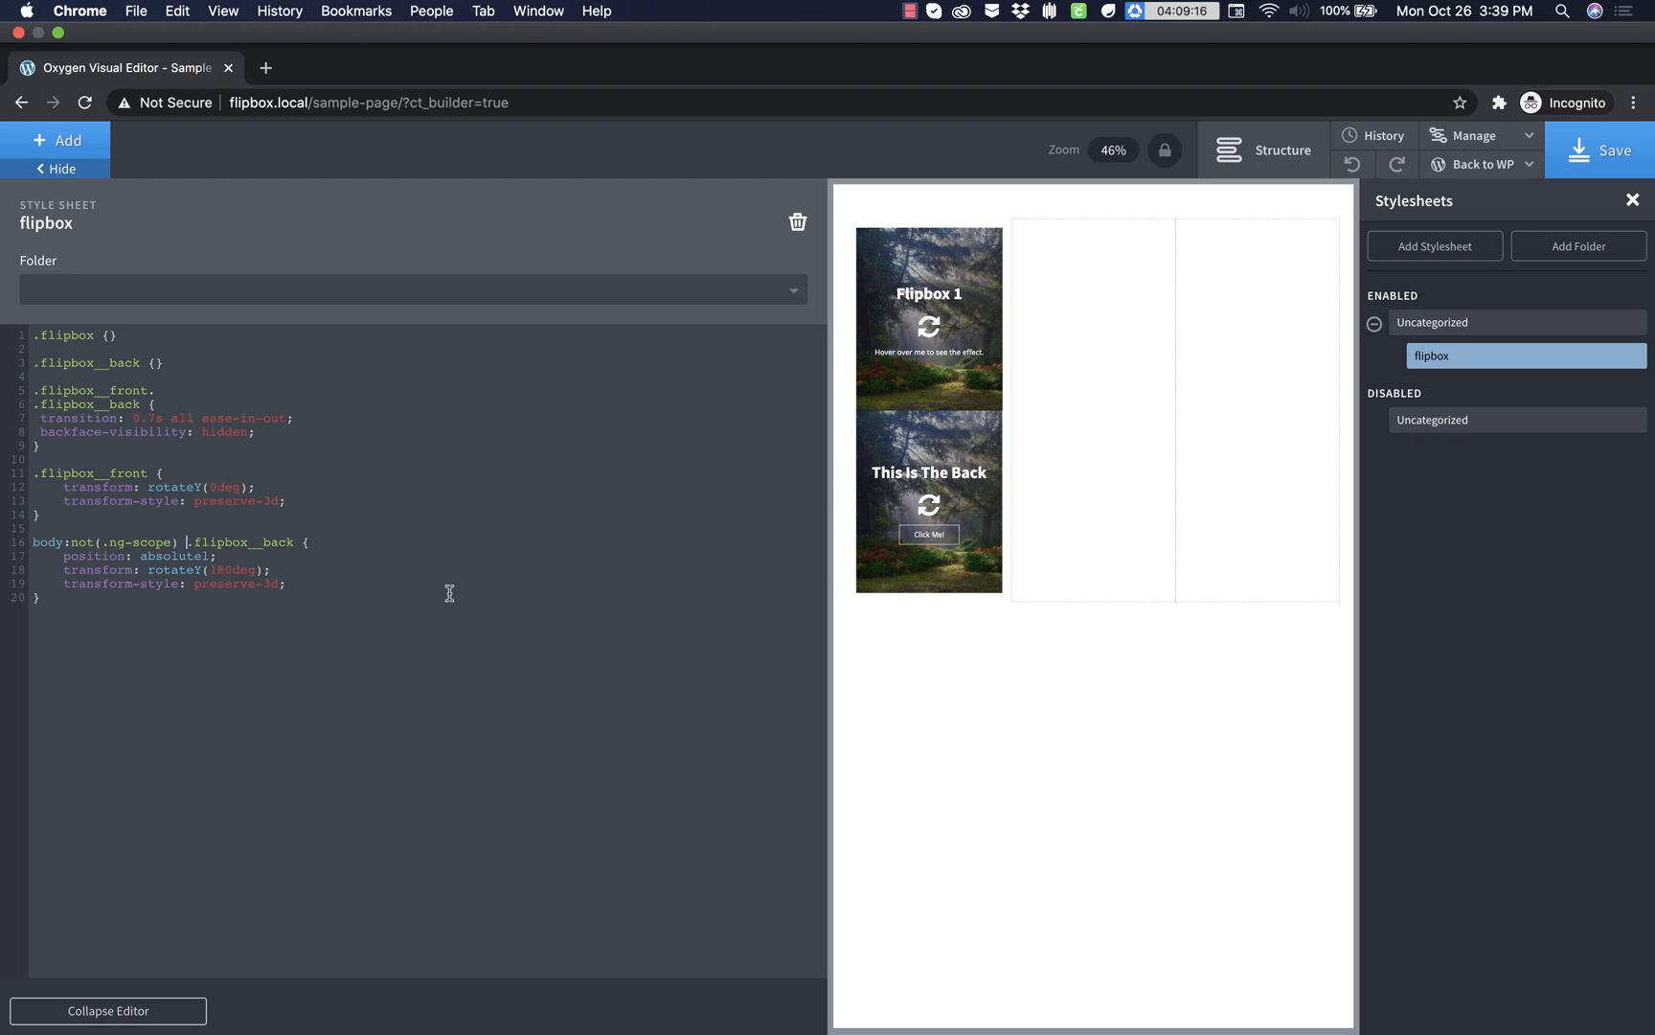
mouse_move(1000, 443)
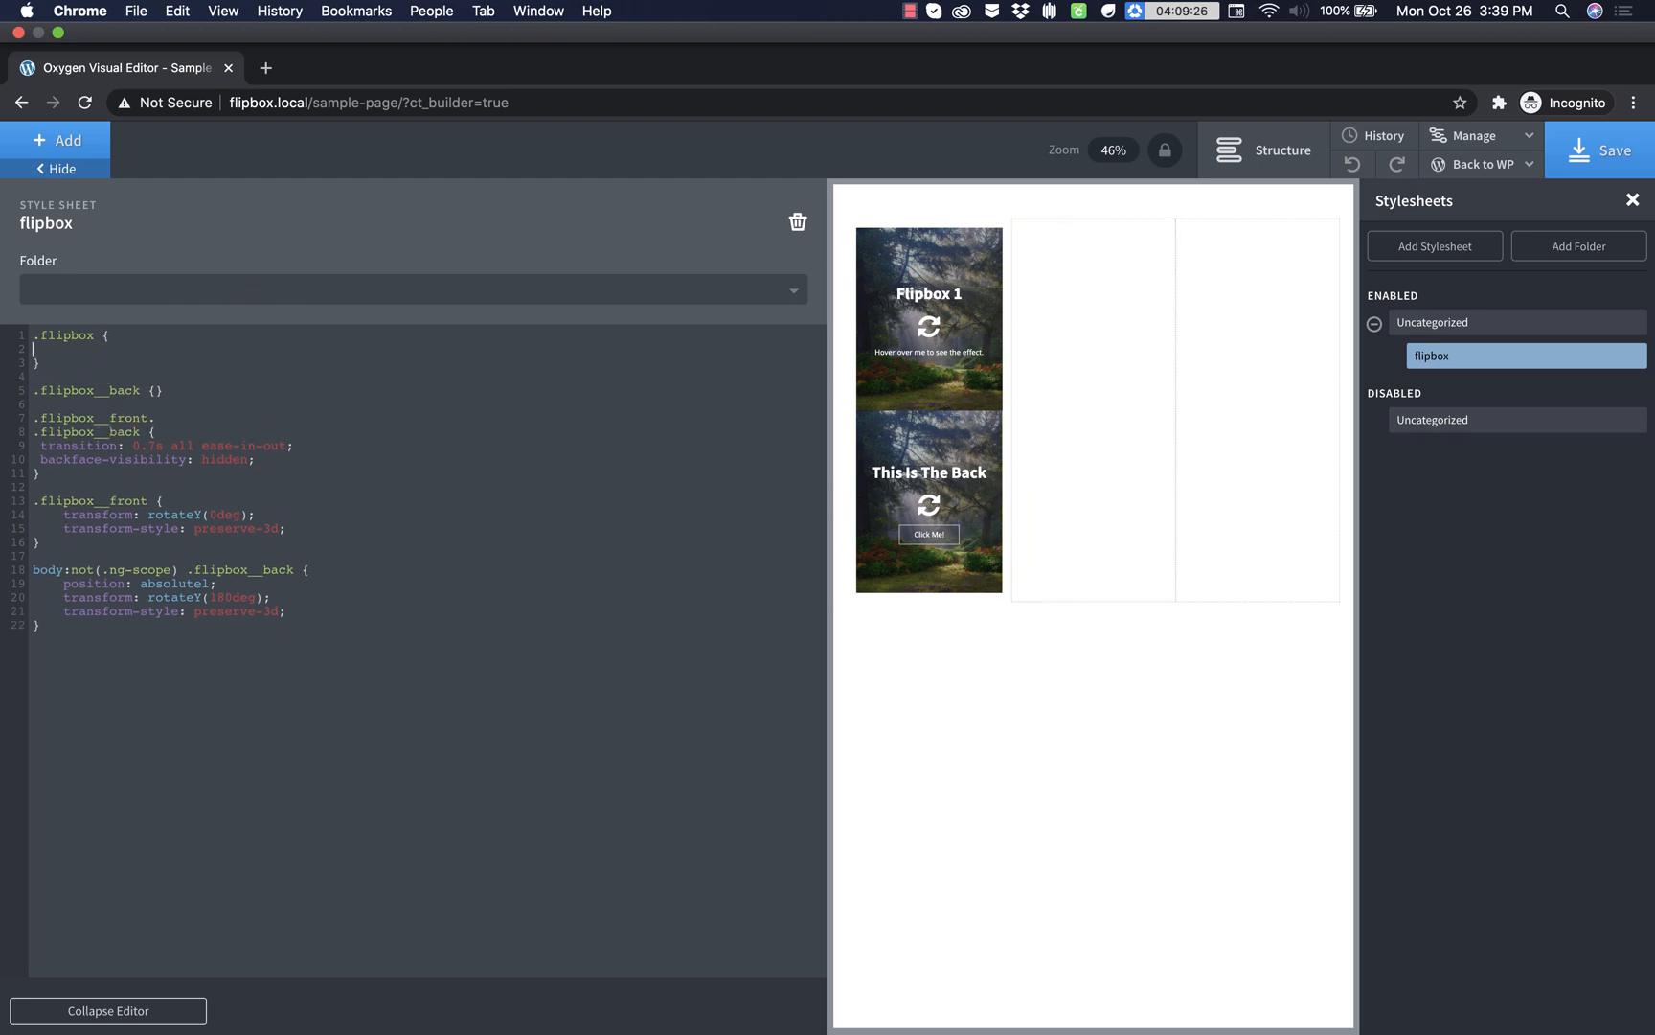
type("position:")
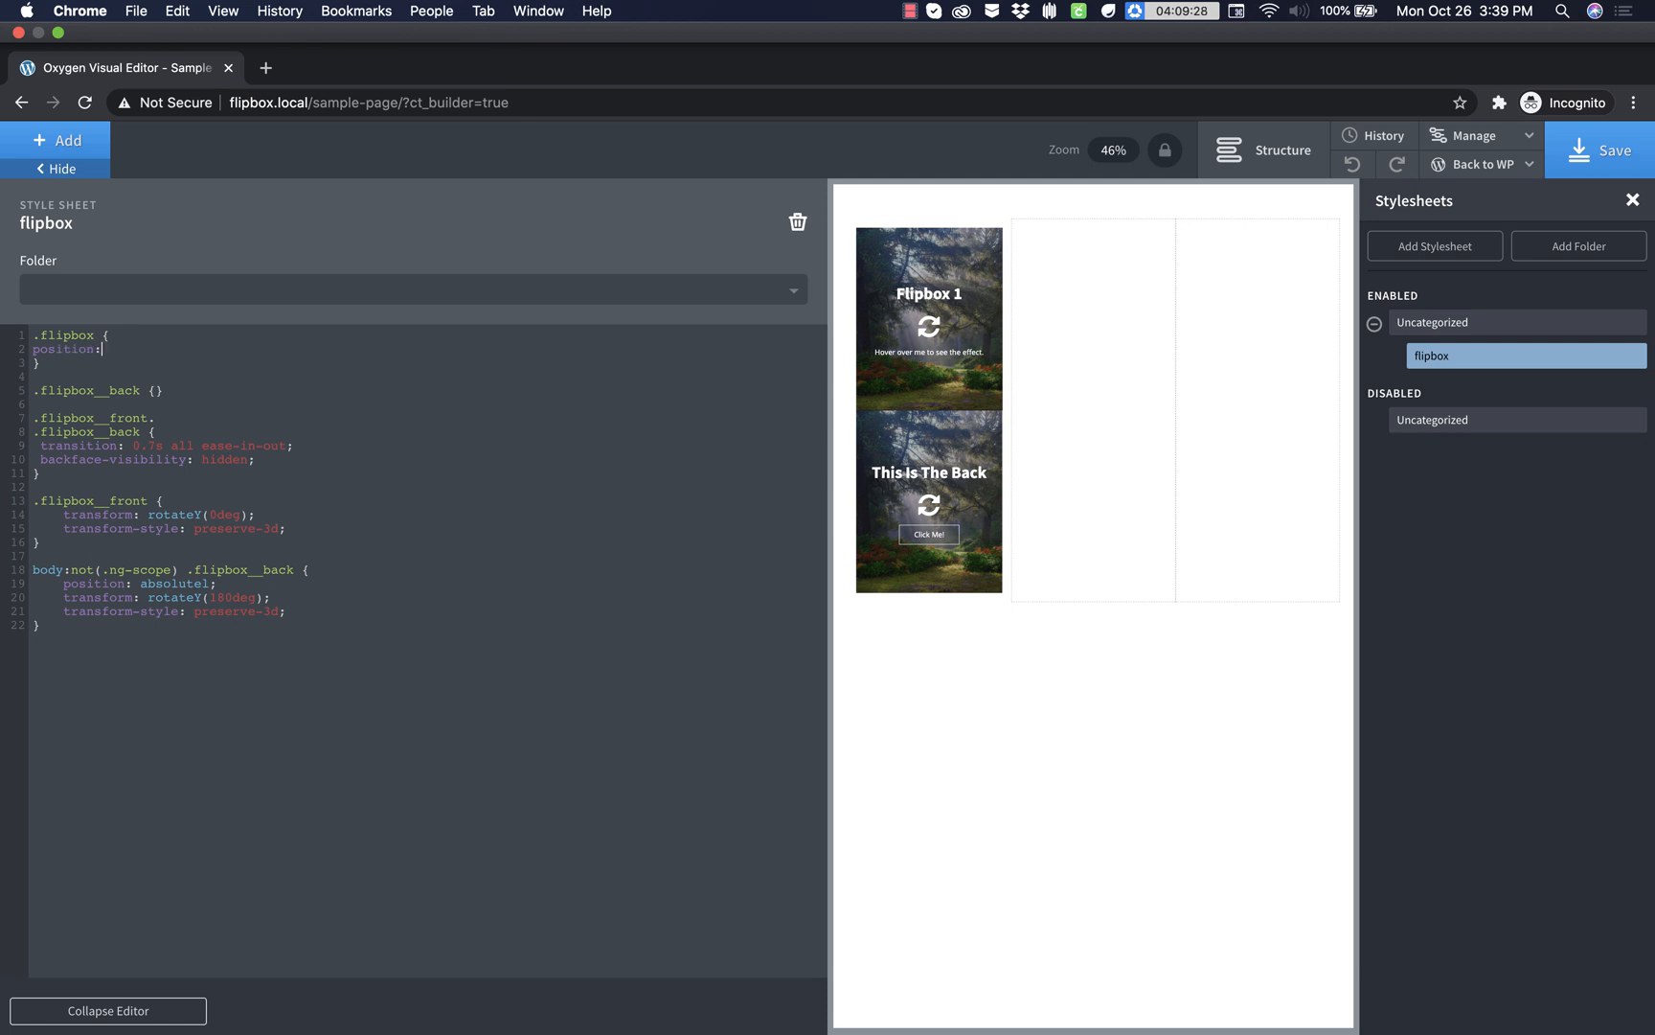
type("relative;")
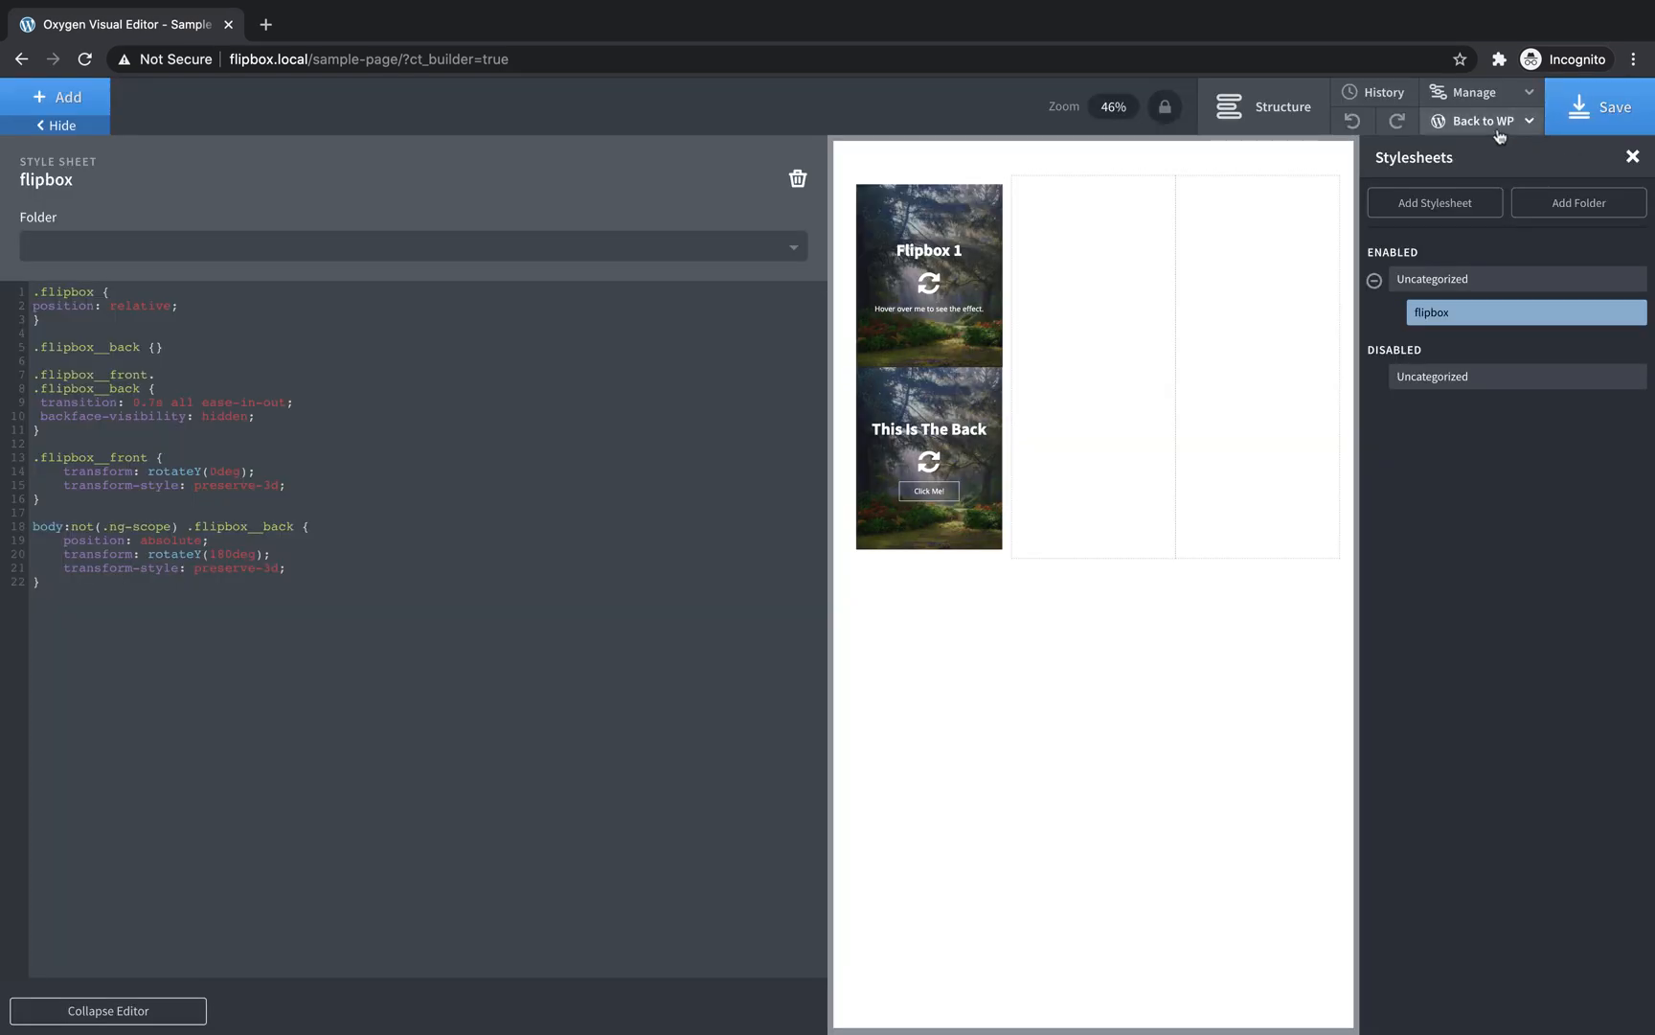
- View the live page in a new tab via Back to WP > Frontend, then return to the editor tab
left_click(1481, 121)
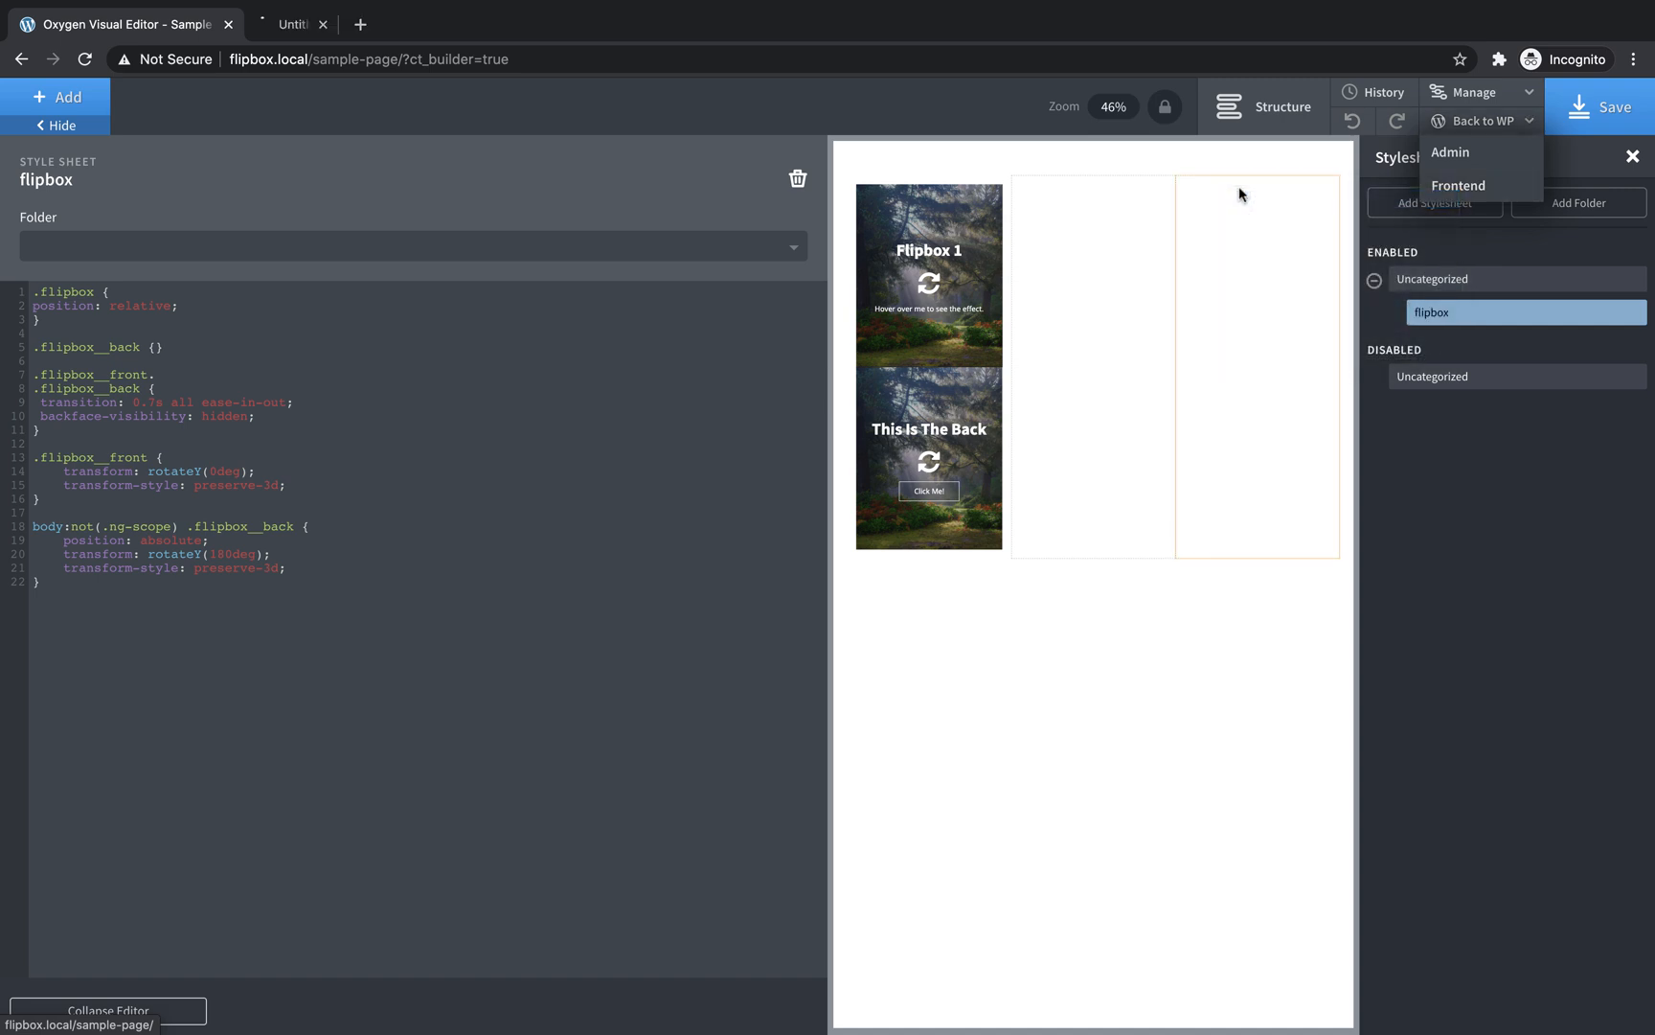
left_click(1458, 186)
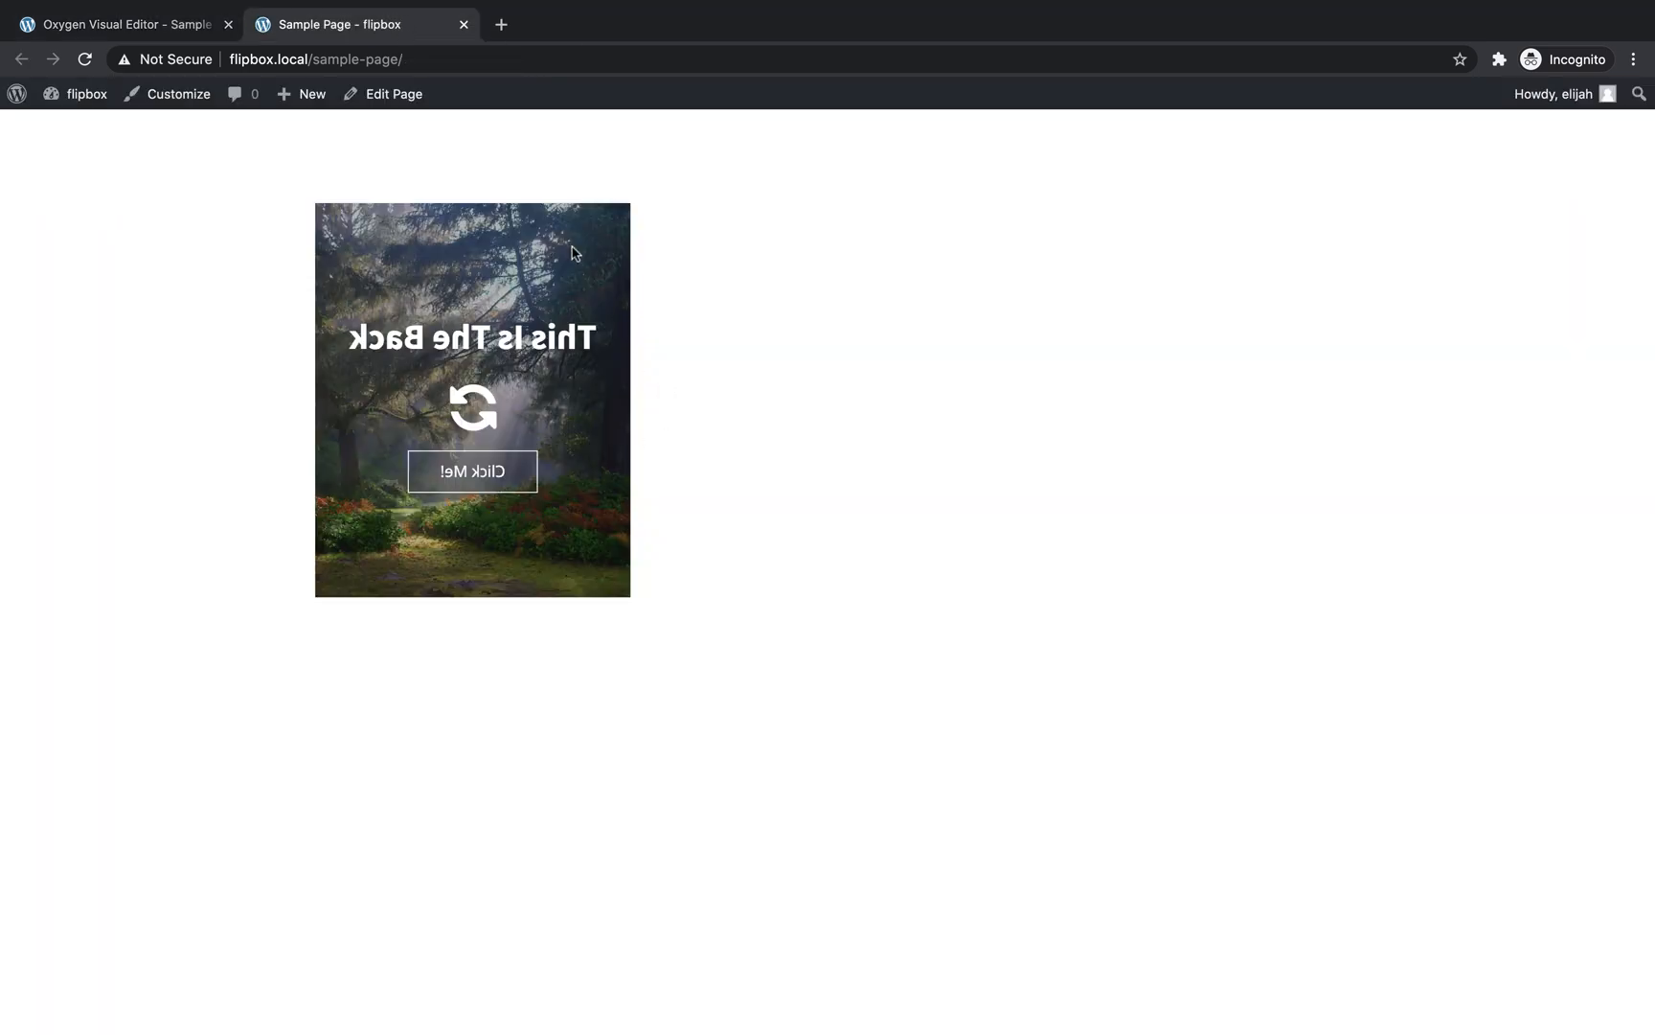
mouse_move(456, 367)
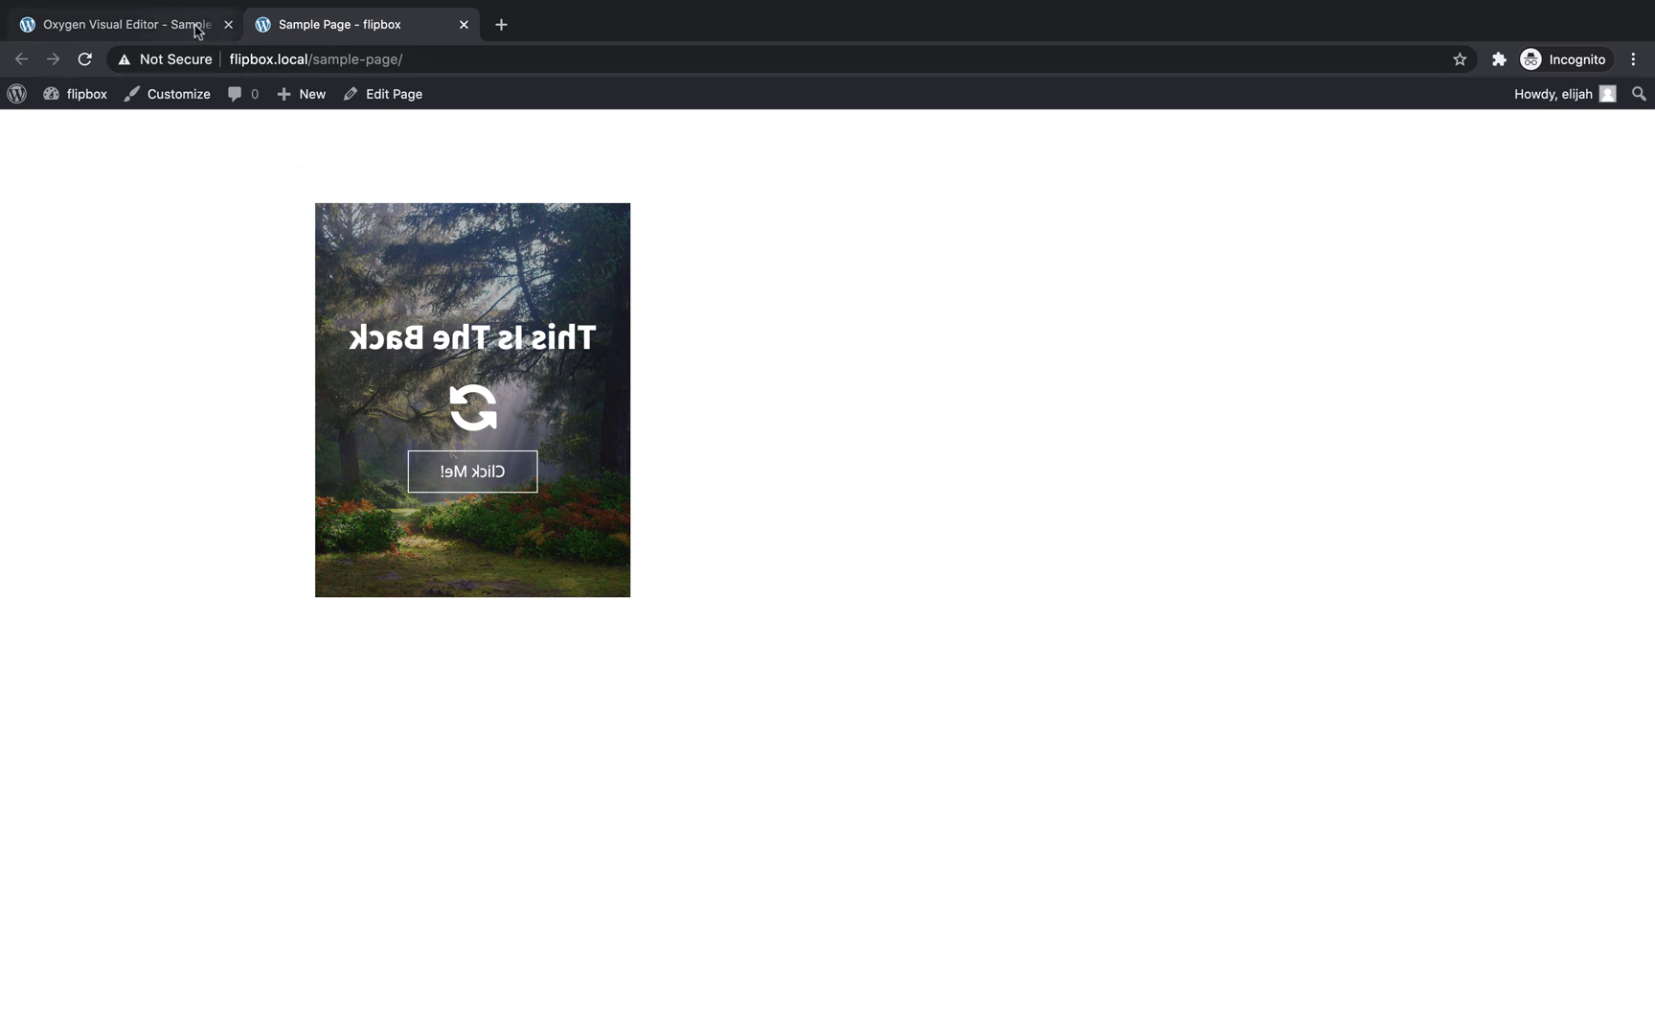
left_click(119, 23)
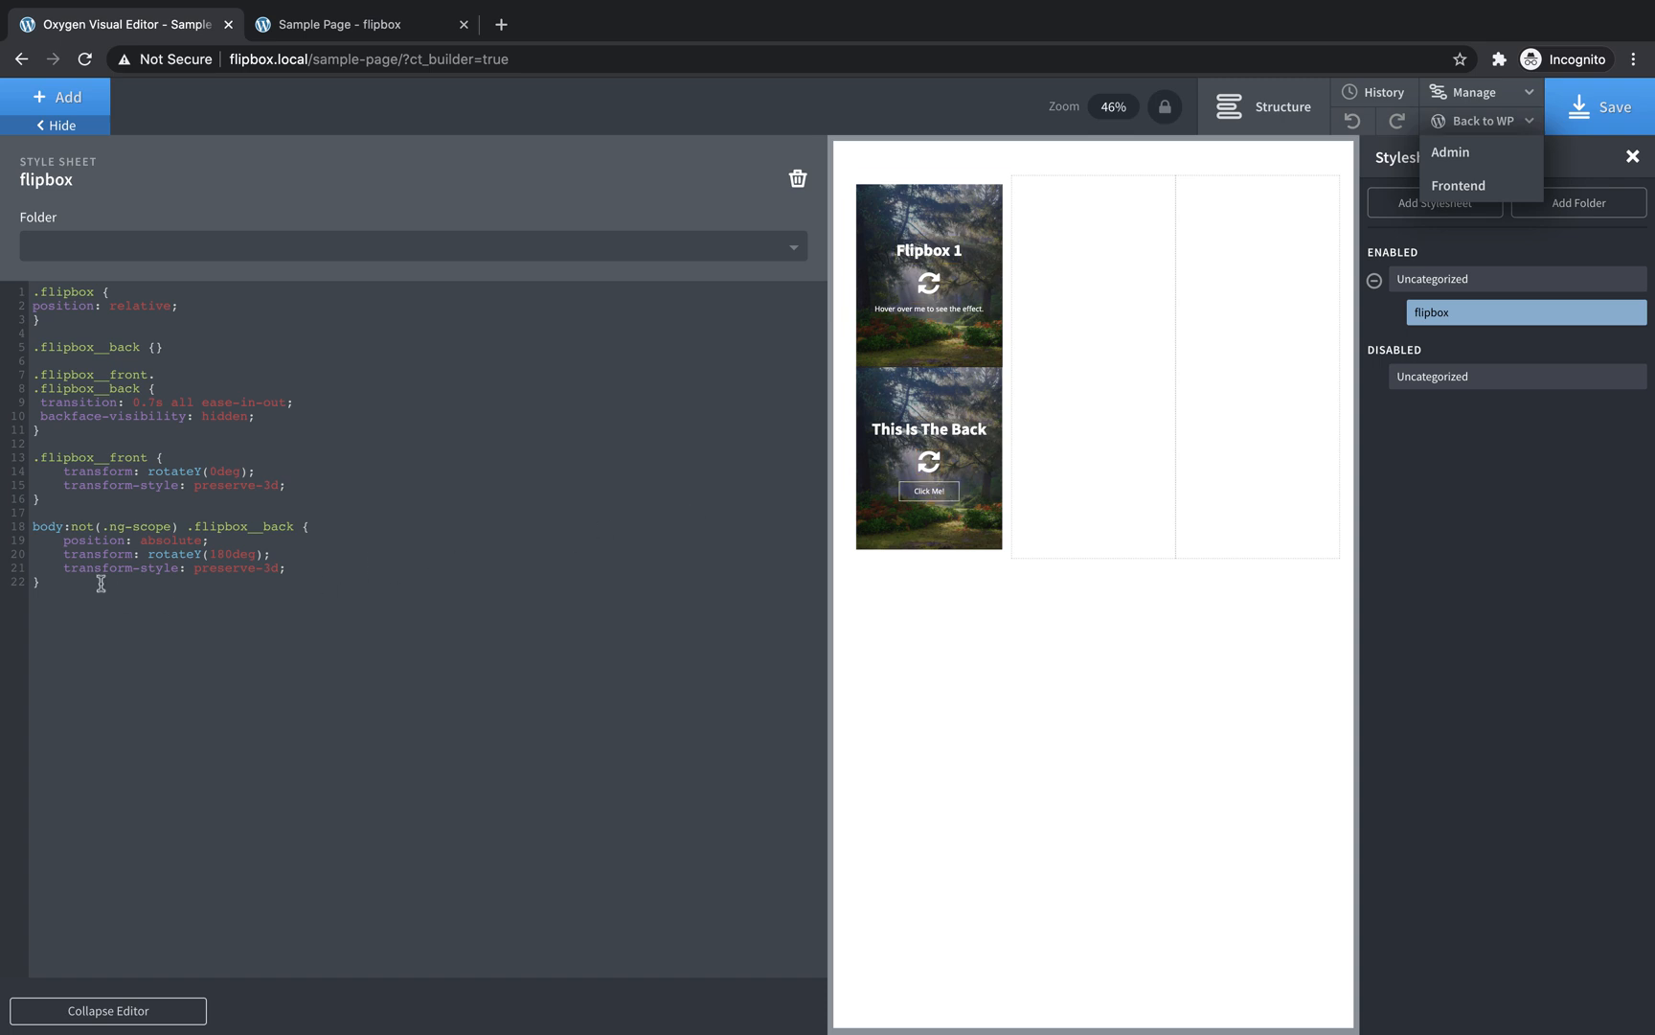
- Write body:not(.ng-scope) .flipbox:hover .flipbox__front { transform: rotateY(-180deg); }
type("body:not(.")
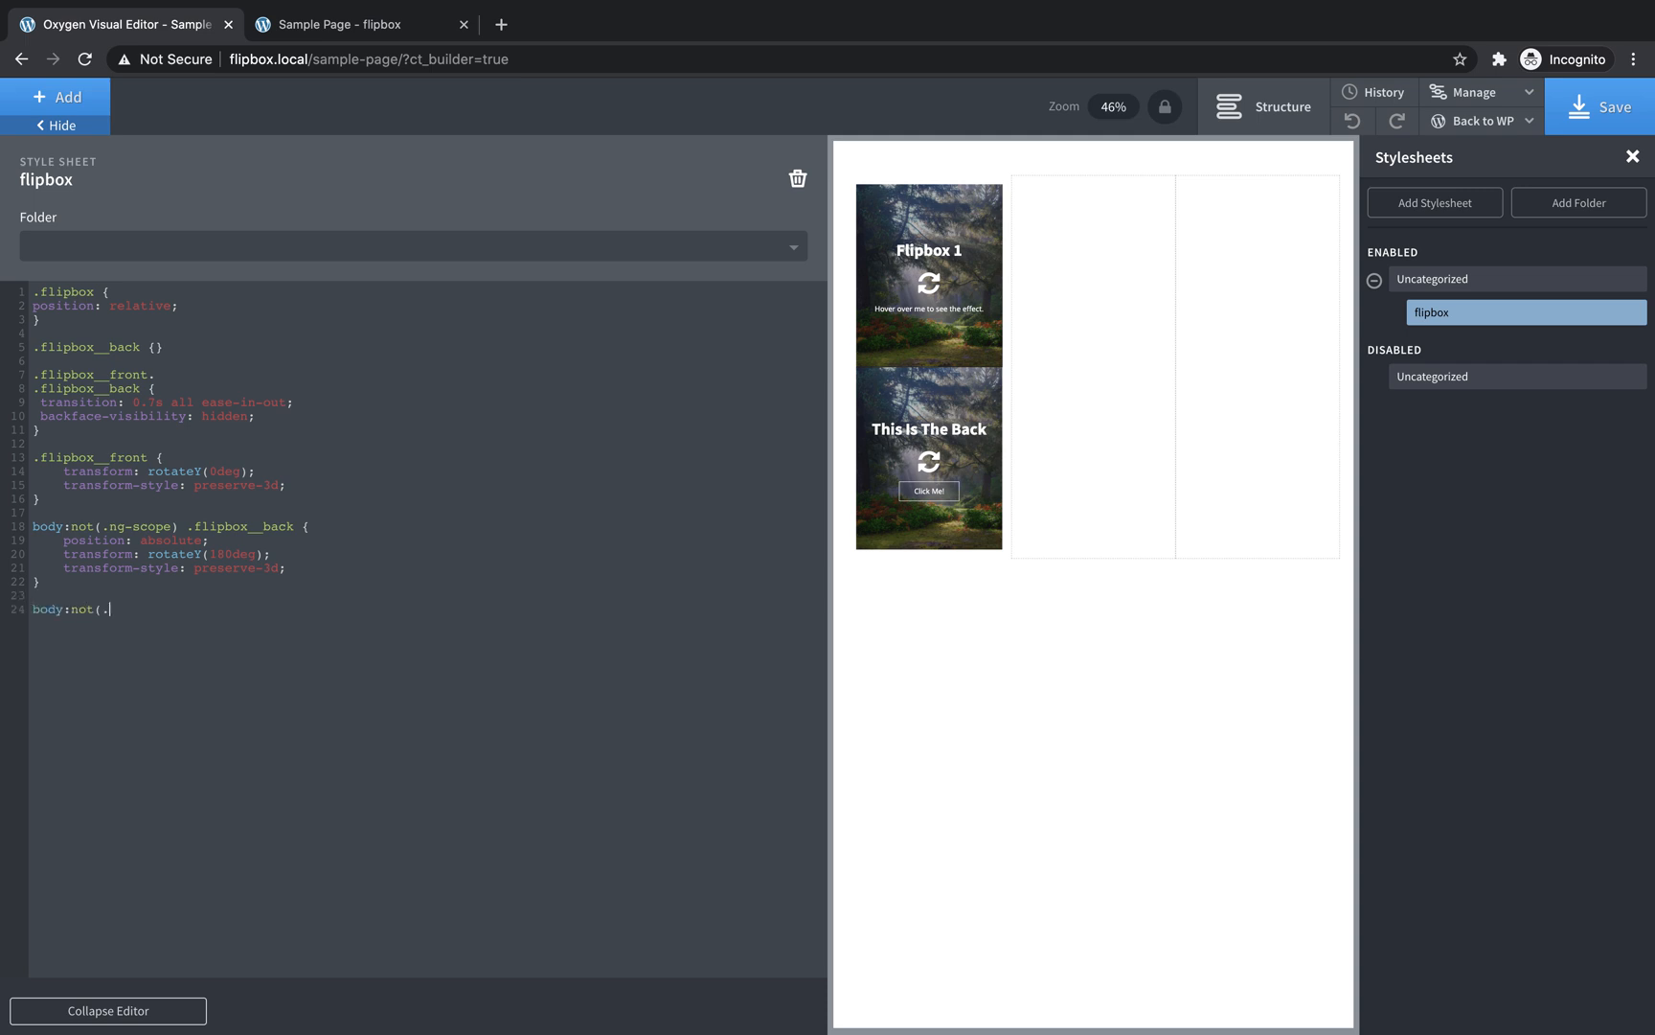
type("ng-")
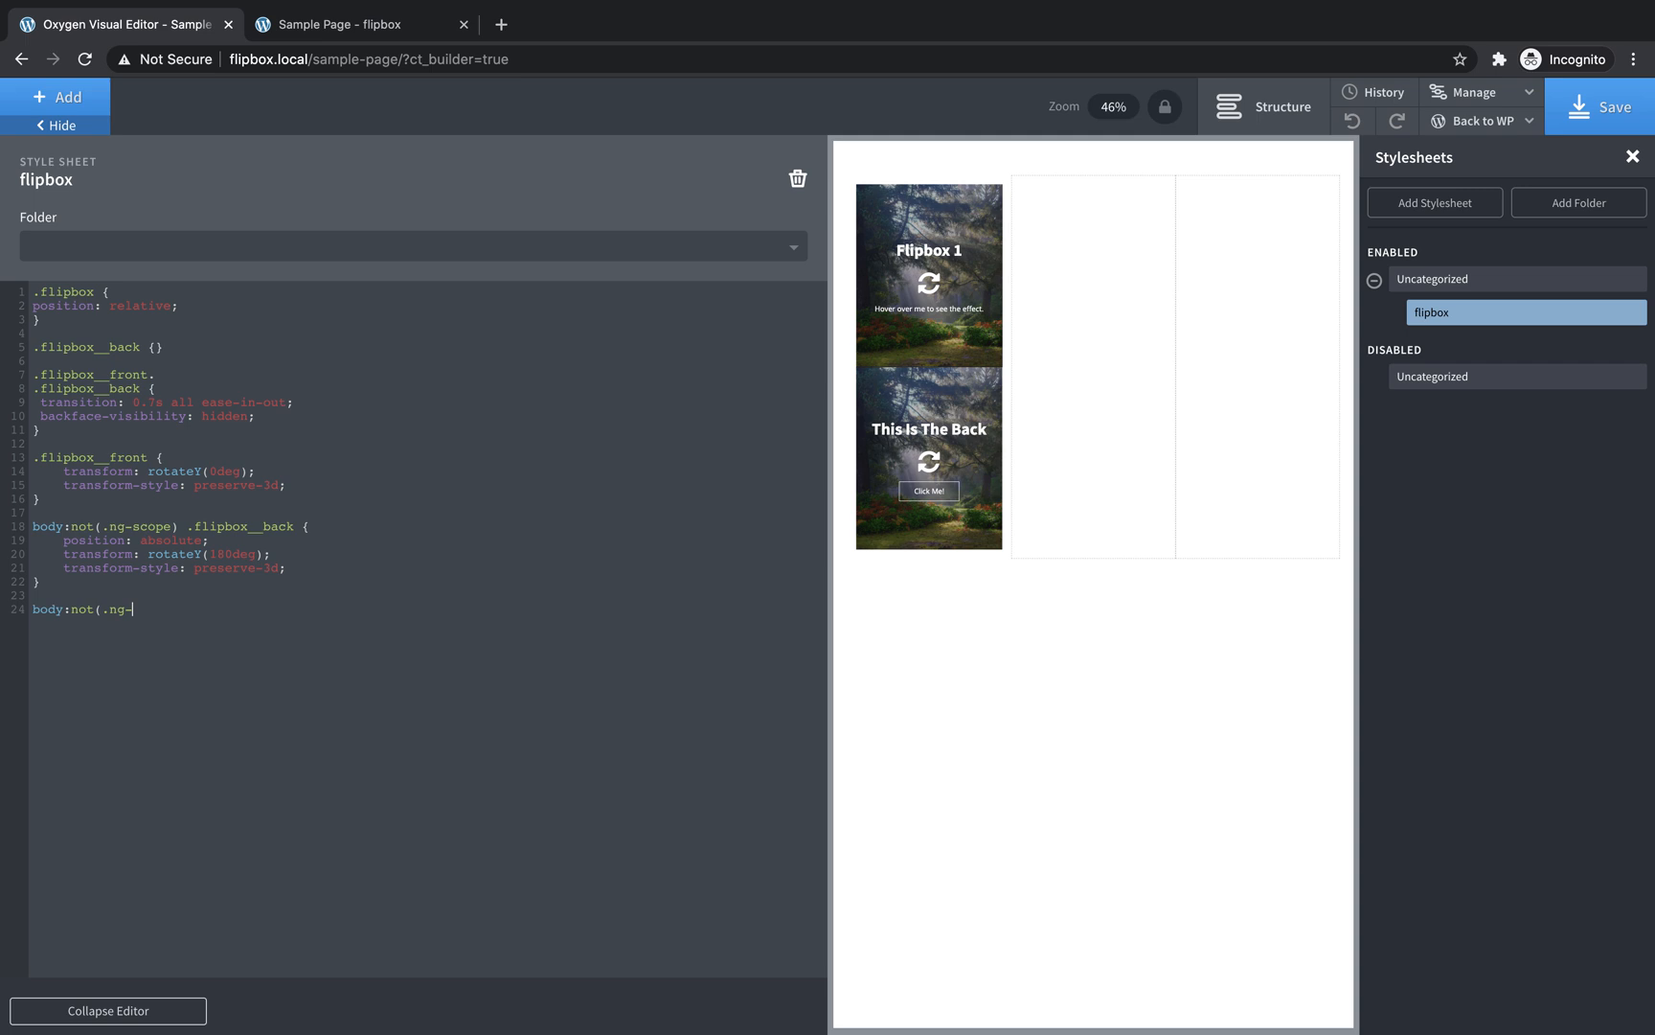
type("scope)")
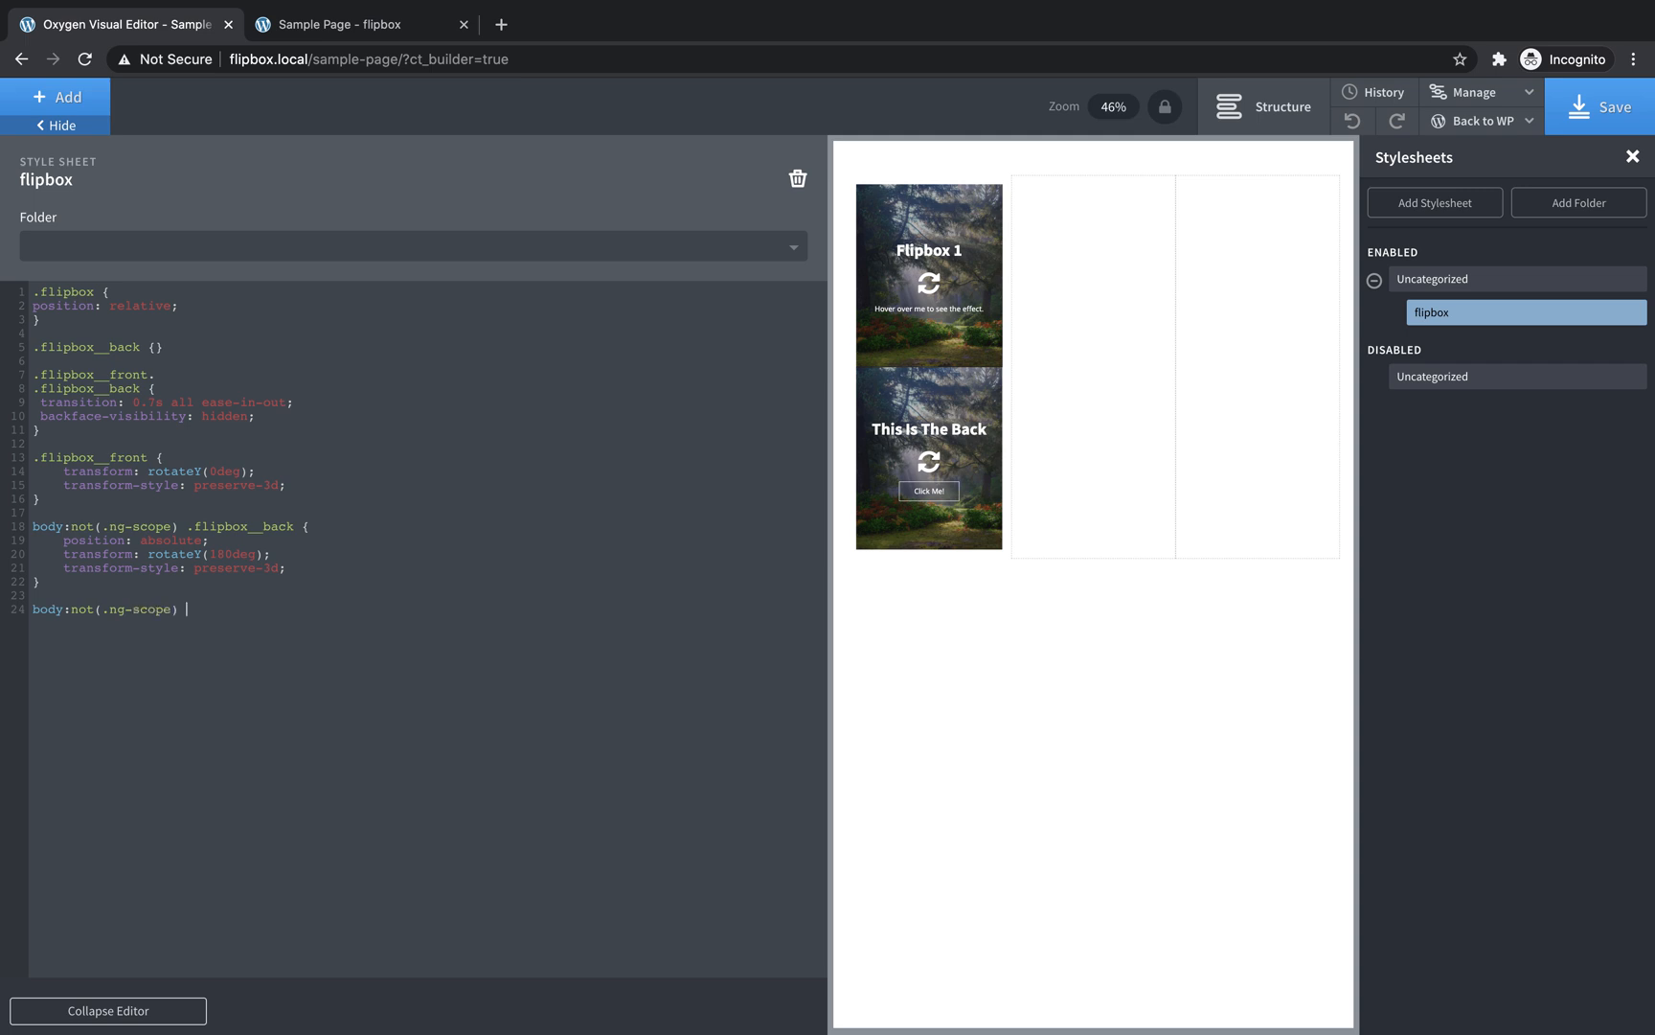
type(".")
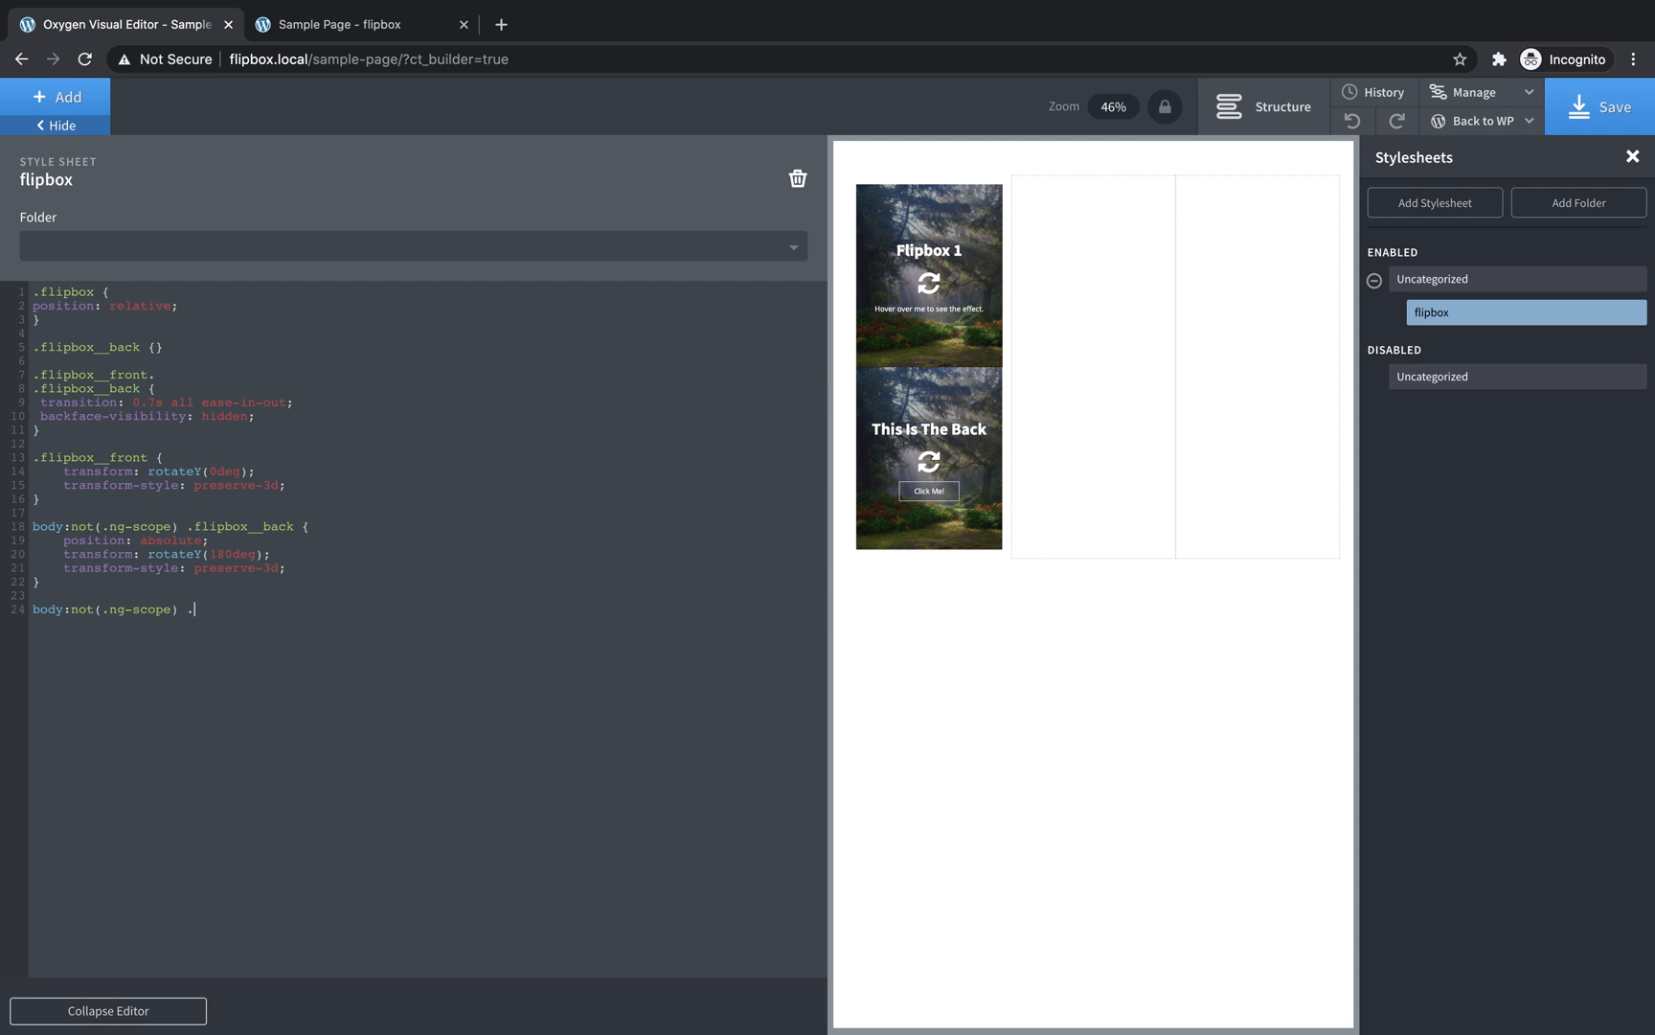
type("fli")
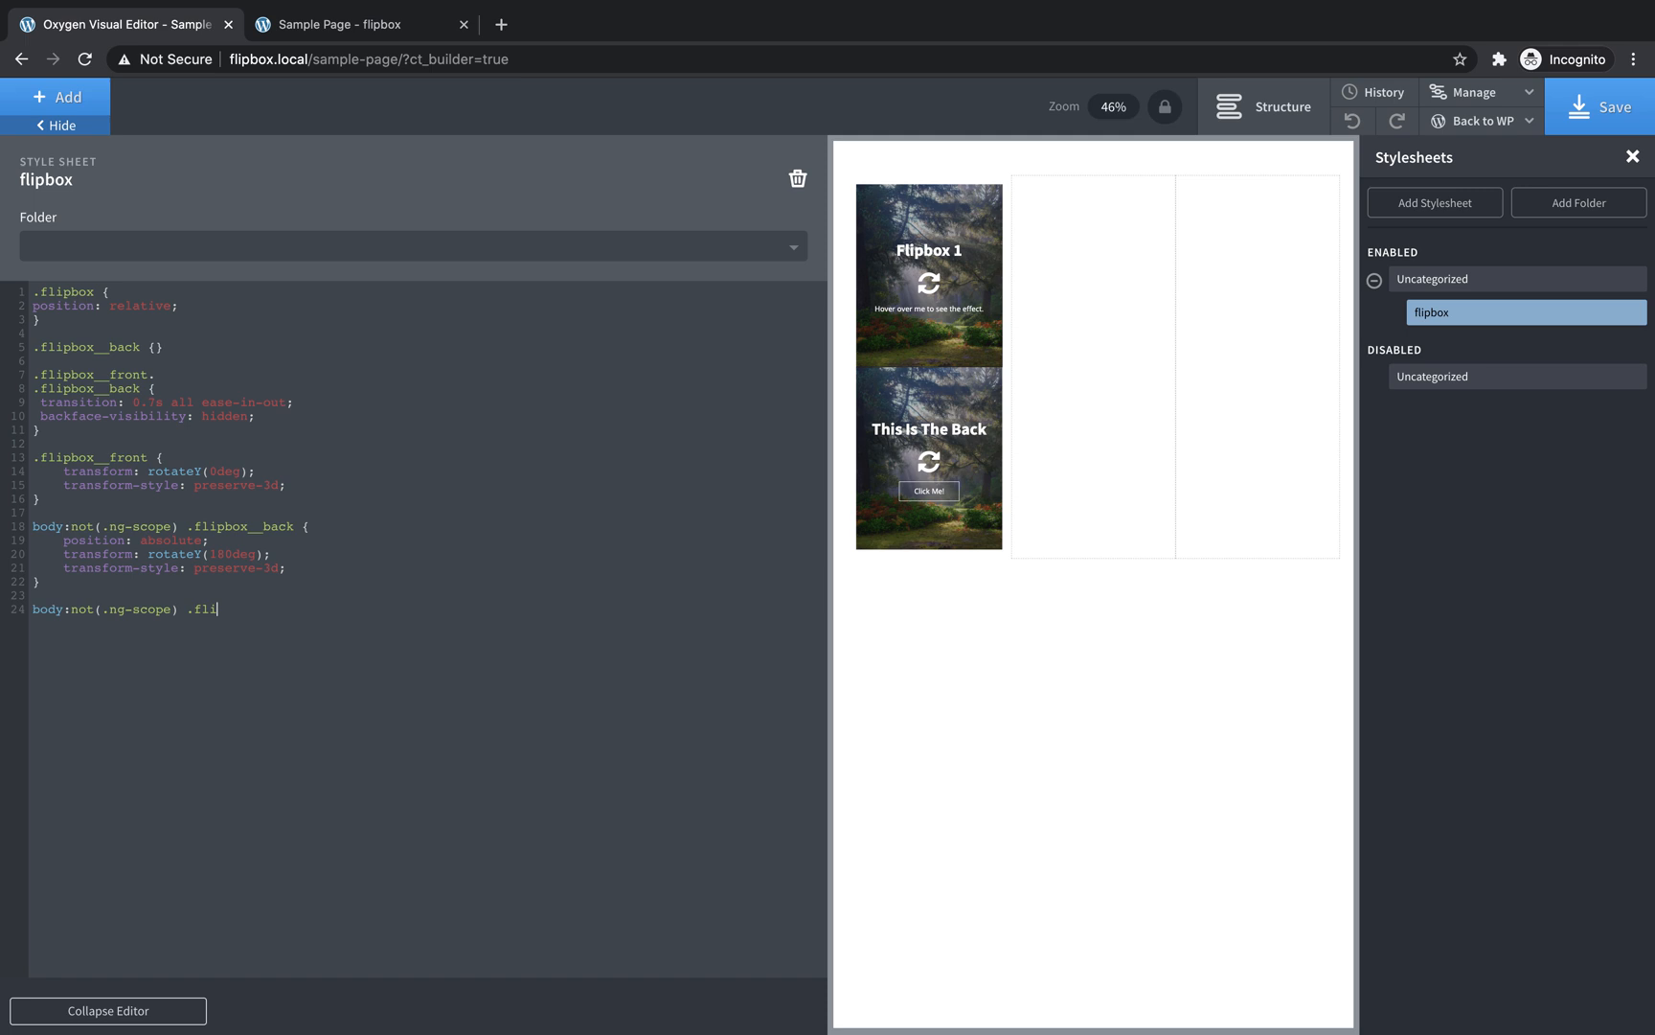
type("pbox")
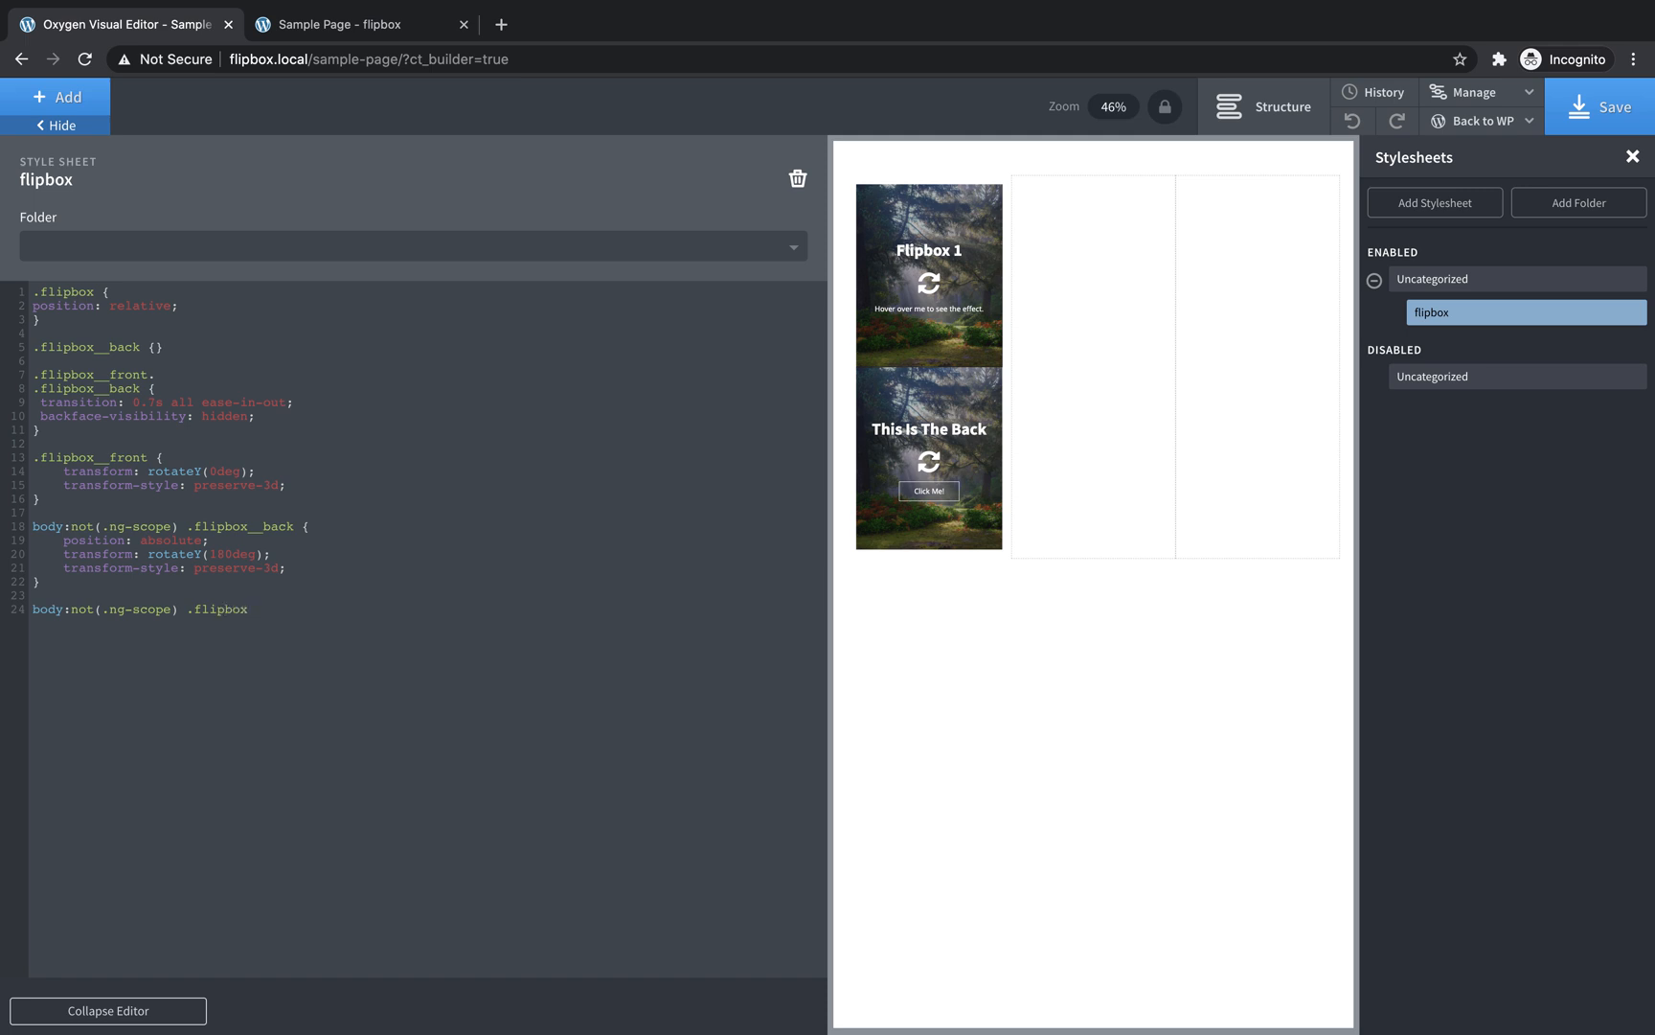
type(":")
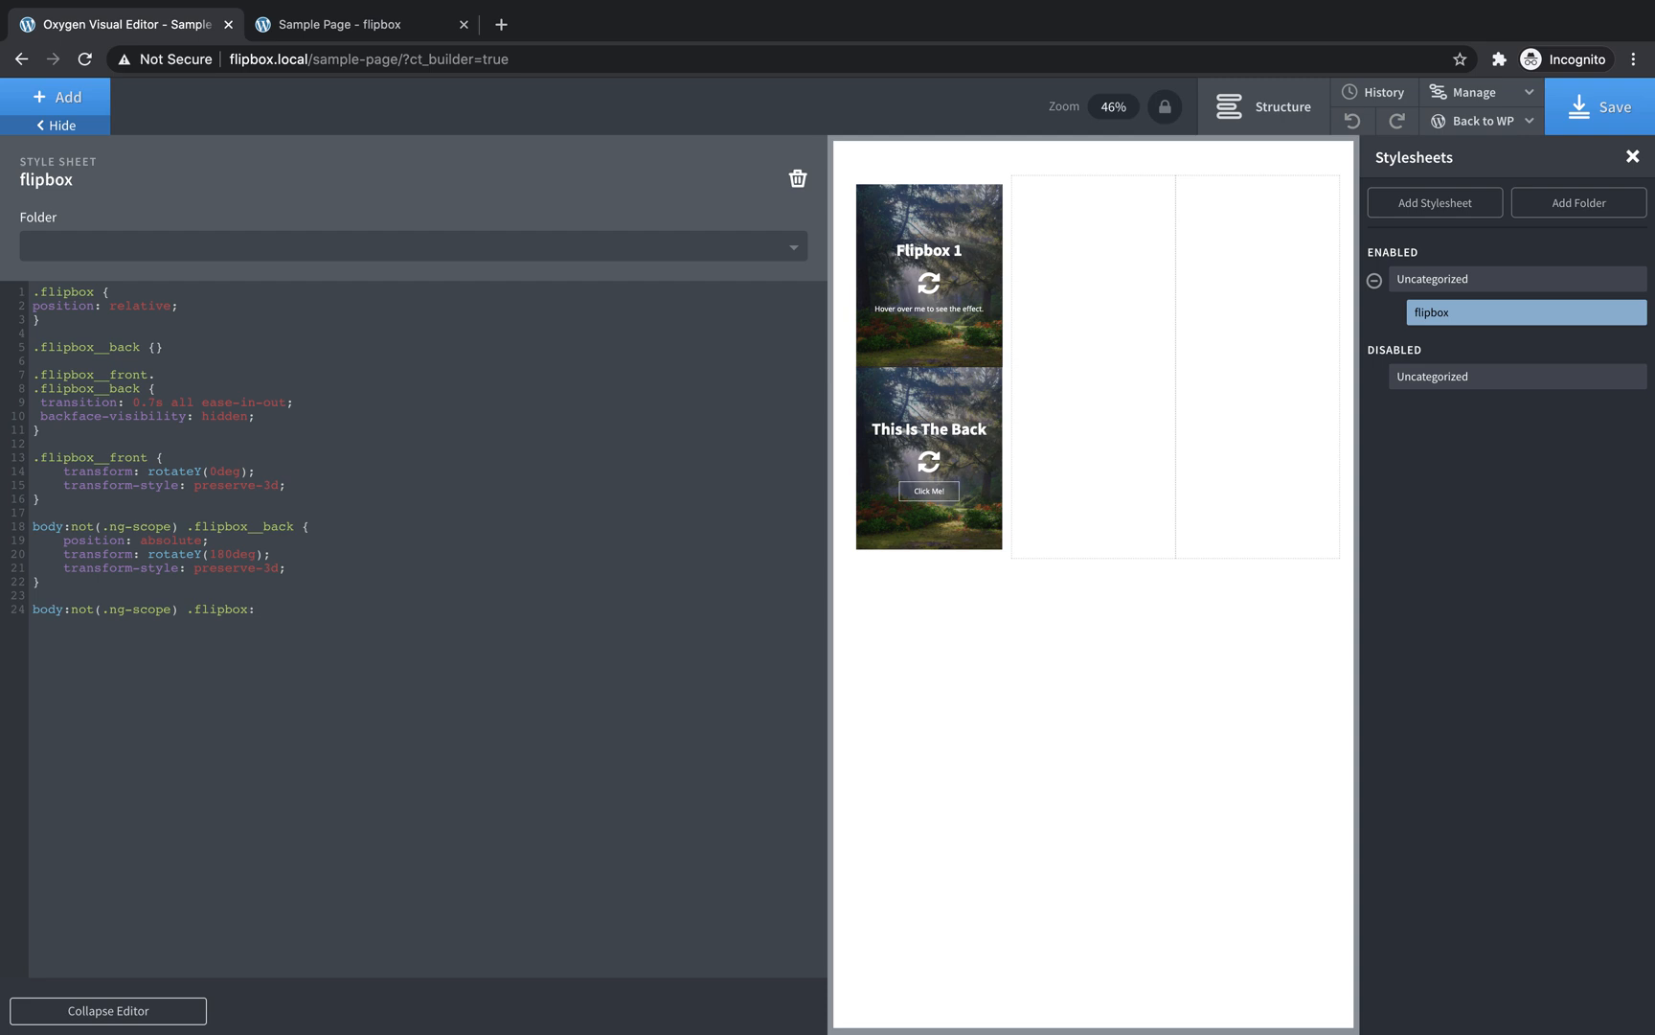
type("hover")
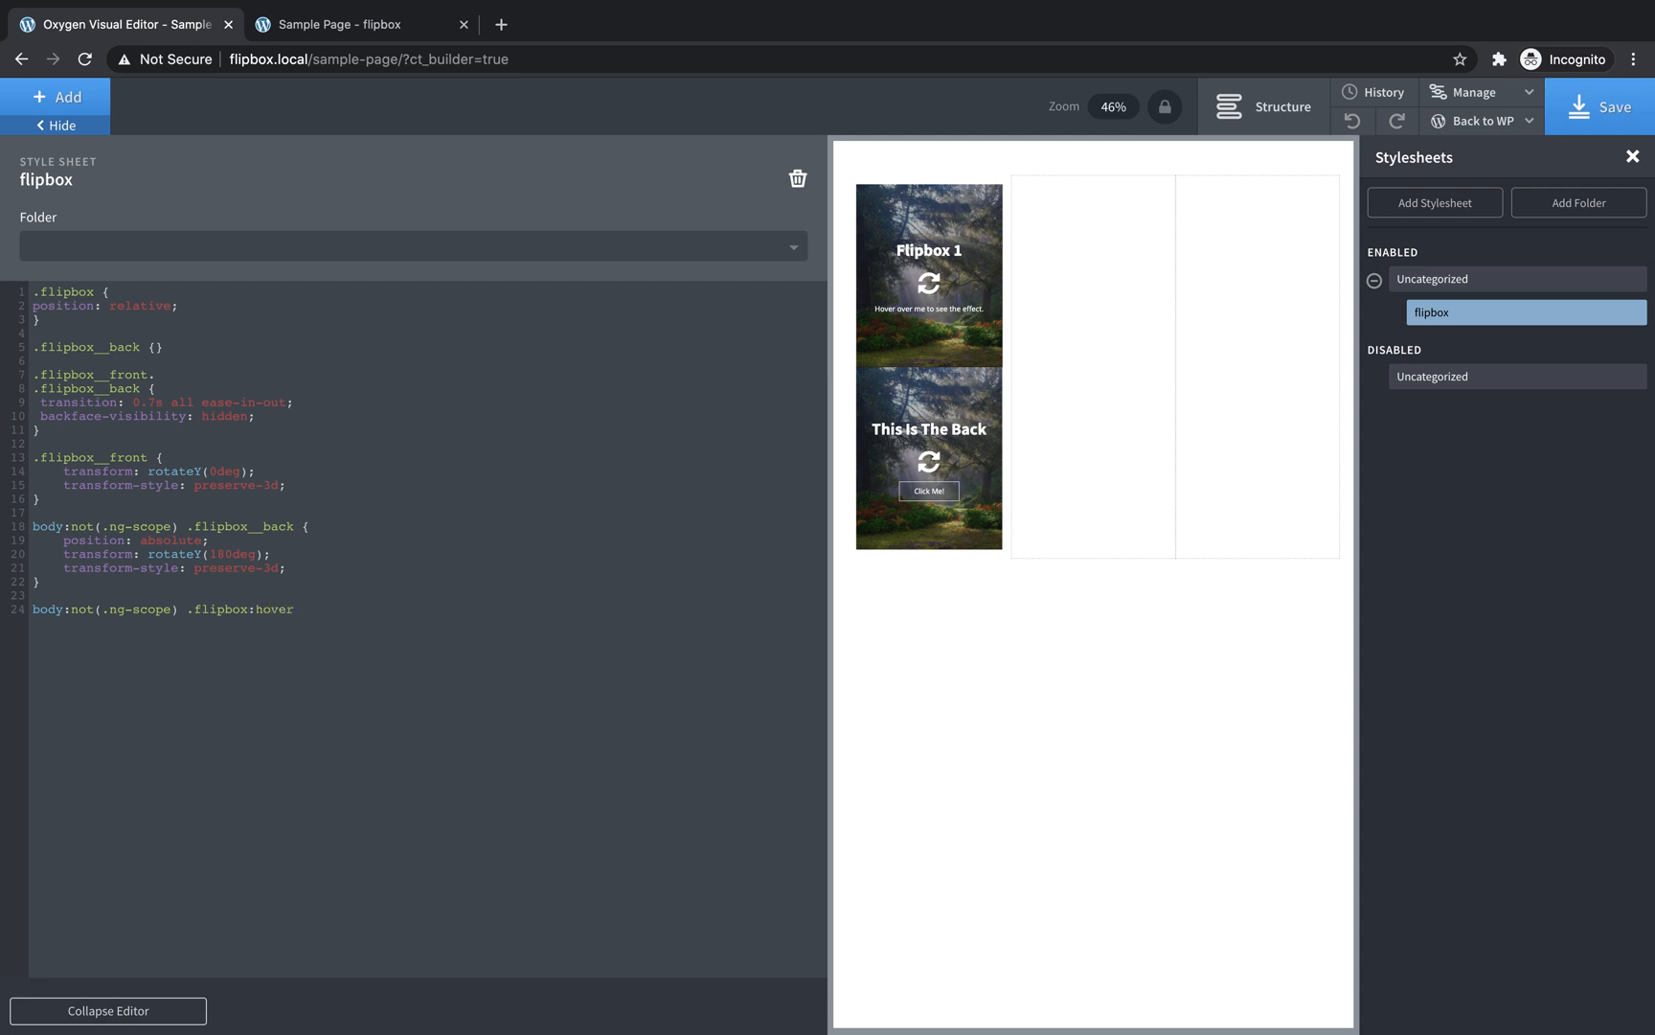
type(".flip")
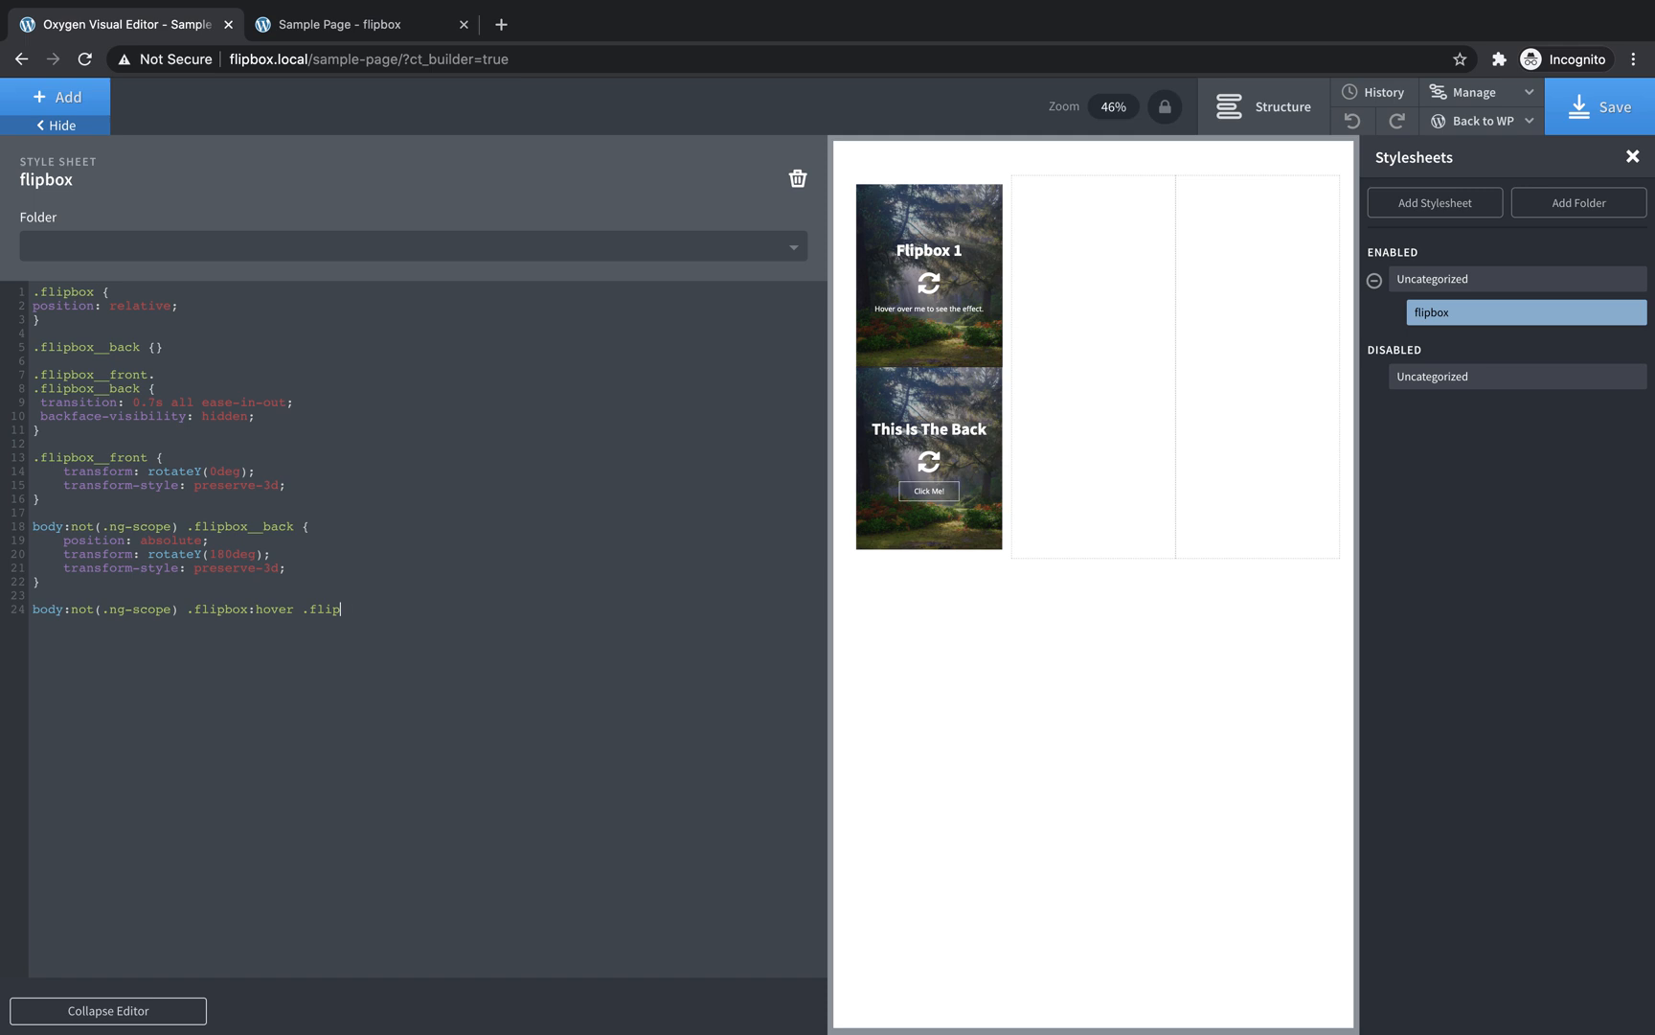
type("box__front {")
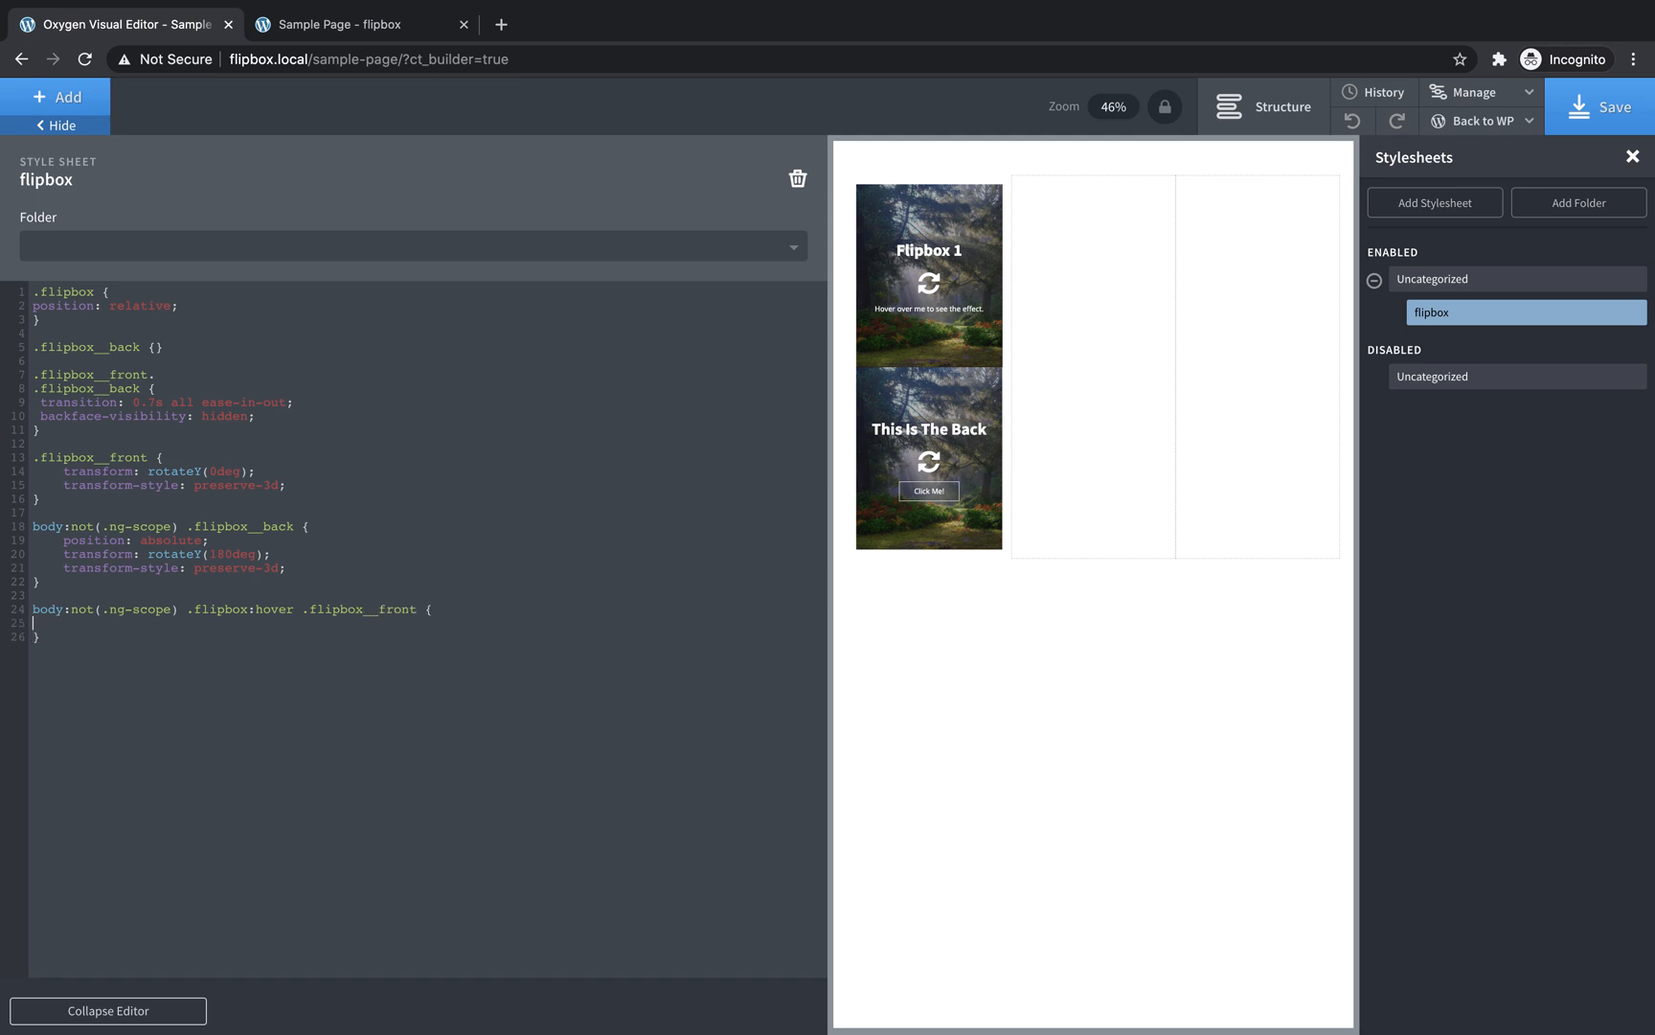
type("transform")
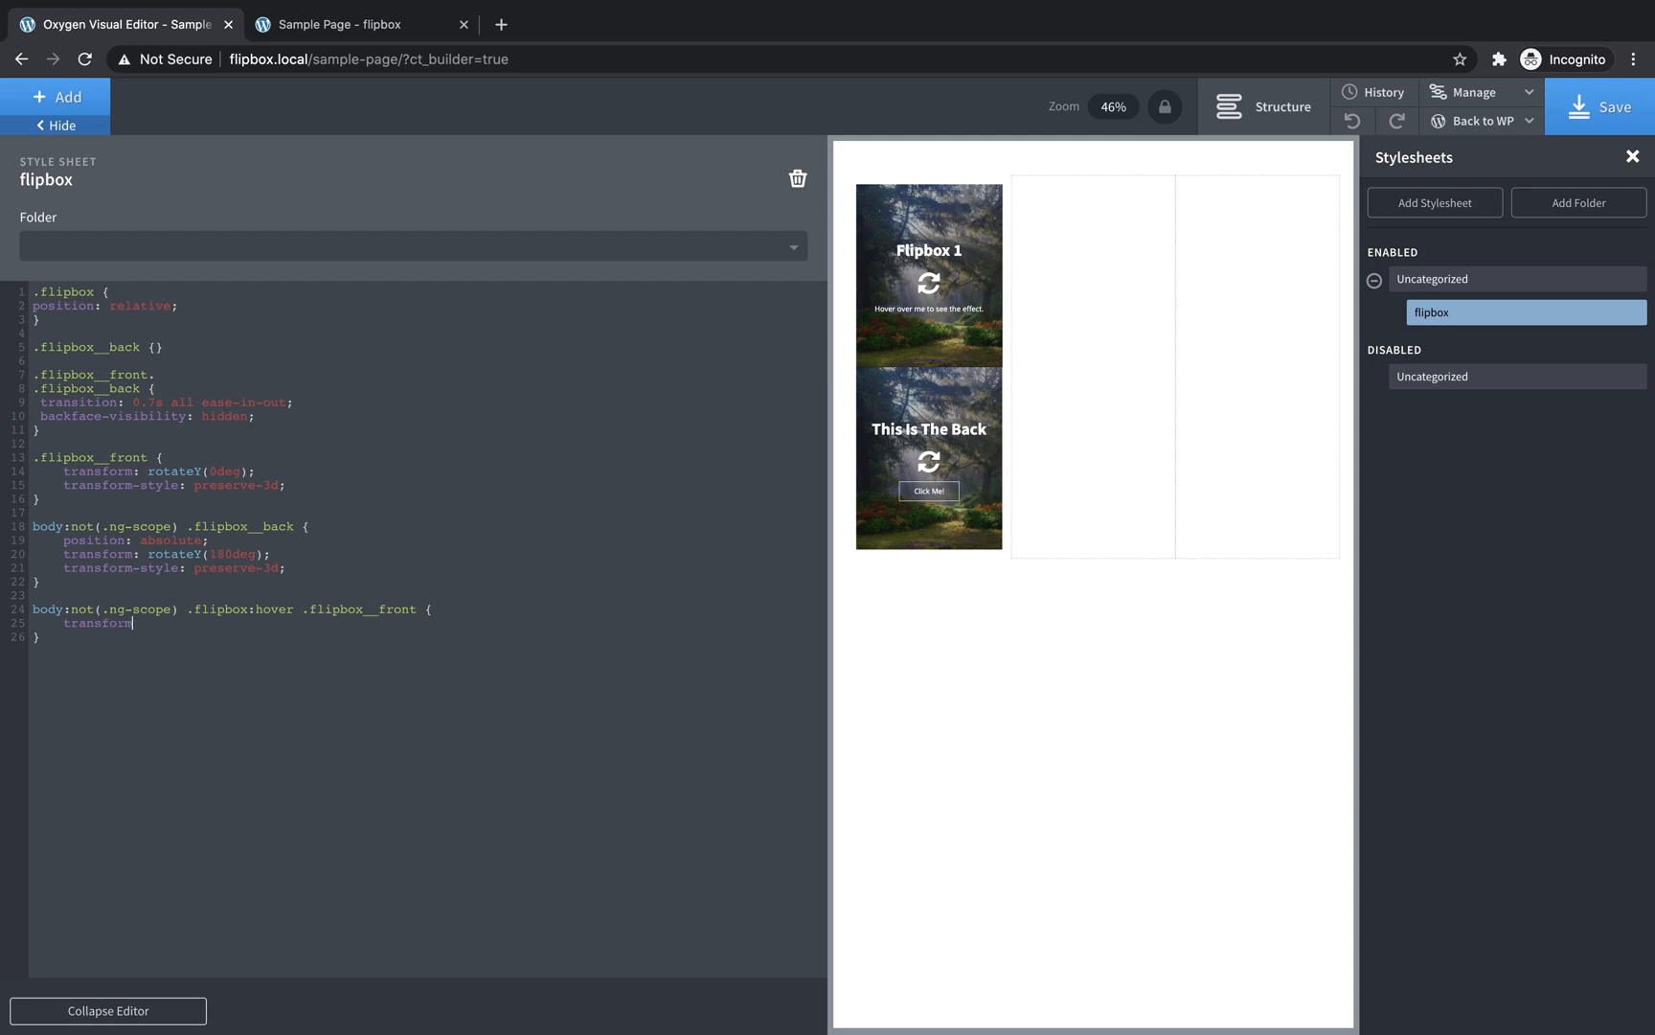
type(": rotateY(-180deg);")
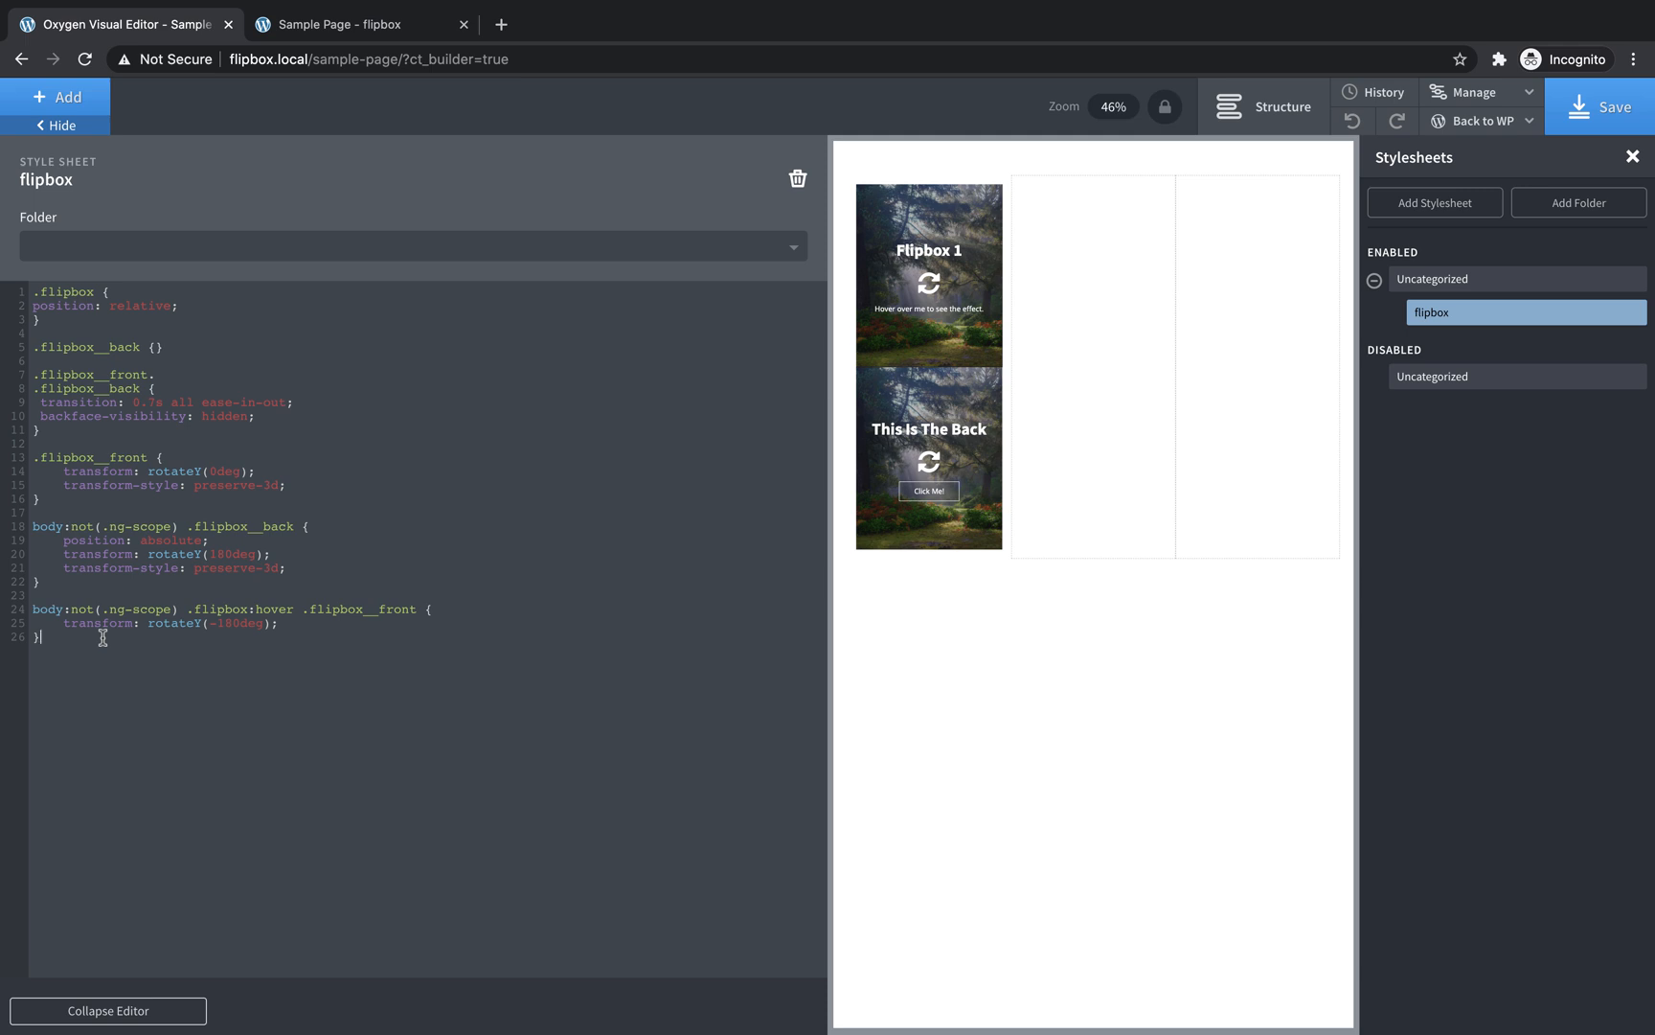
- Write the matching body:not(.ng-scope) .flipbox:hover .flipbox__back rule with rotateY(0deg)
type("body")
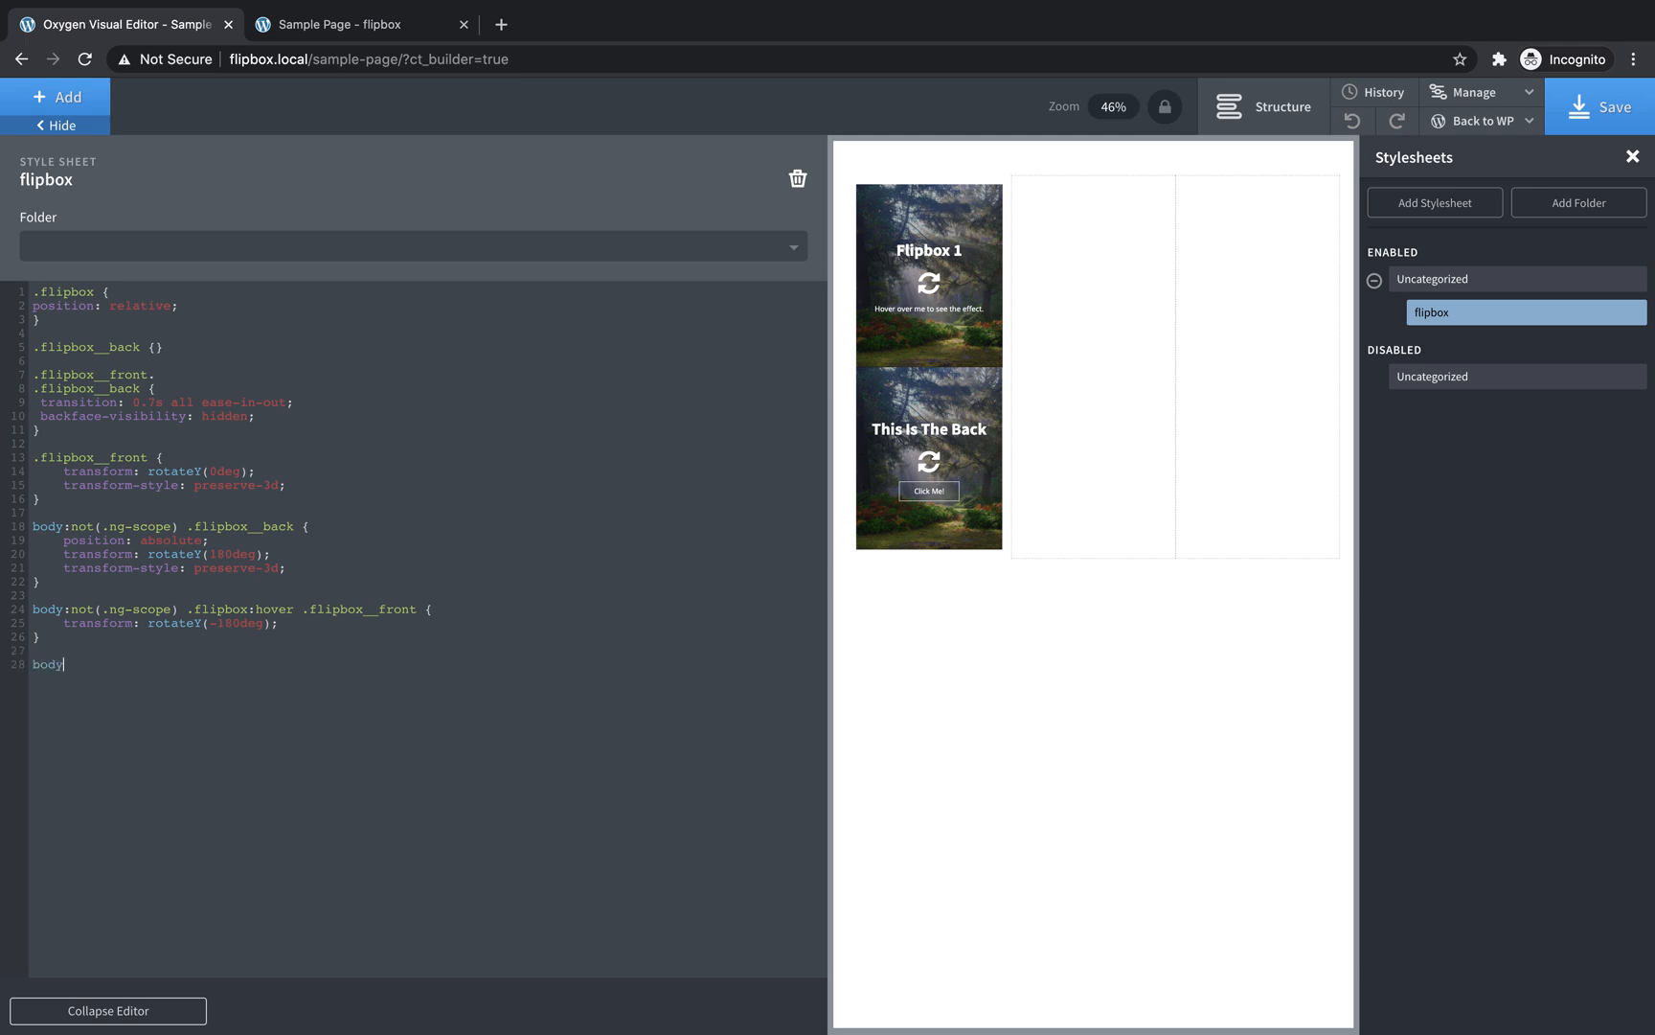
type(":not(.")
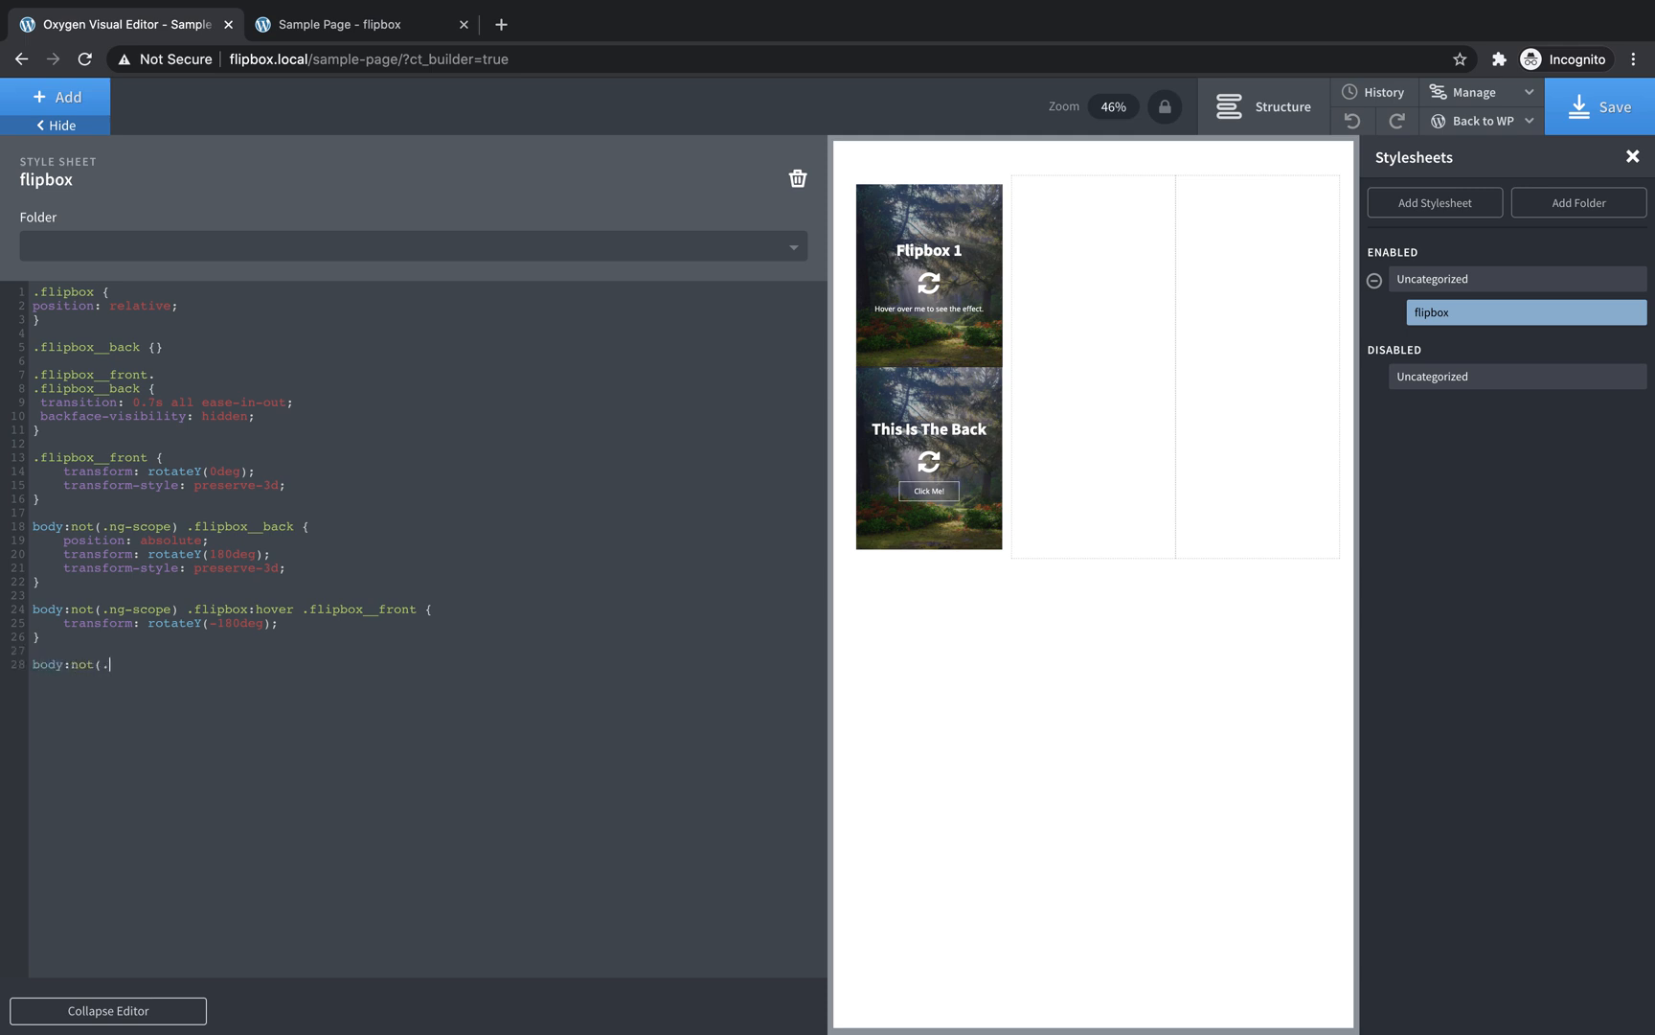
type("ng-scope)")
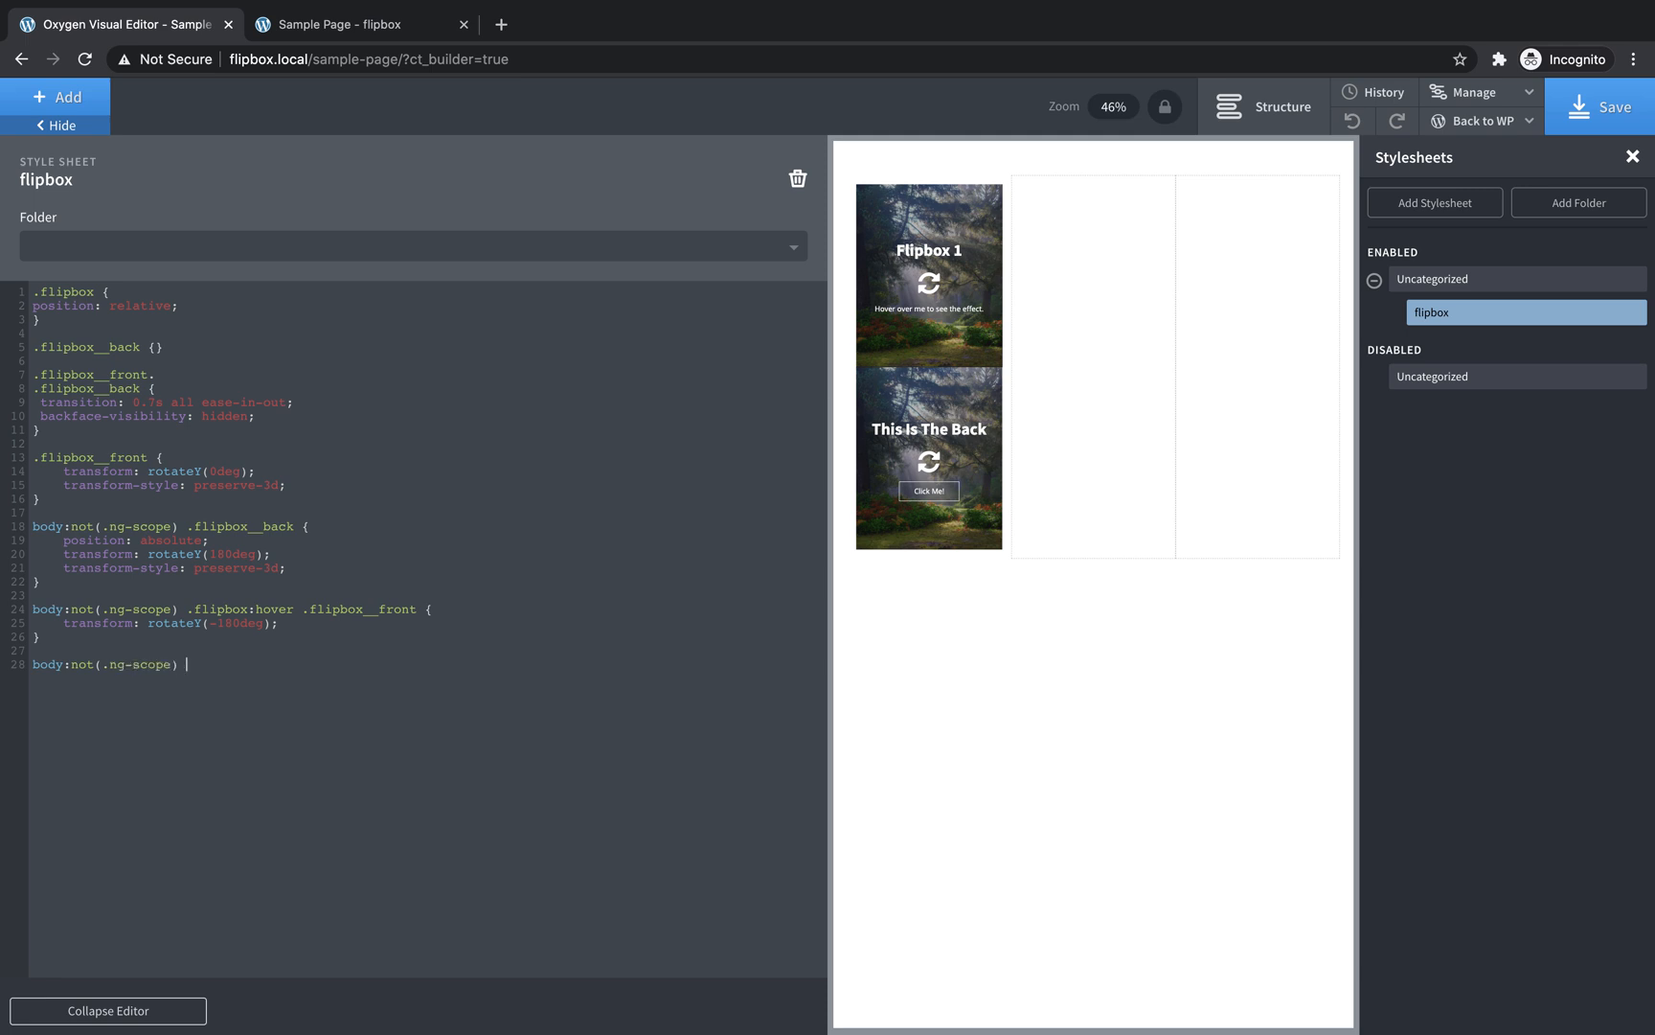
type(".flipbox:hover")
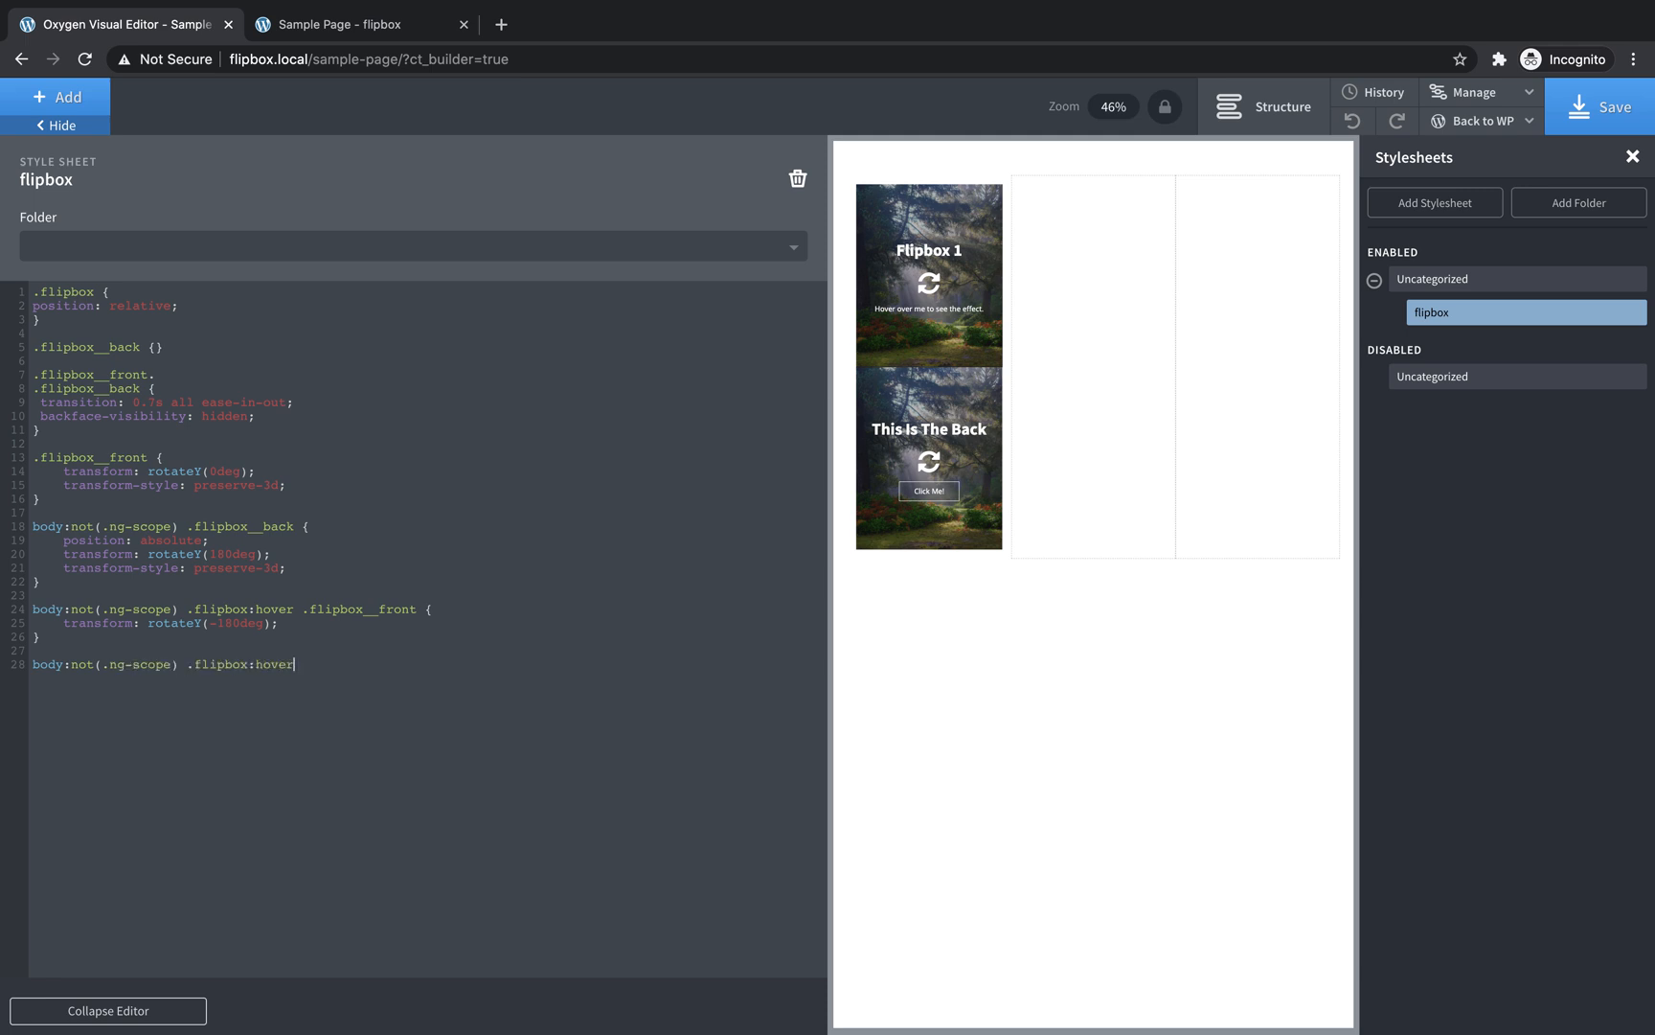
type(".flipbox_")
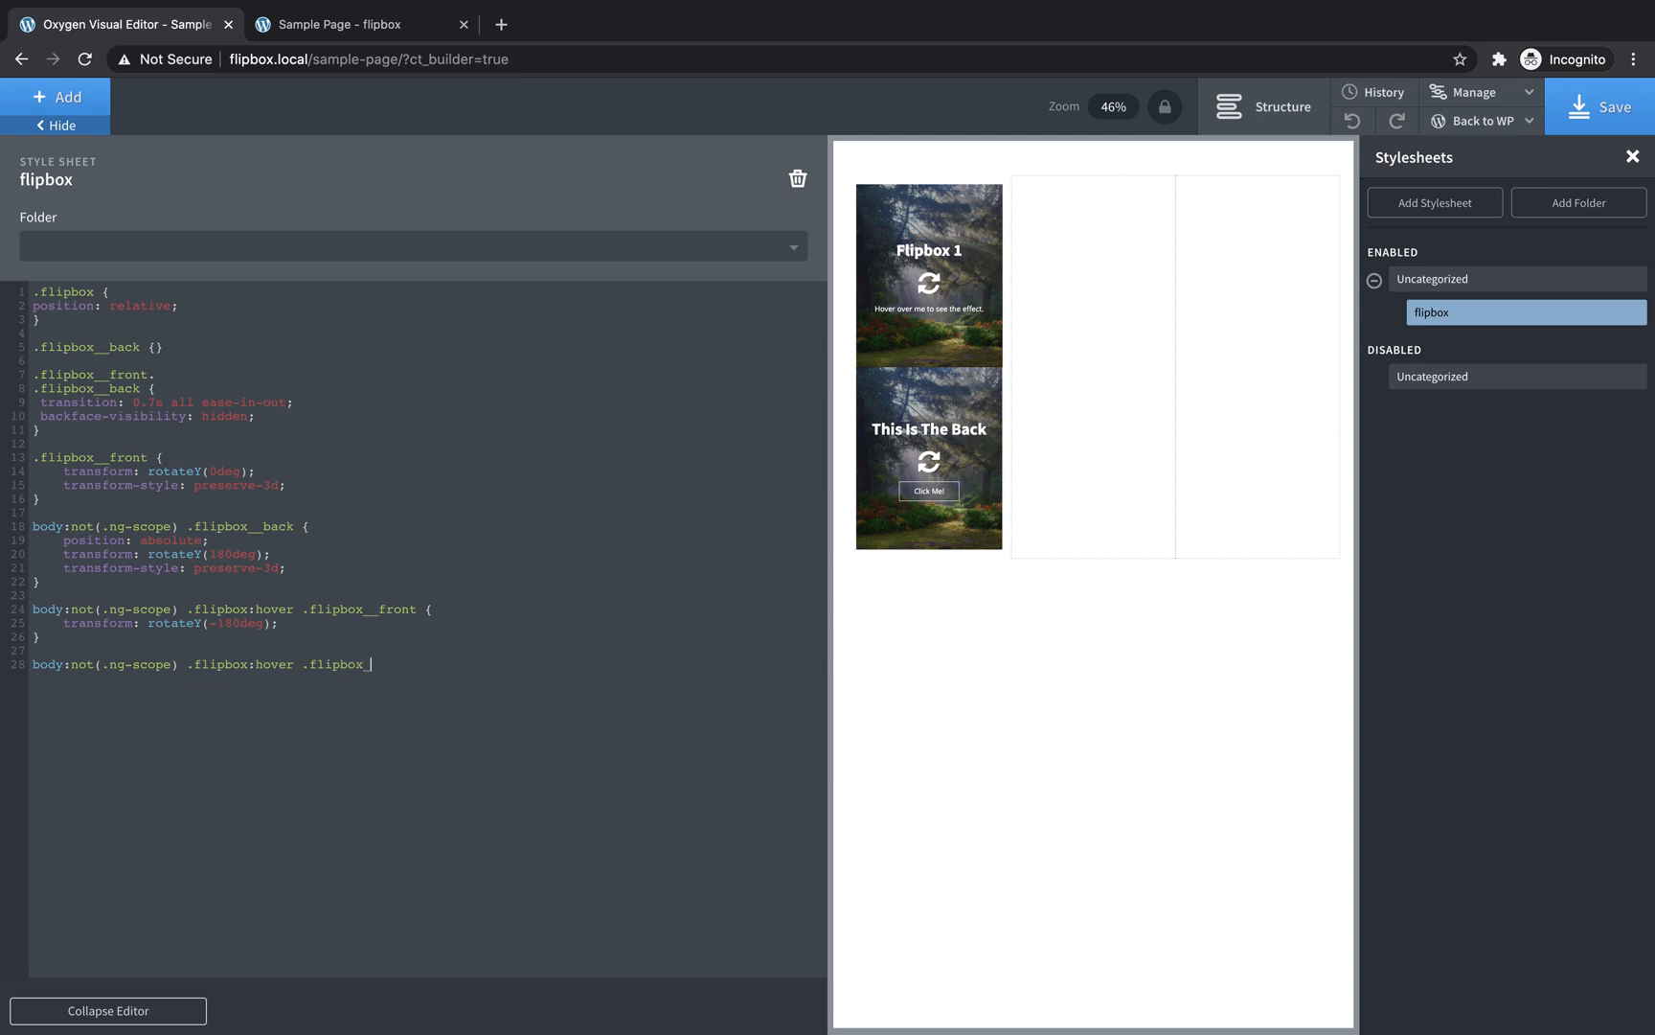
type("_back {")
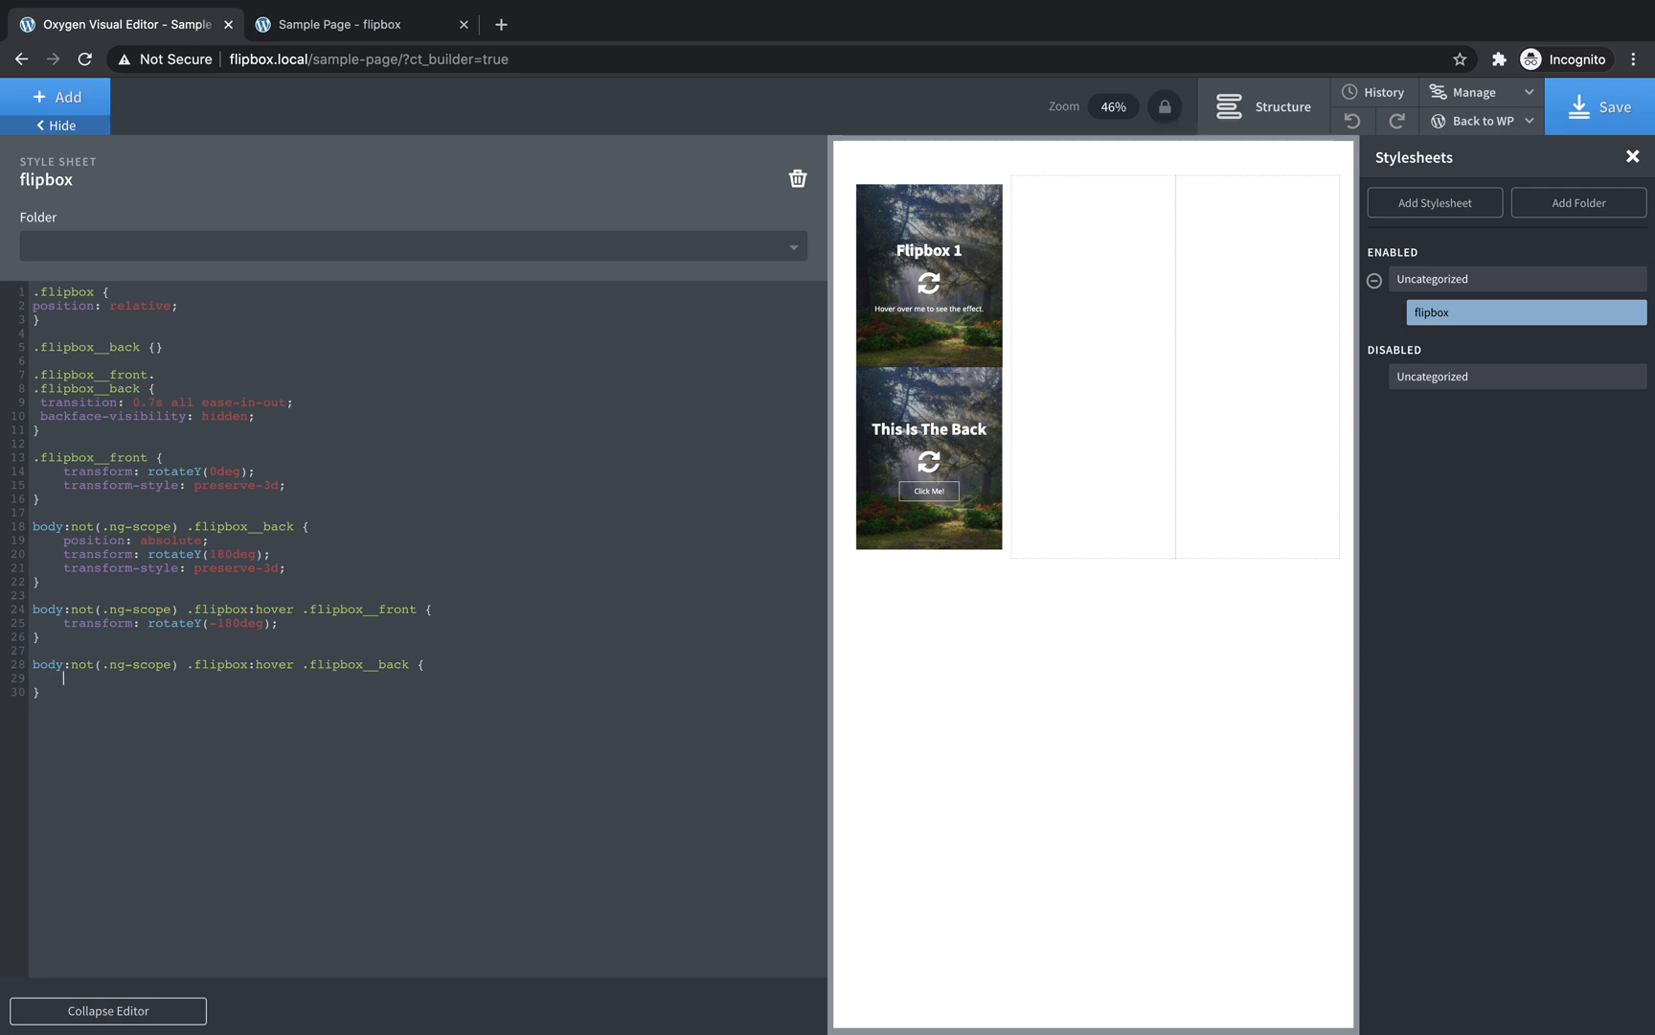
type("transform: rotate")
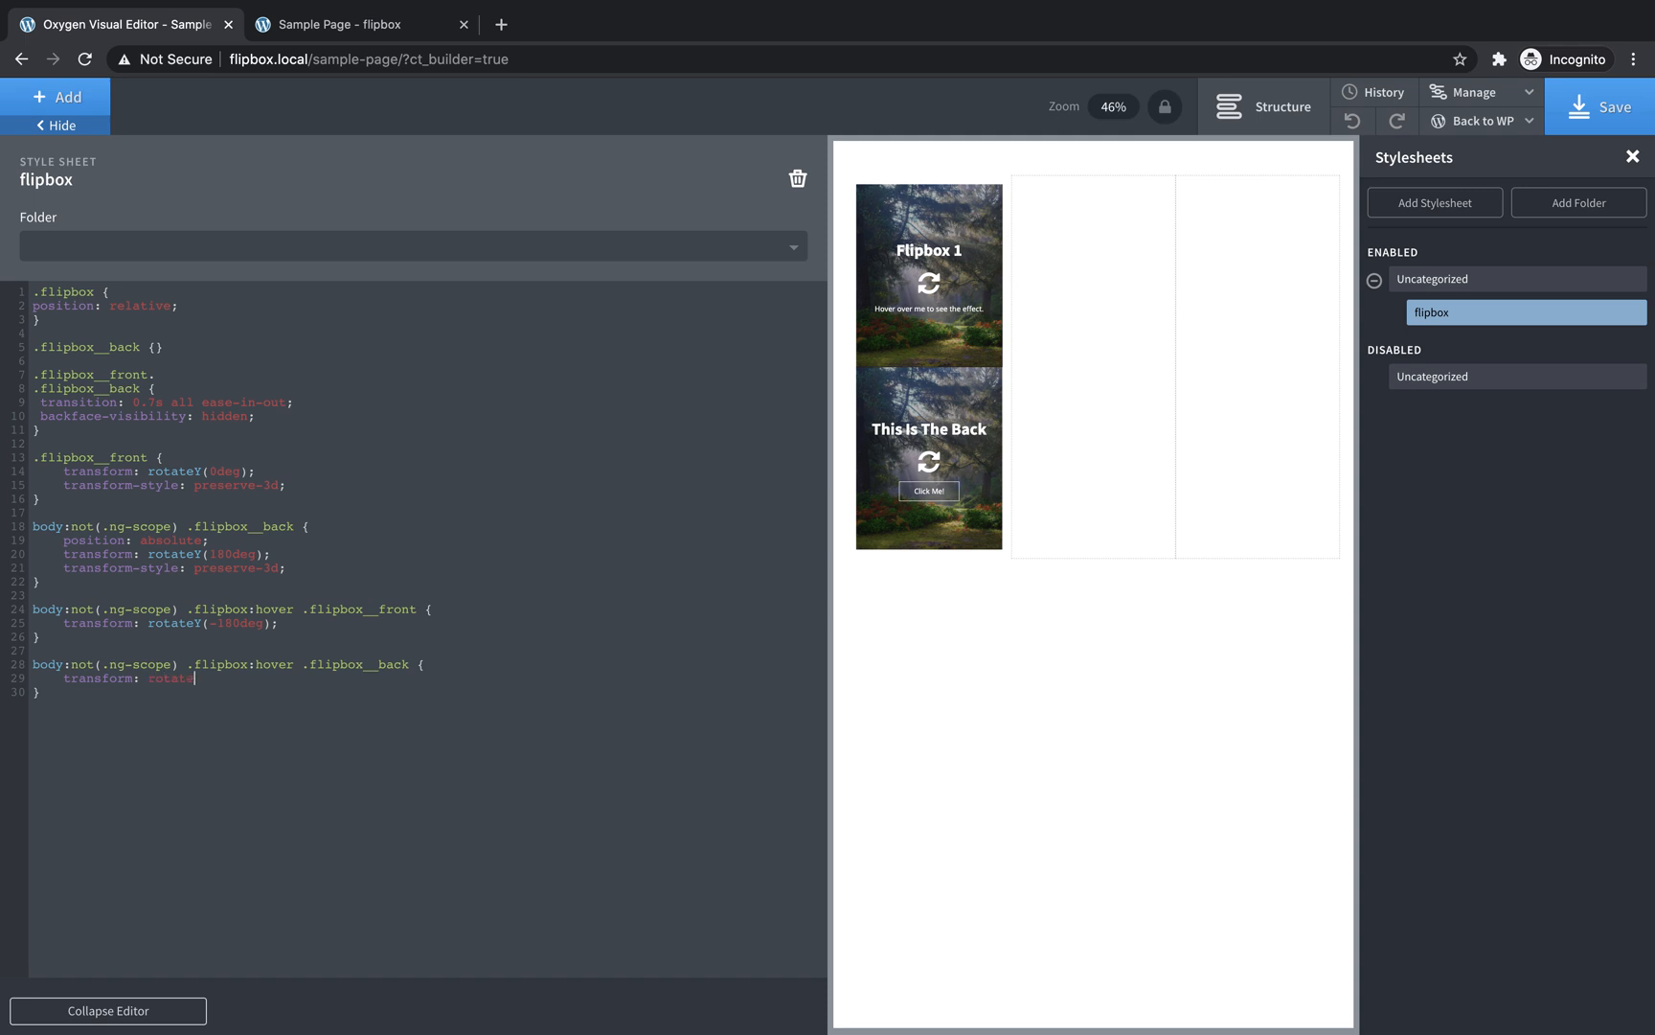
type("Y(0deg);")
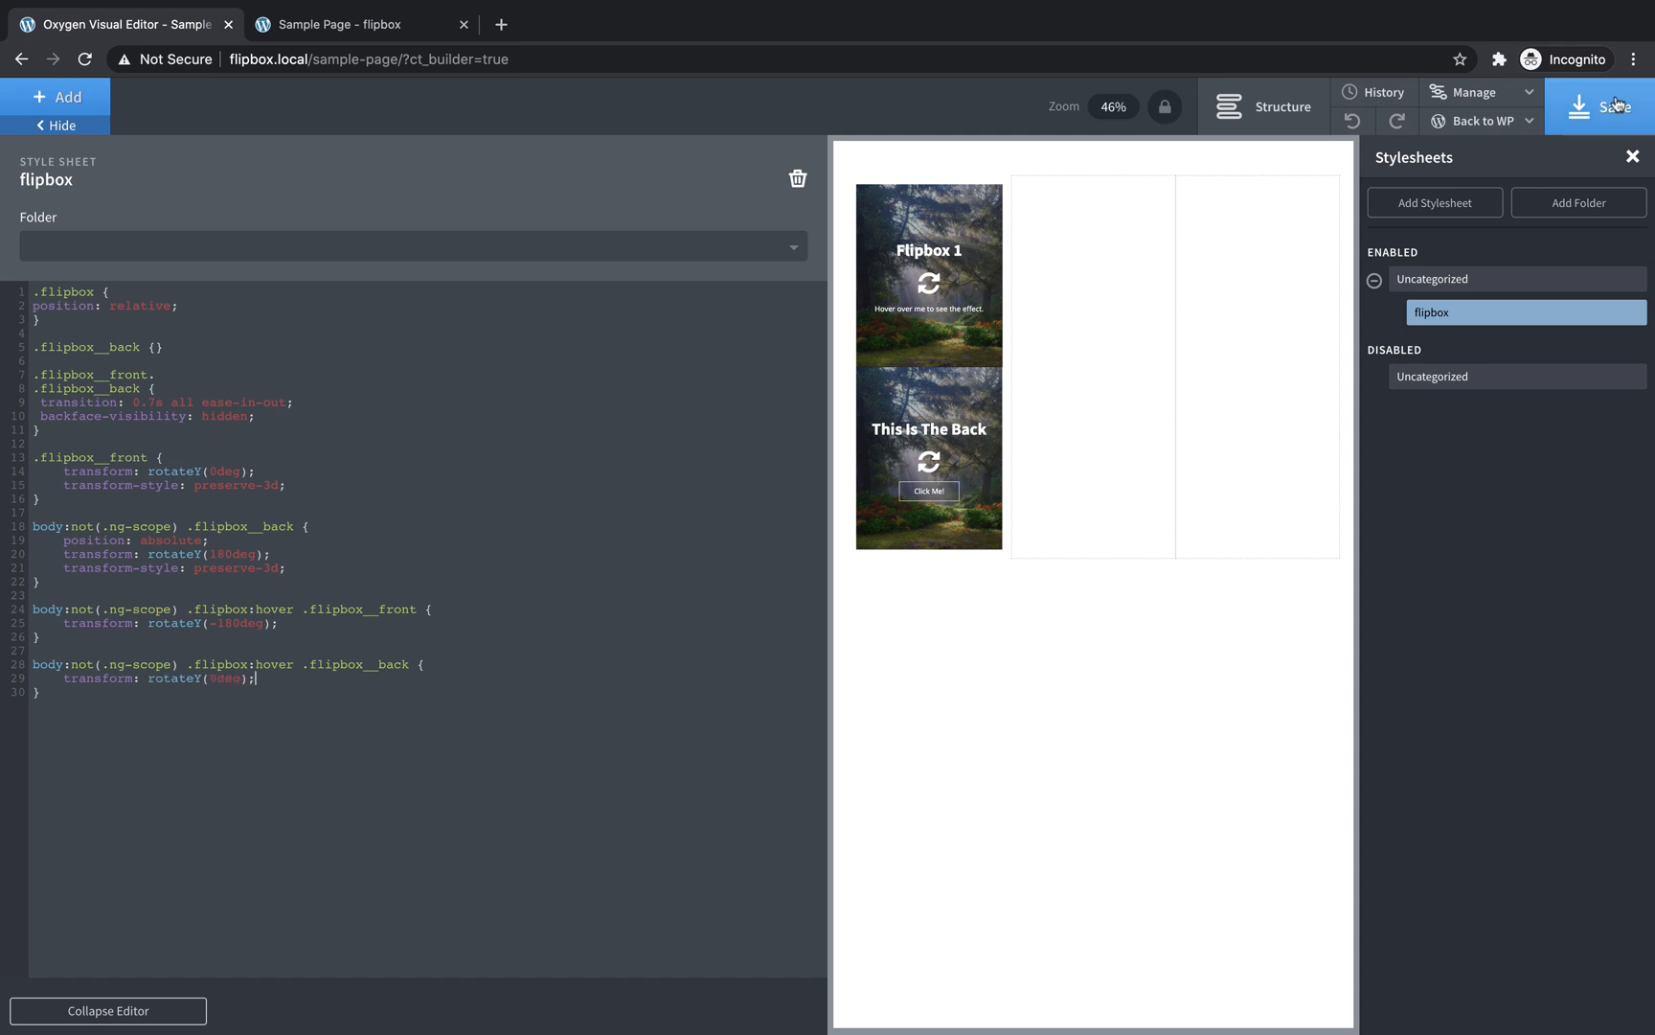
left_click(357, 23)
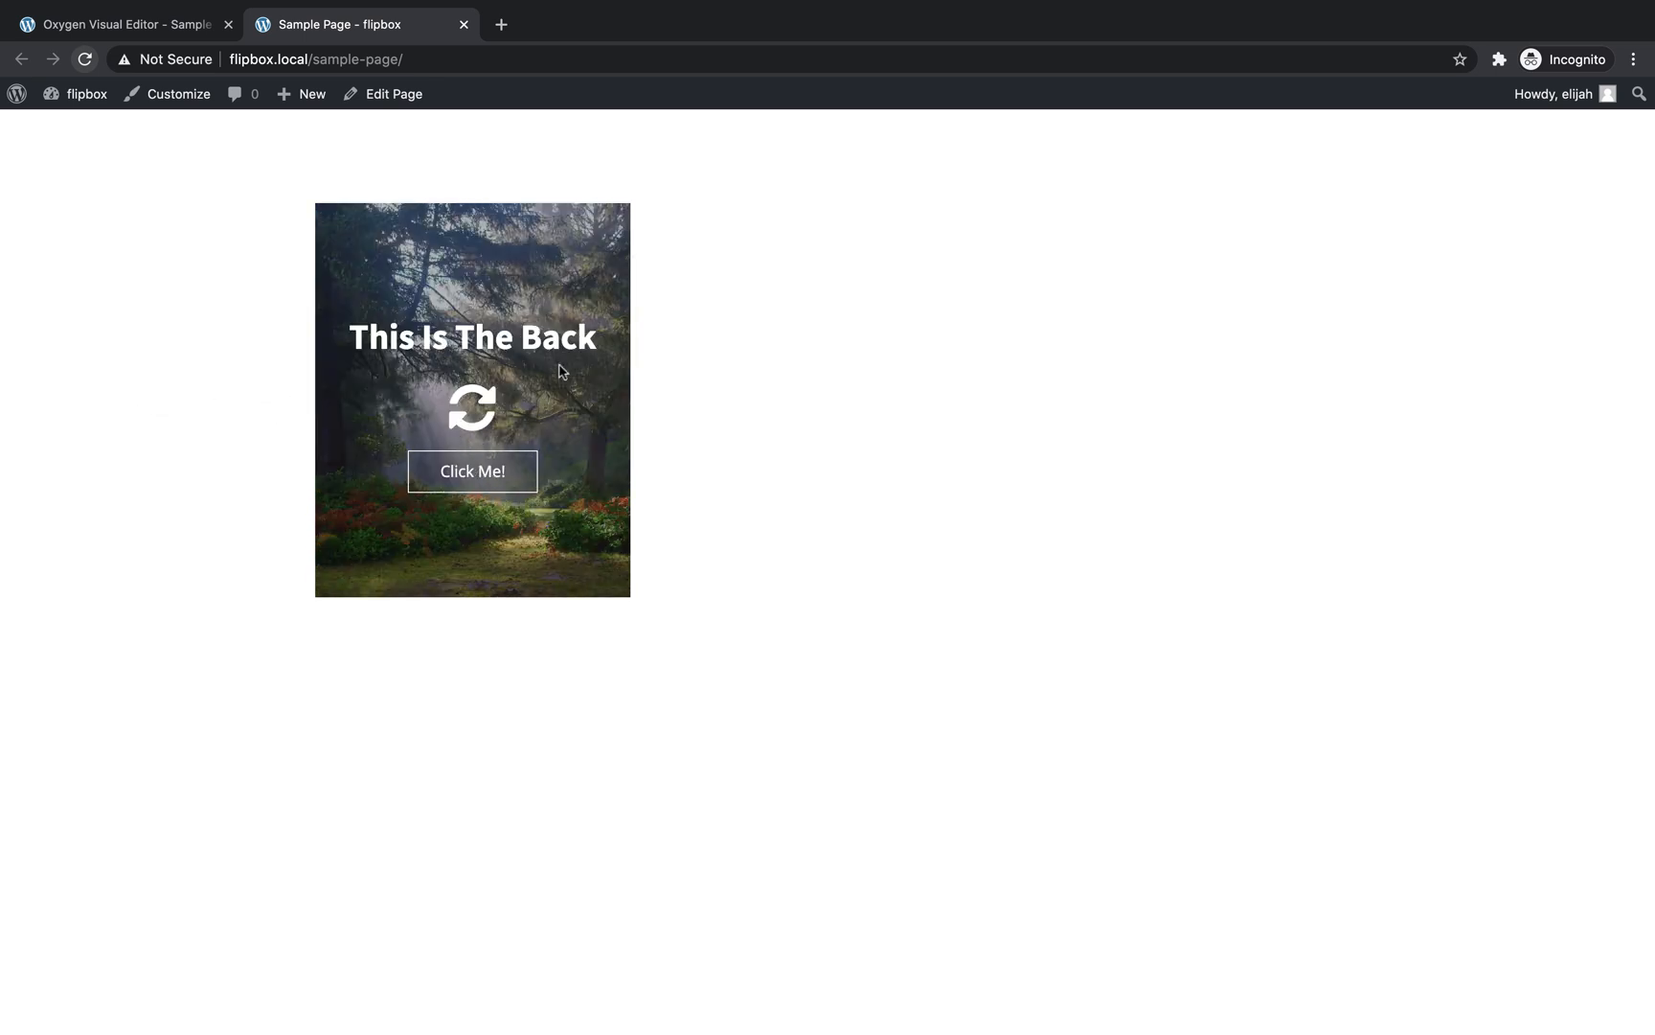
mouse_move(473, 375)
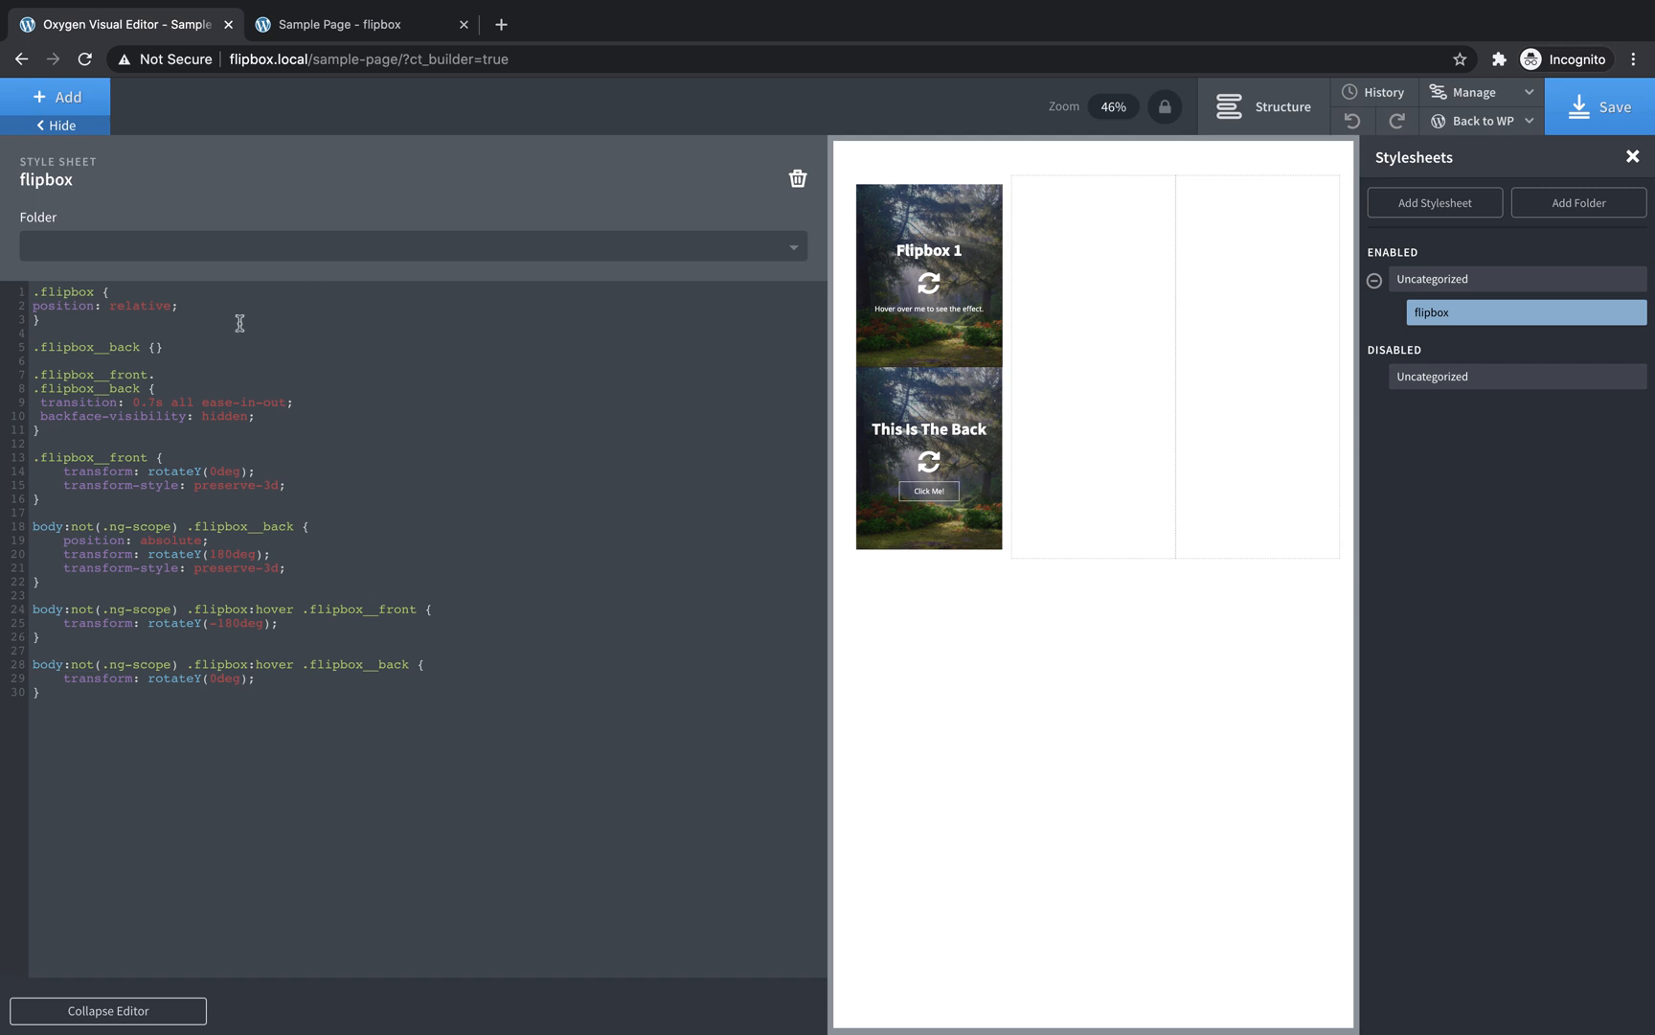
mouse_move(251, 378)
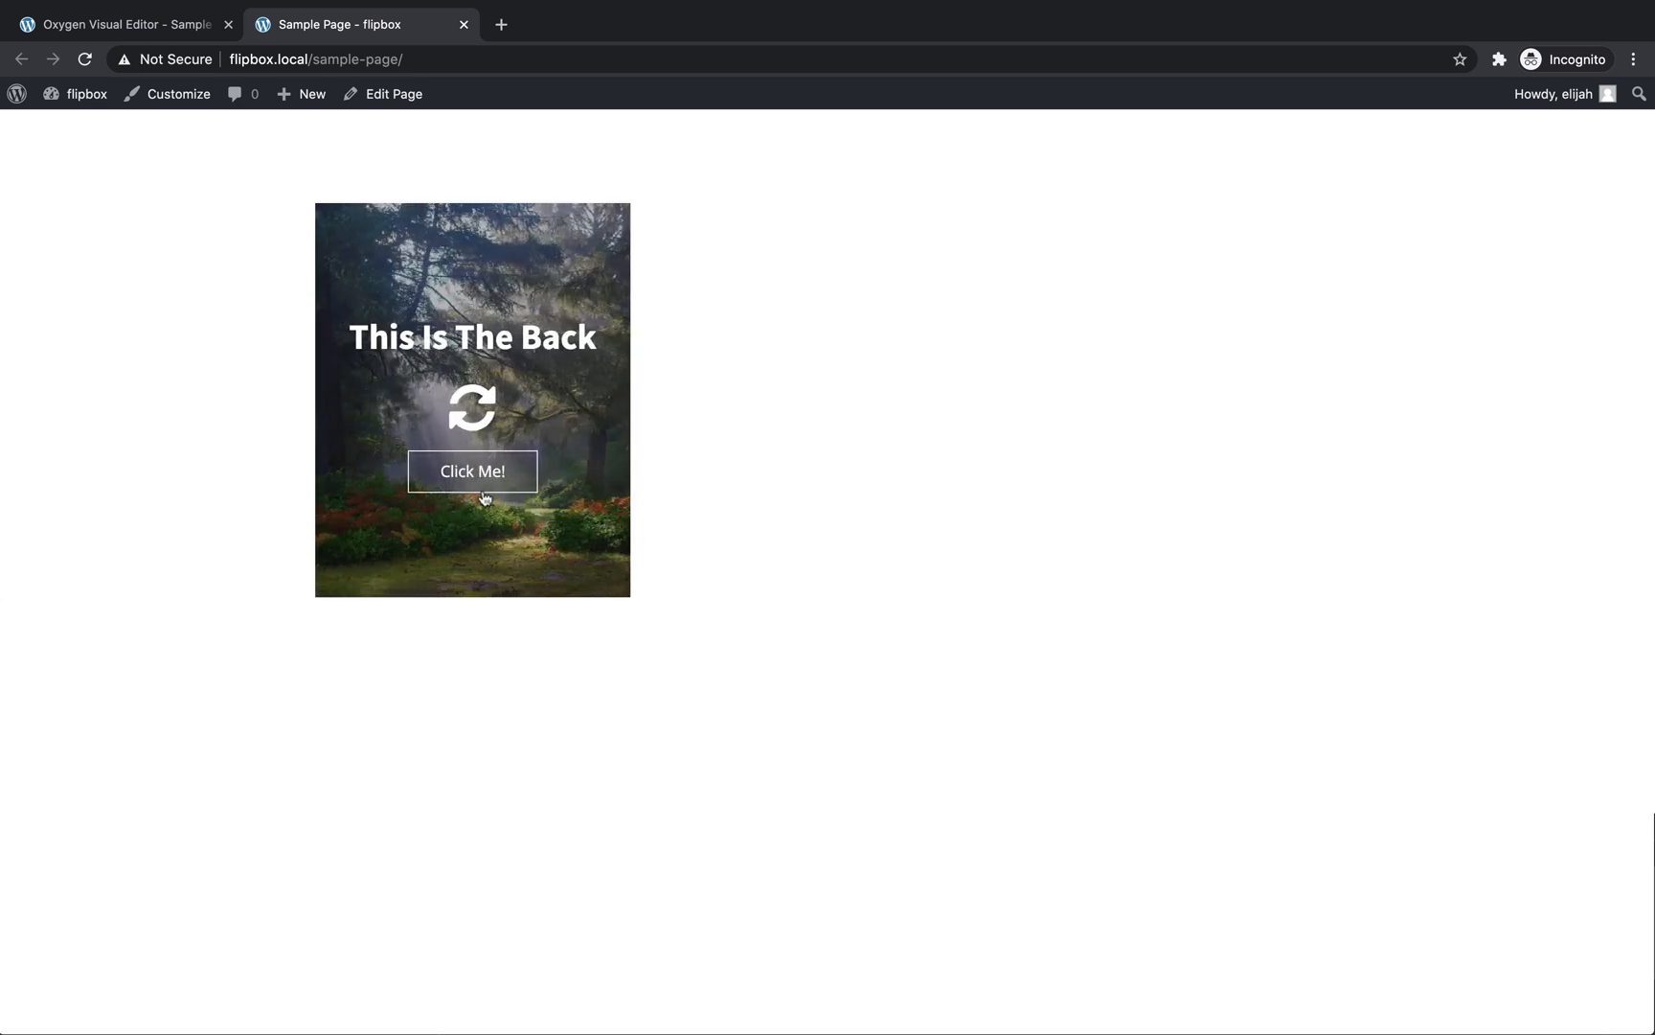
mouse_move(503, 387)
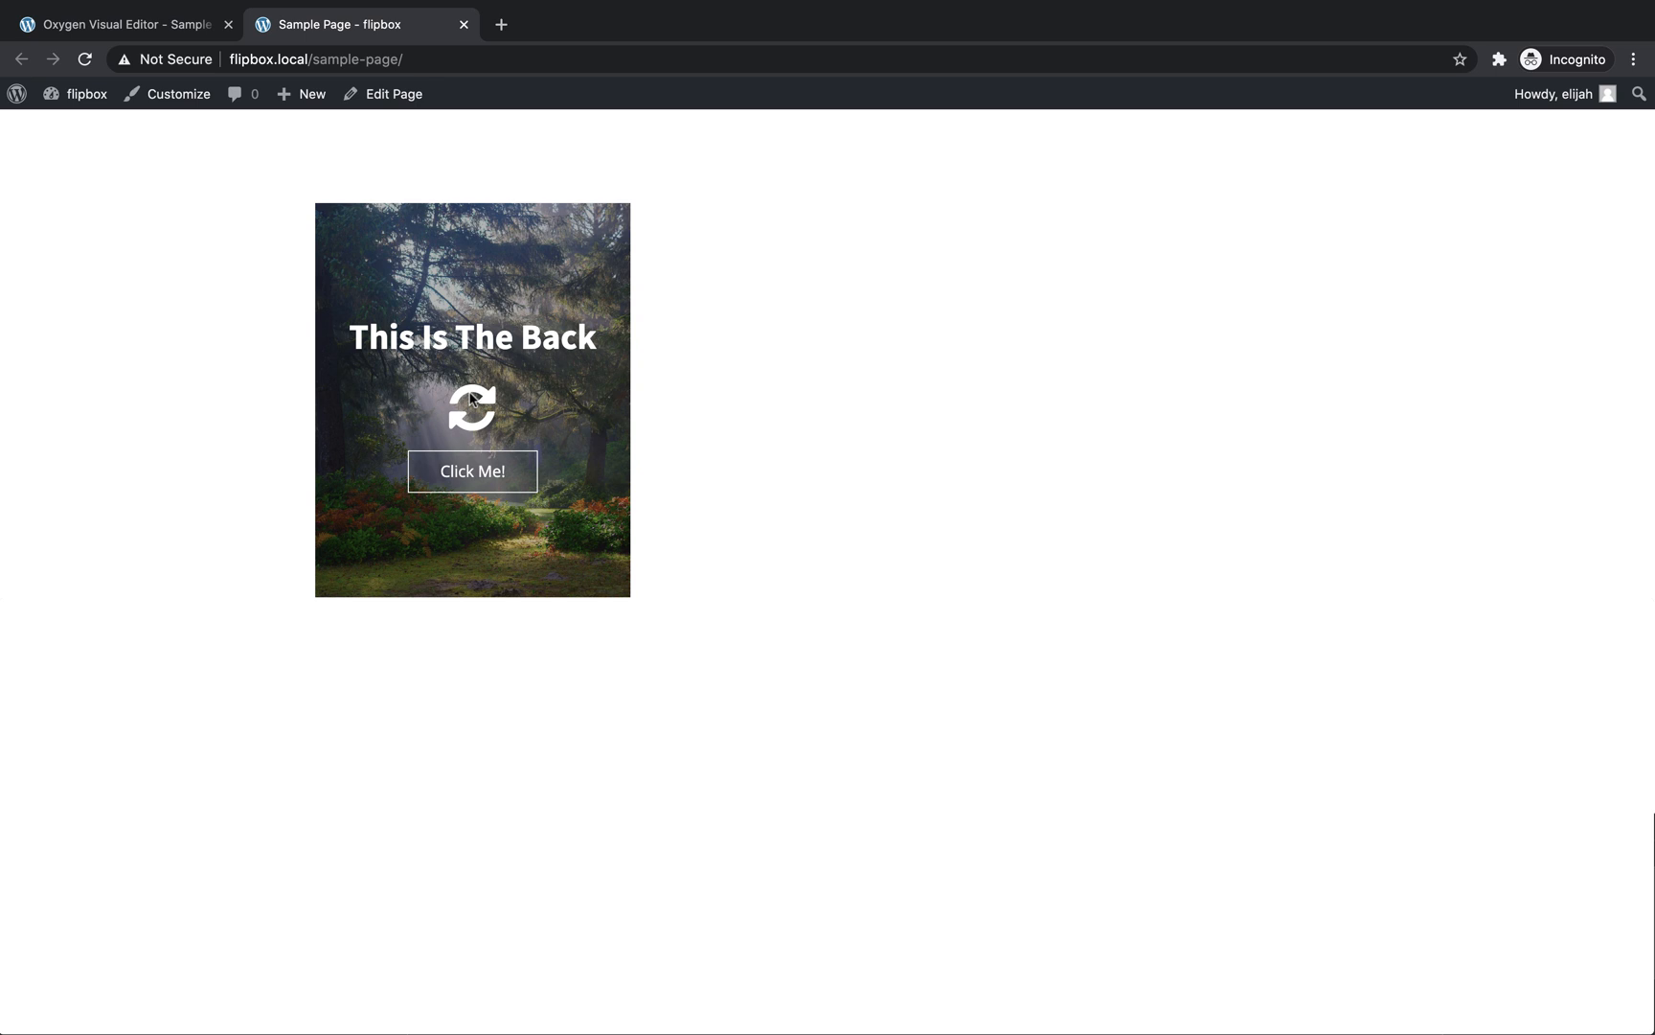
mouse_move(515, 366)
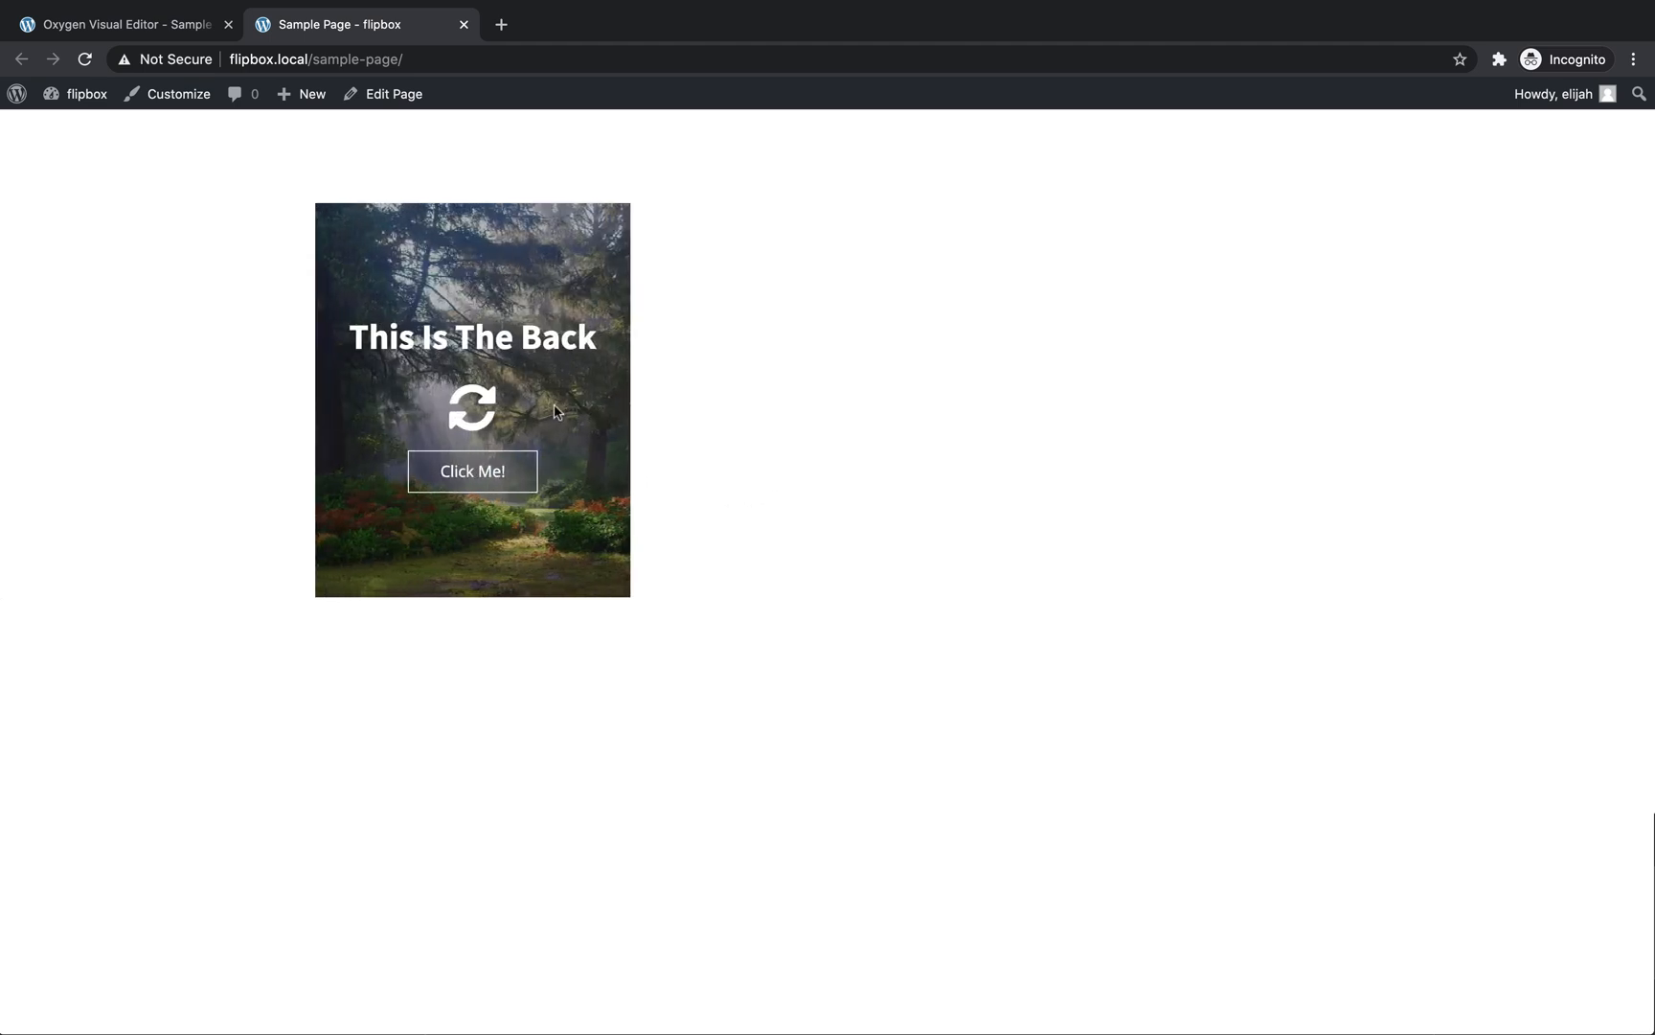
left_click(120, 23)
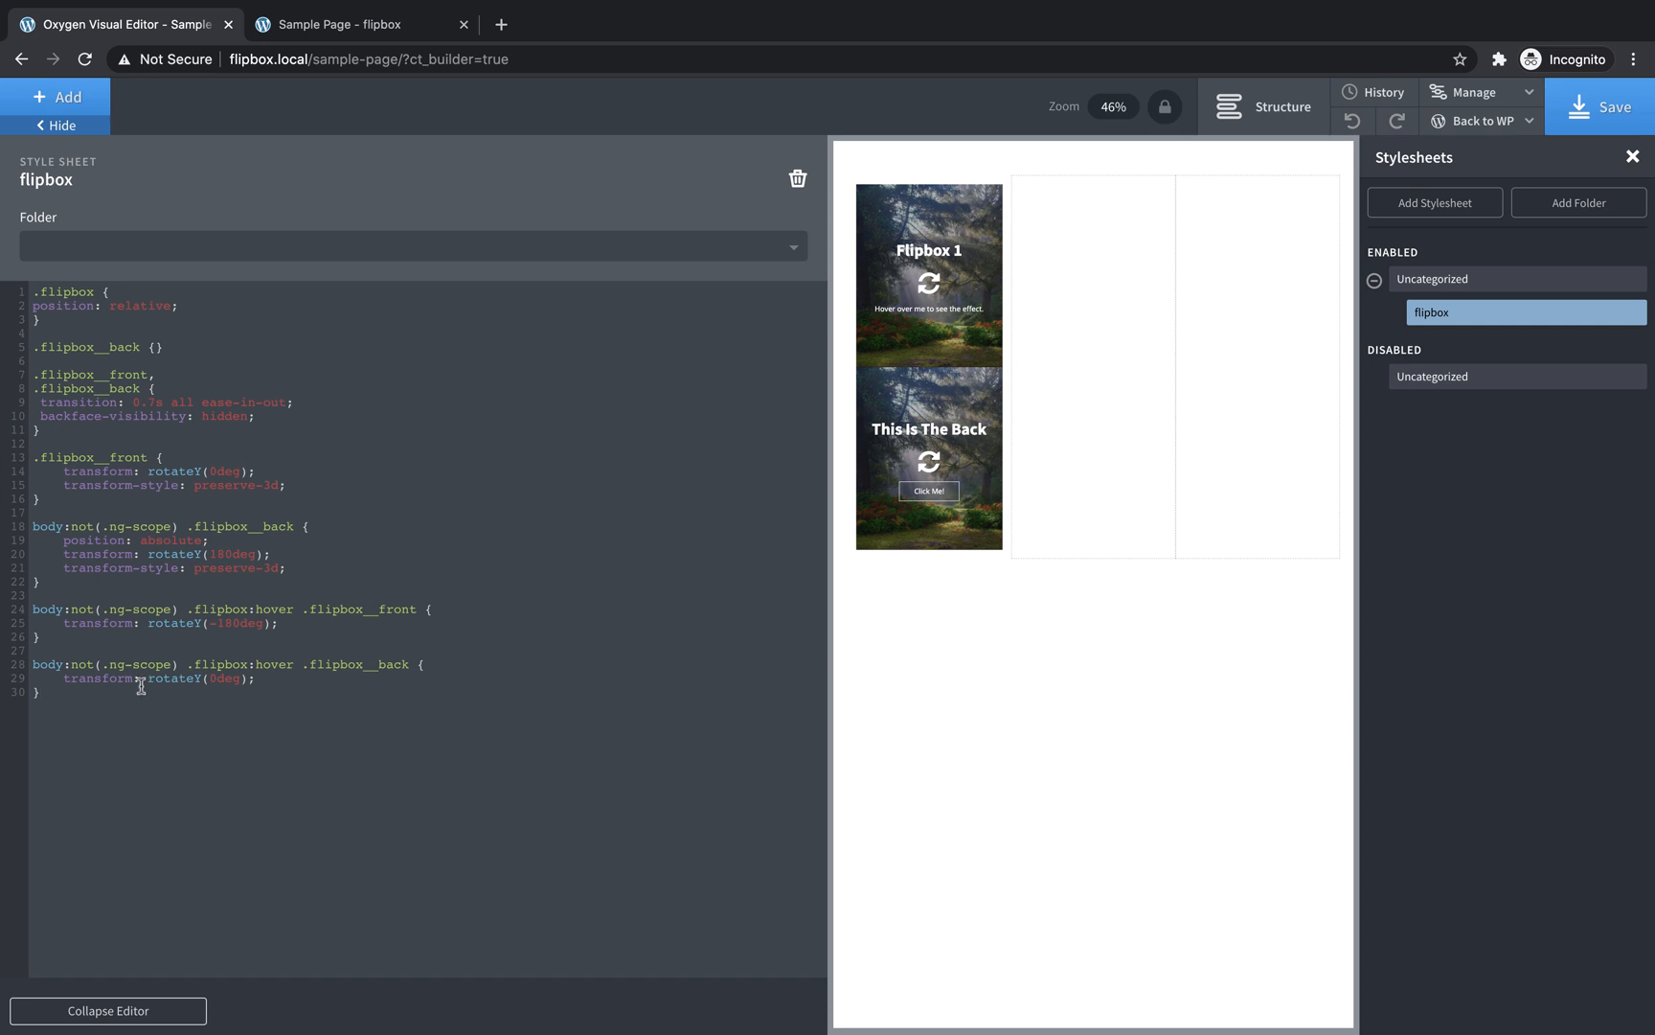
- Write .flipbox__front *, .flipbox__back * { transform: translateZ(65px); backface-visibility: hidden; }
key("Enter")
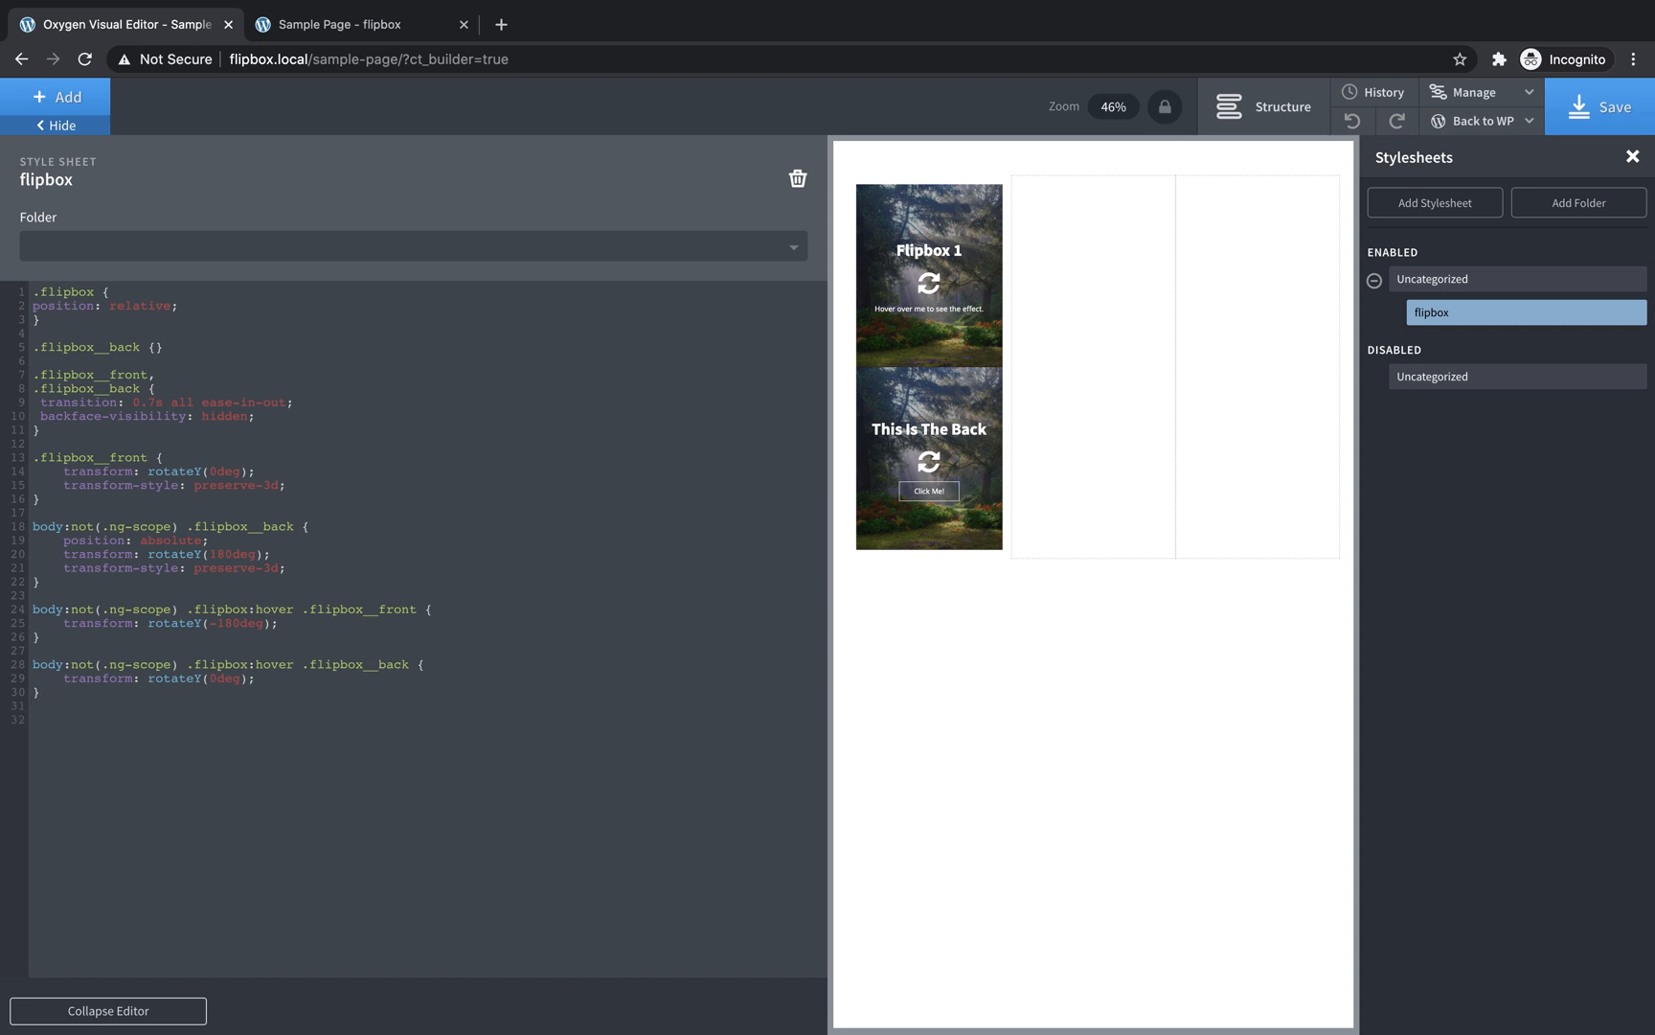
type(".")
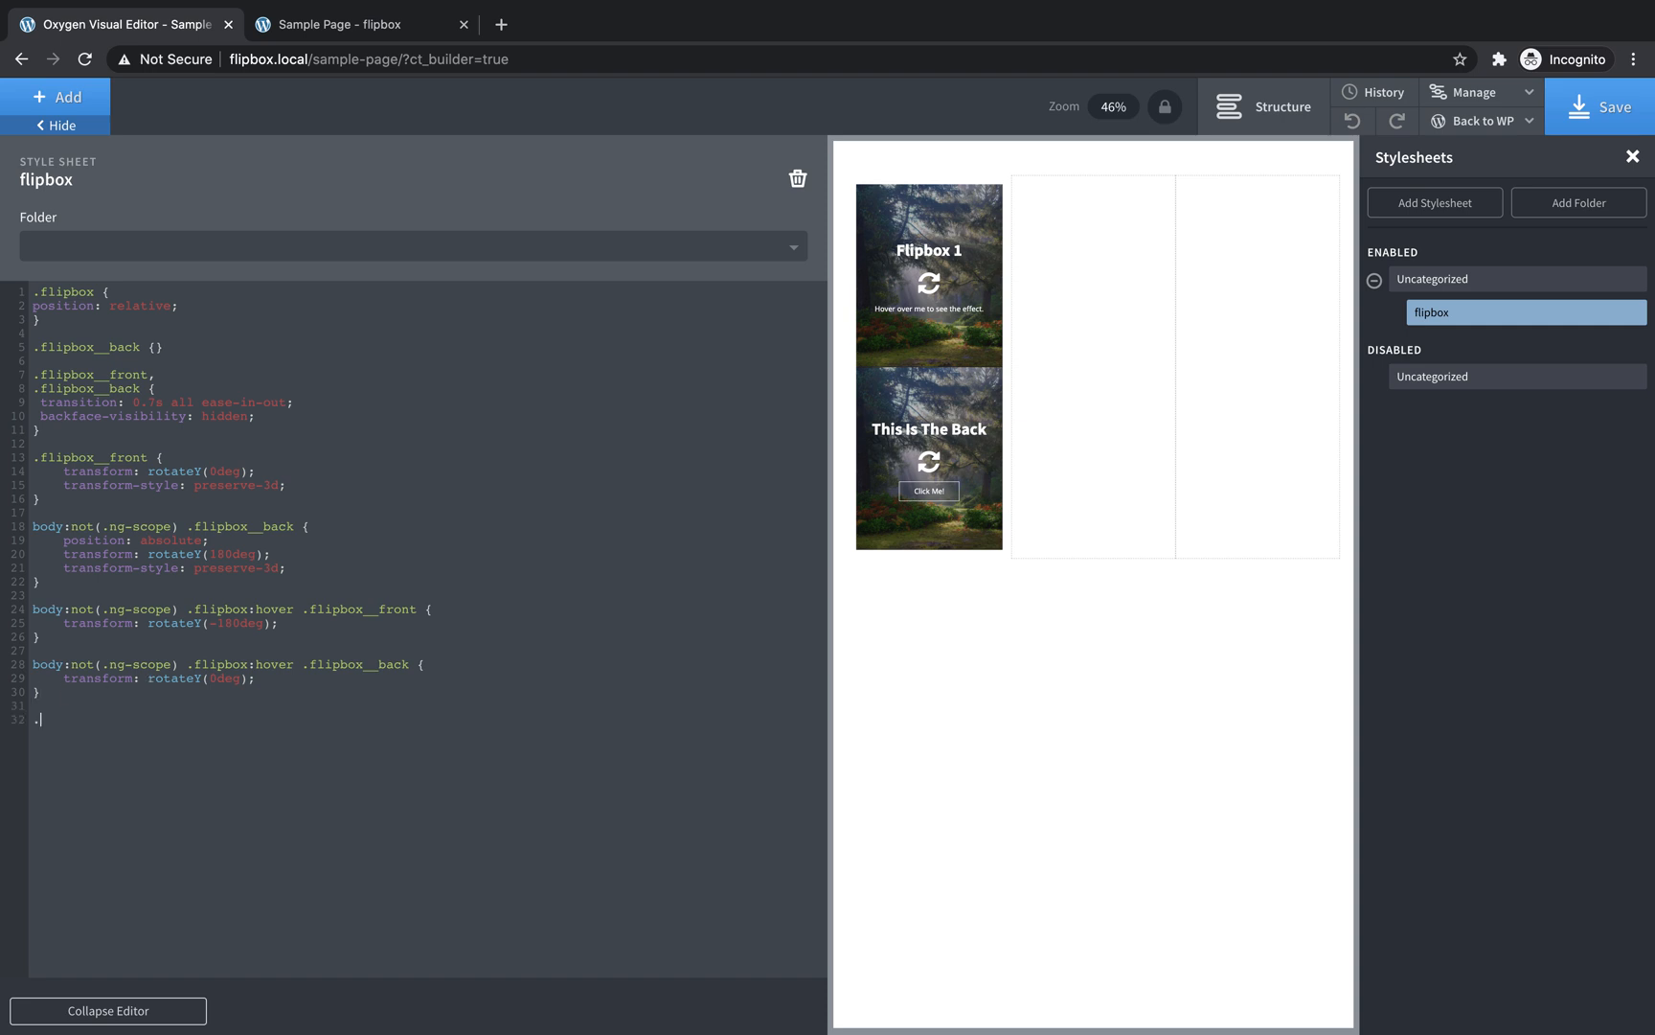
type("flipbox__")
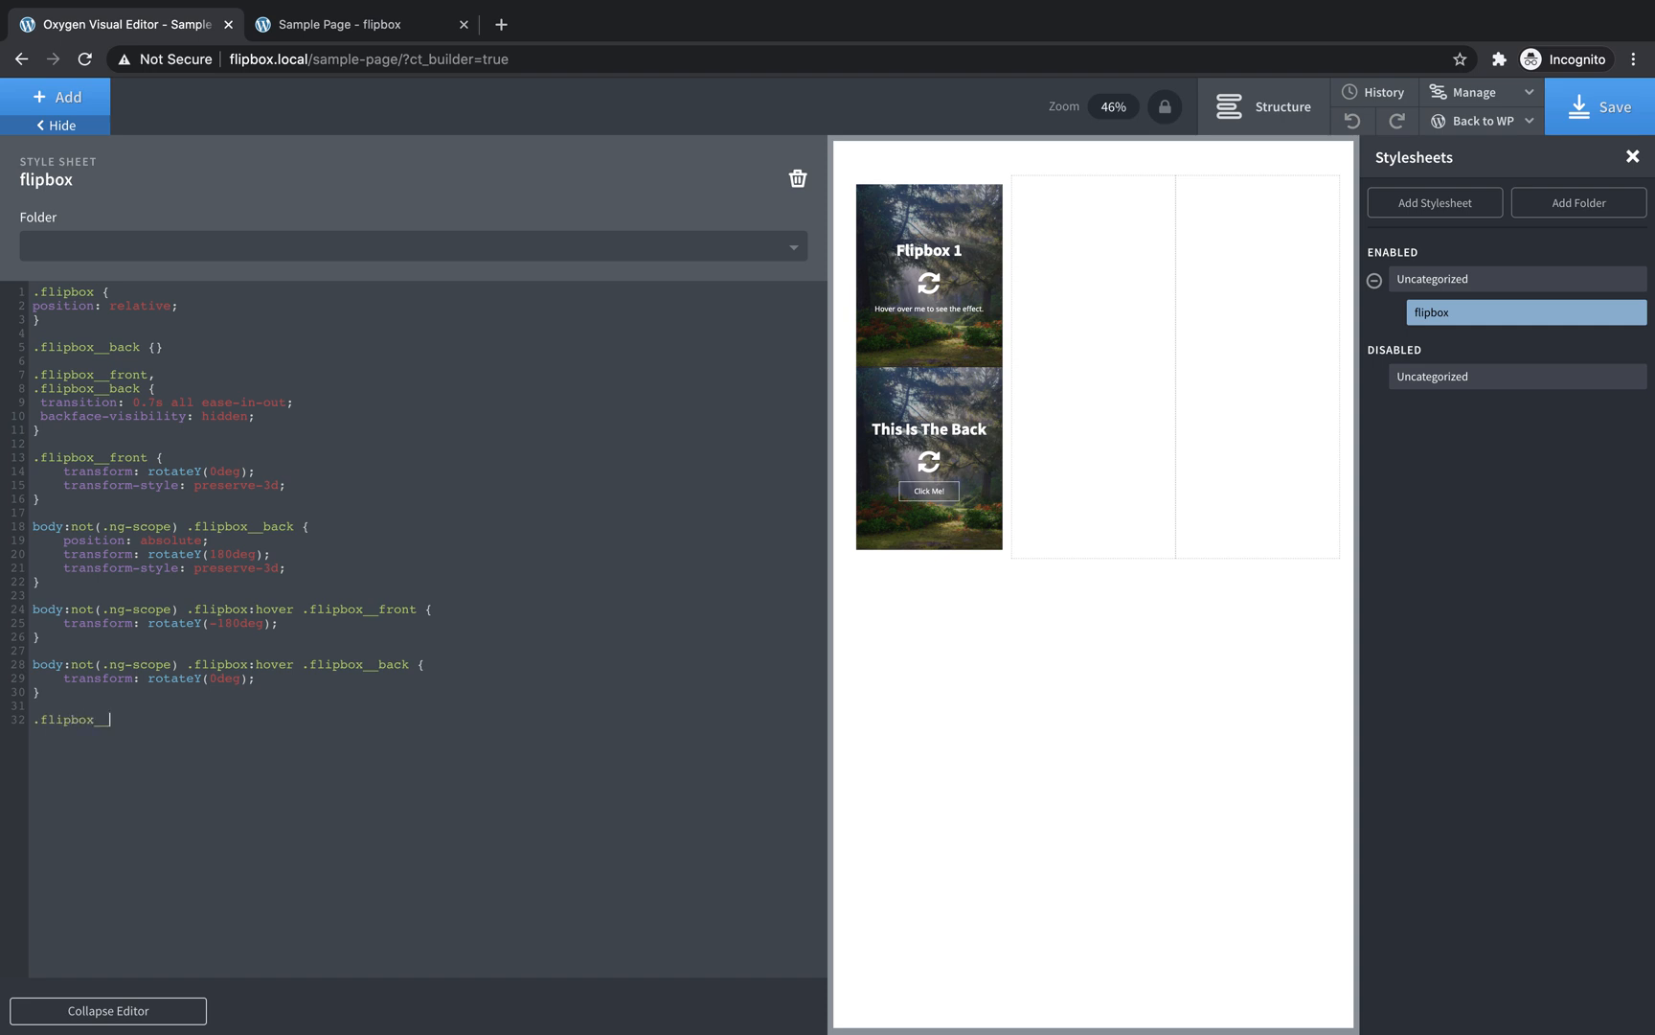
type("front *")
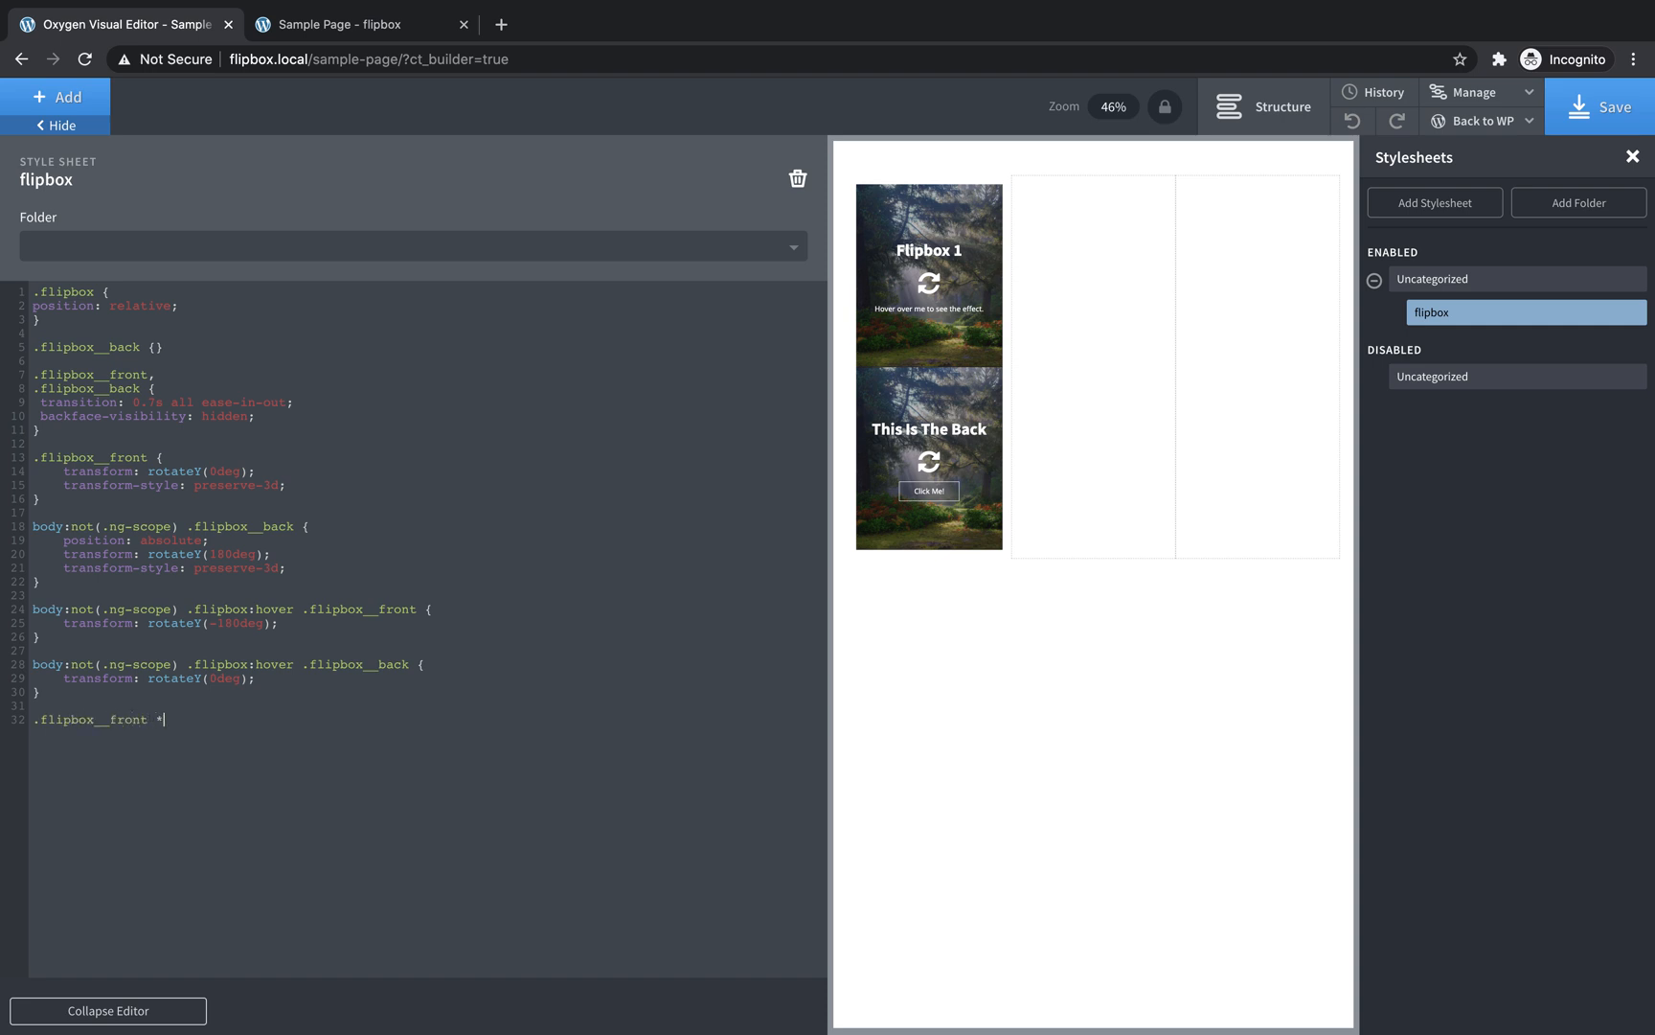
type(",")
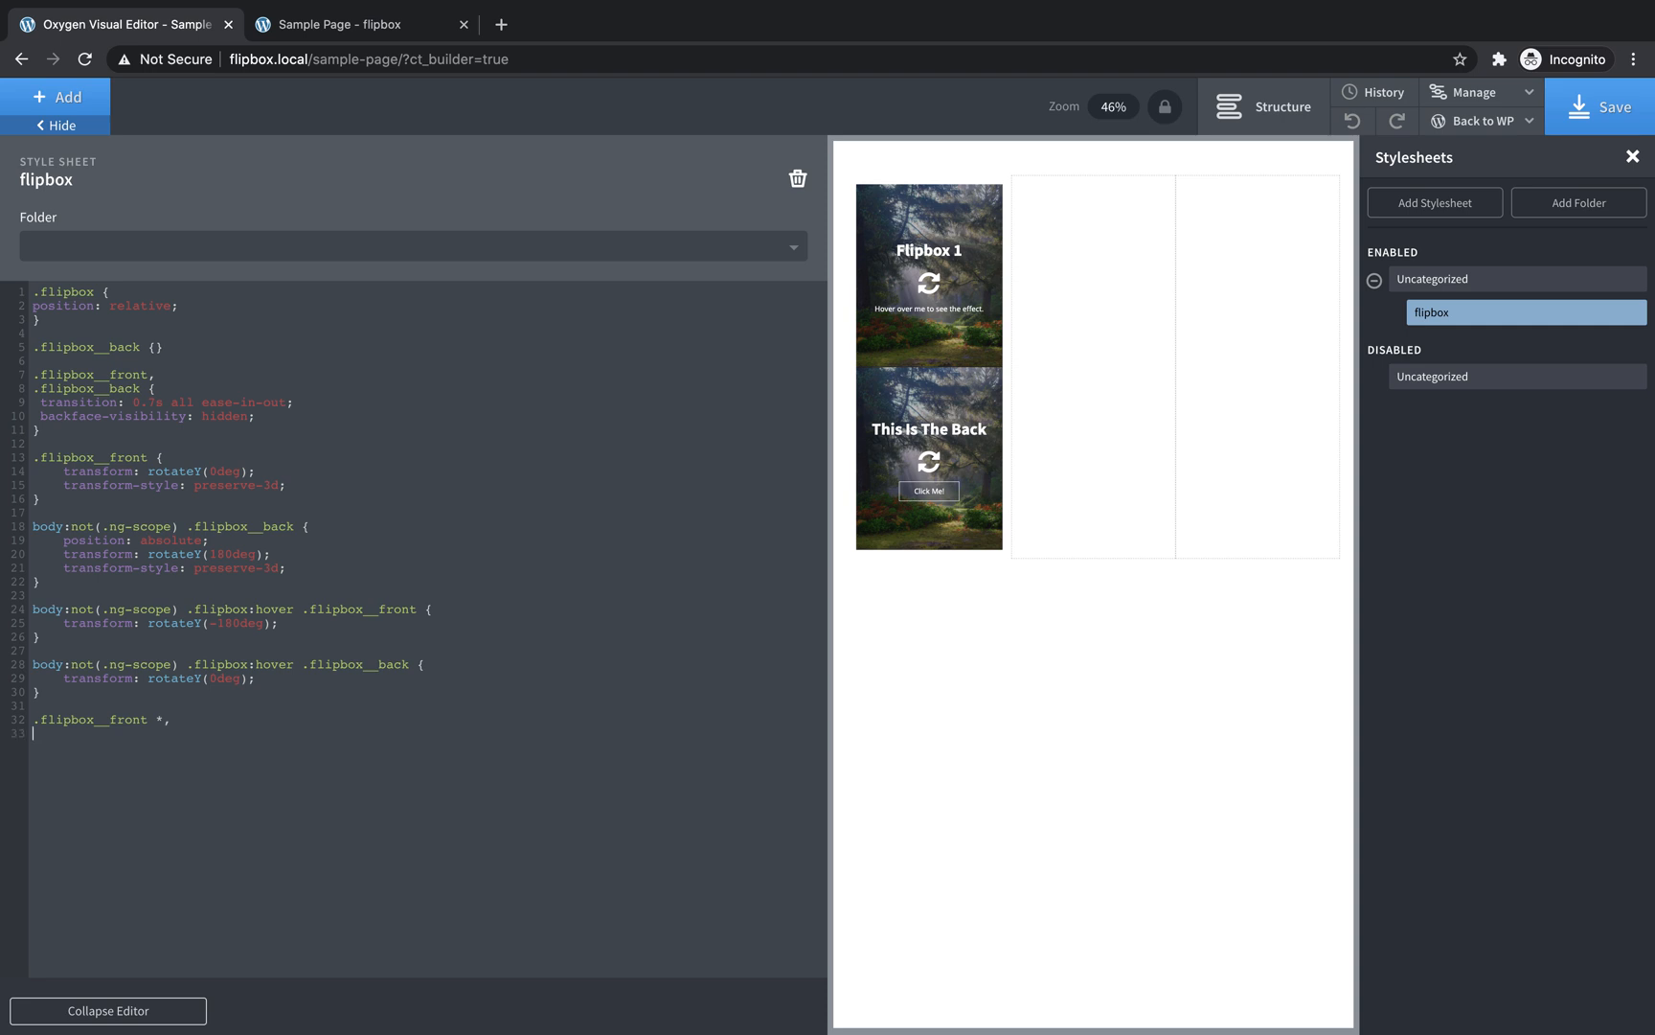
type(".")
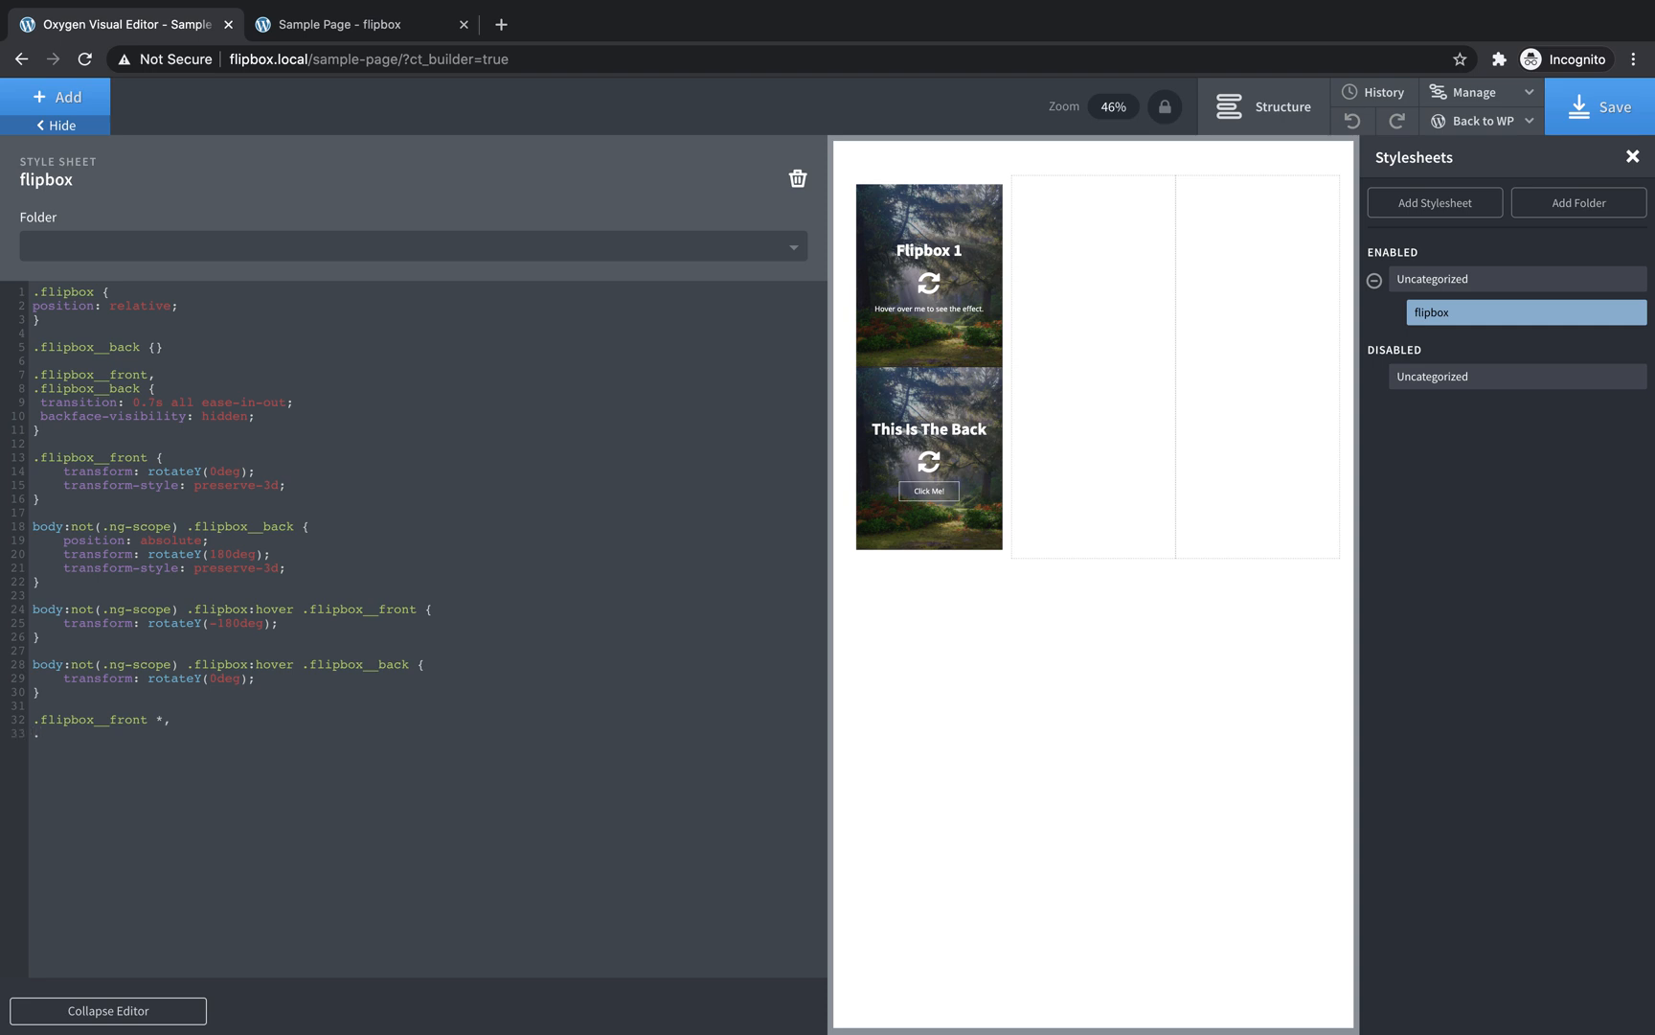
type("flipbox__back *")
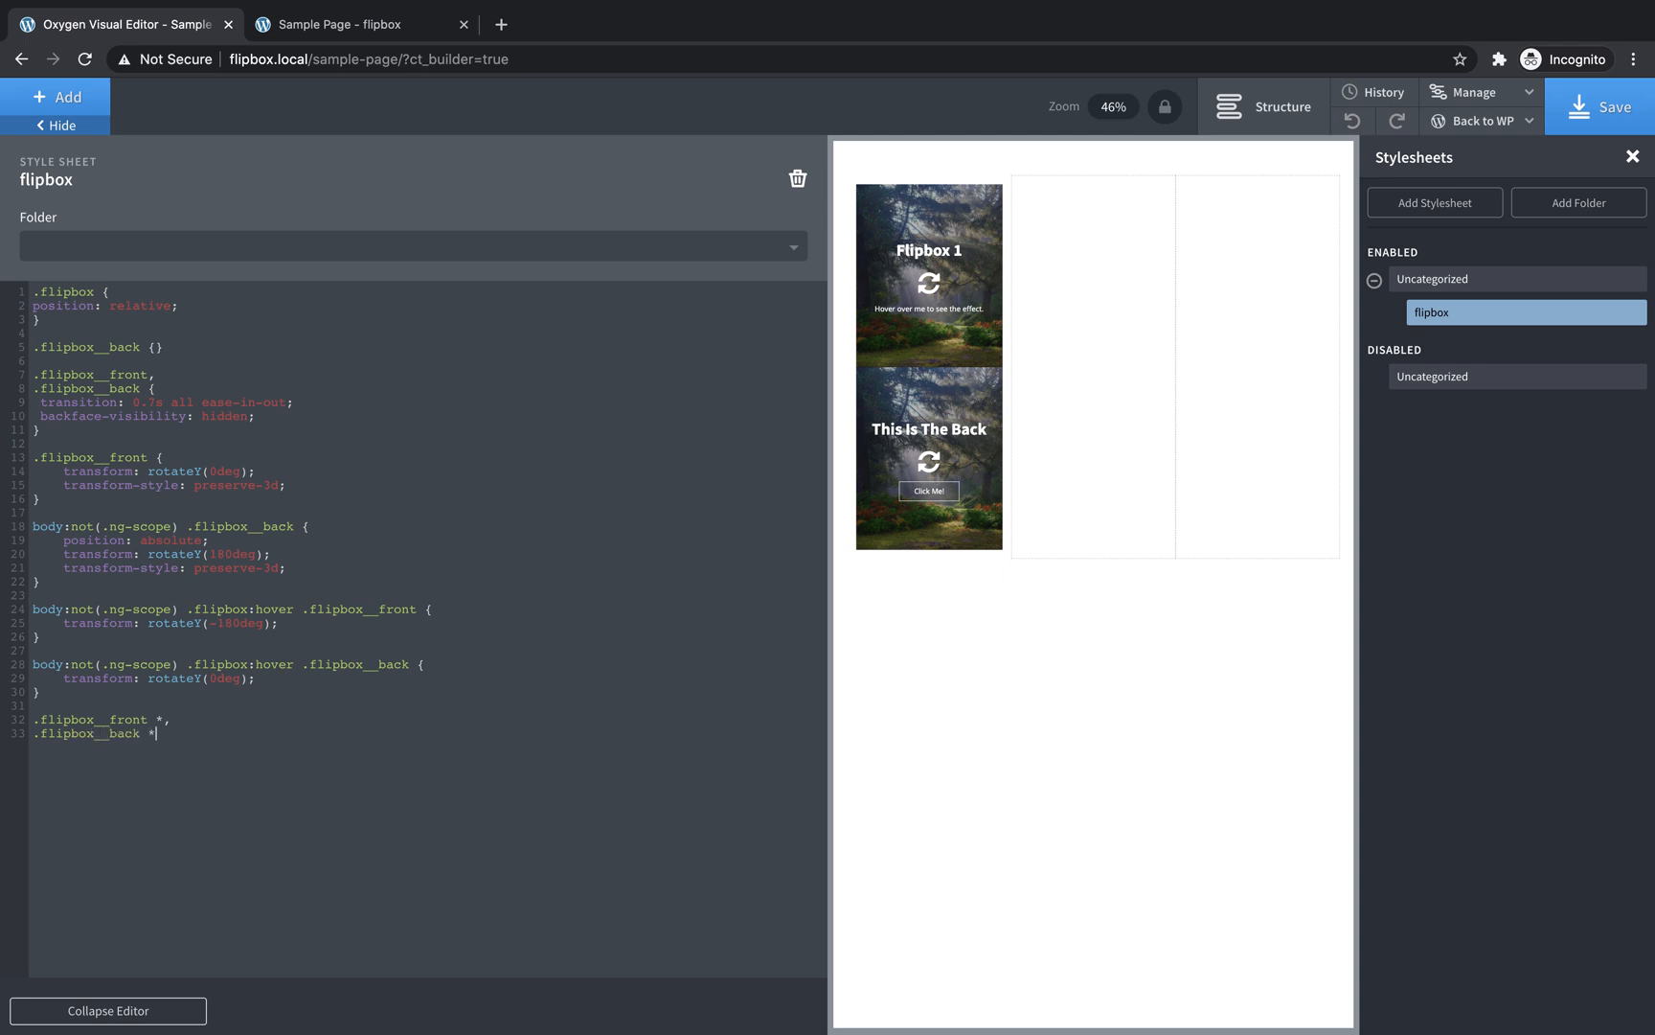
type("{")
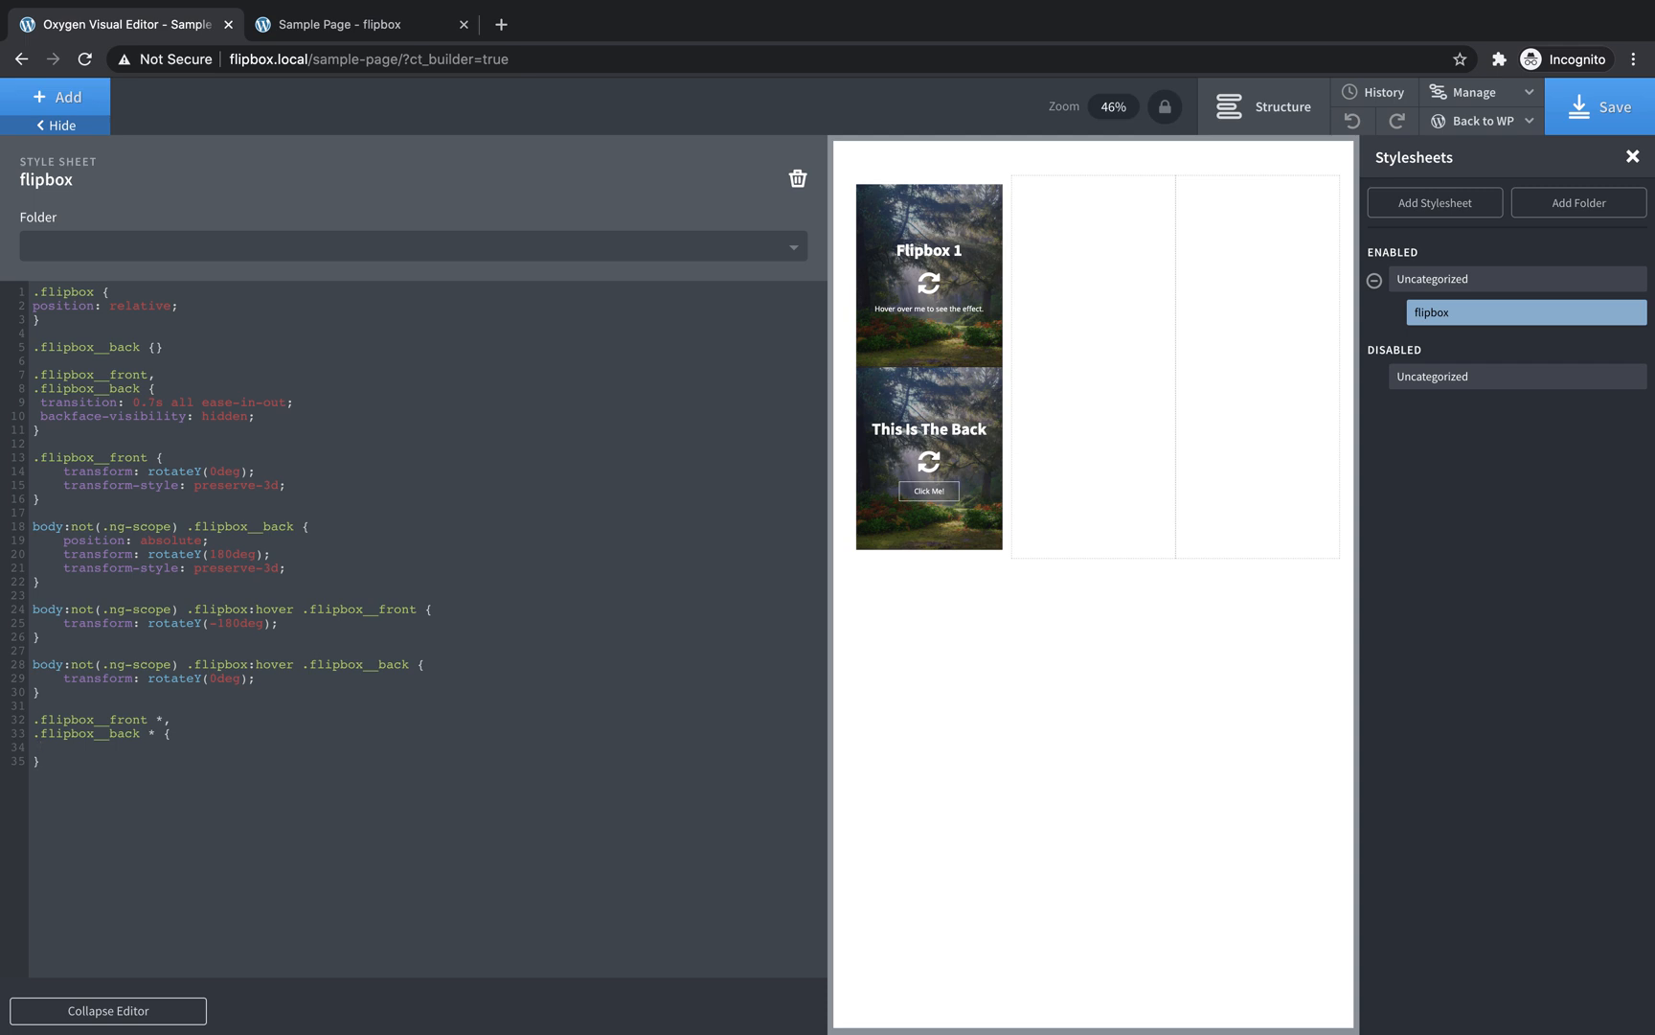
type("transform: translateZ(60px);")
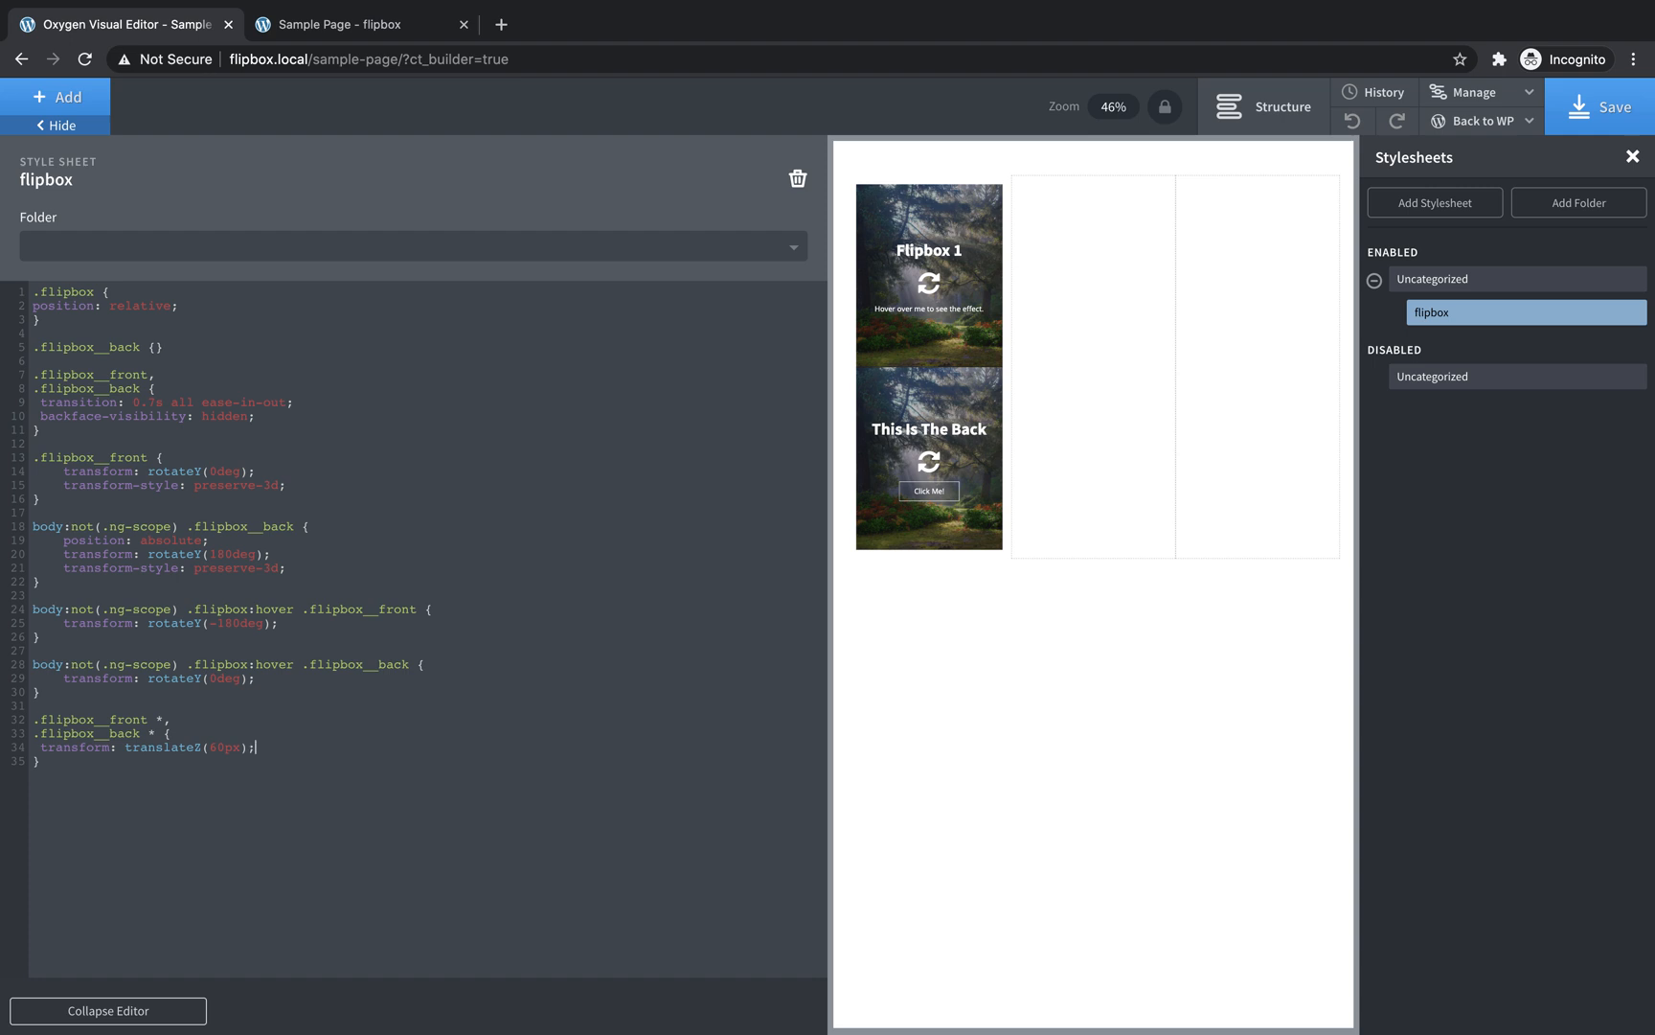
type("backface-visibility: hidden;")
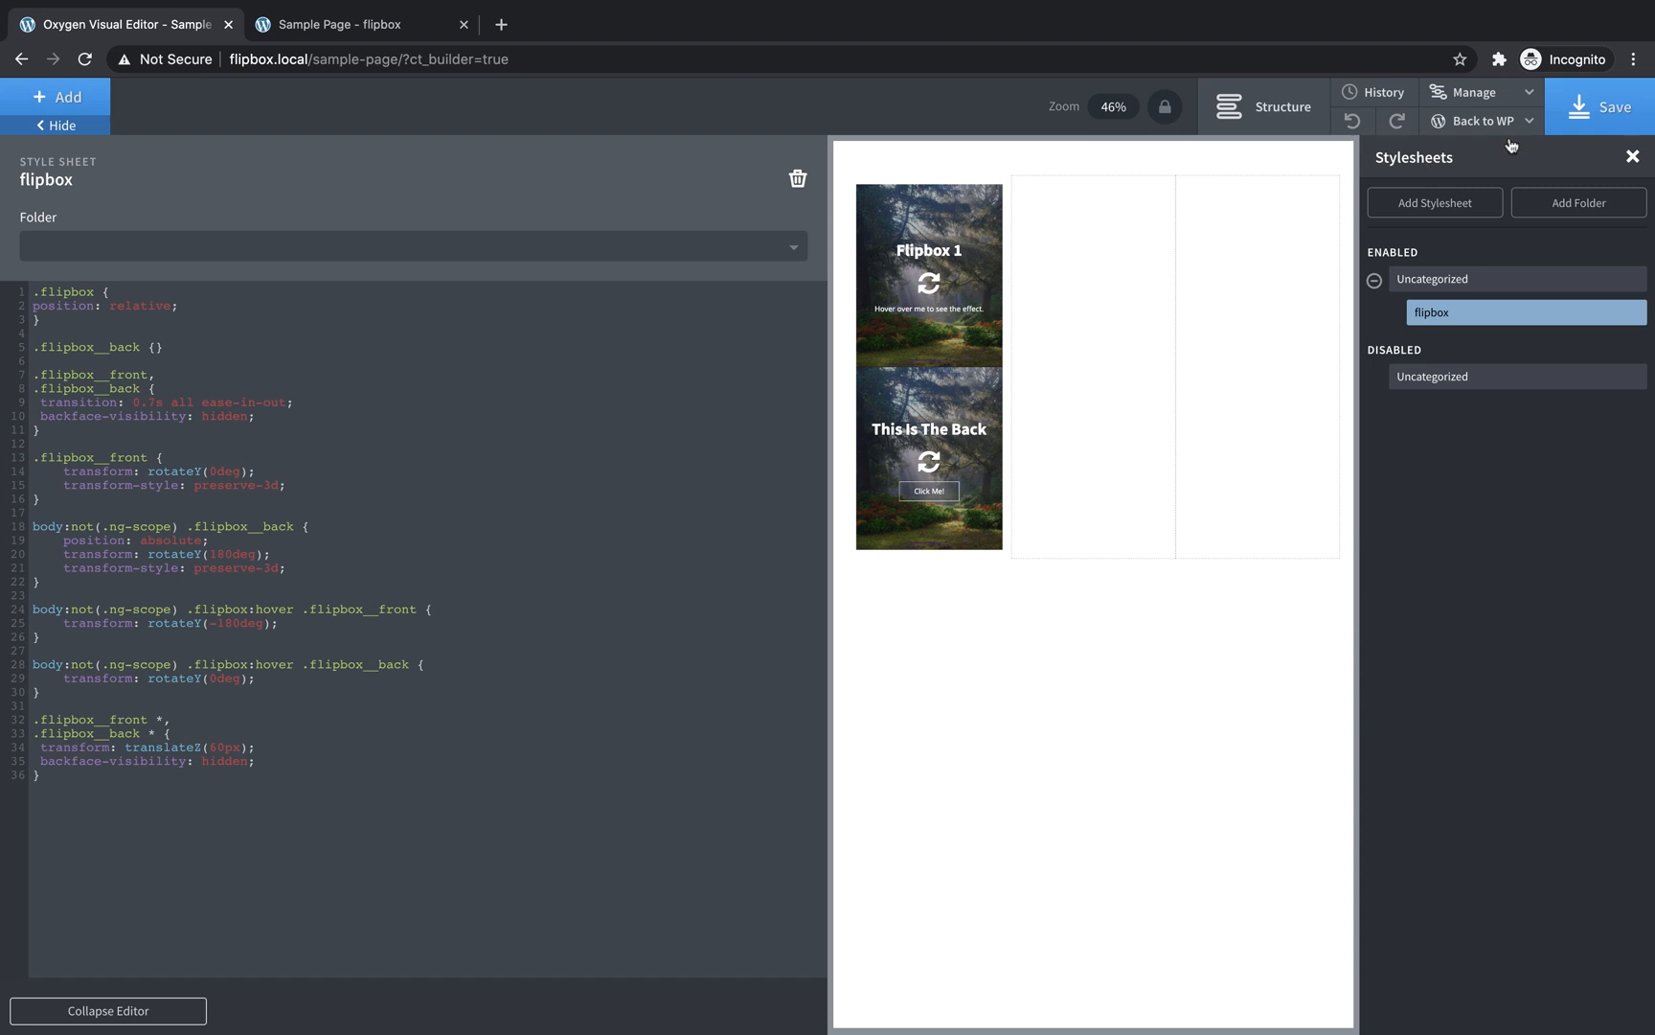
left_click(359, 23)
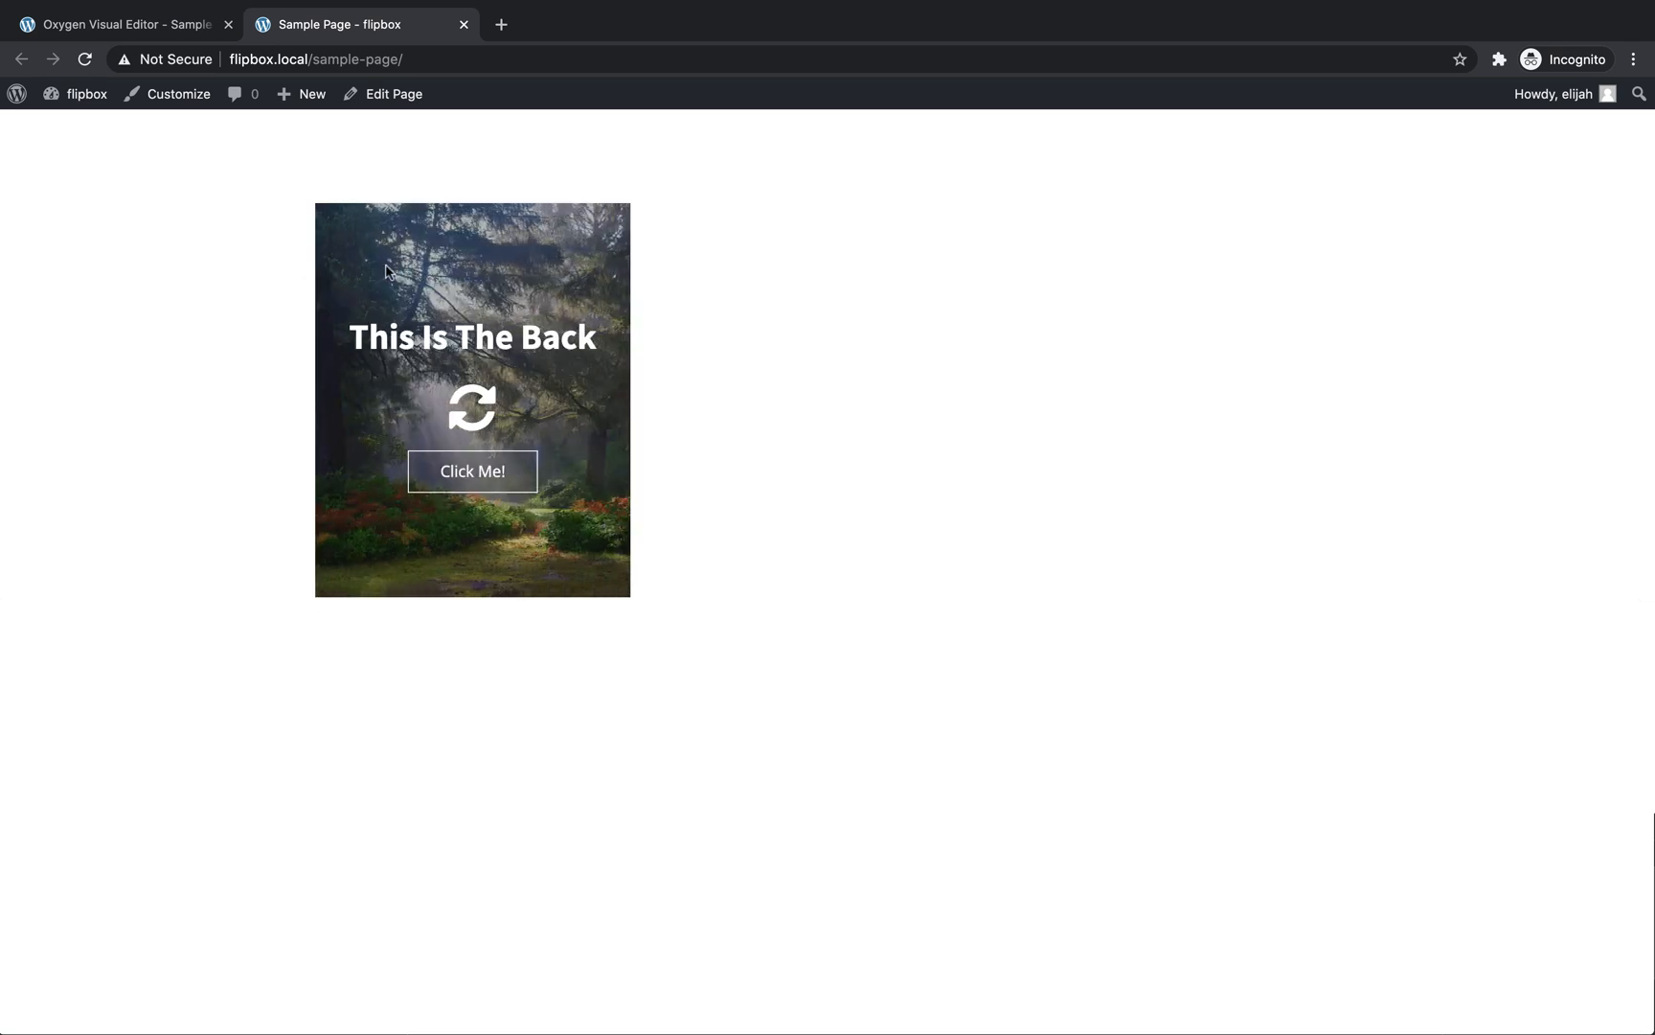
mouse_move(473, 287)
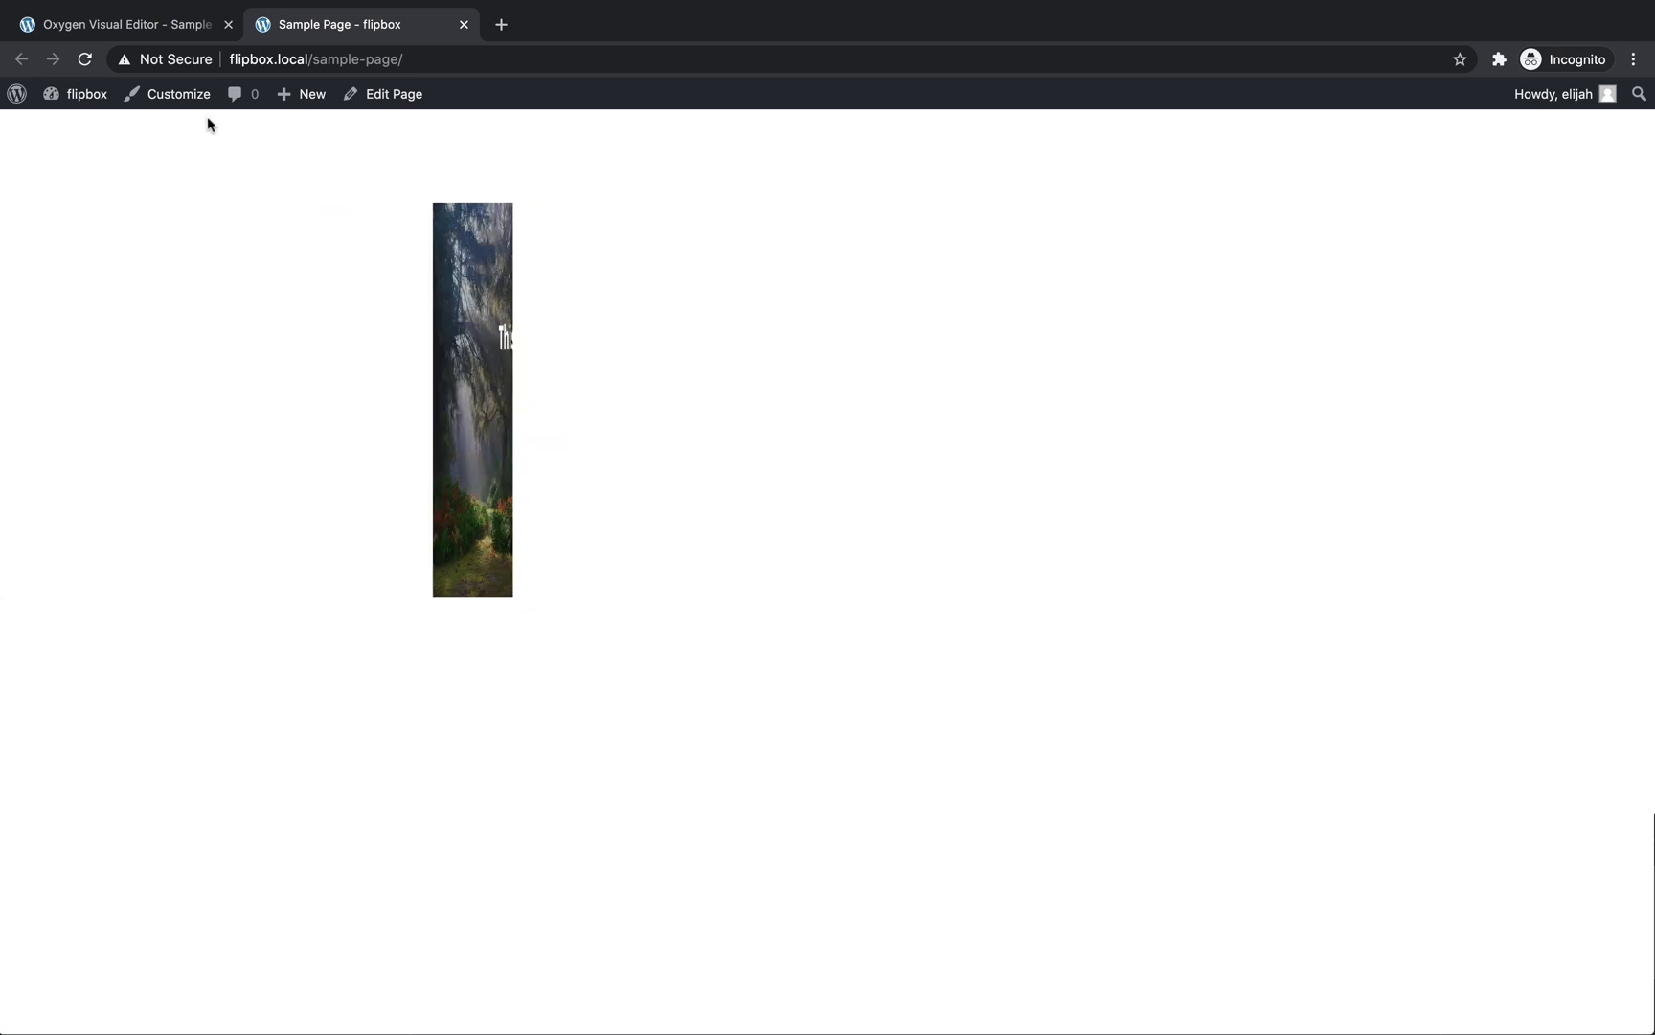
left_click(120, 23)
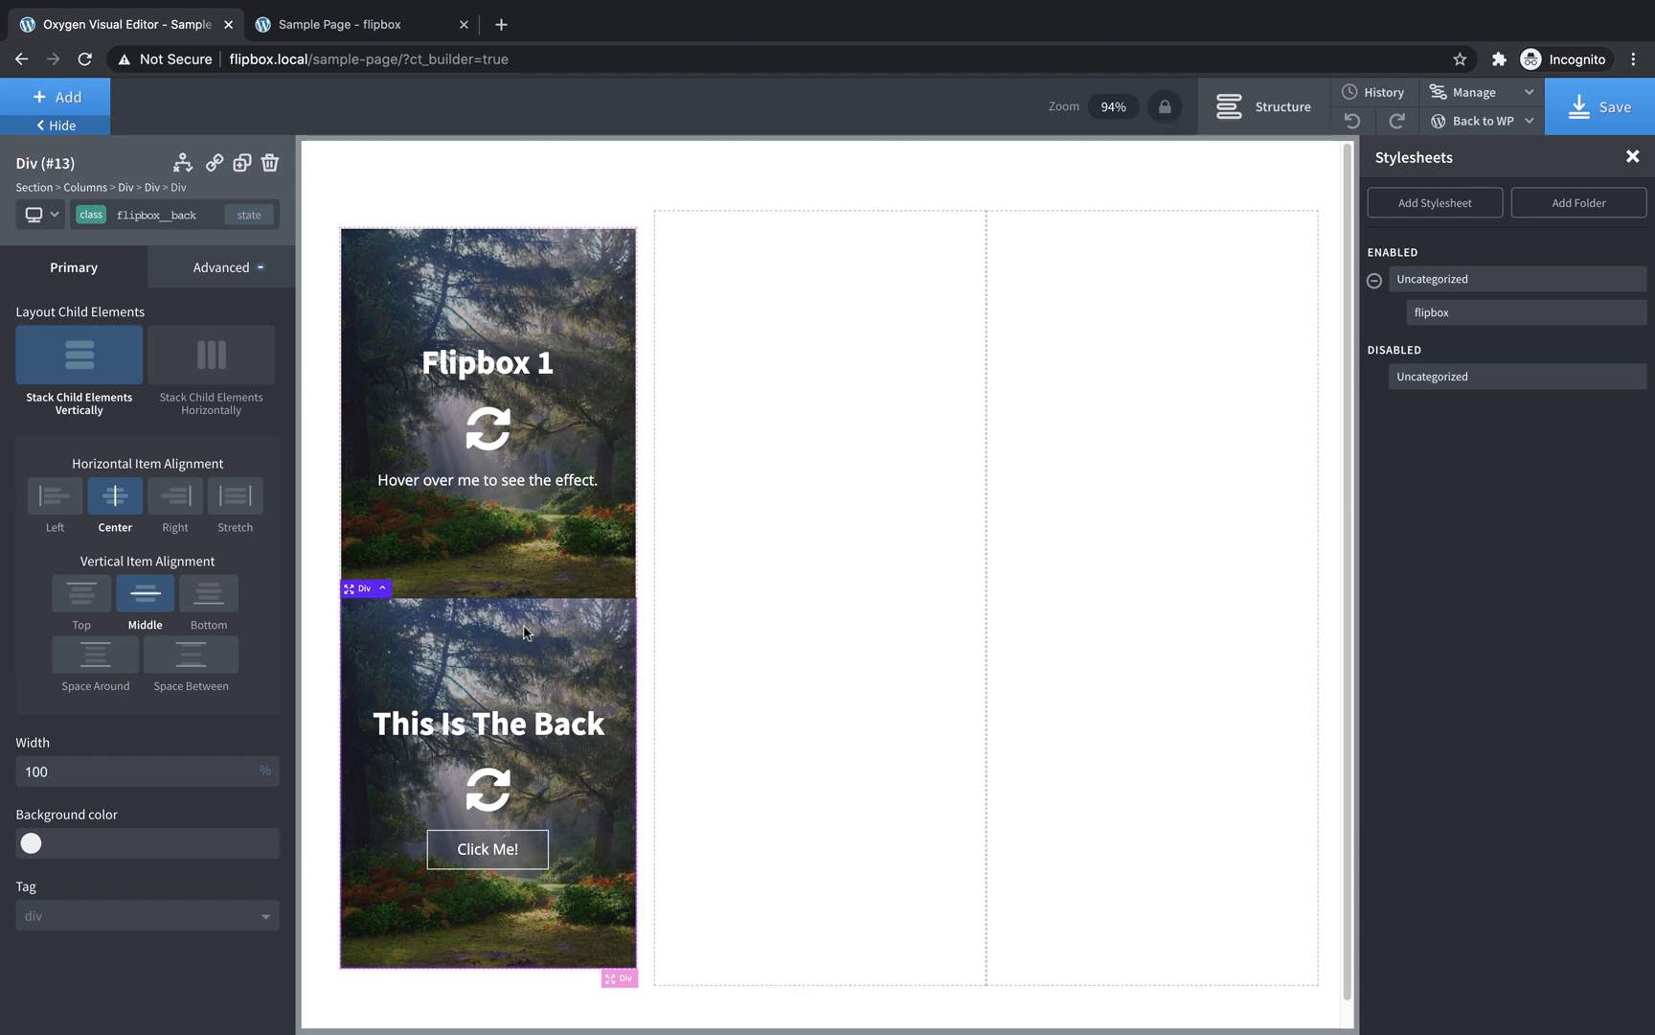
mouse_move(475, 663)
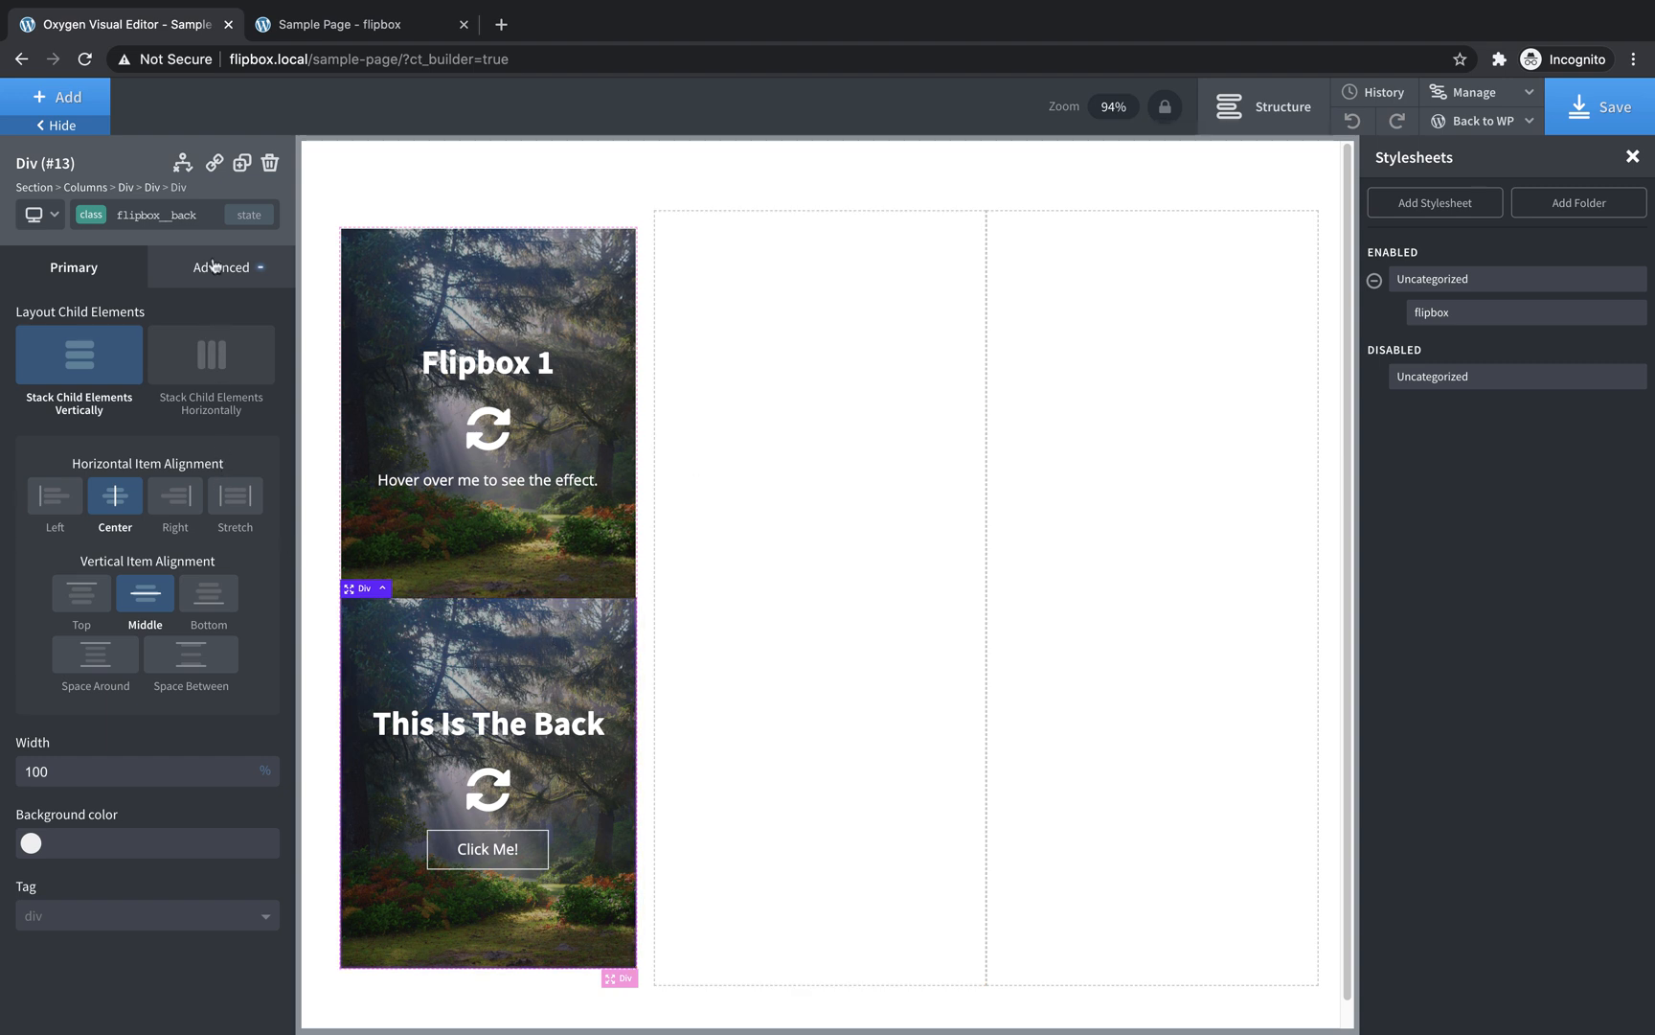
- Remove the back panel's forest photo and give it a dark solid background colour
left_click(222, 267)
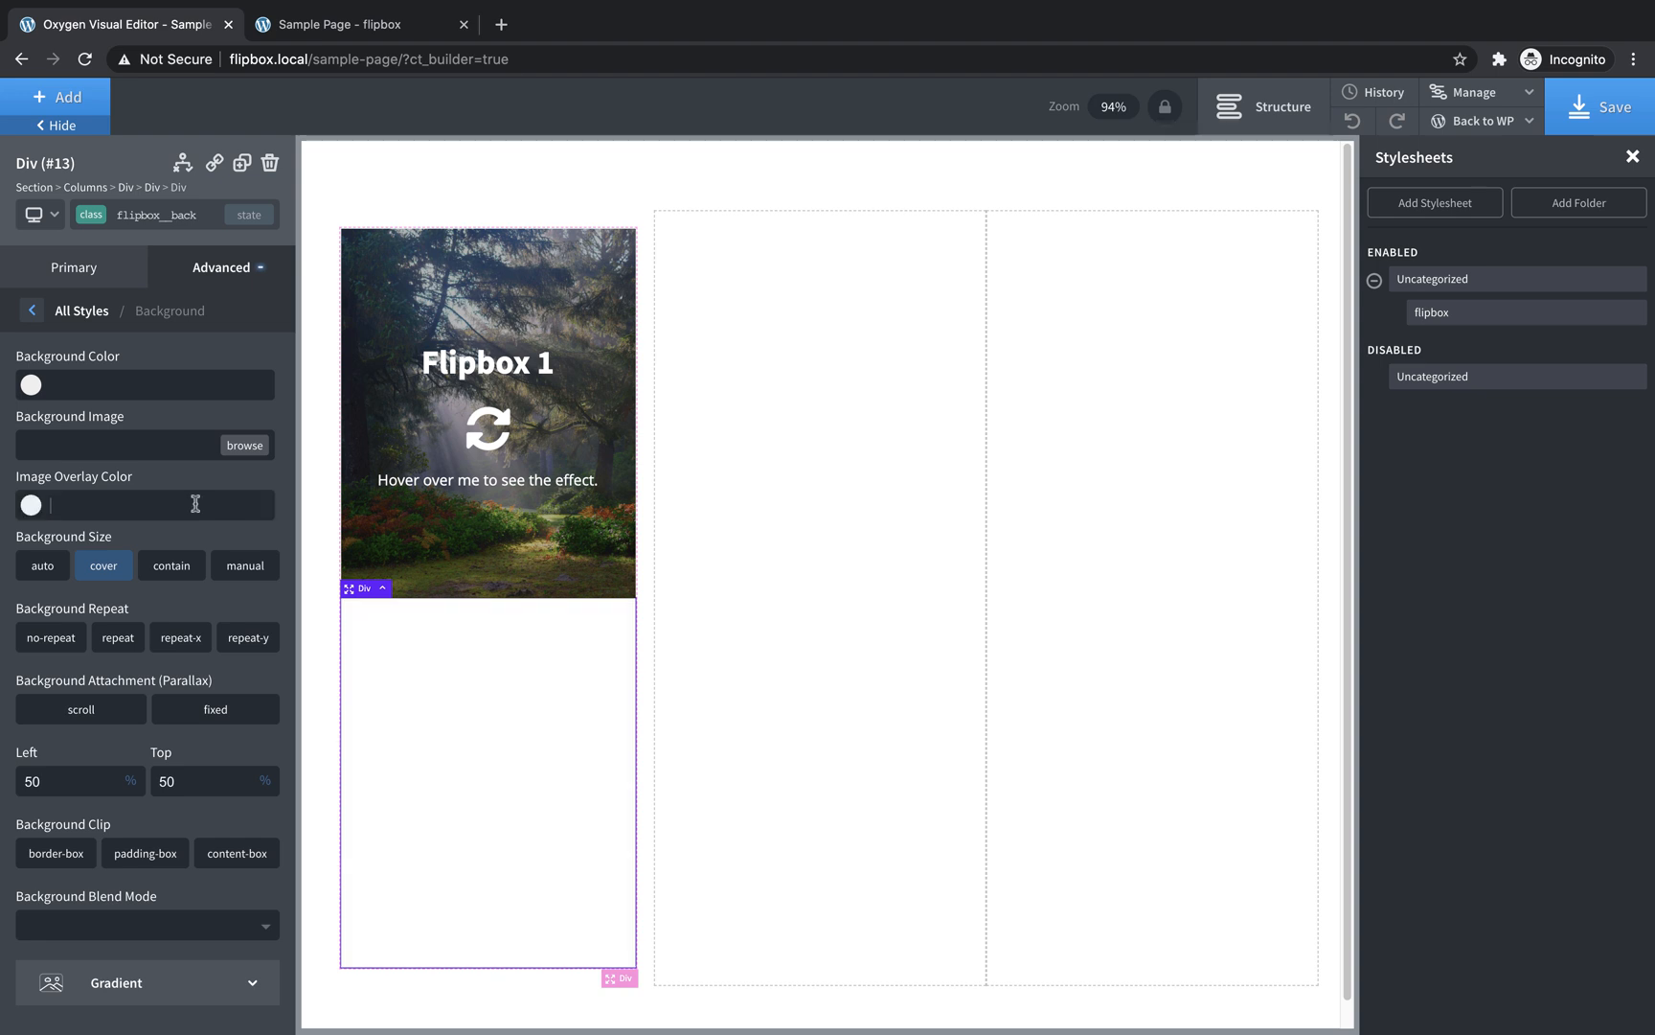
left_click(29, 385)
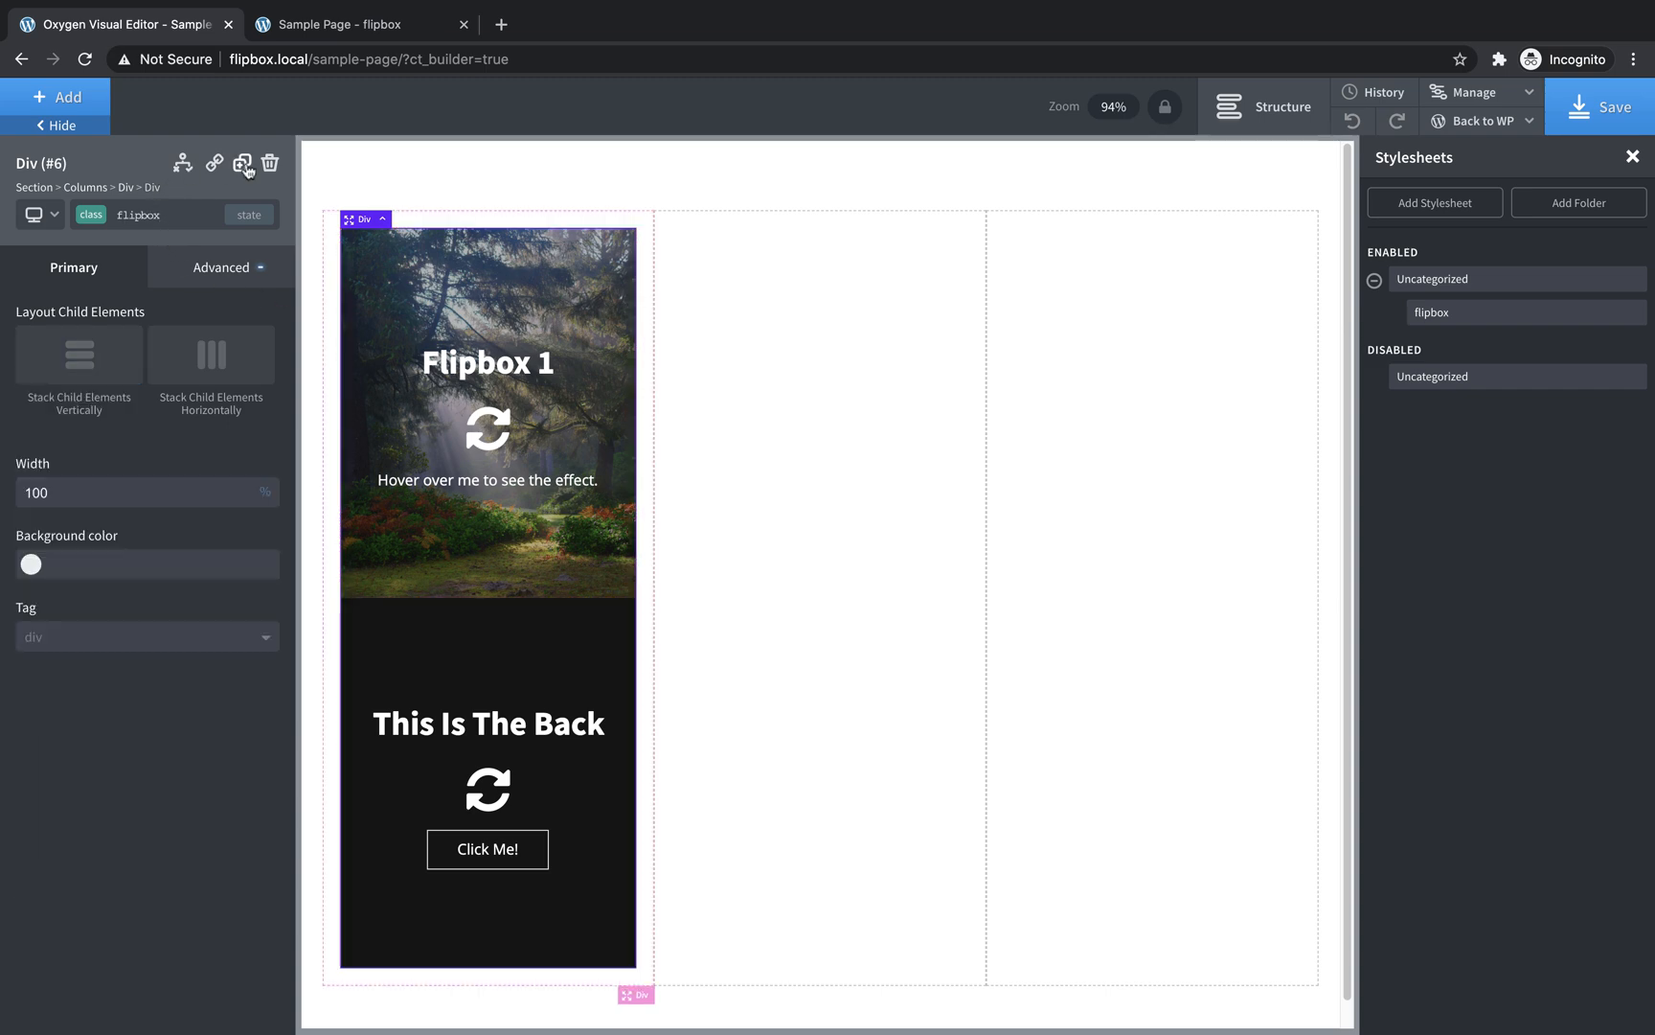
- Duplicate the flipbox card into the second and third columns and save the page
left_click(243, 163)
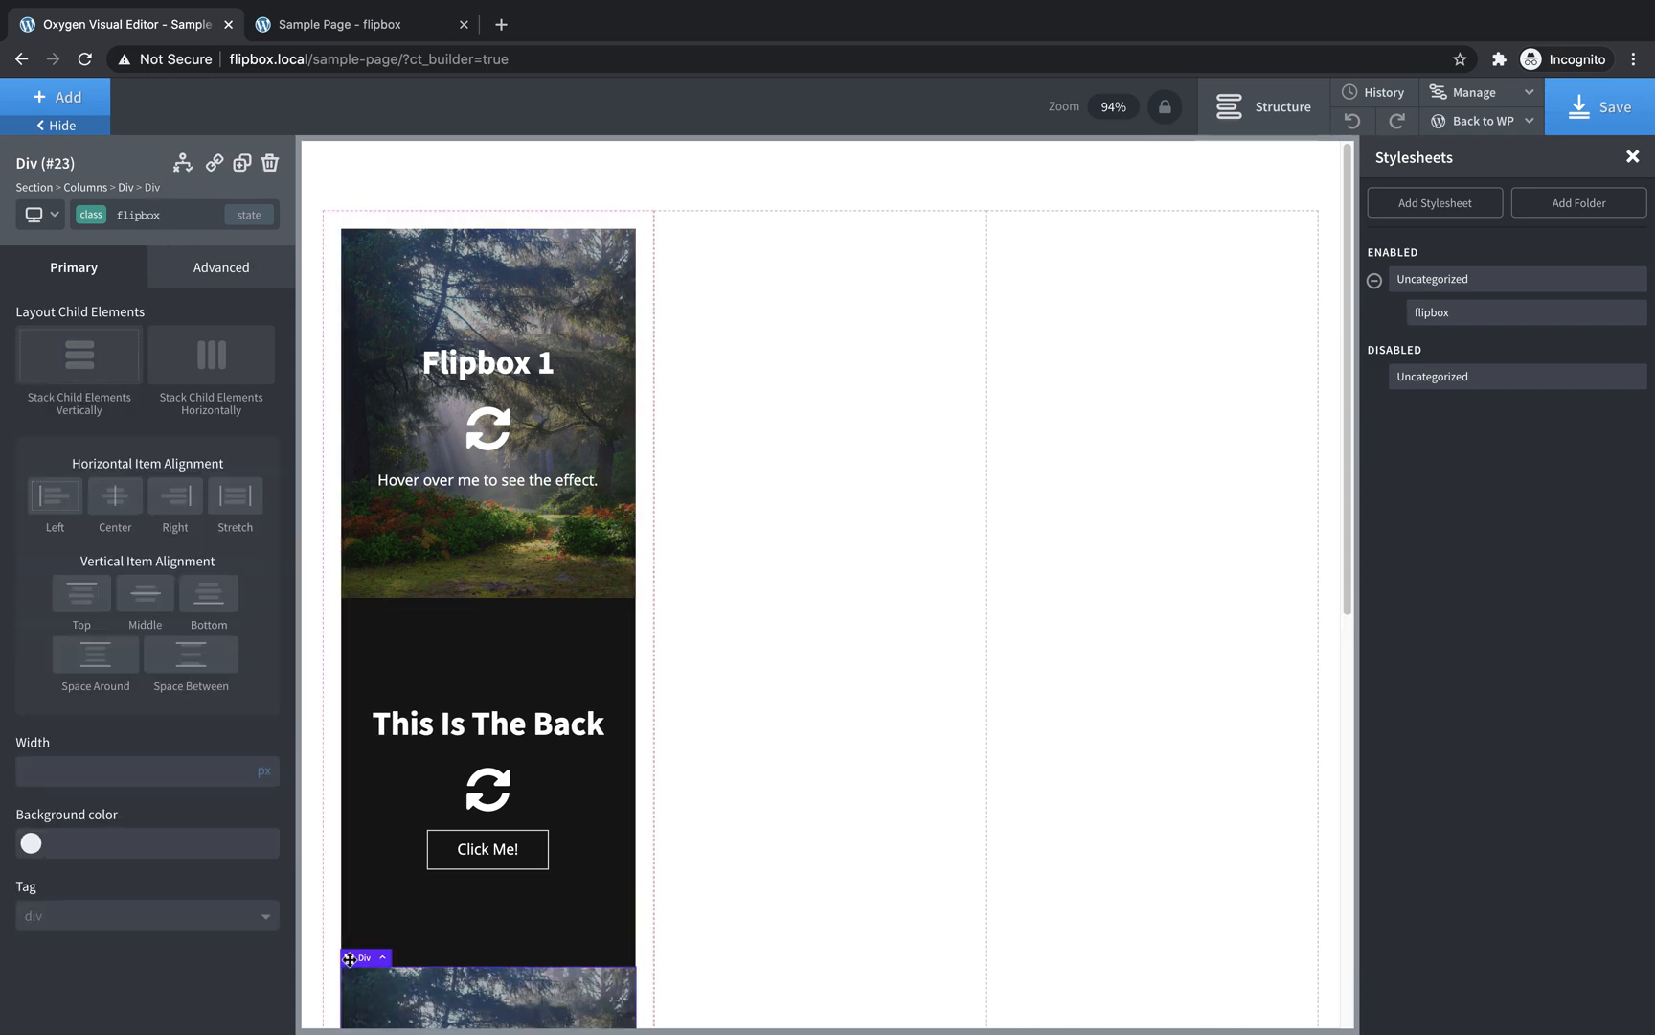
left_click(241, 163)
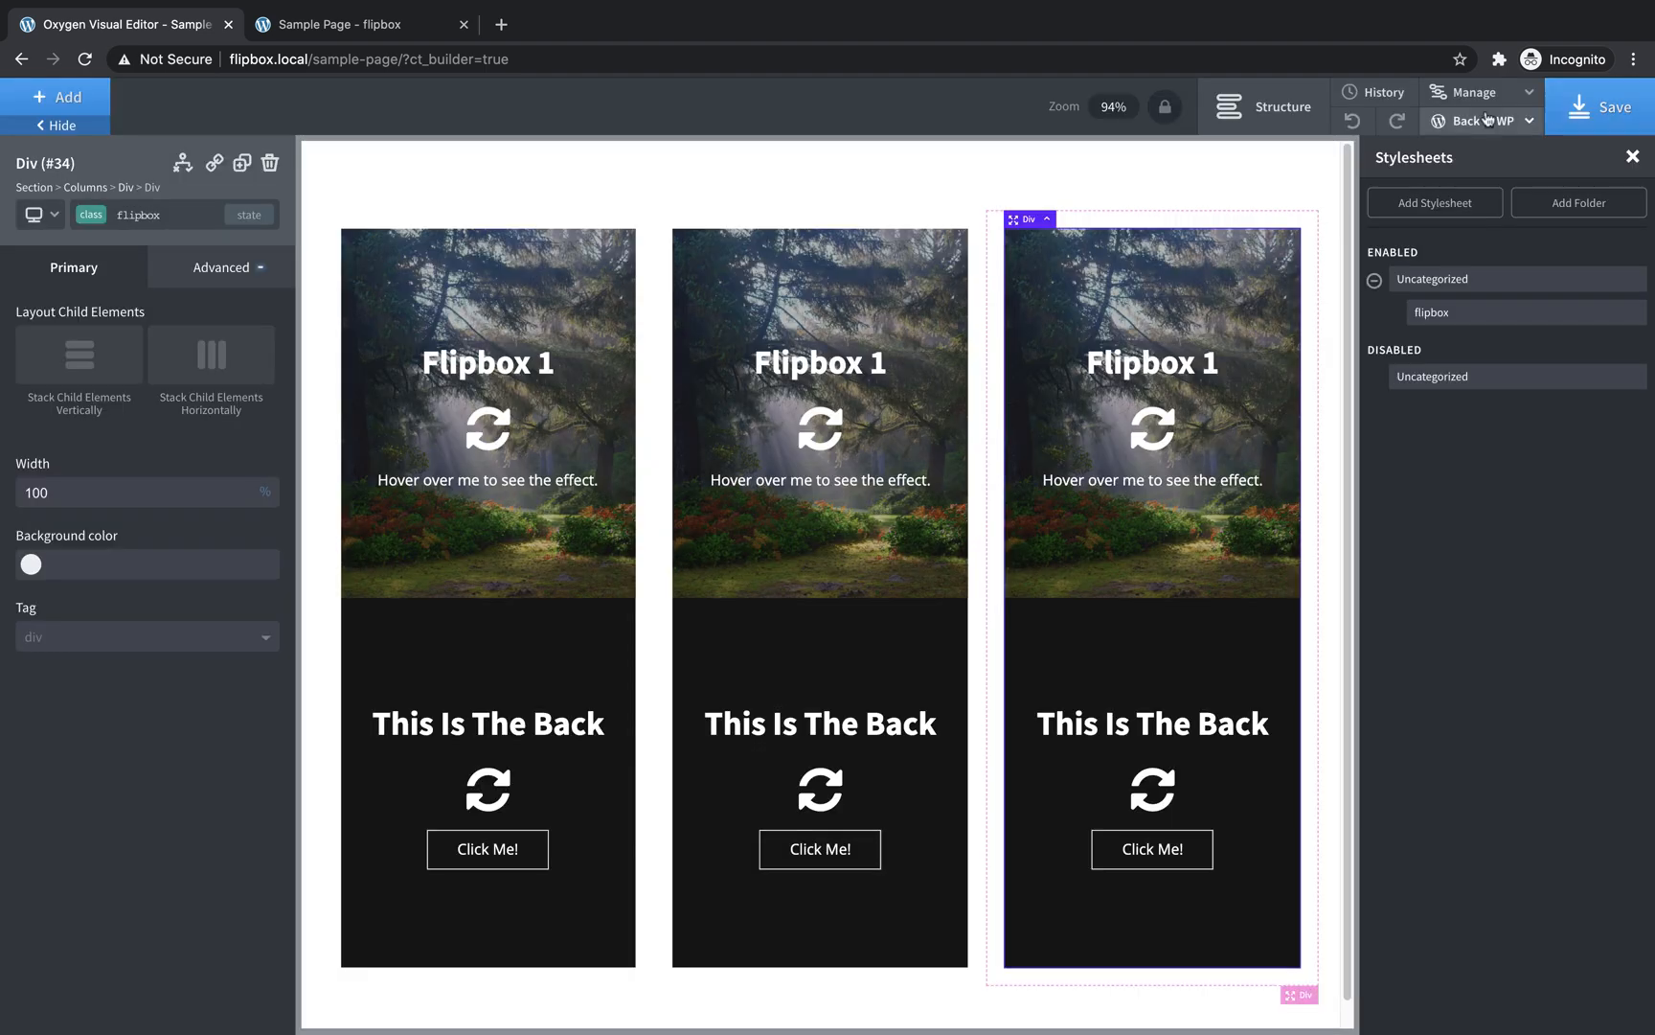
left_click(354, 23)
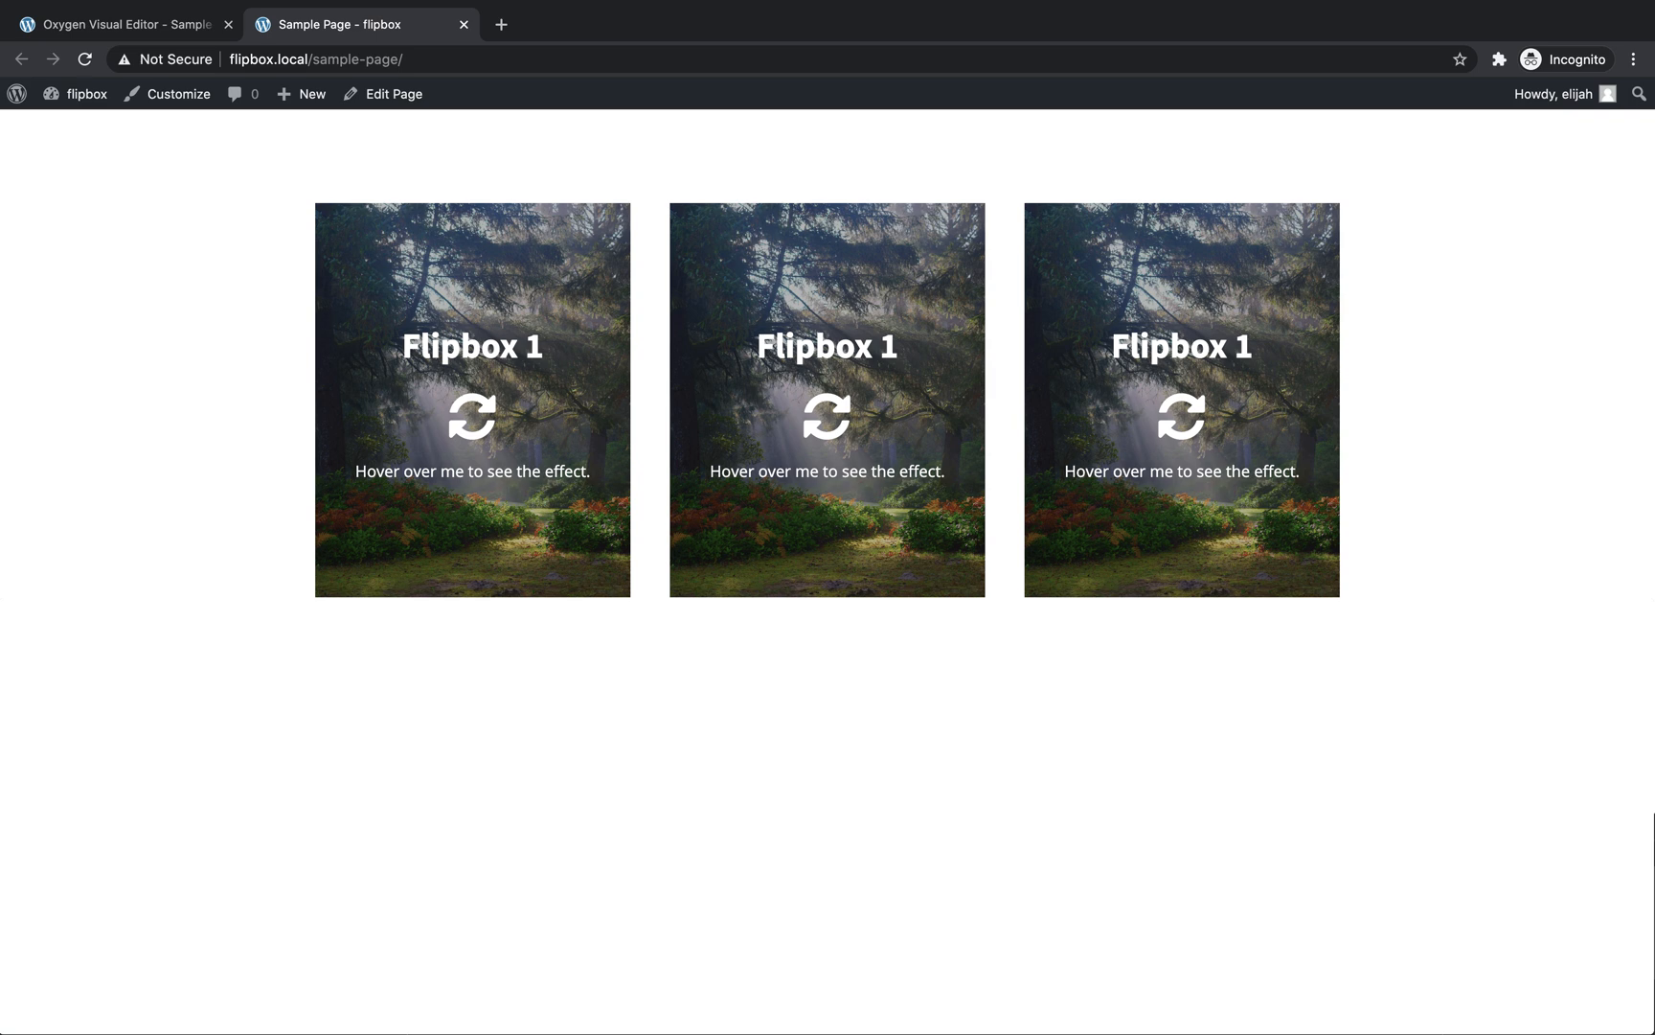
mouse_move(472, 398)
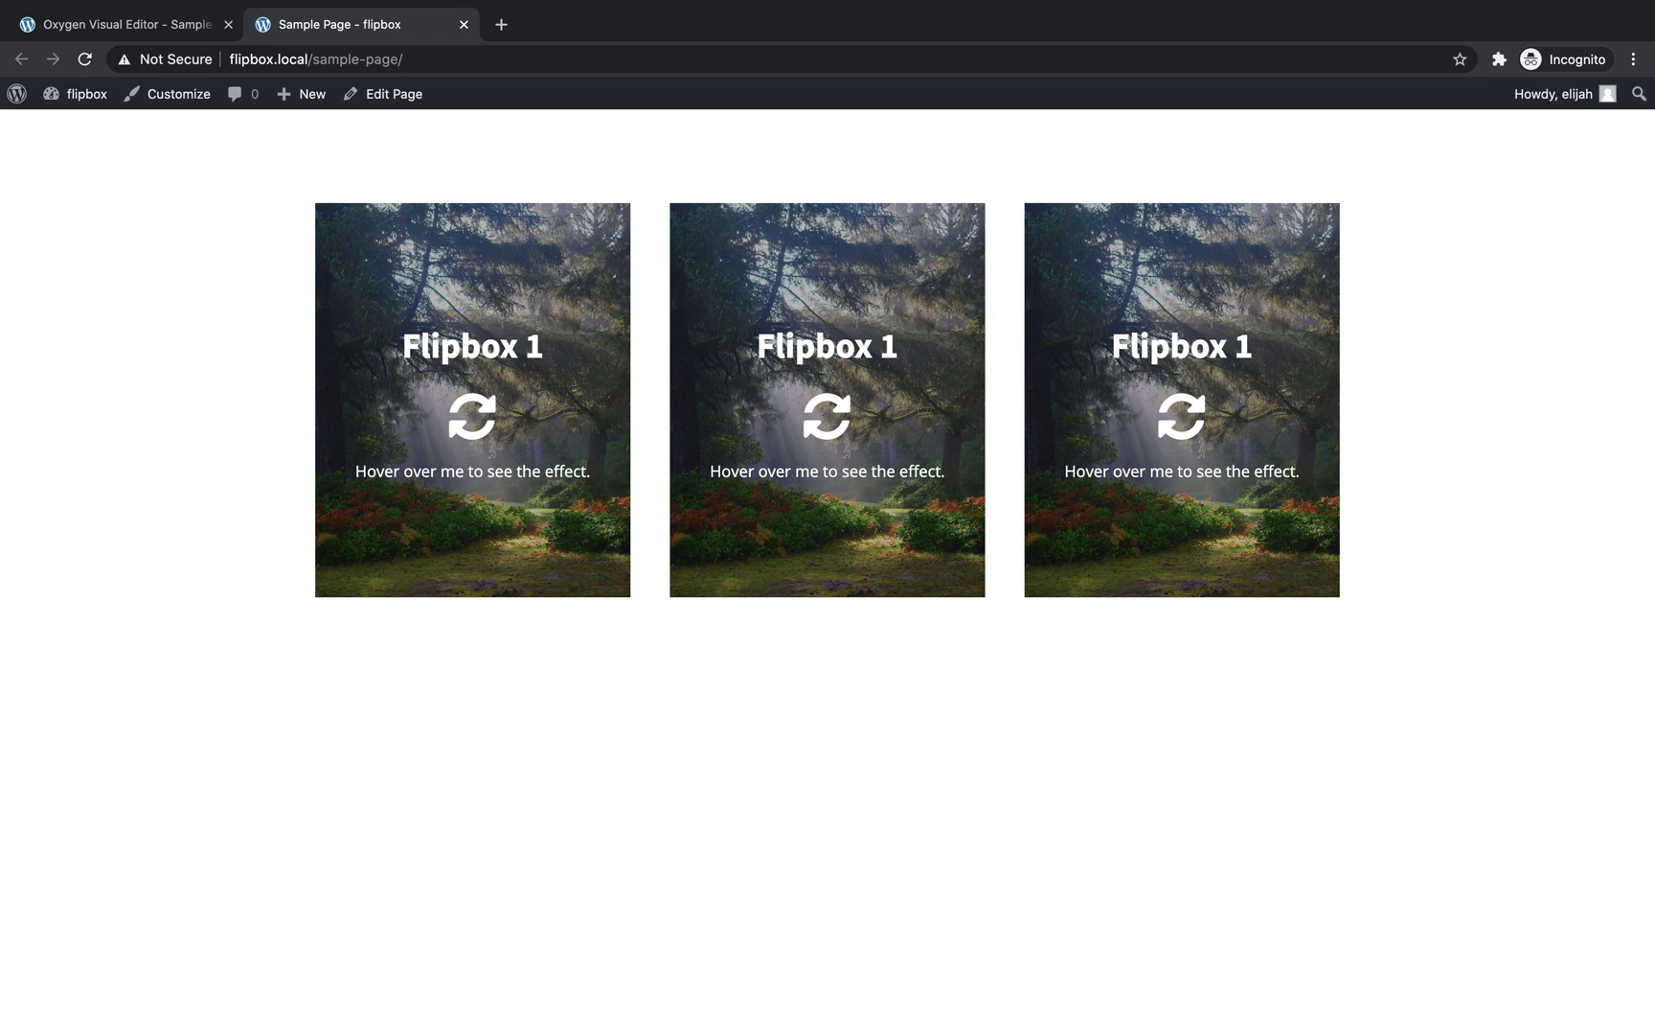
mouse_move(1517, 497)
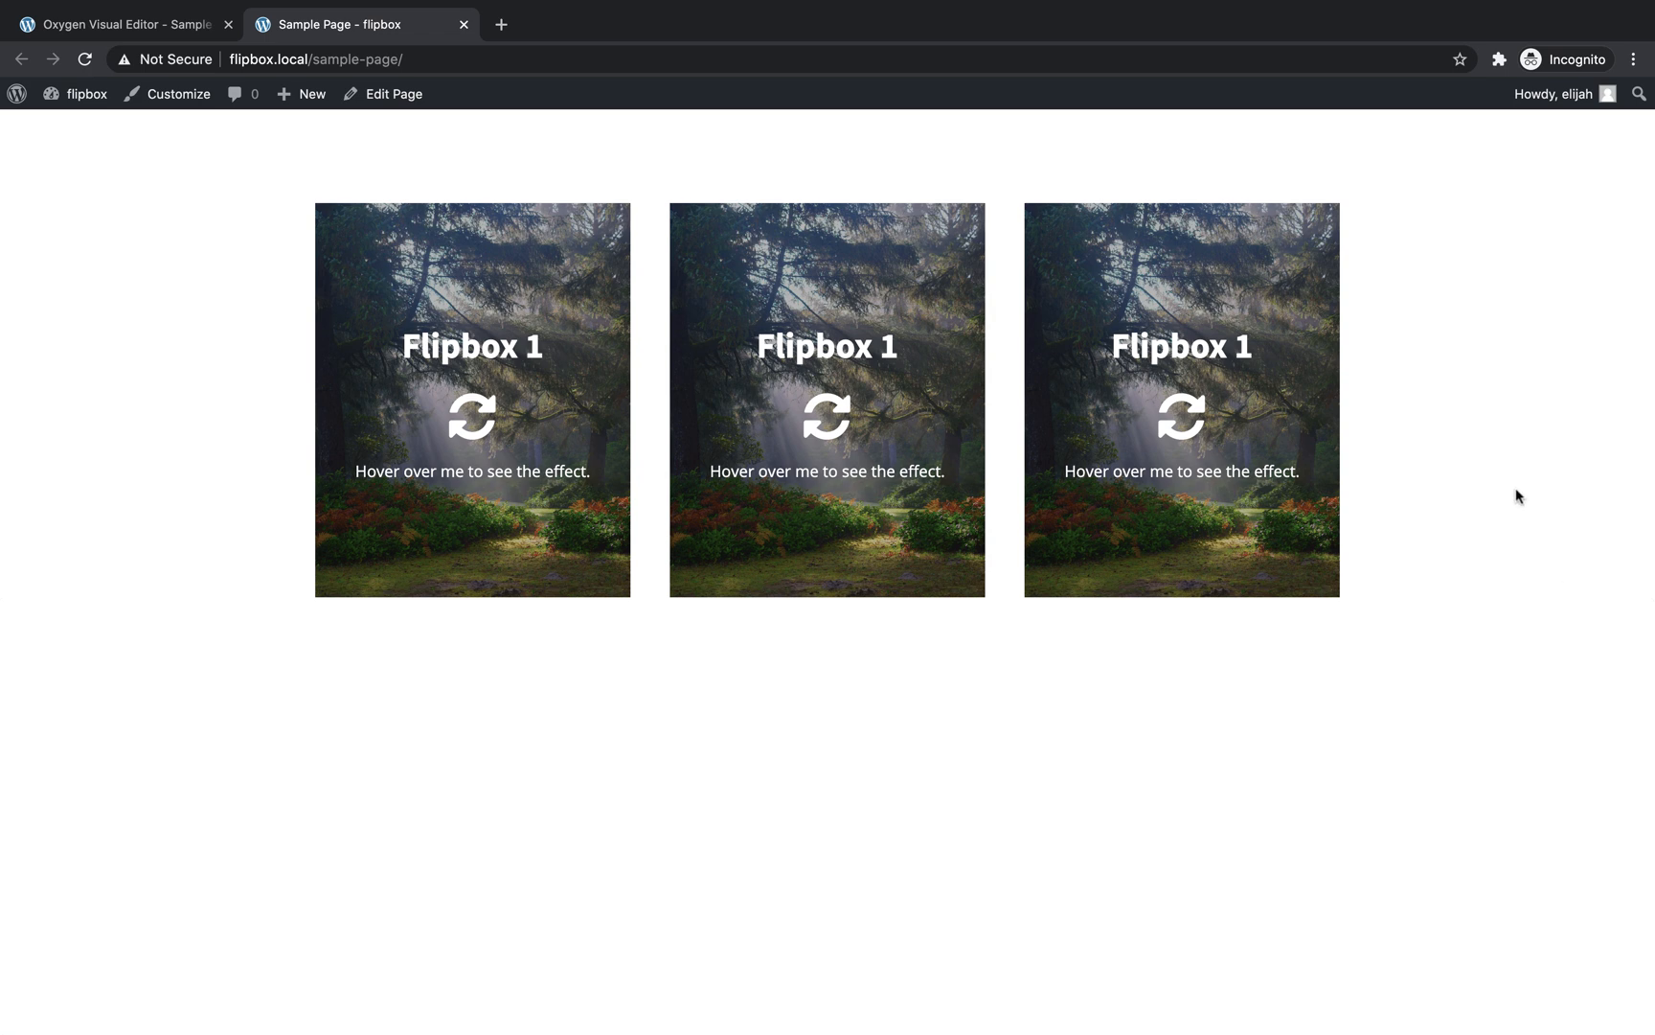